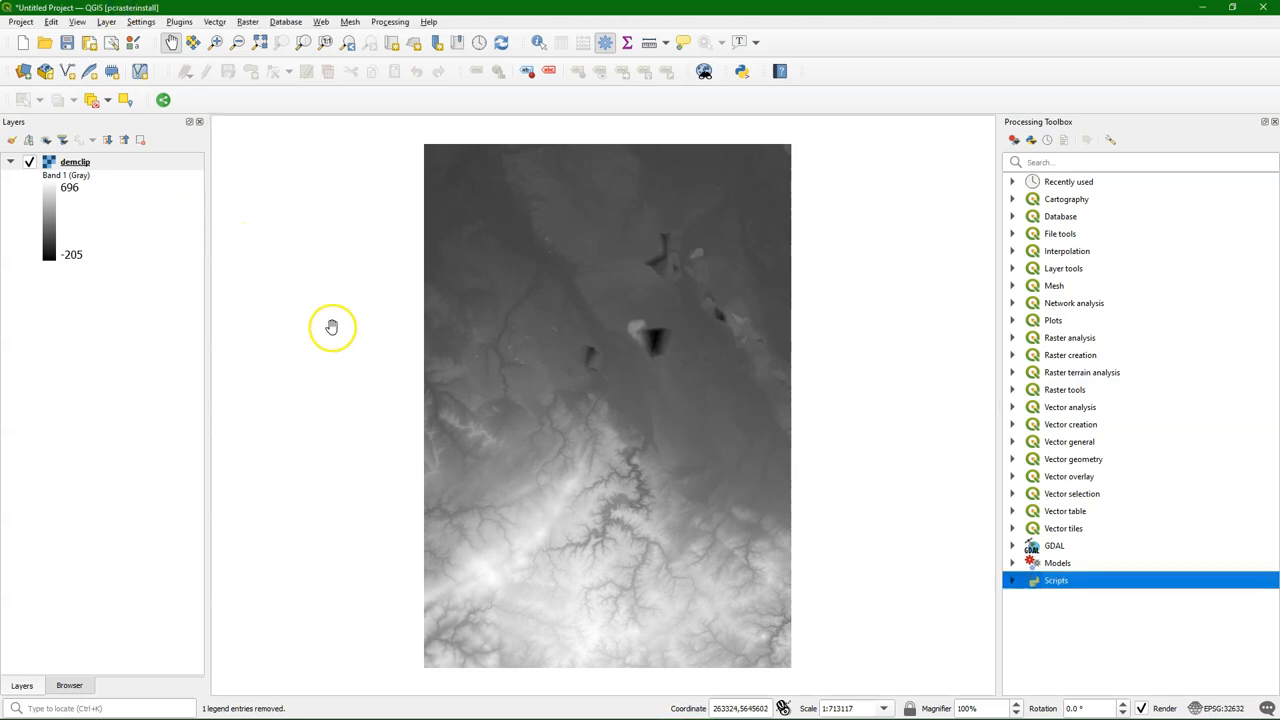
mouse_move(70, 276)
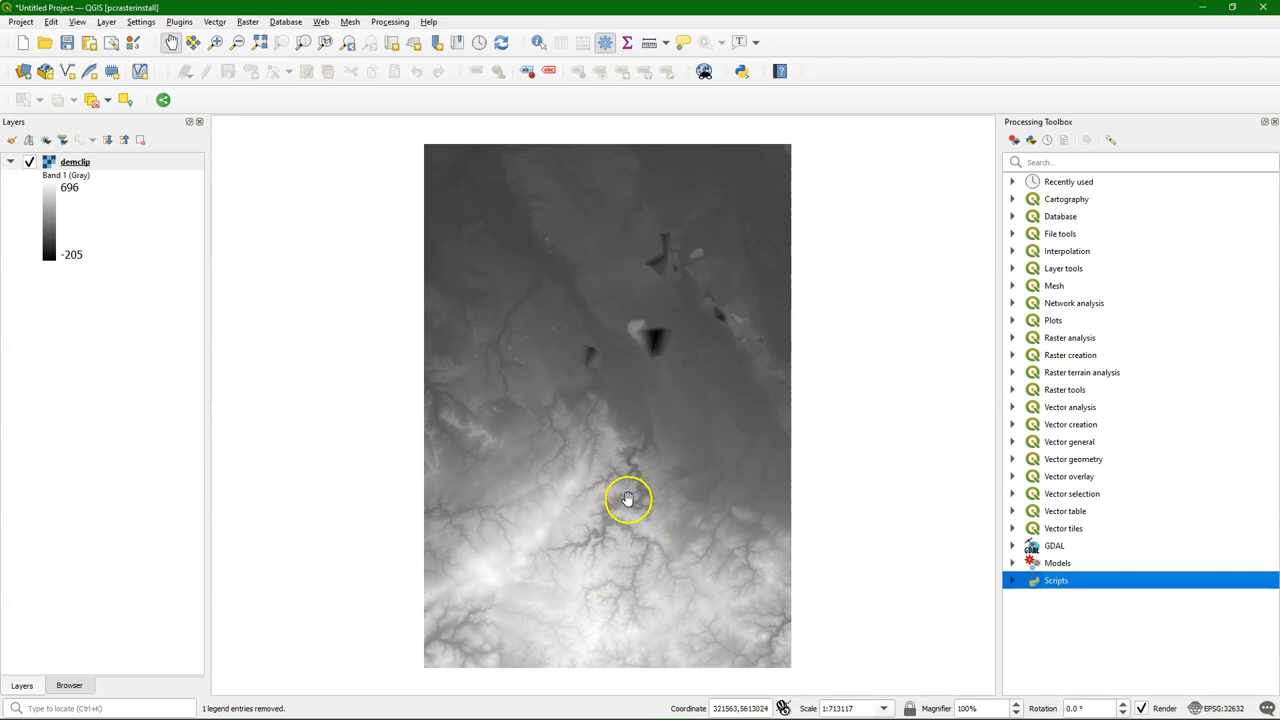
Bring up Convert to PCRaster Format from the Scripts > PCRaster tools in the Processing Toolbox.
click(1014, 580)
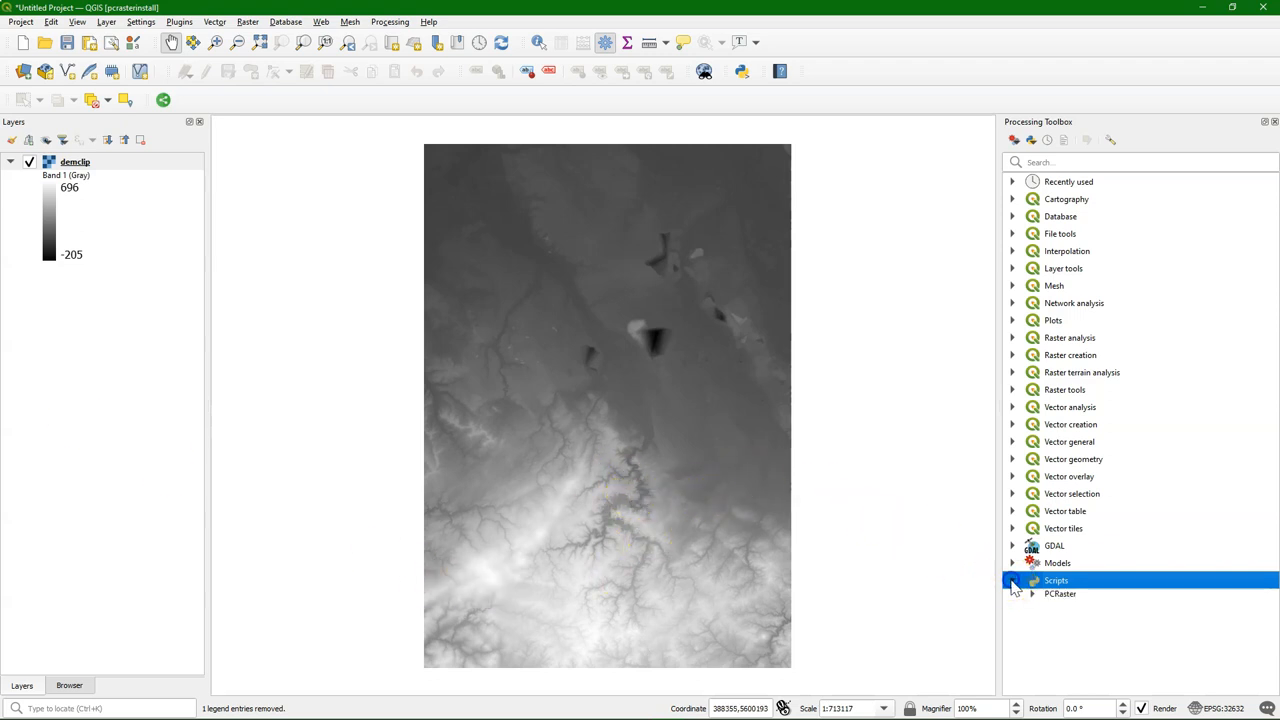
click(1028, 594)
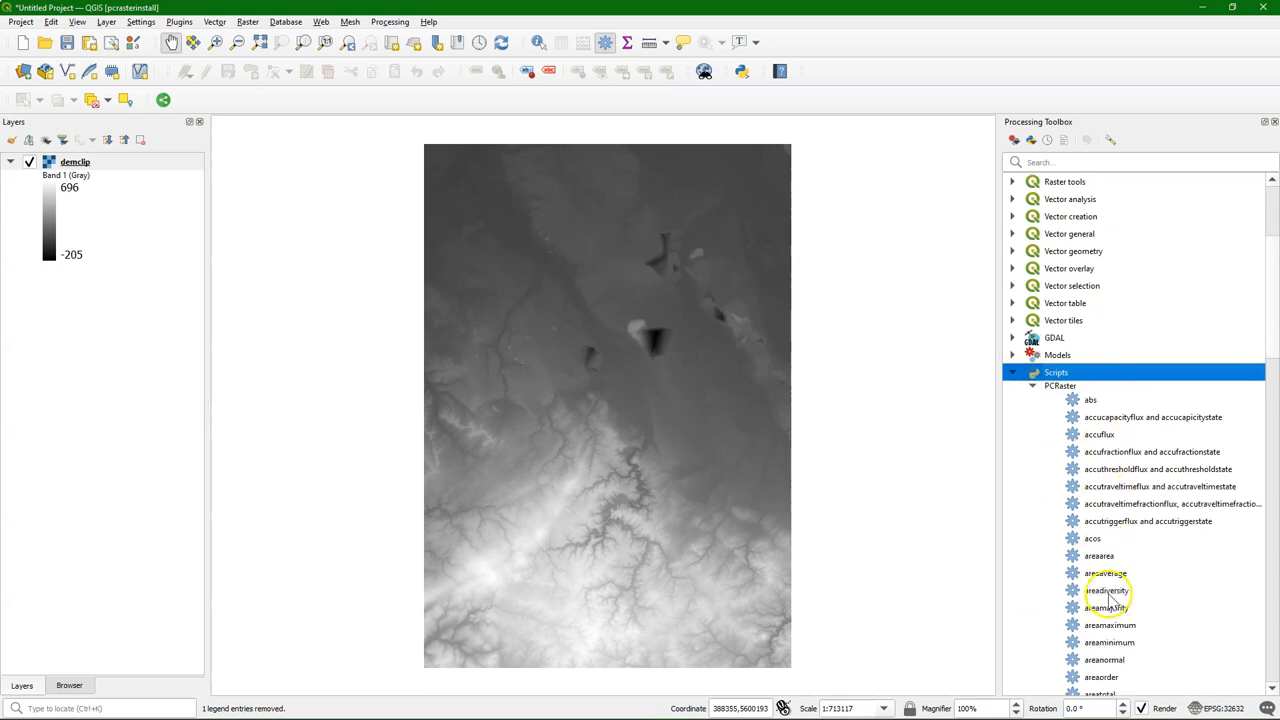
scroll(down, 3)
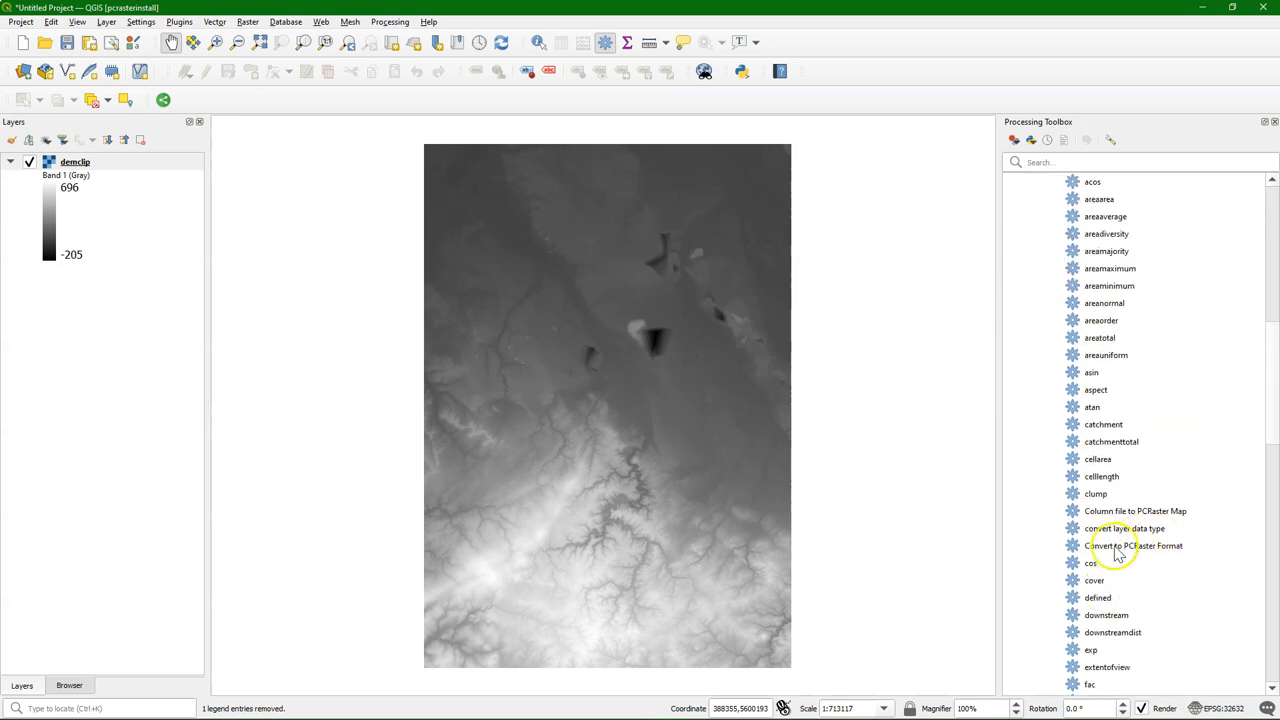
double_click(1132, 546)
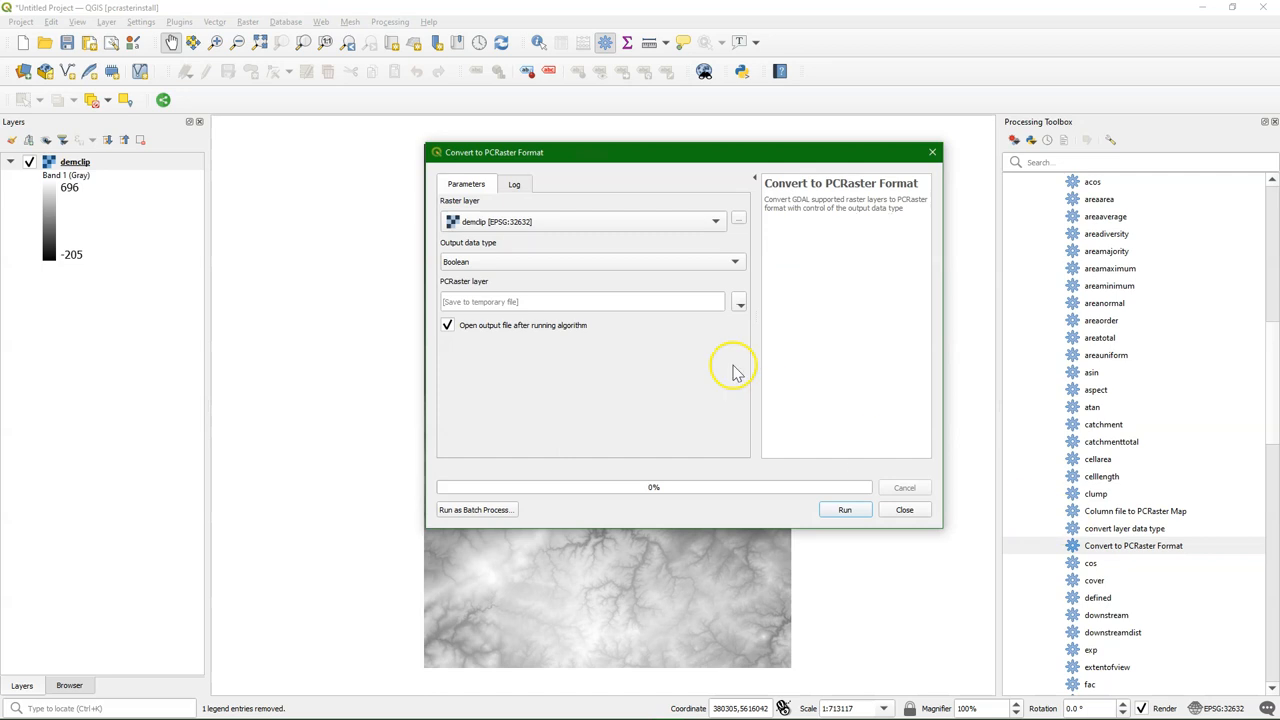
Convert the clipped raster to a Scalar PCRaster map saved as DEM.map, then remove demclip.
click(590, 260)
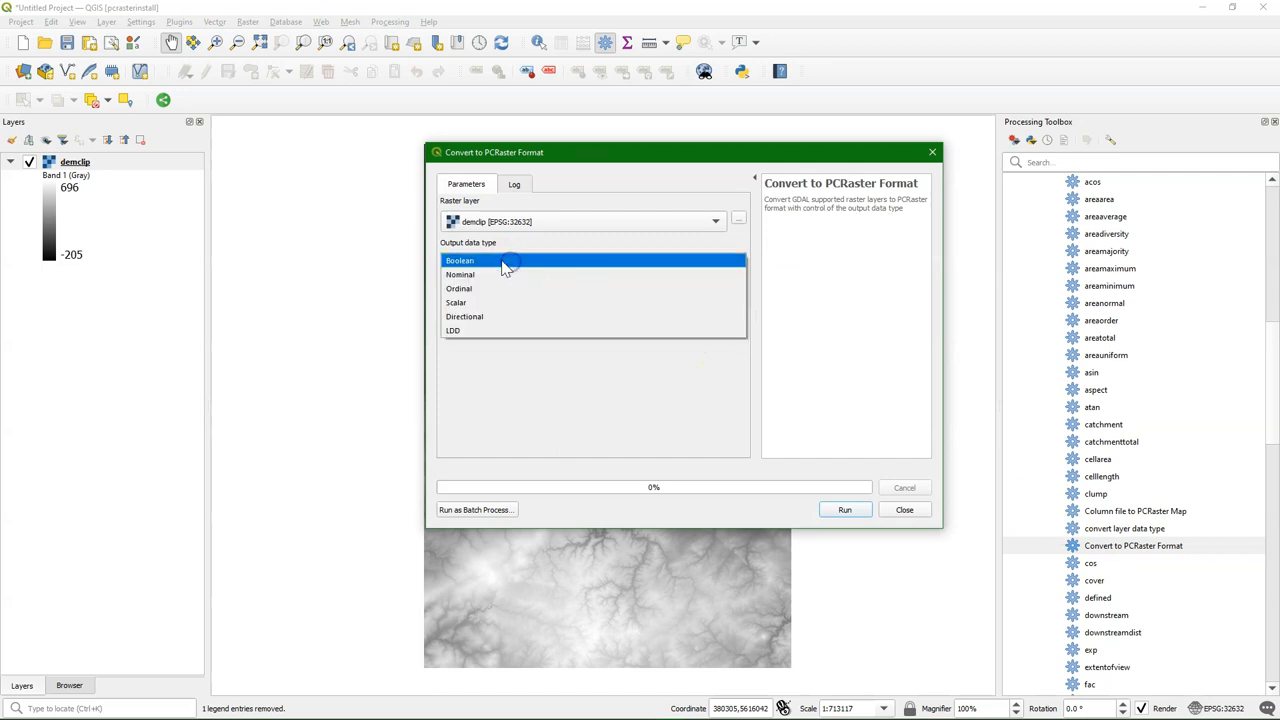
click(458, 302)
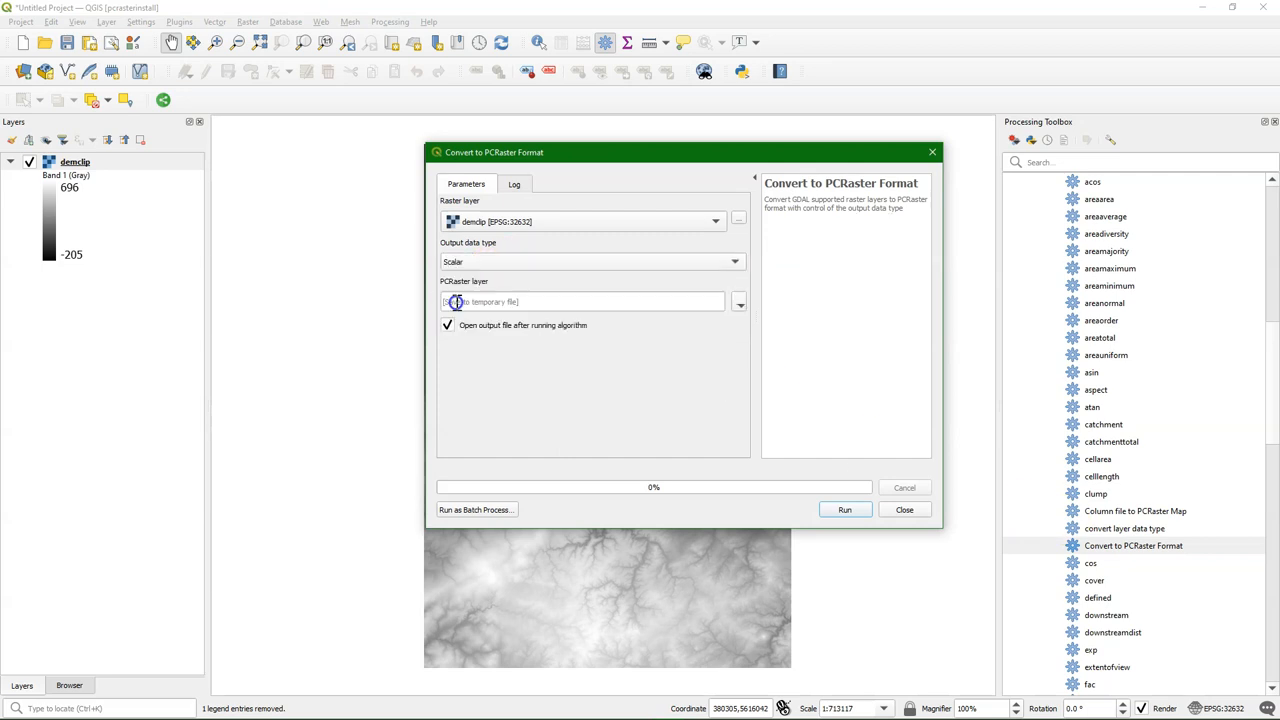
click(738, 300)
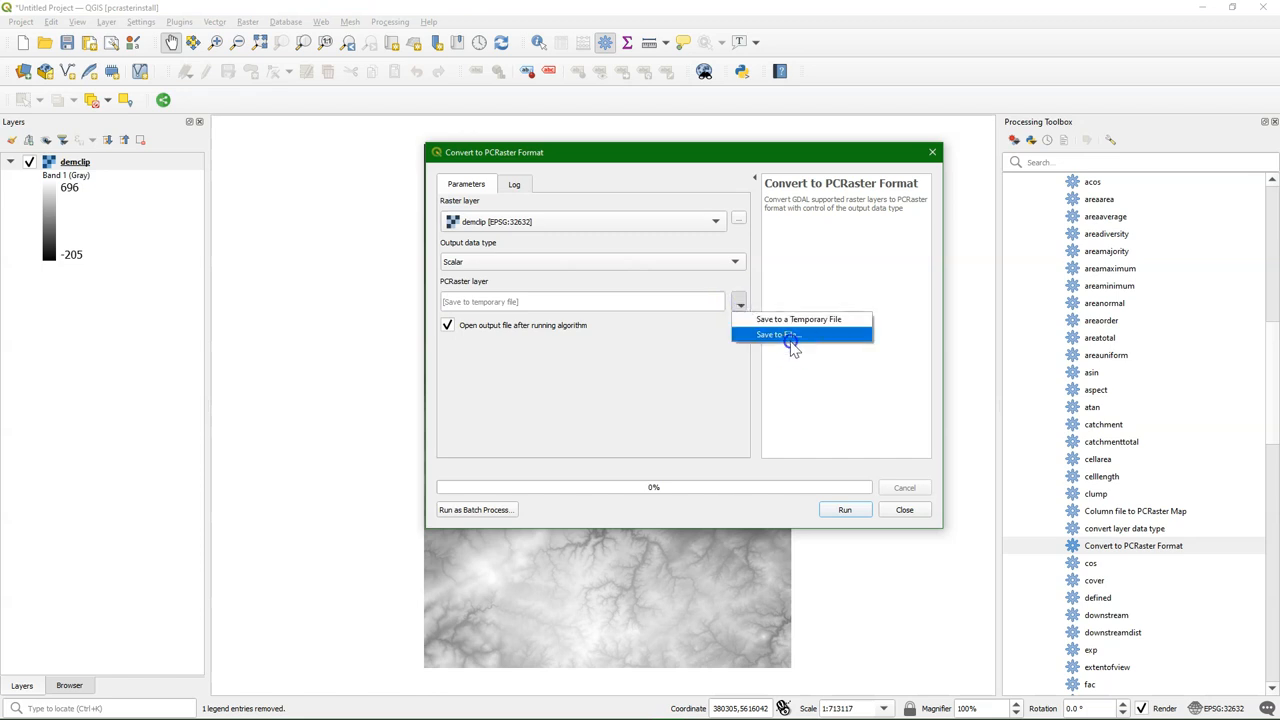
click(796, 334)
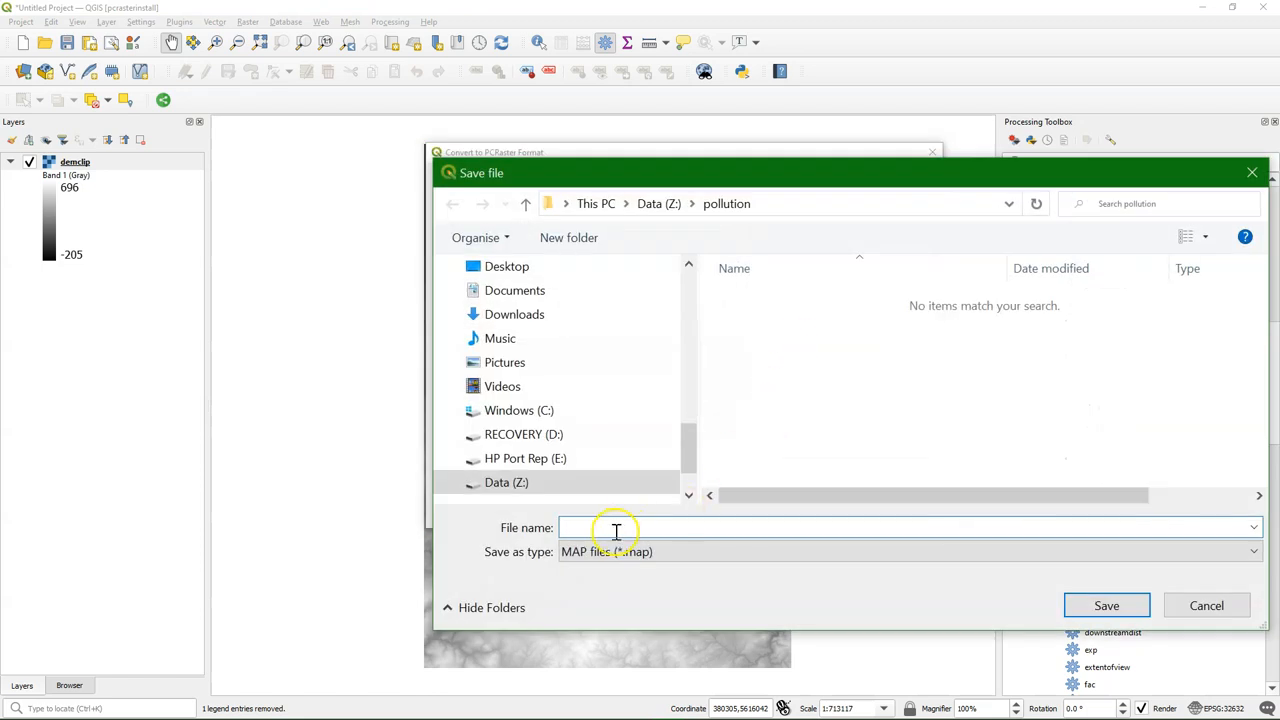
text(DEM)
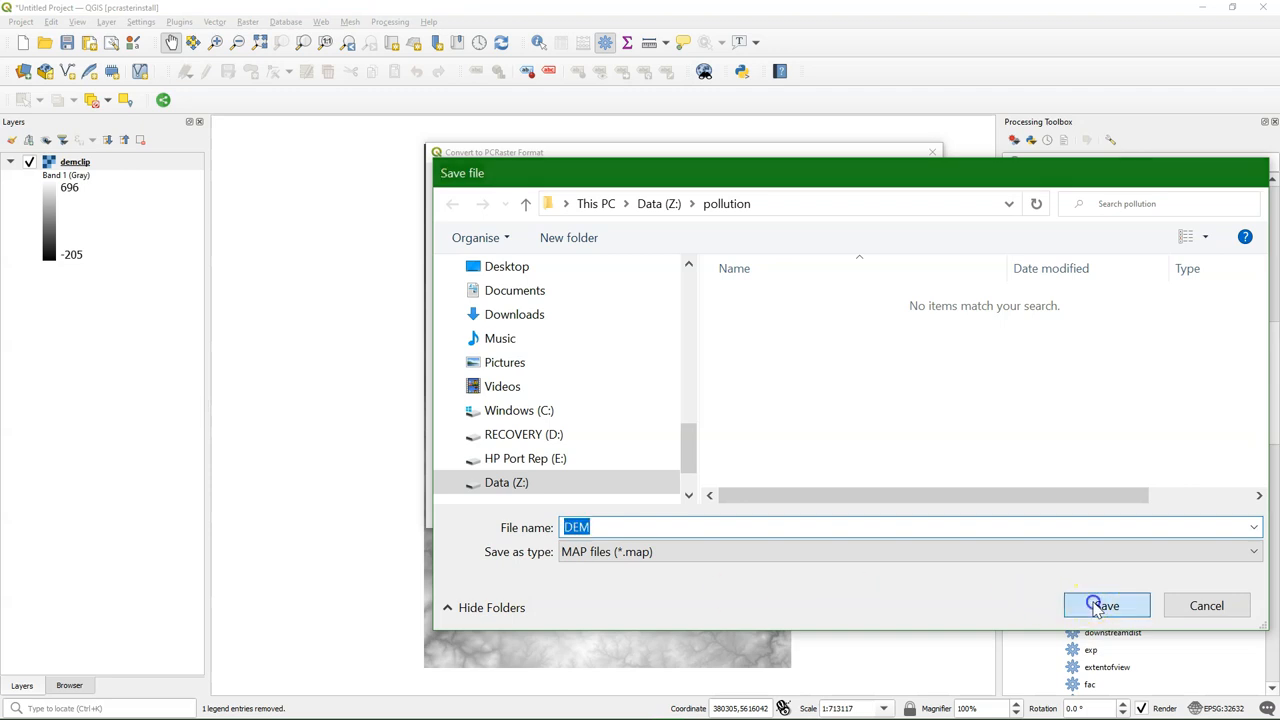
click(1106, 604)
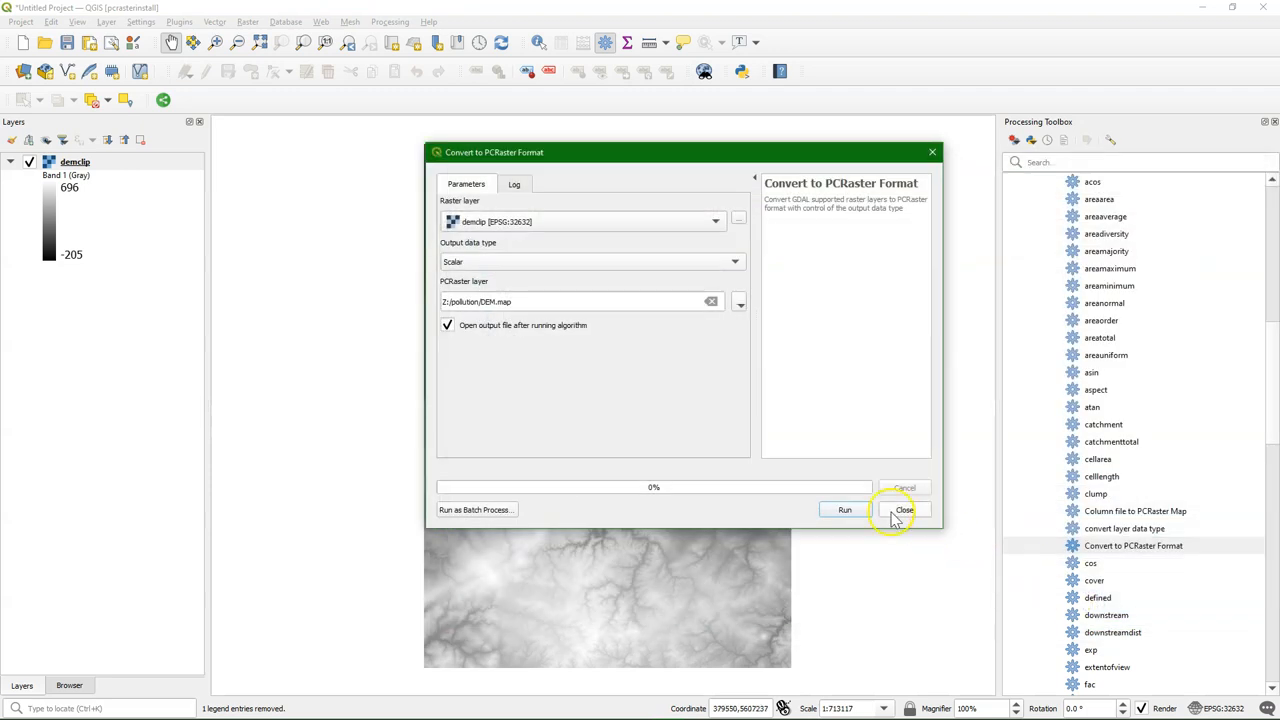
click(868, 510)
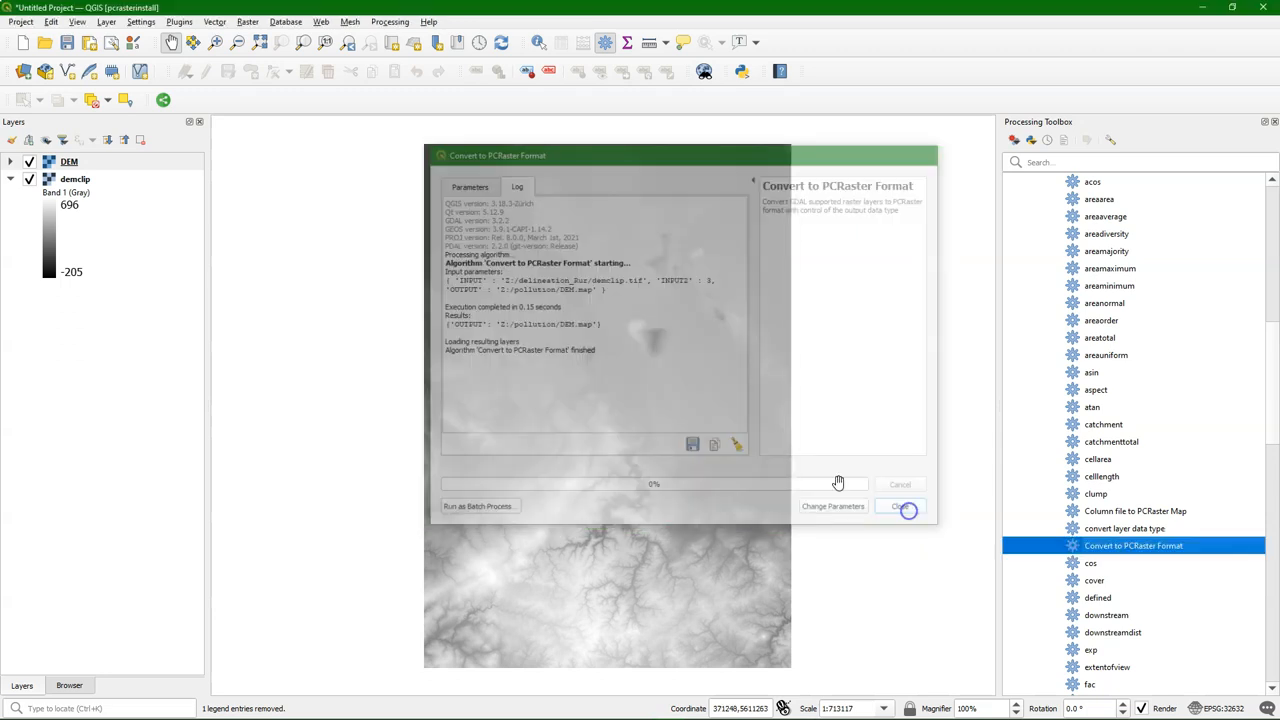
right_click(64, 178)
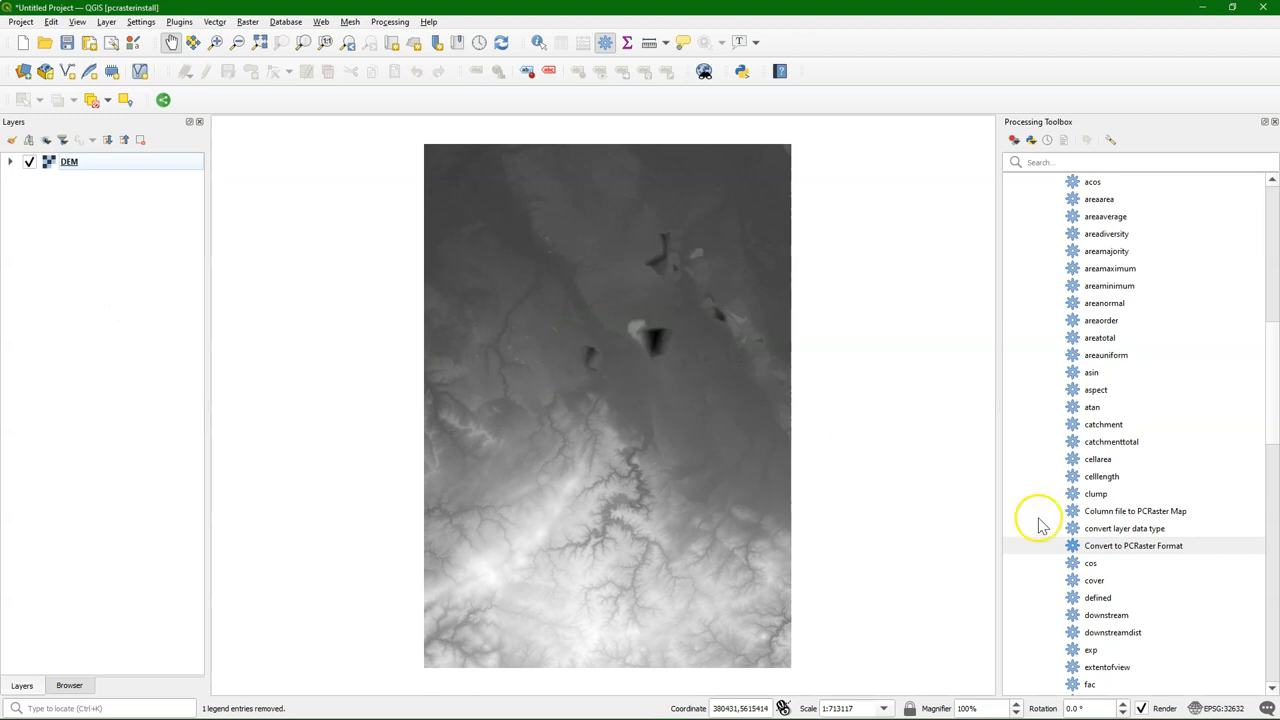
mouse_move(1132, 544)
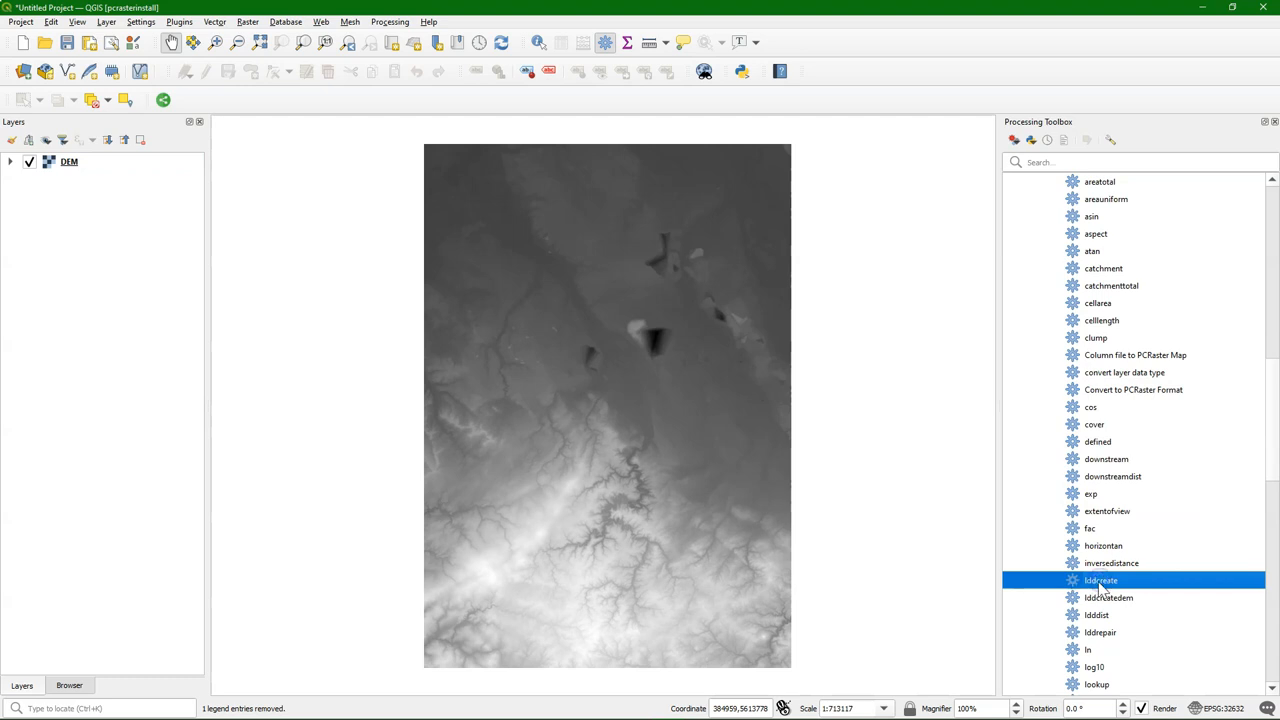
Run lddcreate with DEM as input, saving the drain direction map as LDD.map.
double_click(1102, 580)
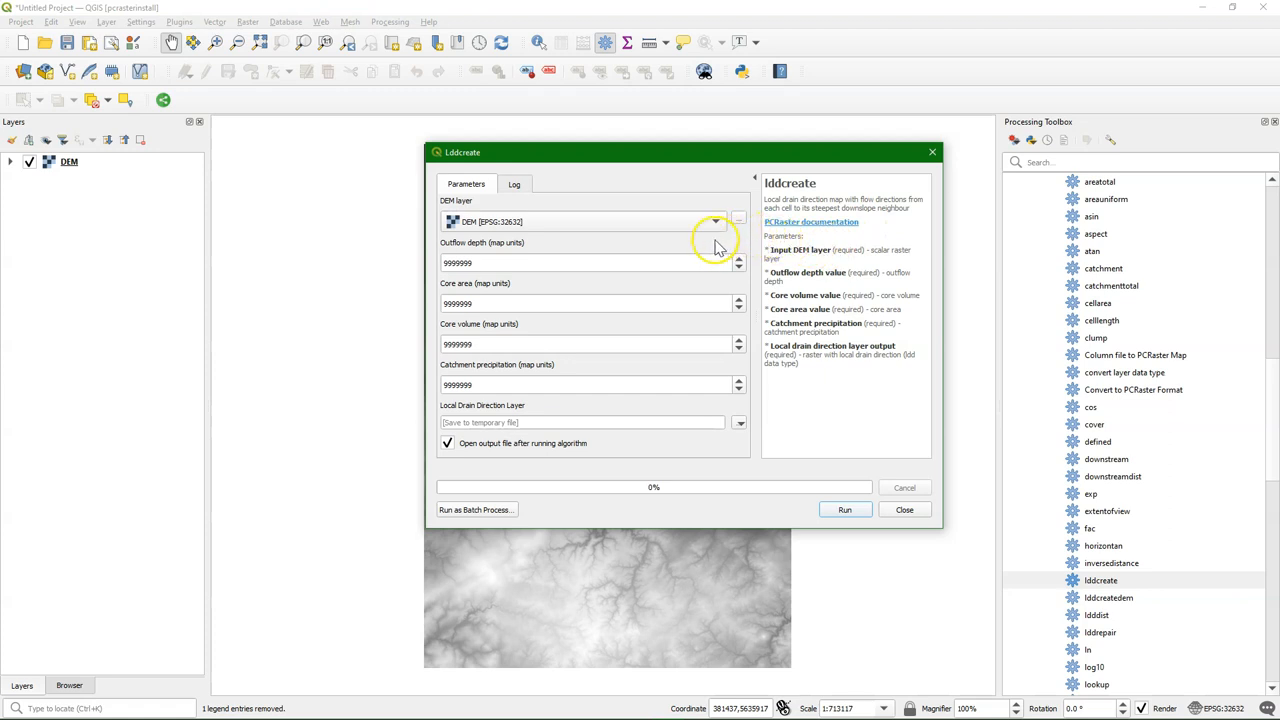
click(740, 422)
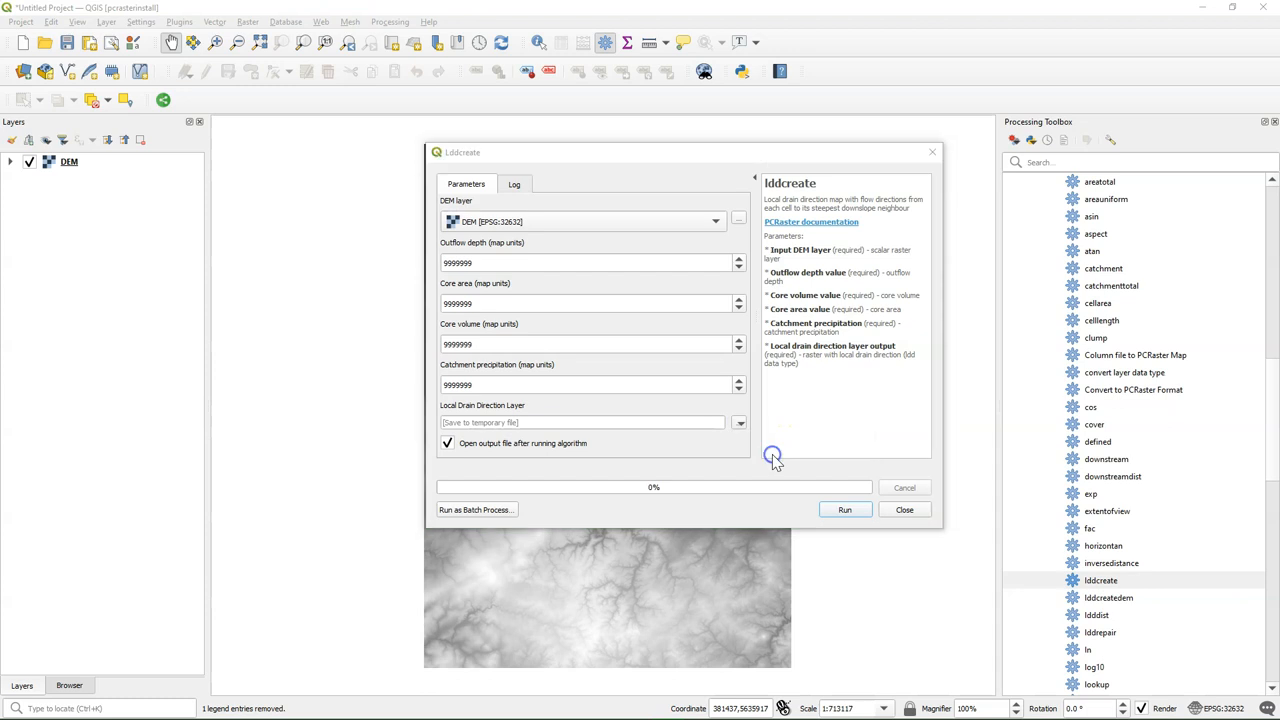
click(740, 422)
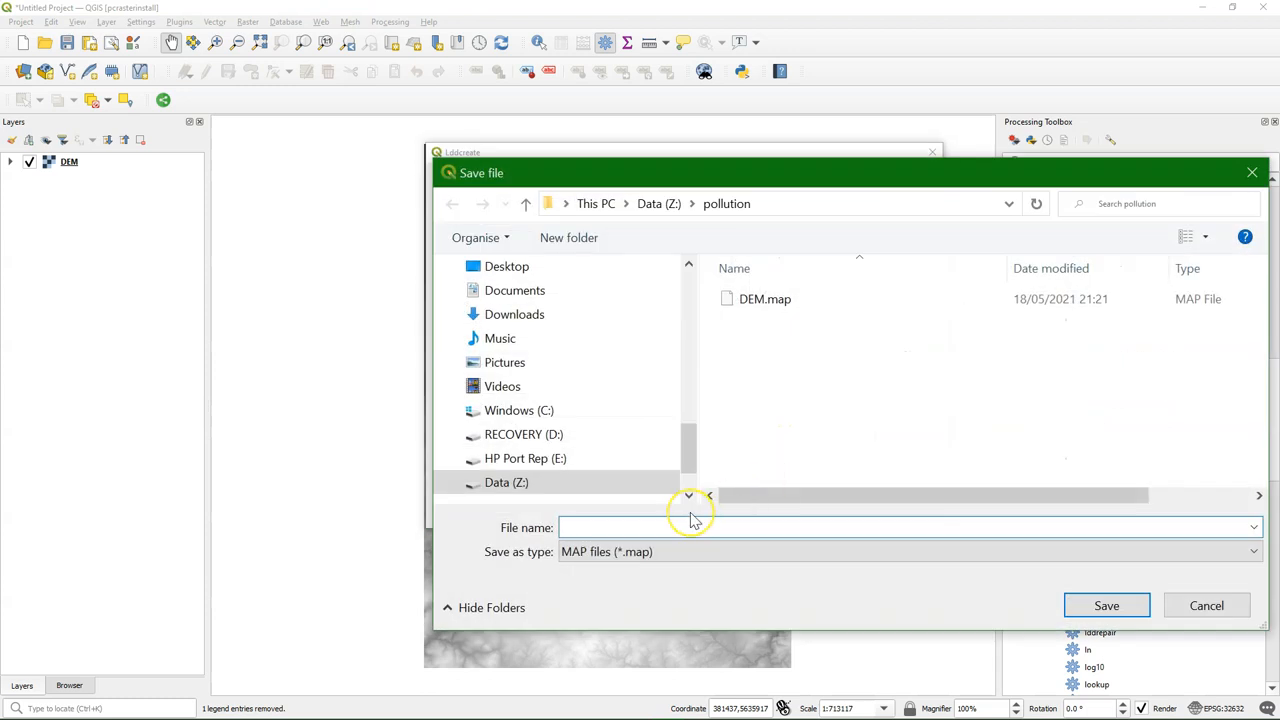
text(LDD)
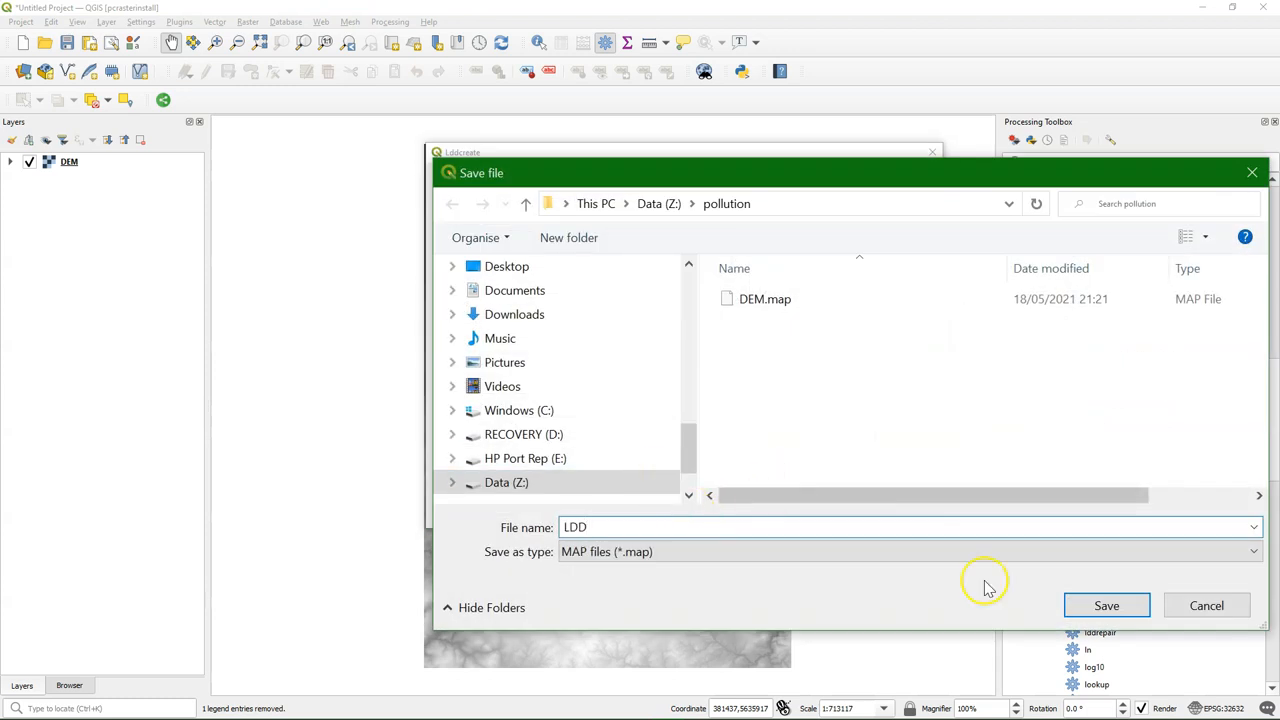
click(1108, 604)
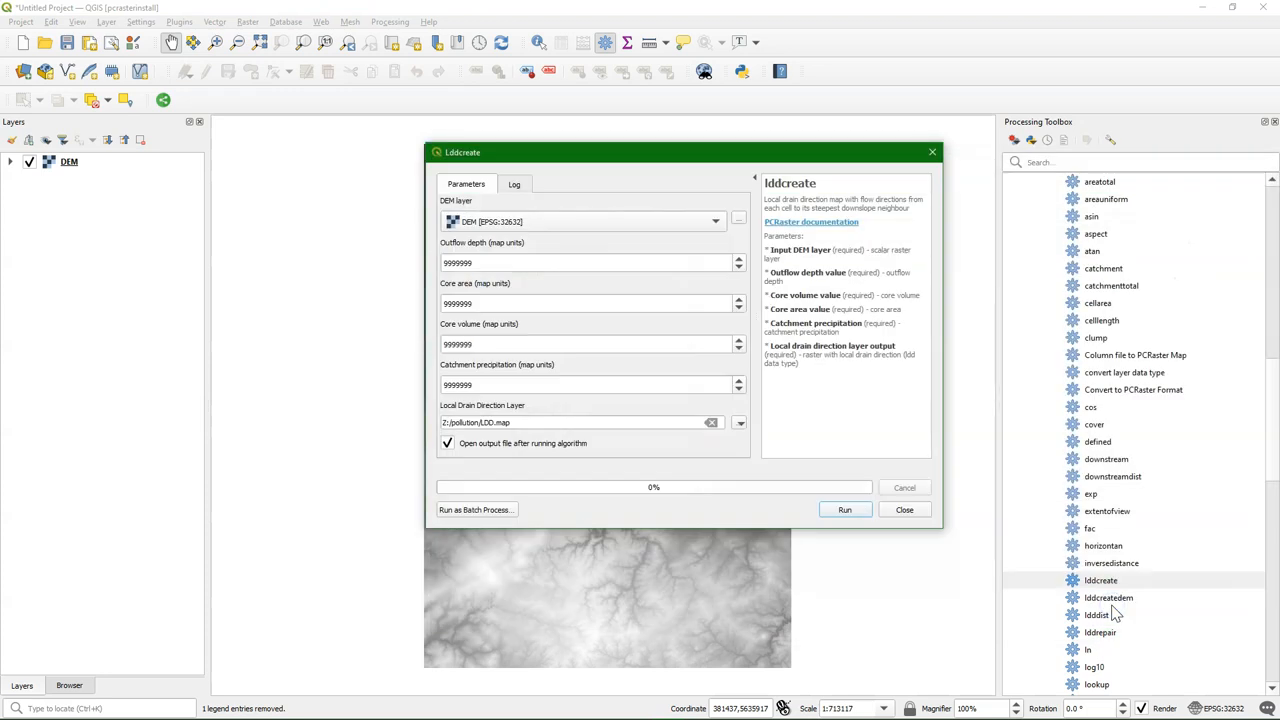
click(844, 510)
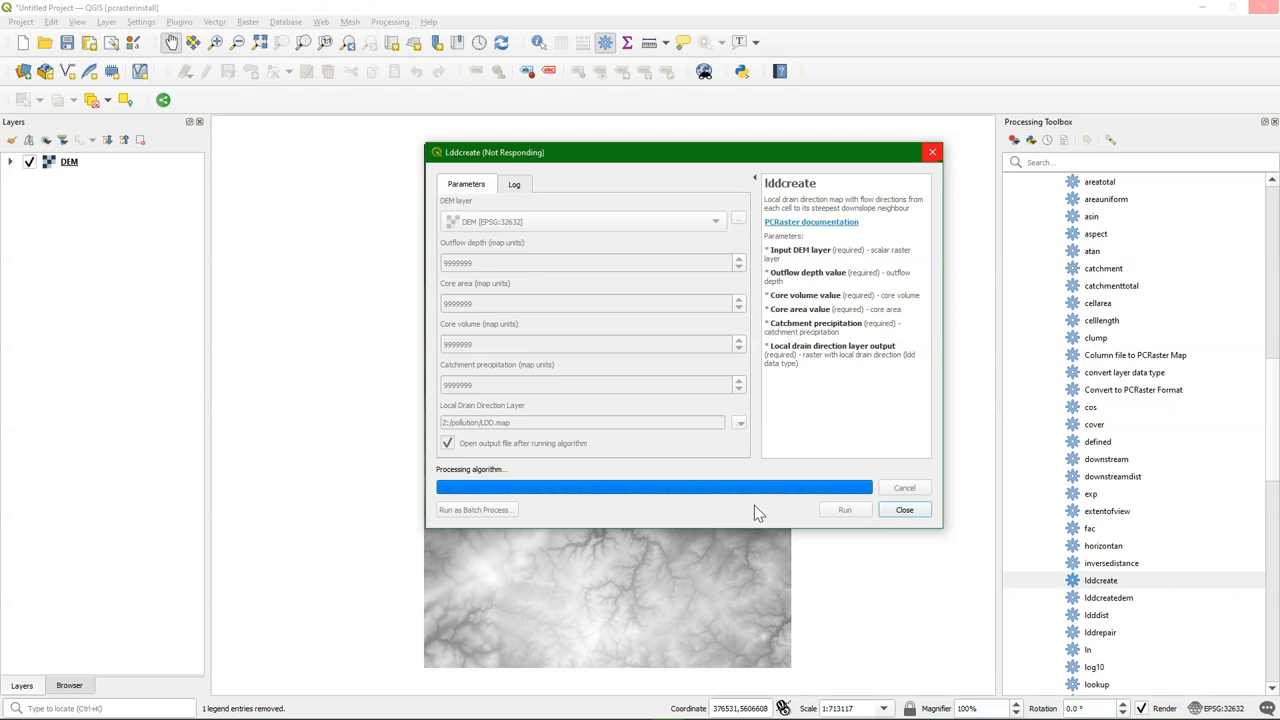
click(904, 510)
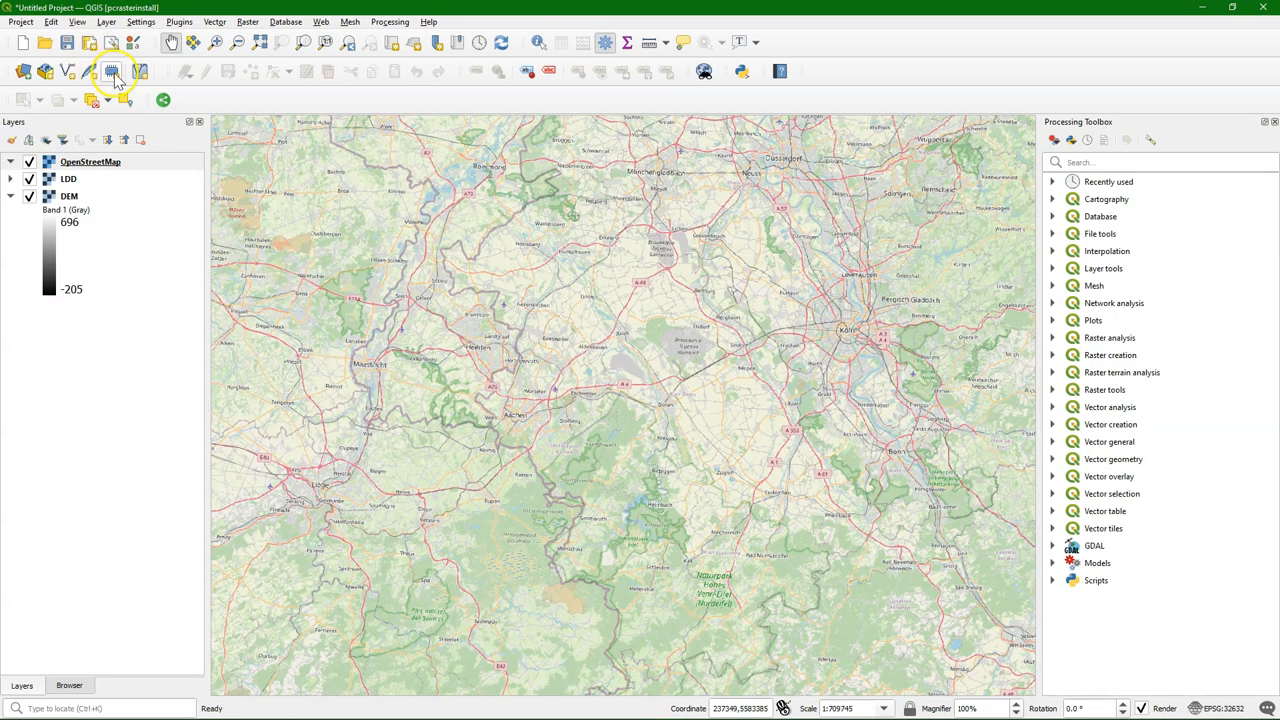
Create a temporary scratch layer Pollution with Point geometry and a Whole Number ID field.
click(112, 72)
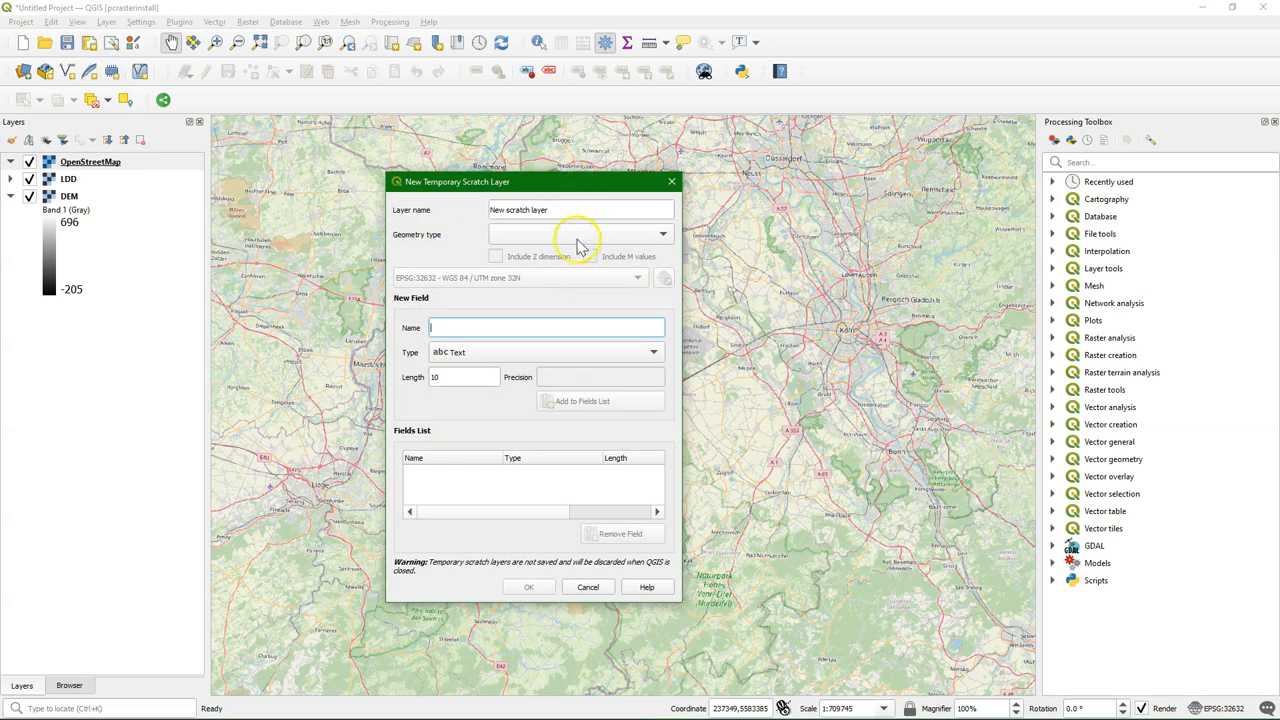
text(Pollution)
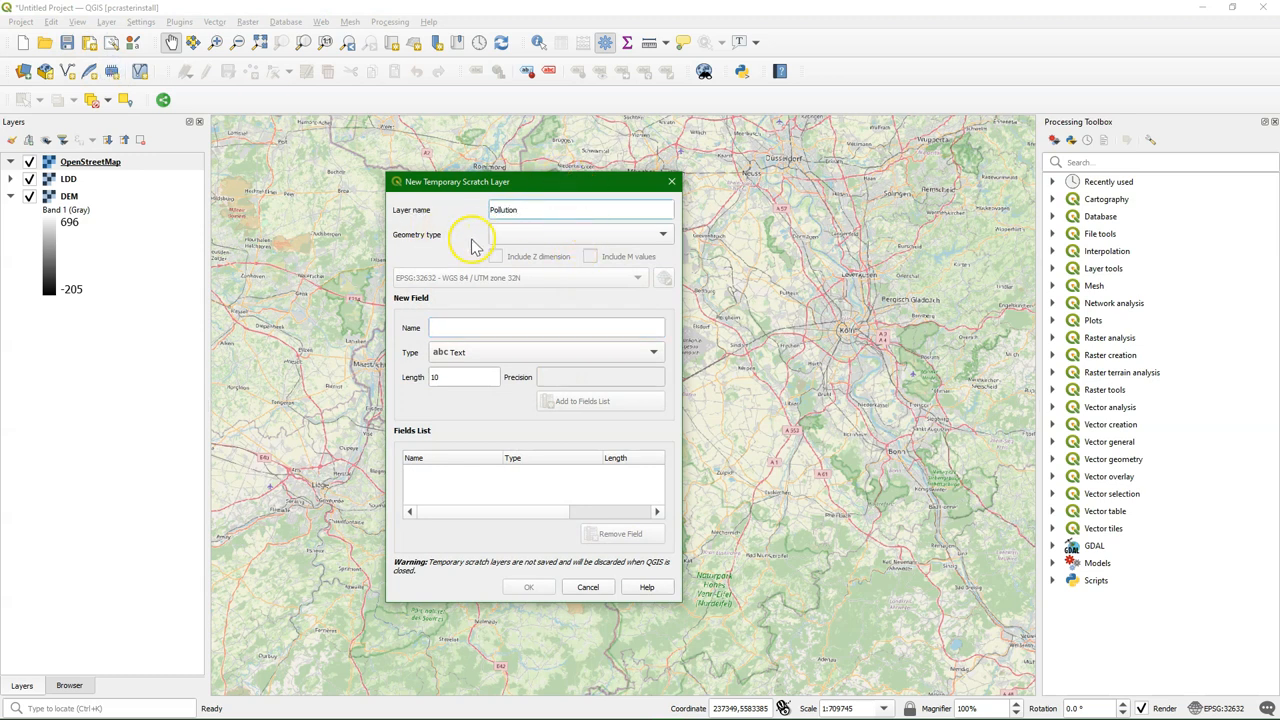
click(580, 234)
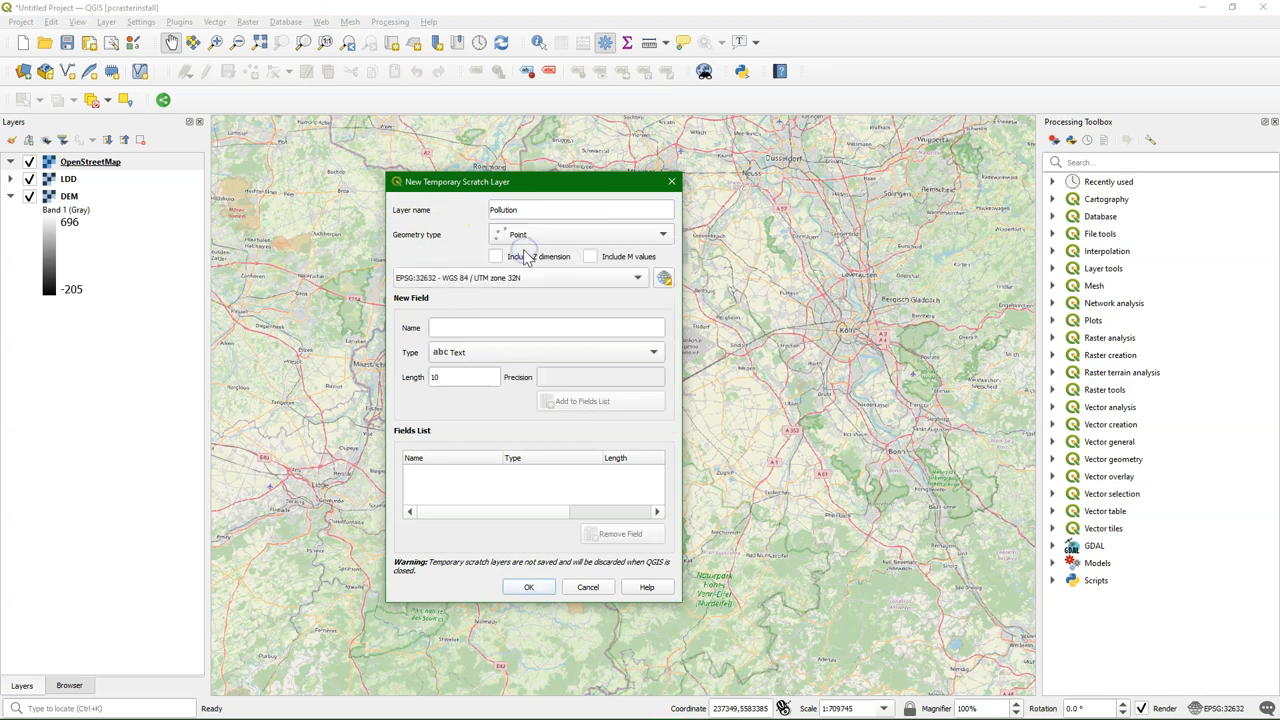
mouse_move(484, 498)
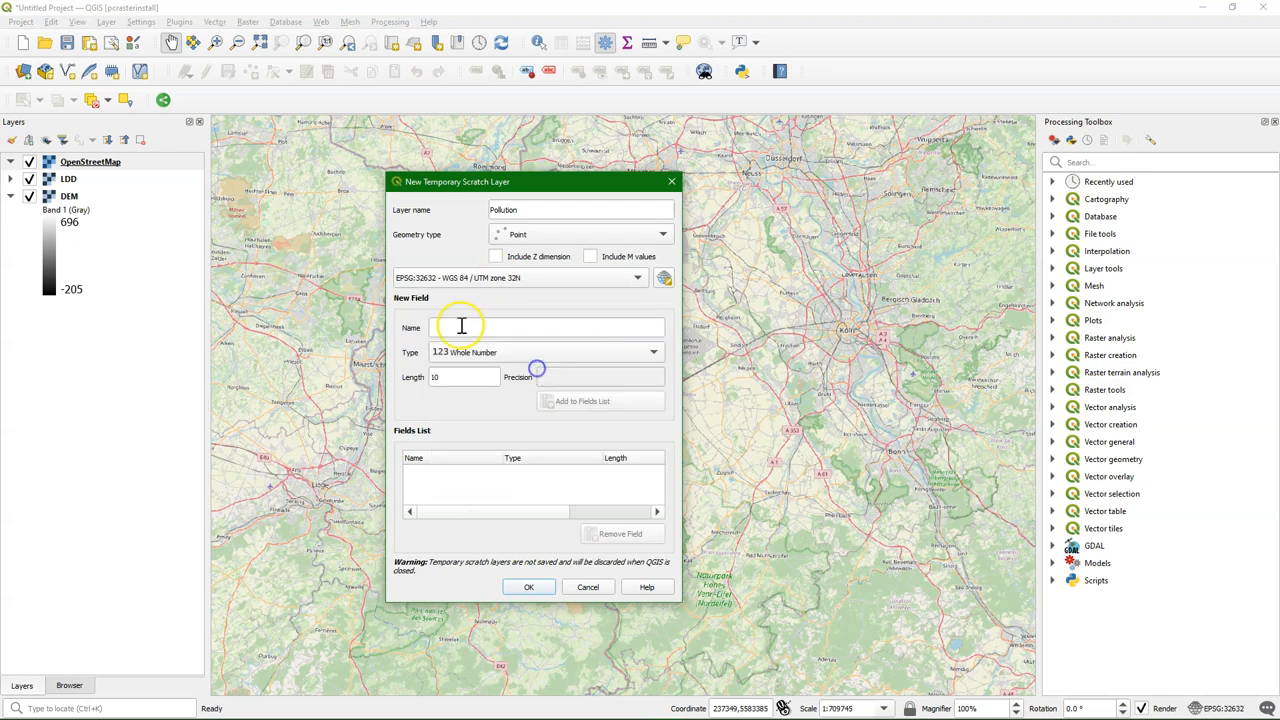
text(ID)
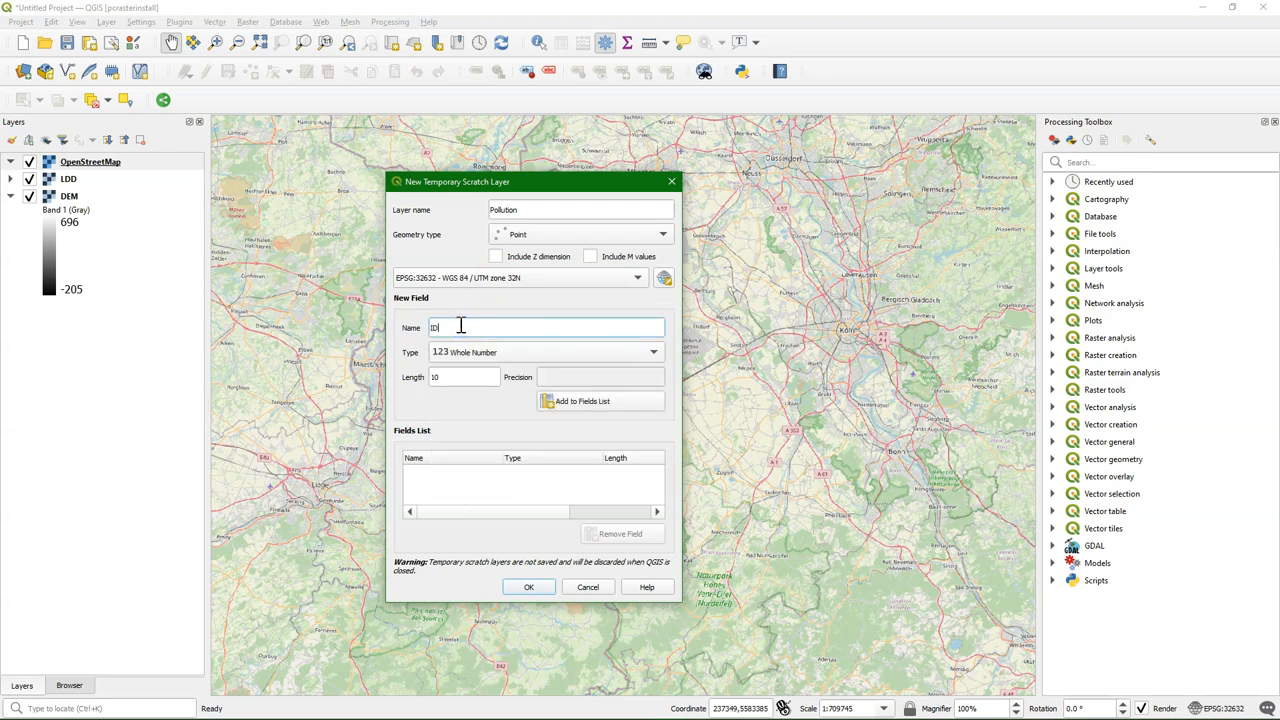
click(598, 400)
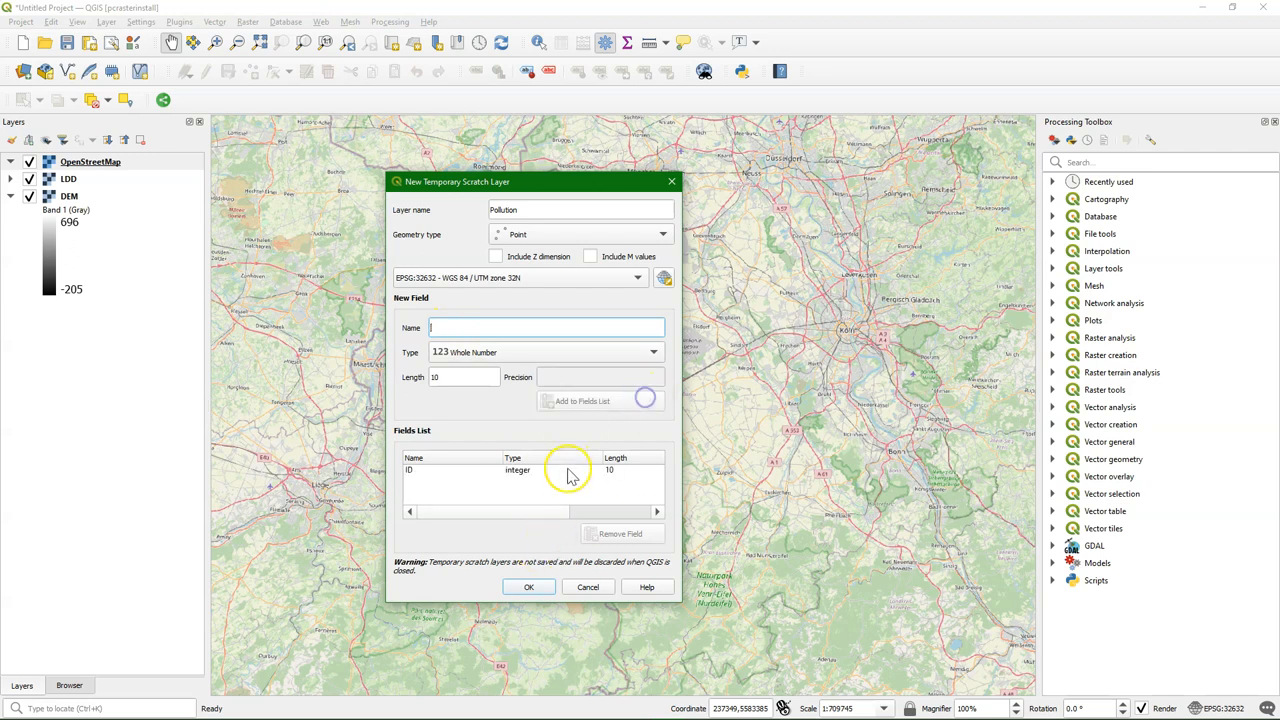
click(528, 586)
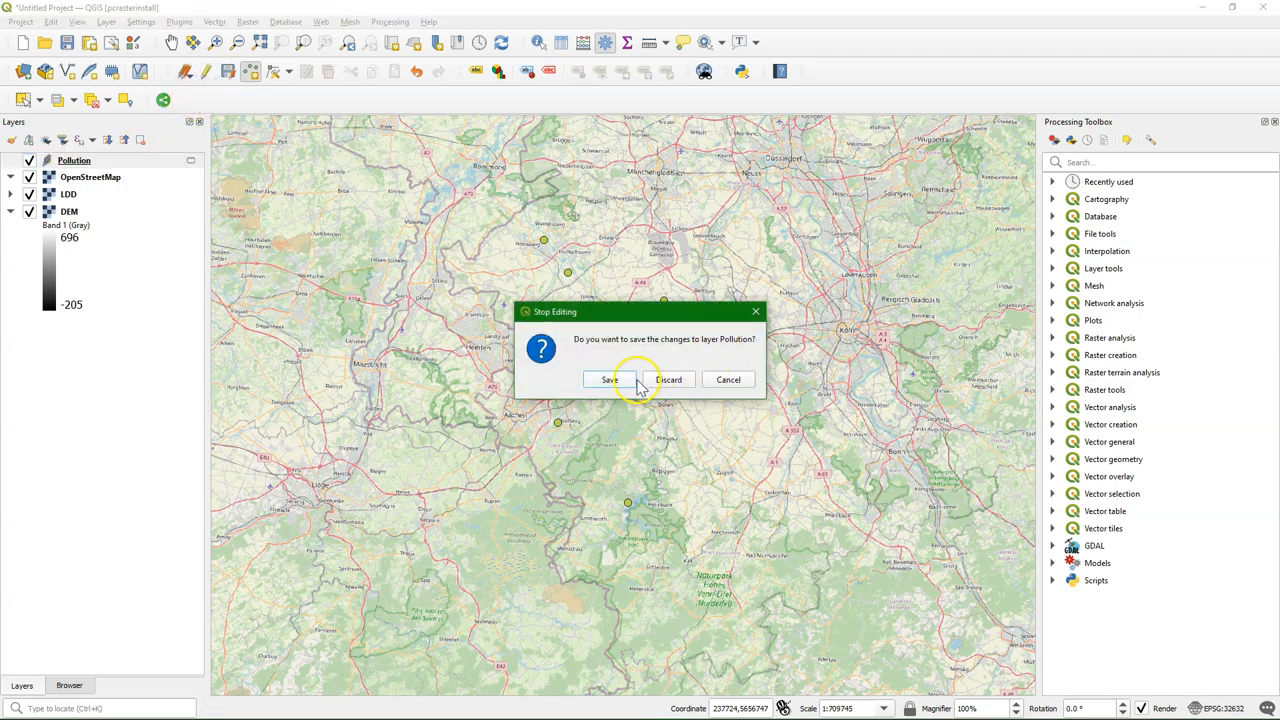
Save the digitized source points to the Pollution layer.
click(670, 380)
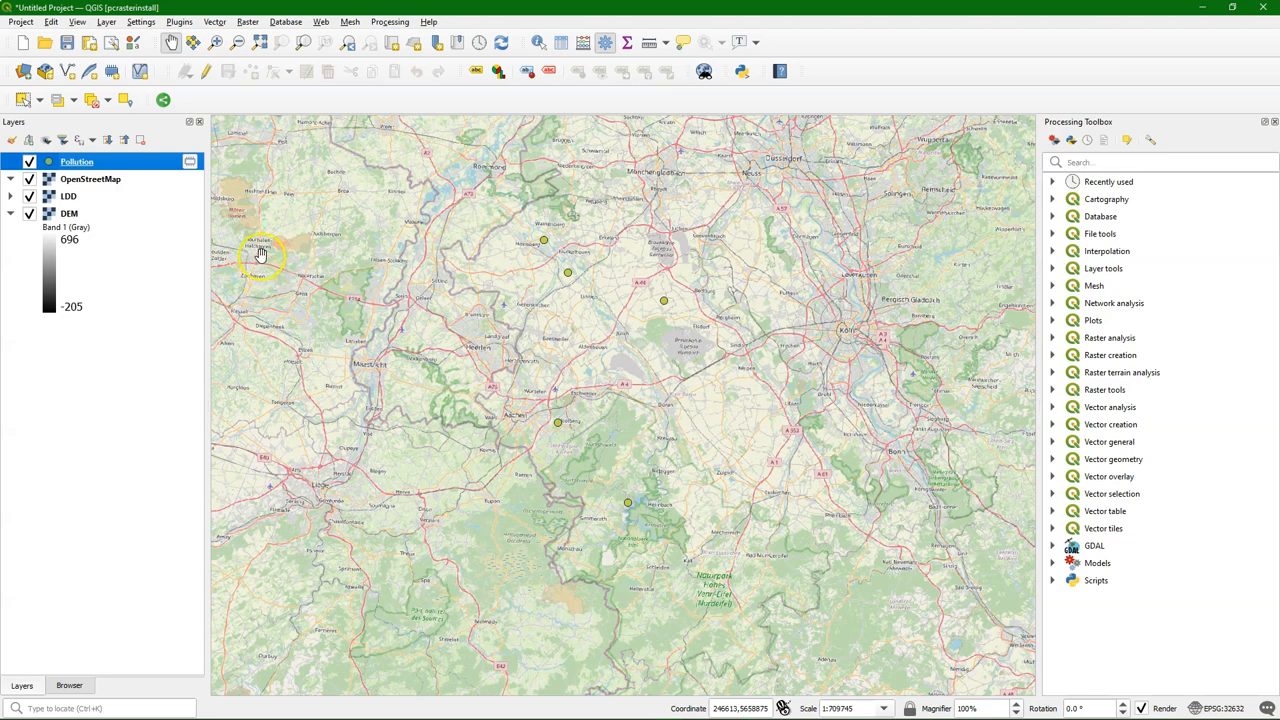
Set up Rasterize (Vector to Raster) on Pollution with the ID burn field, georeferenced units, 30 by 30.
click(266, 20)
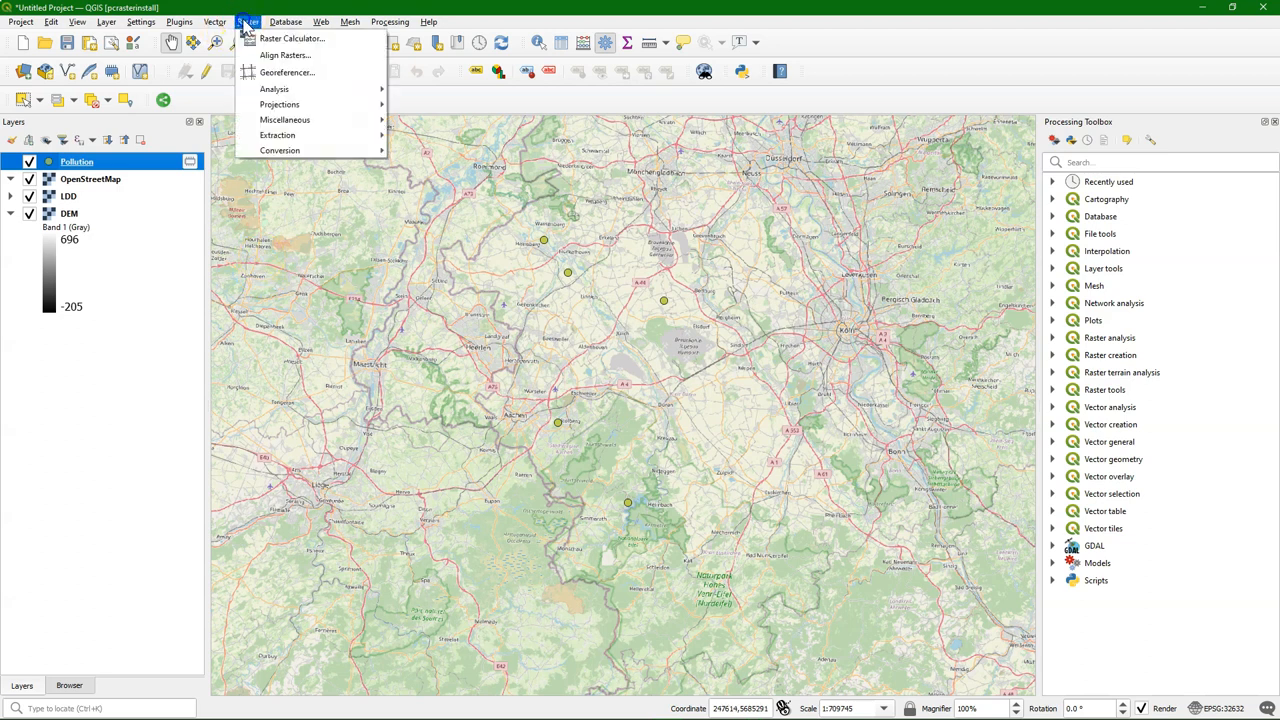
mouse_move(280, 150)
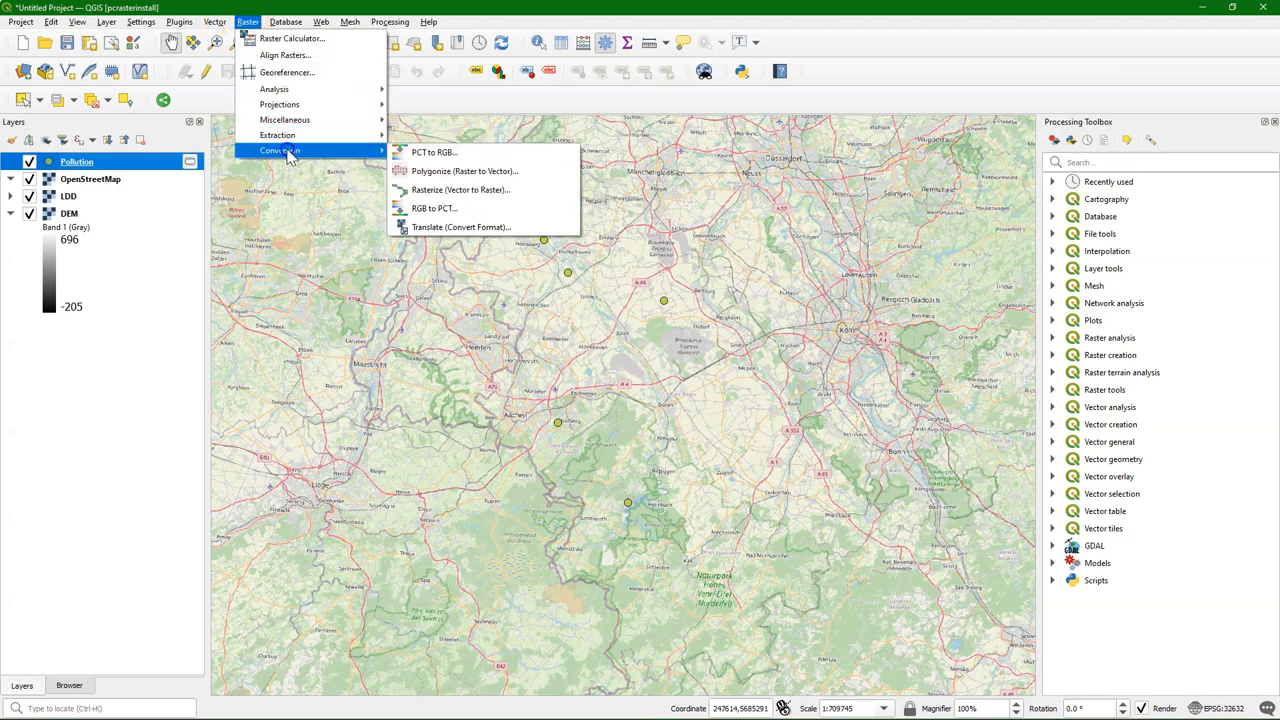
click(460, 190)
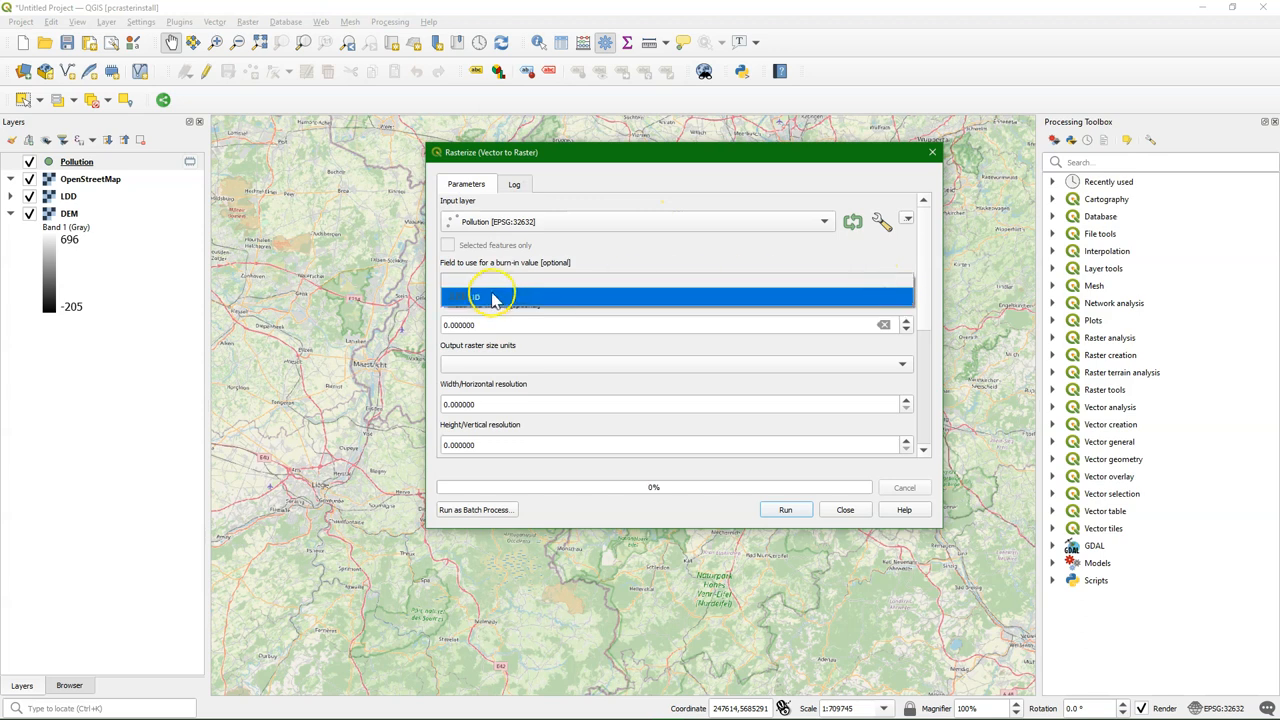
click(490, 296)
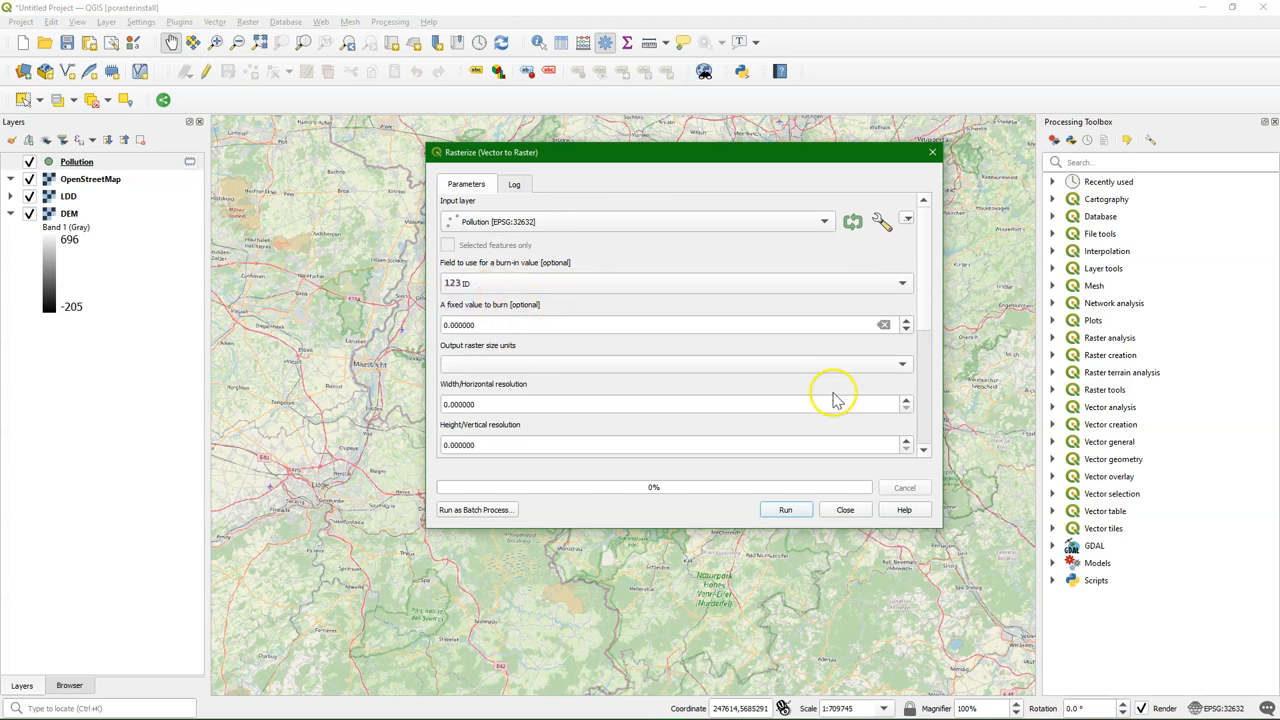
click(676, 364)
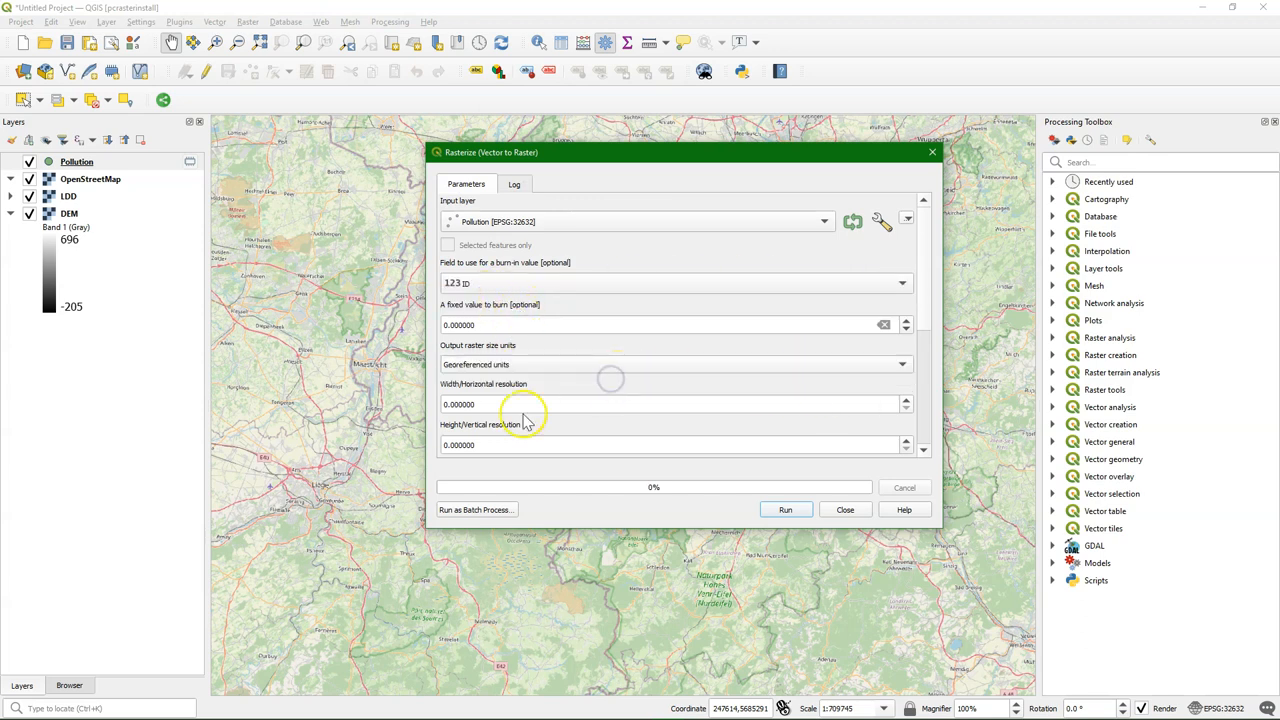
text(30)
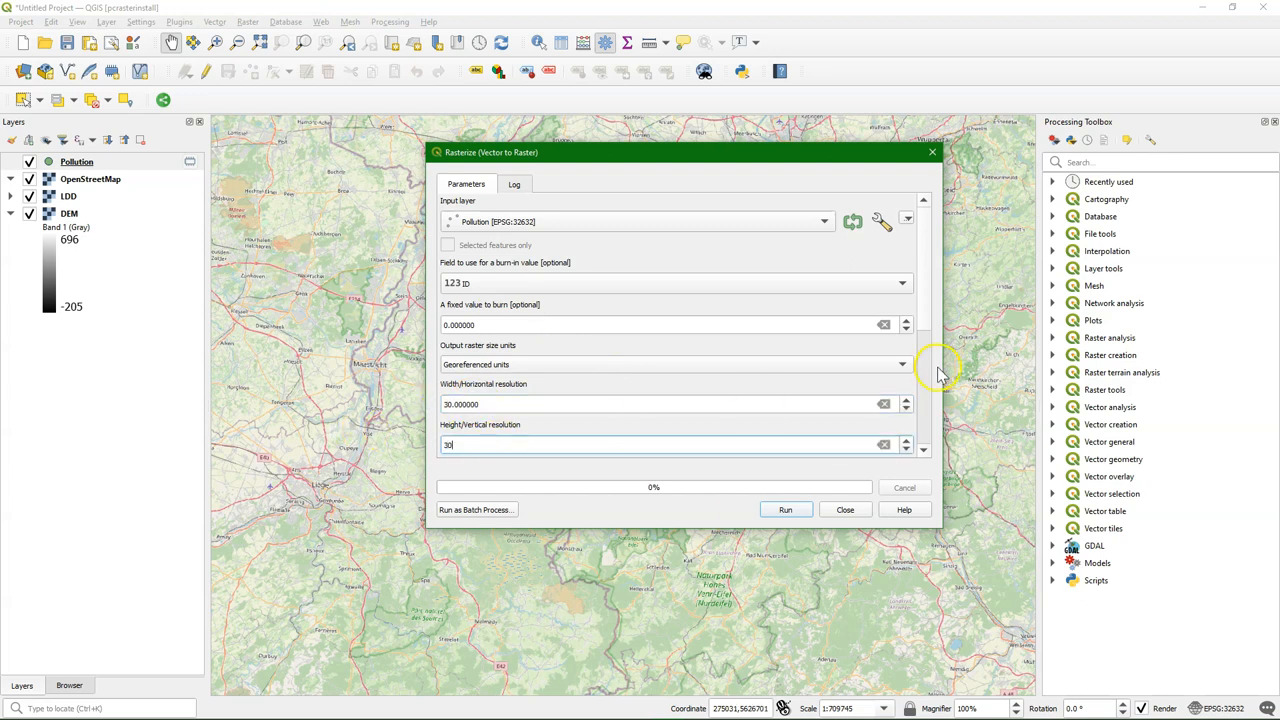
Take the extent from the layer, save the output as pollution.tif and run the rasterization.
scroll(down, 3)
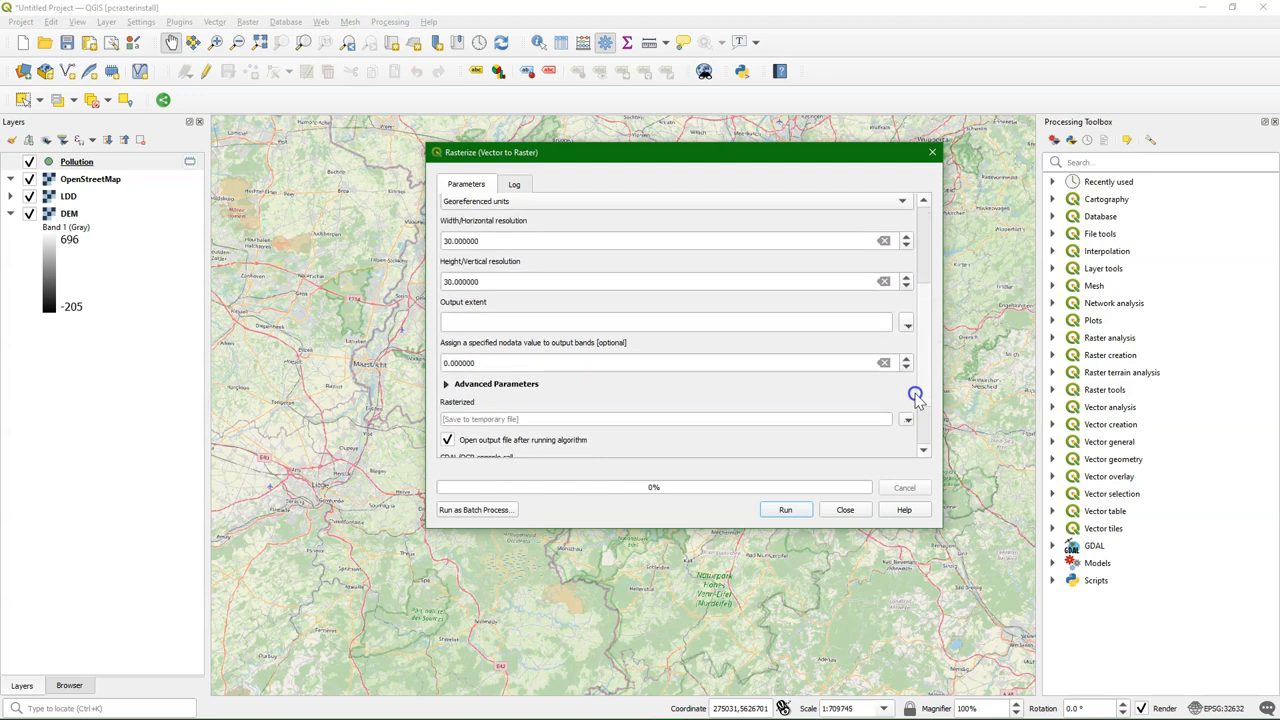
click(906, 322)
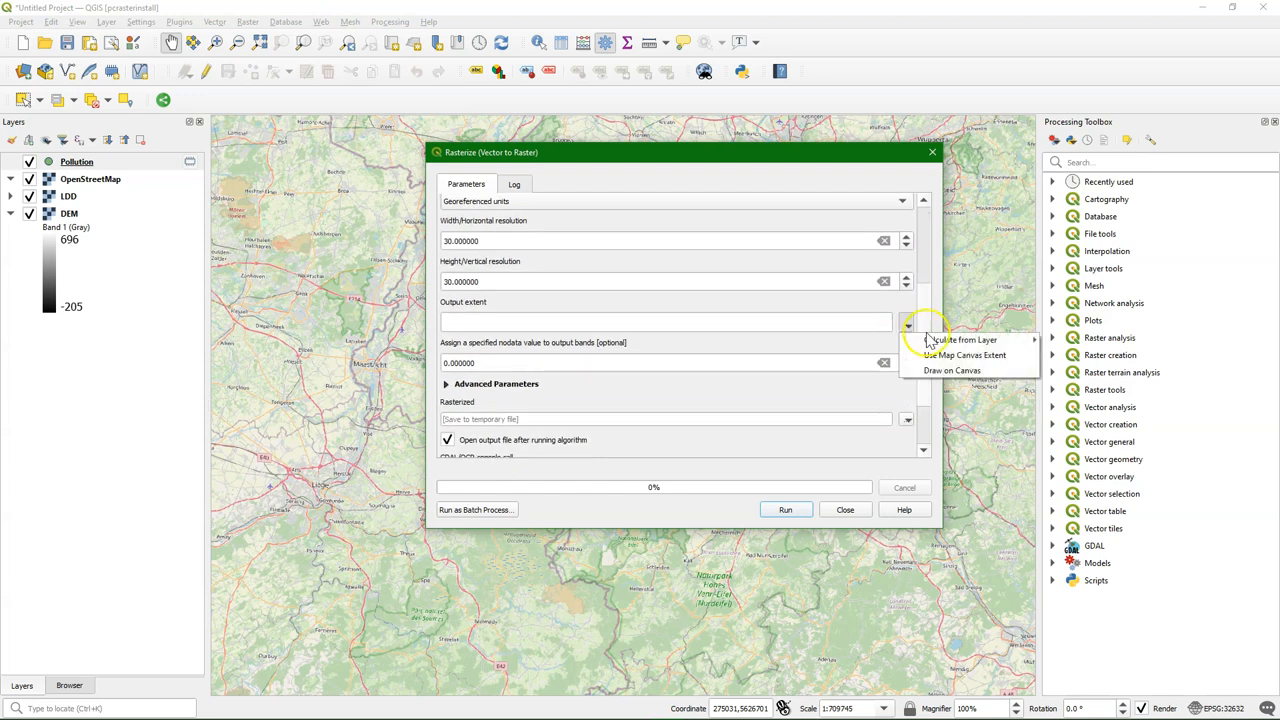
click(960, 340)
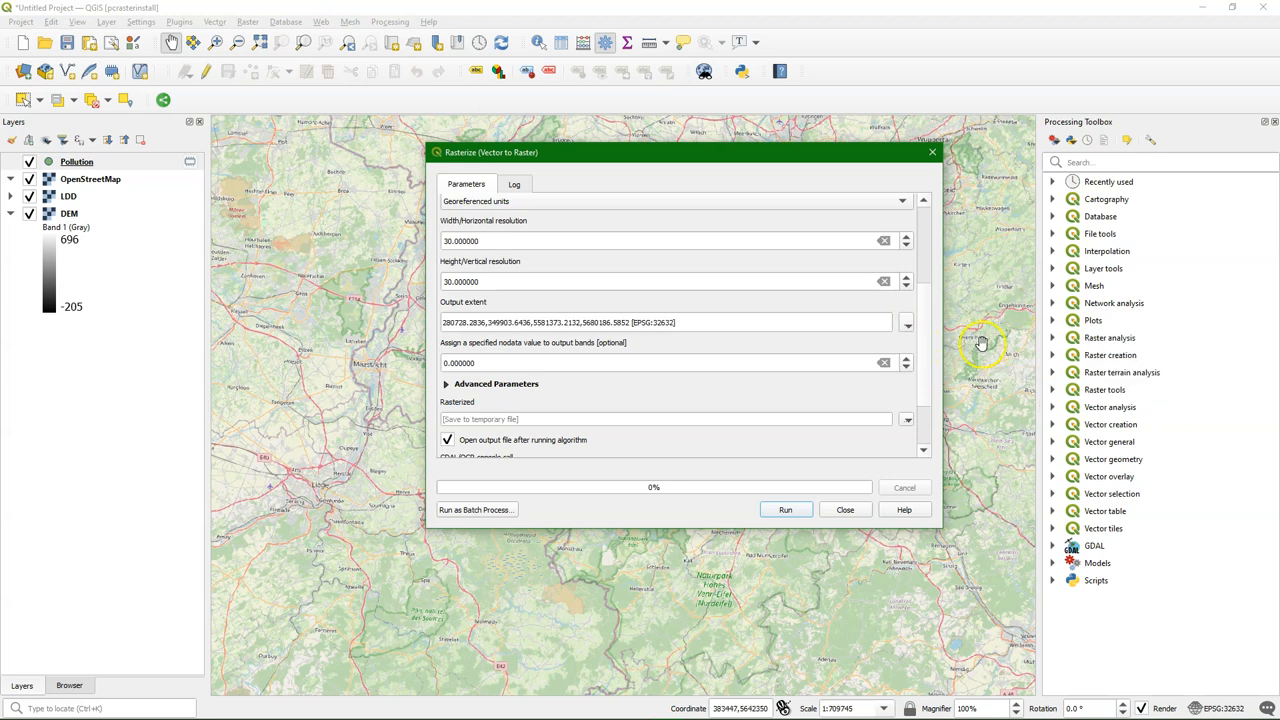
scroll(down, 3)
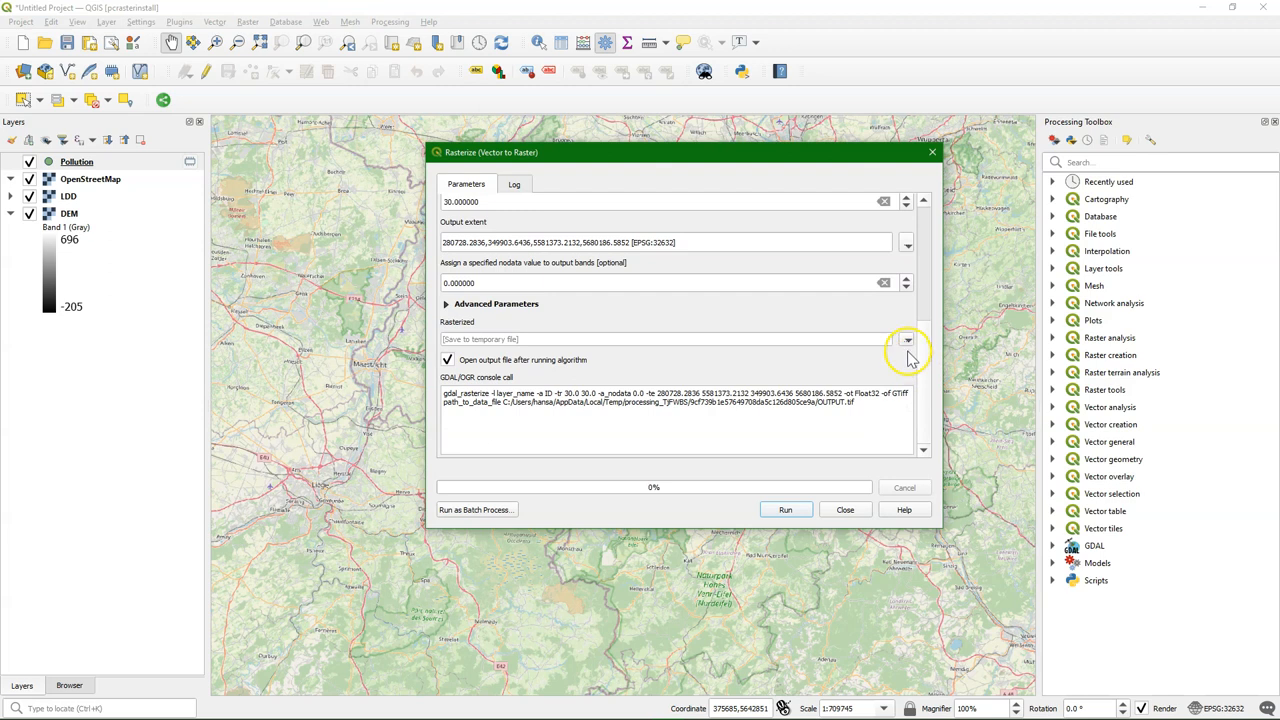
click(902, 340)
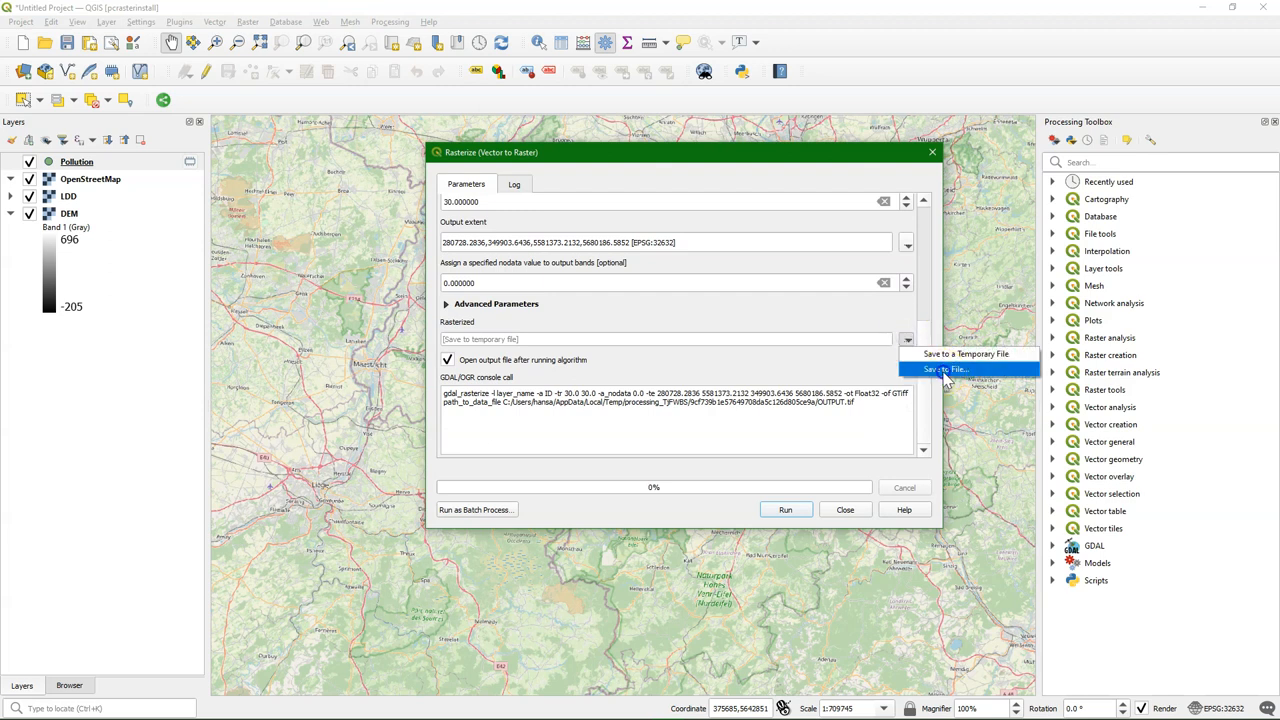
click(944, 368)
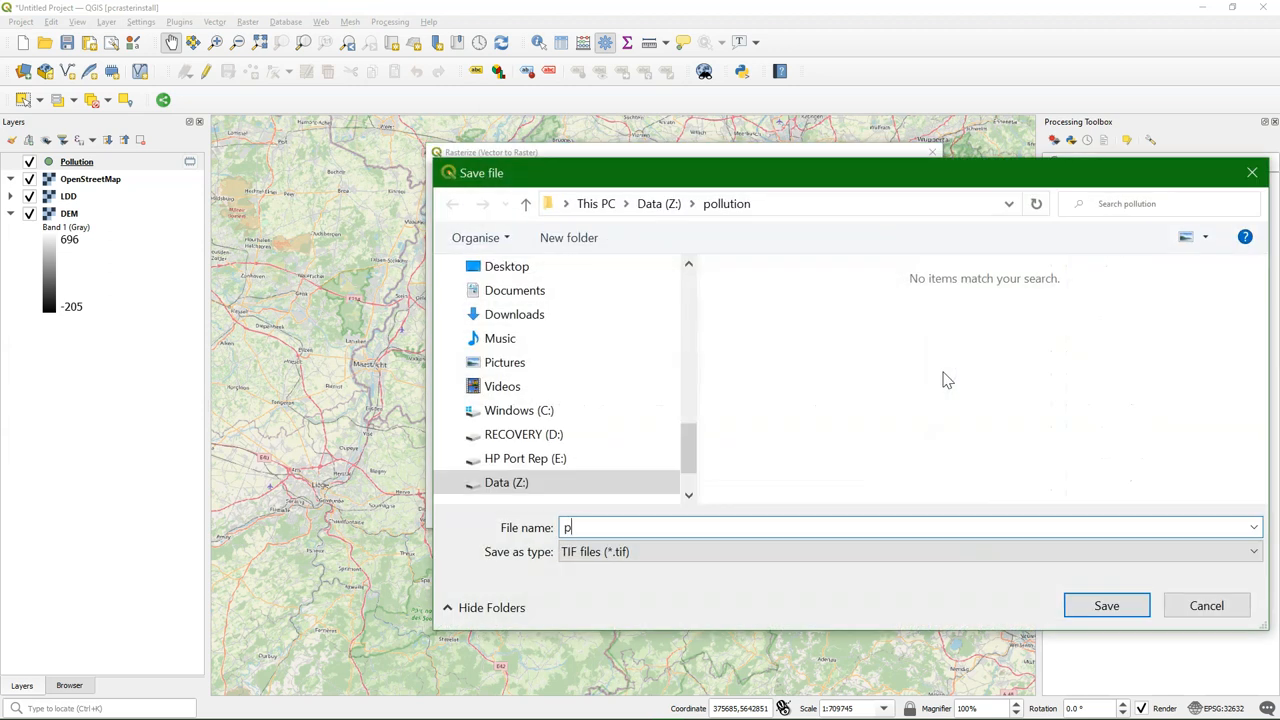
text(ollution)
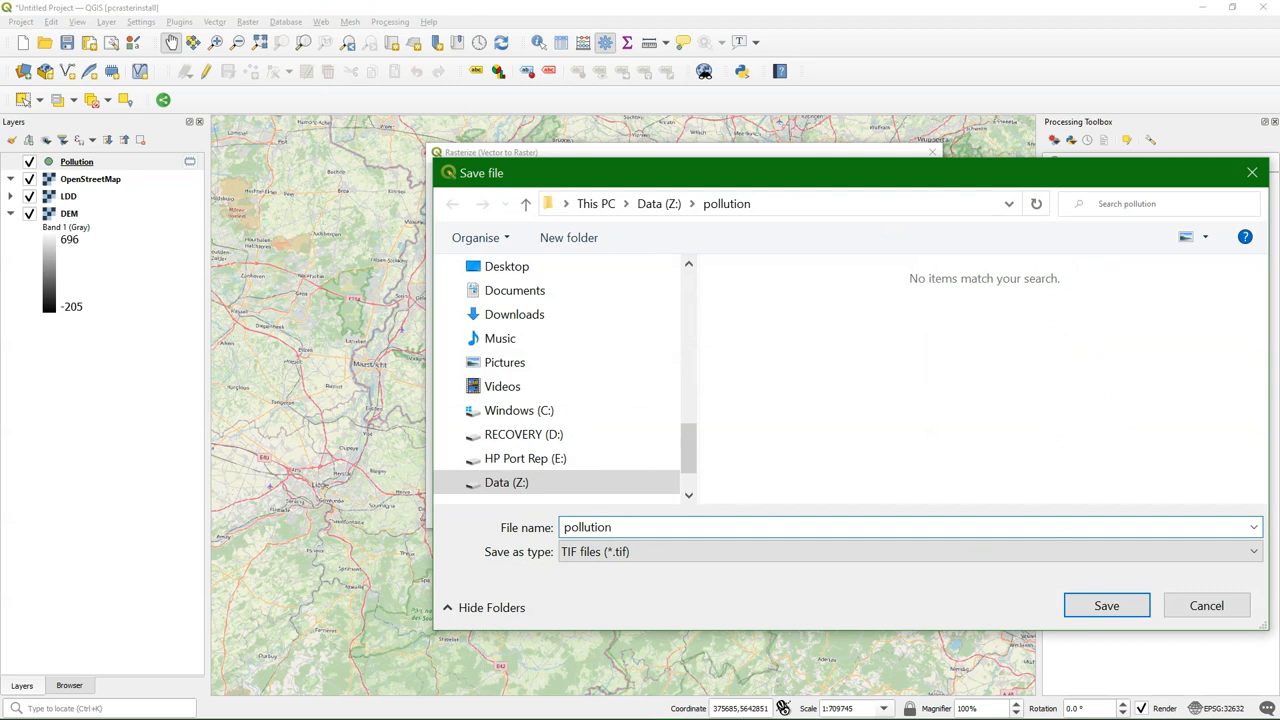
click(1112, 604)
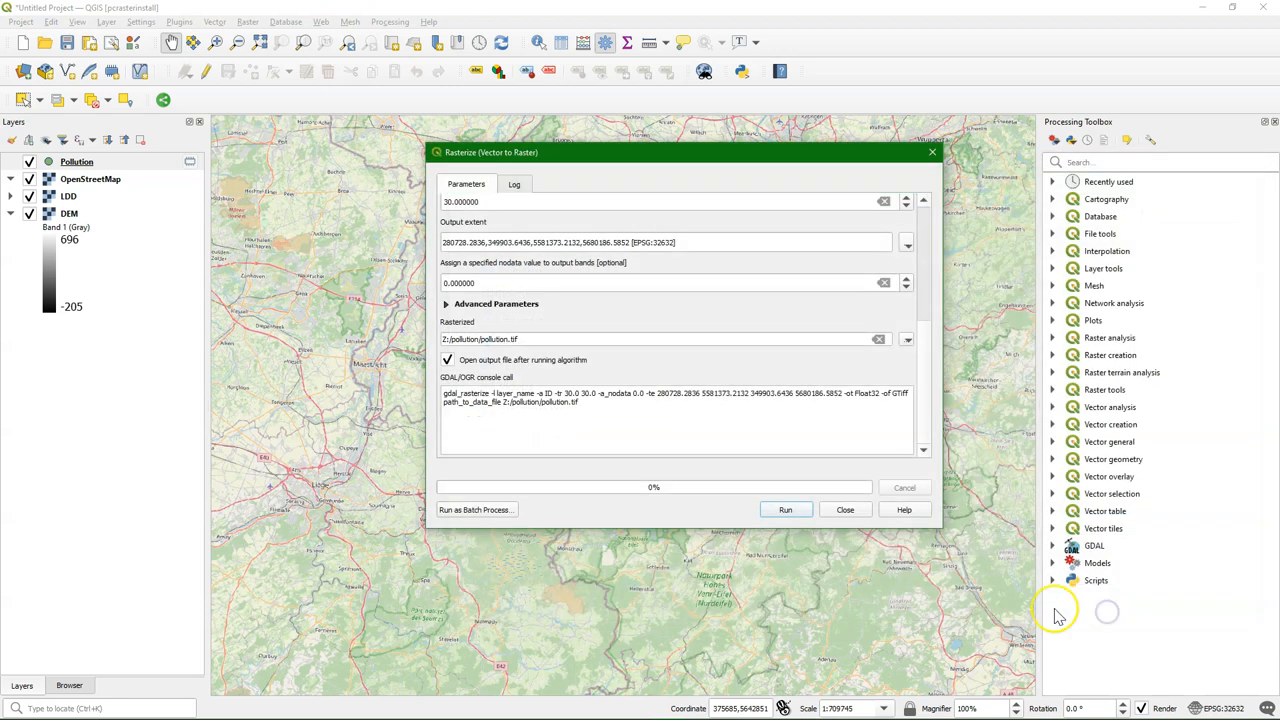
click(784, 510)
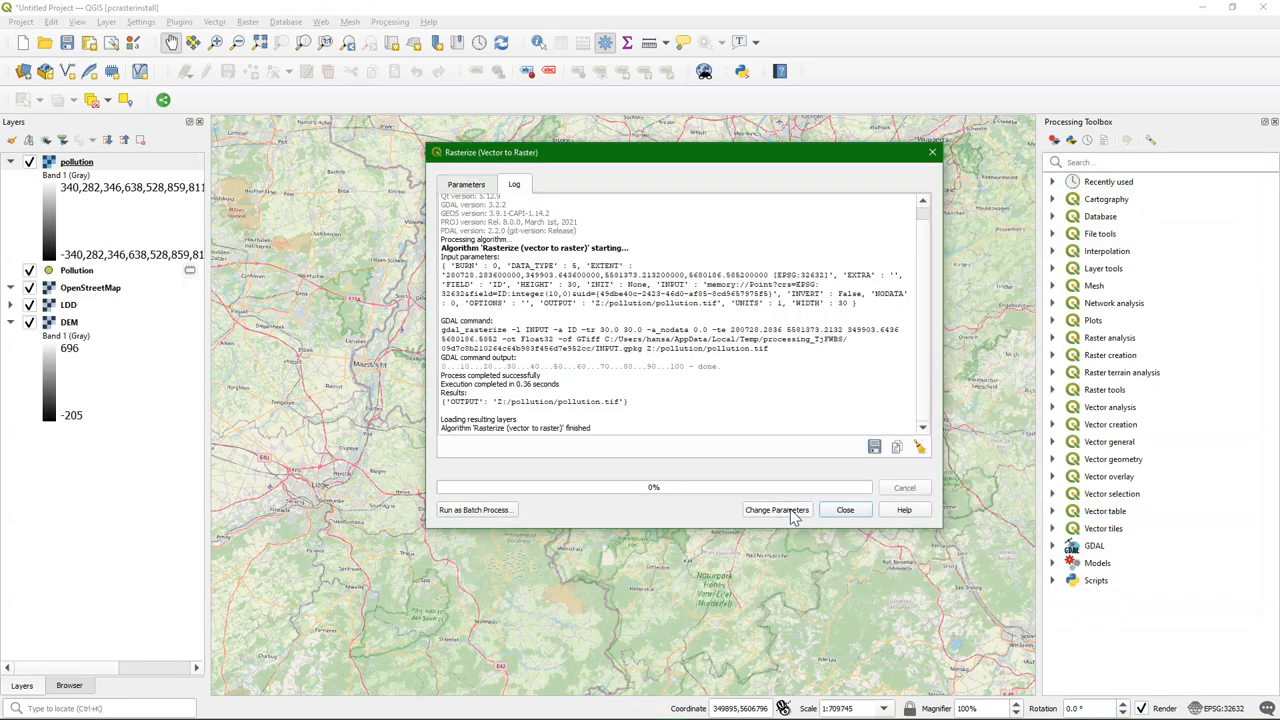
click(844, 510)
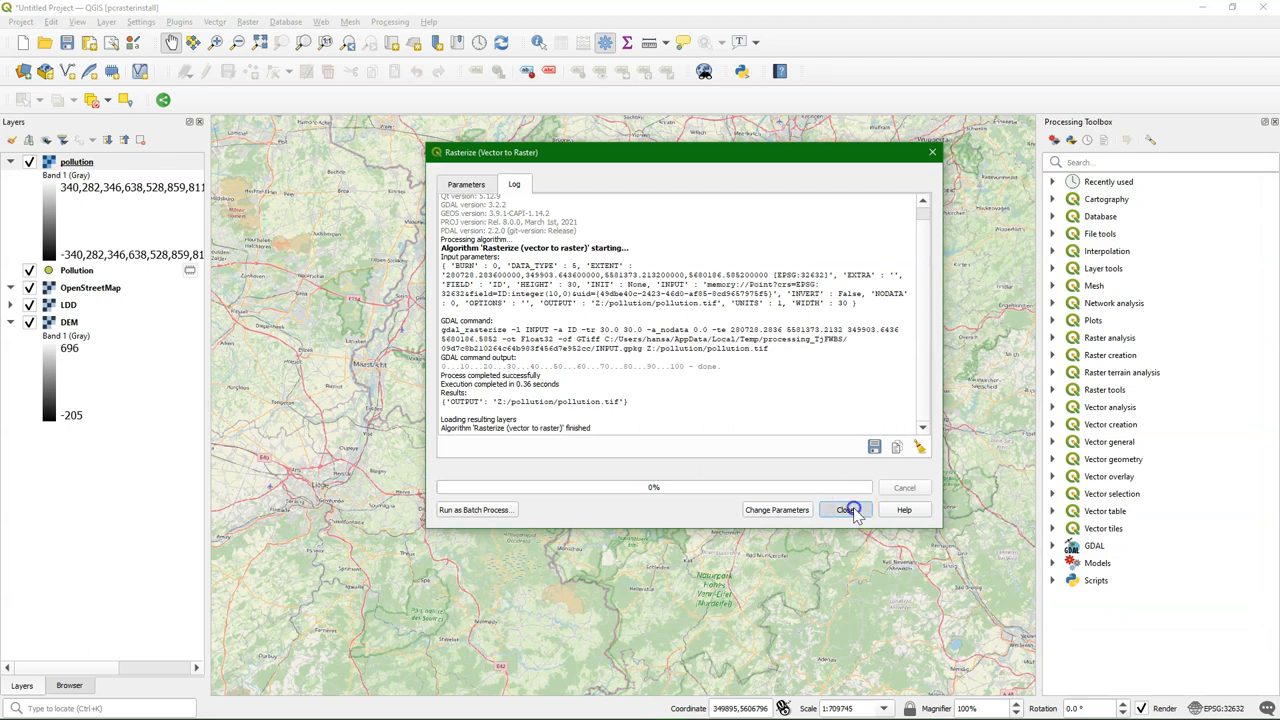
click(848, 510)
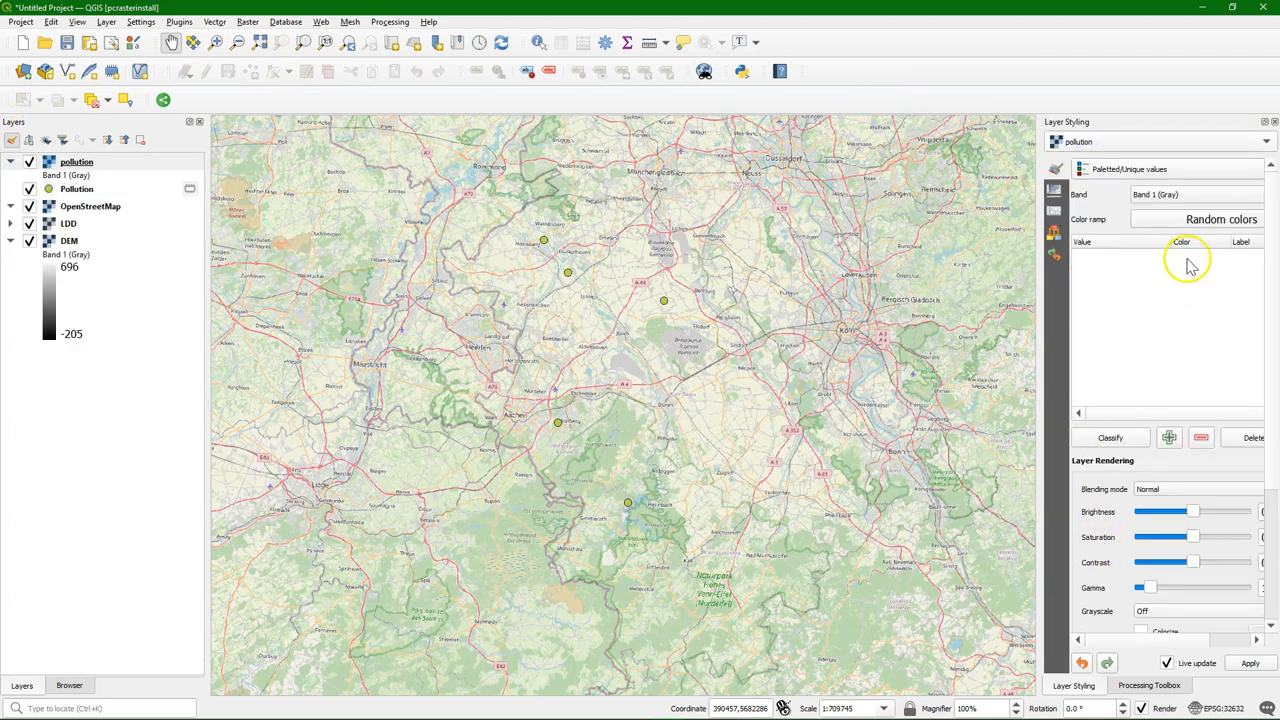
Classify the pollution raster as Paletted/Unique values so each of its five values gets a colour.
click(1108, 436)
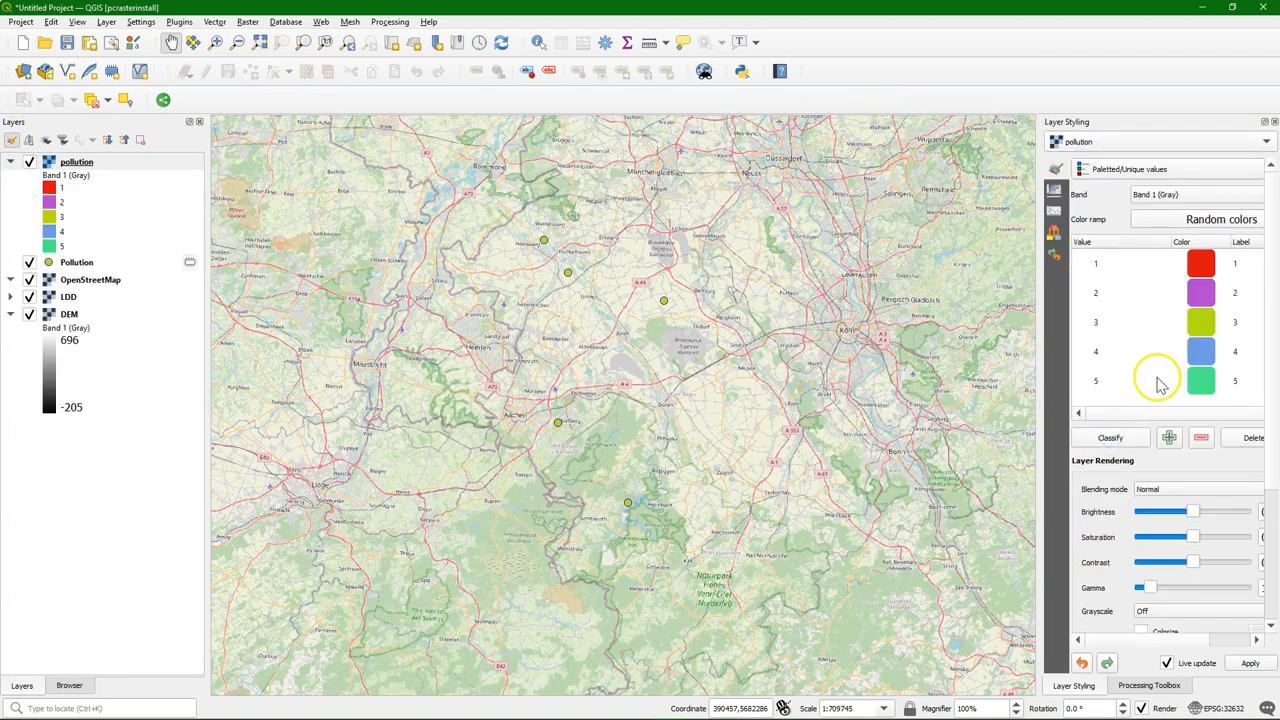
mouse_move(1136, 180)
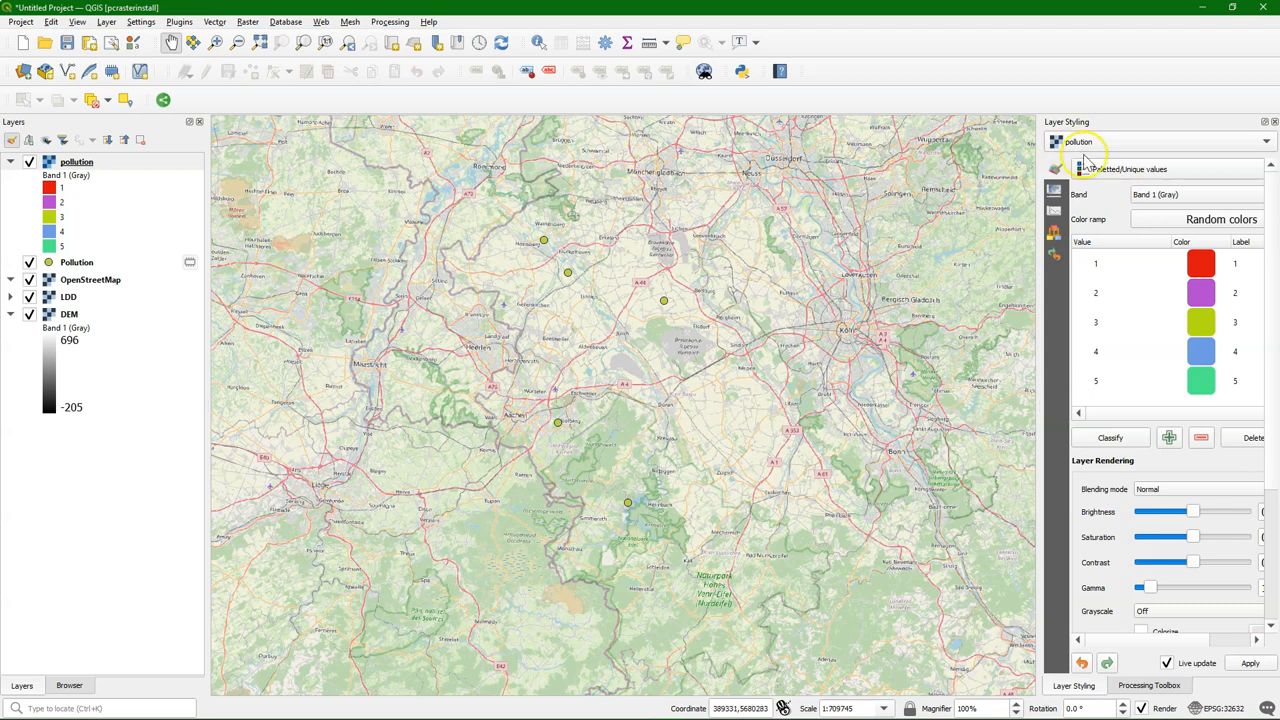
Return to the Processing Toolbox and scroll the PCRaster list down to Convert to PCRaster Format.
click(1150, 684)
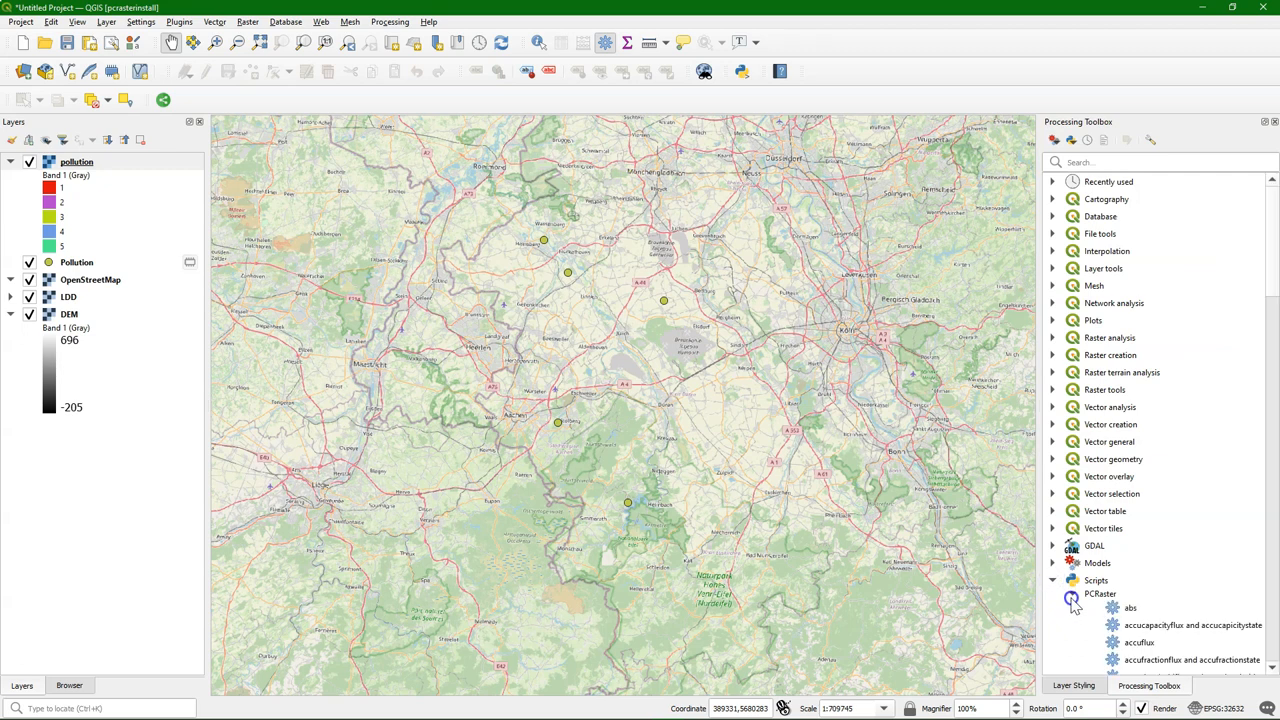
scroll(down, 3)
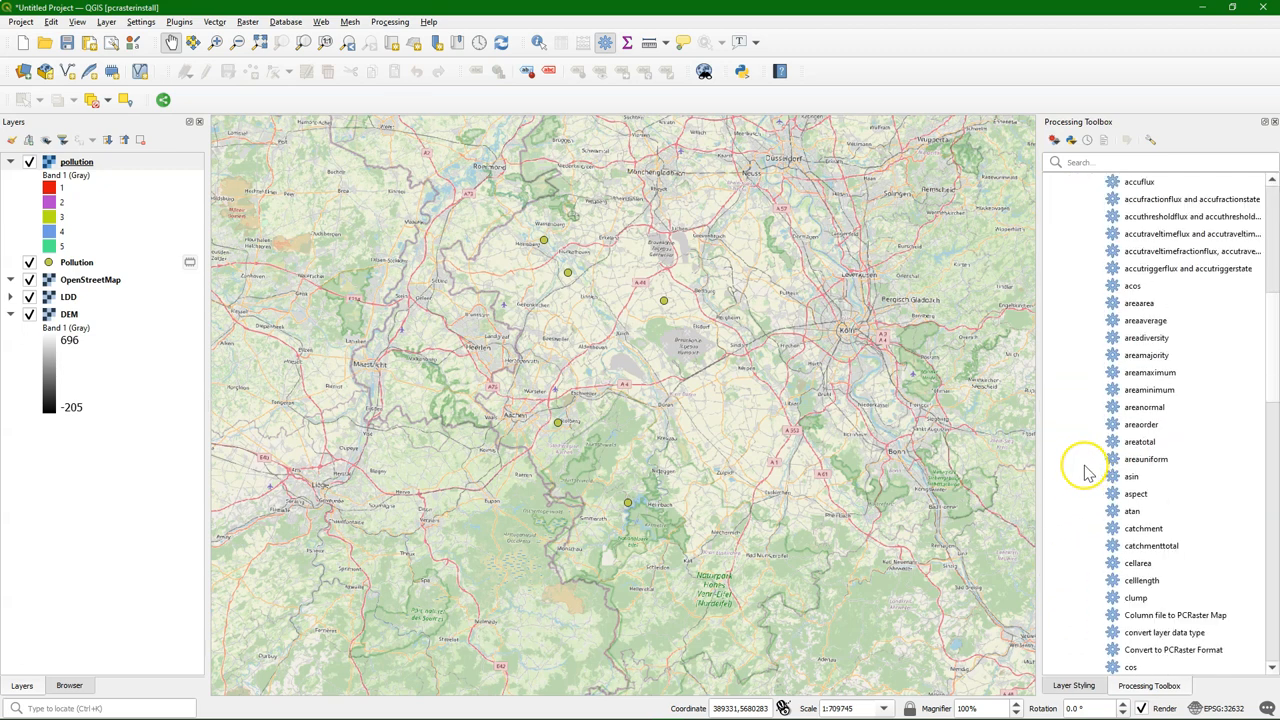
scroll(down, 3)
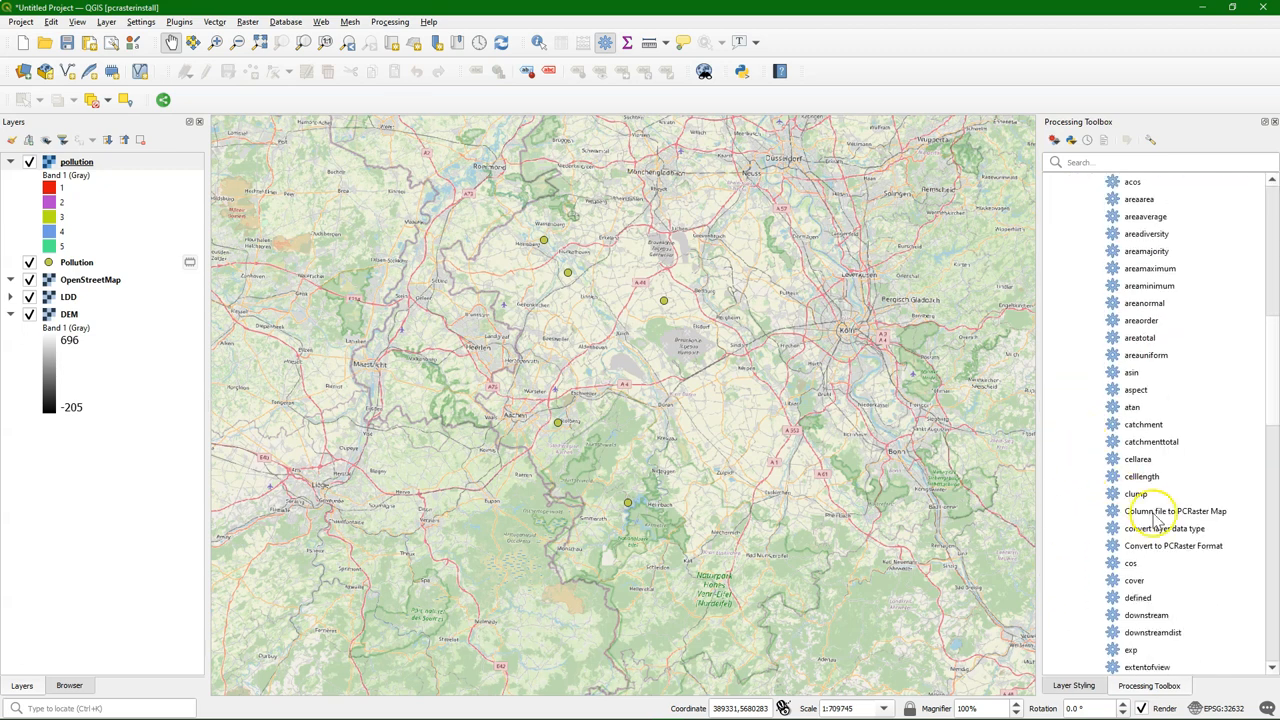
Convert the pollution raster to a Nominal PCRaster map saved as Z:/pollution/pollution.map.
double_click(1176, 546)
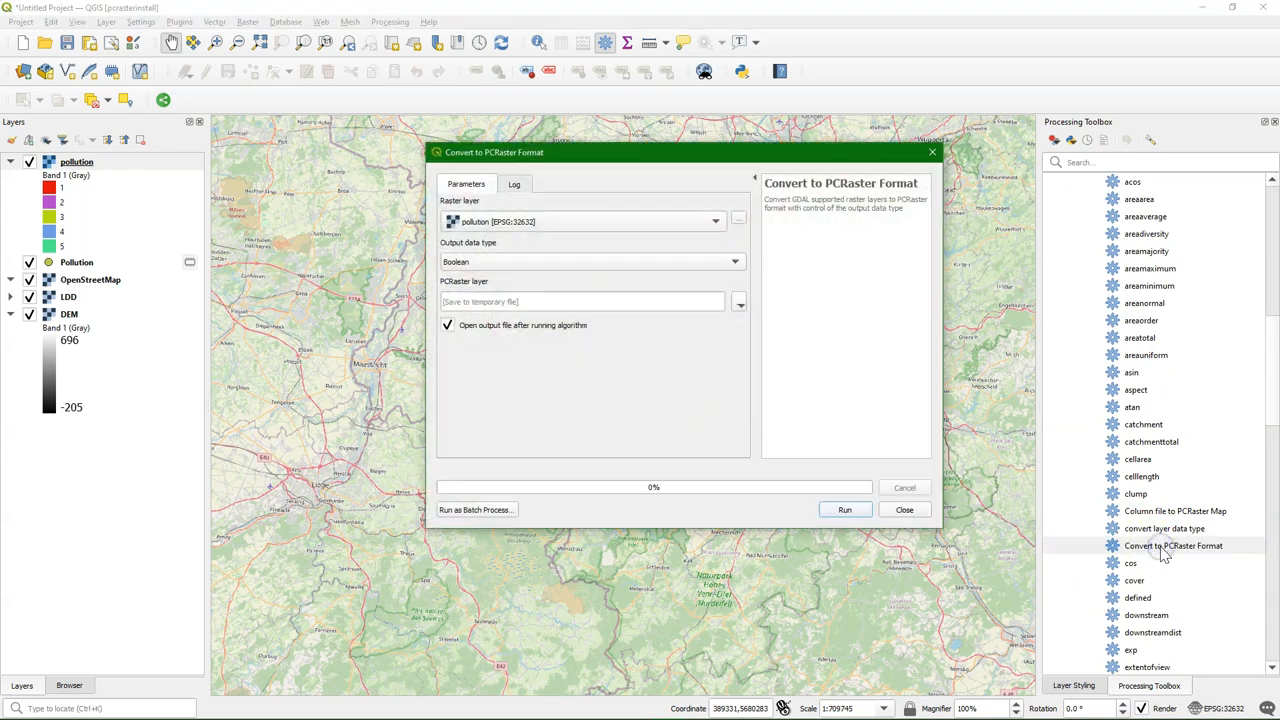
mouse_move(496, 230)
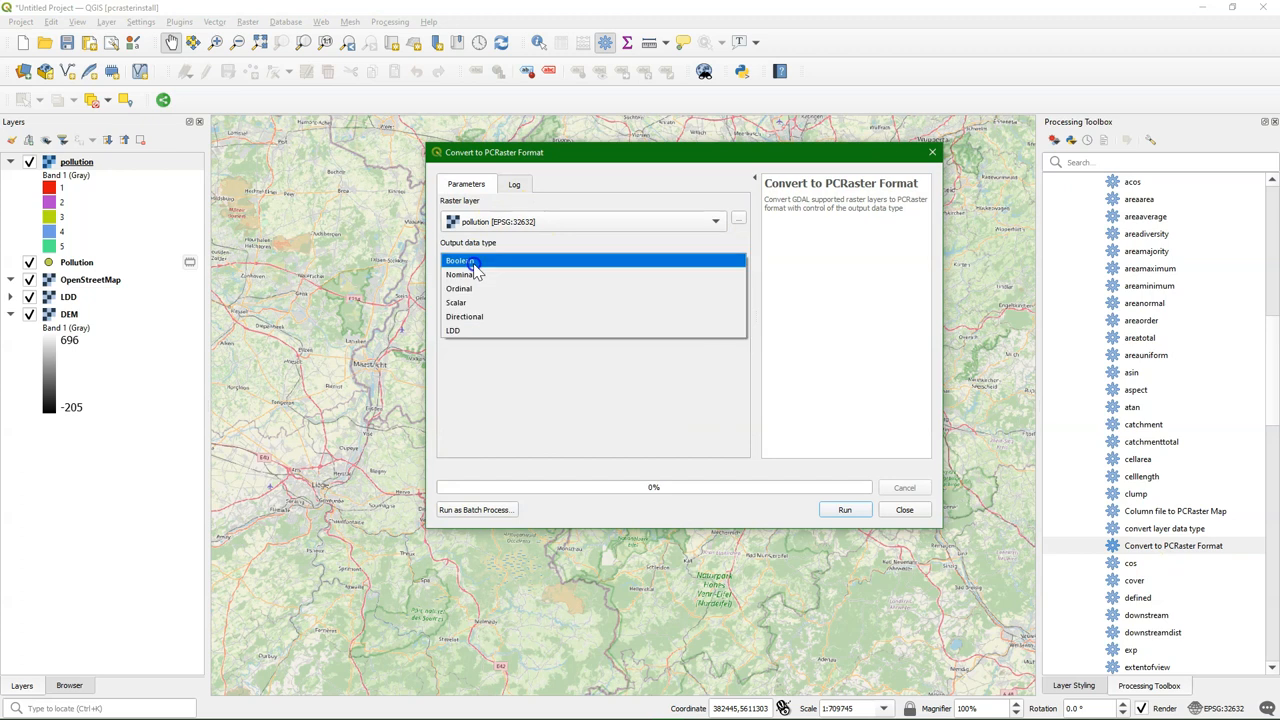
click(454, 274)
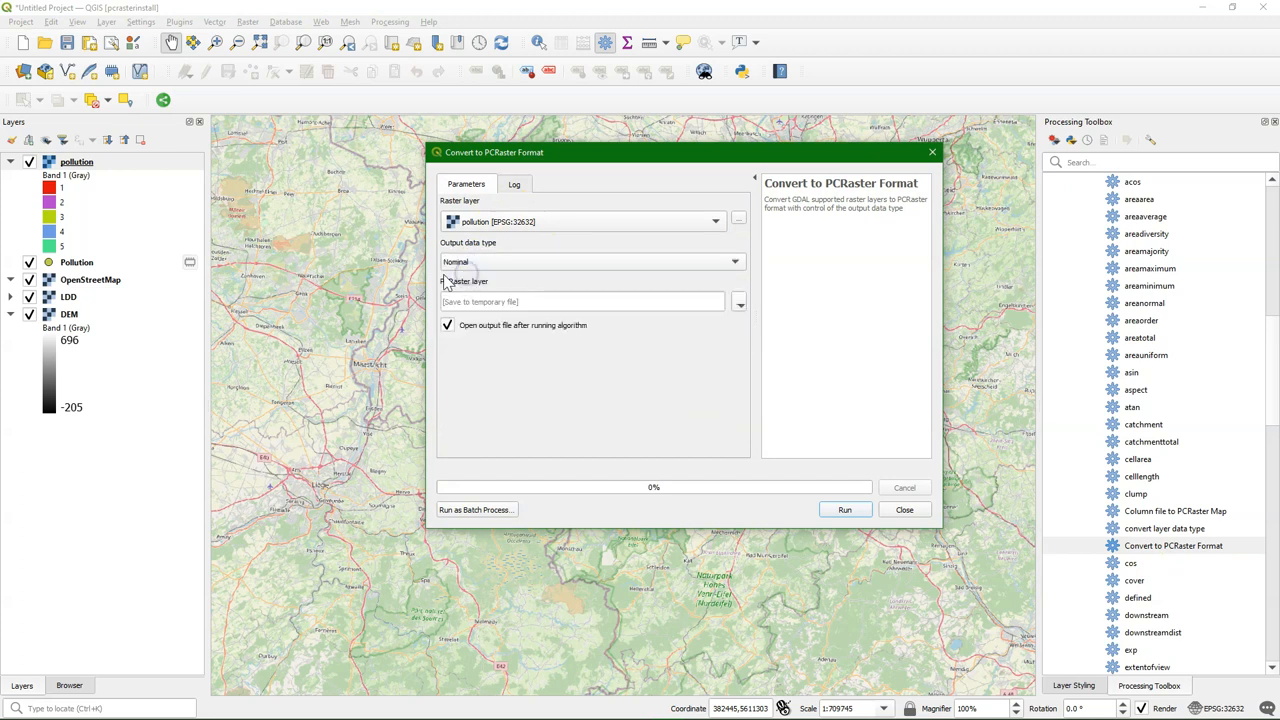
click(740, 302)
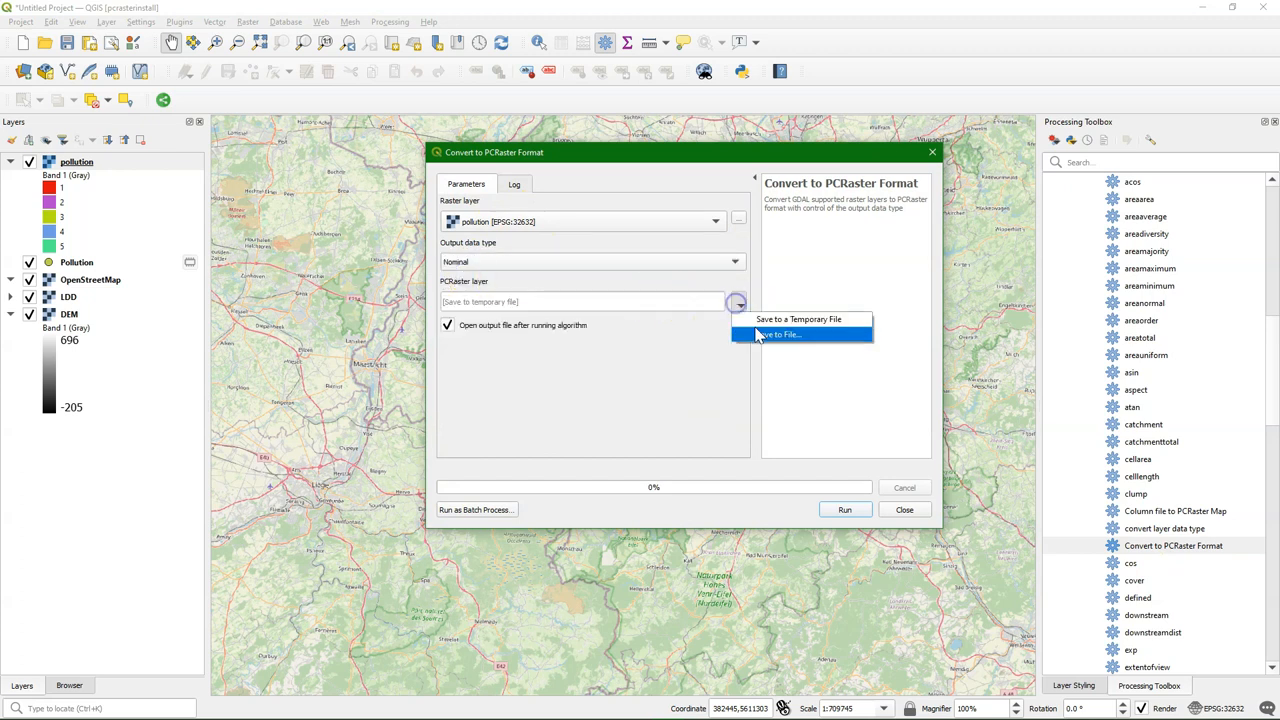
click(788, 334)
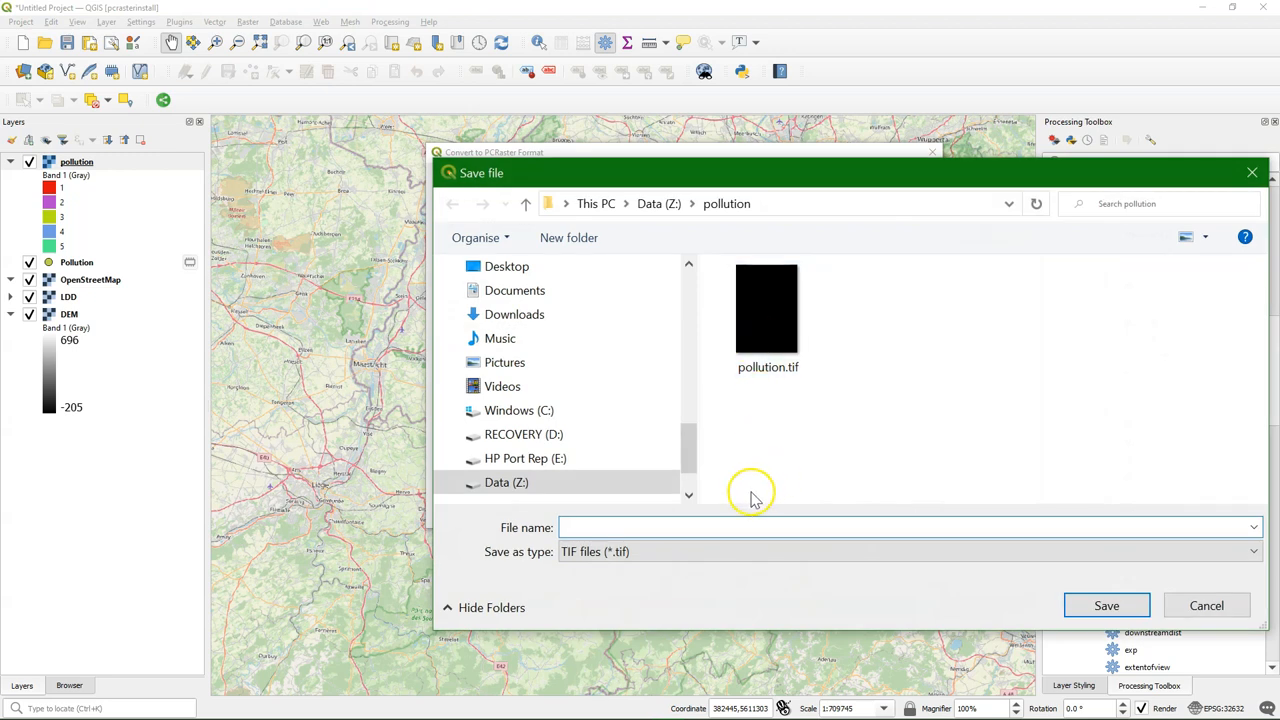
click(736, 528)
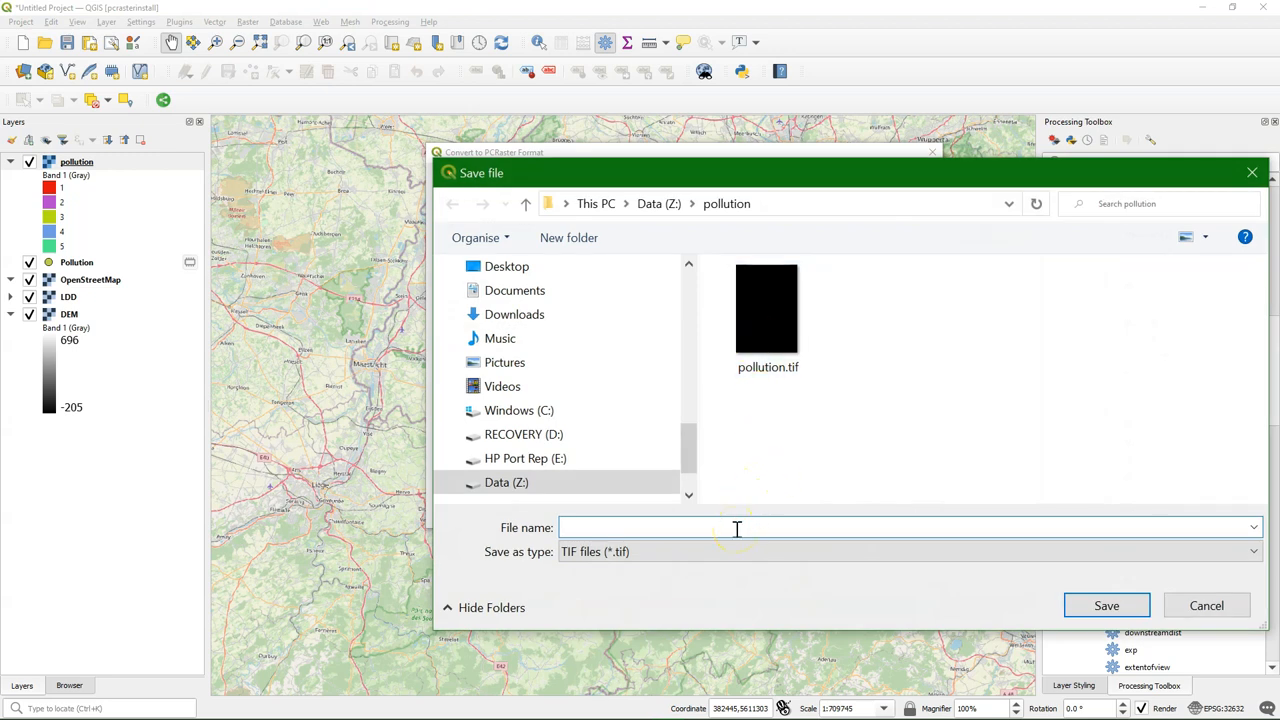
text(pollutio)
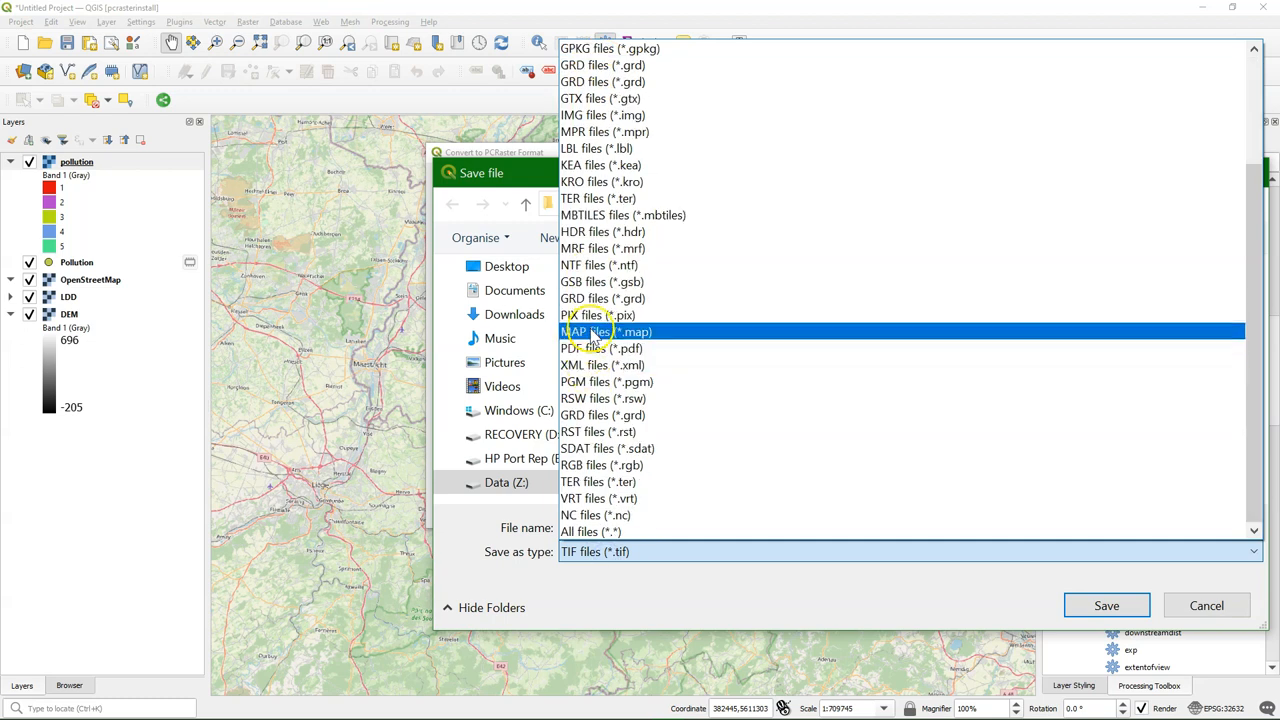
click(600, 332)
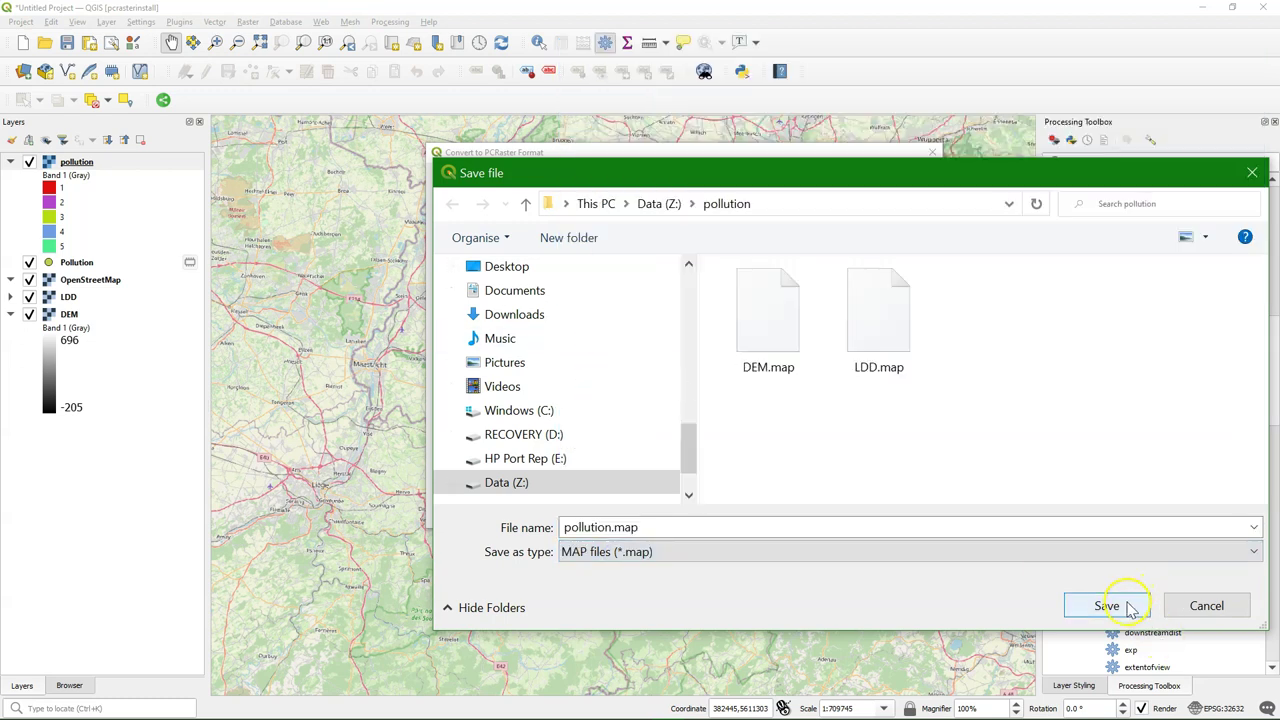
click(1096, 604)
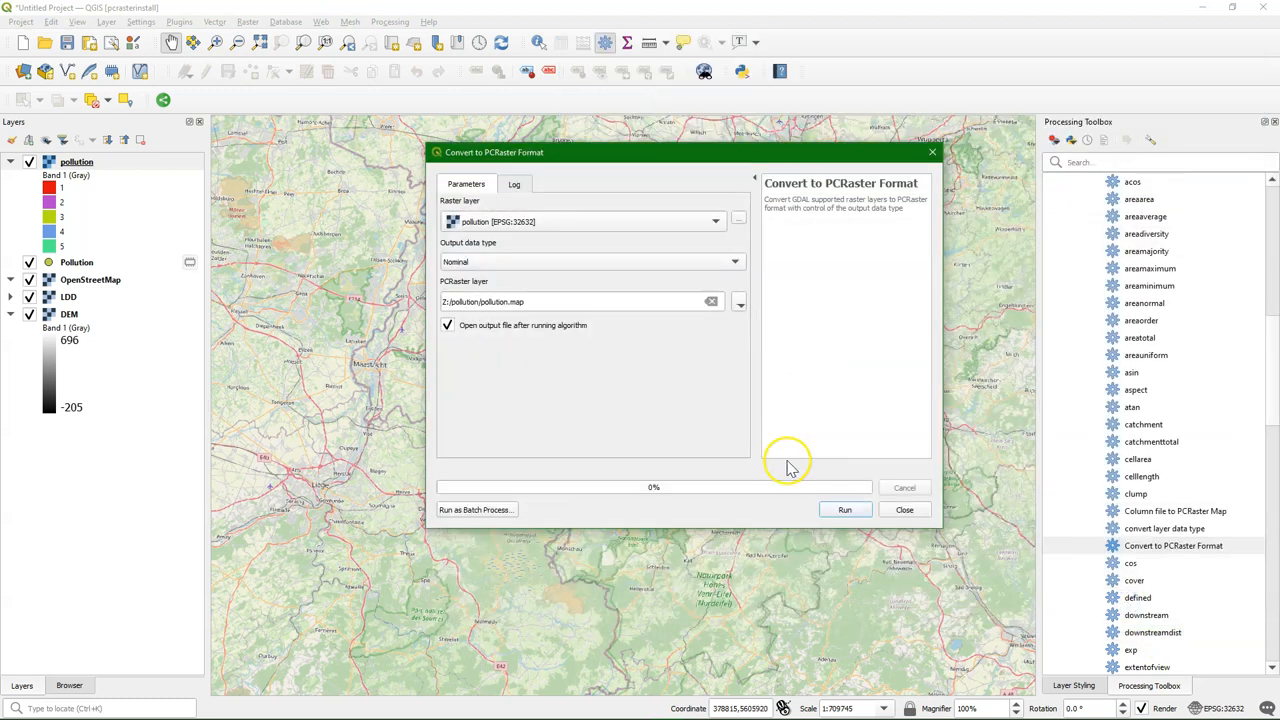
click(844, 510)
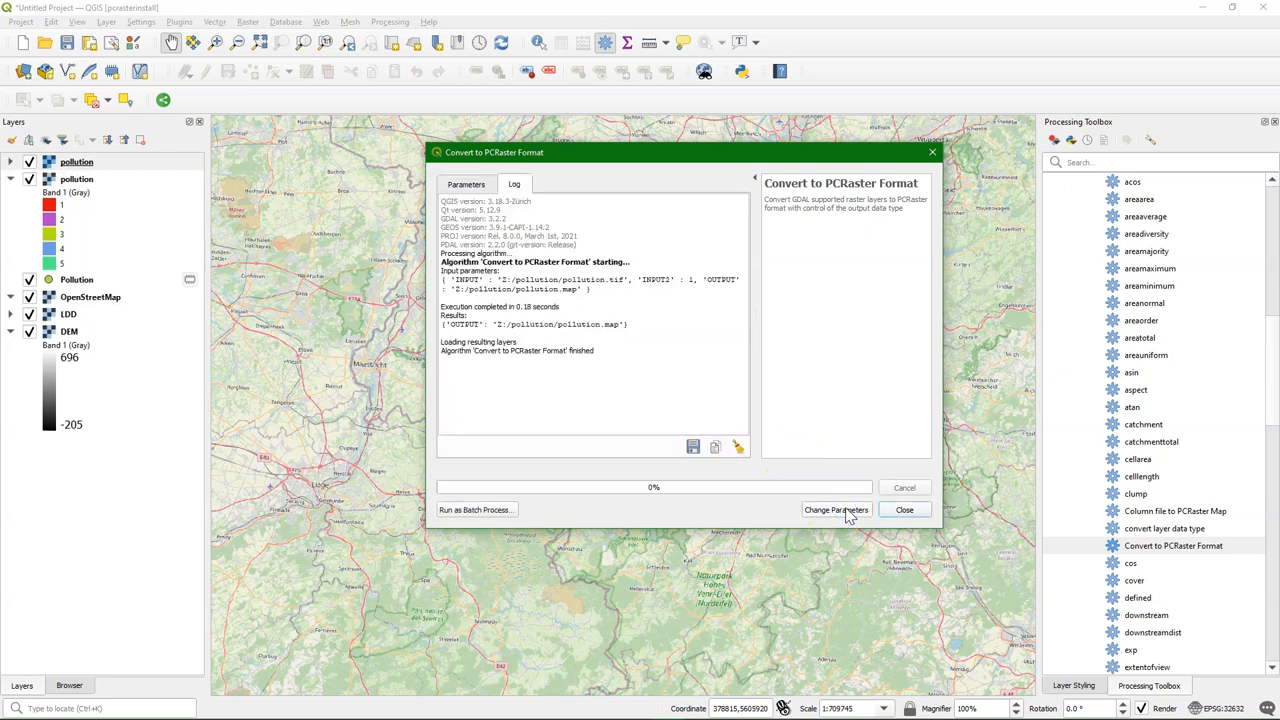
click(904, 510)
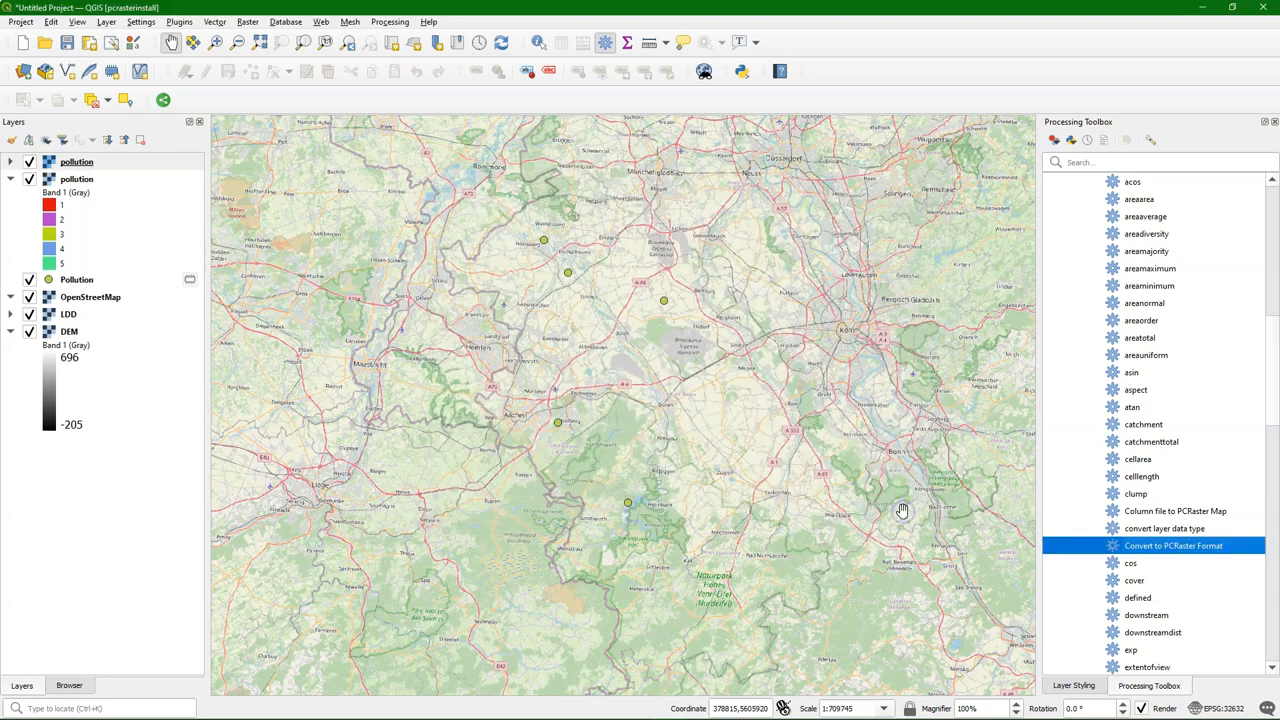
Remove the duplicate pollution layer and expand the remaining pollution layer's class legend.
click(72, 162)
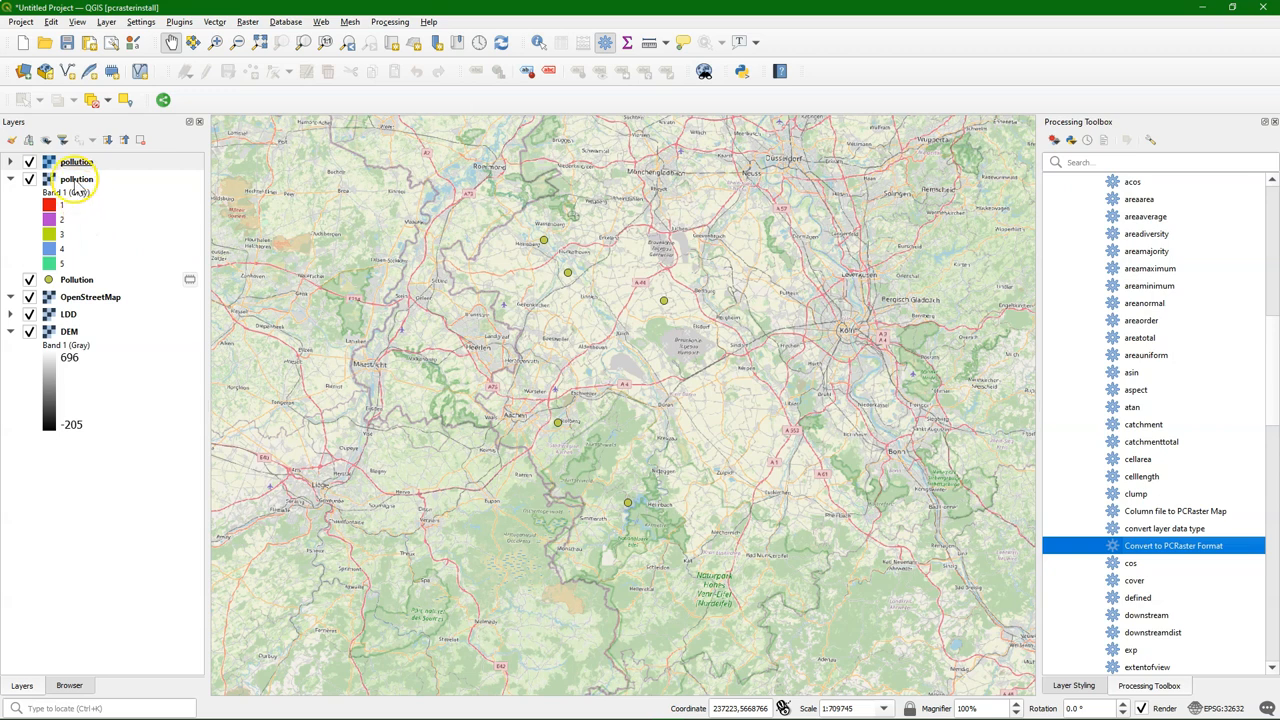
click(78, 178)
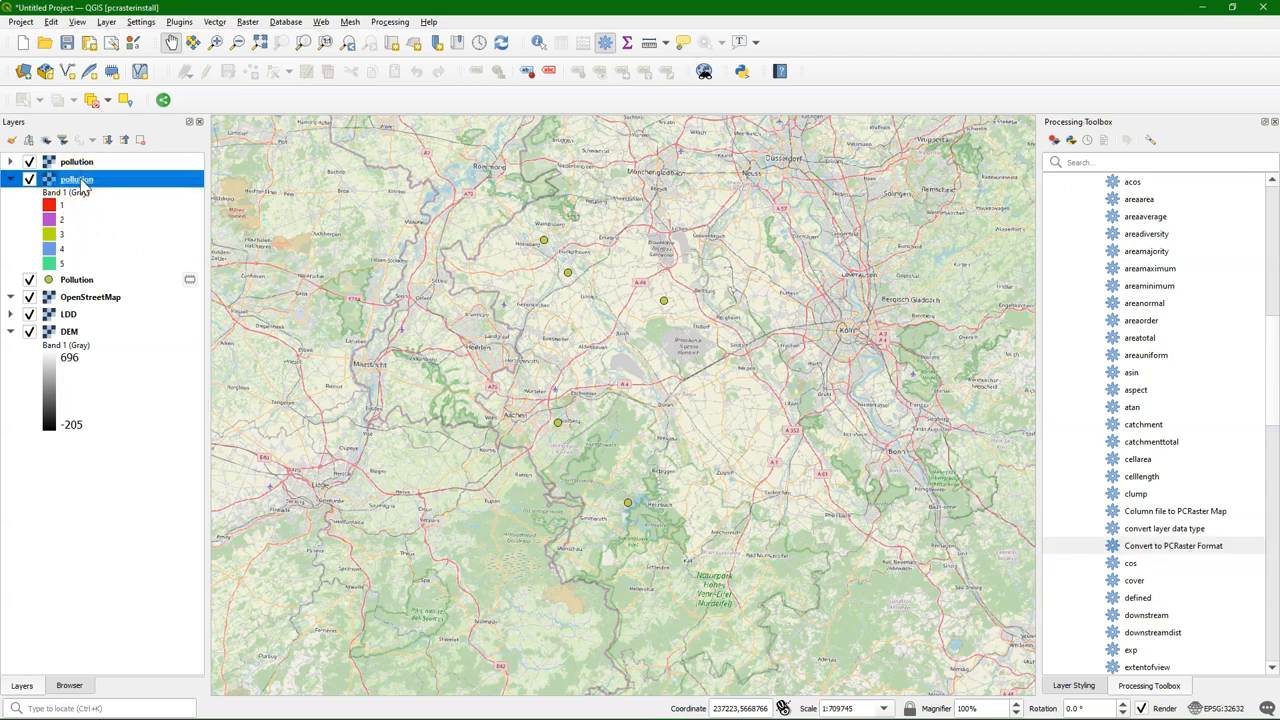
right_click(76, 180)
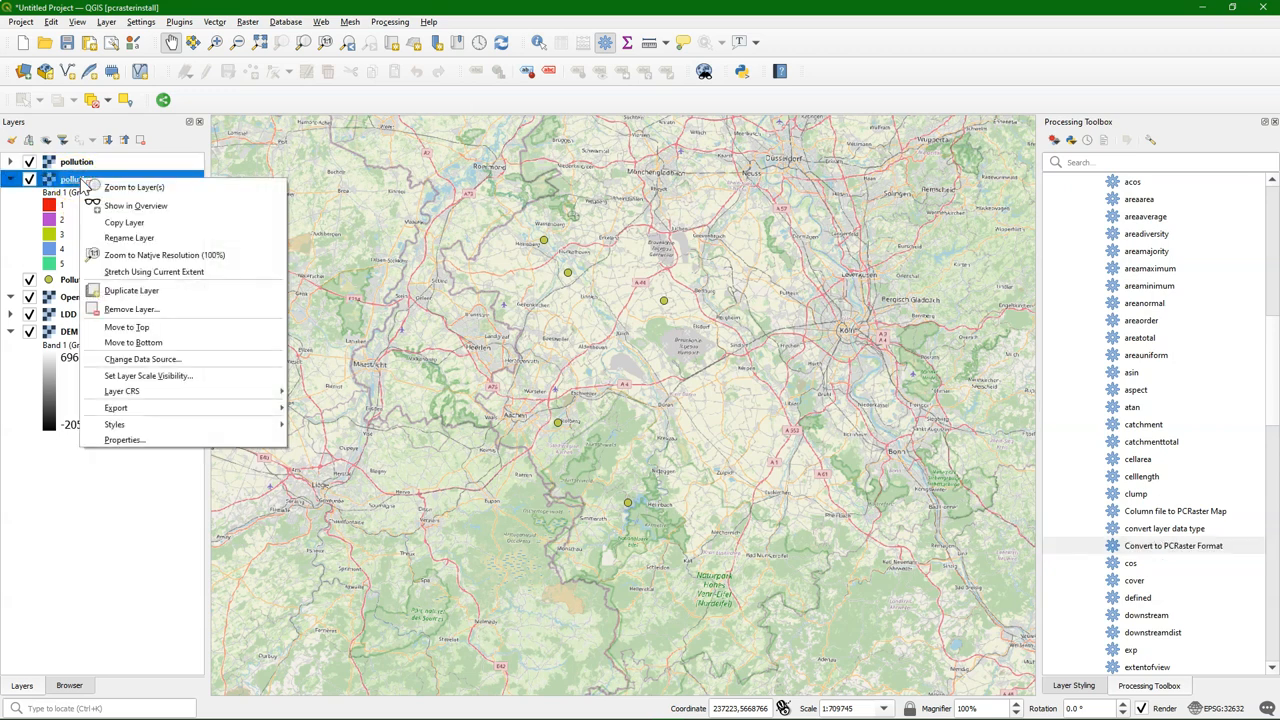
mouse_move(116, 424)
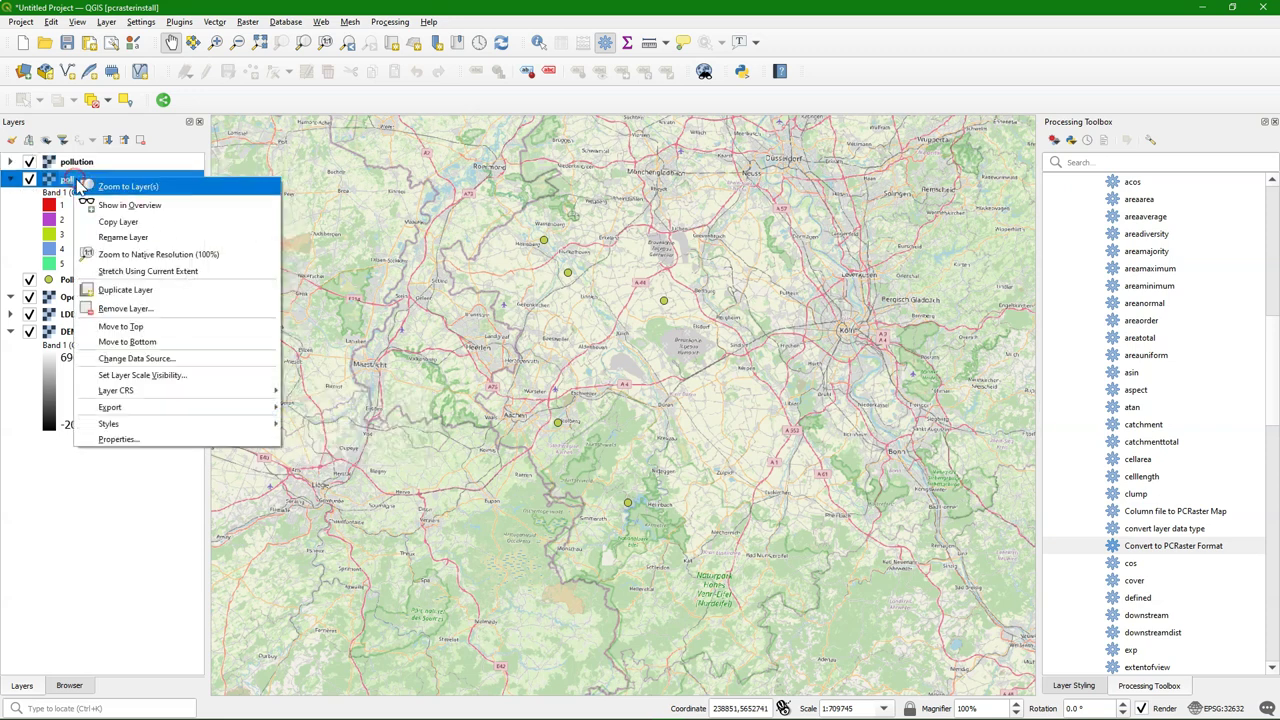
click(124, 308)
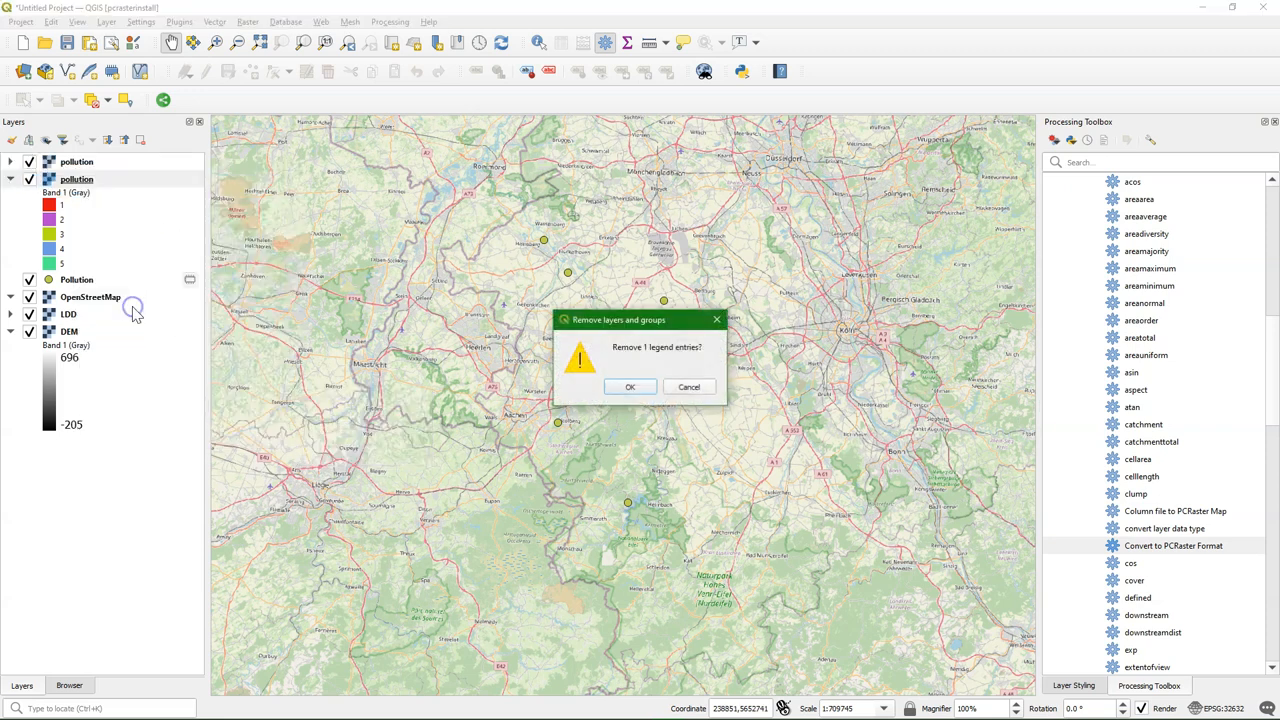
click(630, 386)
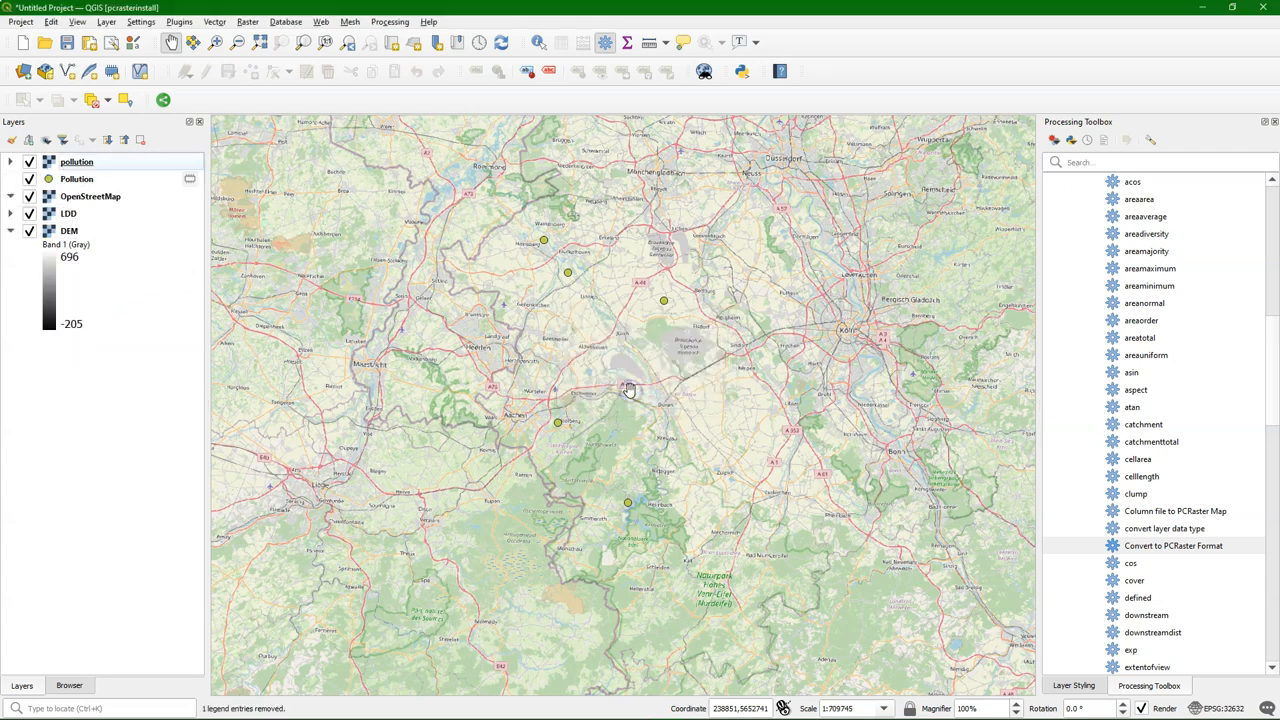
mouse_move(30, 198)
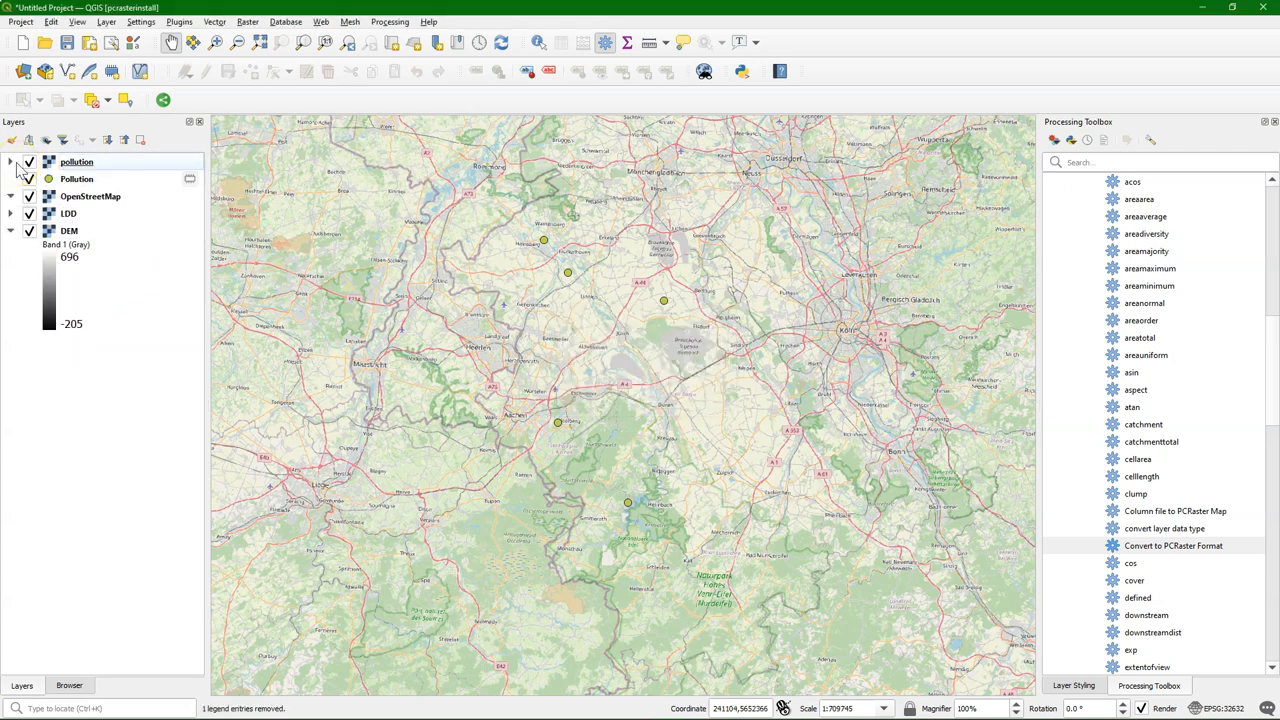
click(12, 162)
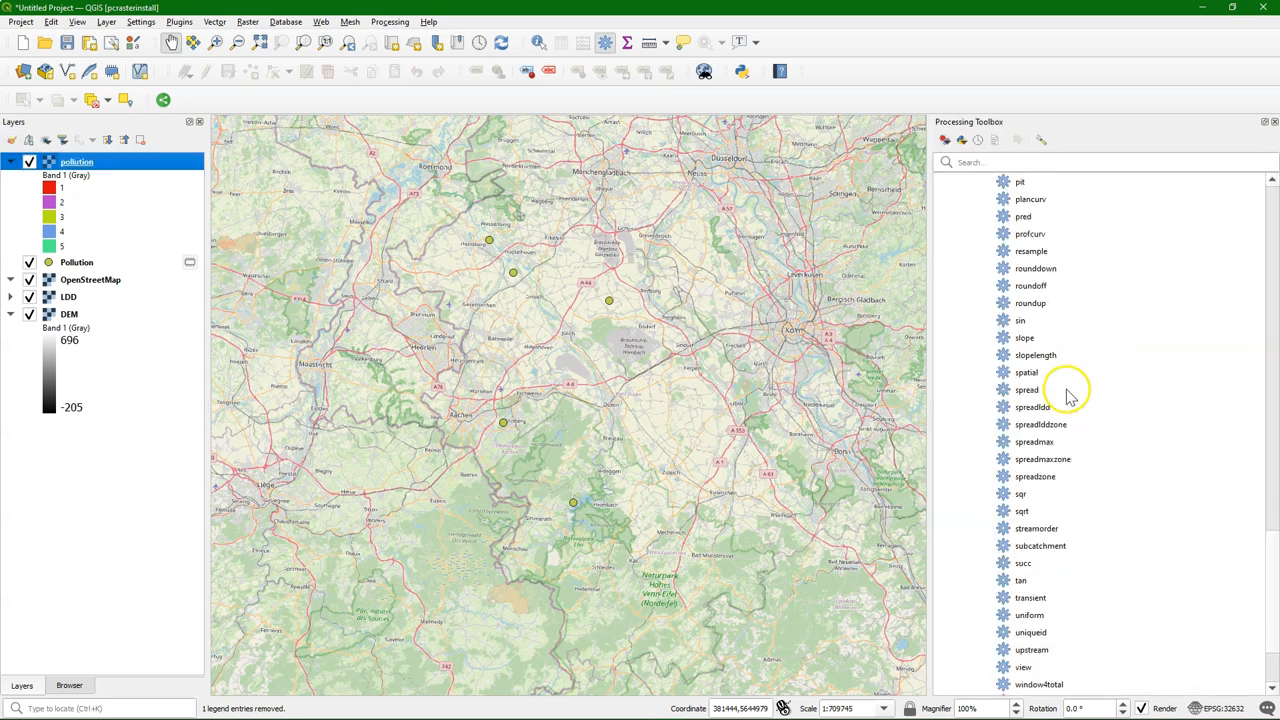
mouse_move(1064, 392)
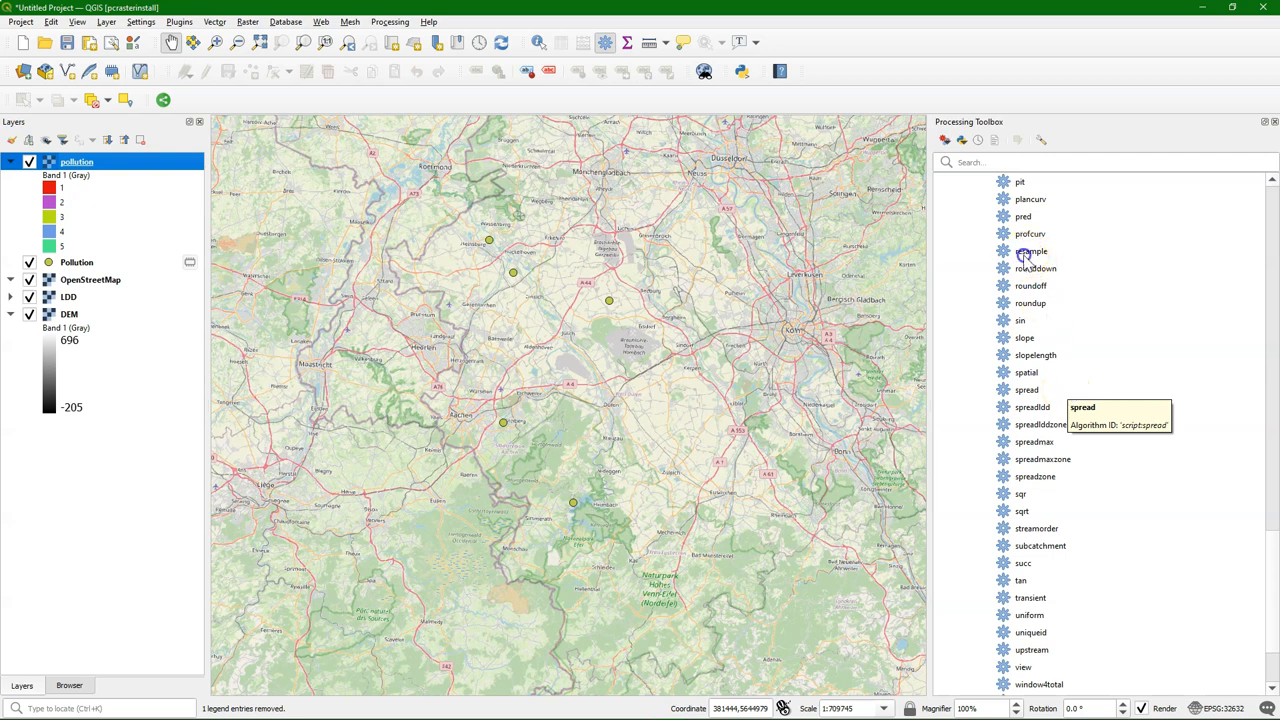
Resample pollution with DEM as mask, saving the result as pollutionr.map.
double_click(1032, 252)
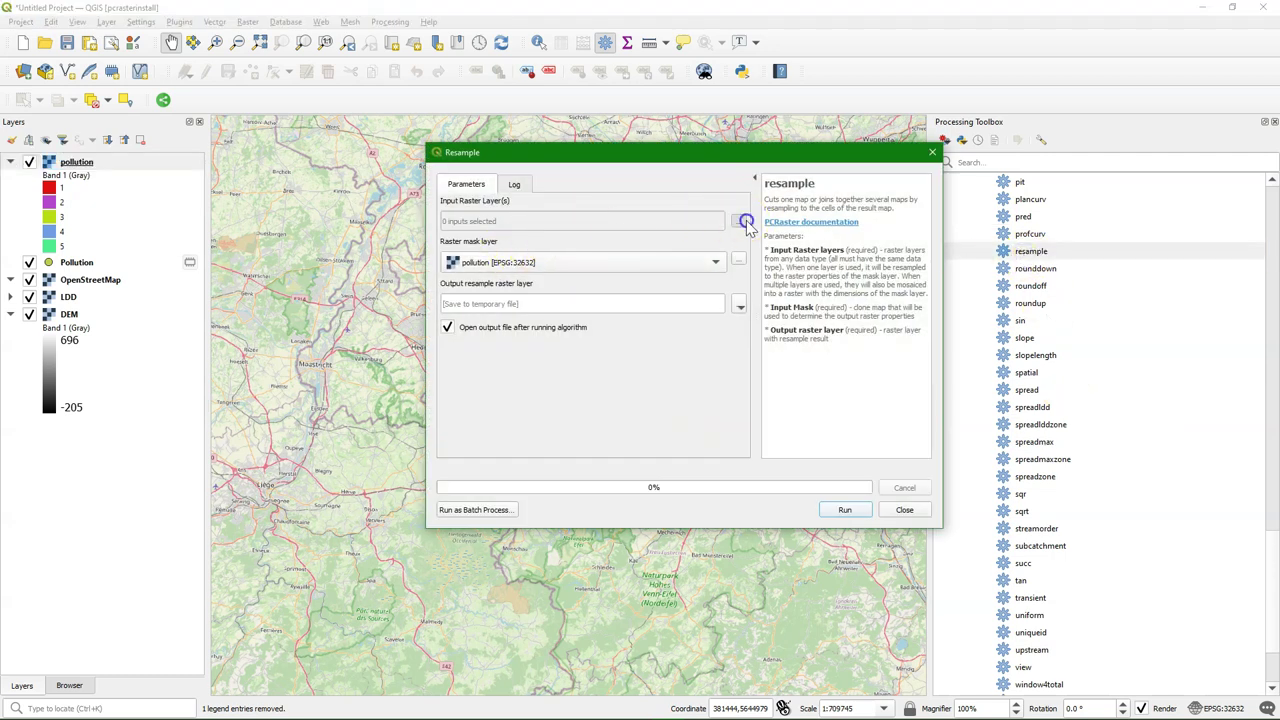
click(738, 220)
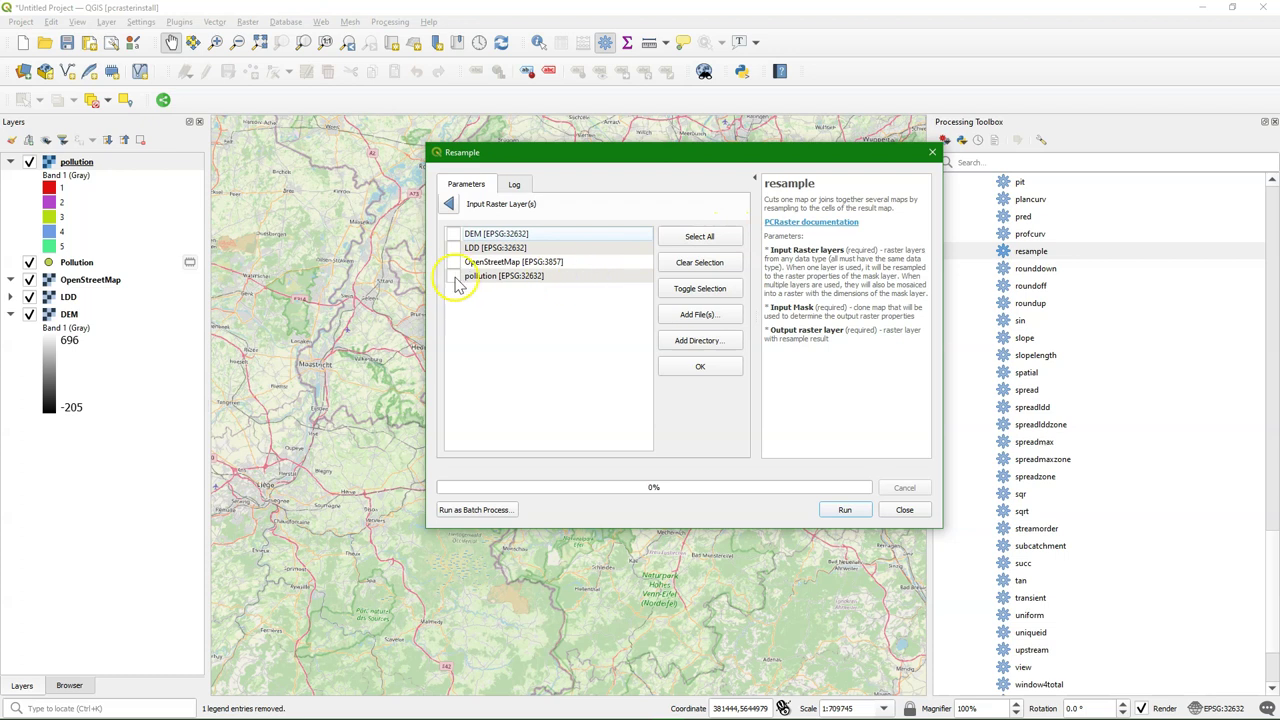
click(452, 276)
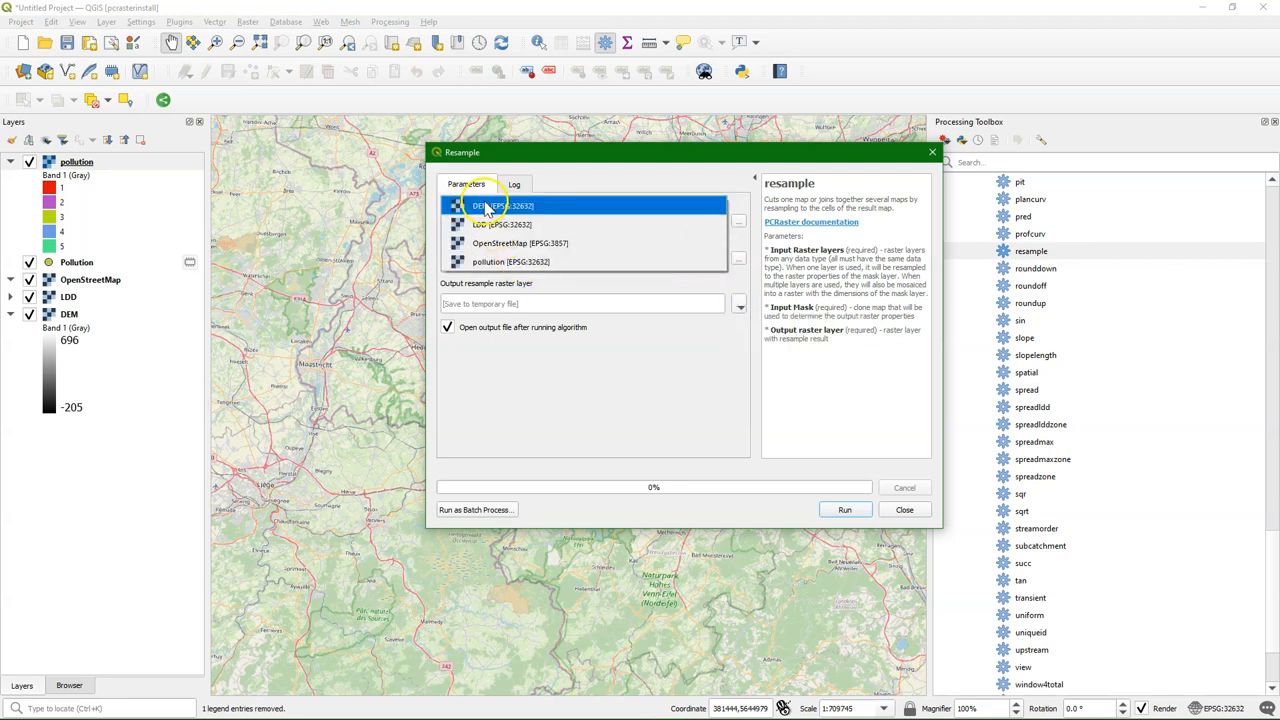
click(736, 304)
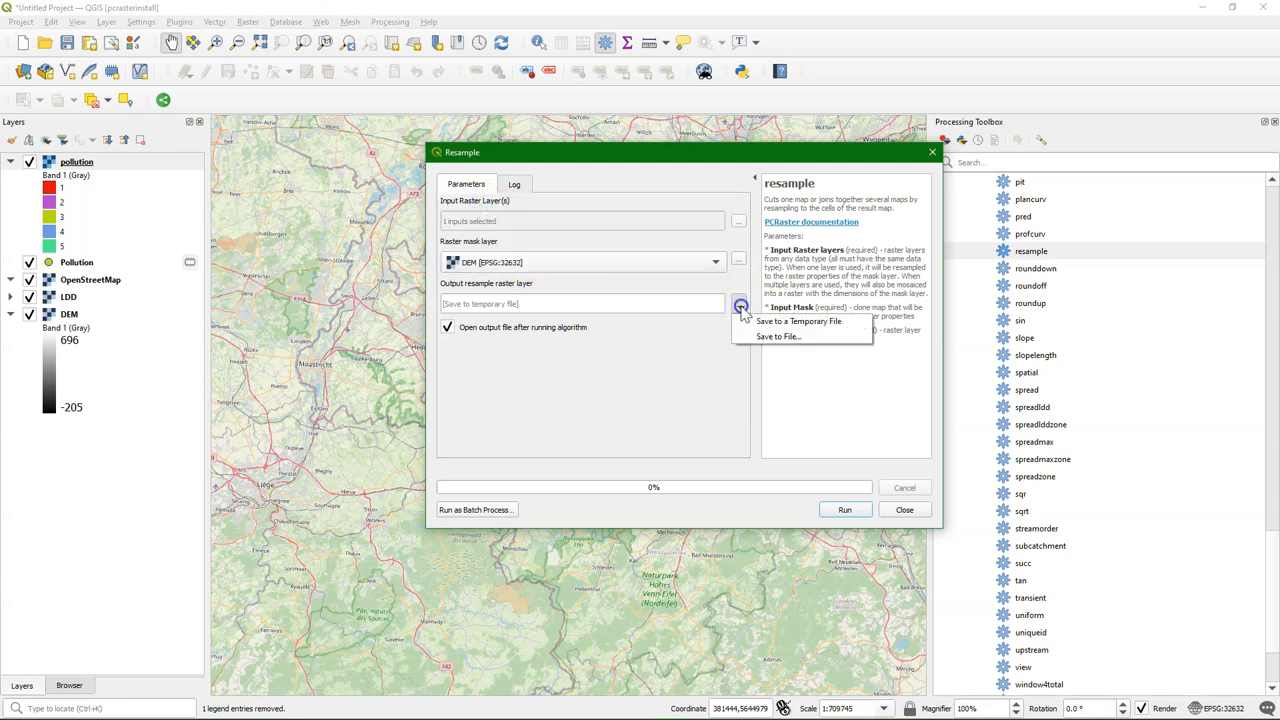
click(774, 336)
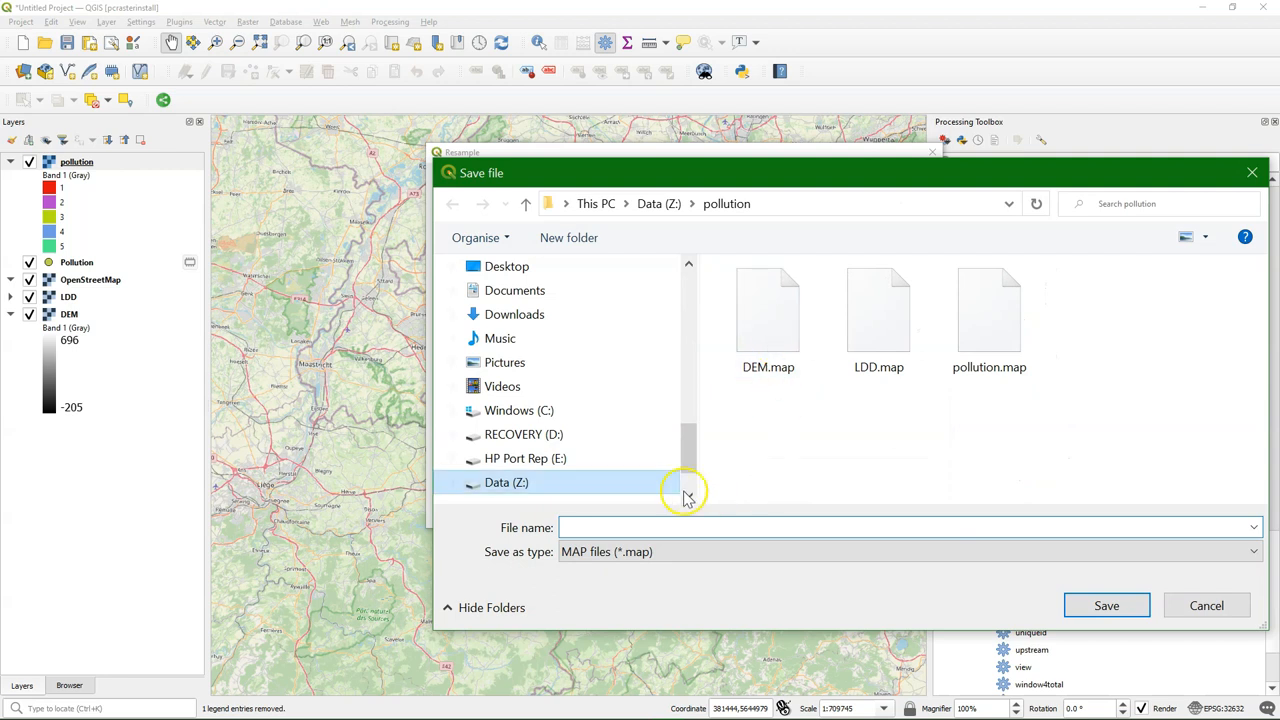
text(pollutionr)
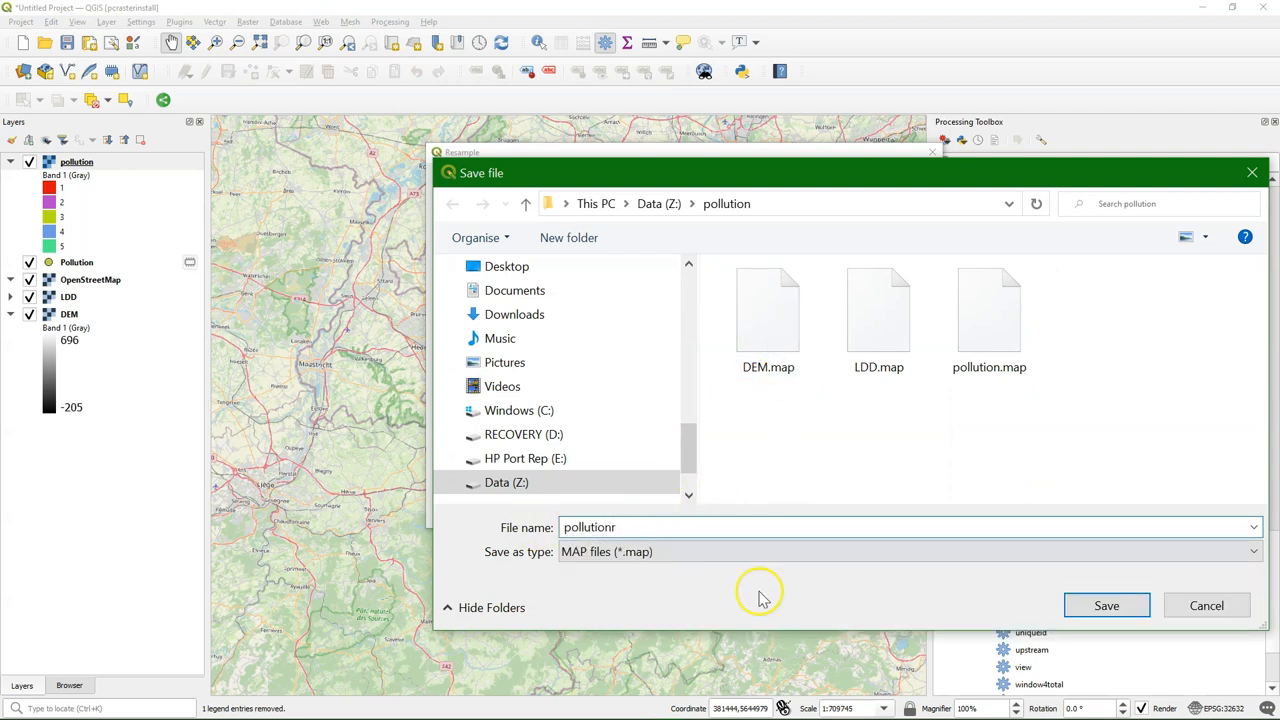
click(1108, 604)
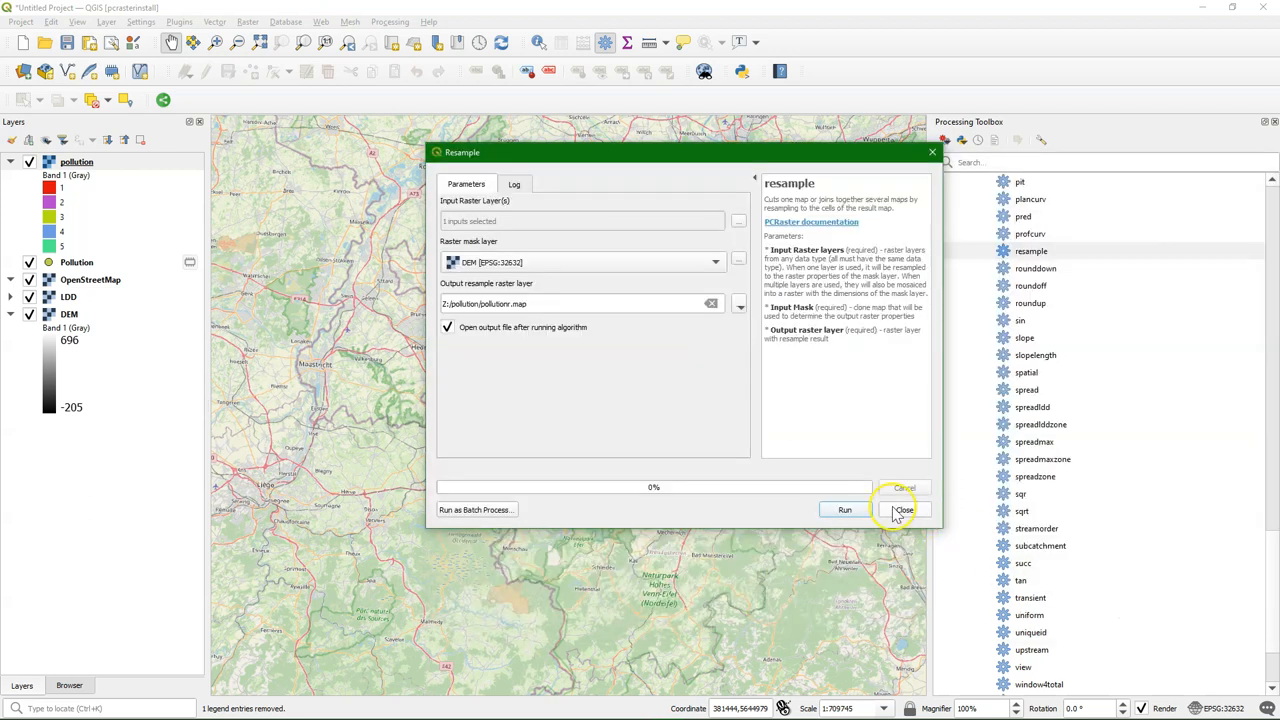
click(828, 510)
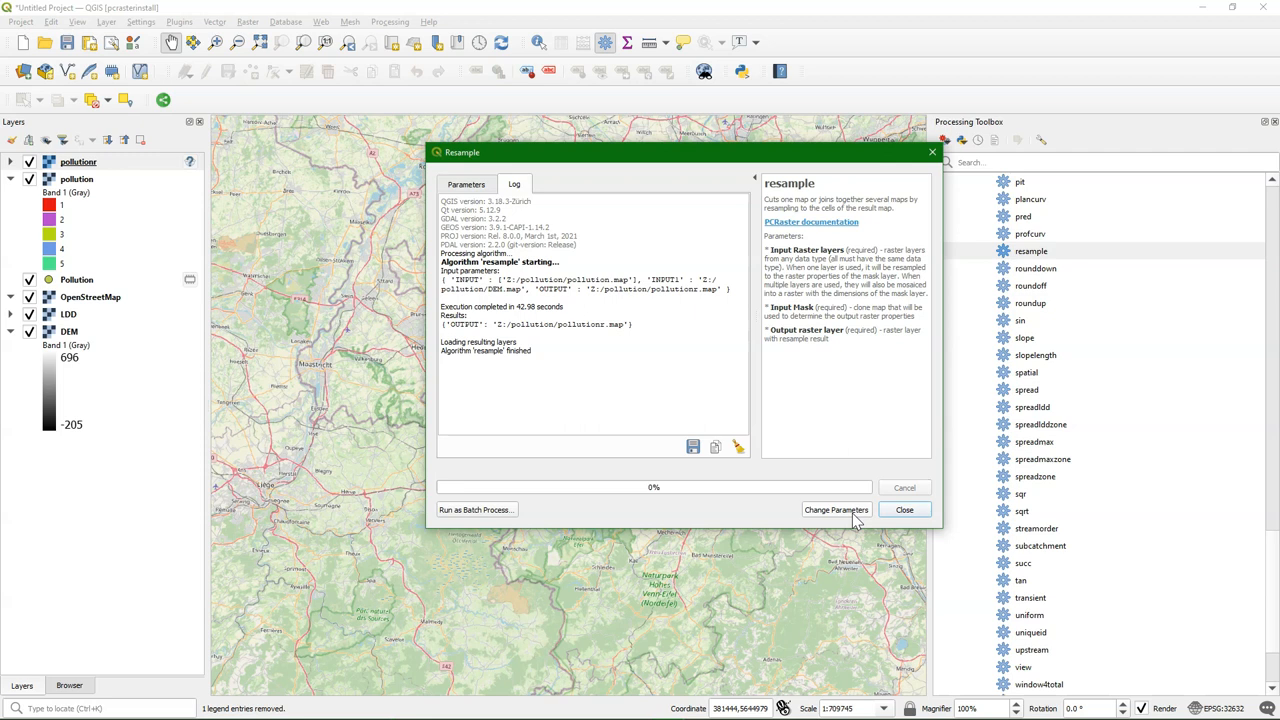
mouse_move(856, 524)
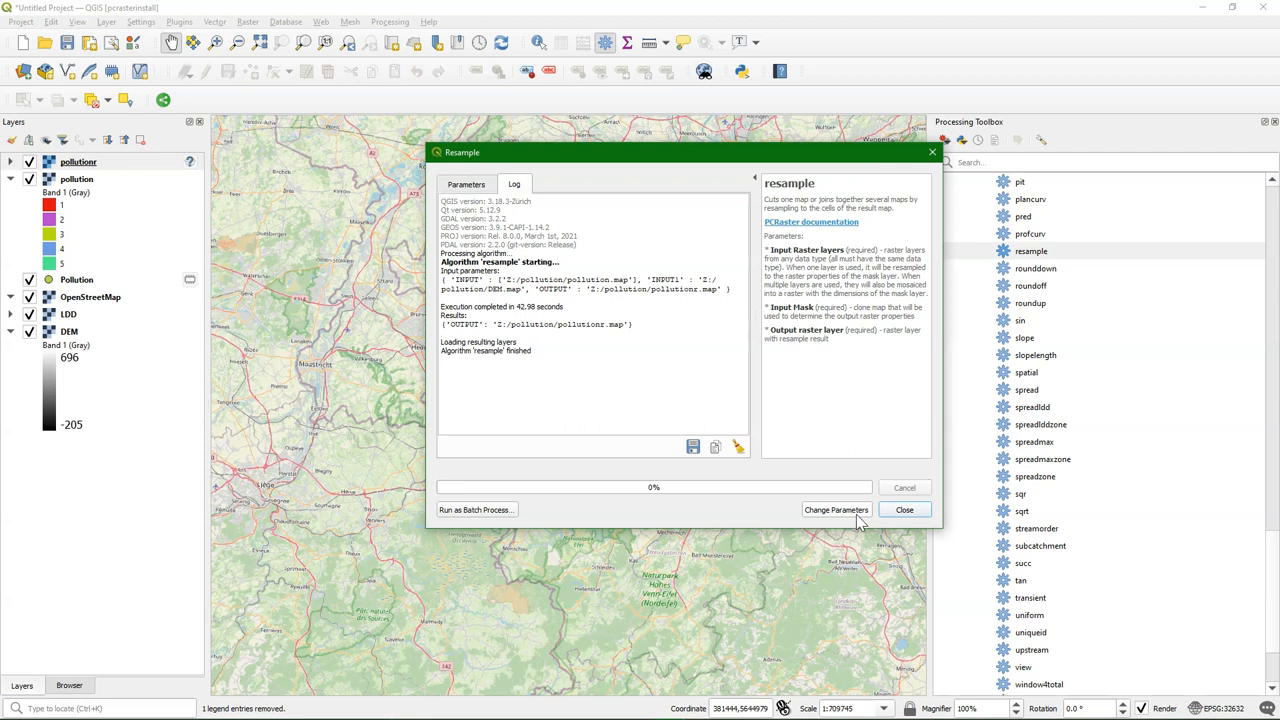
click(904, 510)
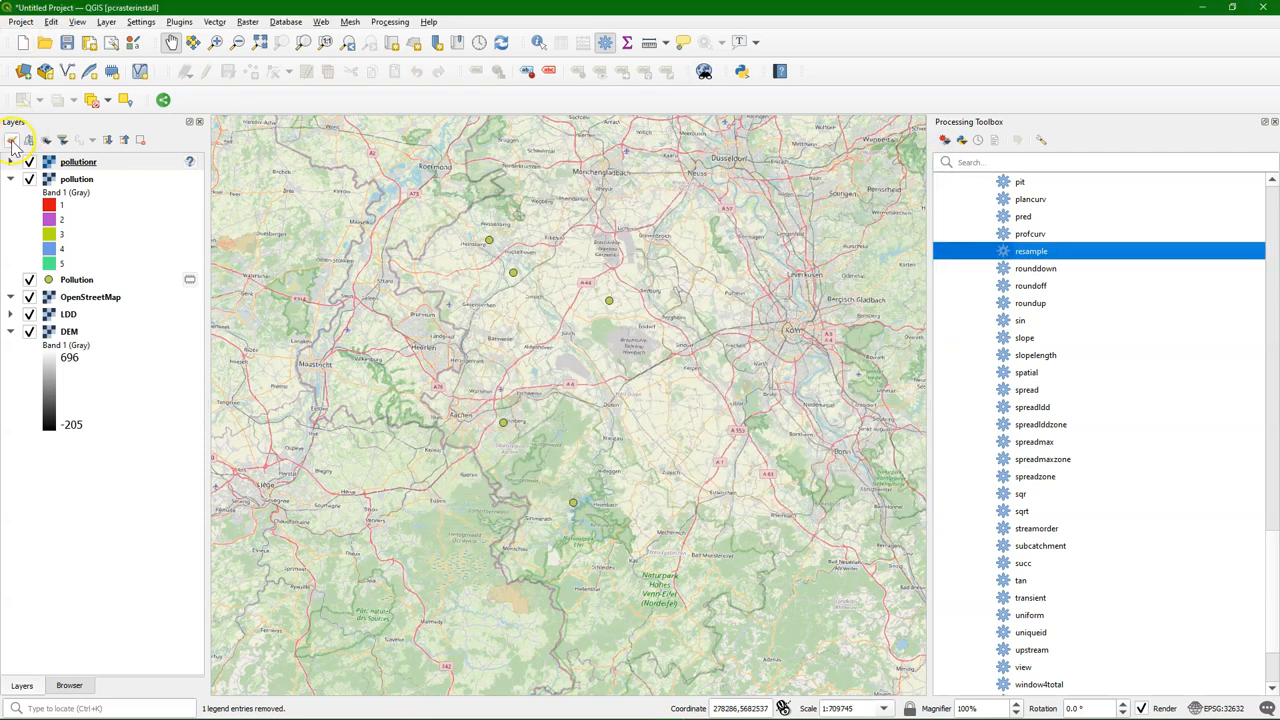
Style pollutionr with Paletted/Unique values, classifying its values 1 to 5.
click(18, 164)
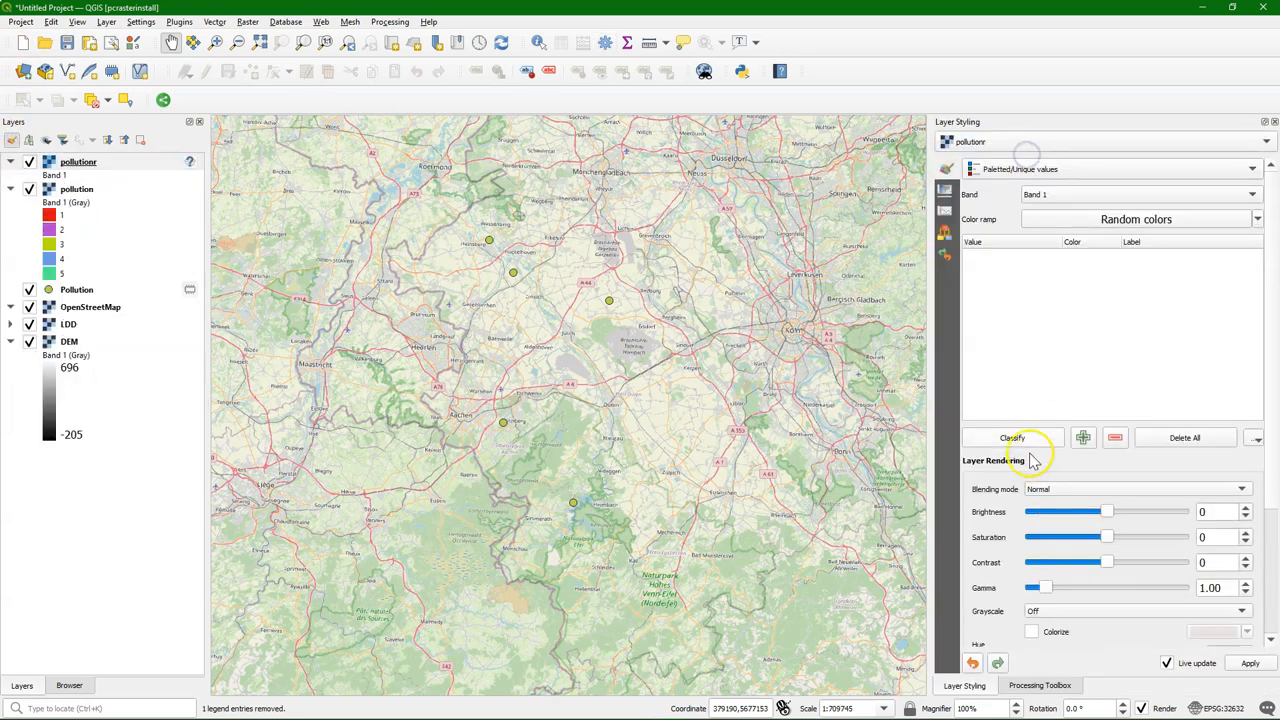
click(1012, 436)
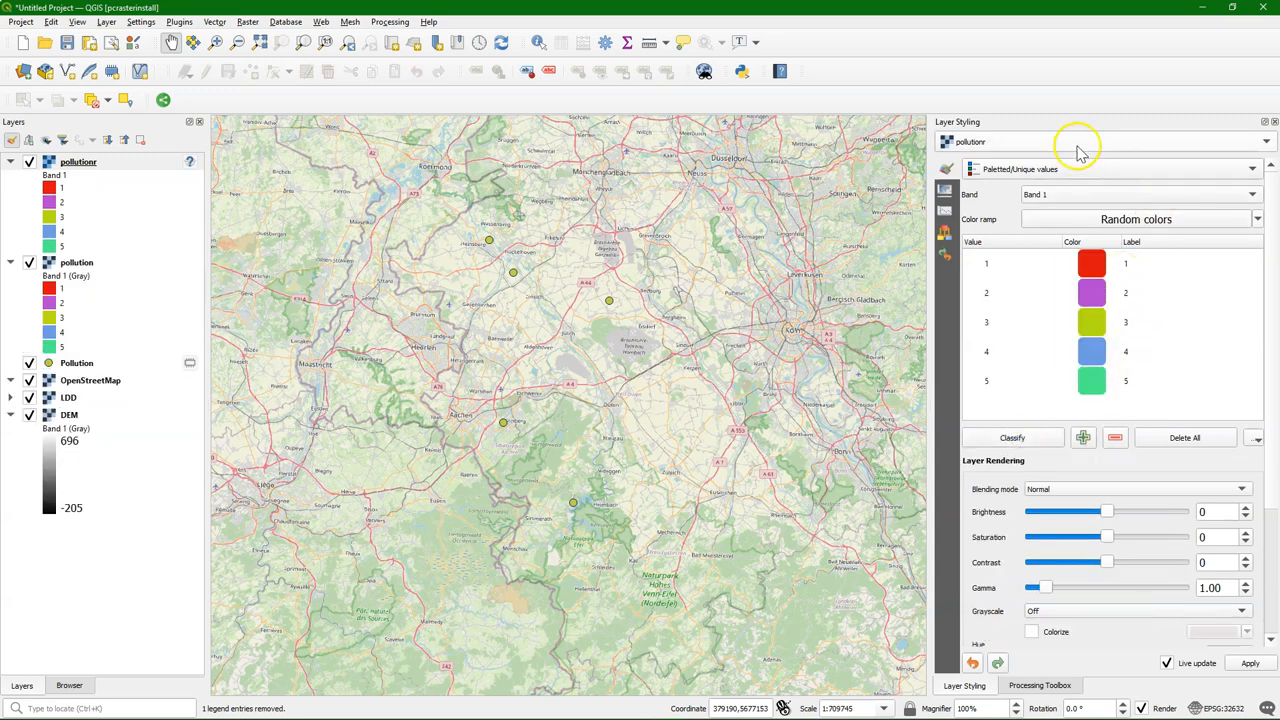
click(1040, 684)
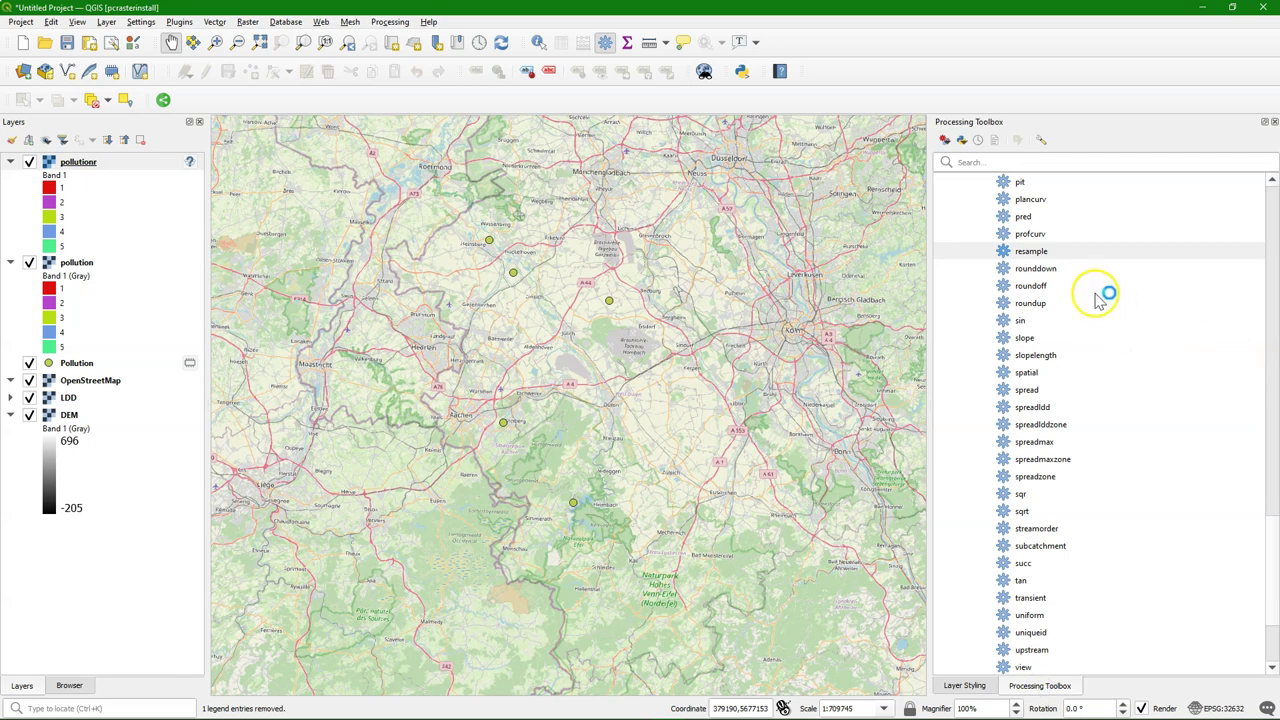
Run the PCRaster spatial tool with nominal data type, saving the zero raster as nominal0.map.
double_click(1026, 372)
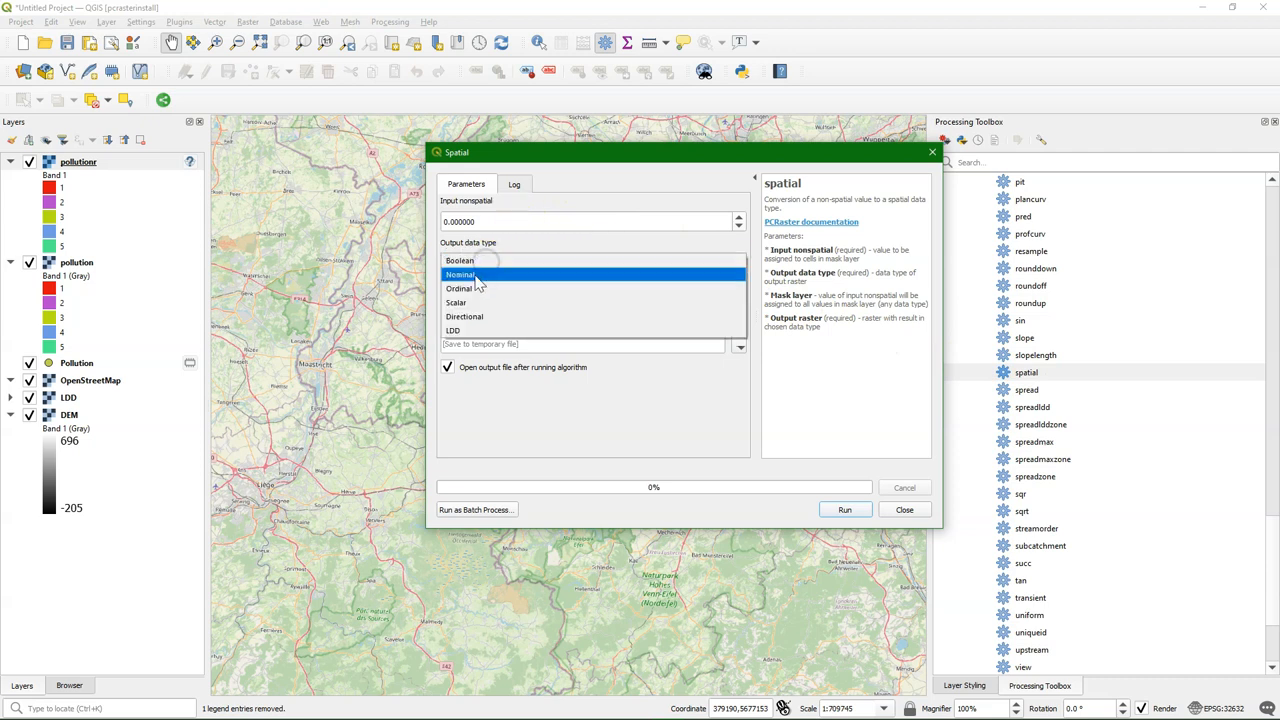
click(460, 274)
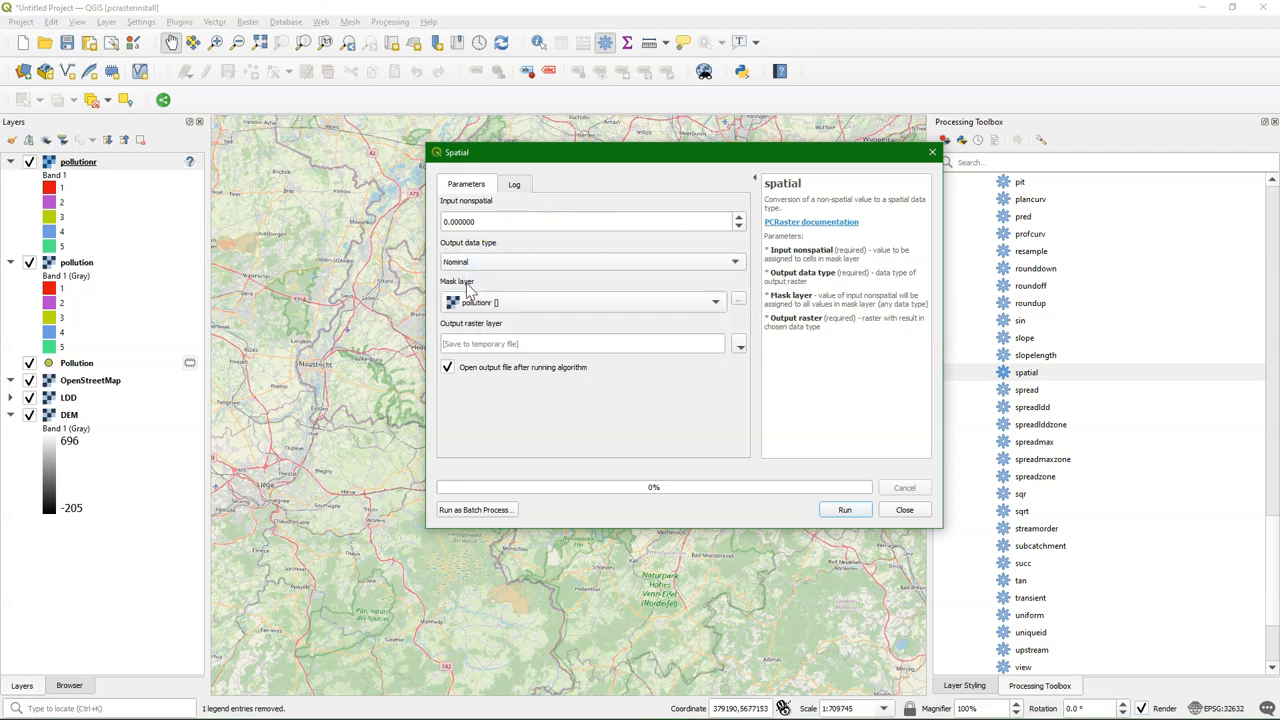
mouse_move(470, 302)
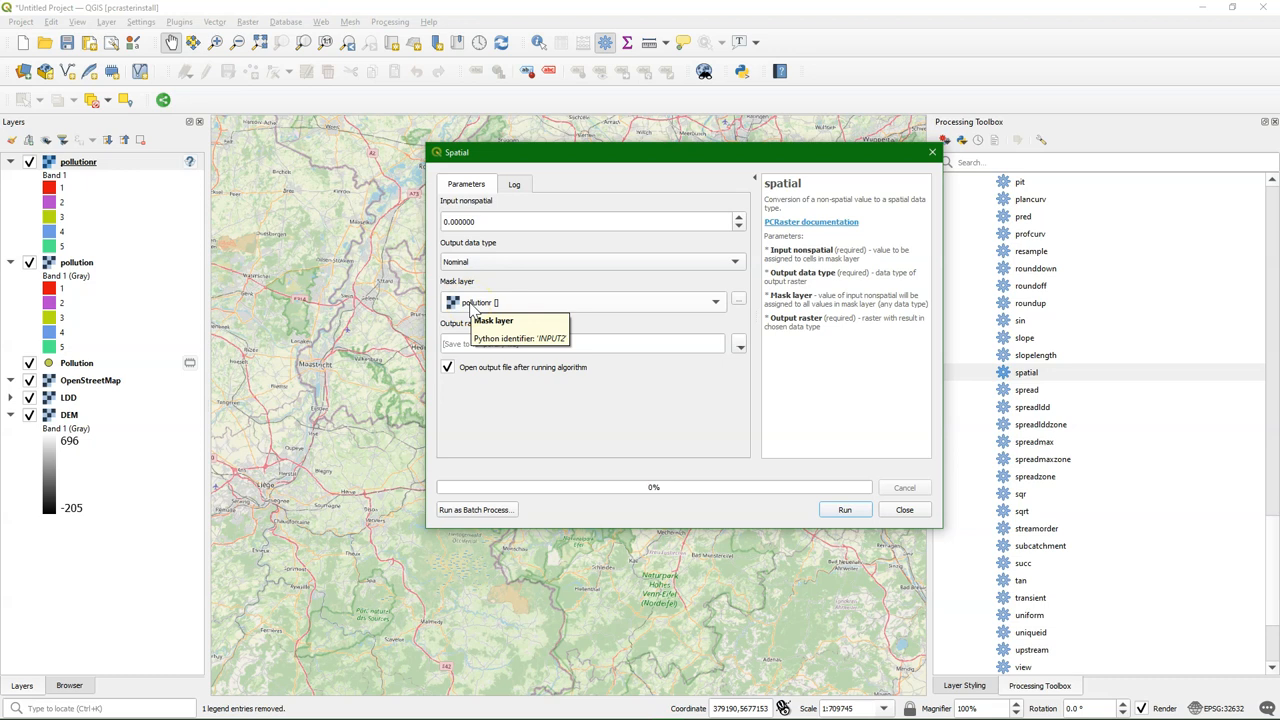
click(738, 344)
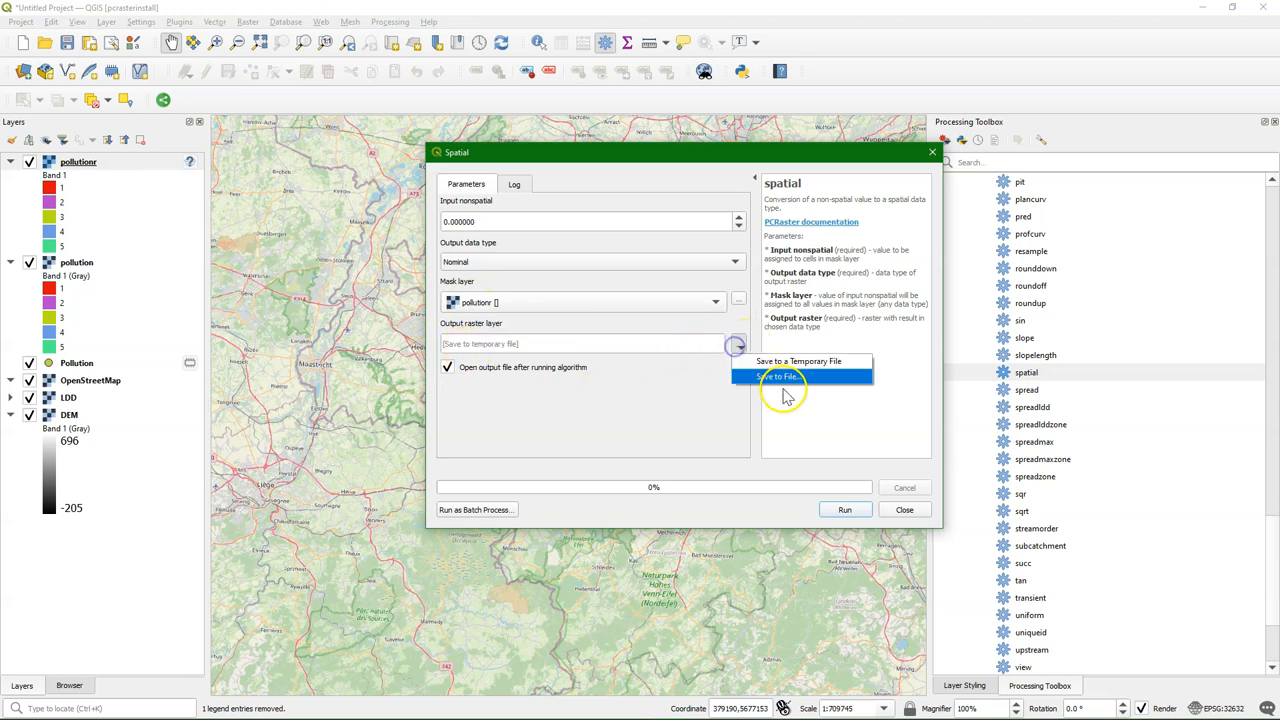
click(776, 376)
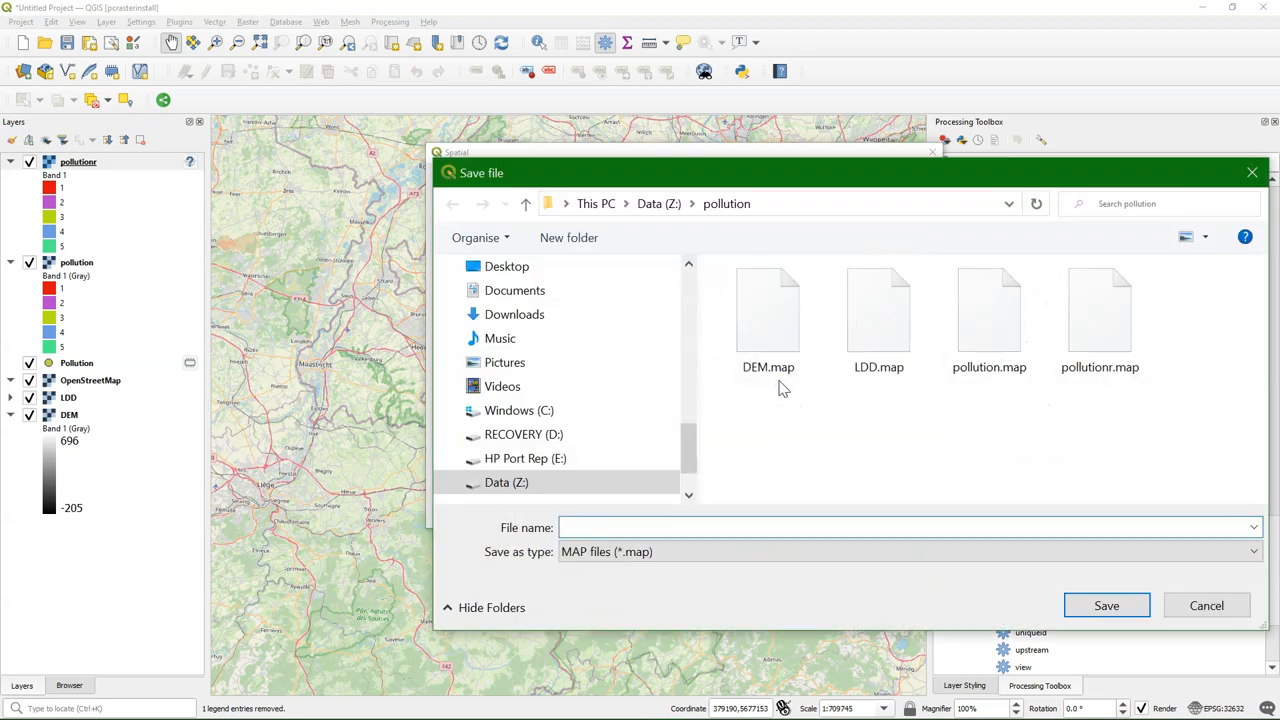
text(nominal0)
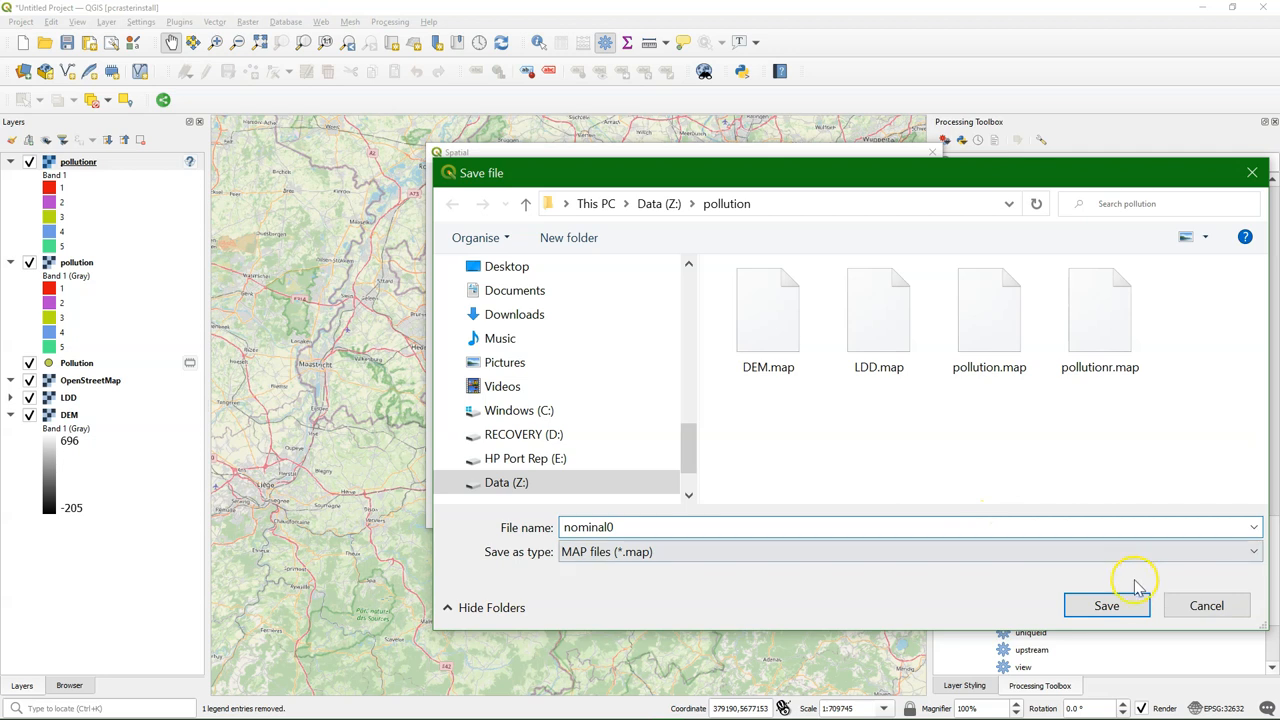
click(1104, 604)
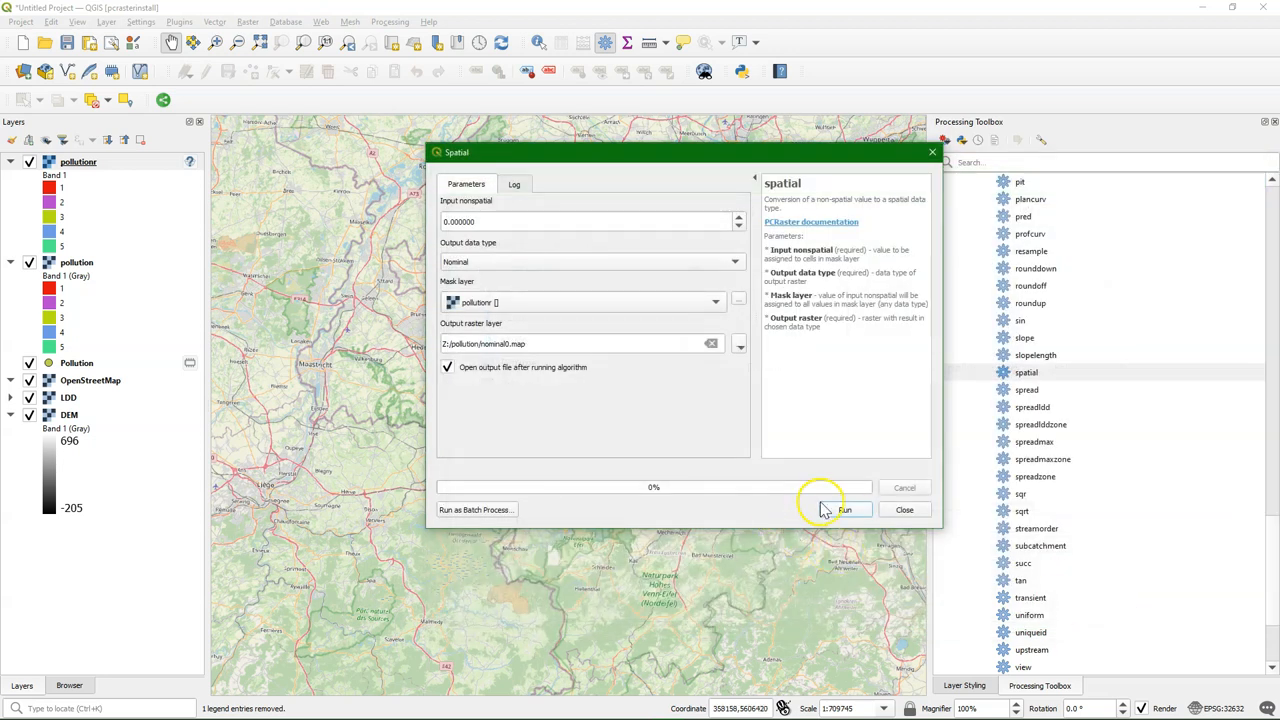
click(844, 510)
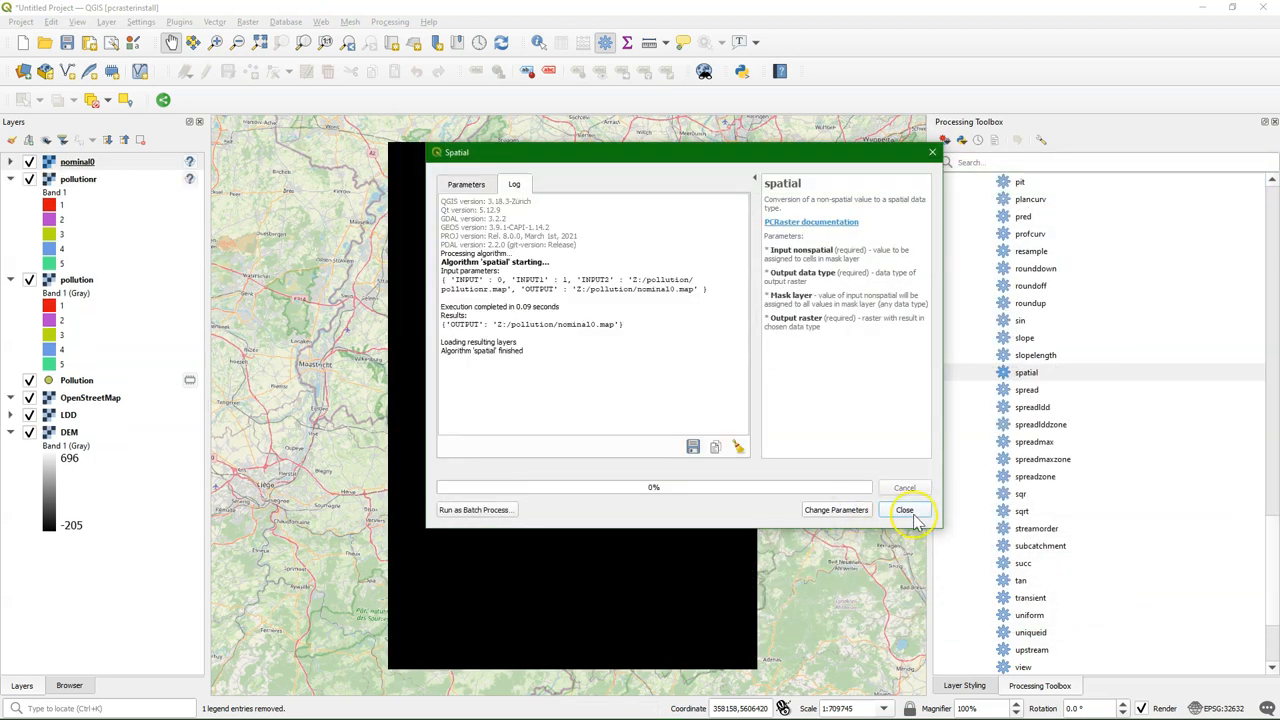
click(908, 510)
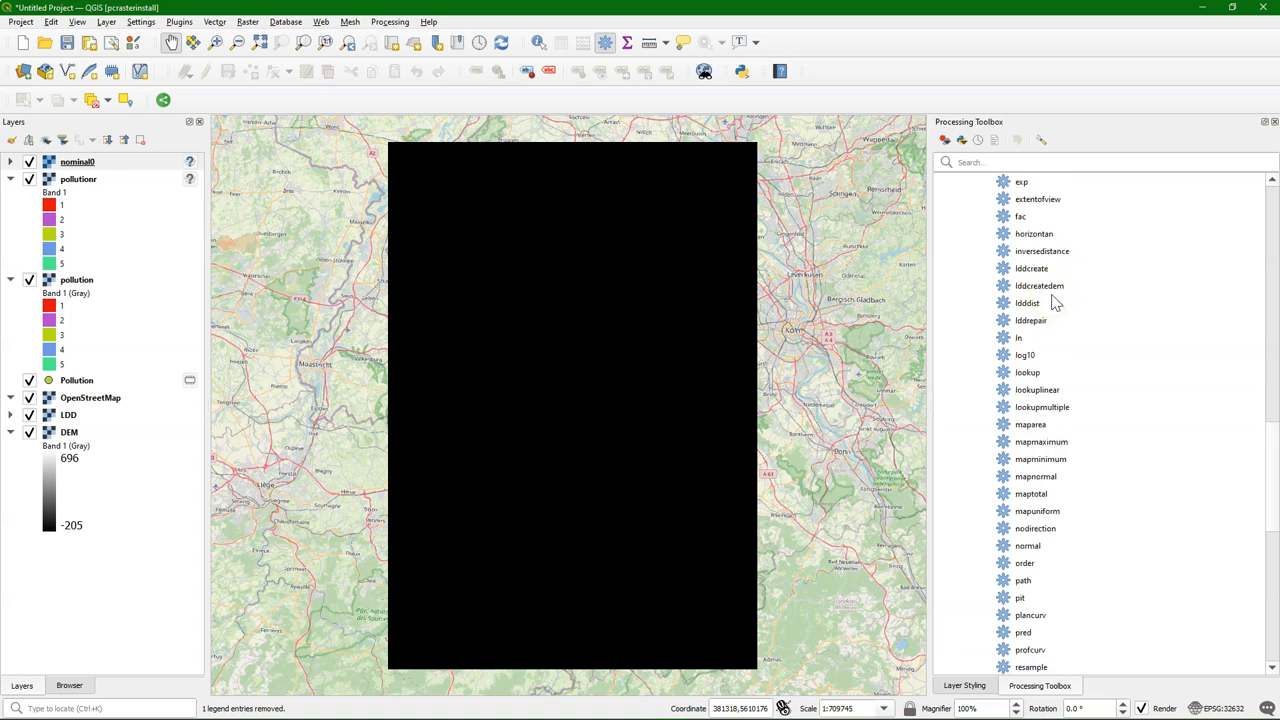
Run PCRaster cover on pollution with nominal0 as cover layer, saving pollutionnominal.map.
double_click(1024, 216)
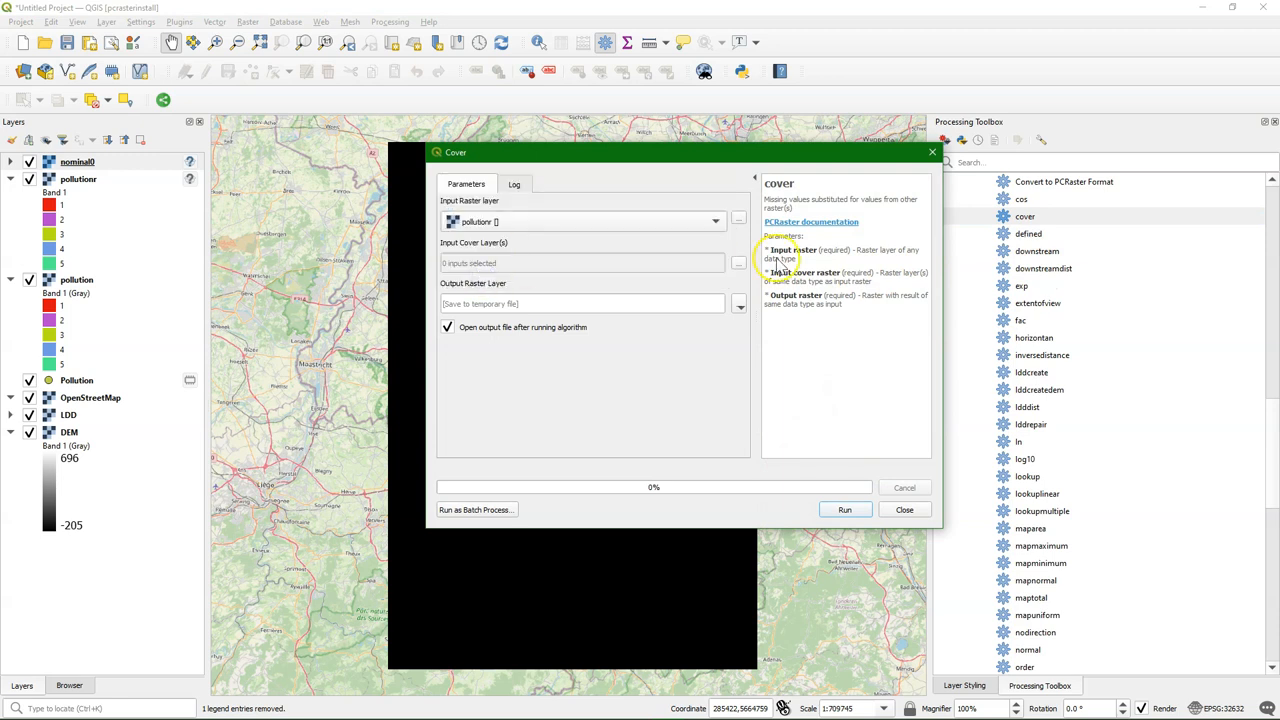
click(736, 264)
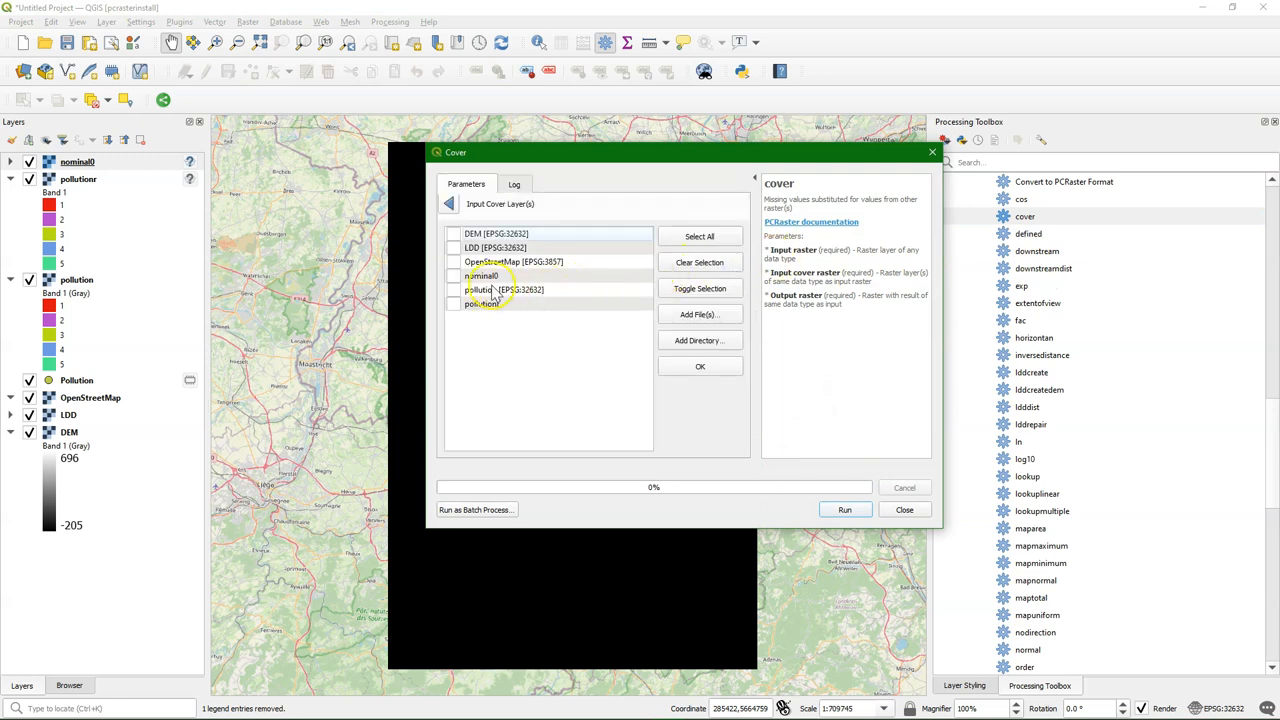
click(448, 276)
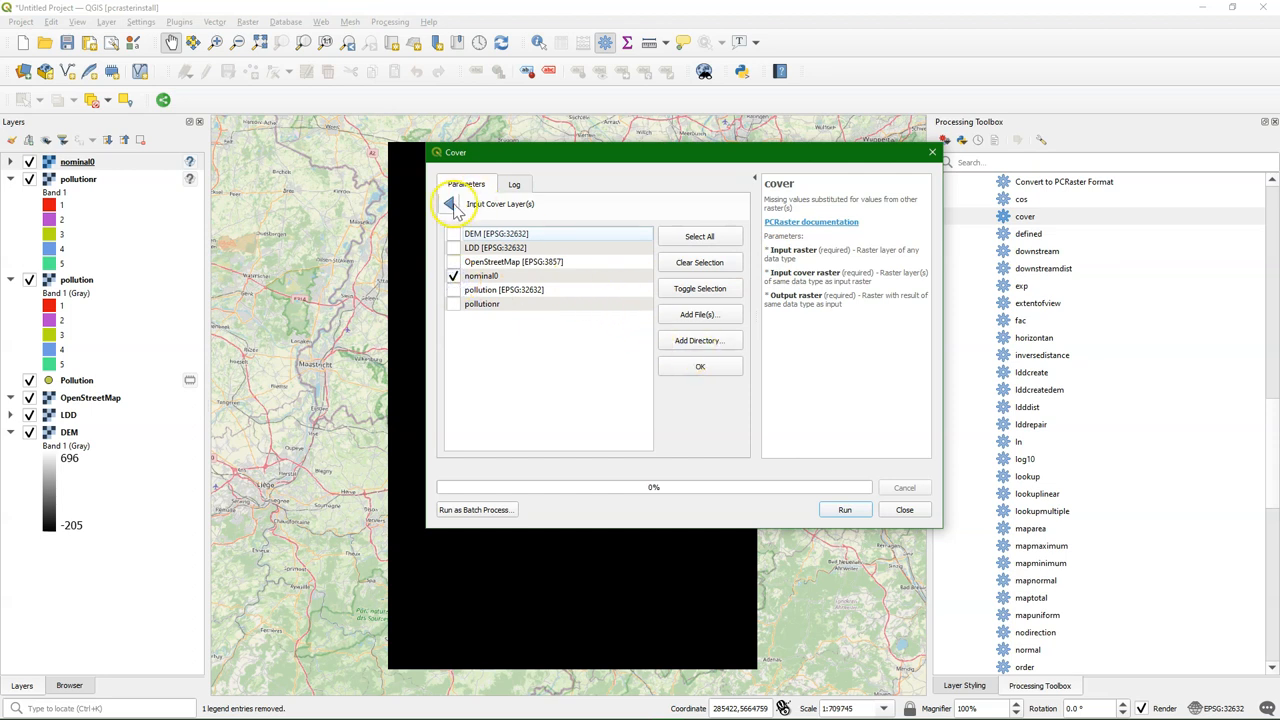
click(738, 304)
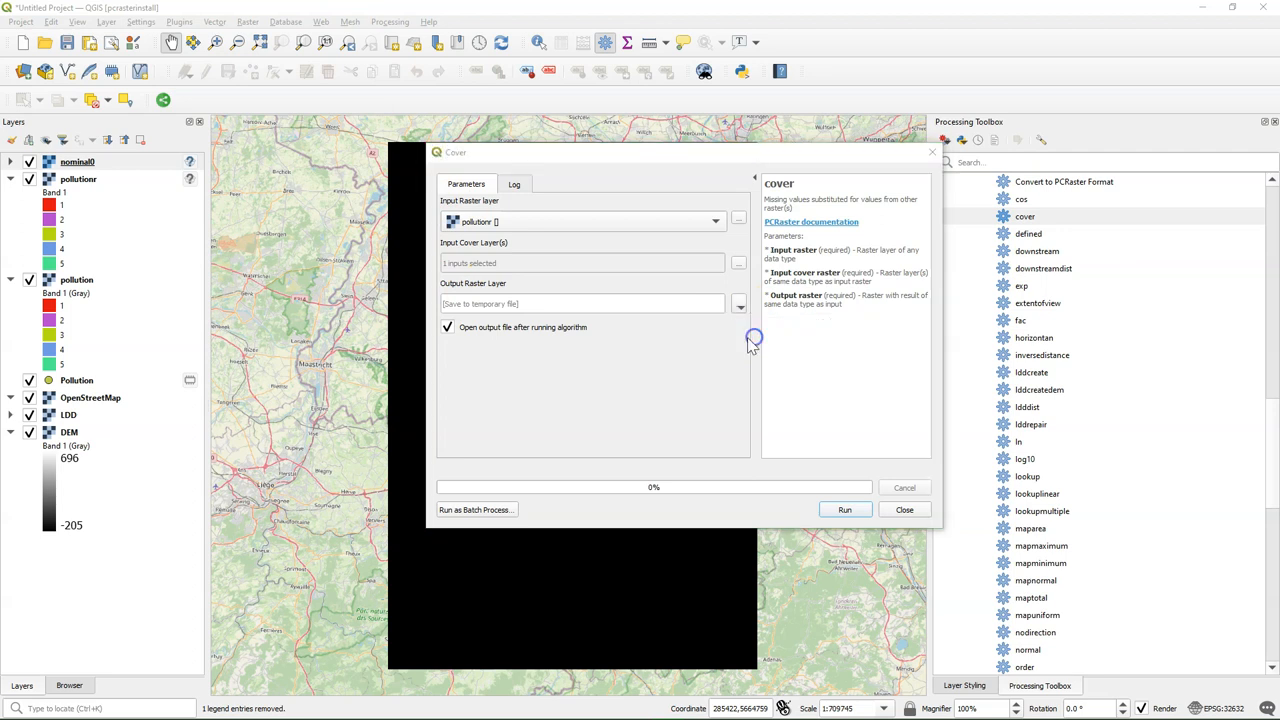
click(736, 304)
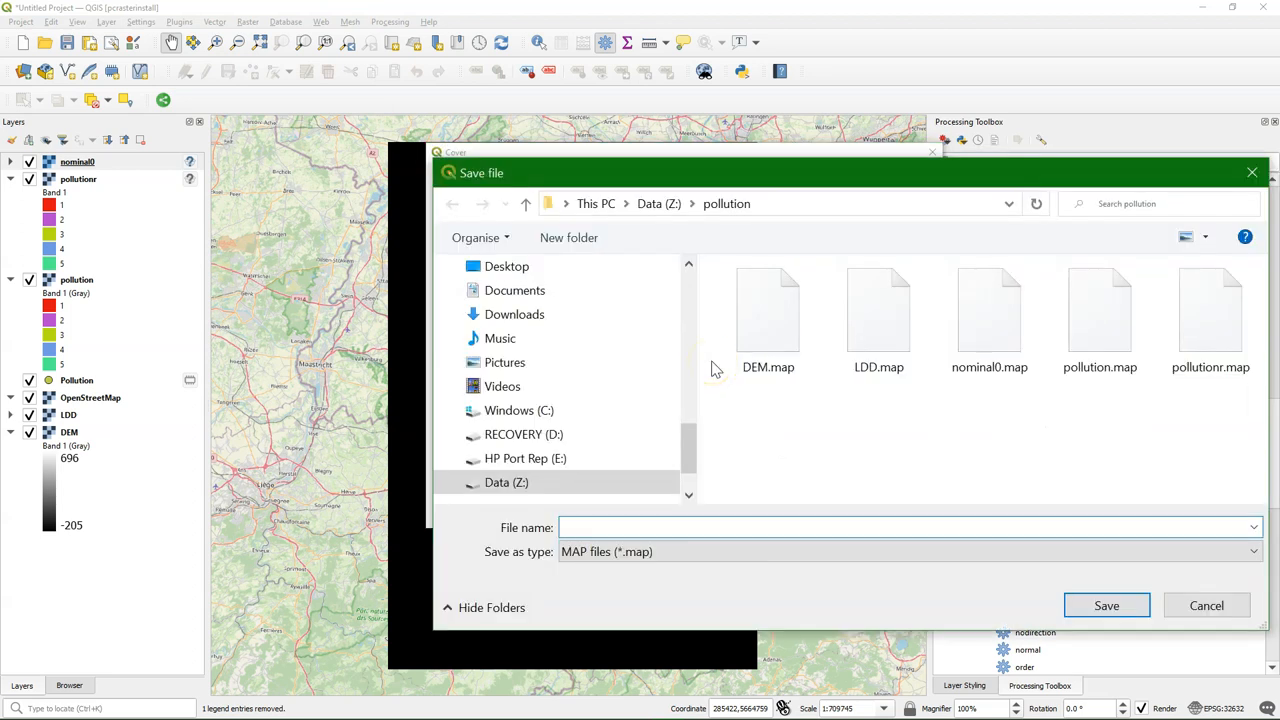
text(pollutionno)
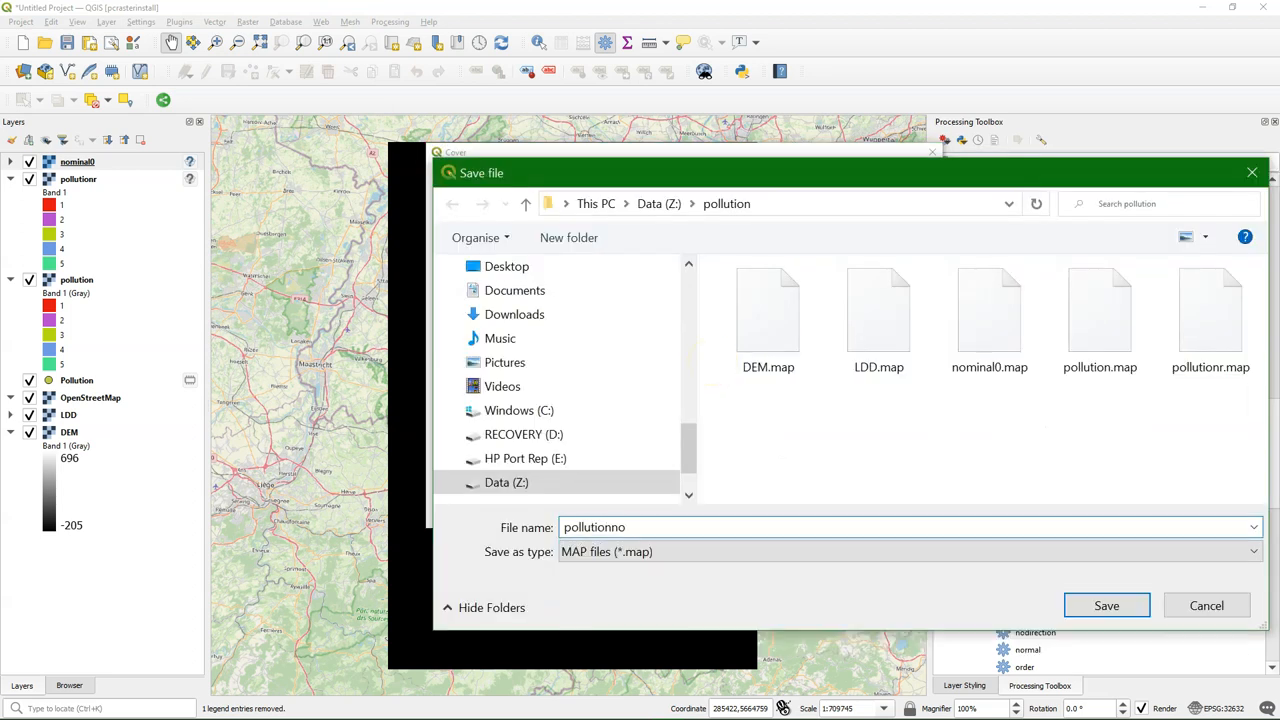
click(1106, 604)
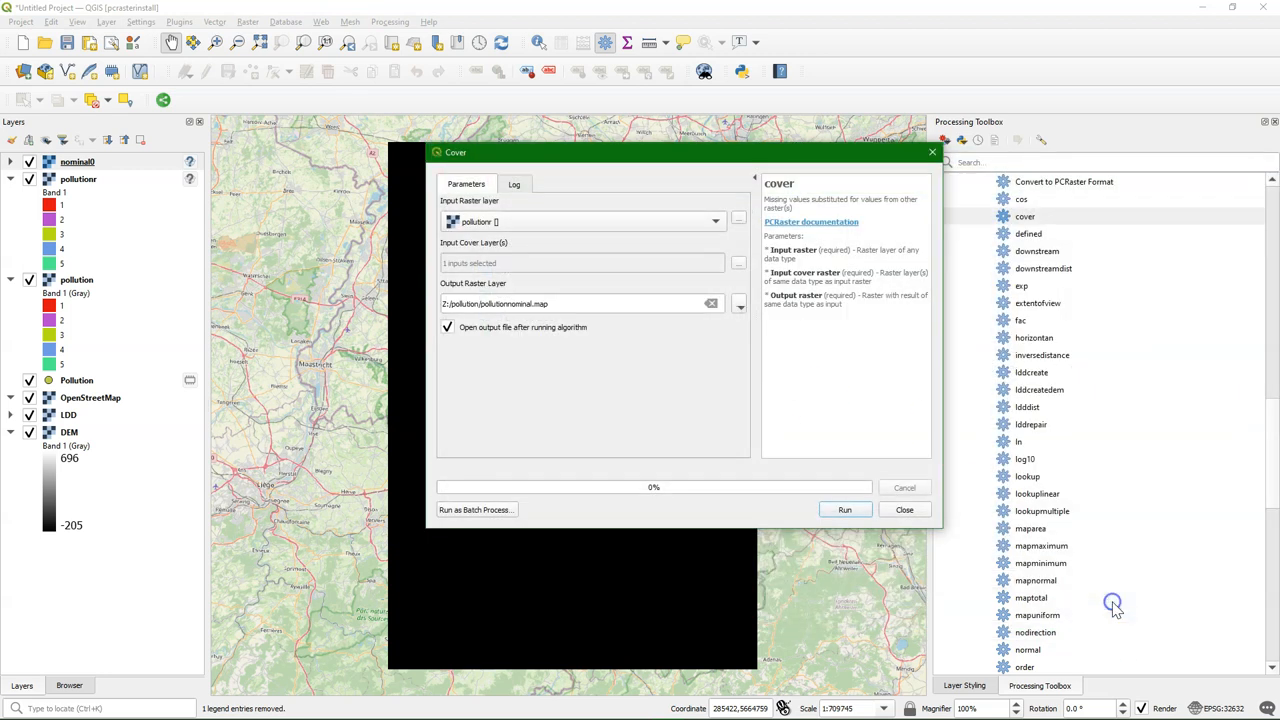
click(844, 510)
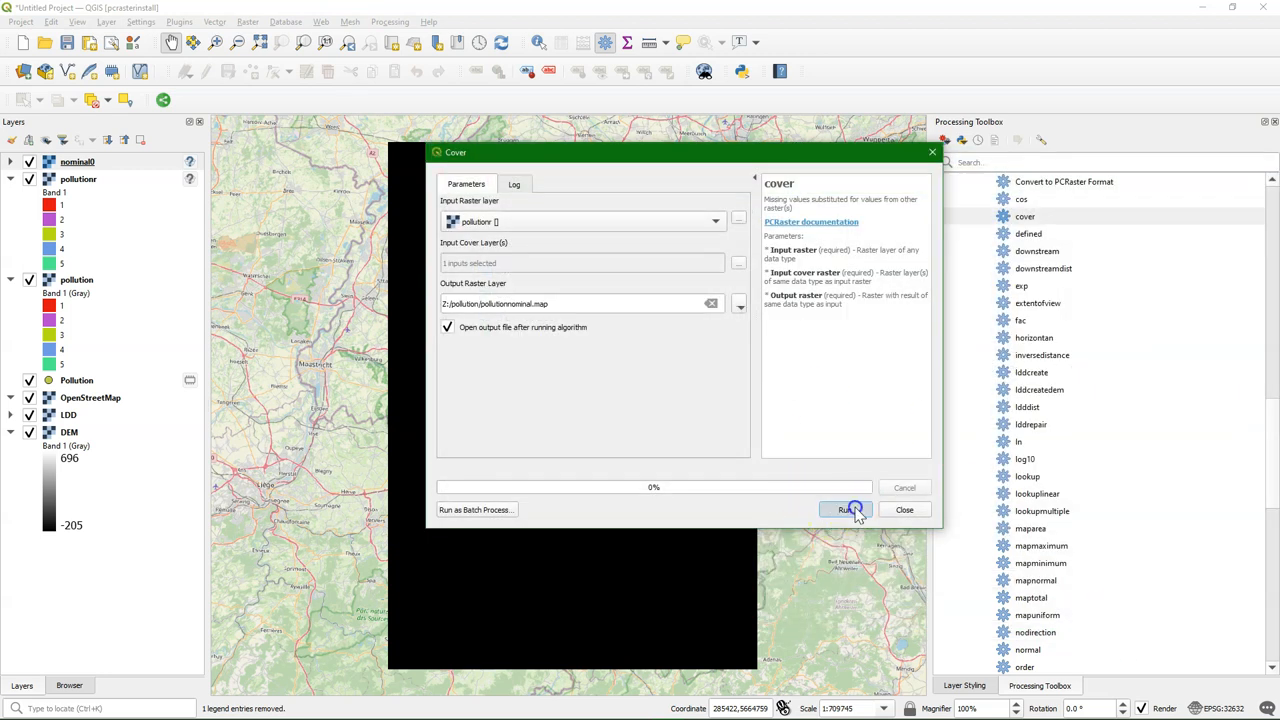
click(848, 510)
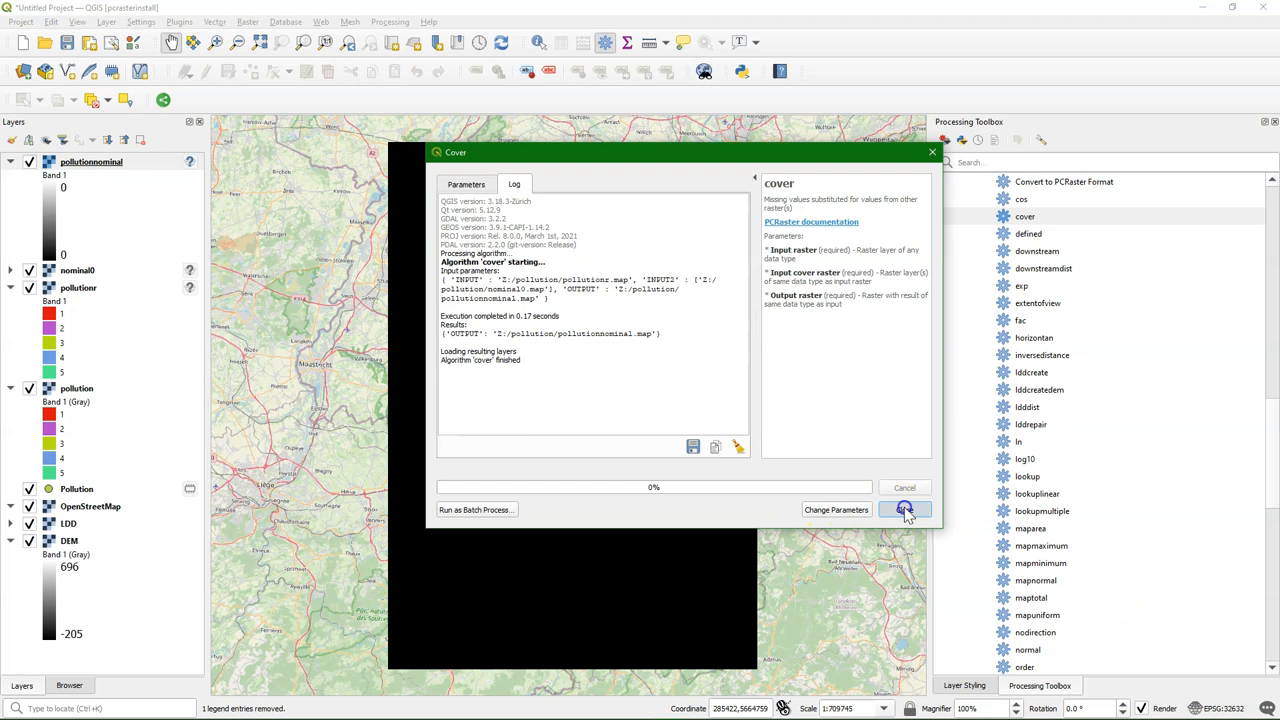
Style pollutionnominal with Paletted/Unique values, classifying its values 0 to 5.
click(906, 510)
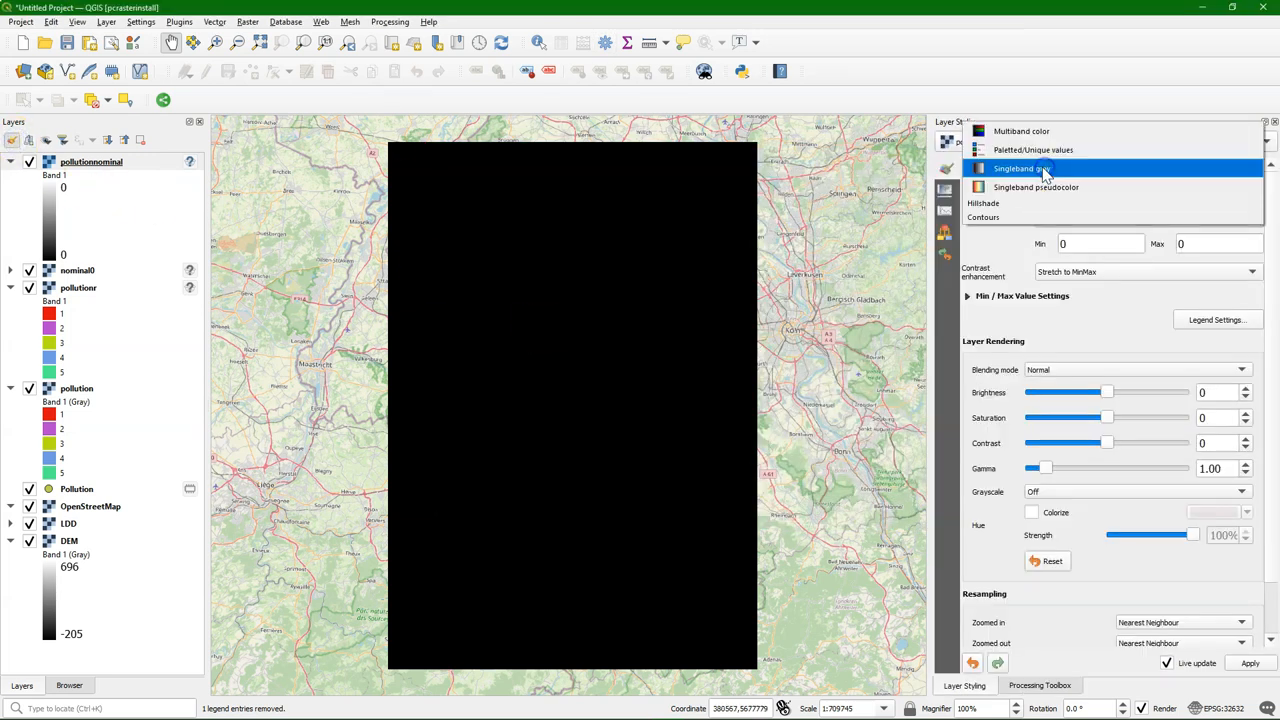
click(1046, 148)
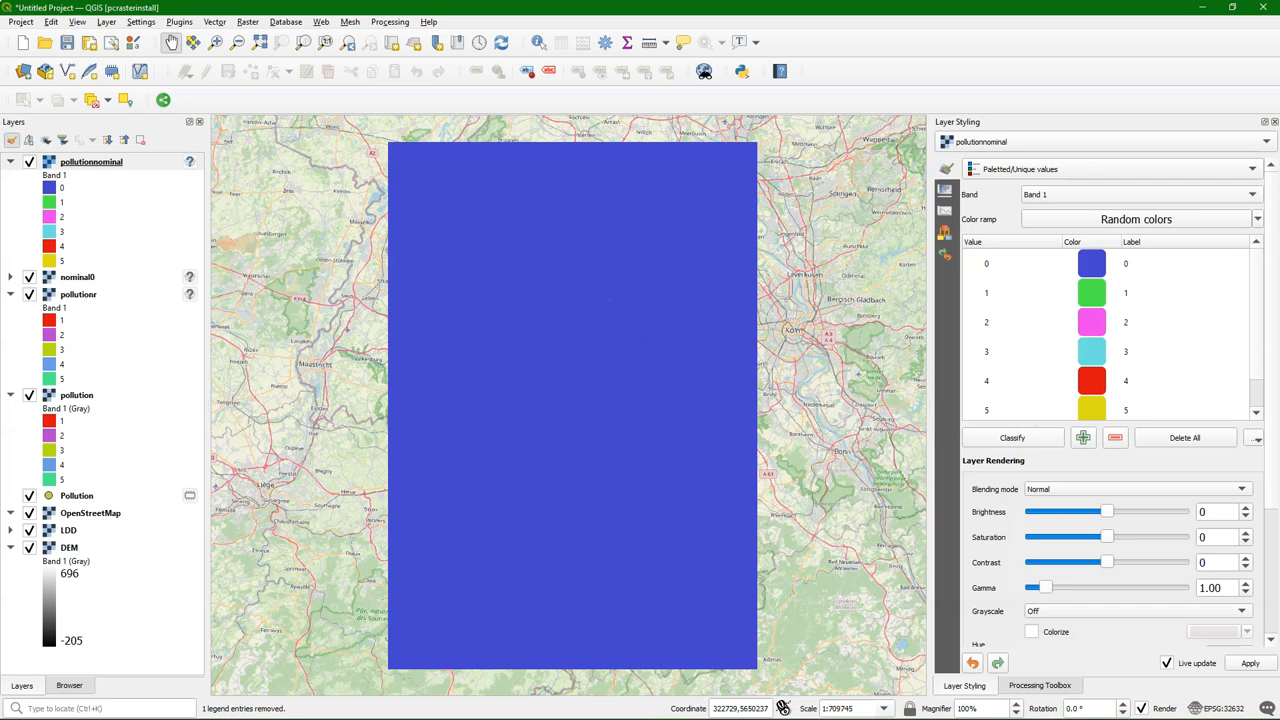
click(1040, 684)
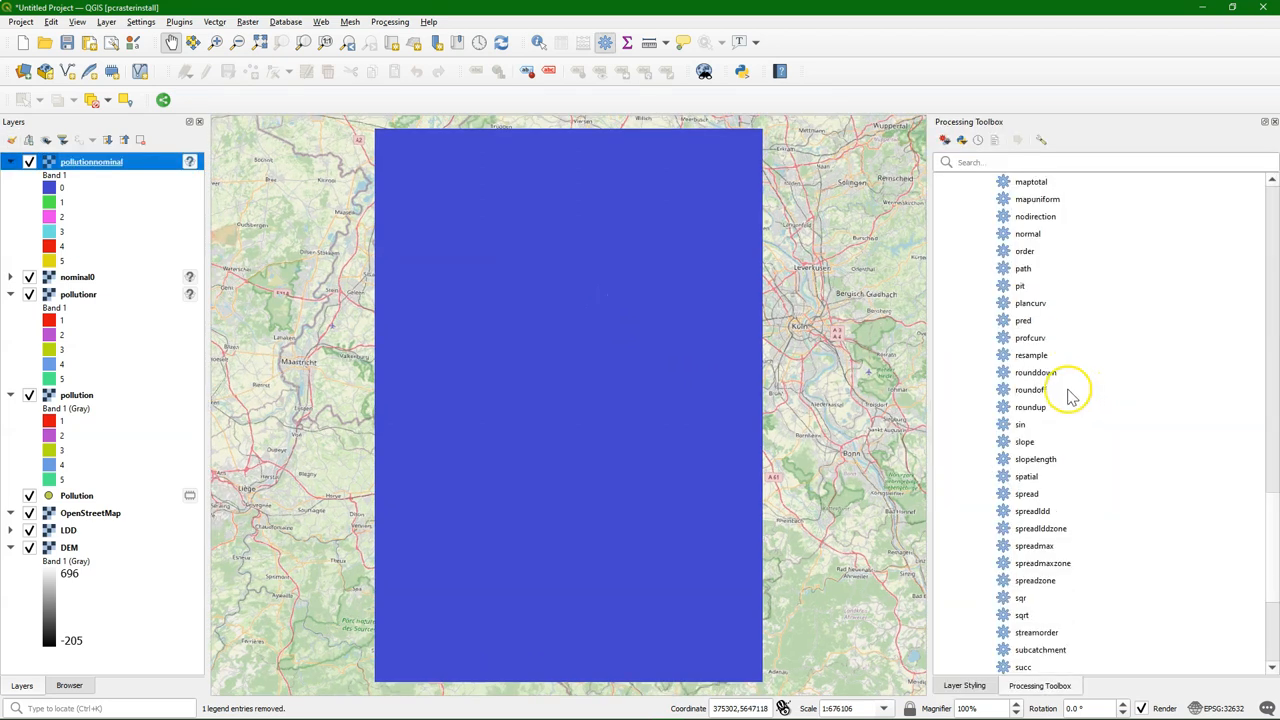
Look over the spreadldd algorithm in the toolbox, then bring up the spatial conversion tool.
scroll(down, 3)
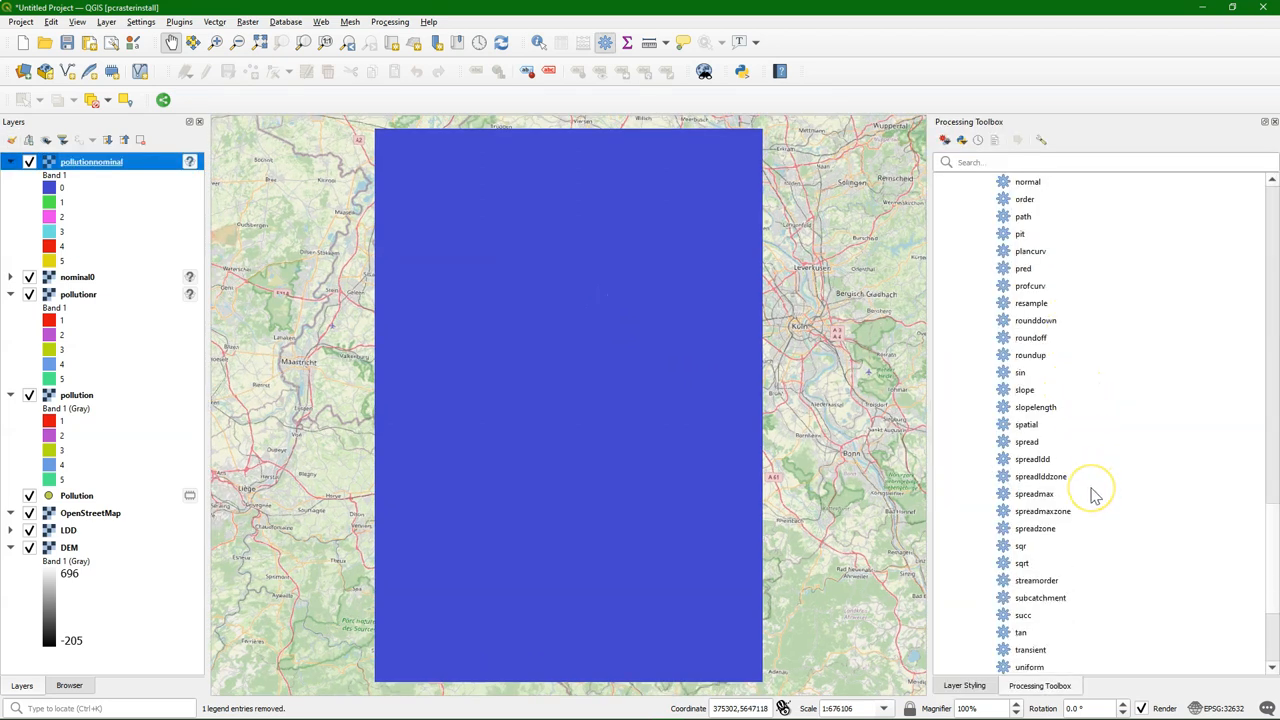
mouse_move(1032, 494)
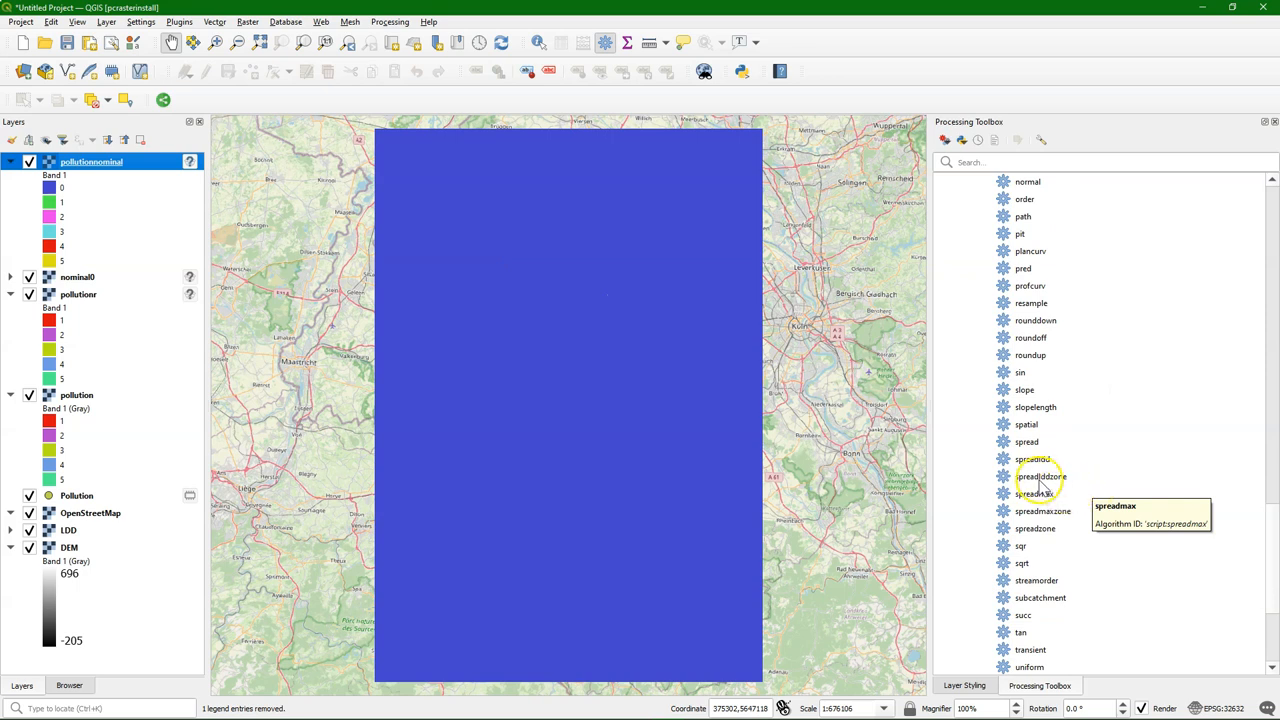
click(1032, 458)
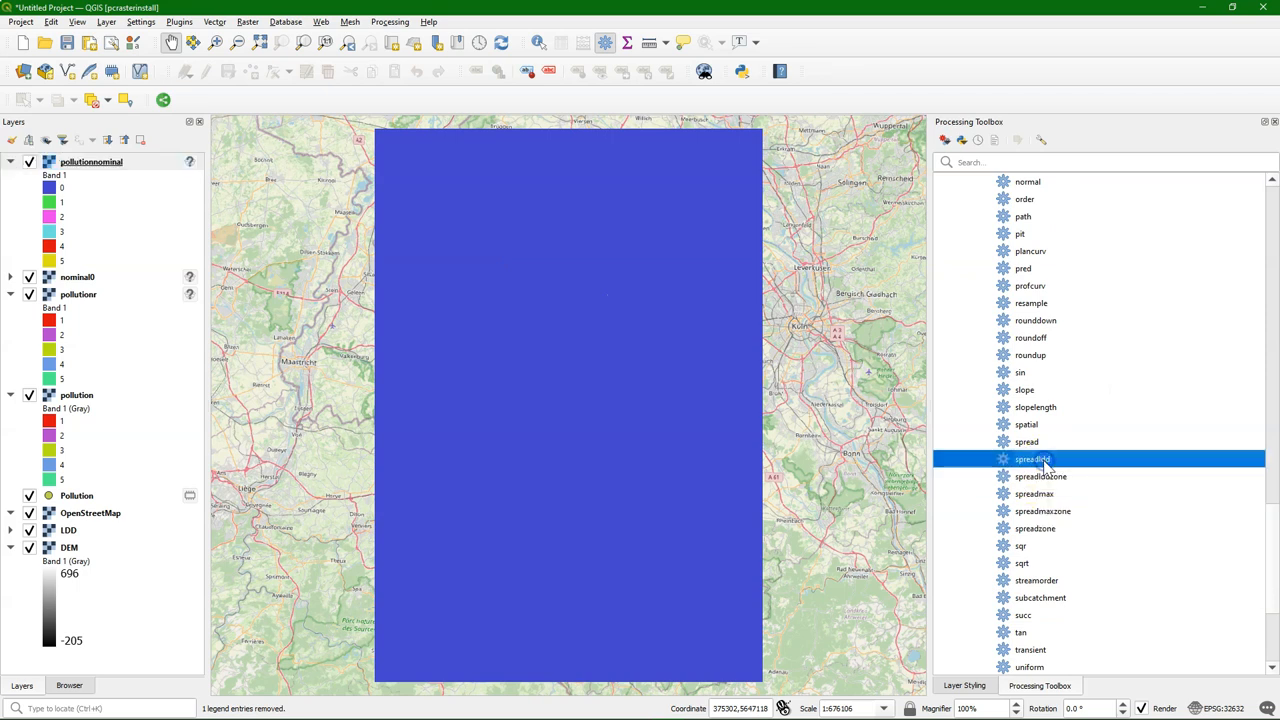
double_click(1032, 458)
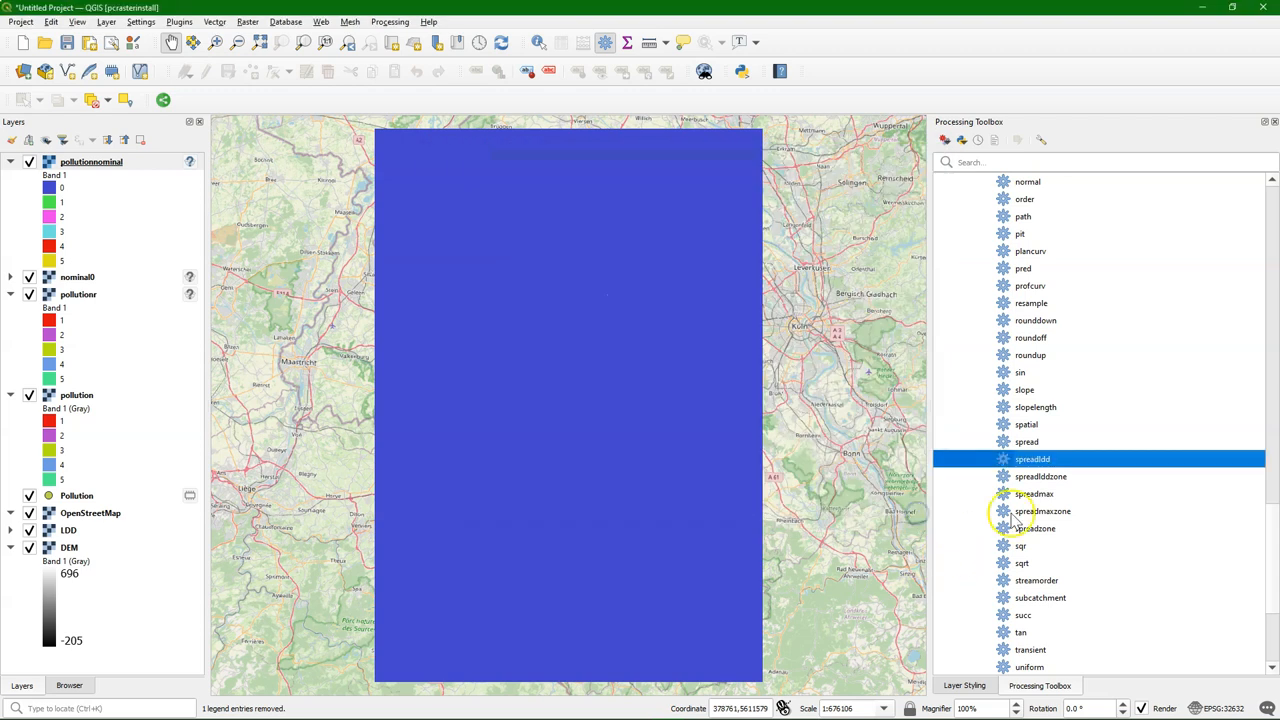
mouse_move(1048, 458)
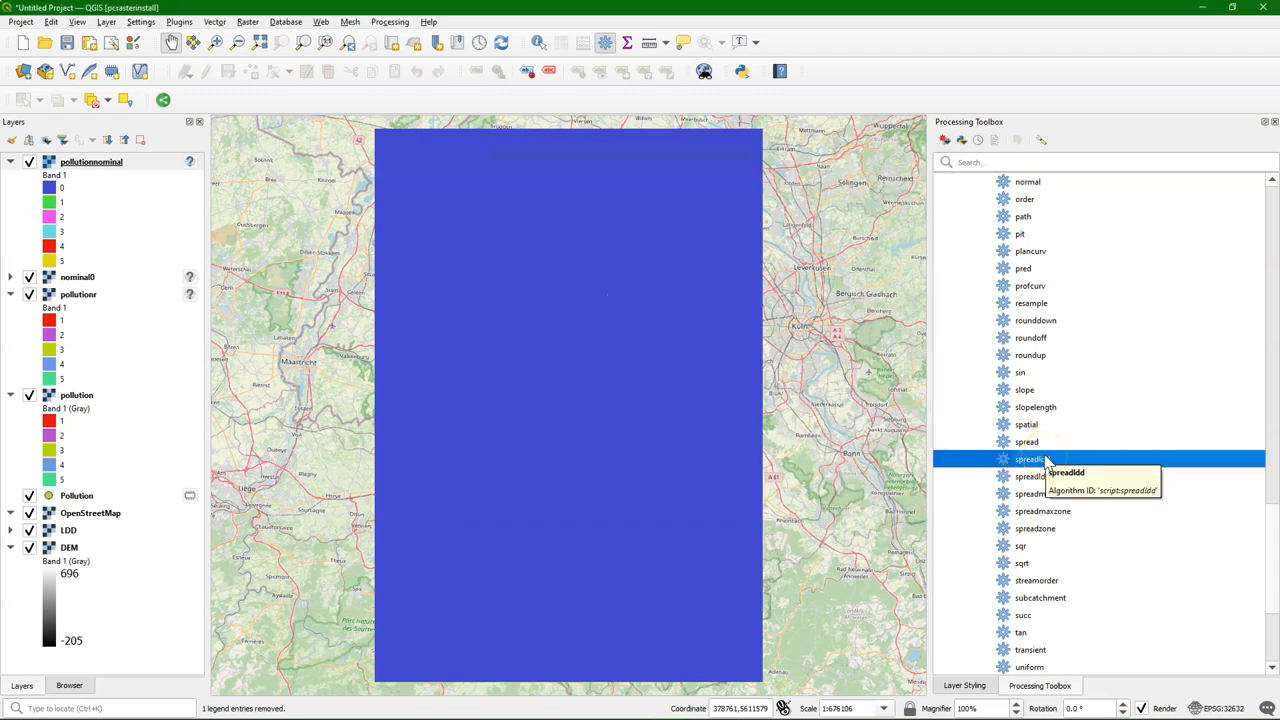
double_click(1026, 424)
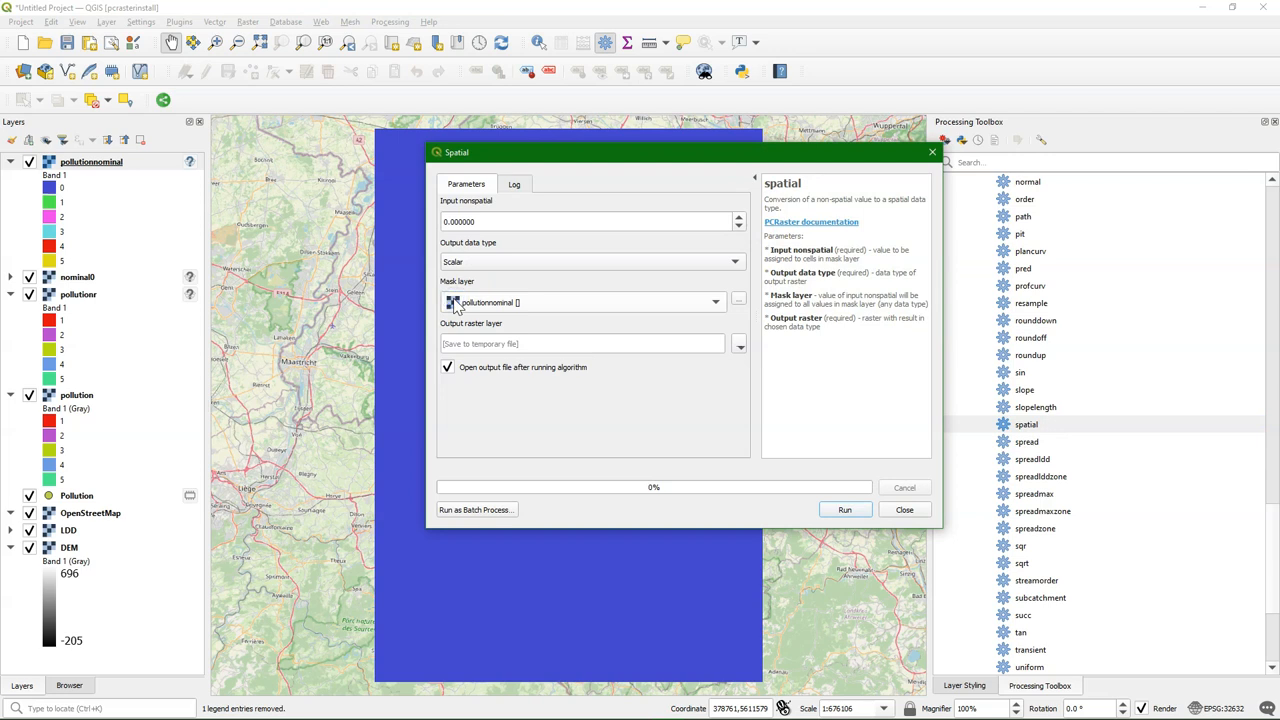
Run the spatial tool to produce the scalar raster scalar0.map masked by pollutionnominal.
click(738, 344)
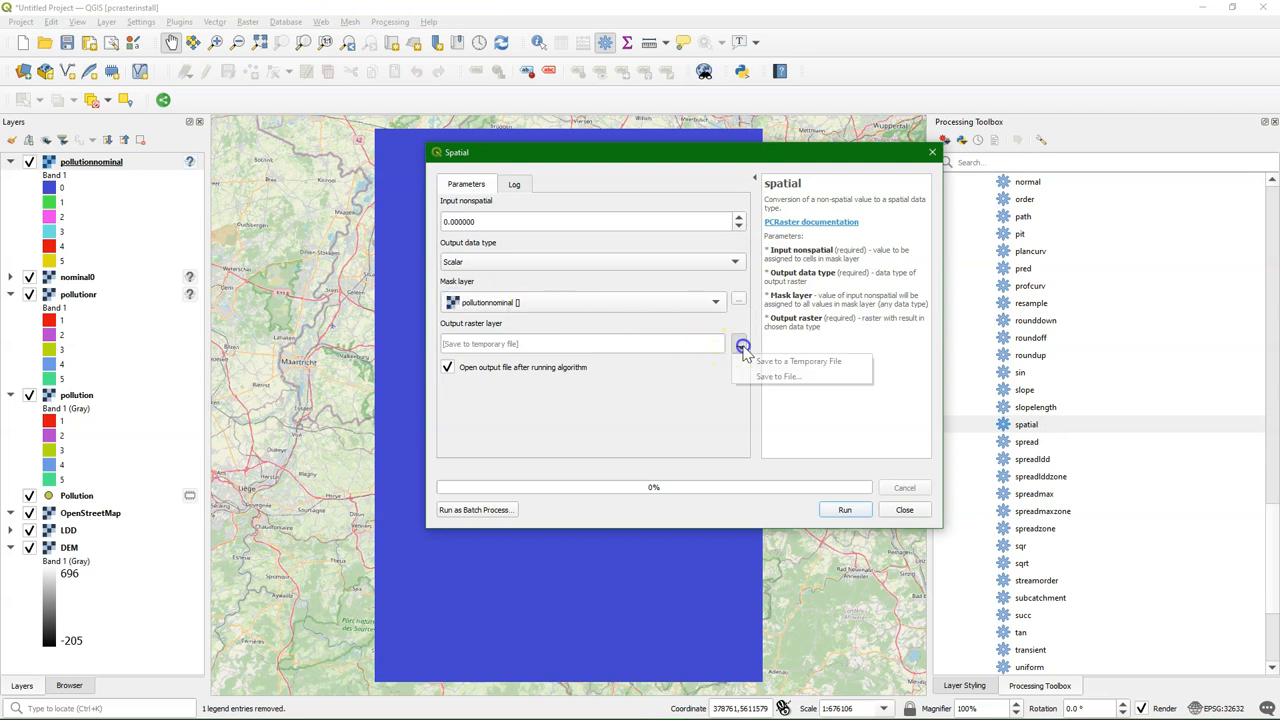
click(776, 376)
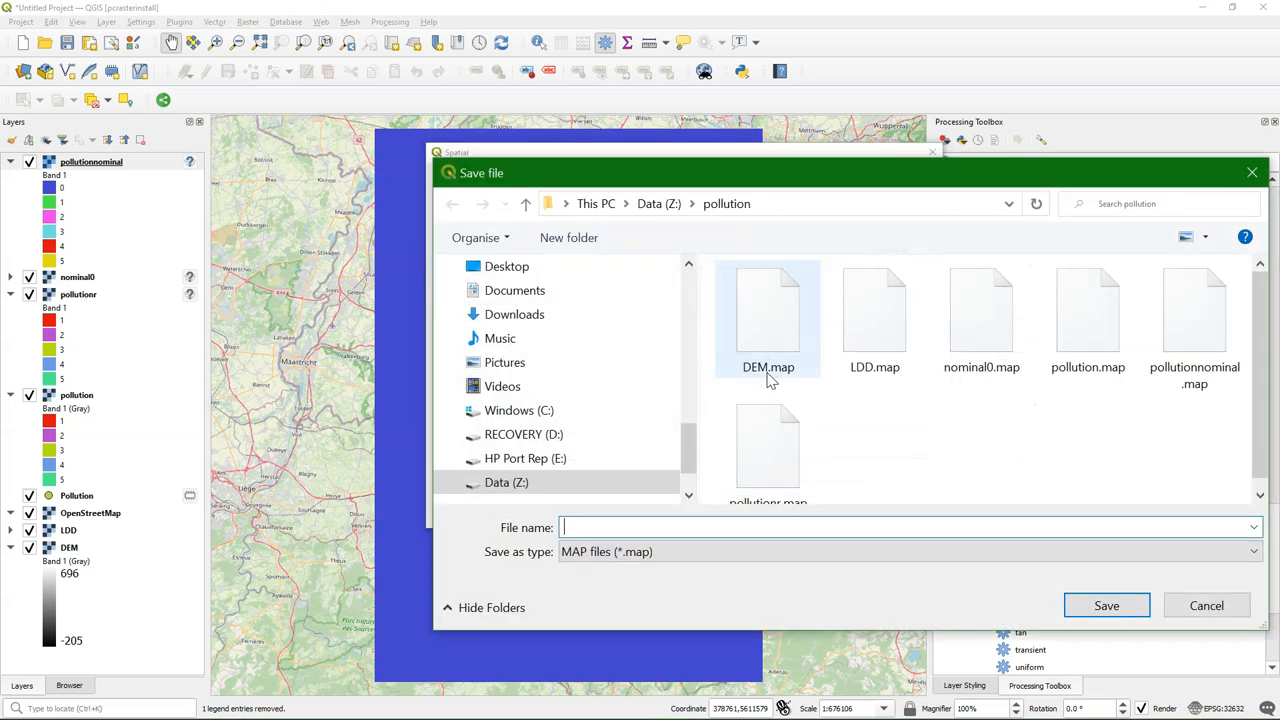
text(scalar0)
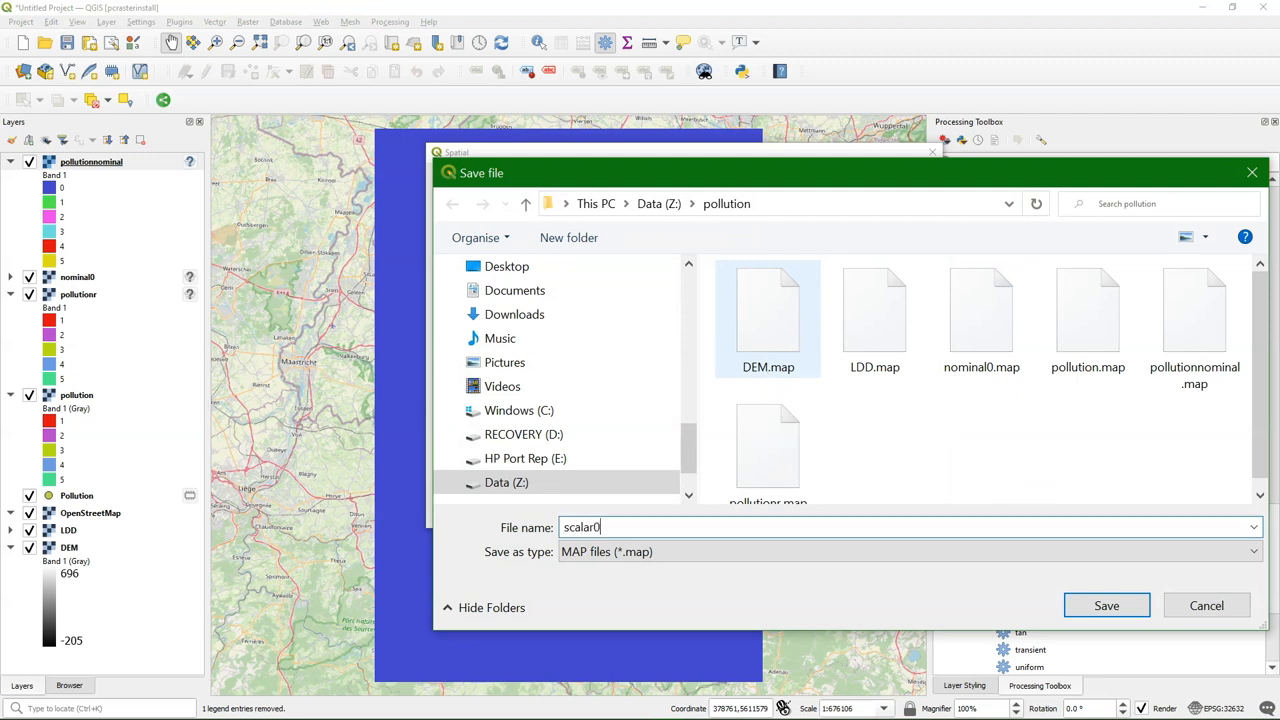
click(1108, 604)
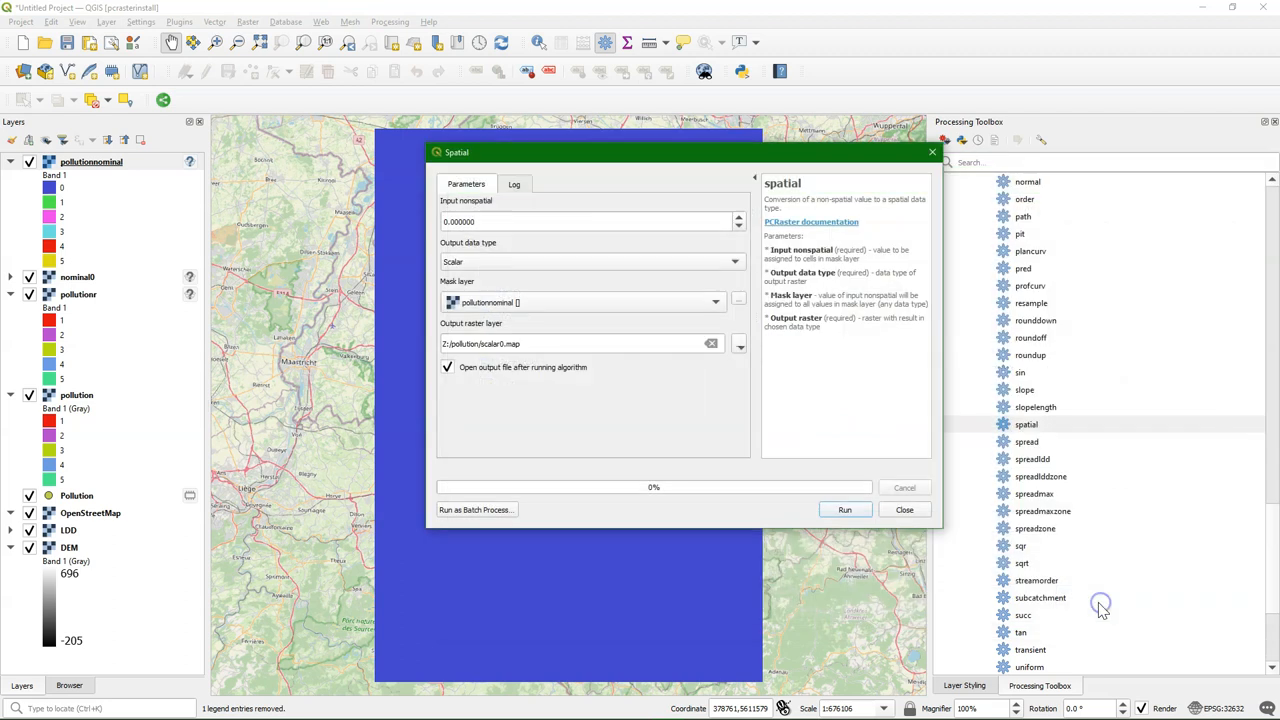
click(844, 510)
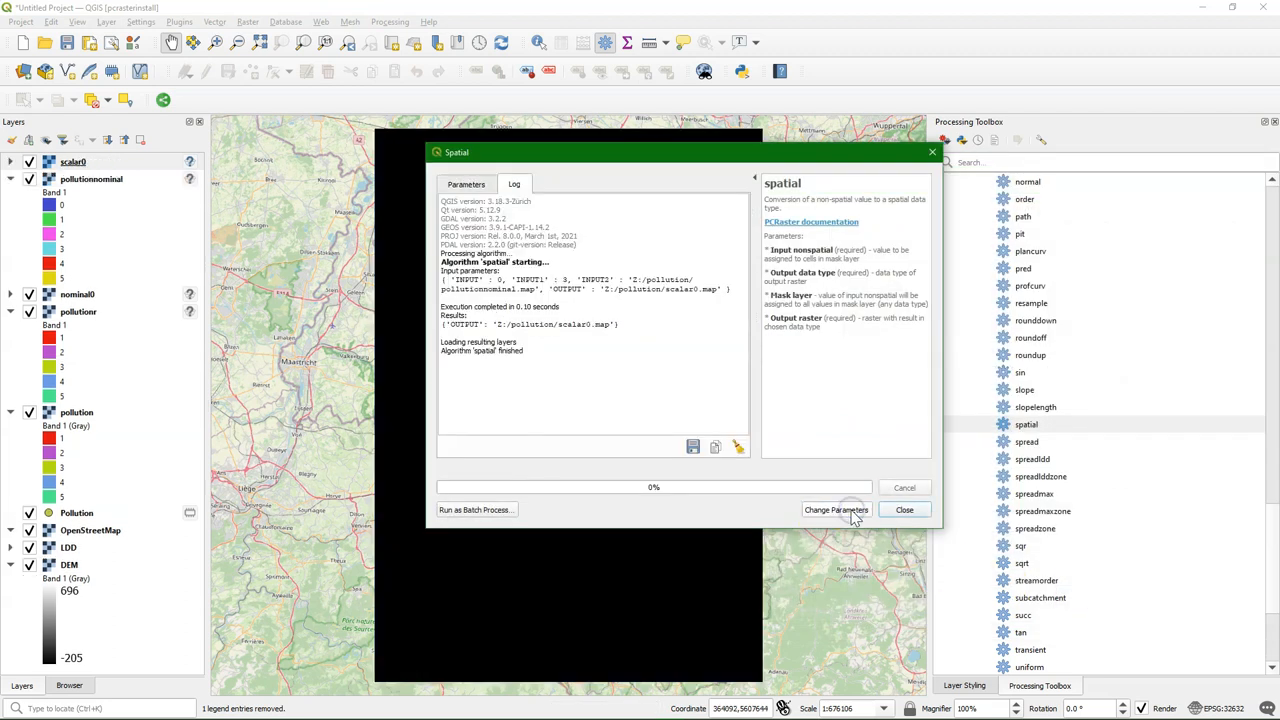
Change the parameters to value 1 and run again to produce scalar1, then close the tool.
click(836, 510)
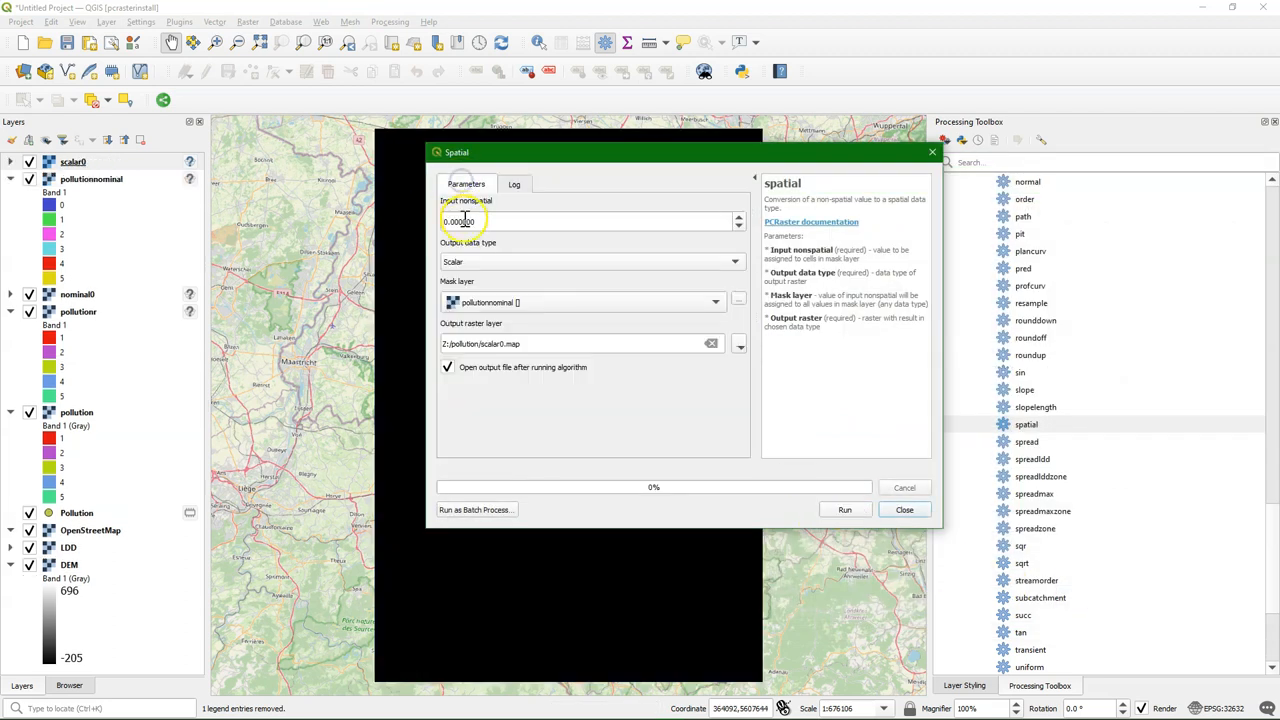
text(1)
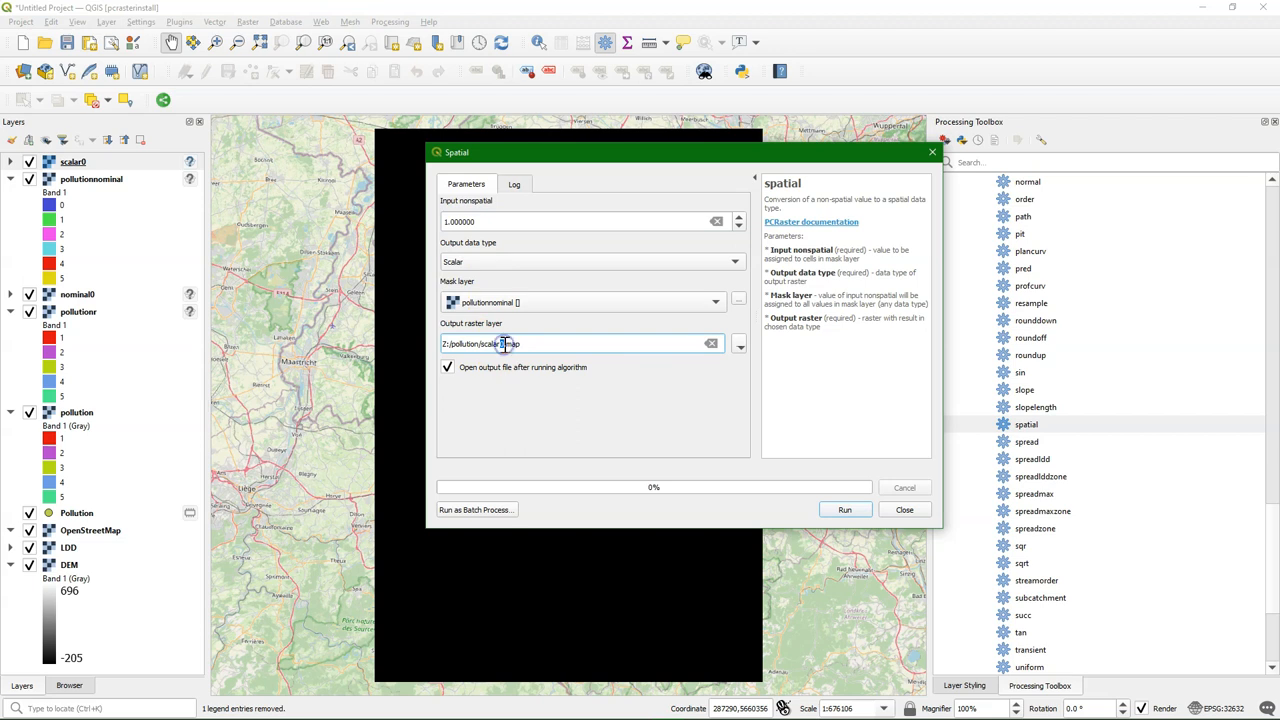
click(844, 510)
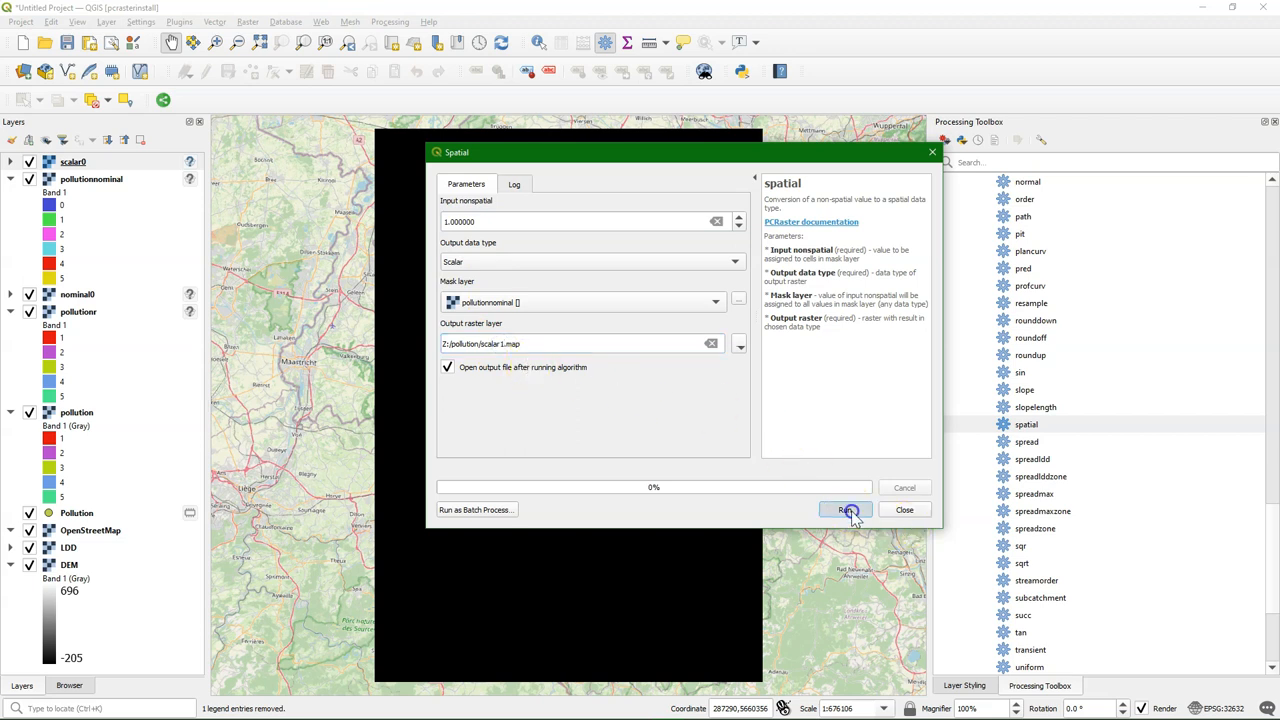
click(844, 510)
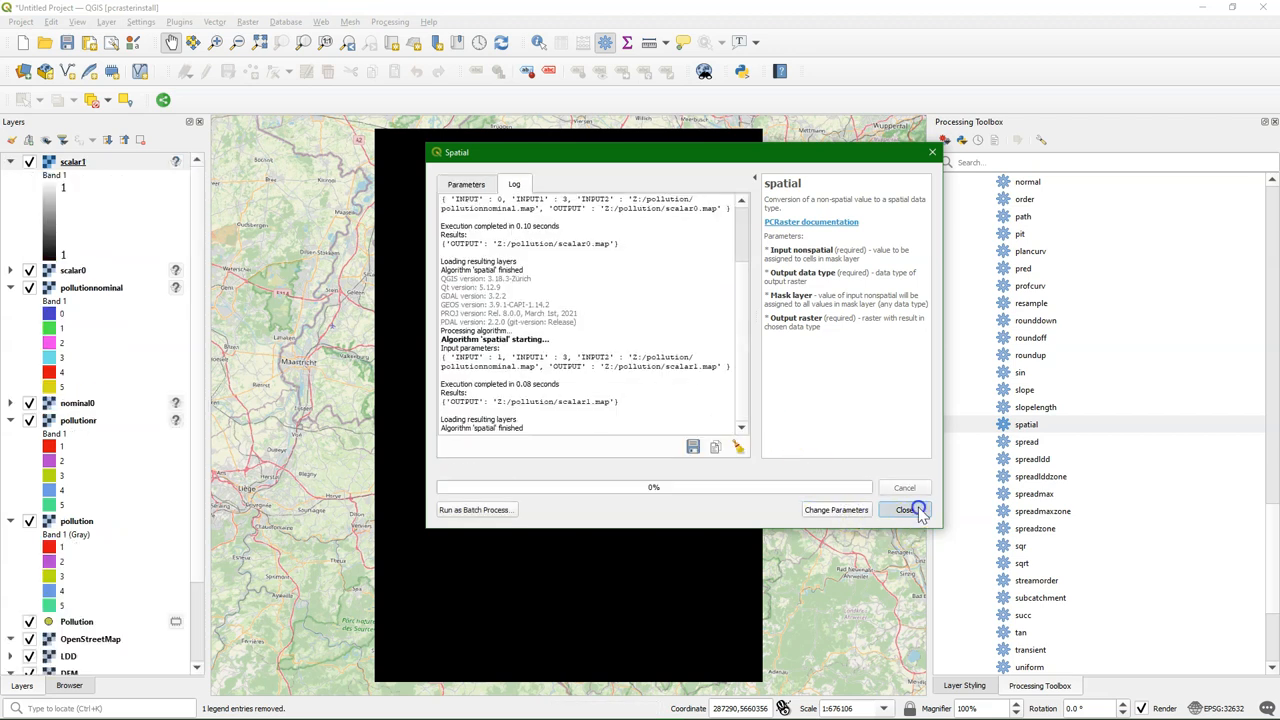
click(904, 510)
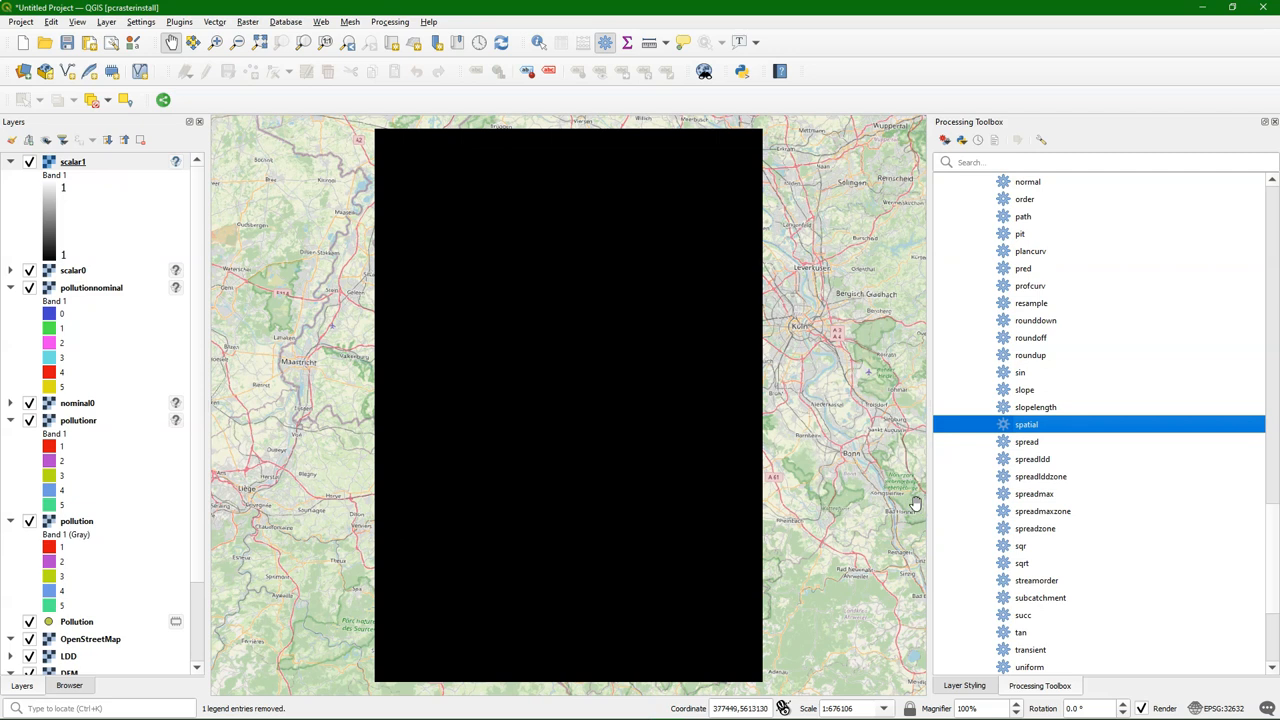
mouse_move(1116, 480)
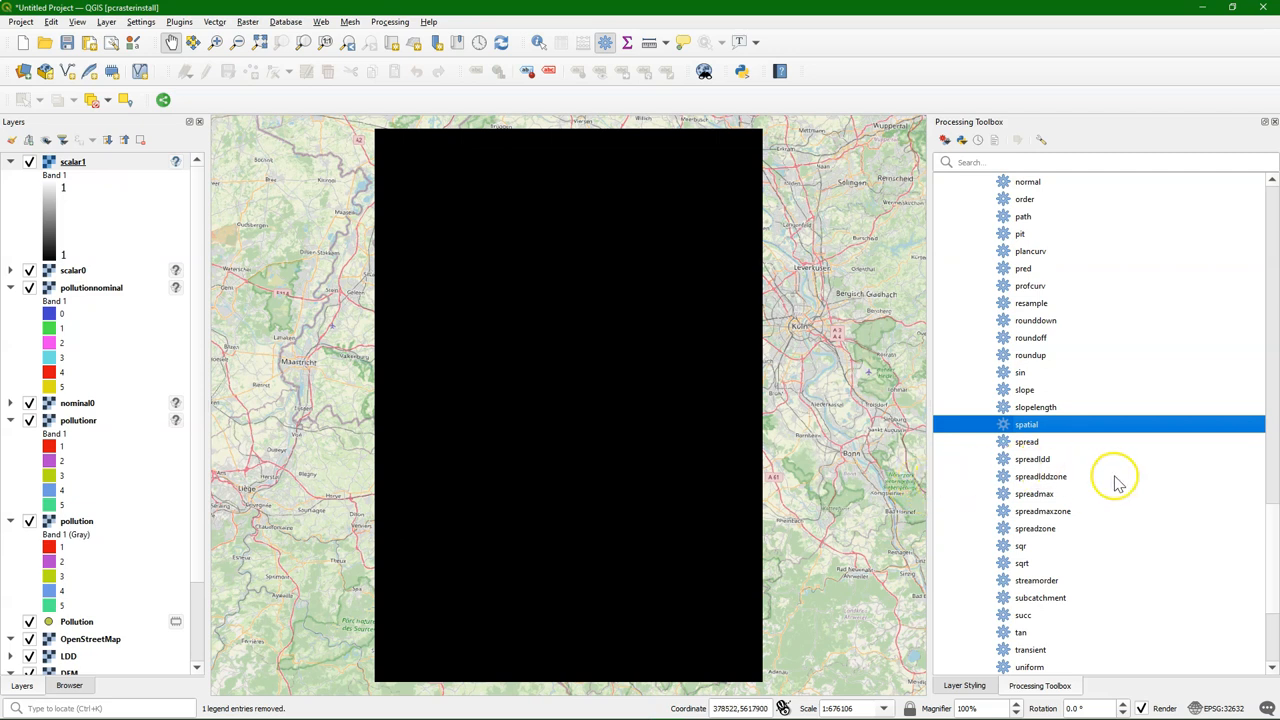
In spreadldd, set LDD as drain direction, pollutionnominal as points and scalar0 as initial friction.
click(1032, 458)
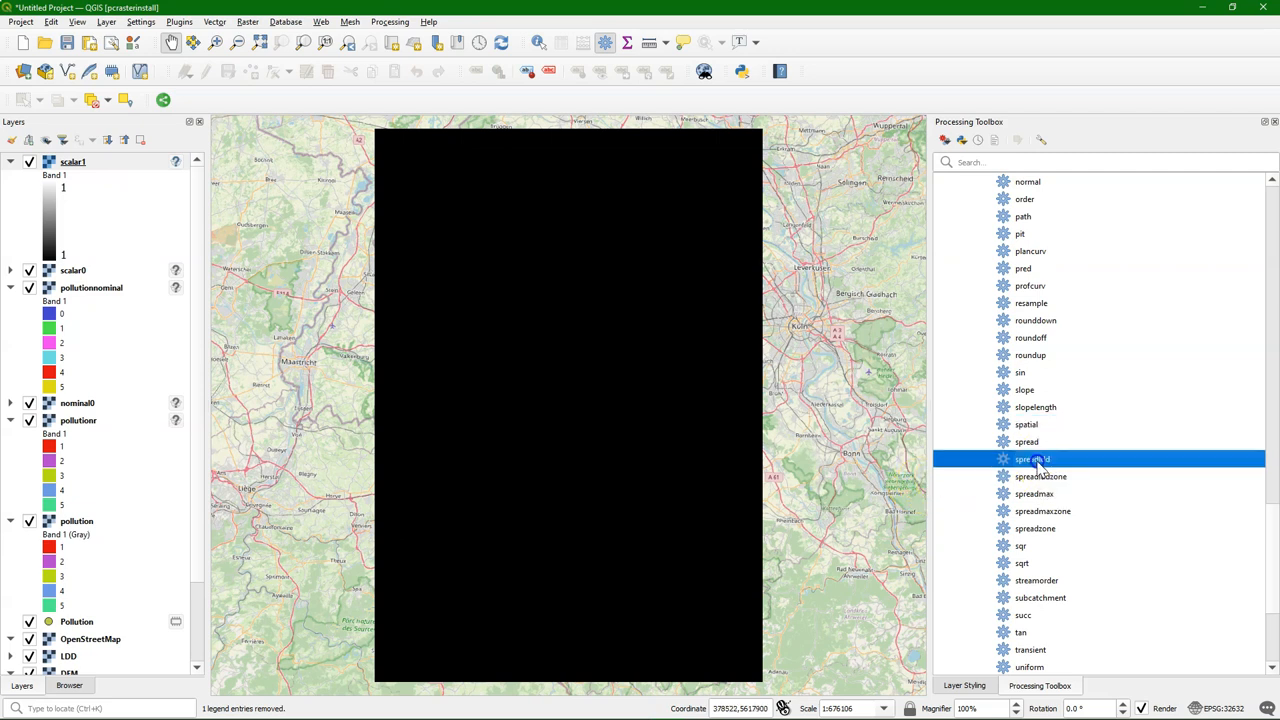
double_click(1034, 458)
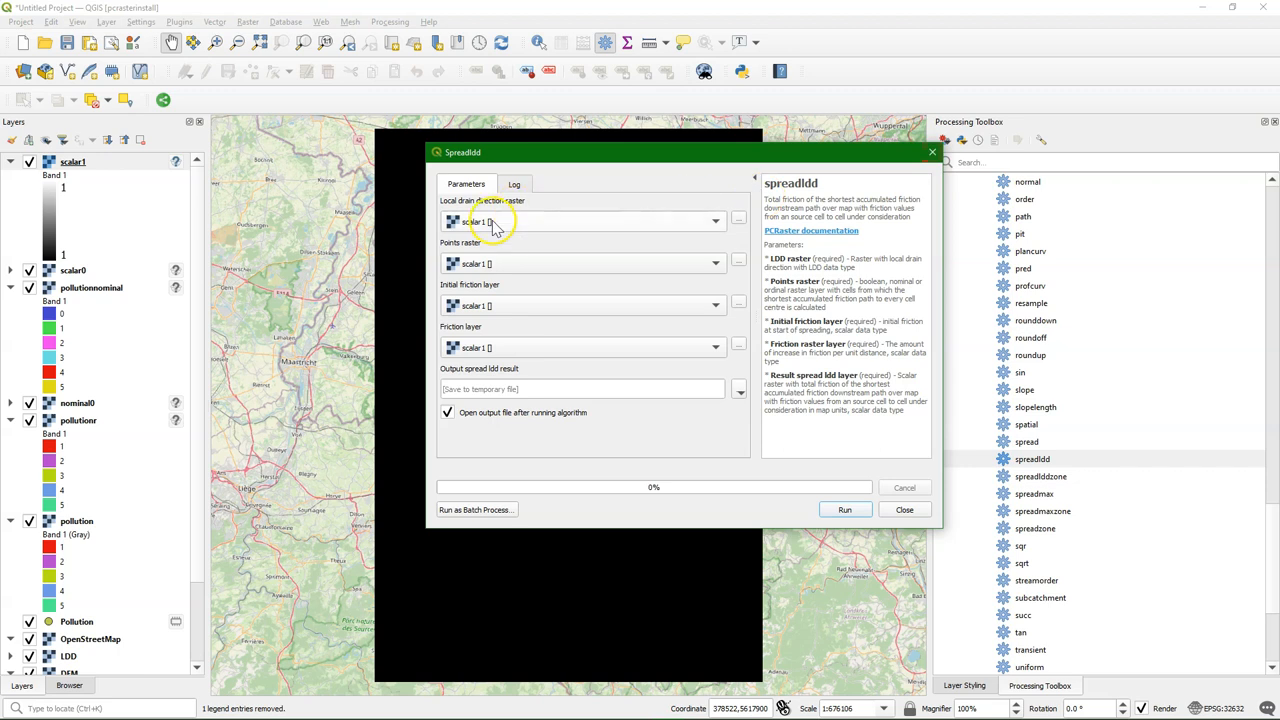
mouse_move(496, 224)
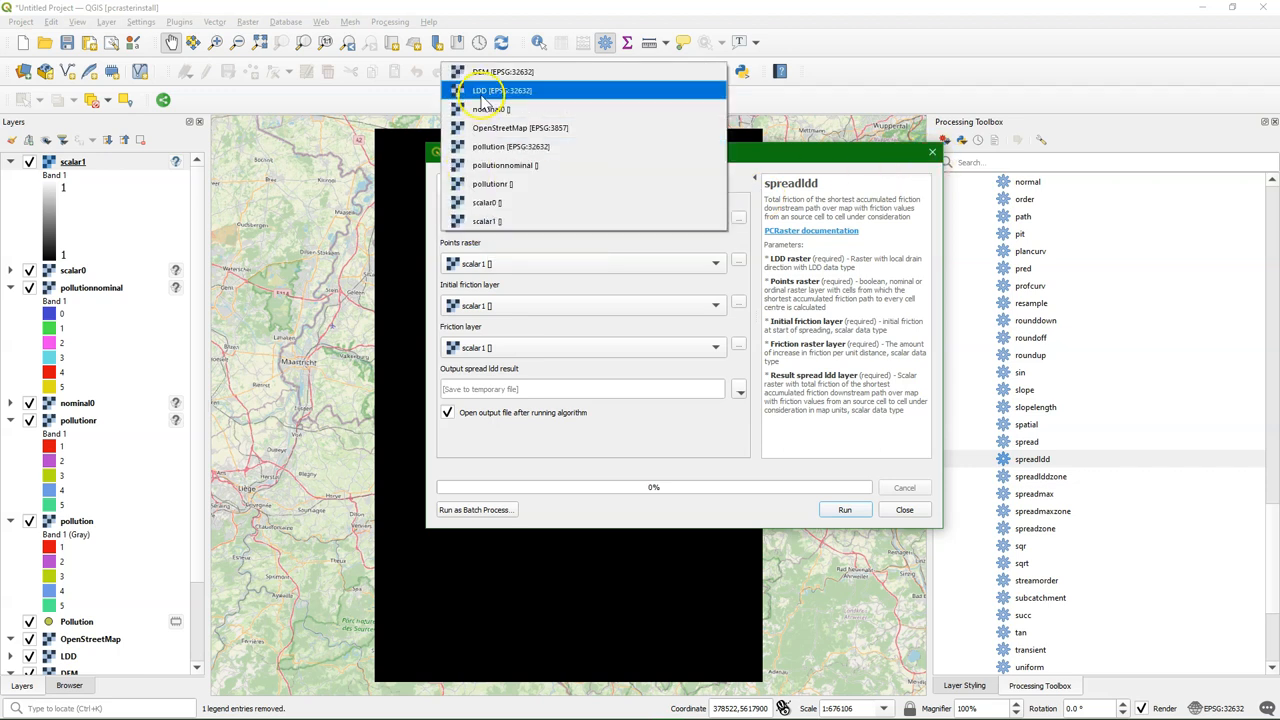
click(496, 100)
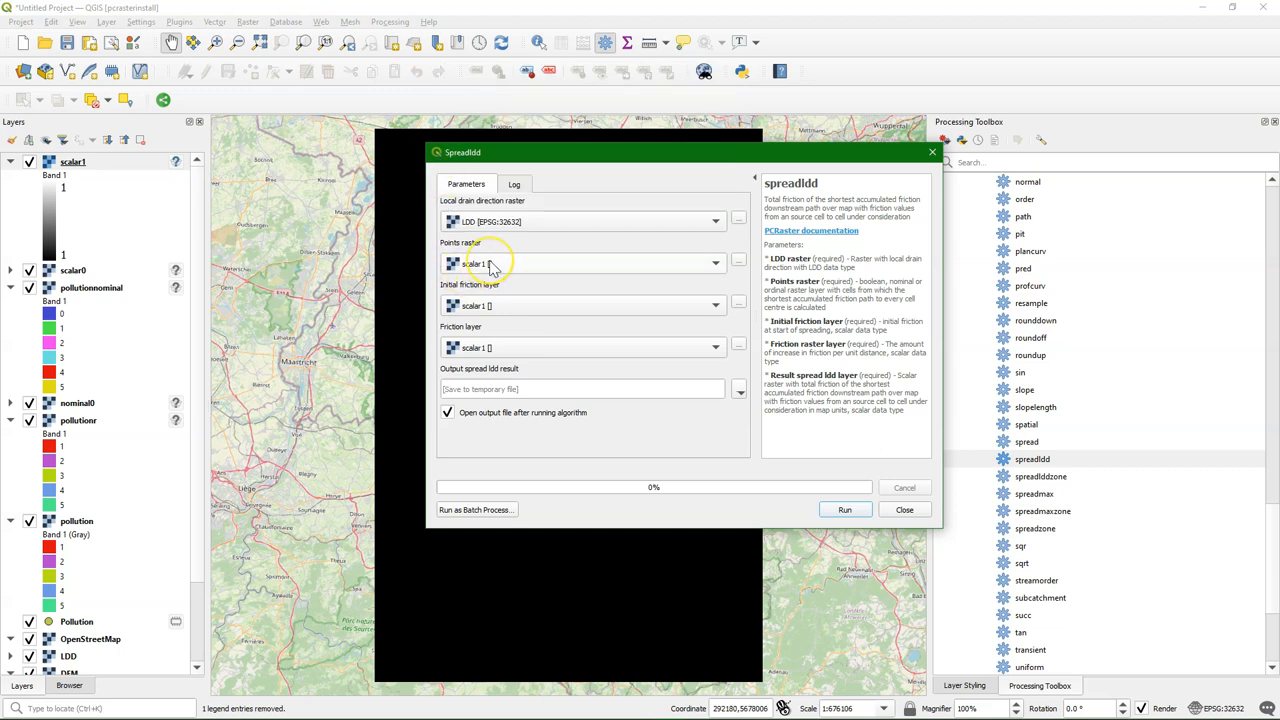
mouse_move(492, 264)
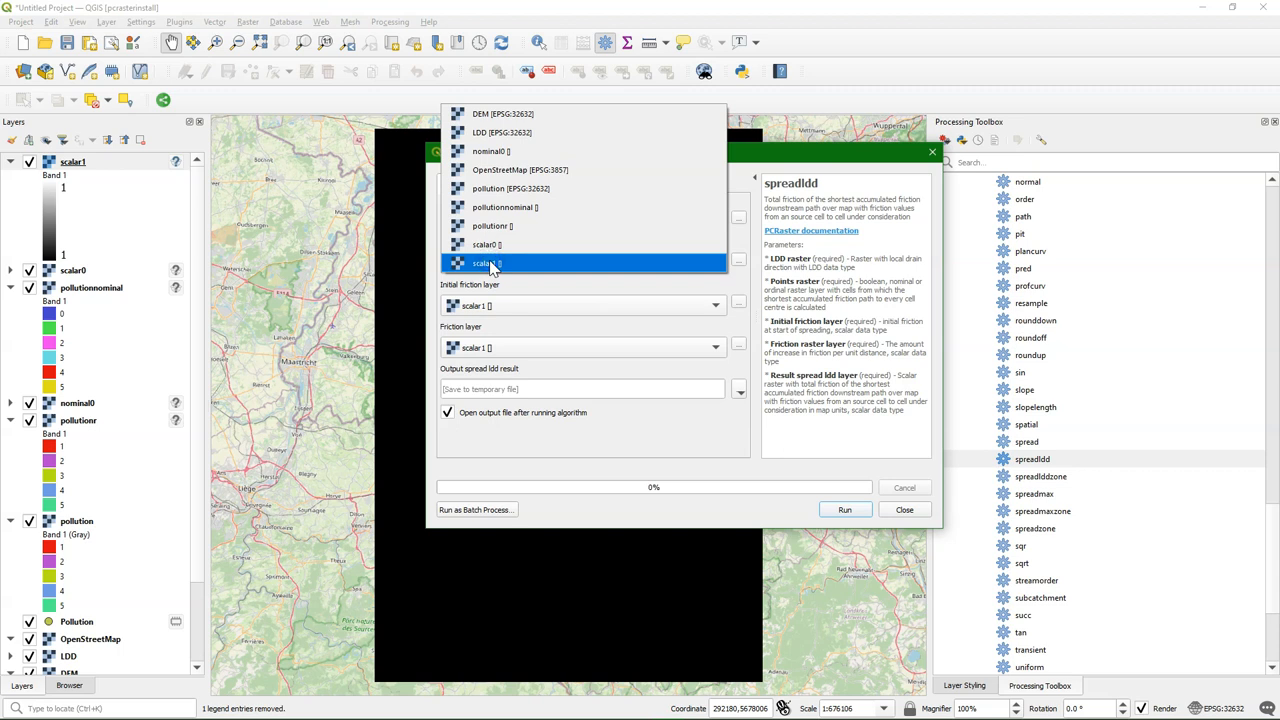
click(490, 262)
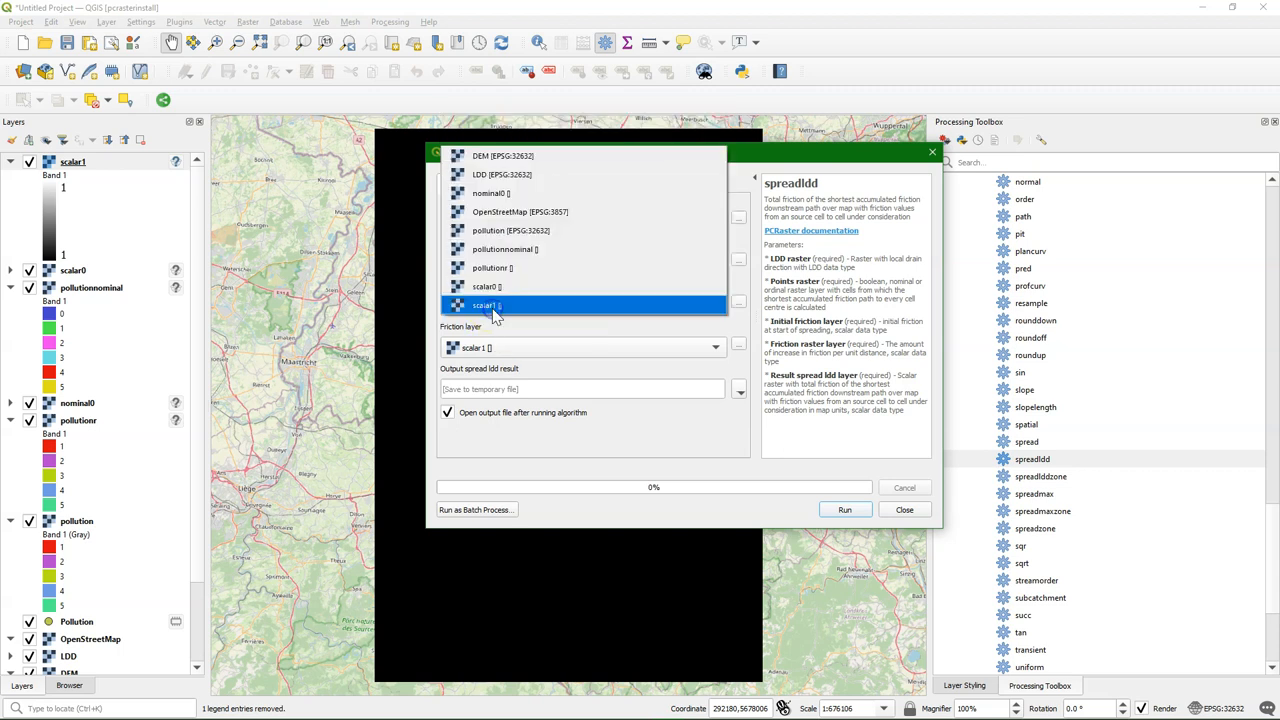
click(496, 304)
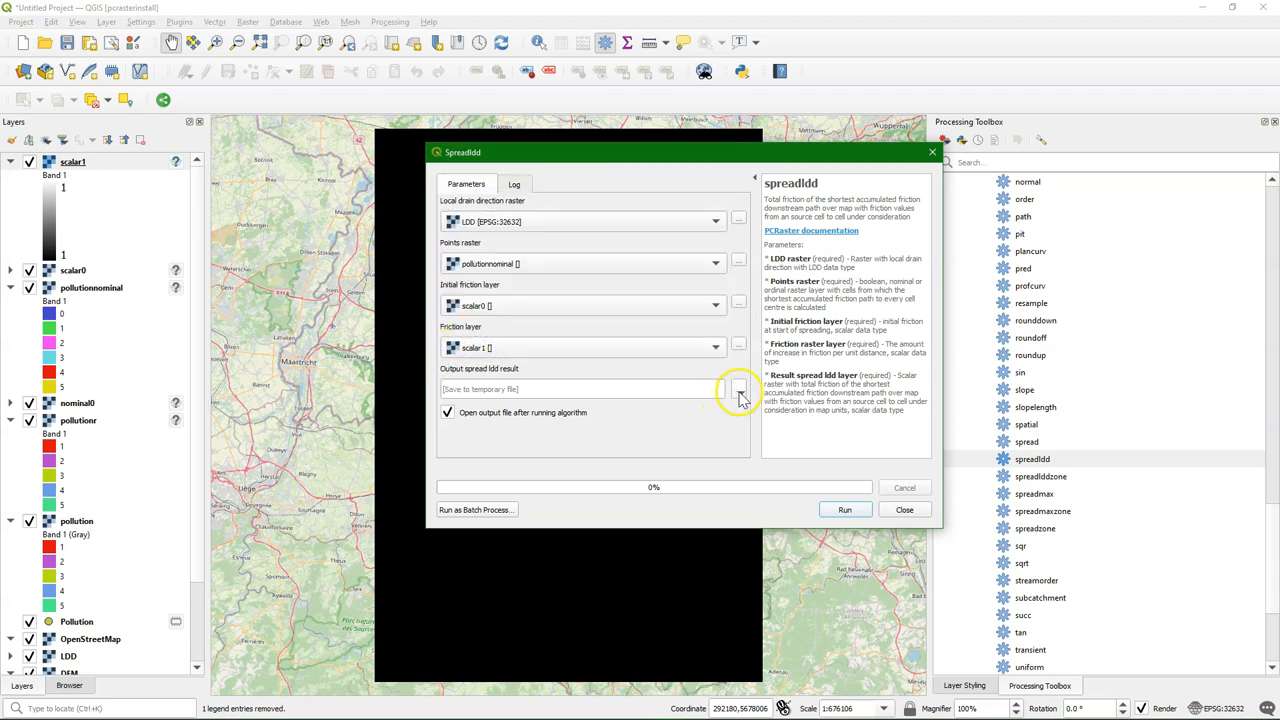
Save the spreadldd output as spreadlddpollution.map and run the algorithm.
click(736, 388)
text(spread)
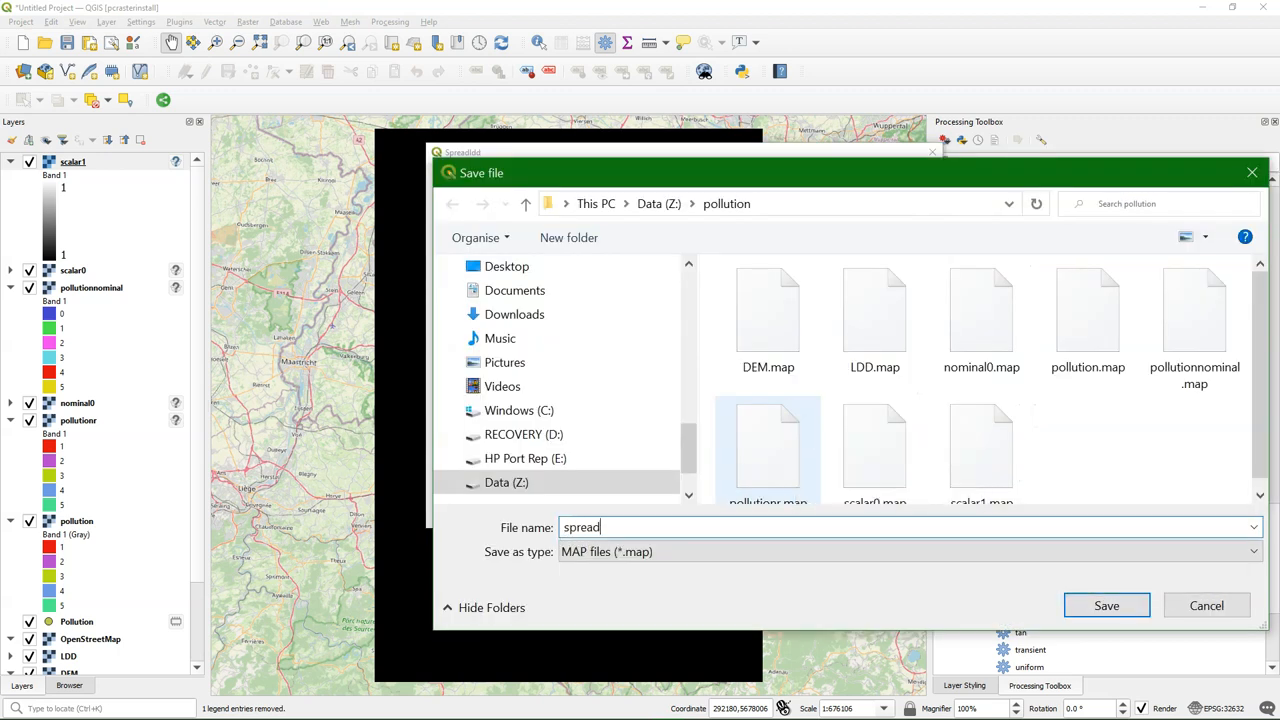
text(ldd)
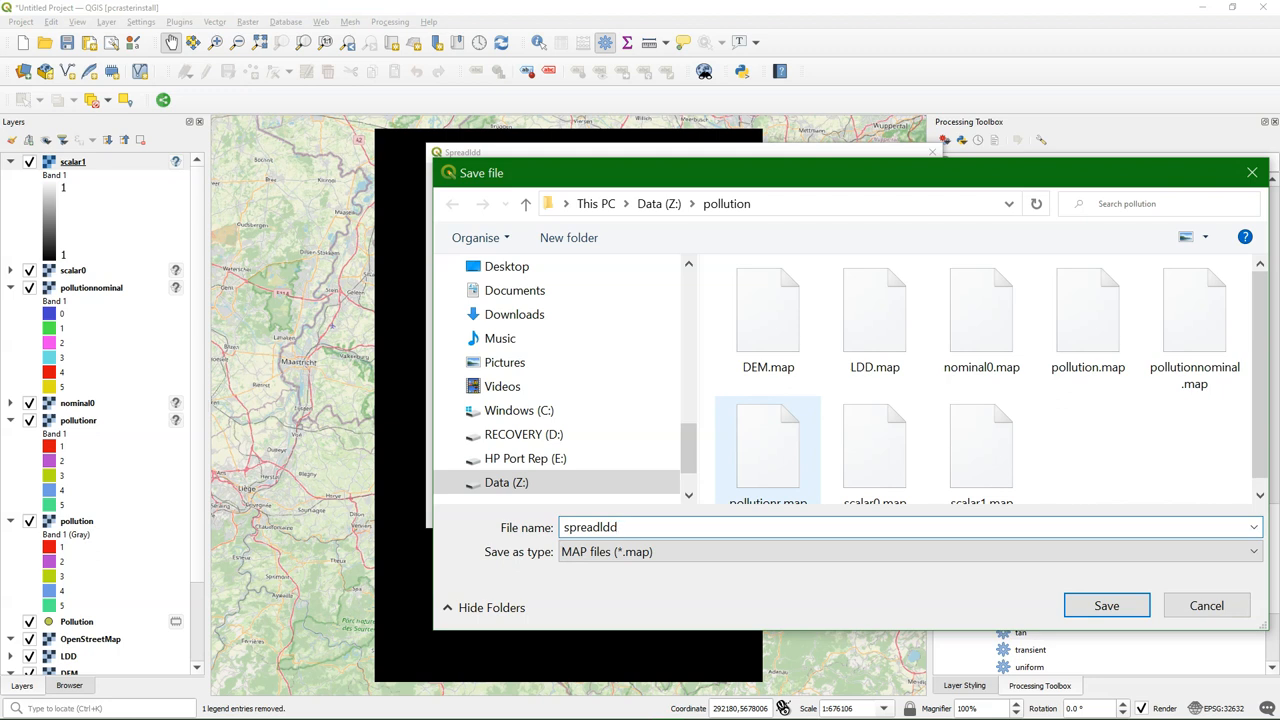
text(pollution)
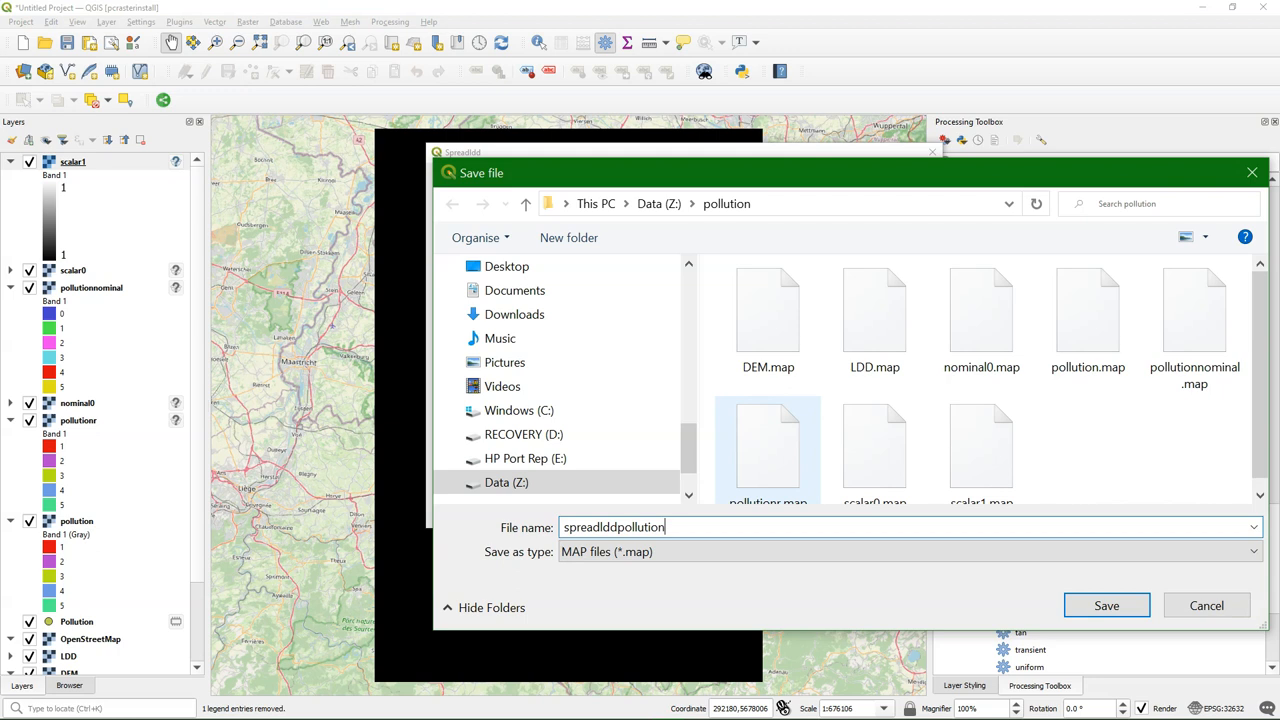
click(1108, 604)
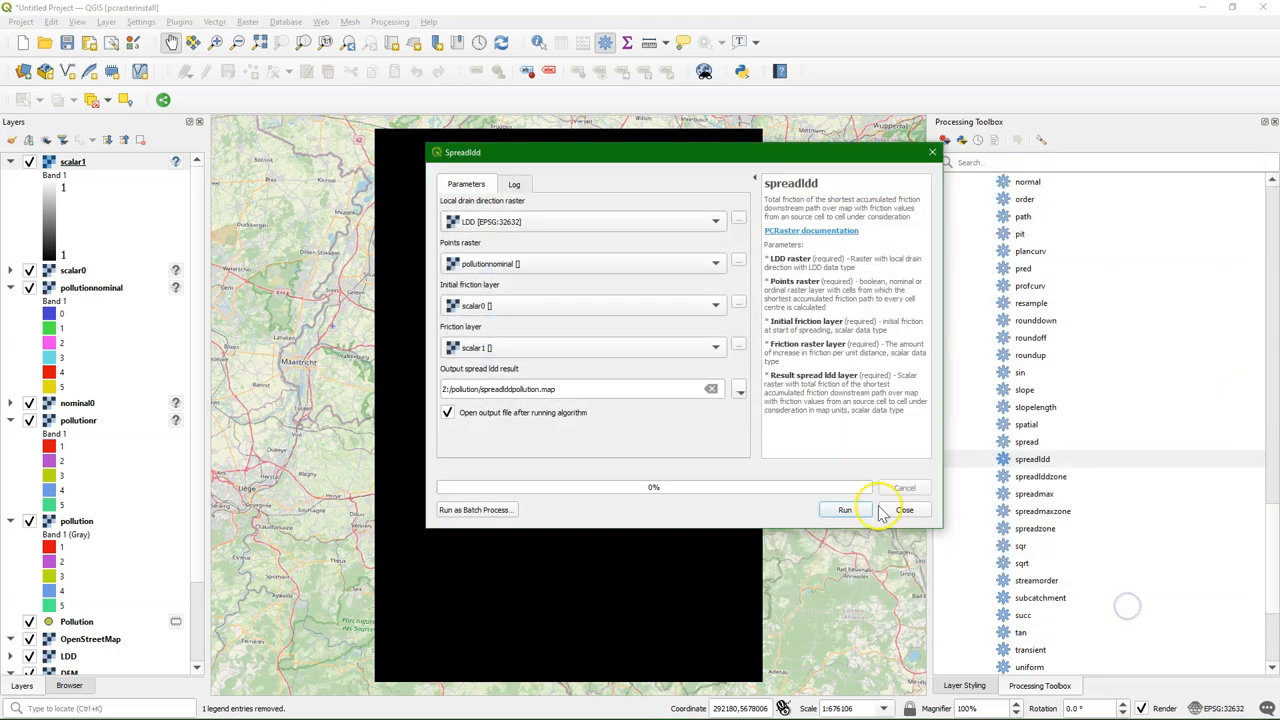
click(844, 510)
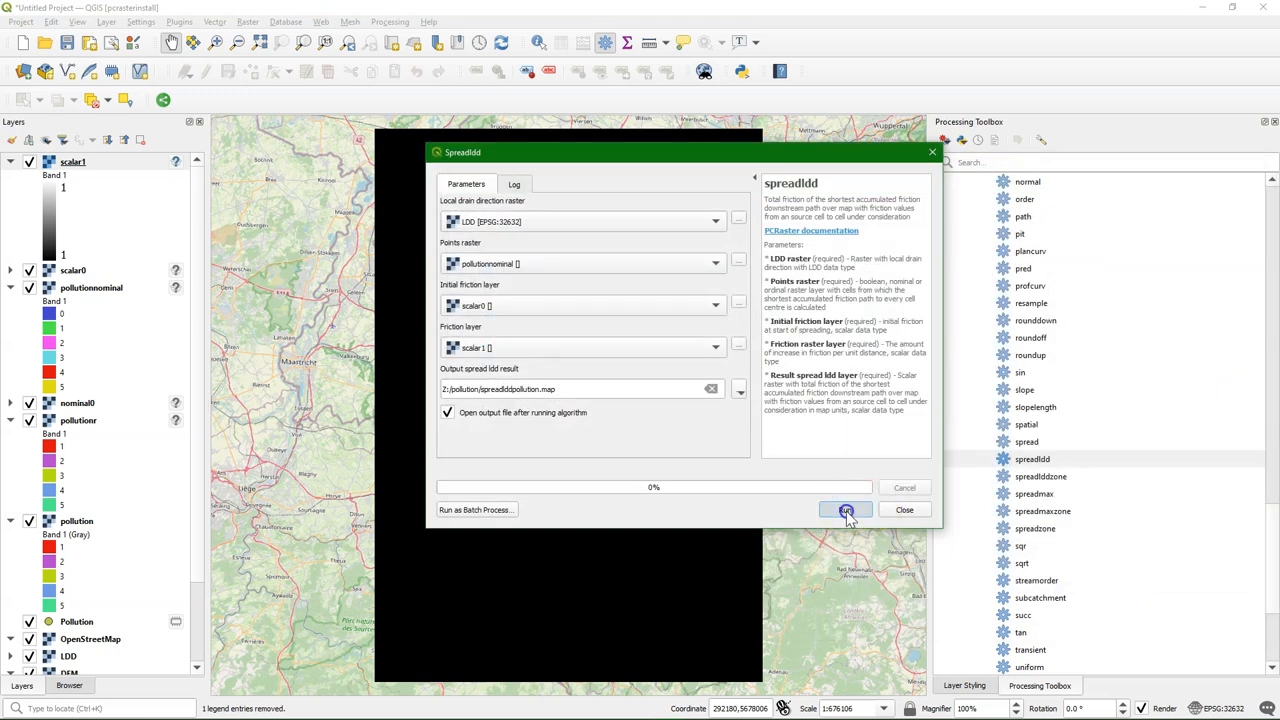
click(844, 510)
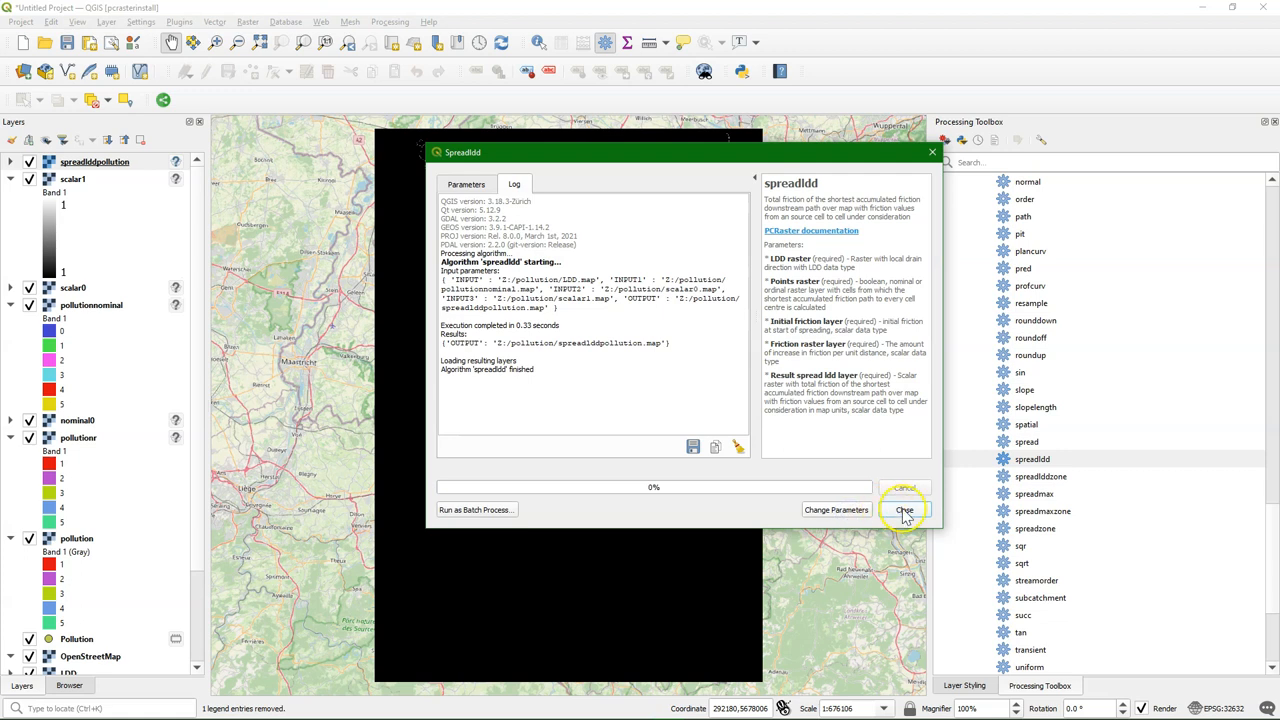
Render spreadlddpollution as Singleband pseudocolor with the spectral ramp and pan along the spread lines.
click(904, 510)
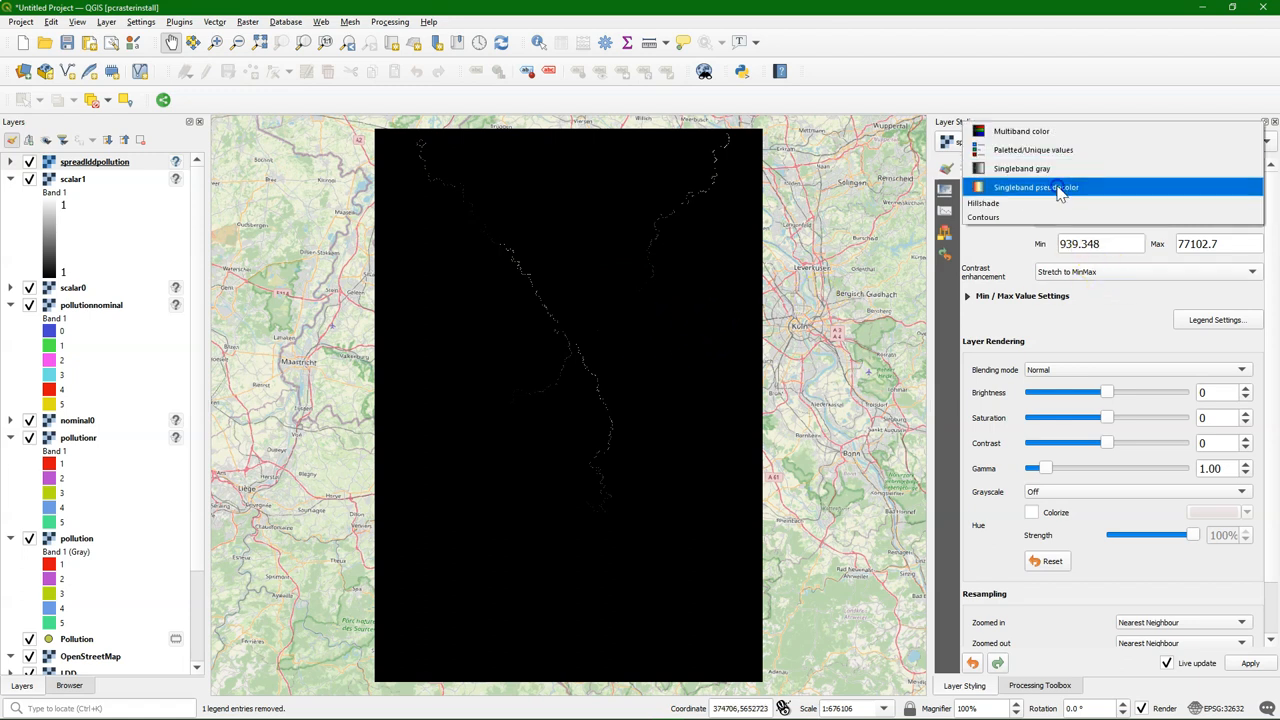
click(1050, 188)
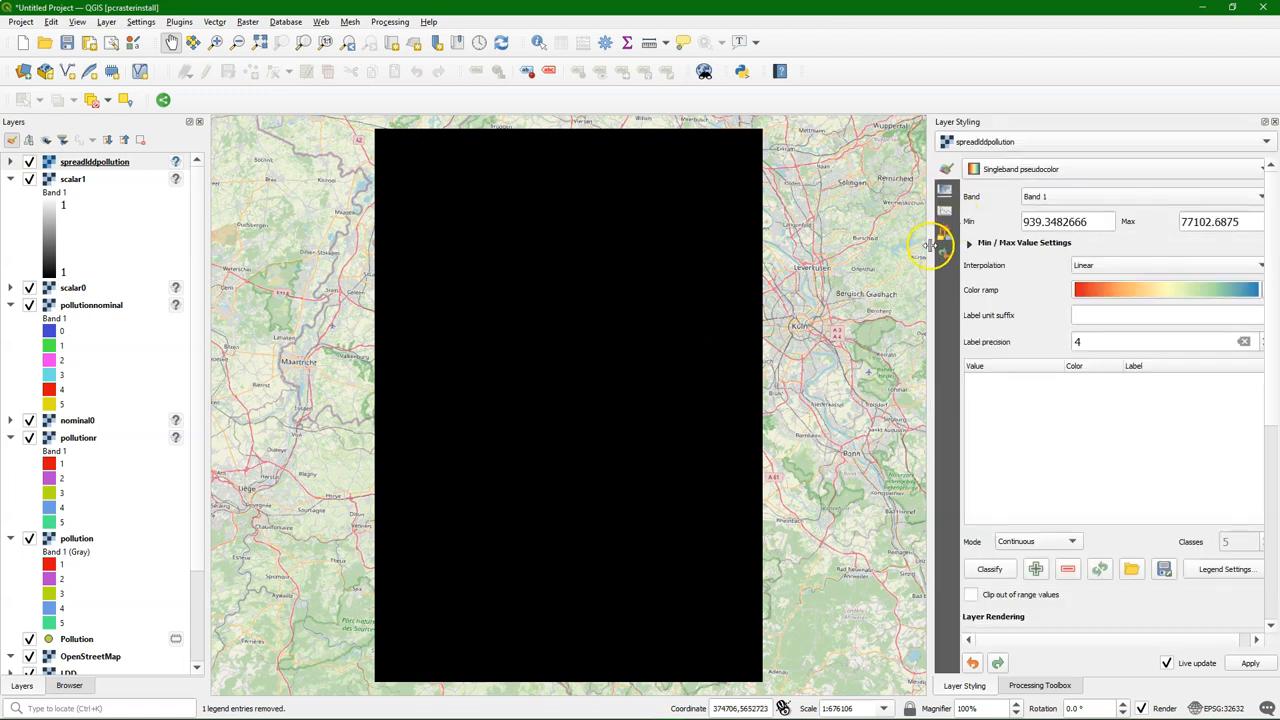
click(988, 568)
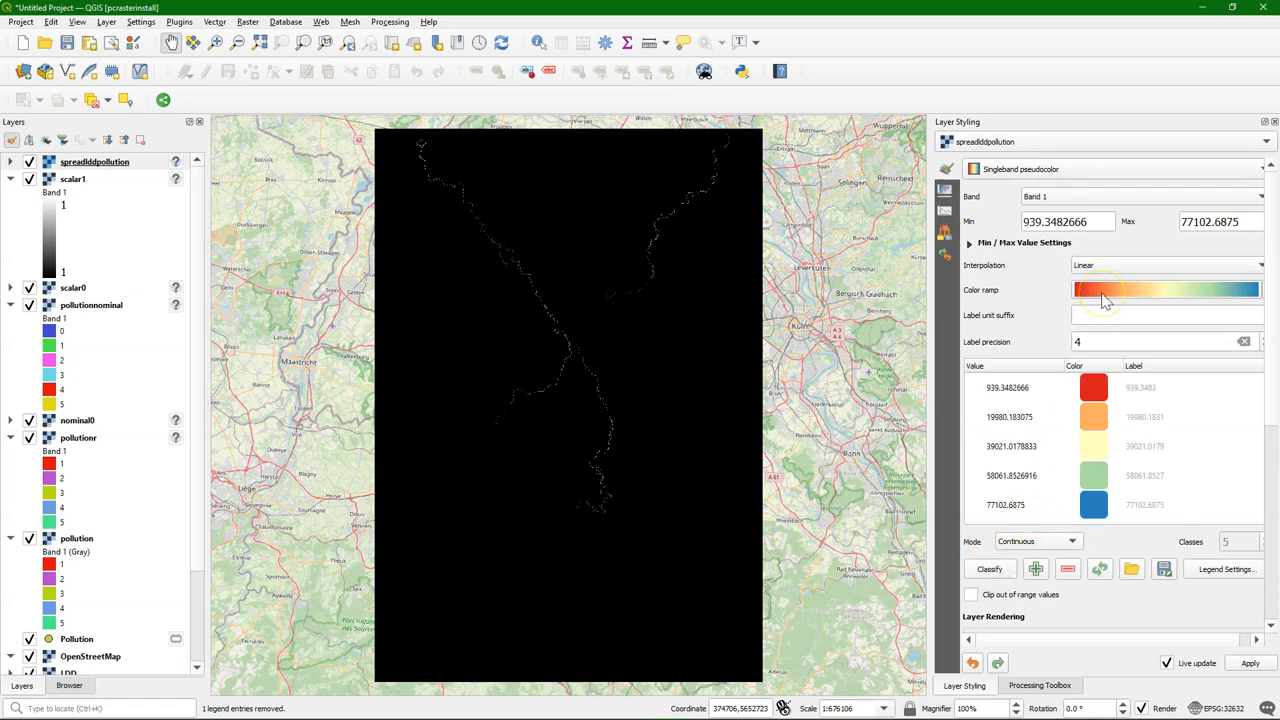
mouse_move(1130, 292)
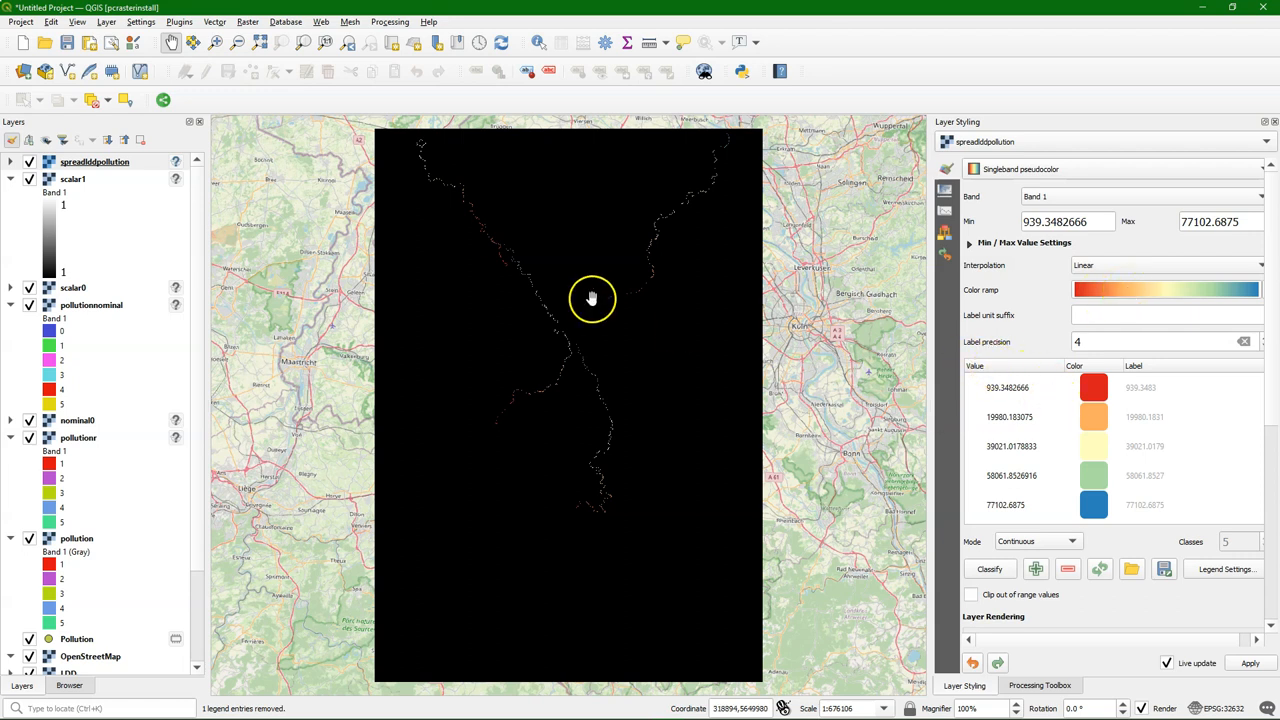
drag(592, 298, 698, 578)
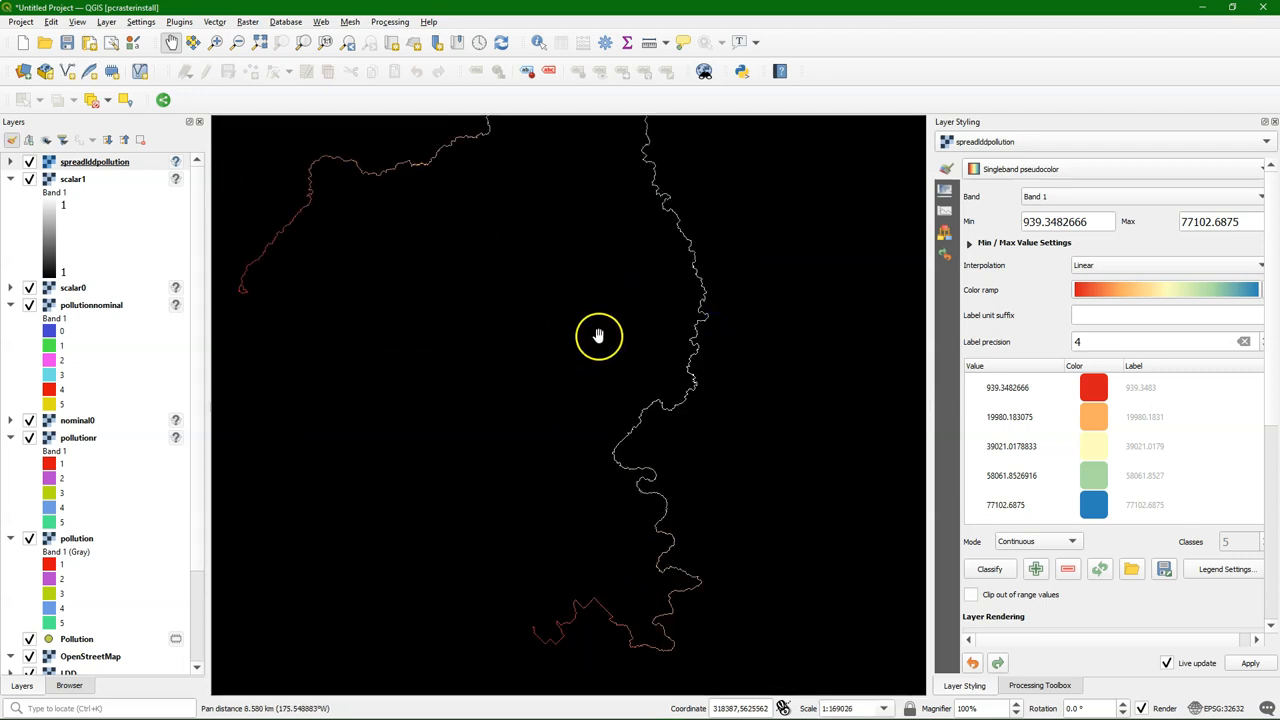
drag(598, 336, 700, 378)
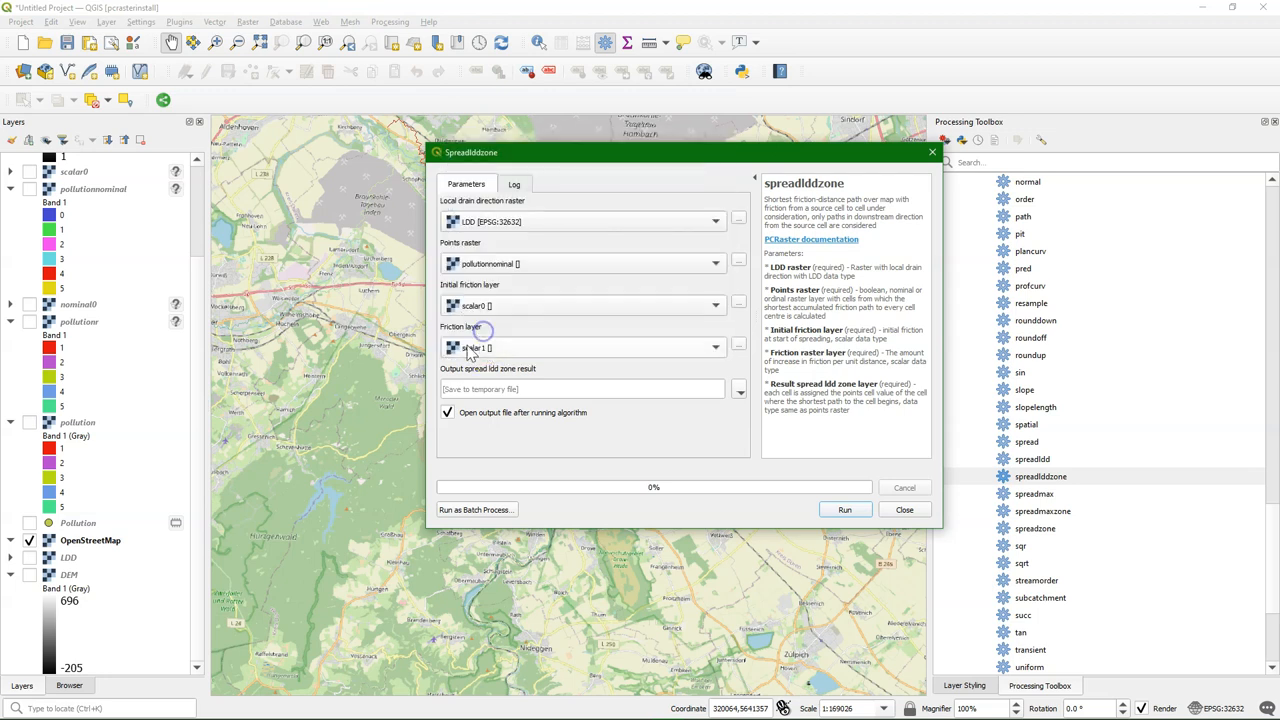
Set scalar1 as friction in spreadlddzone, save output as spreadlddzonepollution.map and run.
click(740, 388)
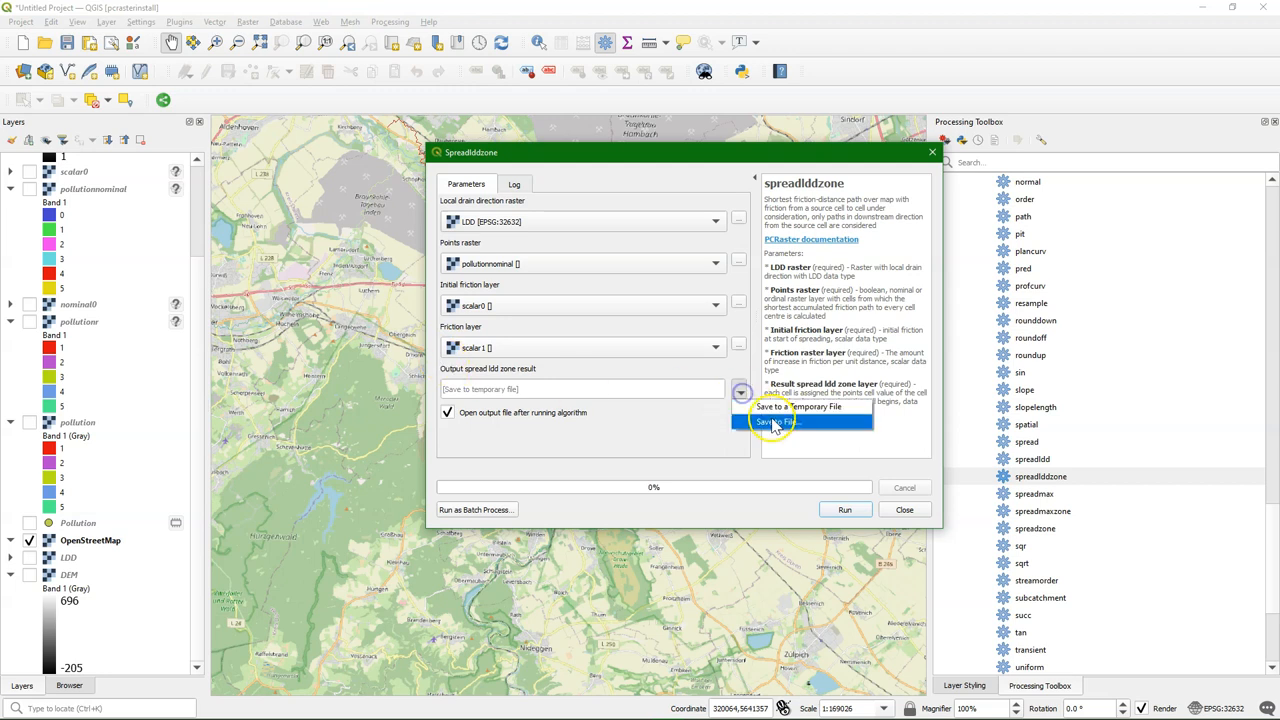
click(772, 420)
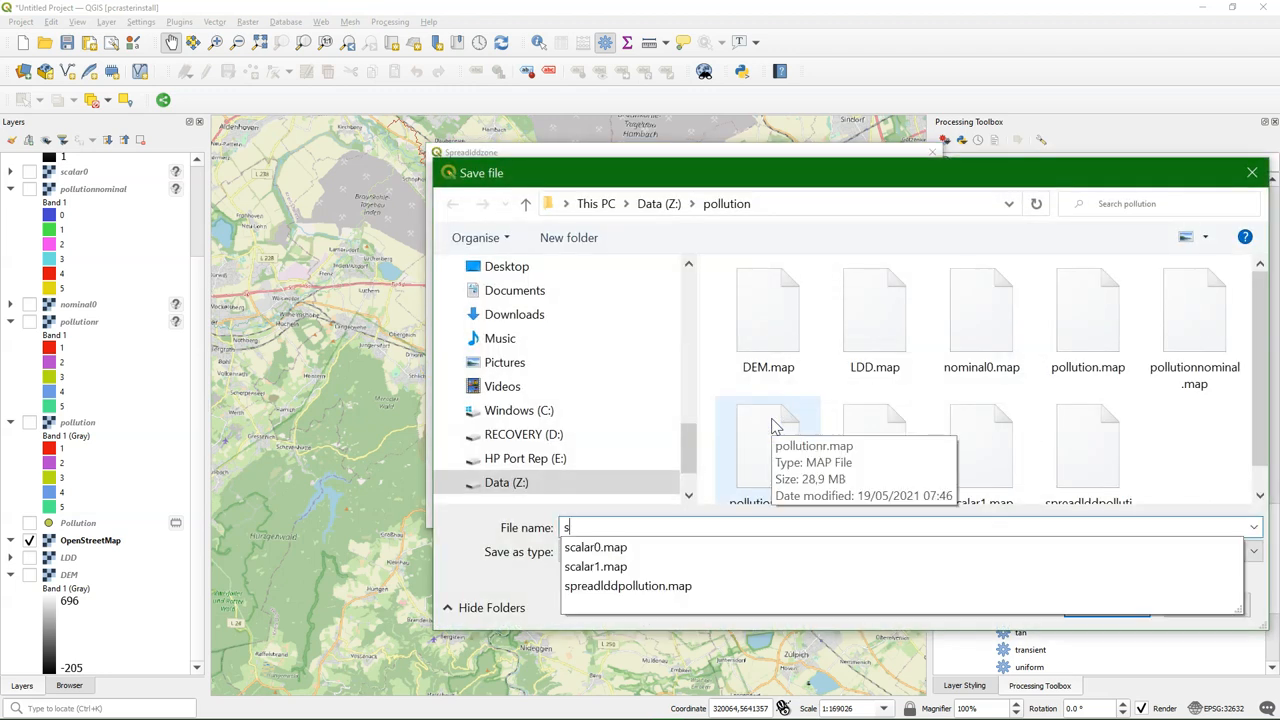
text(preadlddzonepollution)
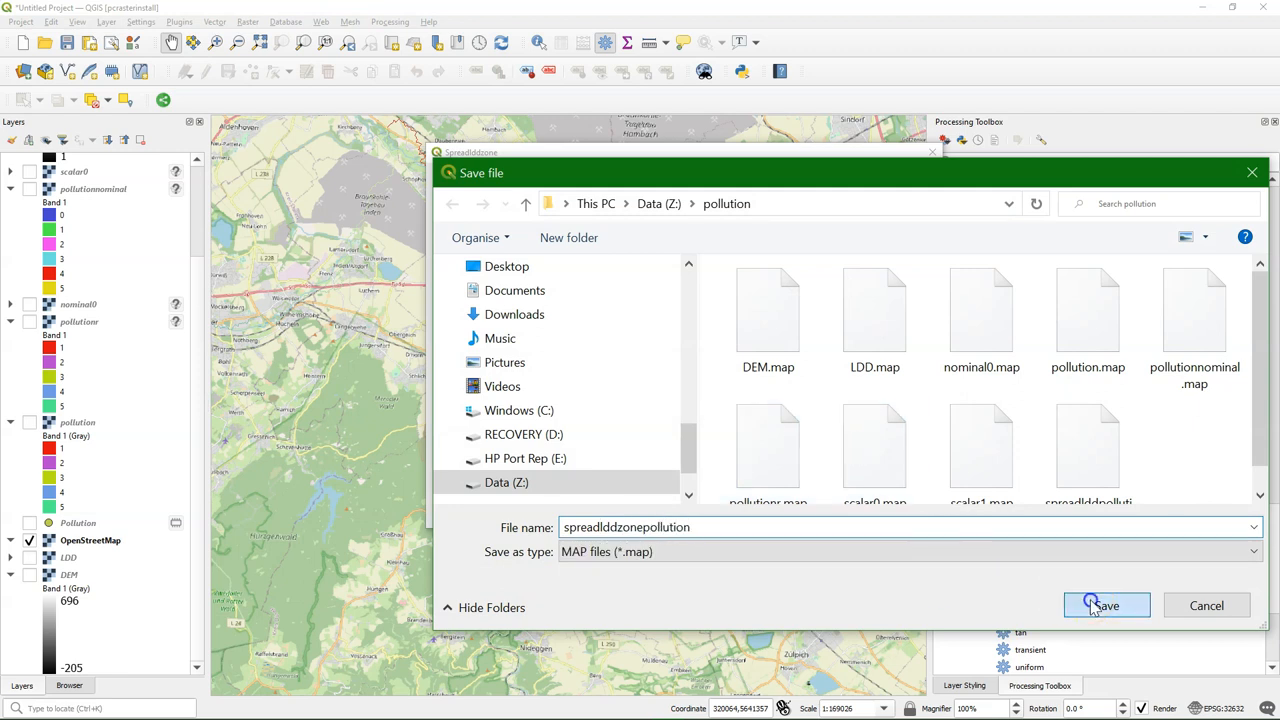
click(1106, 604)
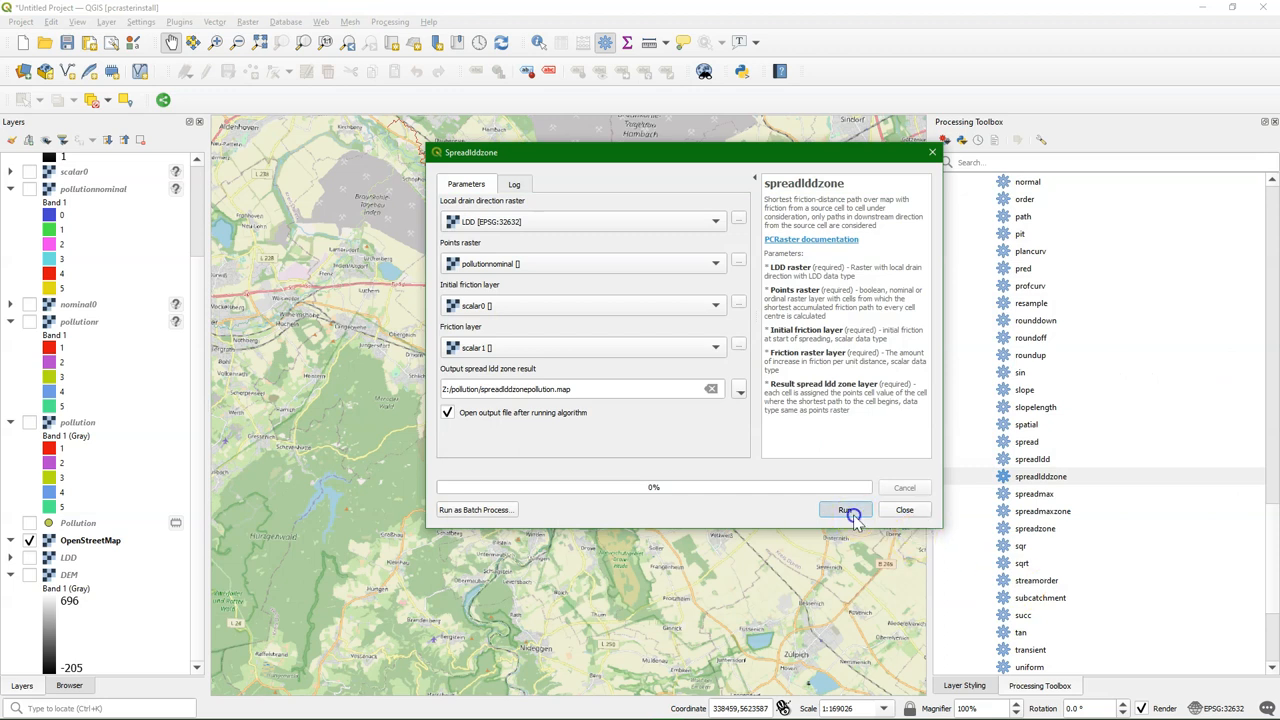
click(844, 510)
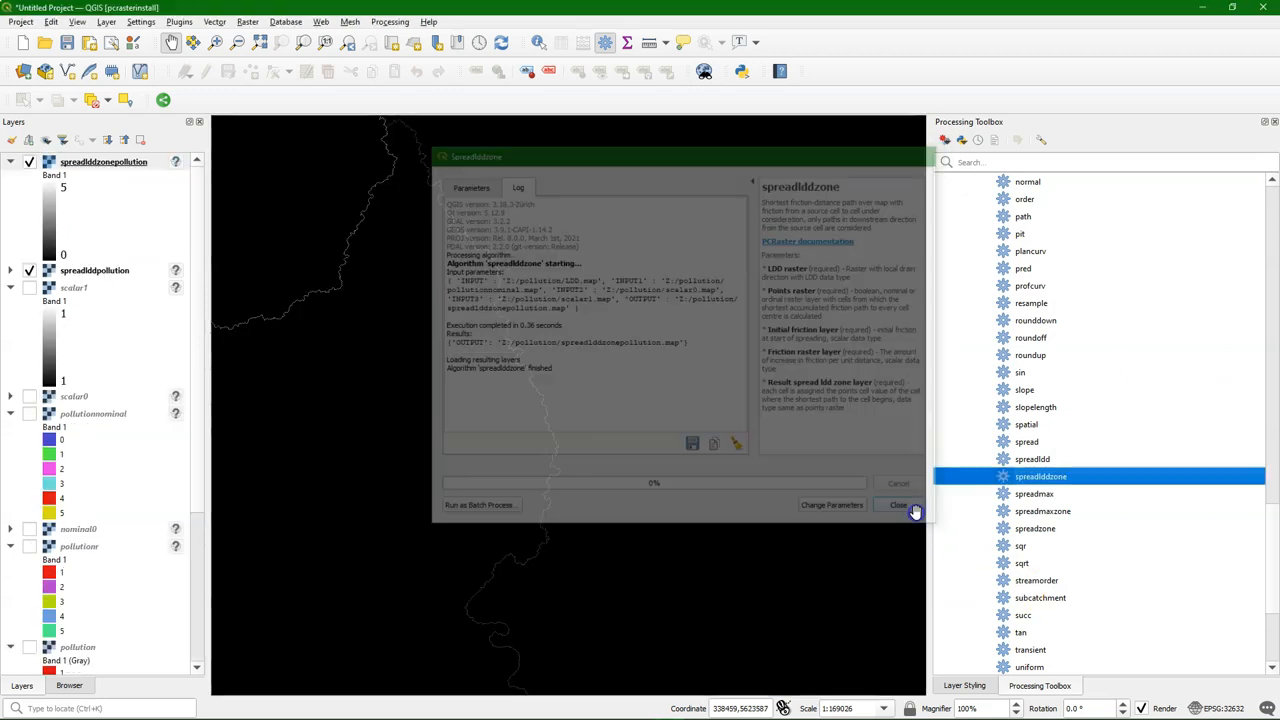
Close spreadlddzone and classify spreadlddzonepollution with random paletted colours, adjusting the value 0 class.
click(900, 504)
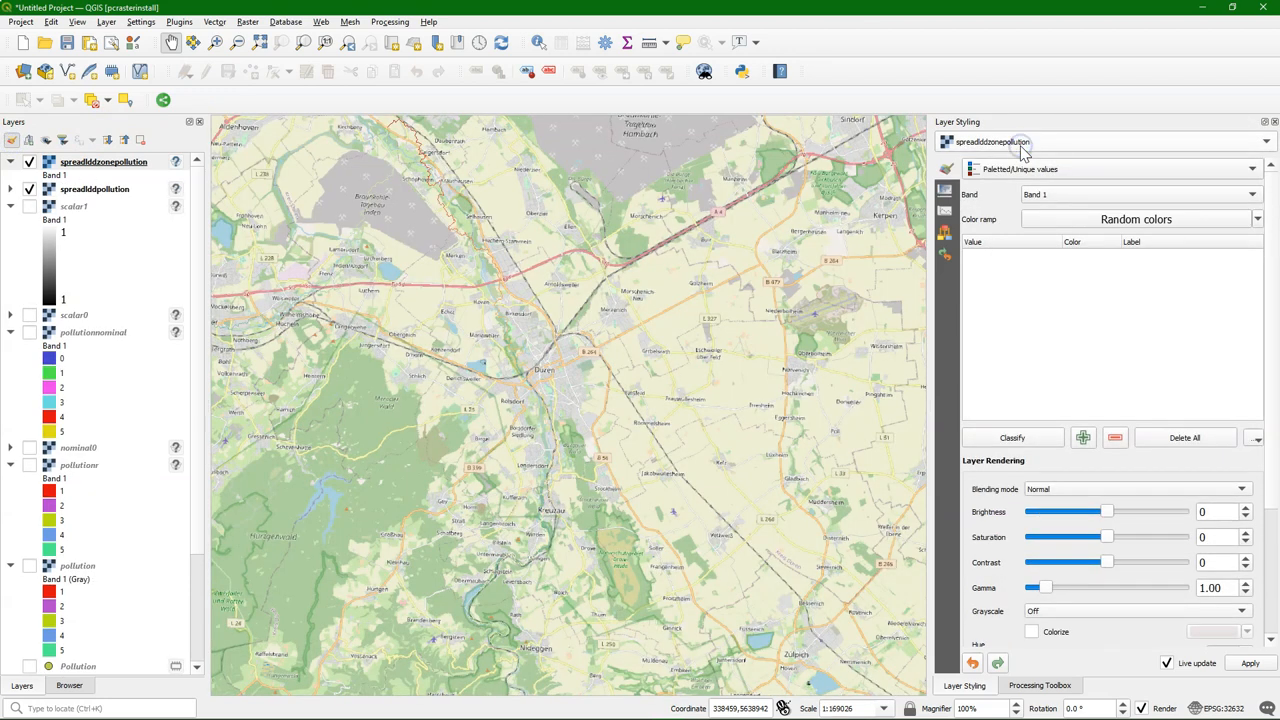
click(1012, 436)
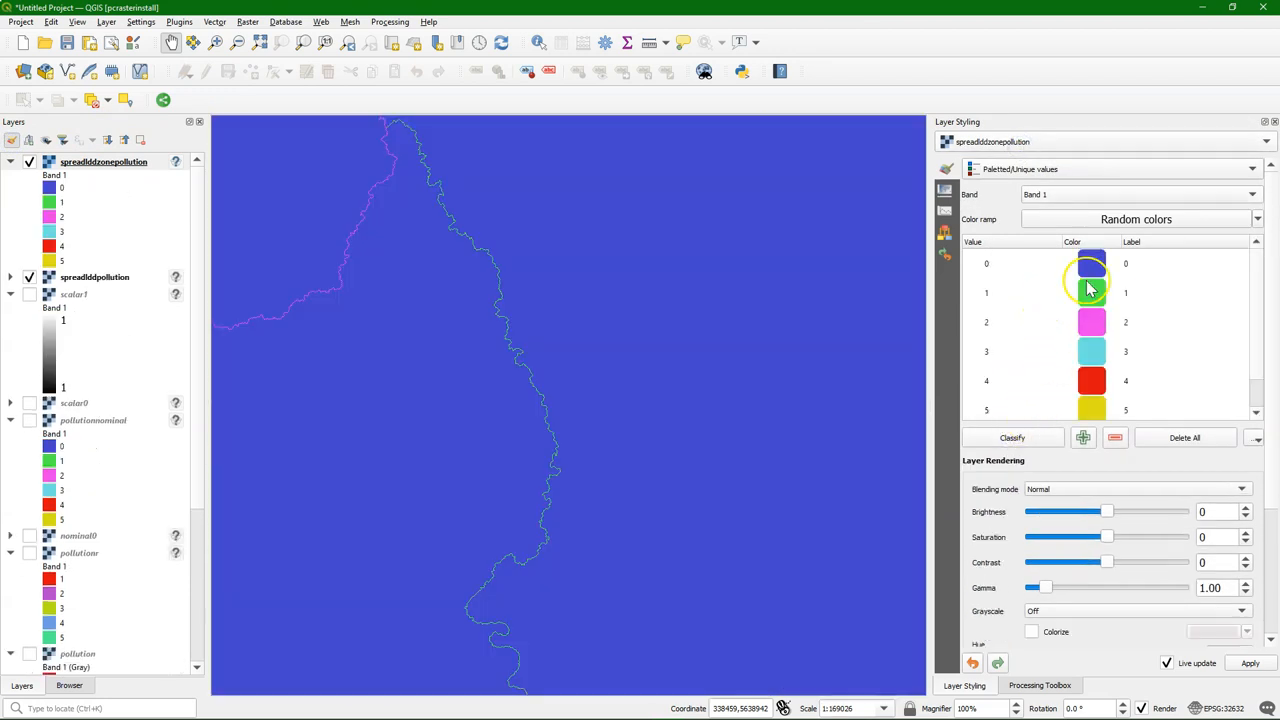
click(1112, 438)
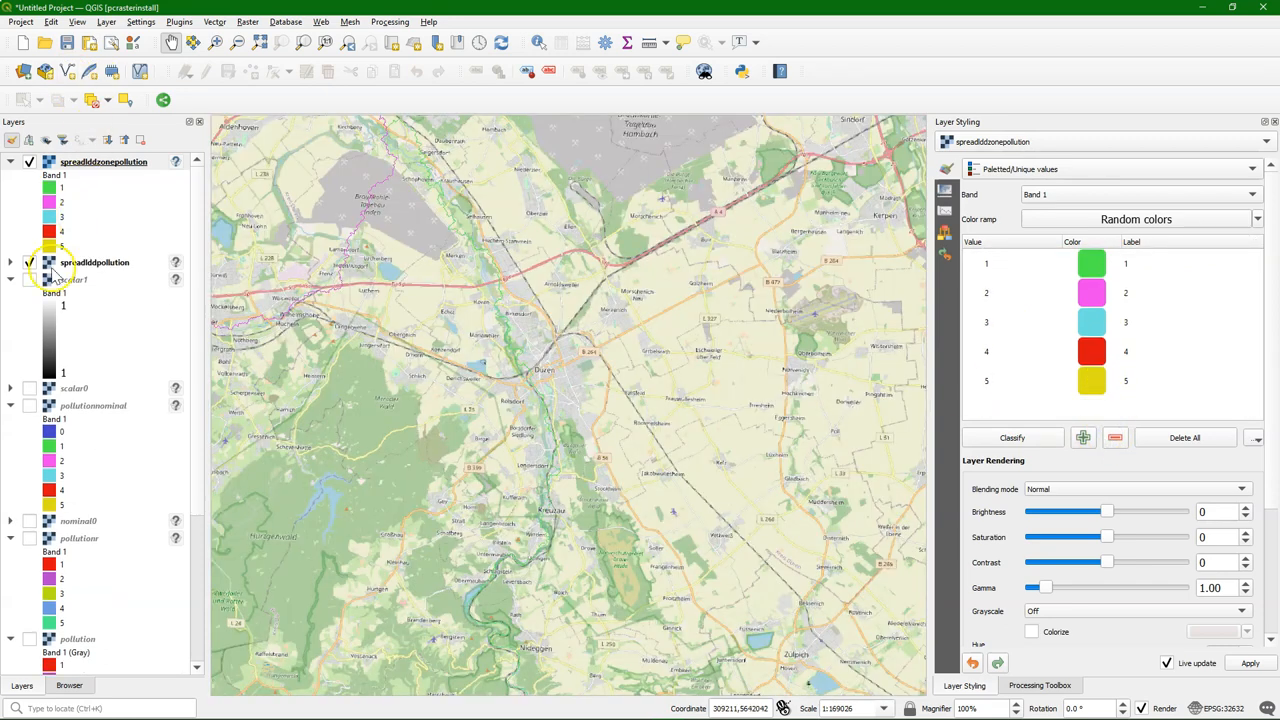
click(28, 280)
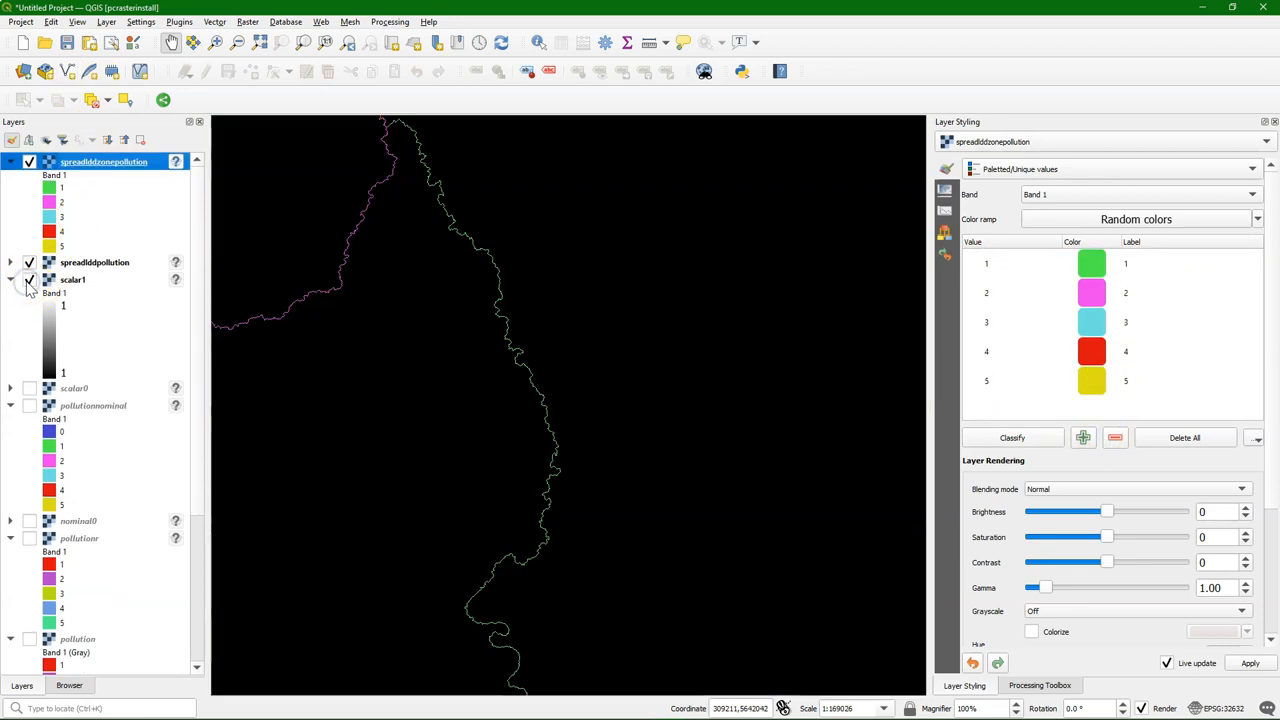
click(30, 280)
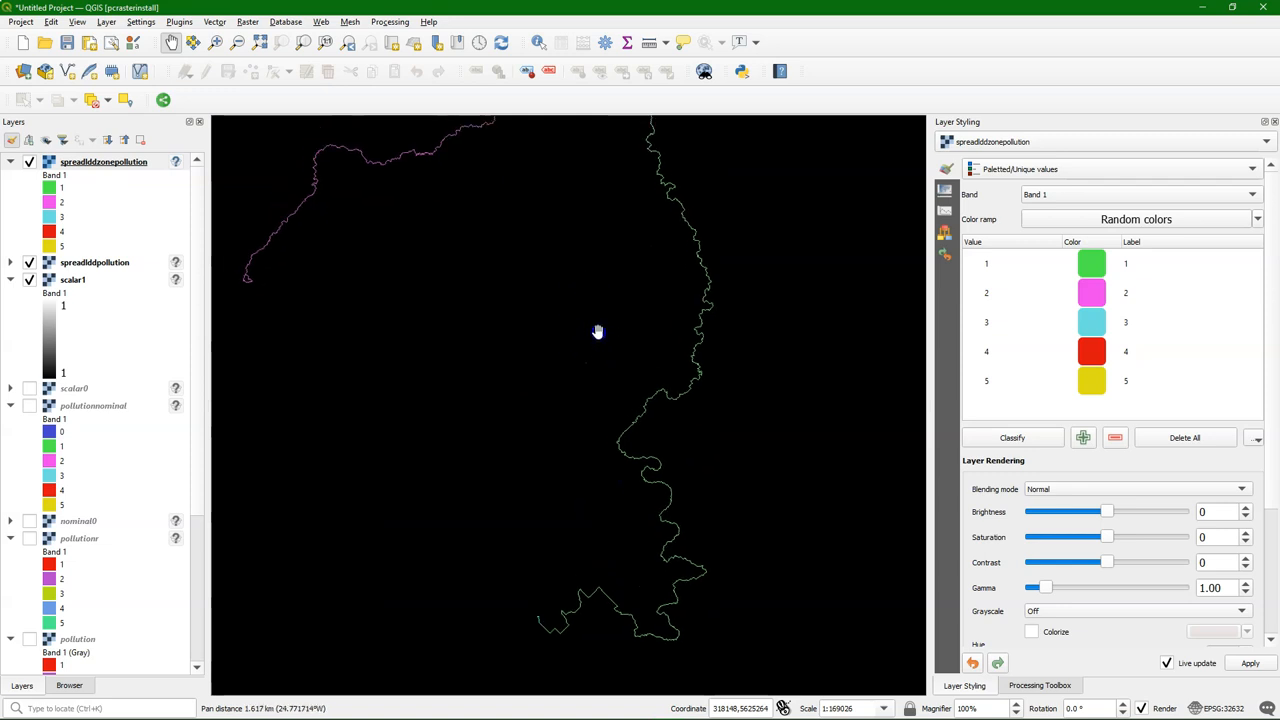
Pan and zoom to the stream junction, then return to the processing algorithms list.
drag(596, 332, 744, 338)
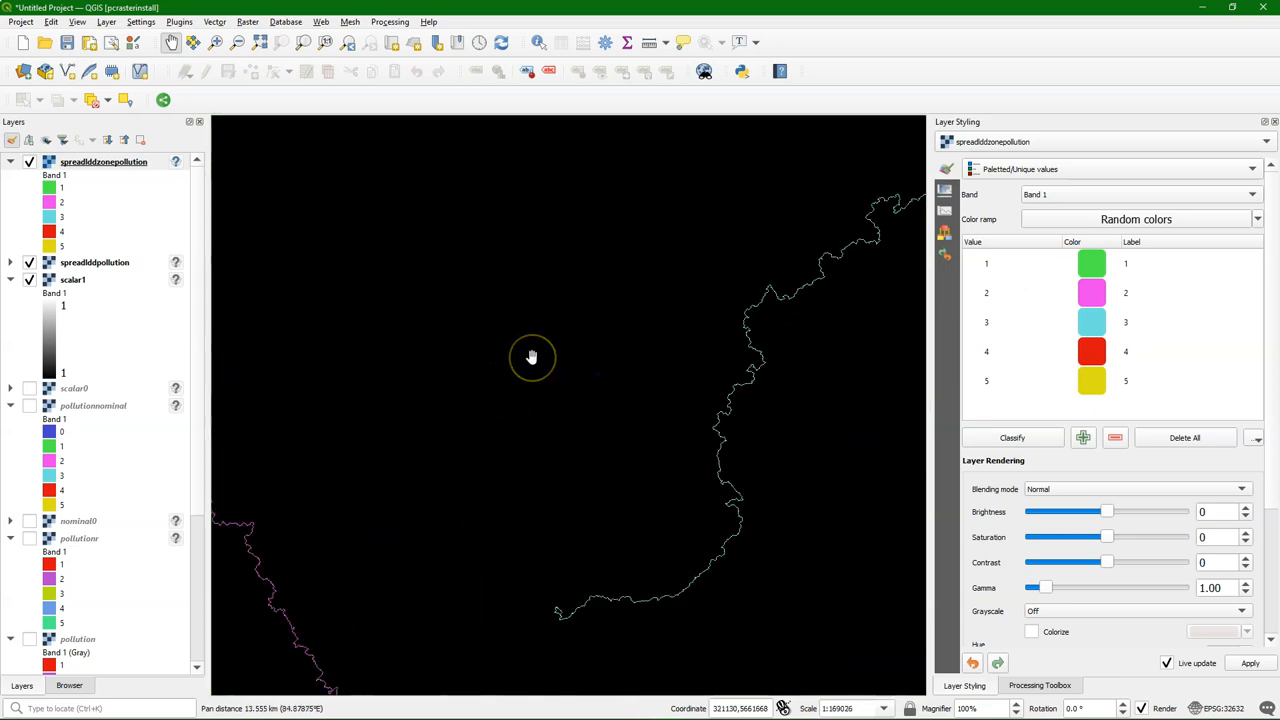
scroll(down, 3)
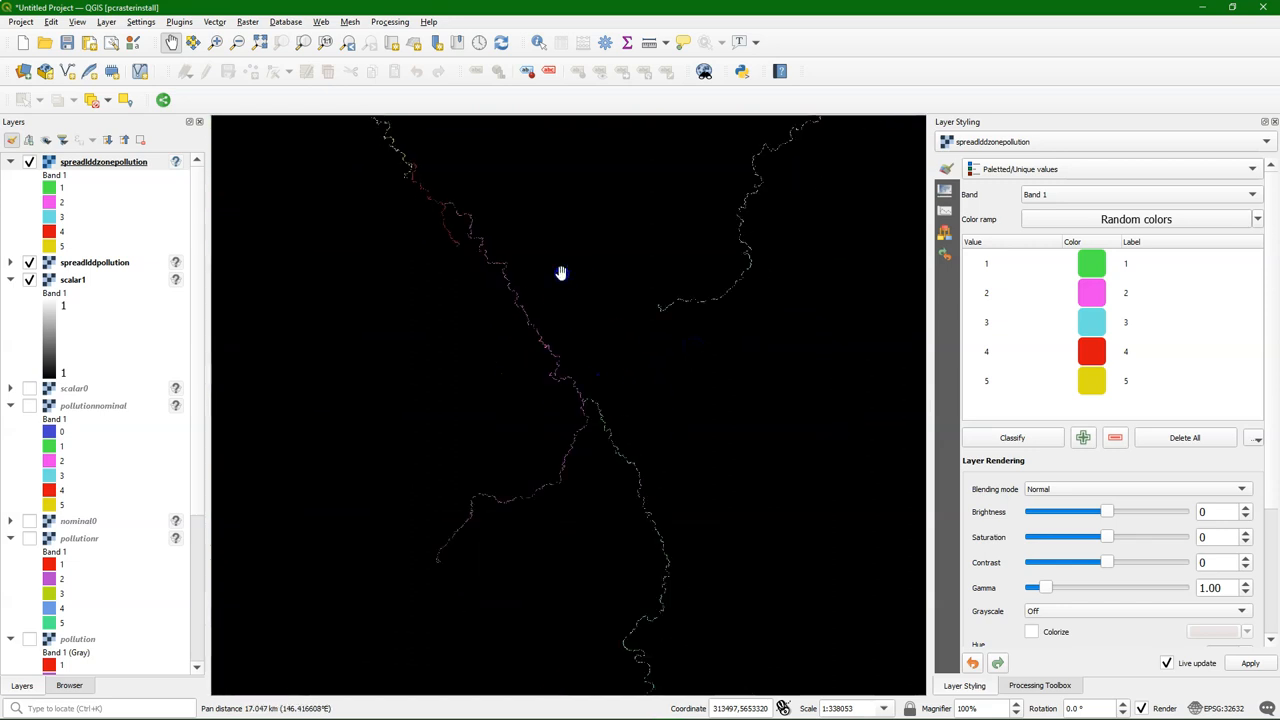
mouse_move(568, 328)
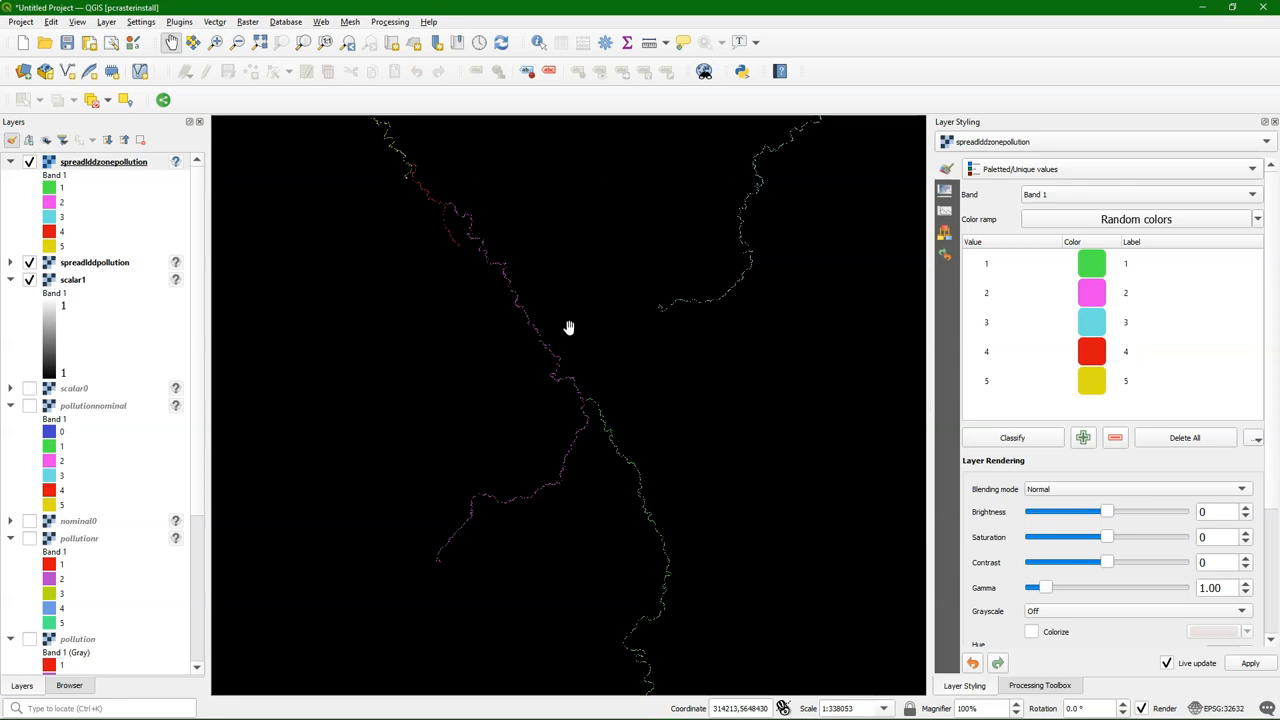
mouse_move(568, 322)
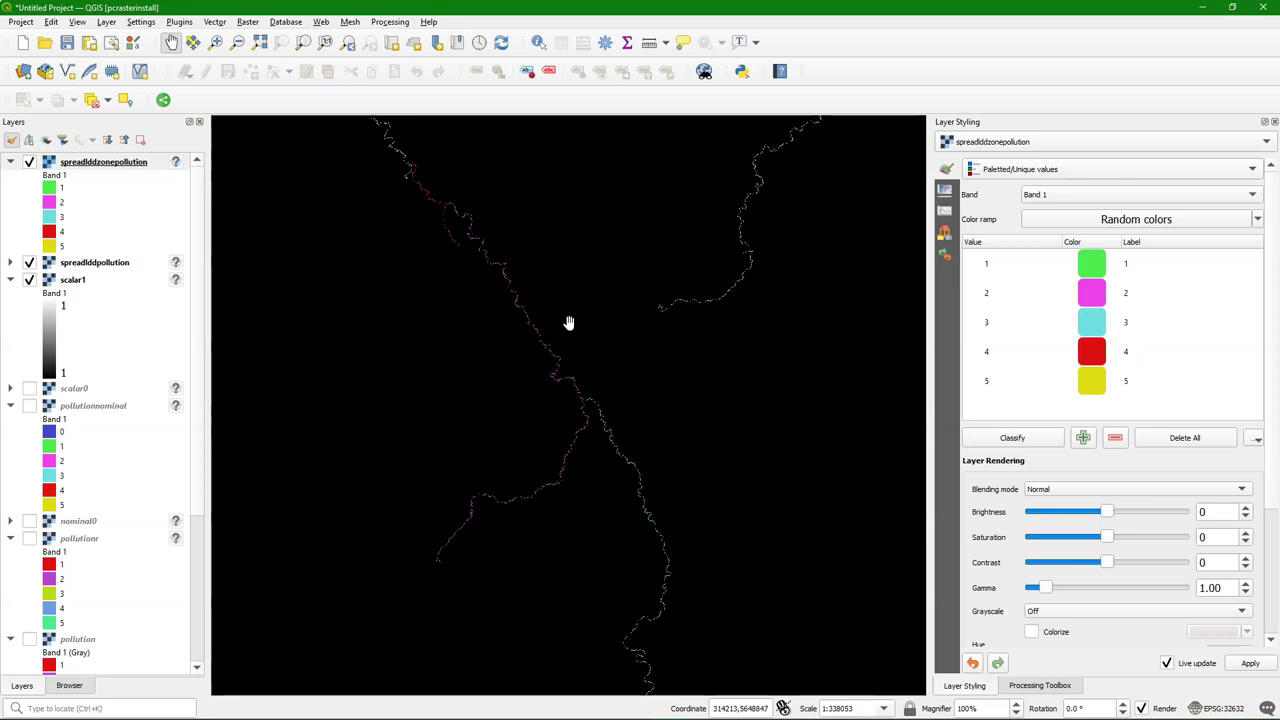
click(1040, 684)
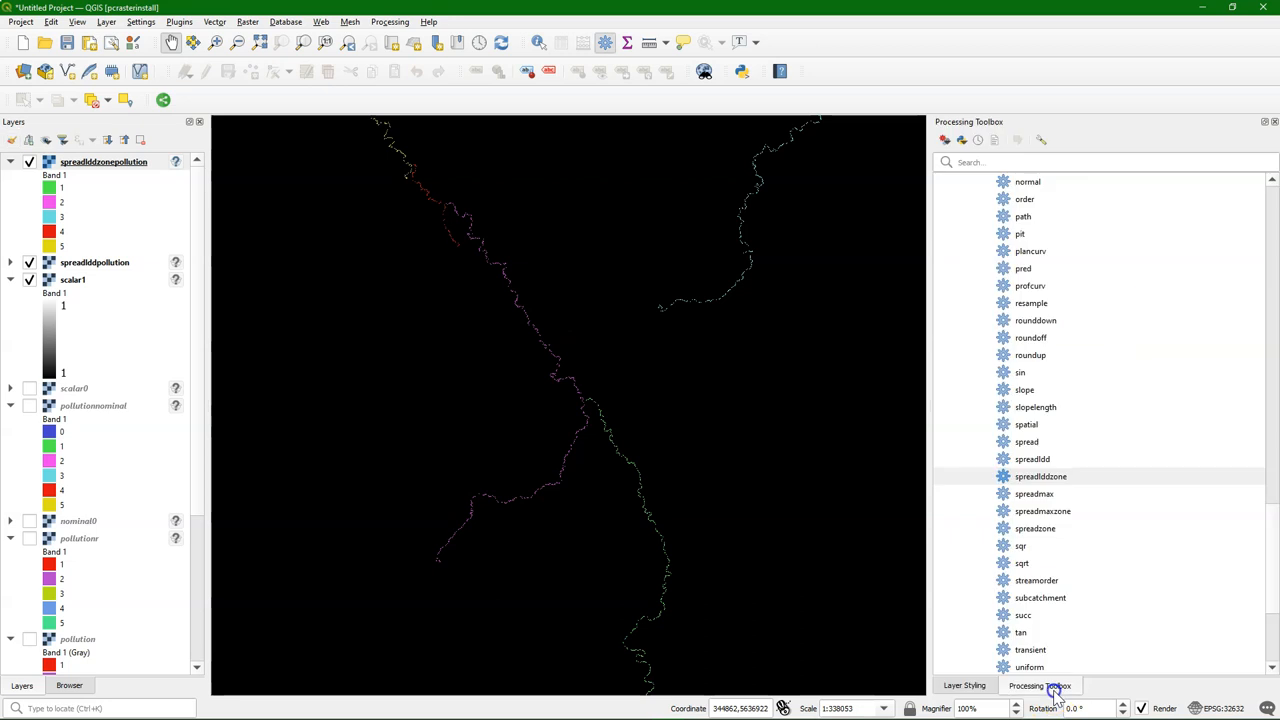
click(1024, 216)
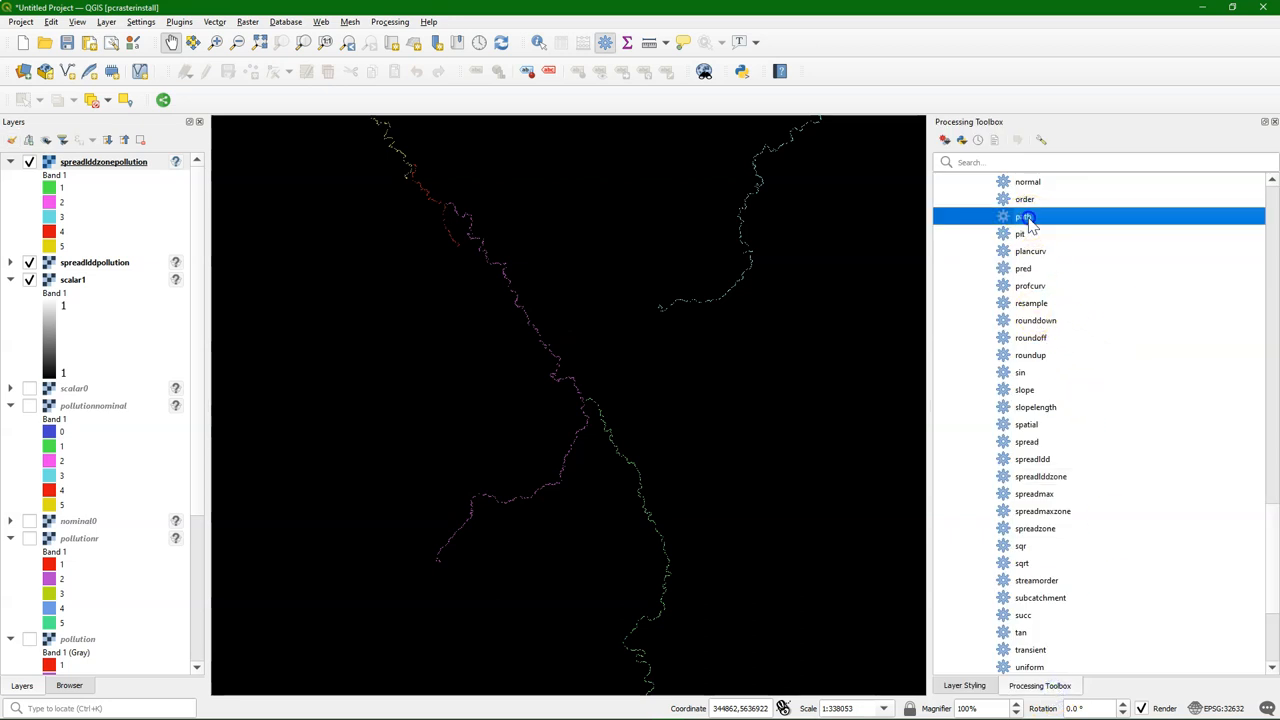
double_click(1024, 216)
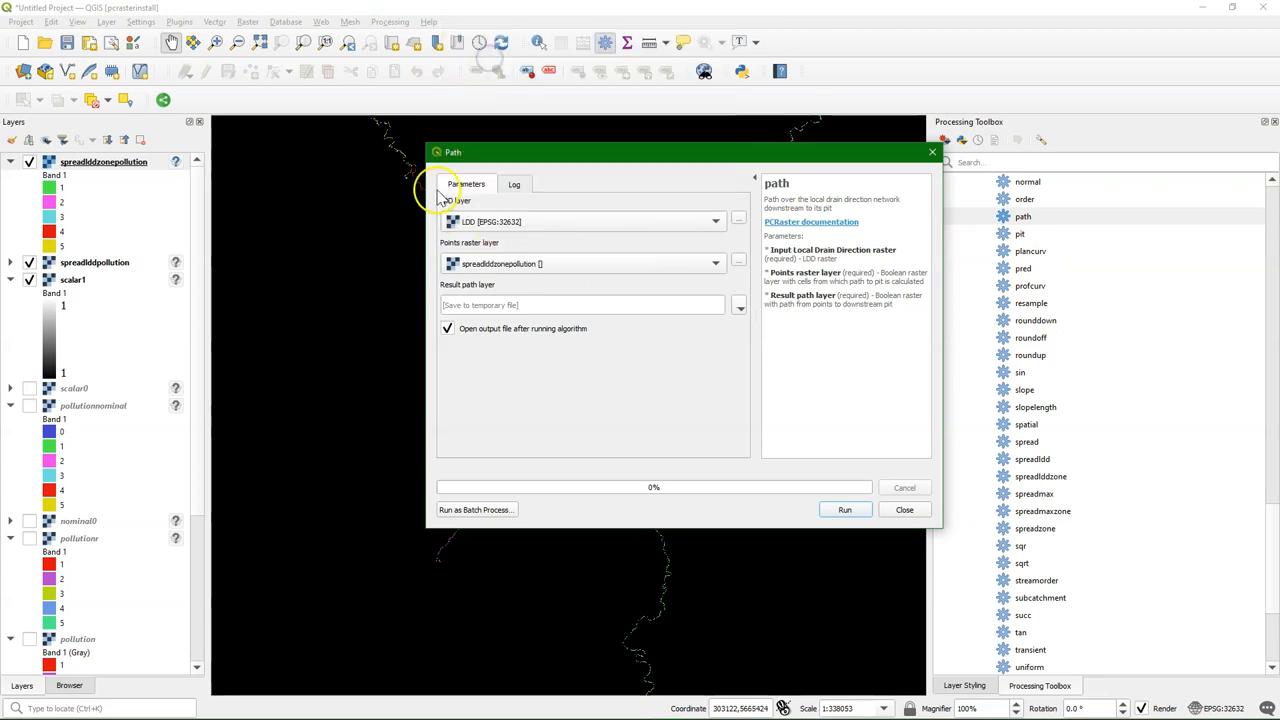
click(738, 264)
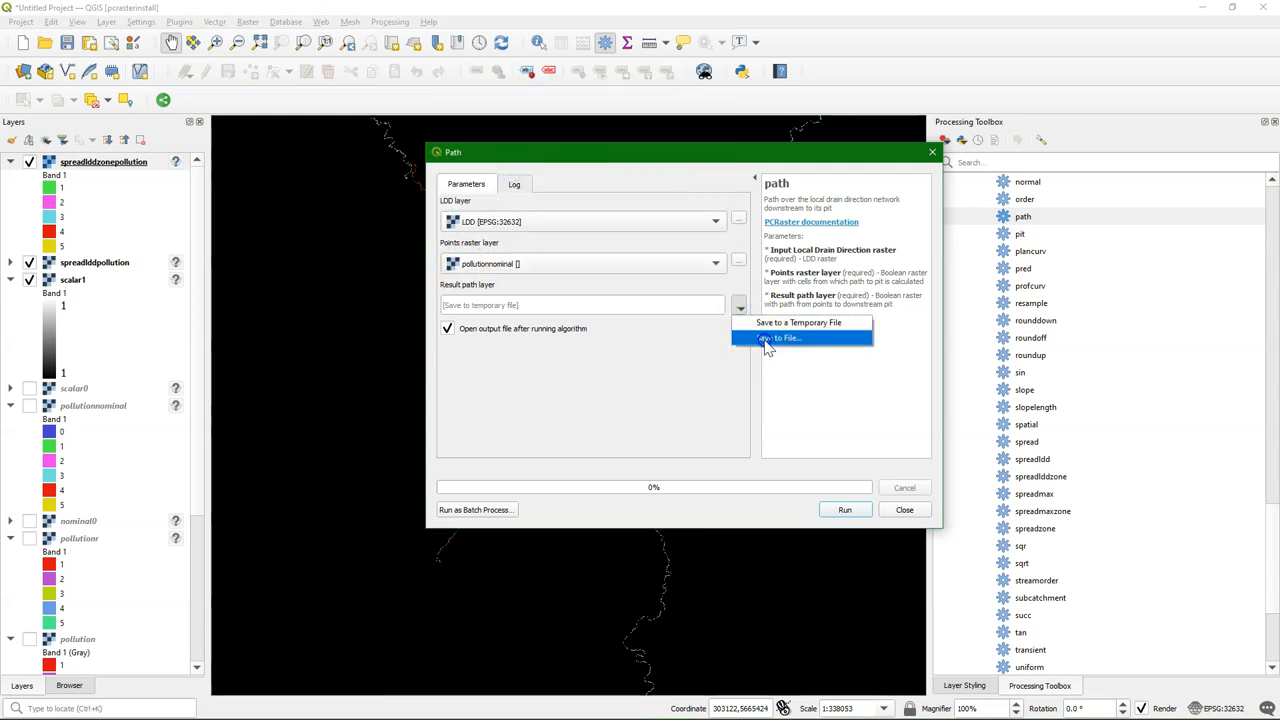
click(776, 338)
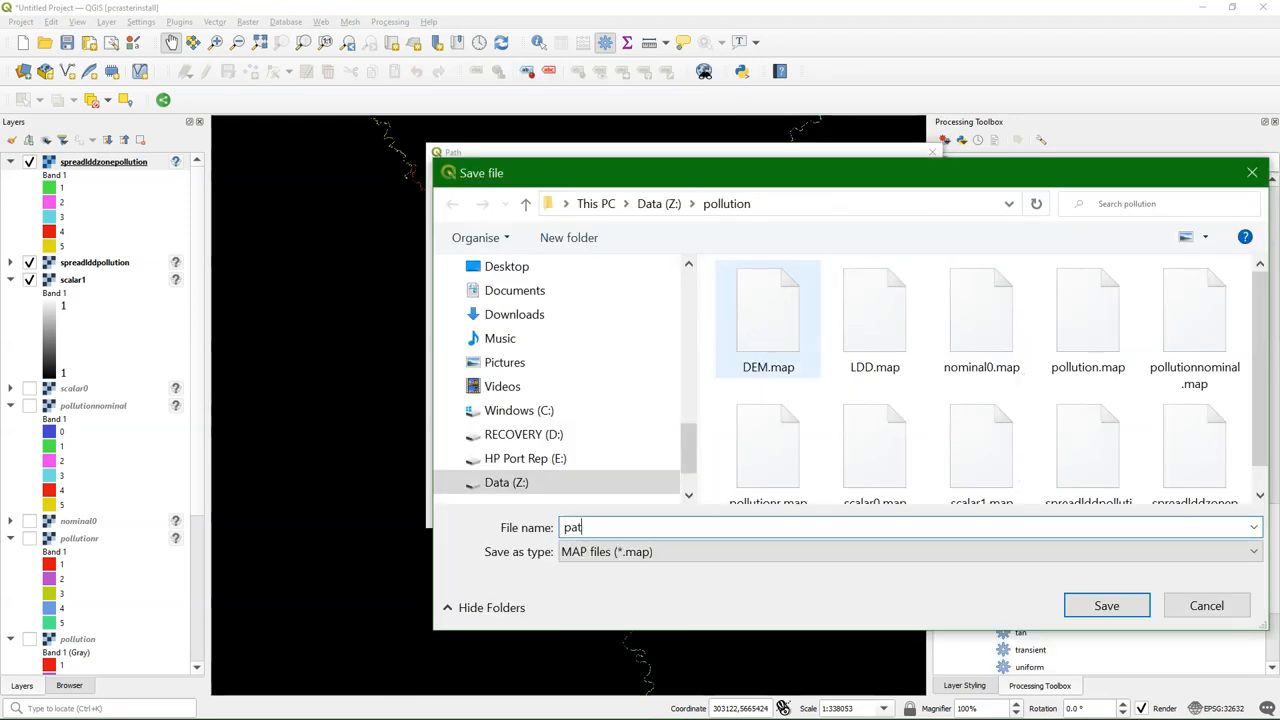
click(1108, 604)
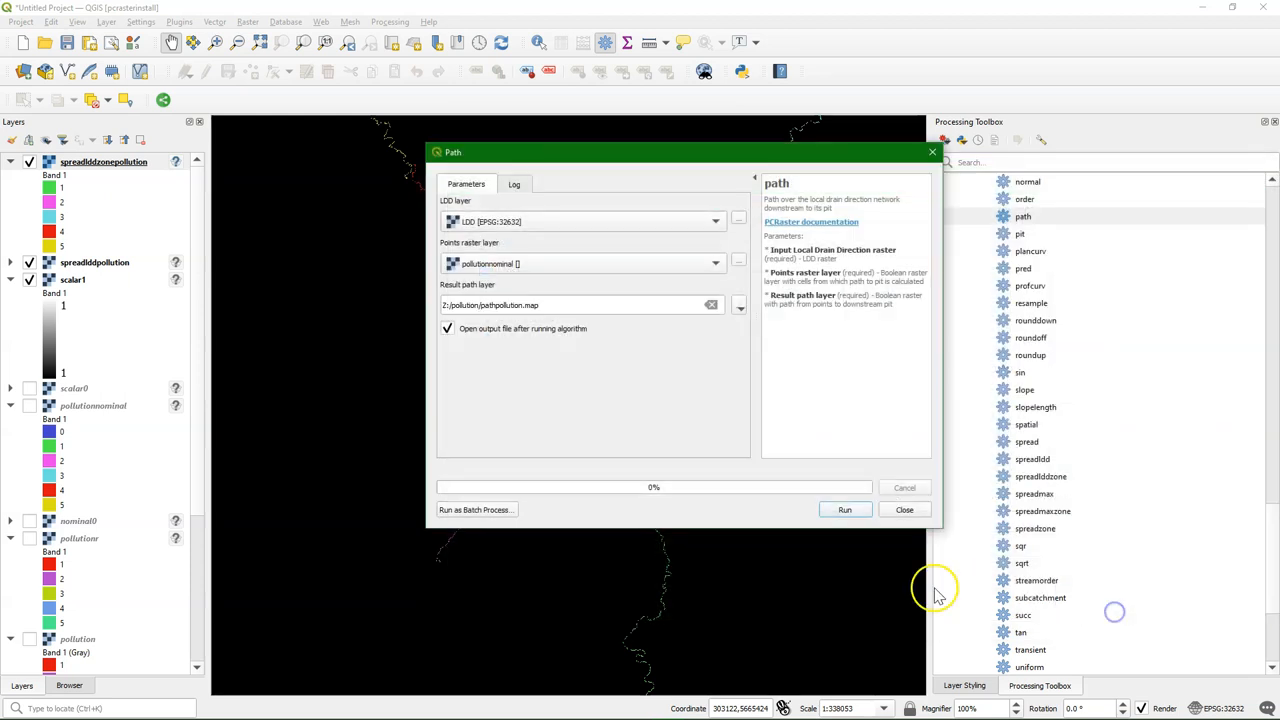
click(844, 510)
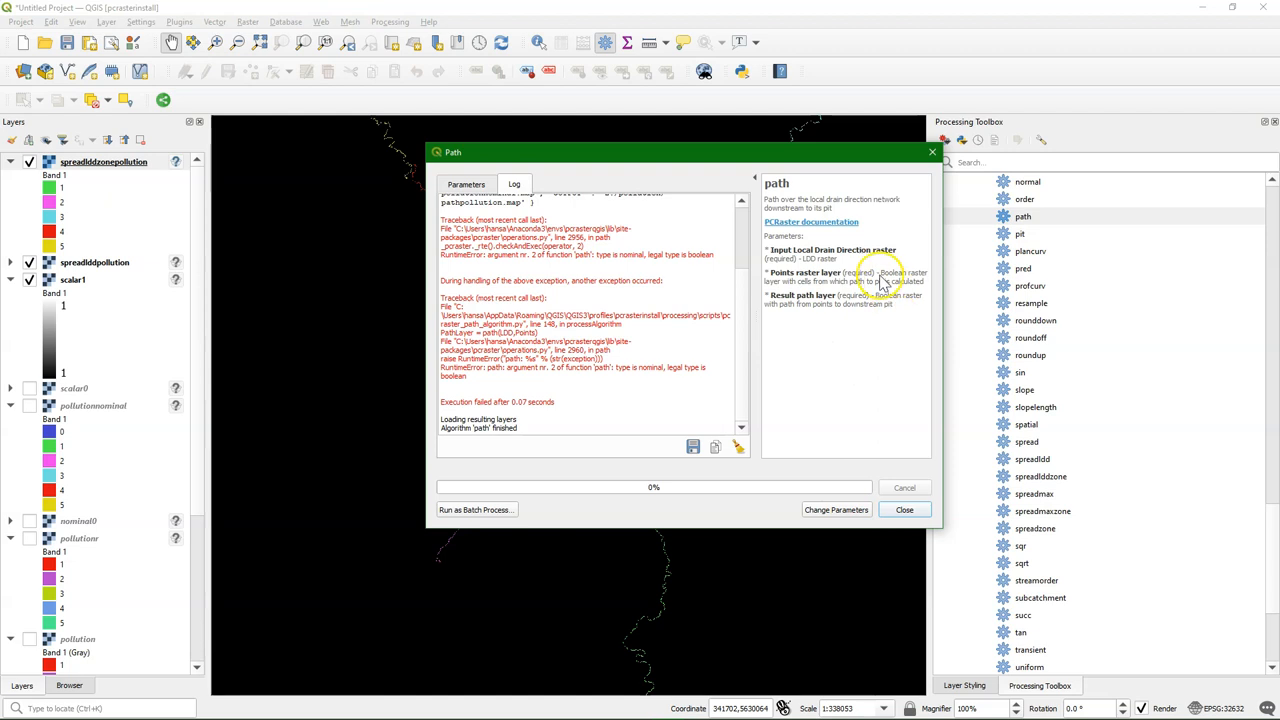
click(904, 510)
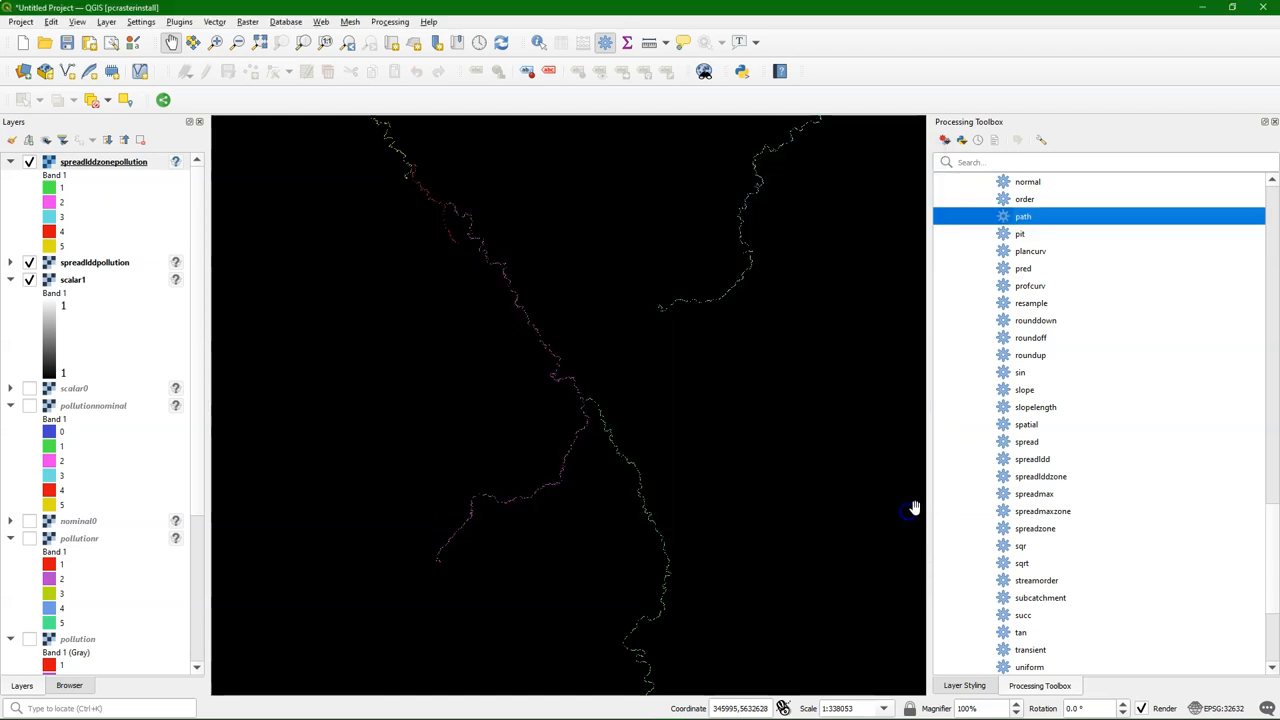
mouse_move(1032, 320)
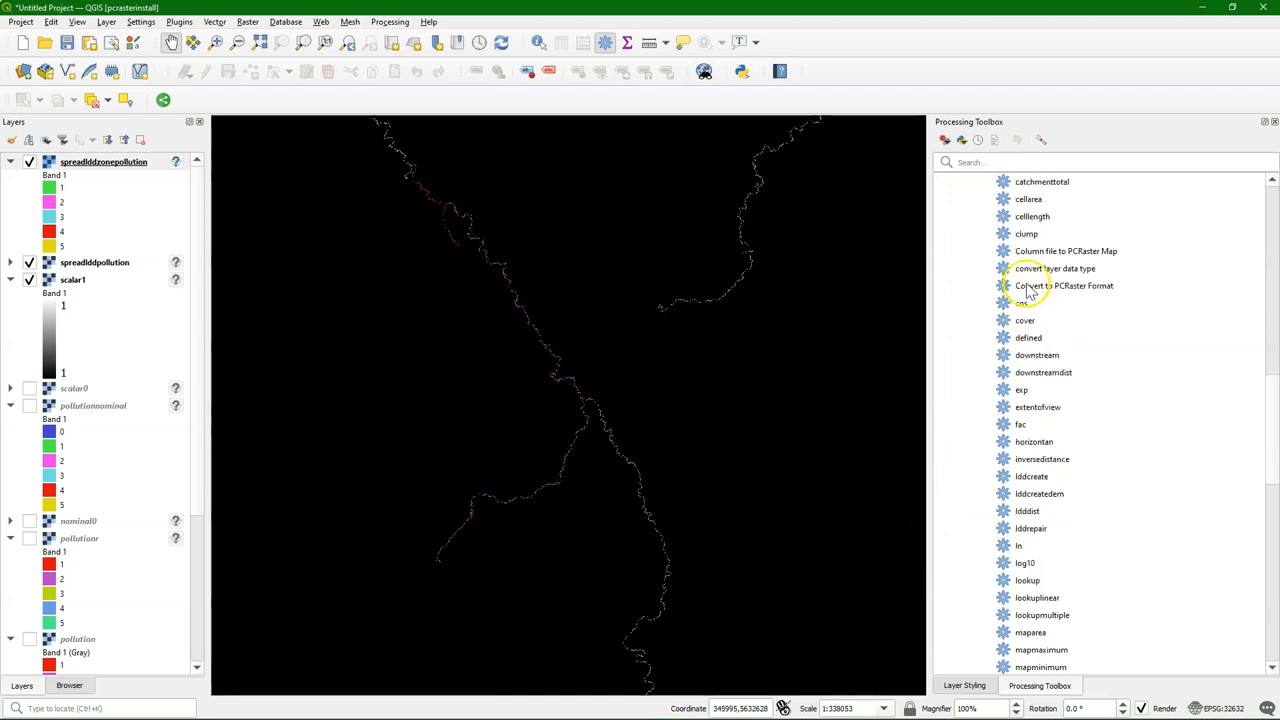
Convert pollutionnominal to Boolean data type, saved to file as pollutionboolean.map, and run it.
double_click(1052, 268)
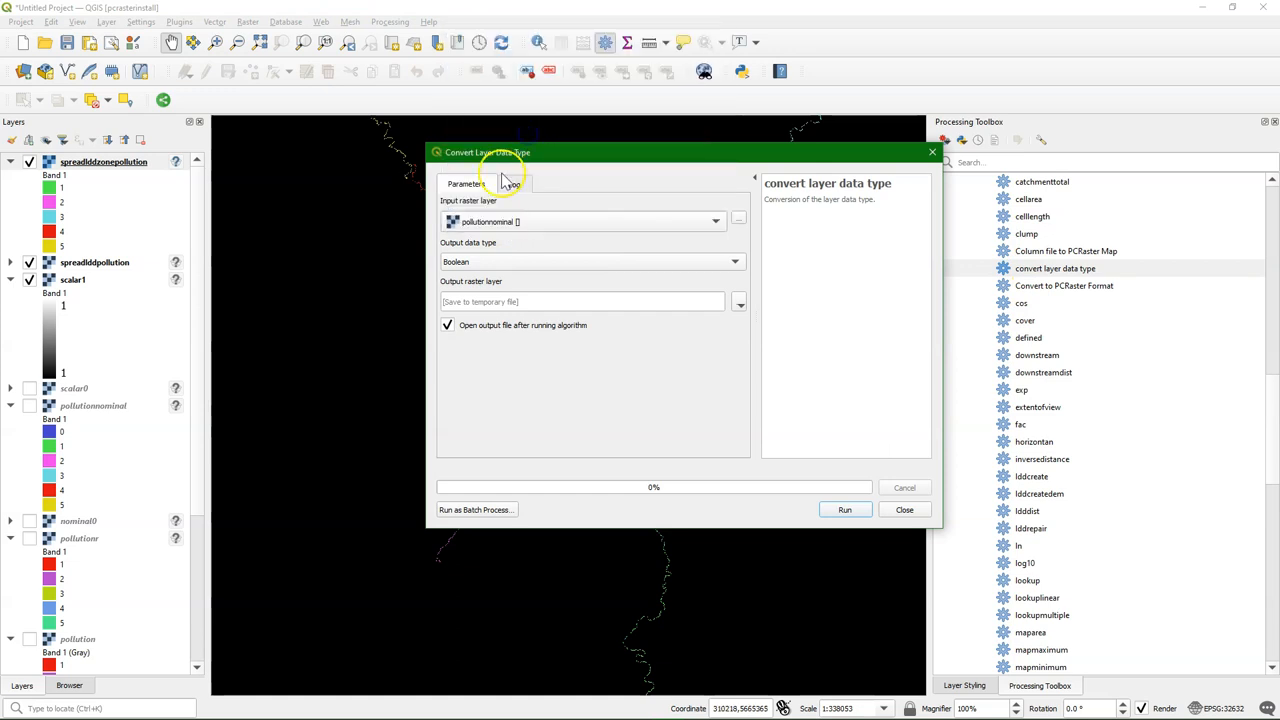
click(738, 300)
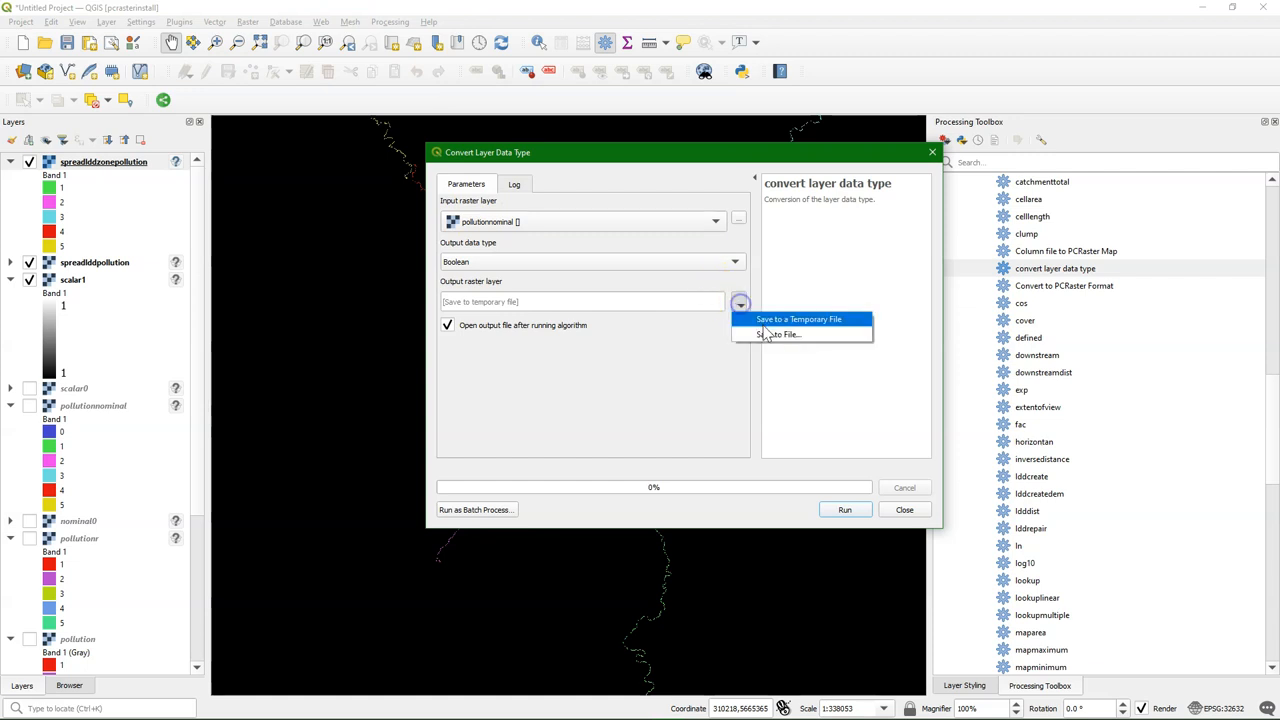
click(784, 334)
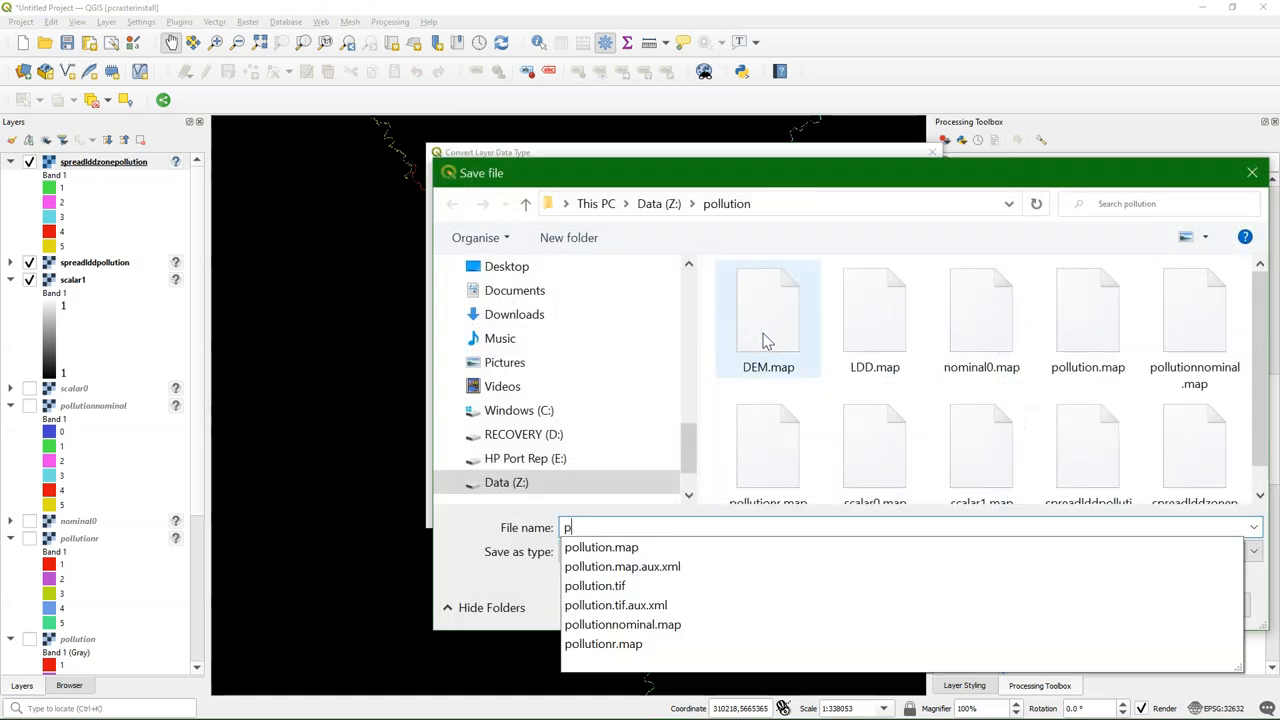
text(ollutionboolean)
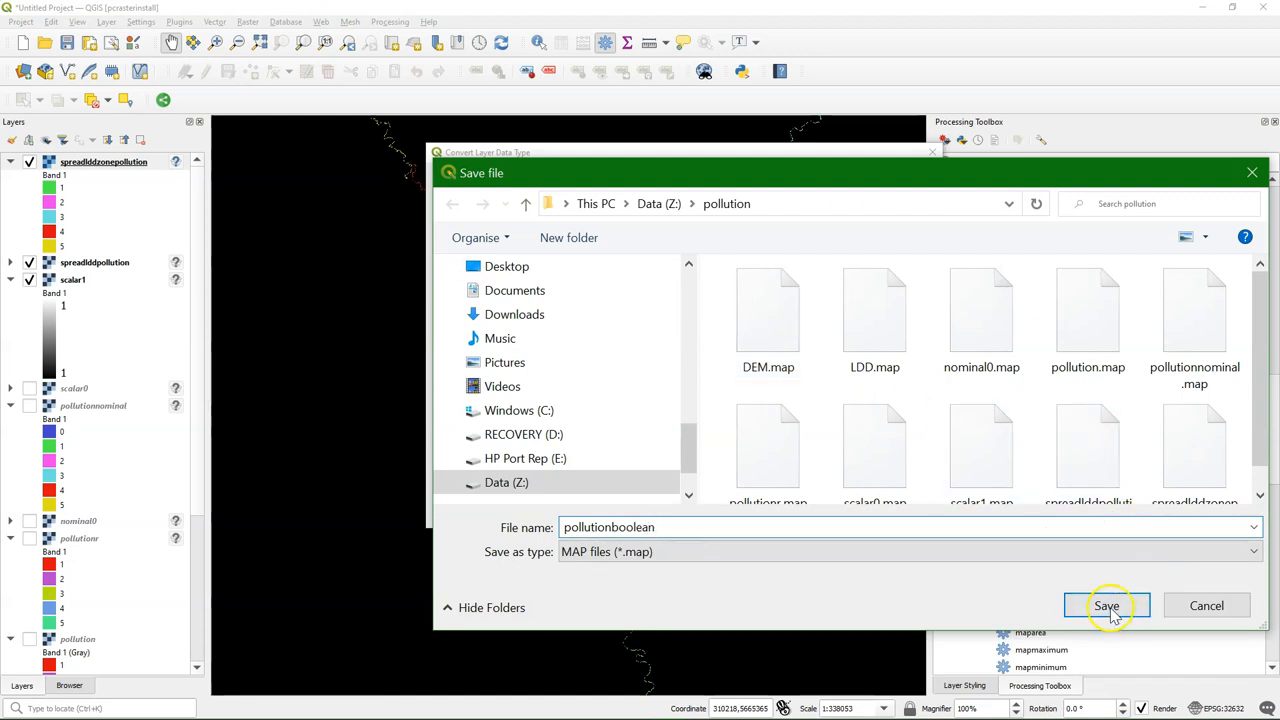
click(1110, 604)
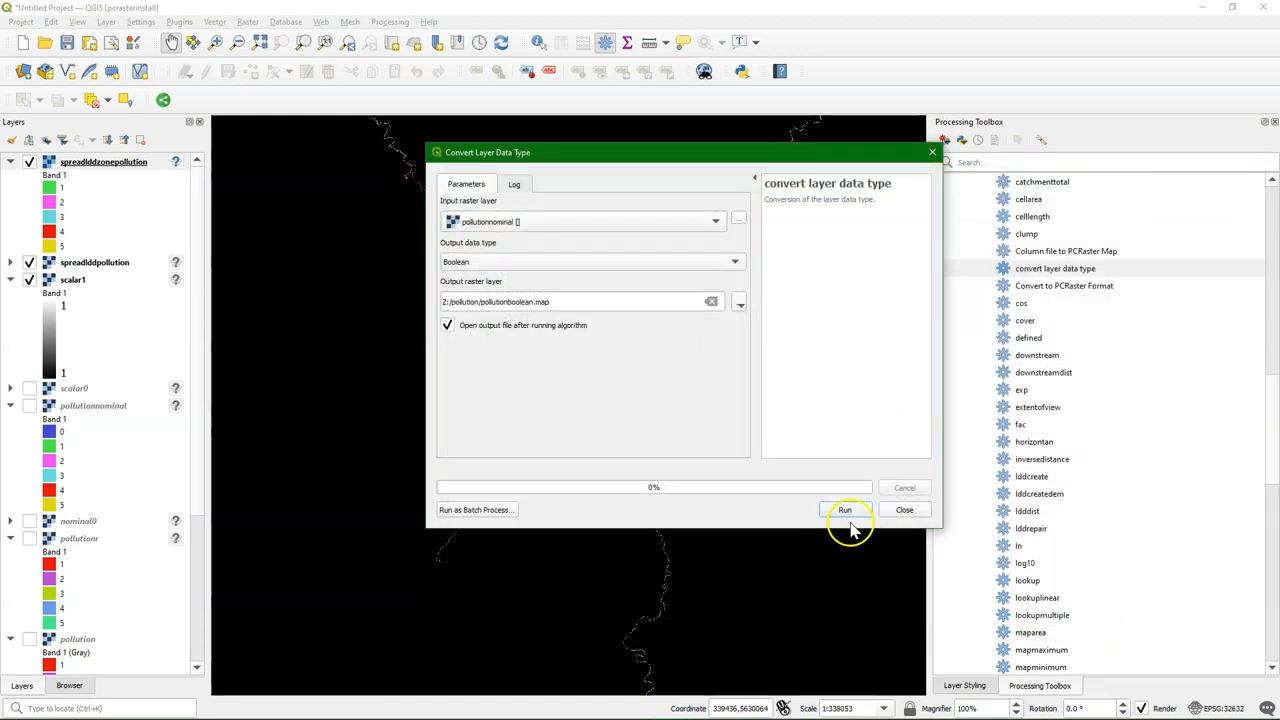
click(848, 510)
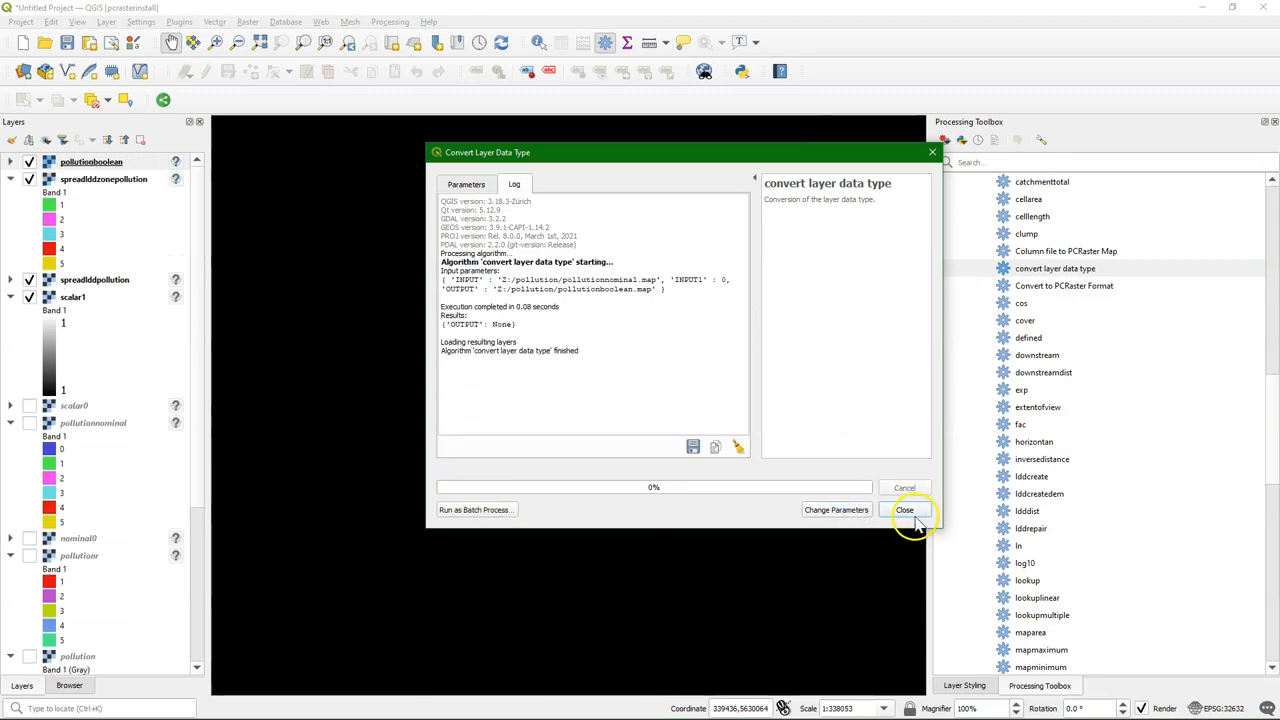
click(906, 510)
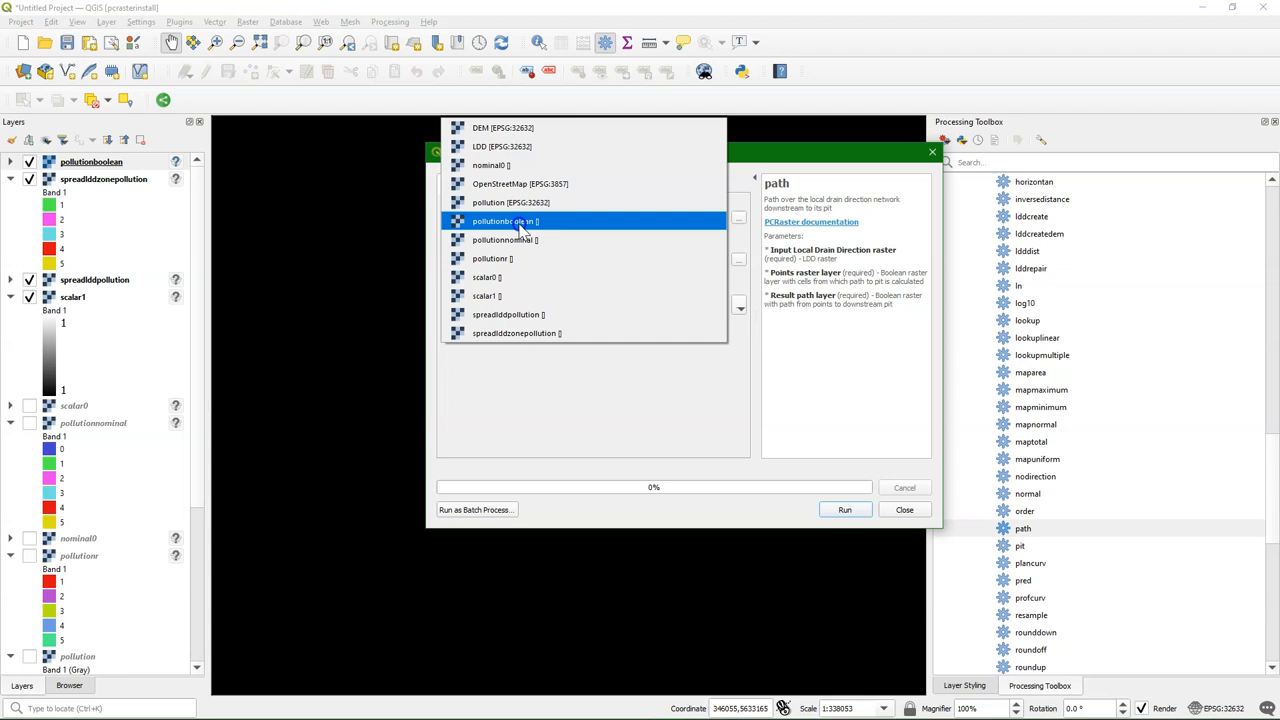
Run the path tool on LDD with pollutionboolean as points, saving the result as pathpollution.map.
click(504, 220)
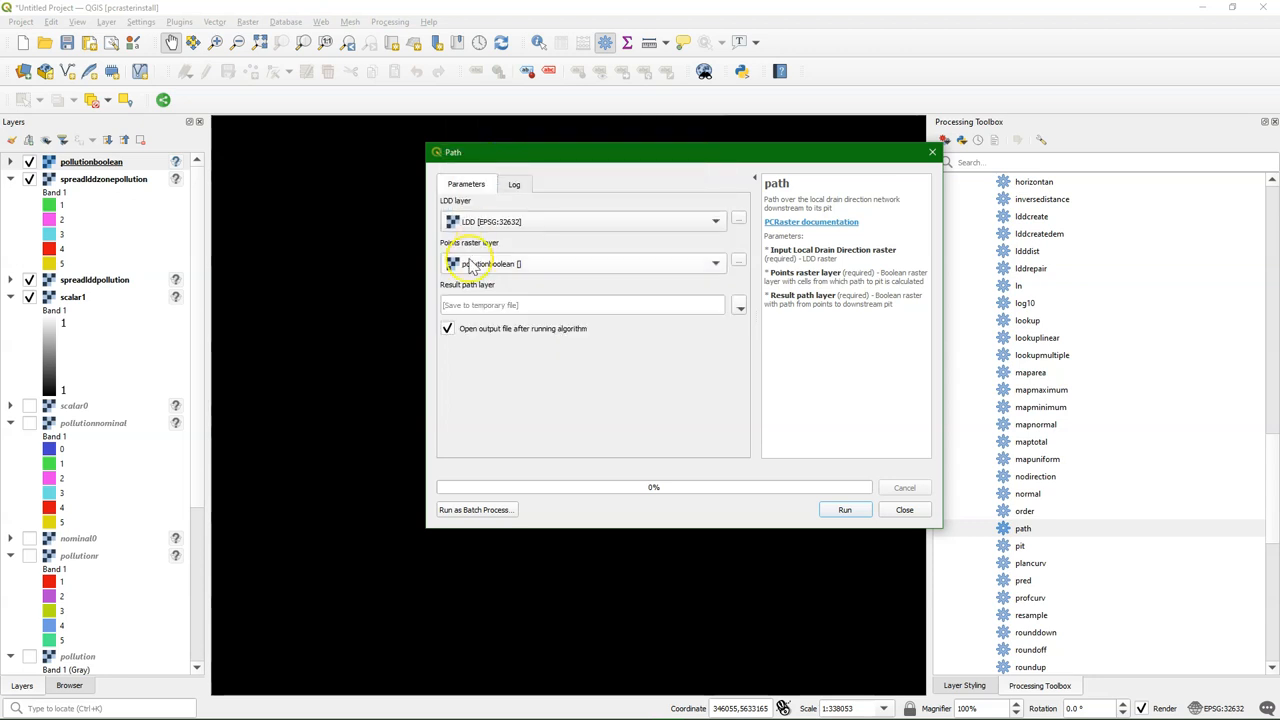
click(740, 304)
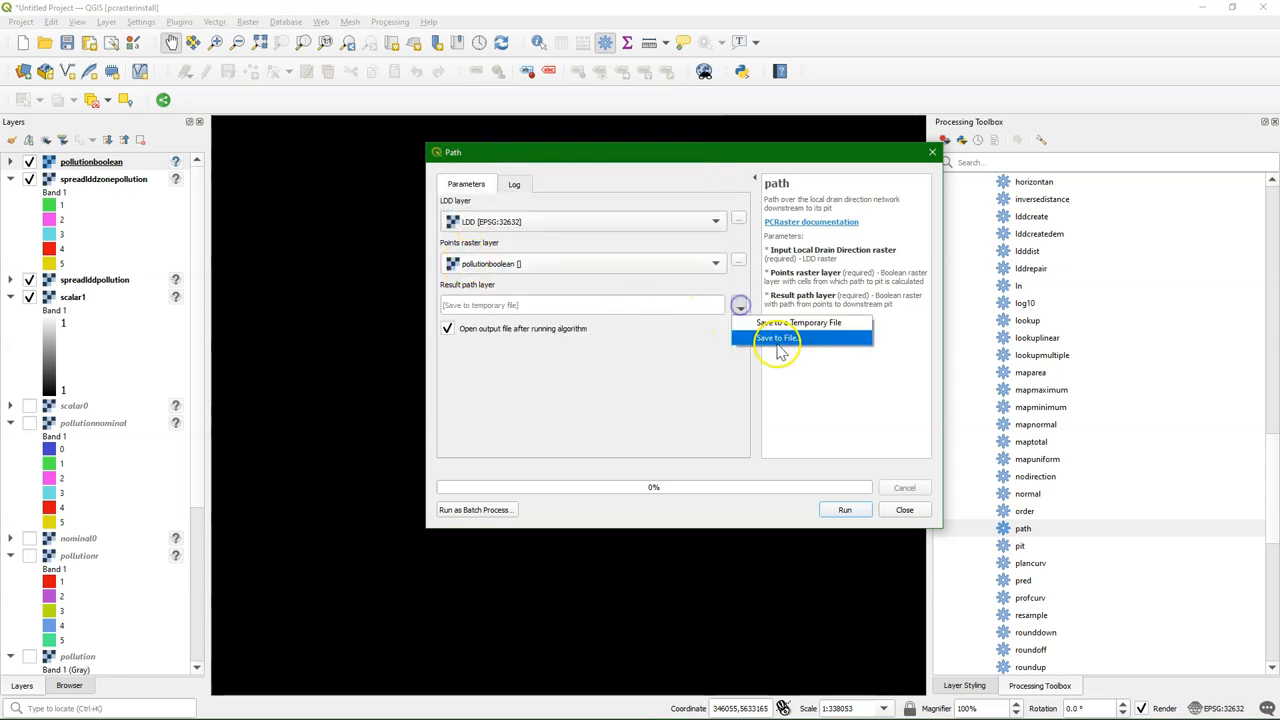
click(776, 338)
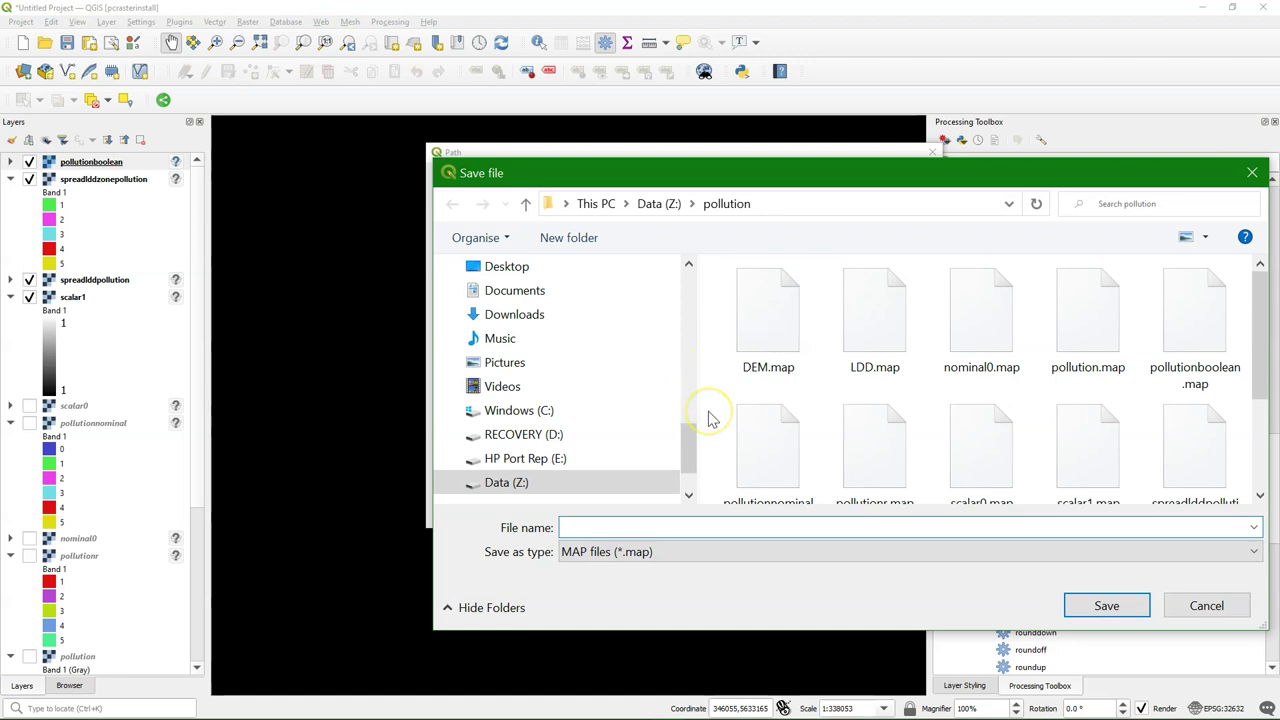
text(pathpollution)
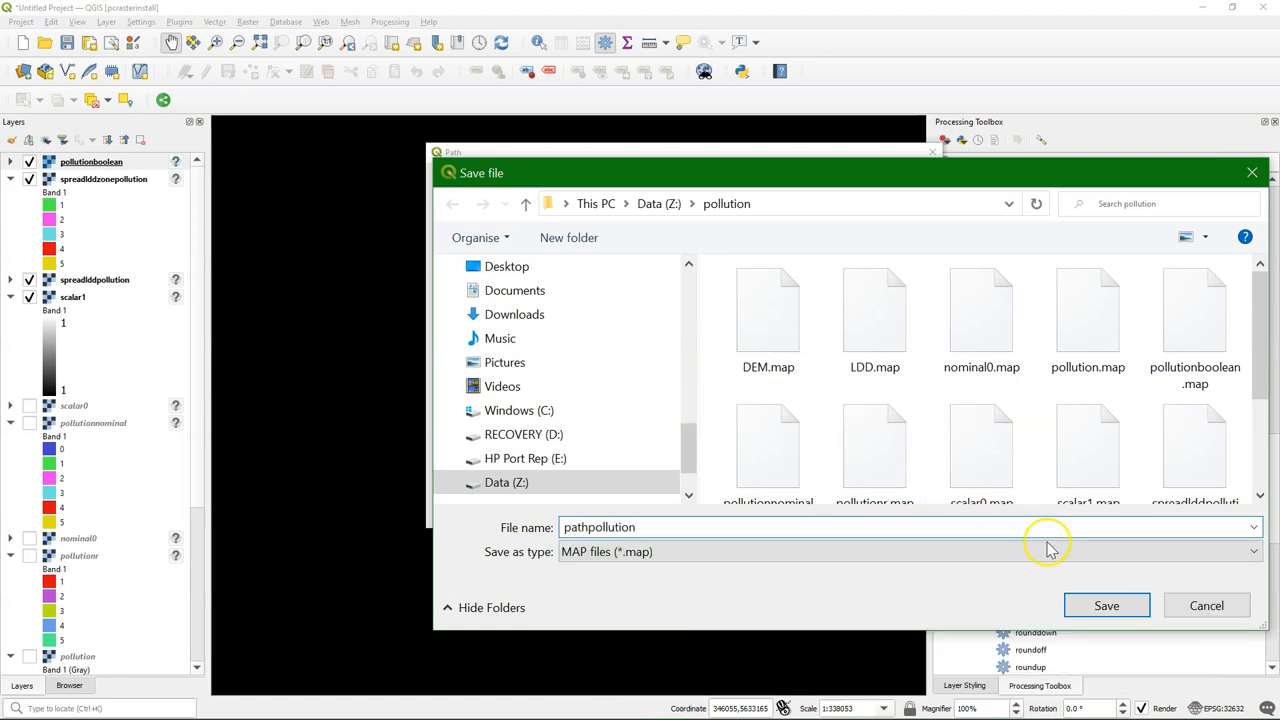
click(1108, 604)
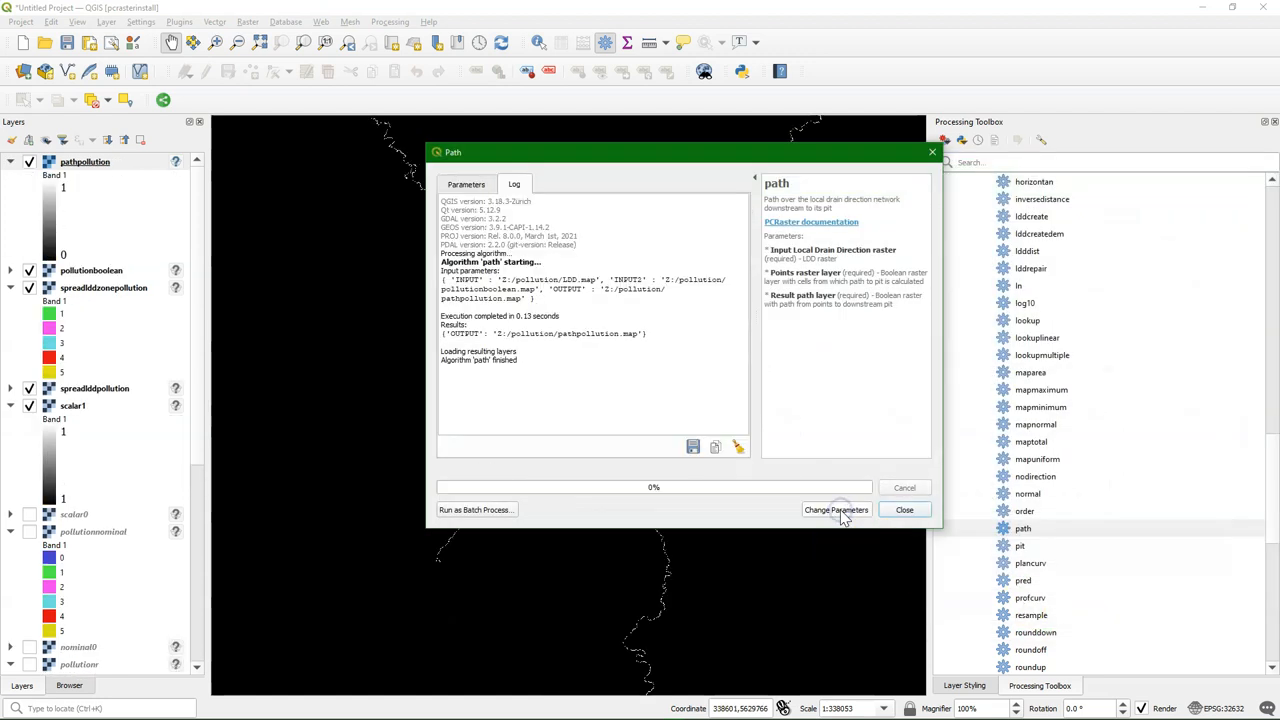
click(904, 510)
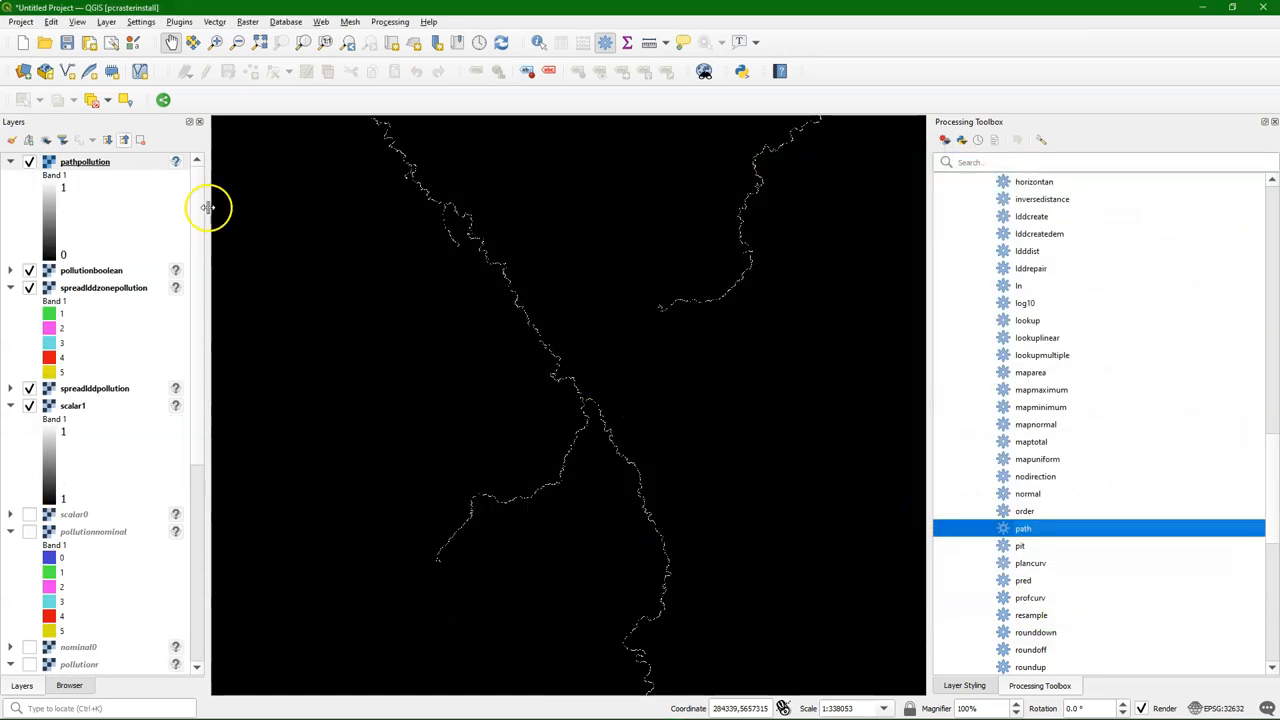
click(968, 684)
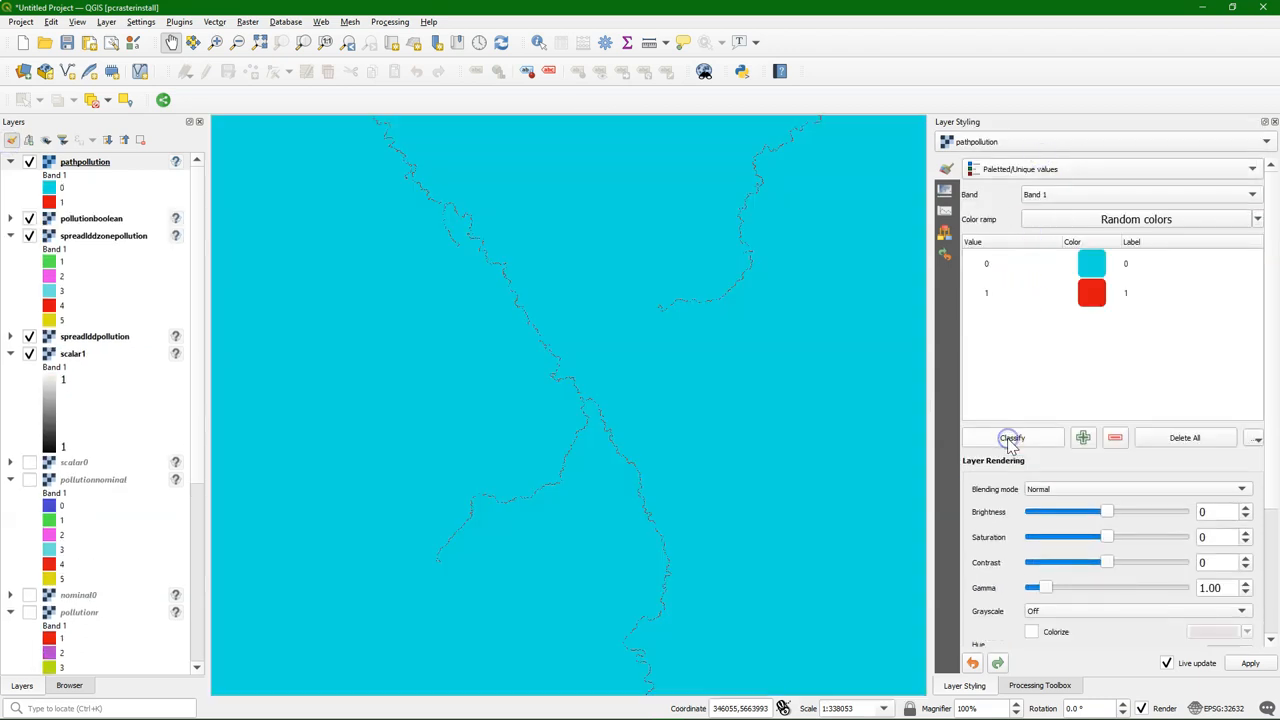
Classify pathpollution with Paletted/Unique values so only value 1 shows in red.
click(1000, 264)
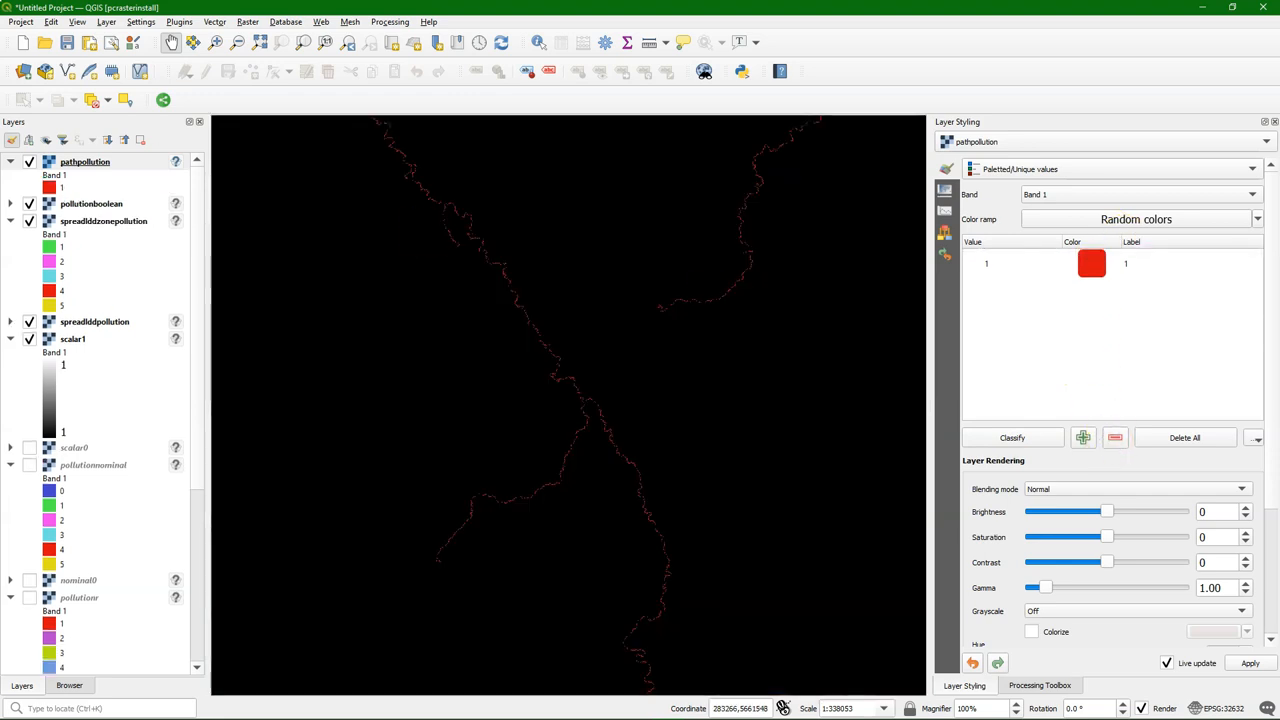
click(44, 140)
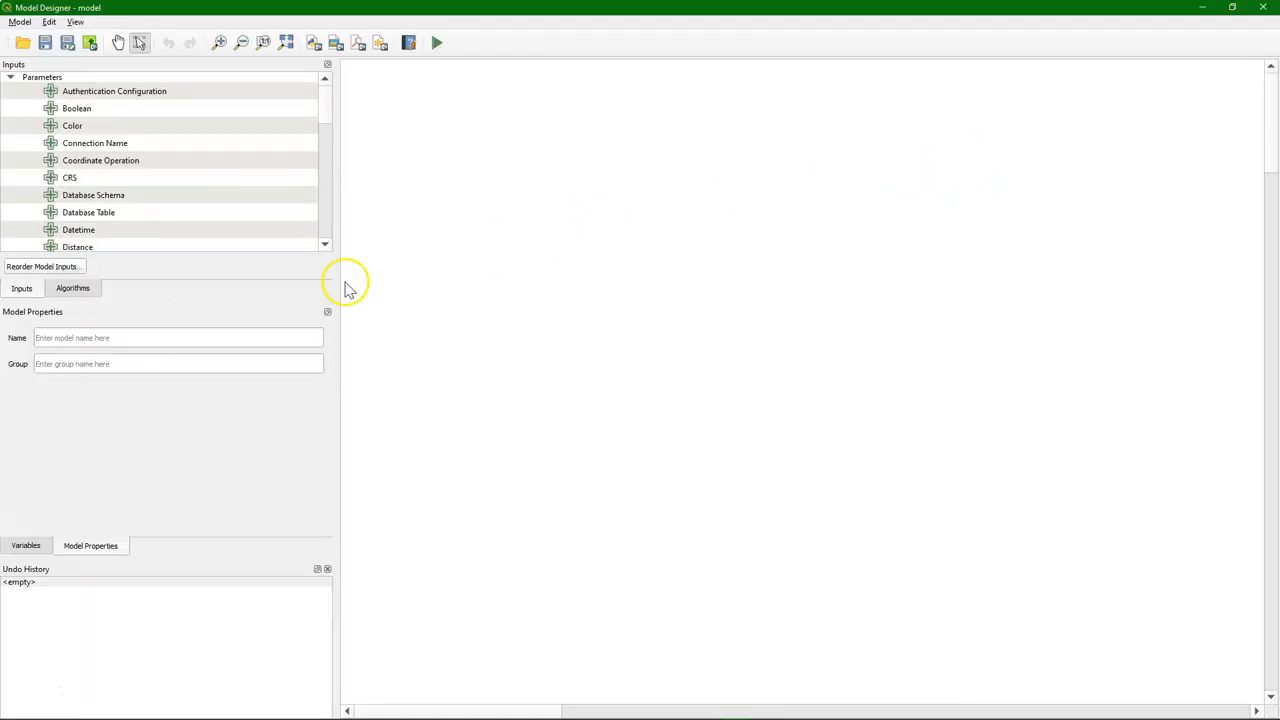
Set the model Name to Pollution and its Group to Hydrology in Model Properties.
text(P)
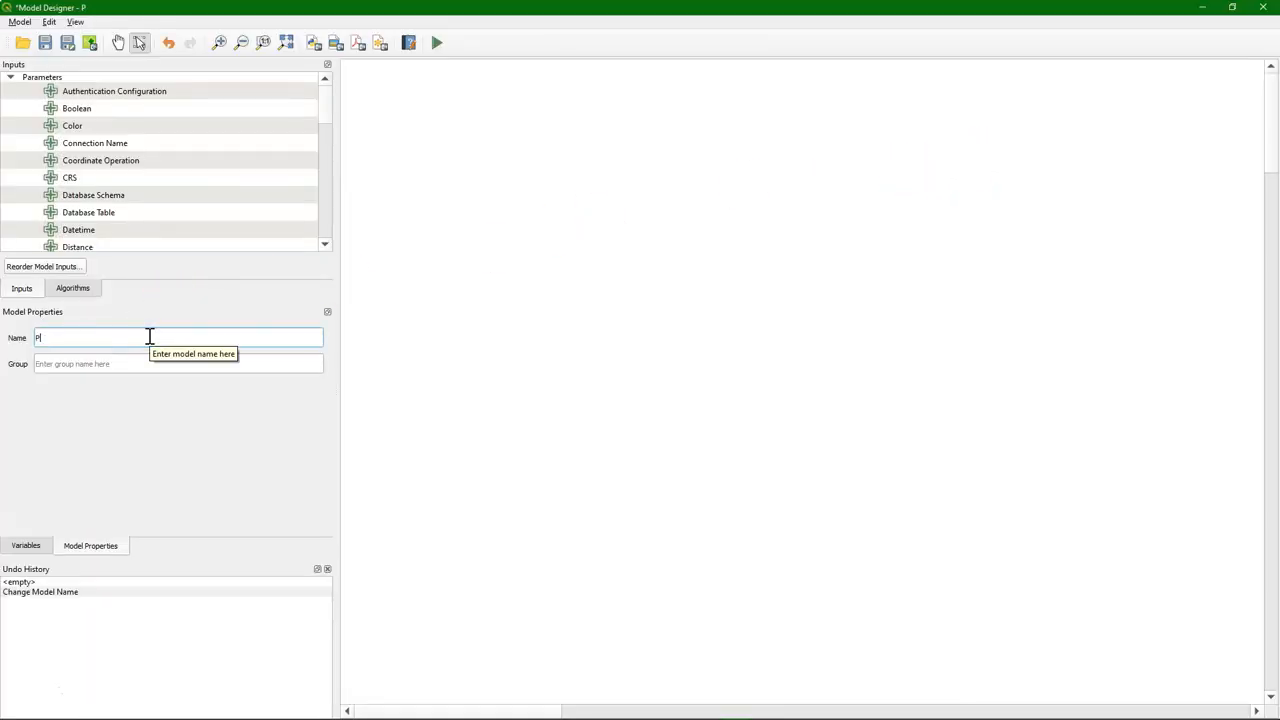
text(ollution)
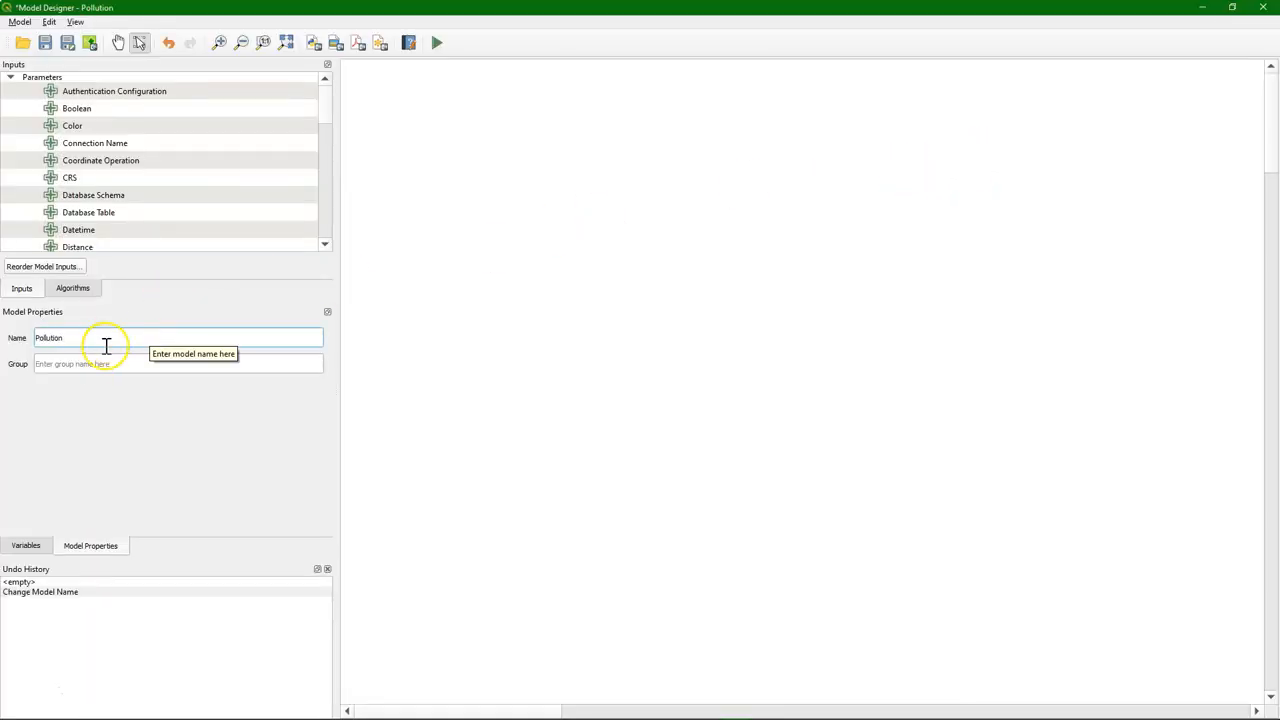
text(Hydrology)
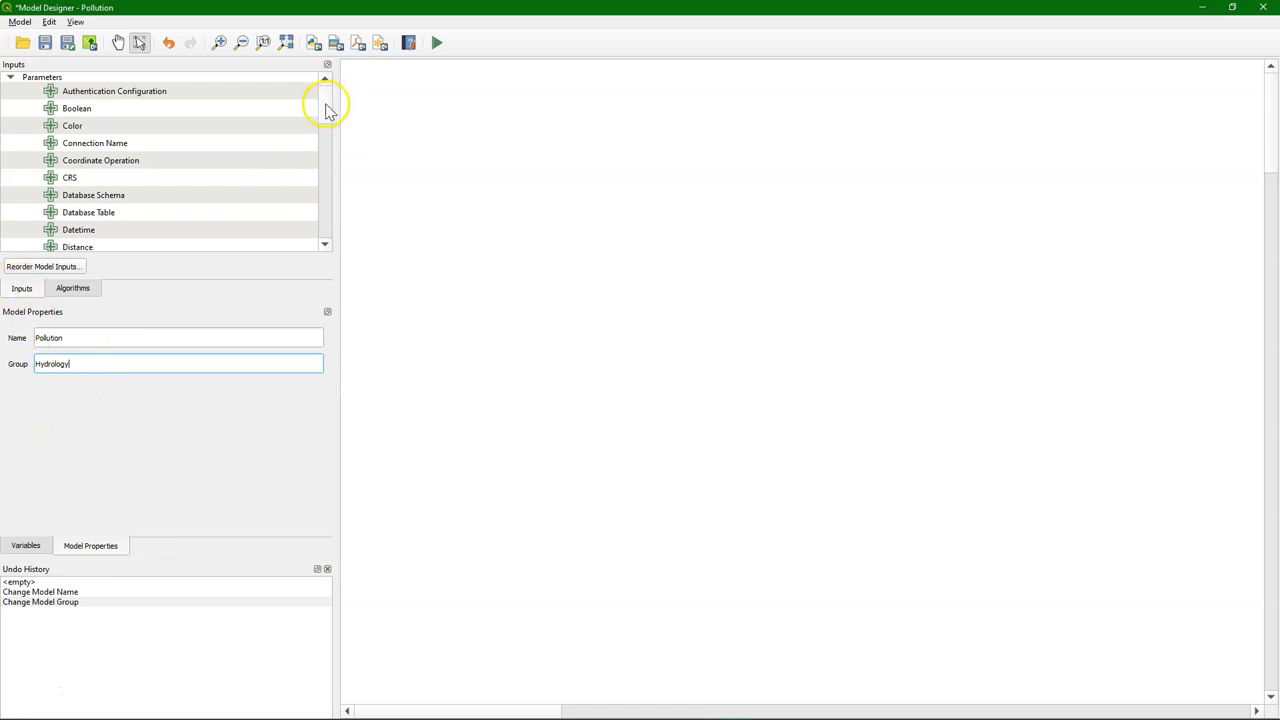
scroll(down, 3)
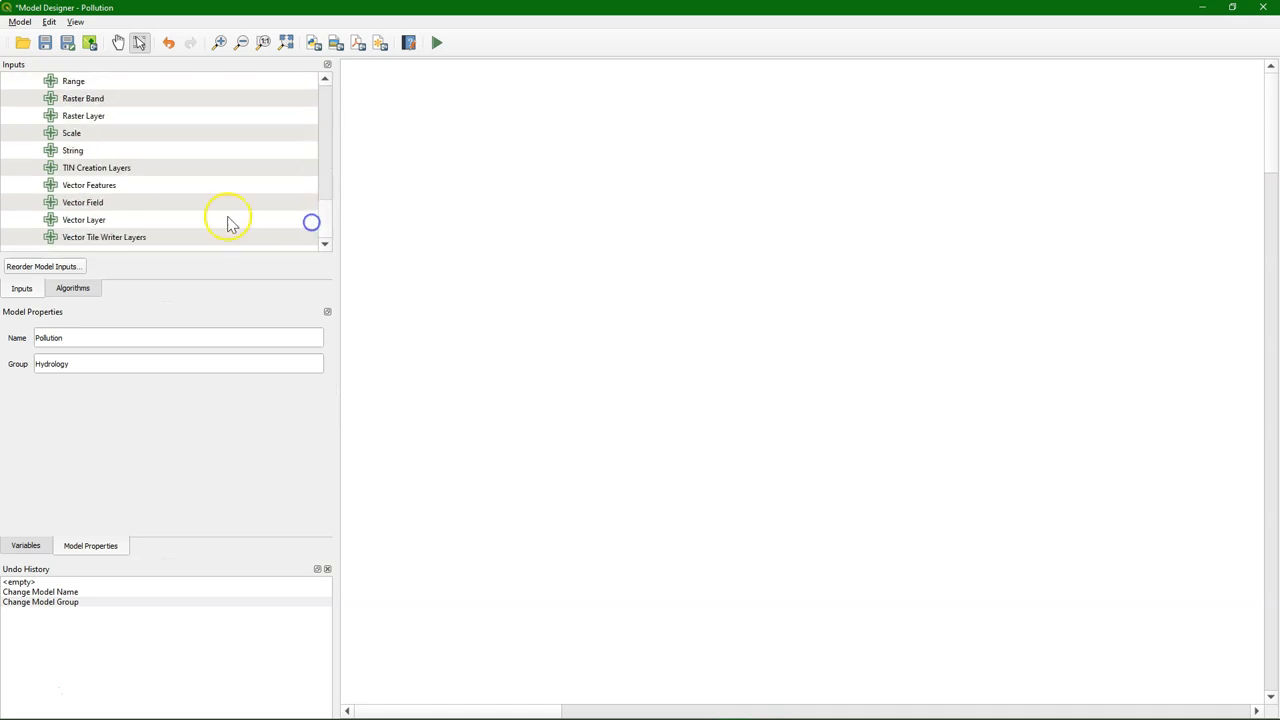
Add model inputs: vector layer Pollution Source, vector field Field, and raster Local Drain Direction Raster.
double_click(84, 218)
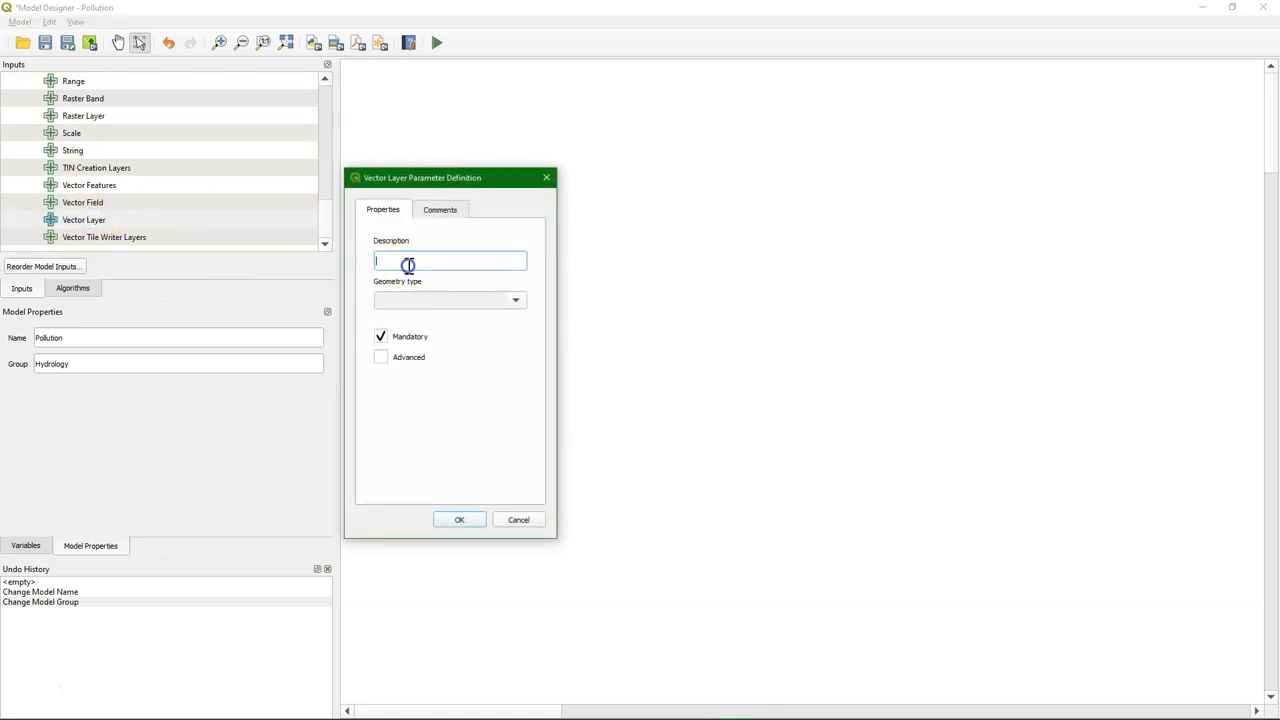
text(Pollution sourc)
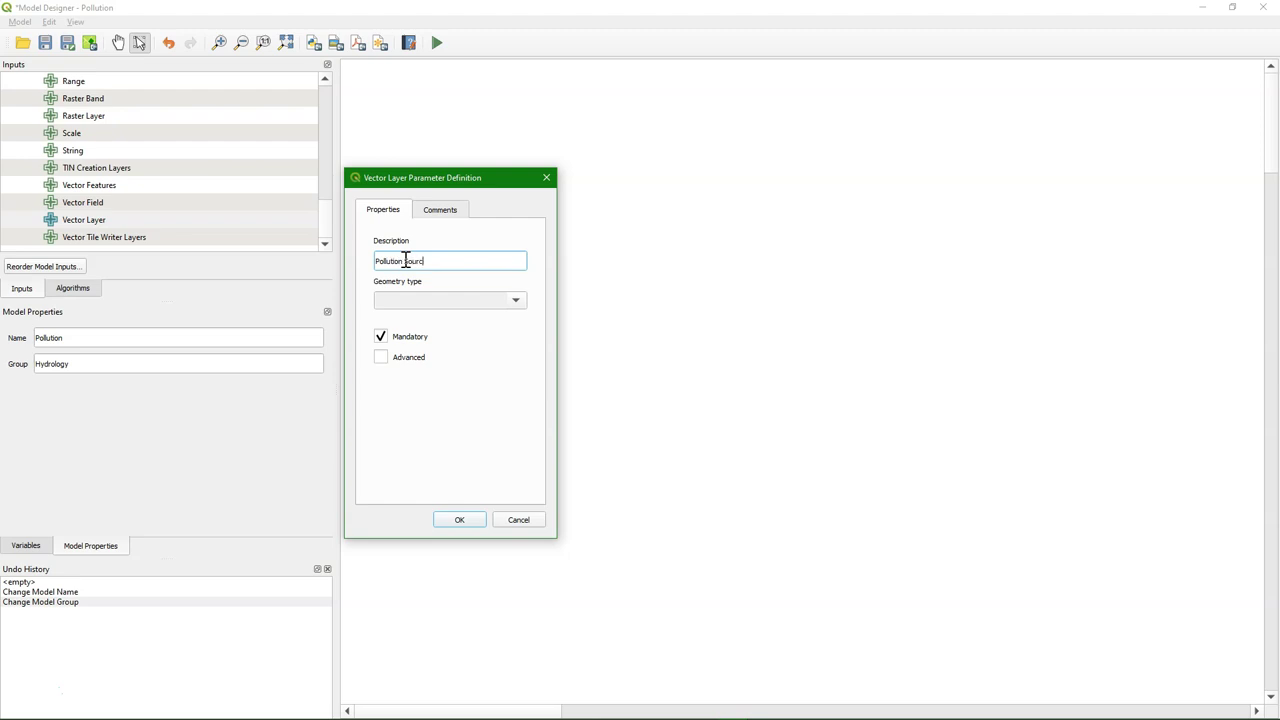
click(460, 520)
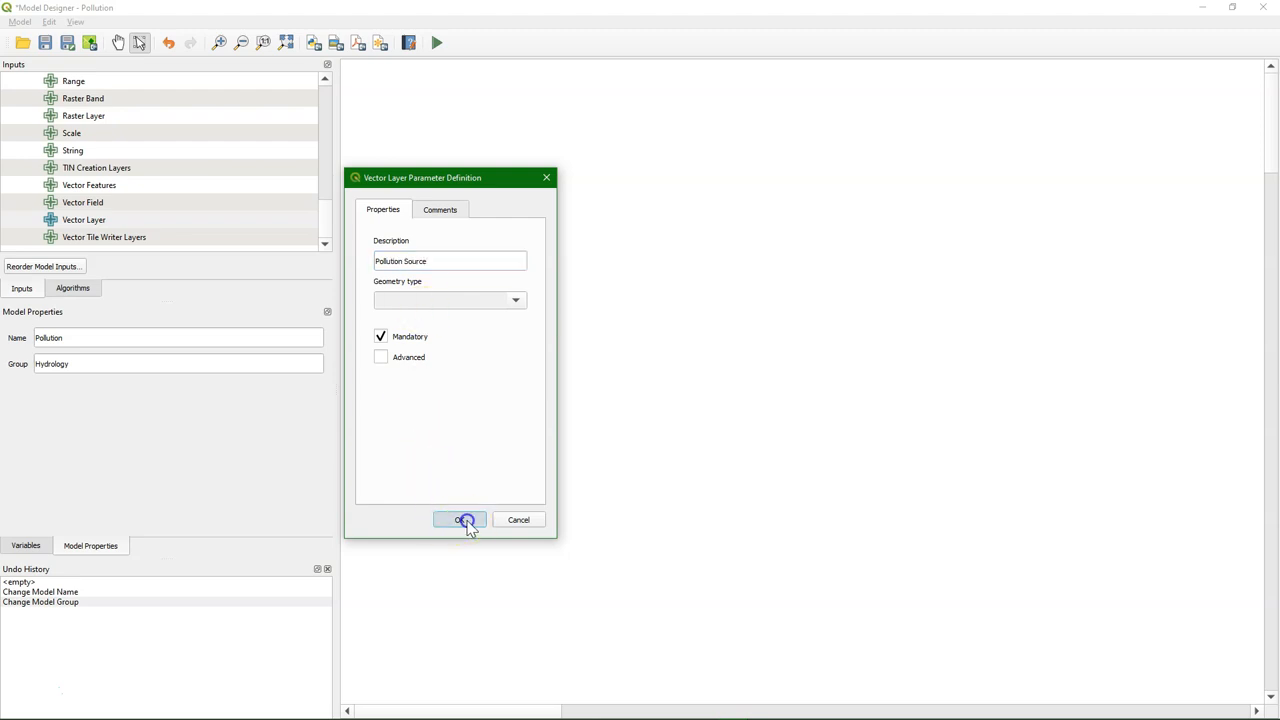
click(460, 520)
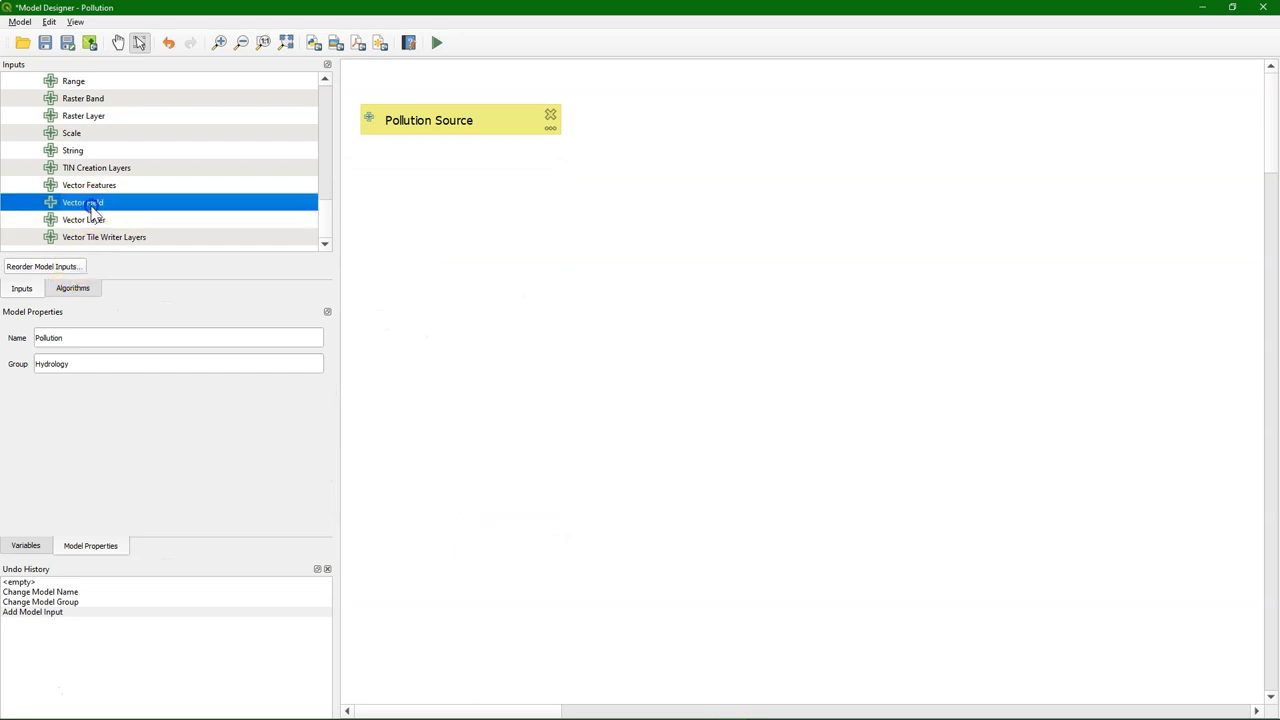
double_click(90, 202)
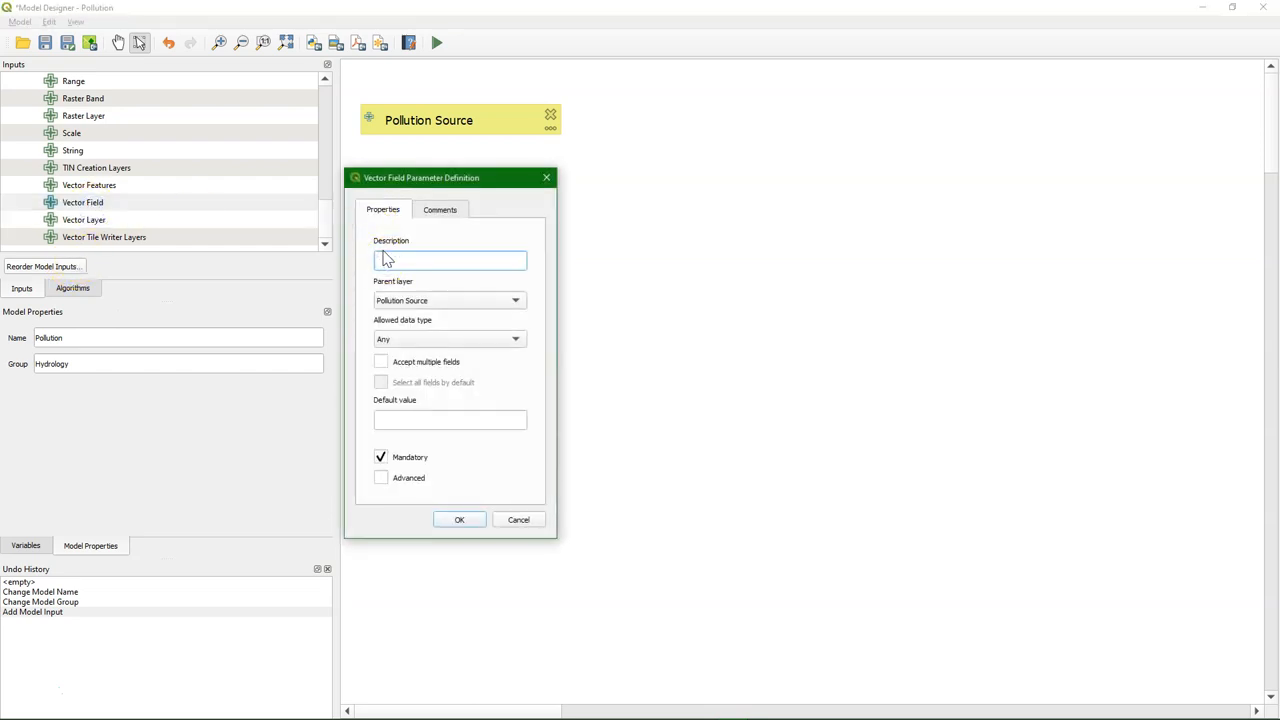
text(Field)
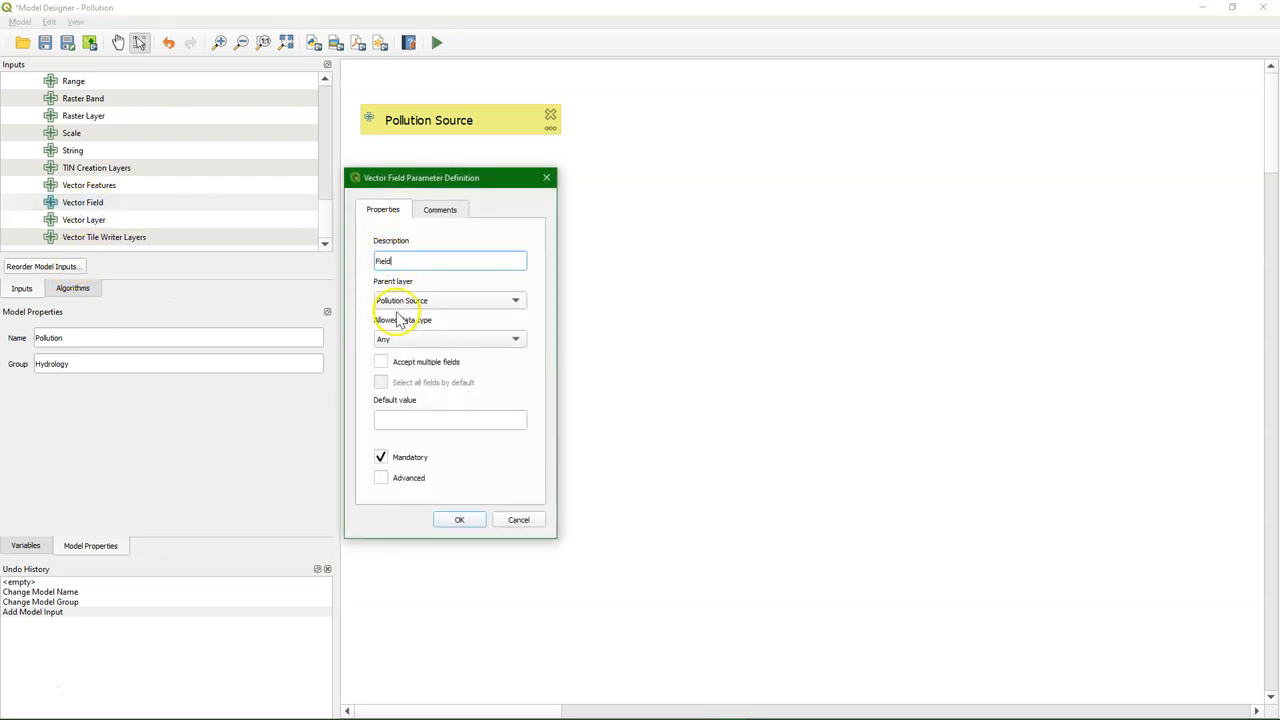
click(460, 520)
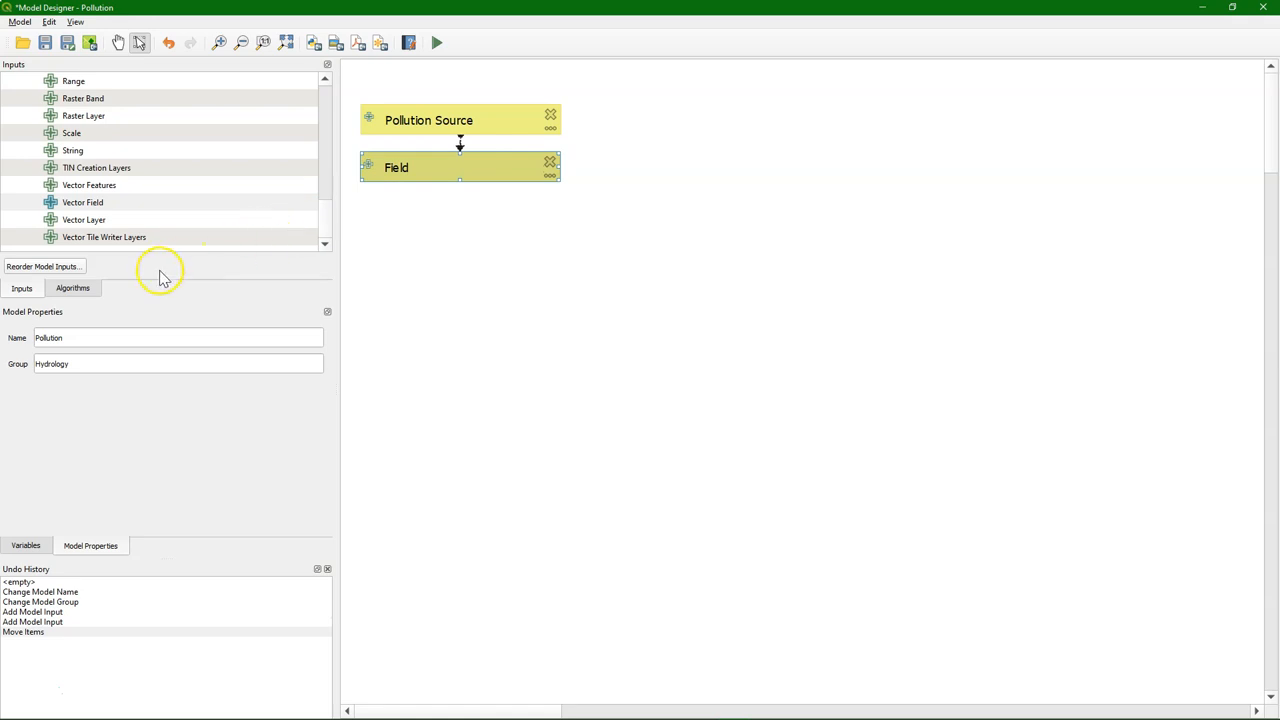
mouse_move(64, 132)
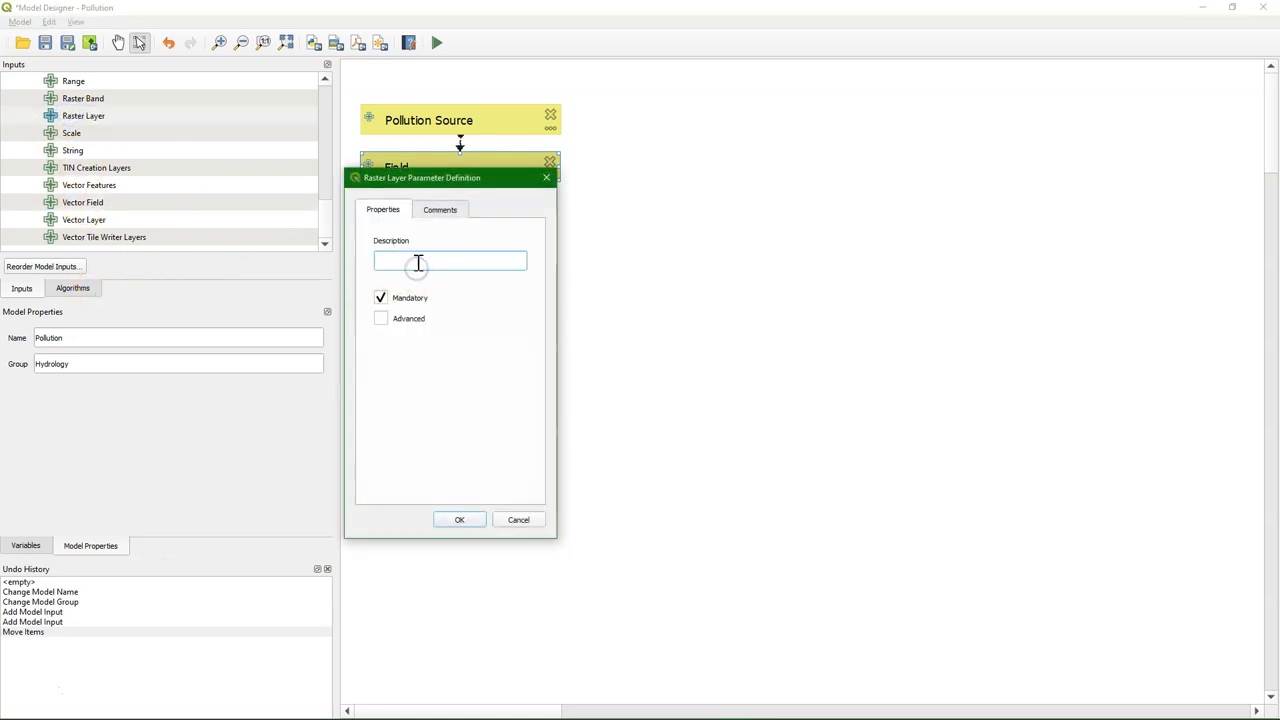
text(Local Drain Direction Raster)
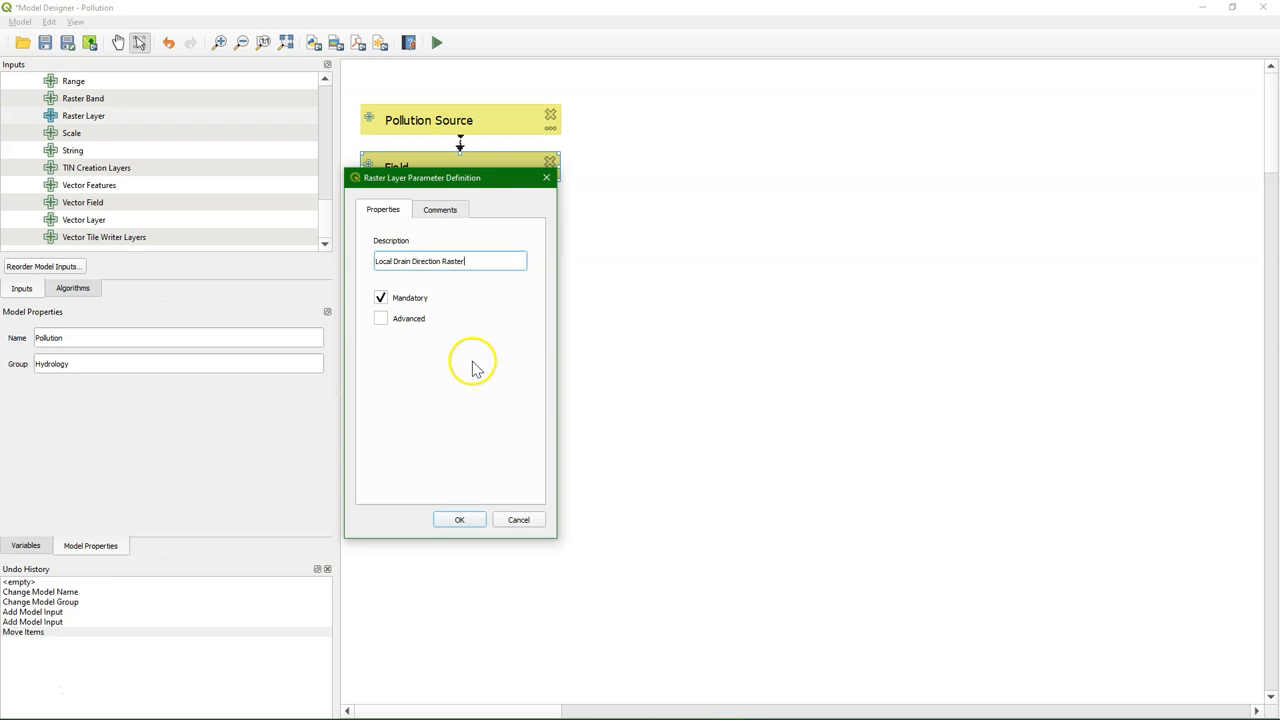
click(460, 520)
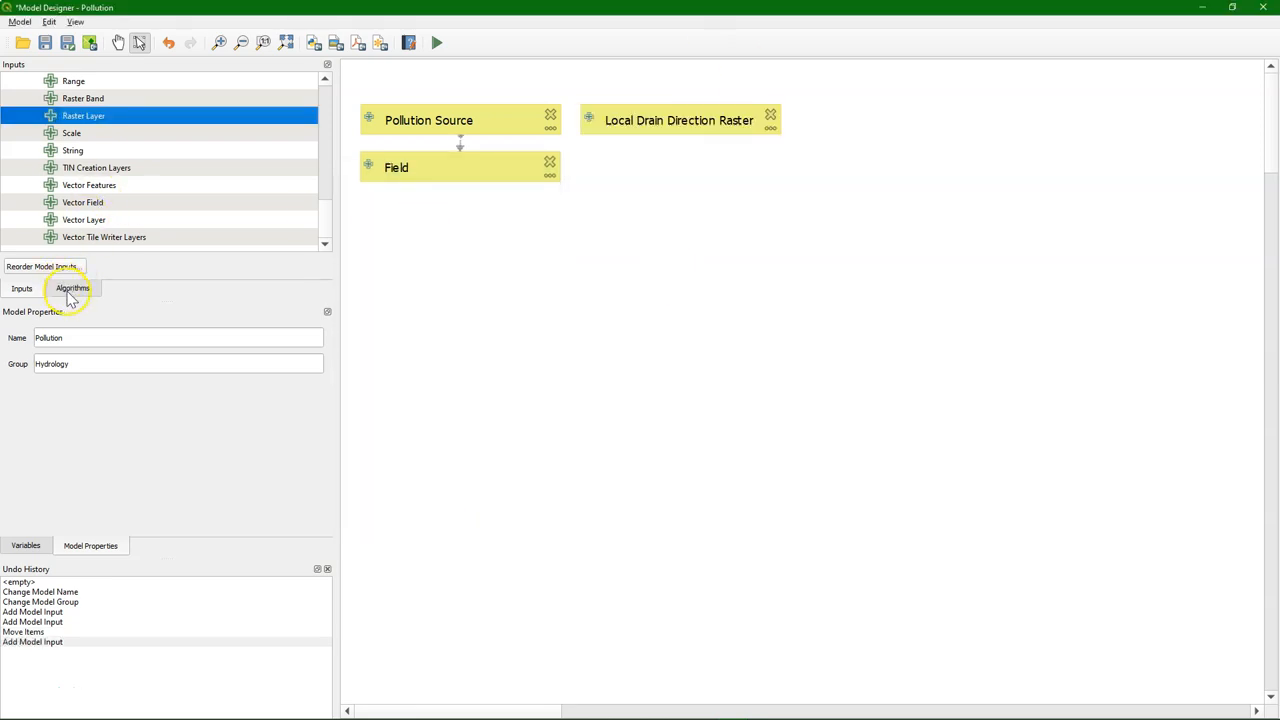
click(72, 288)
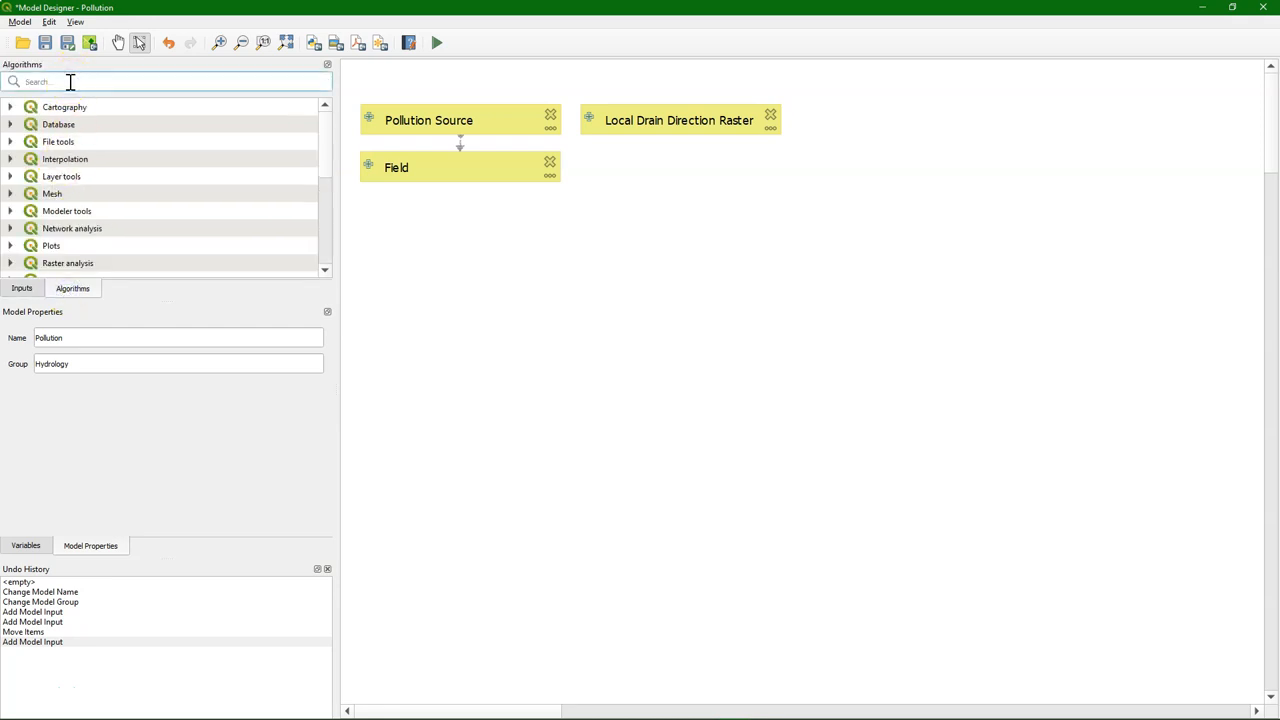
Add Rasterize (vector to raster) using Pollution Source and Field, georeferenced units, extent from Local Drain Direction Raster.
text(rasterize)
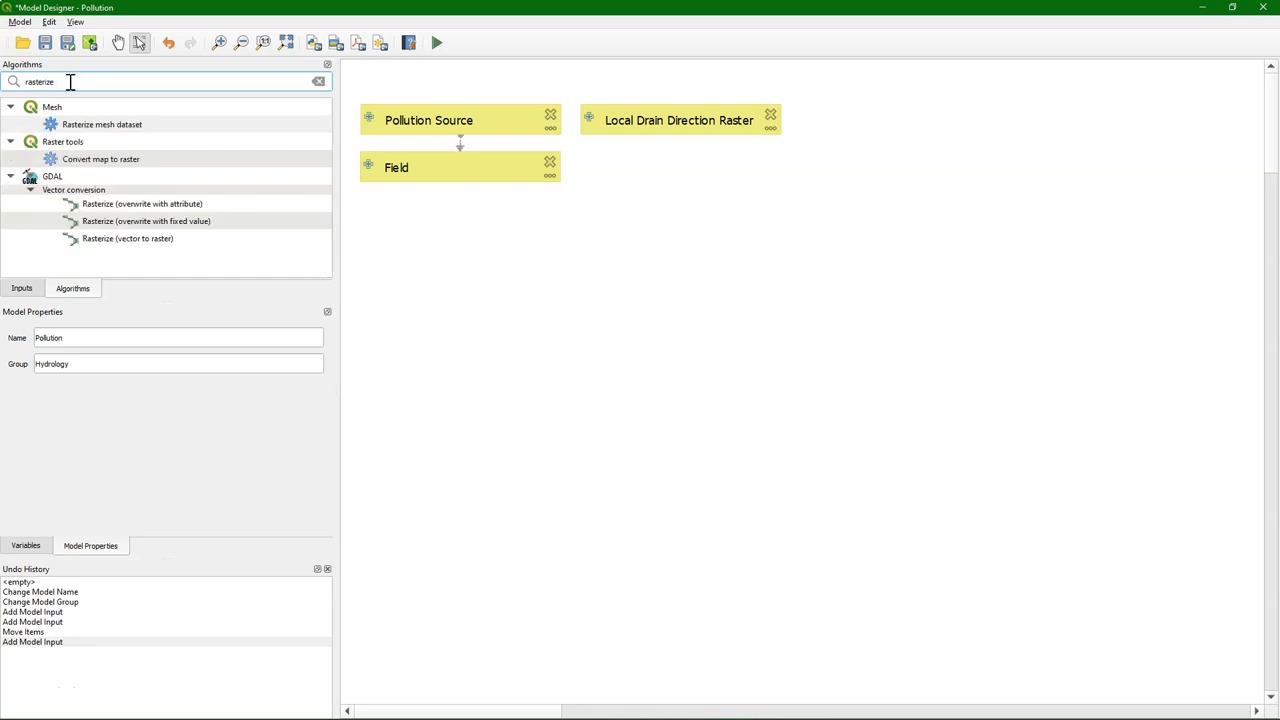
double_click(126, 238)
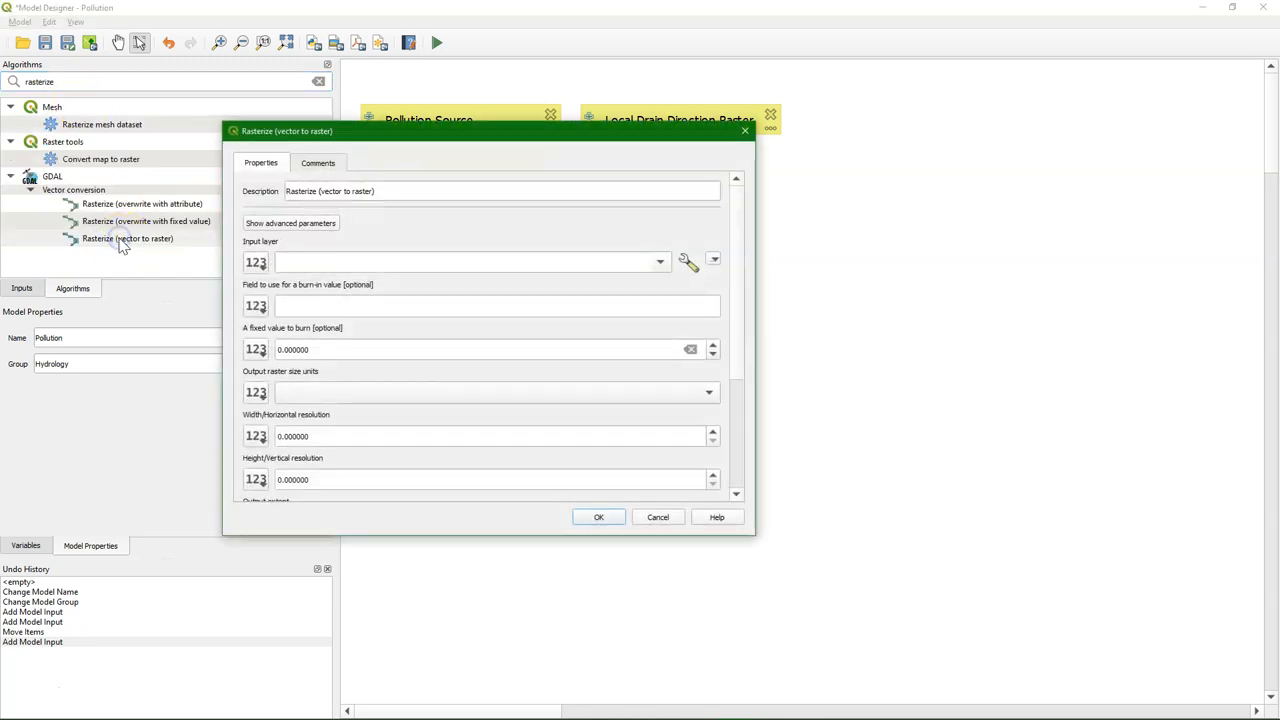
click(256, 262)
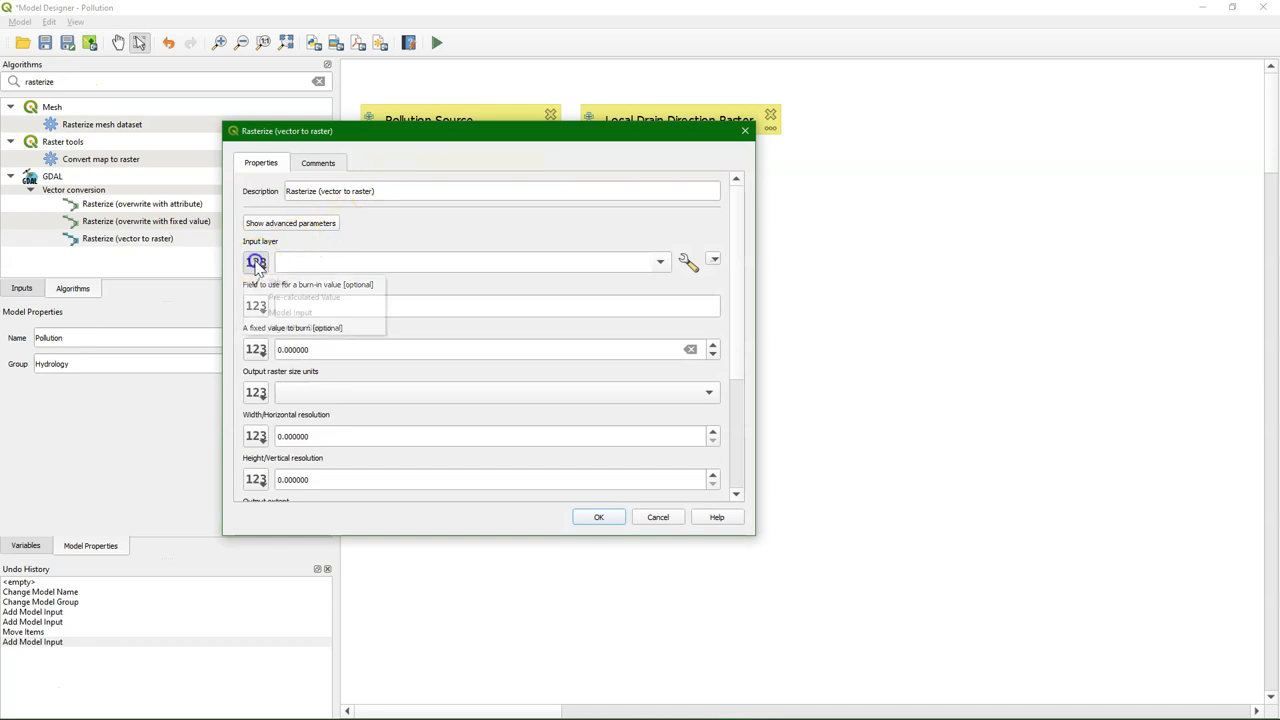
click(256, 262)
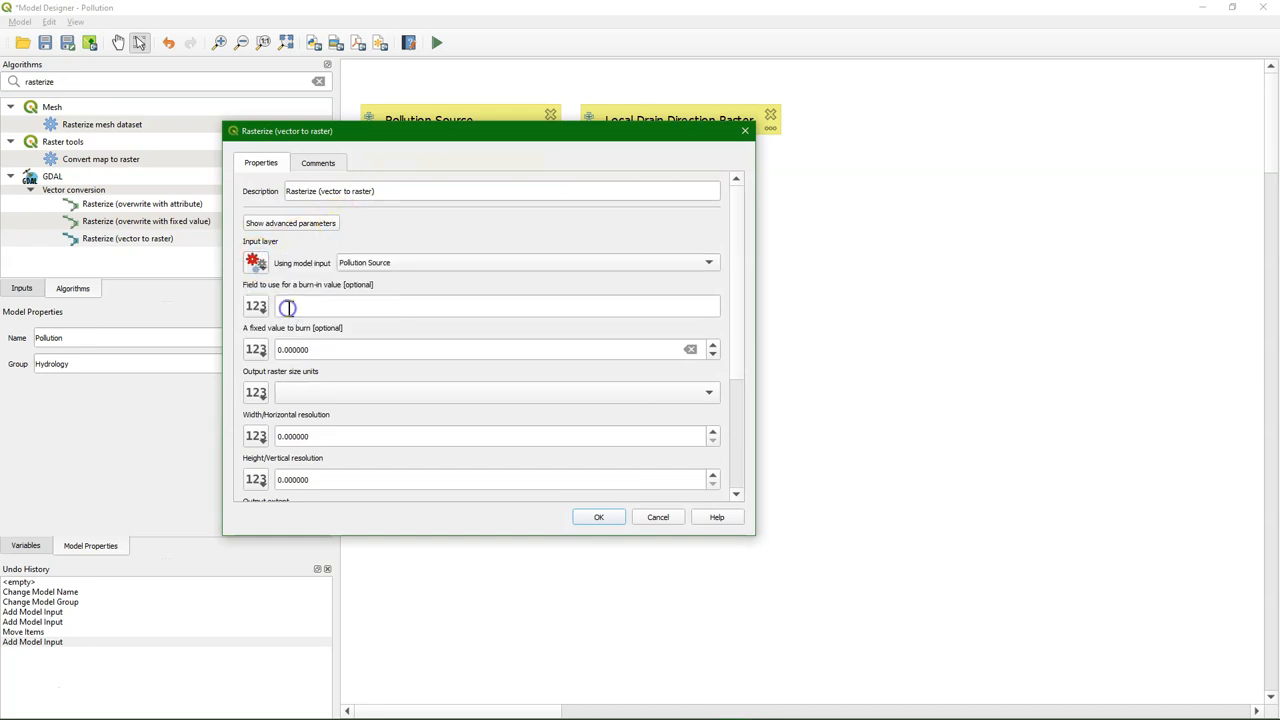
click(290, 304)
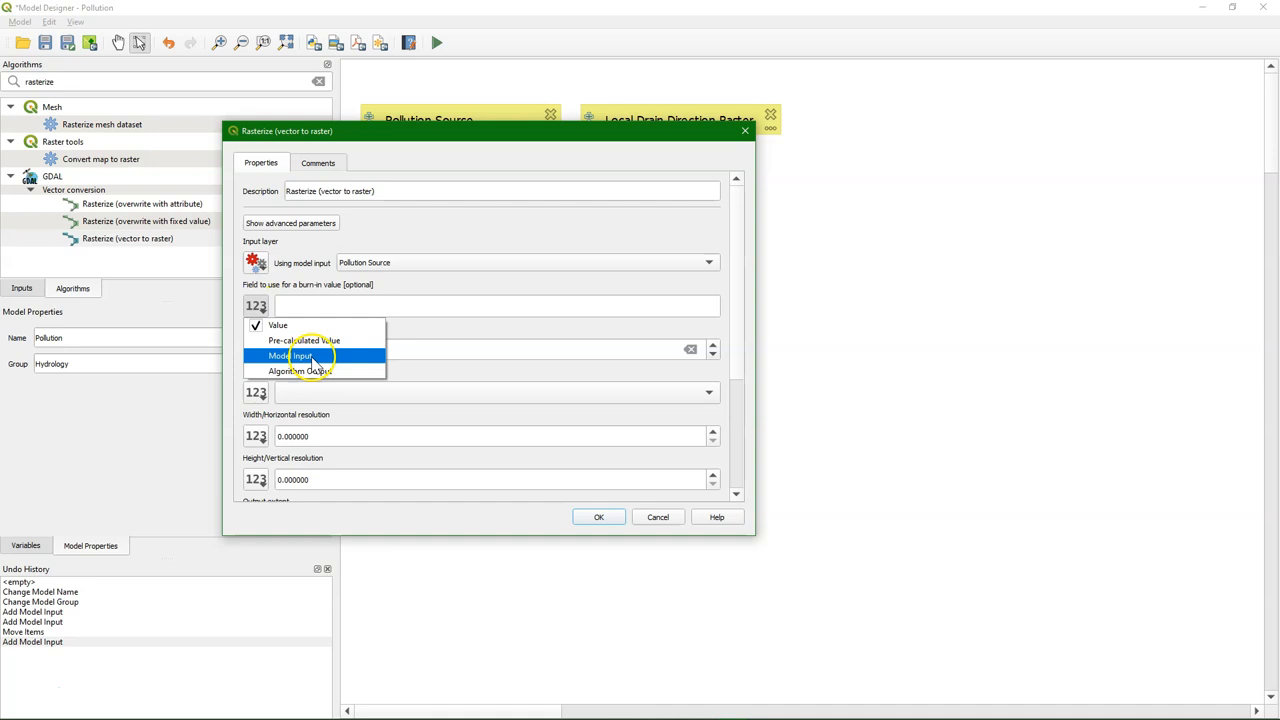
click(292, 356)
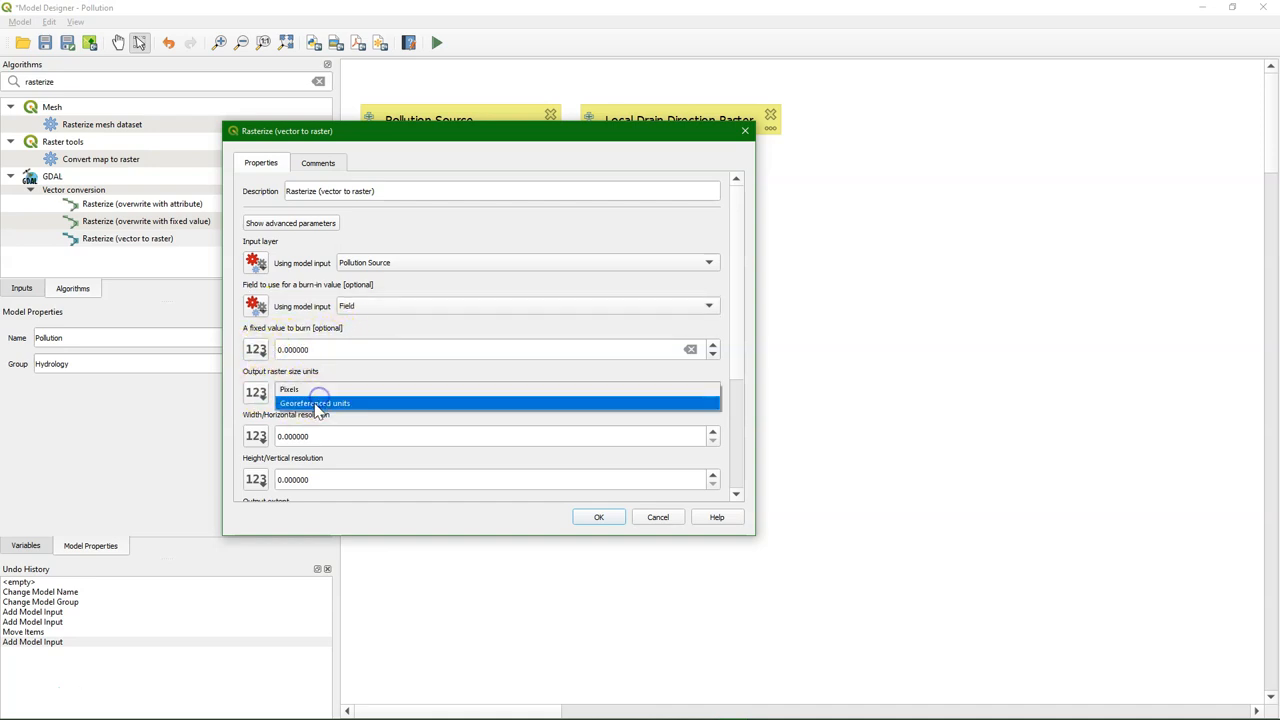
click(330, 402)
text(3)
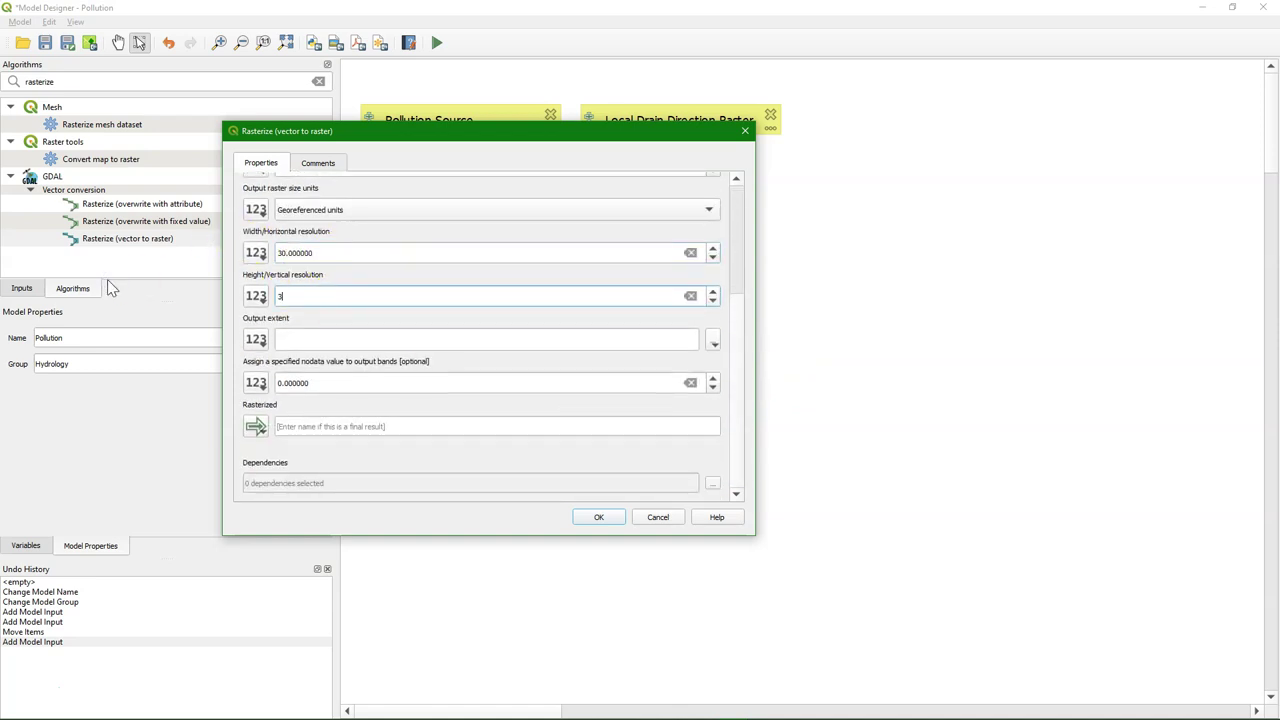
click(252, 340)
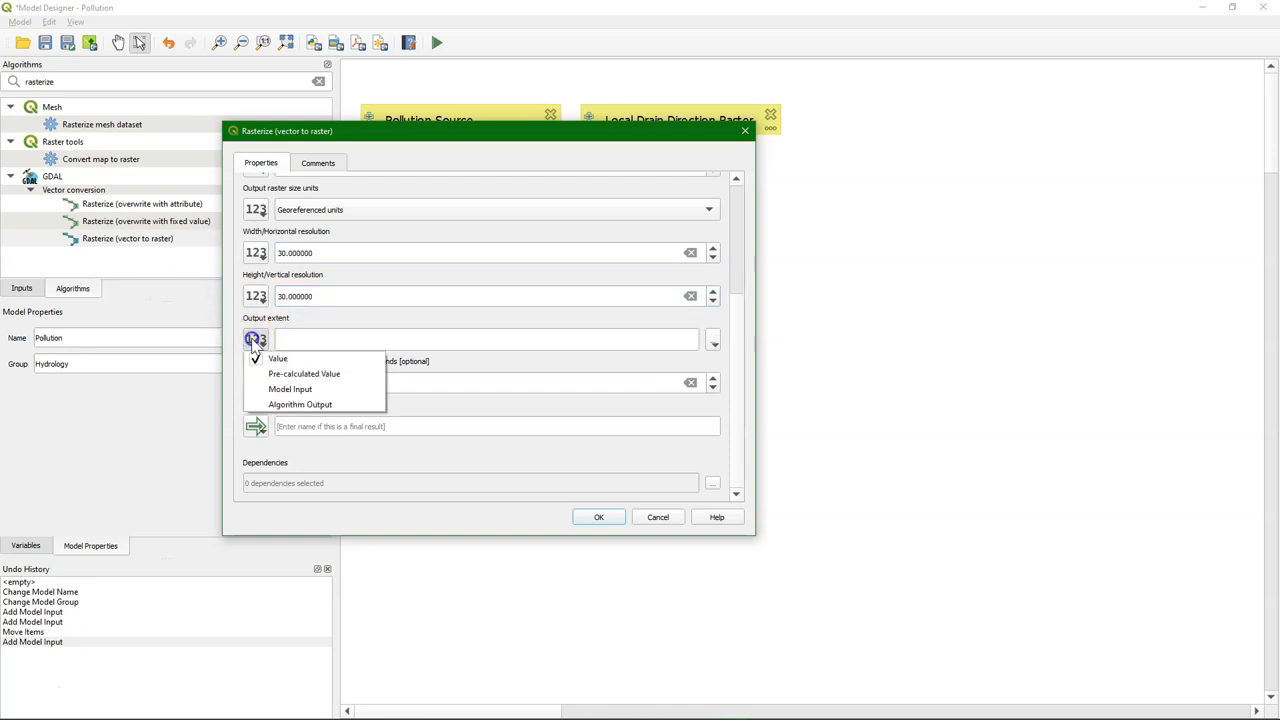
click(290, 388)
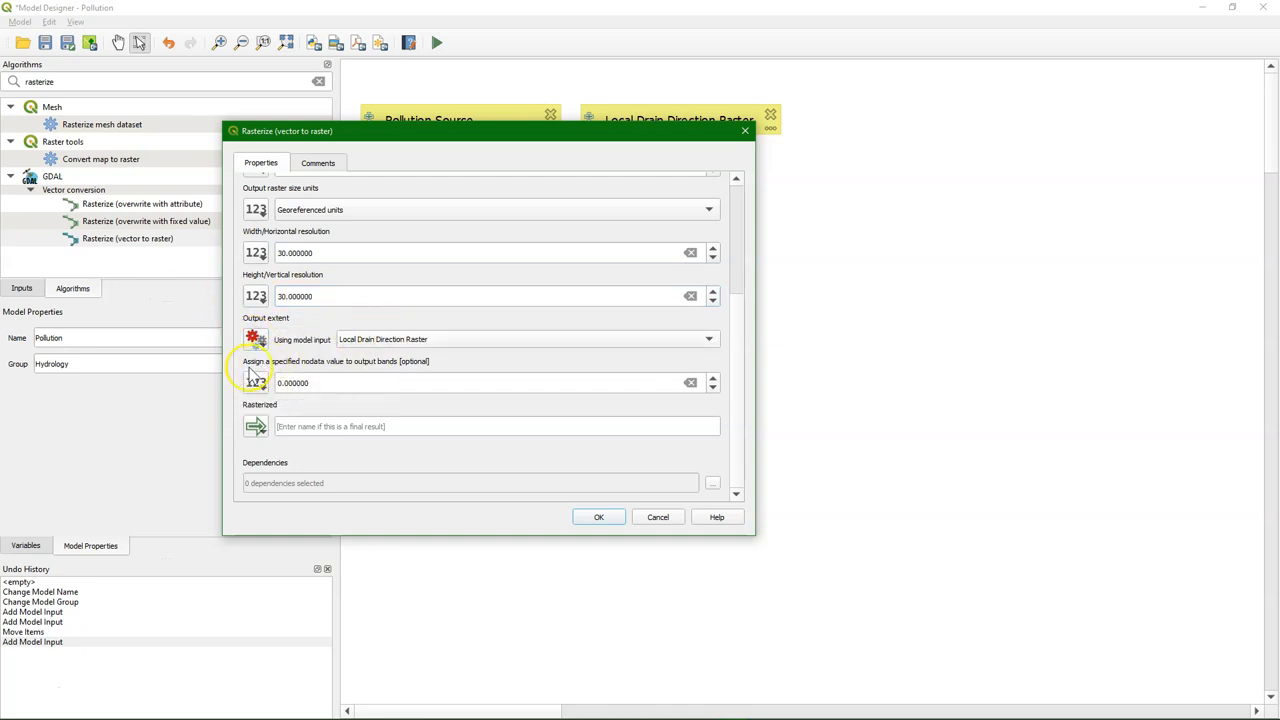
mouse_move(600, 516)
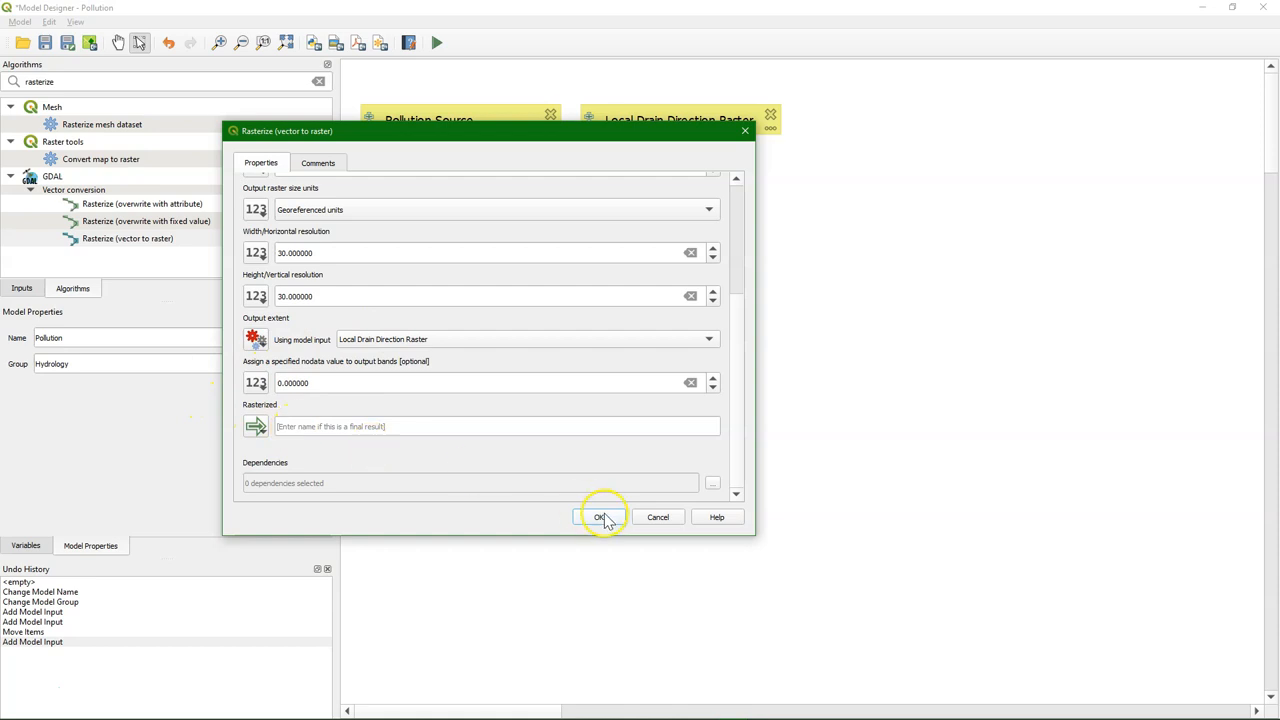
click(600, 516)
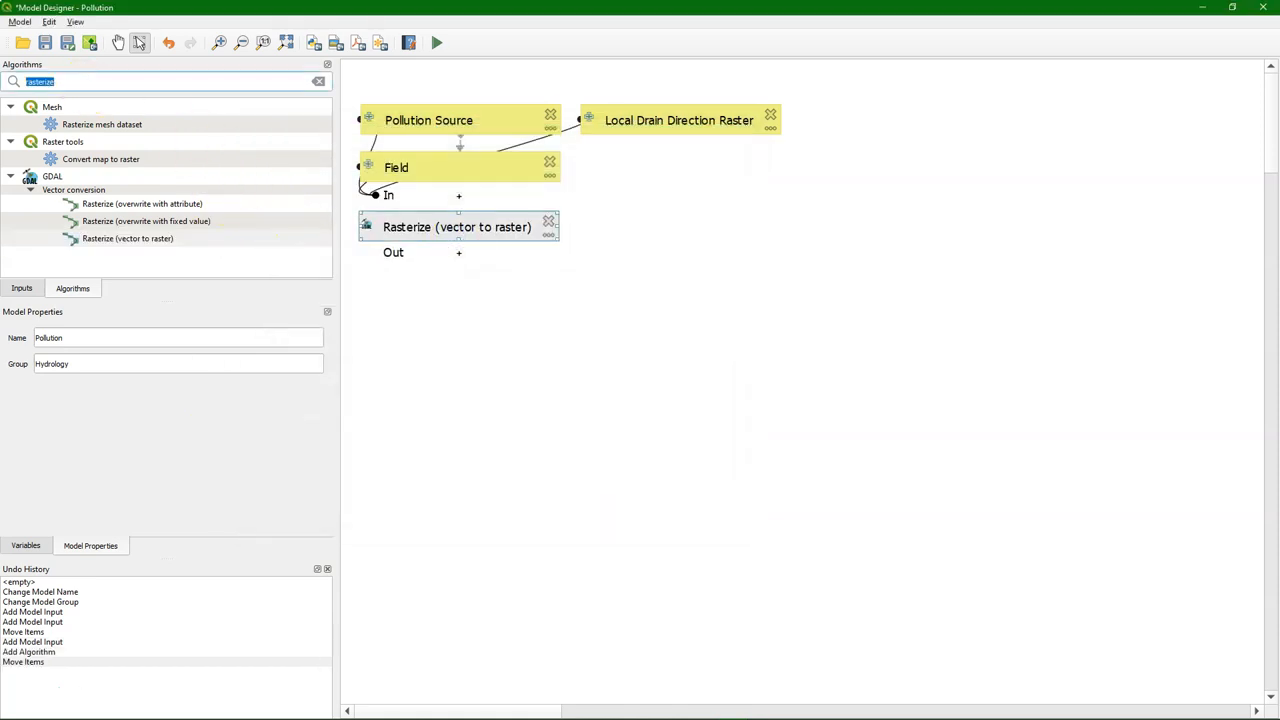
Add a Convert to PCRaster Format step fed by the Rasterized output and position it in the model.
text(col)
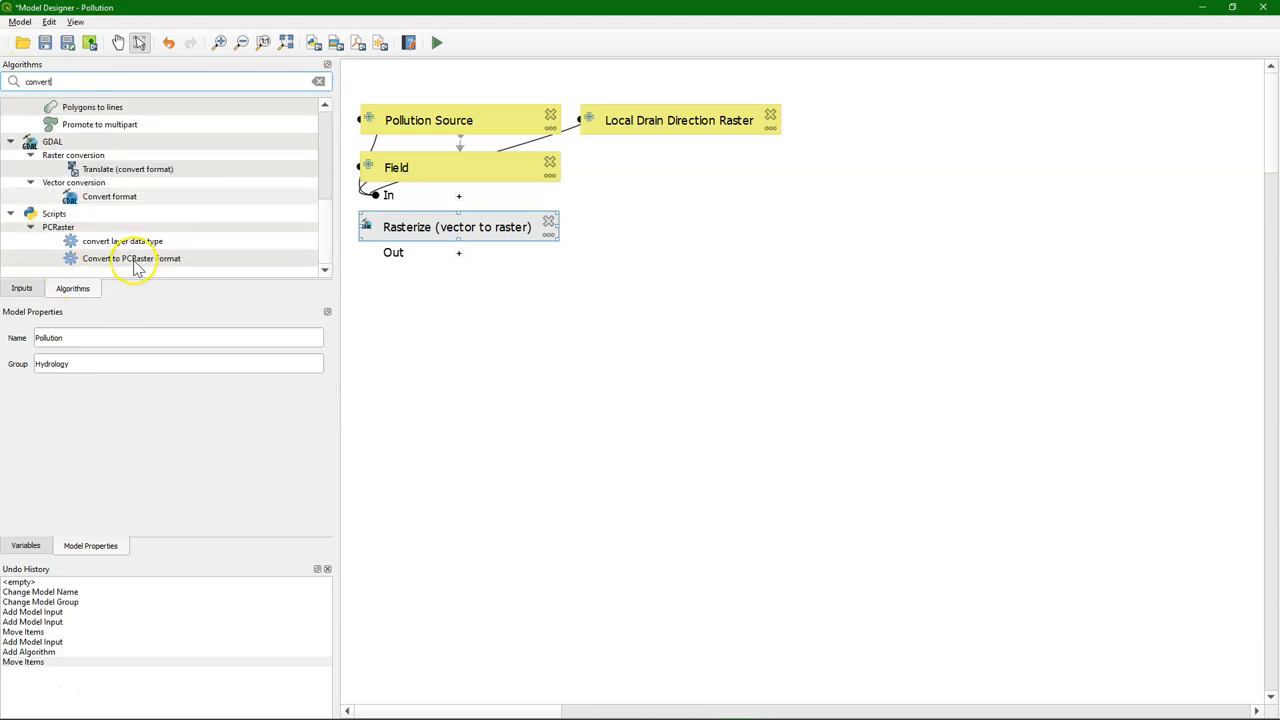
double_click(130, 258)
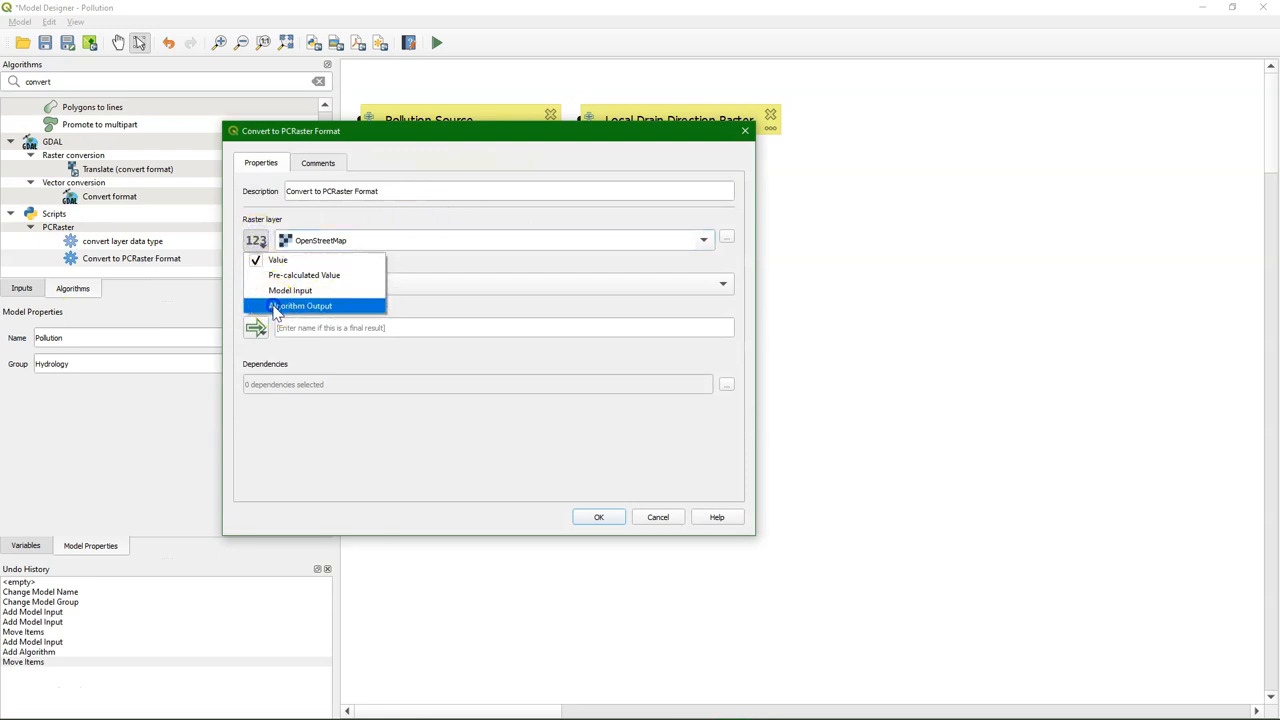
click(300, 304)
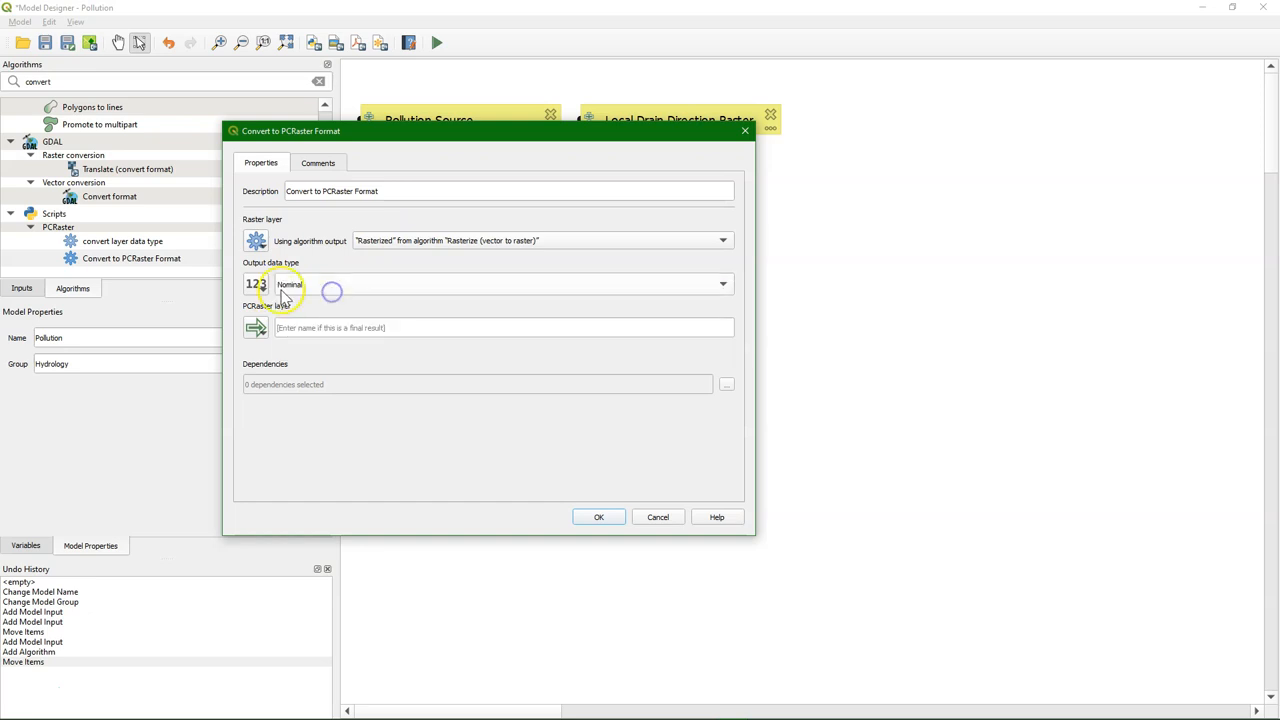
click(598, 516)
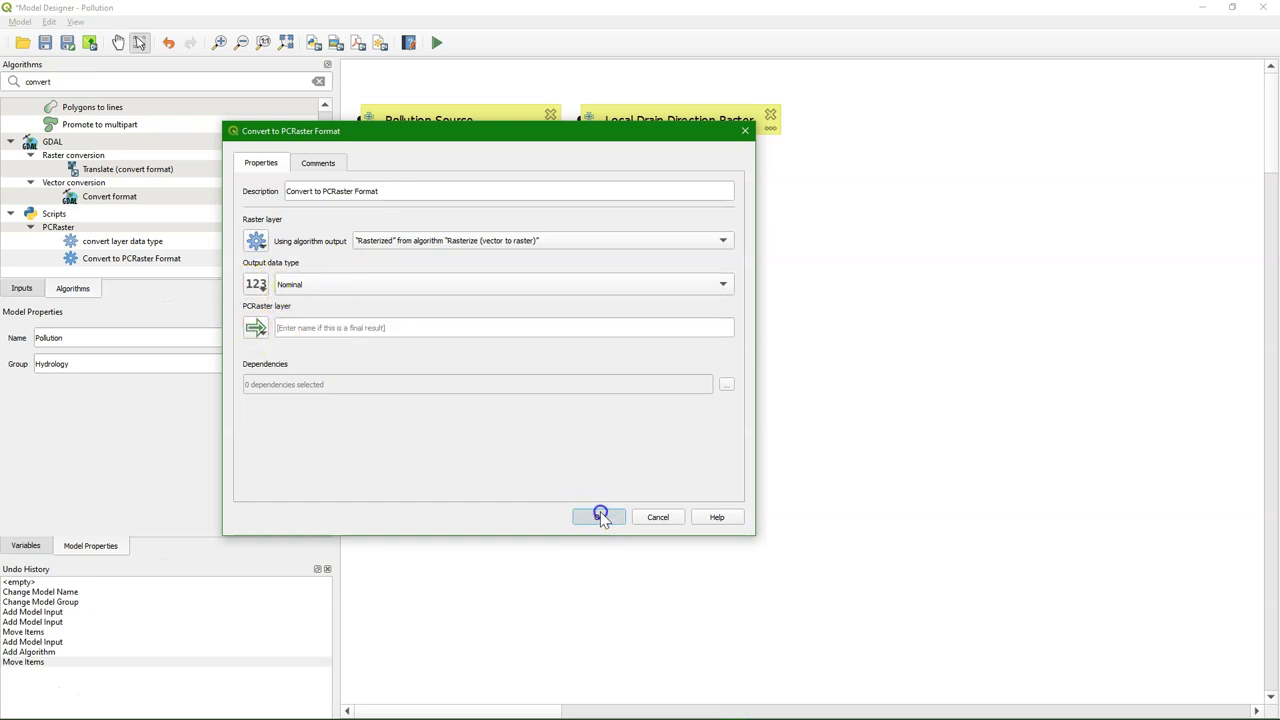
click(598, 516)
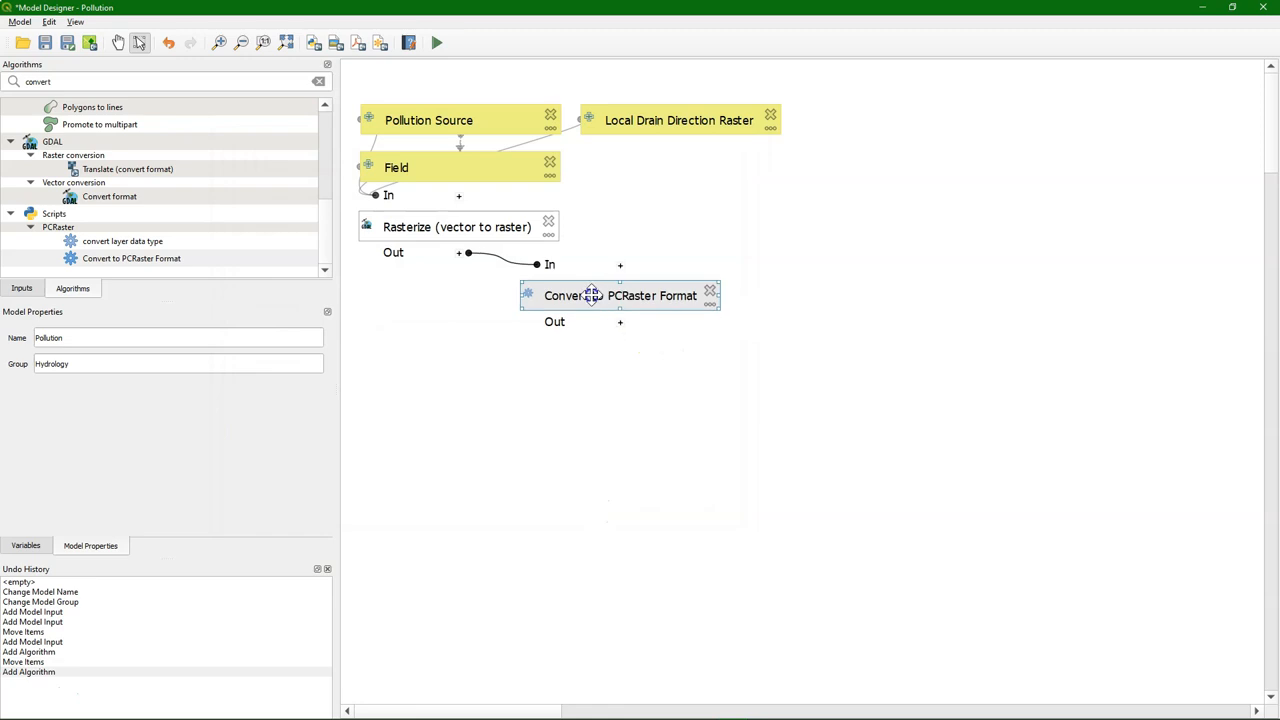
drag(620, 296, 570, 308)
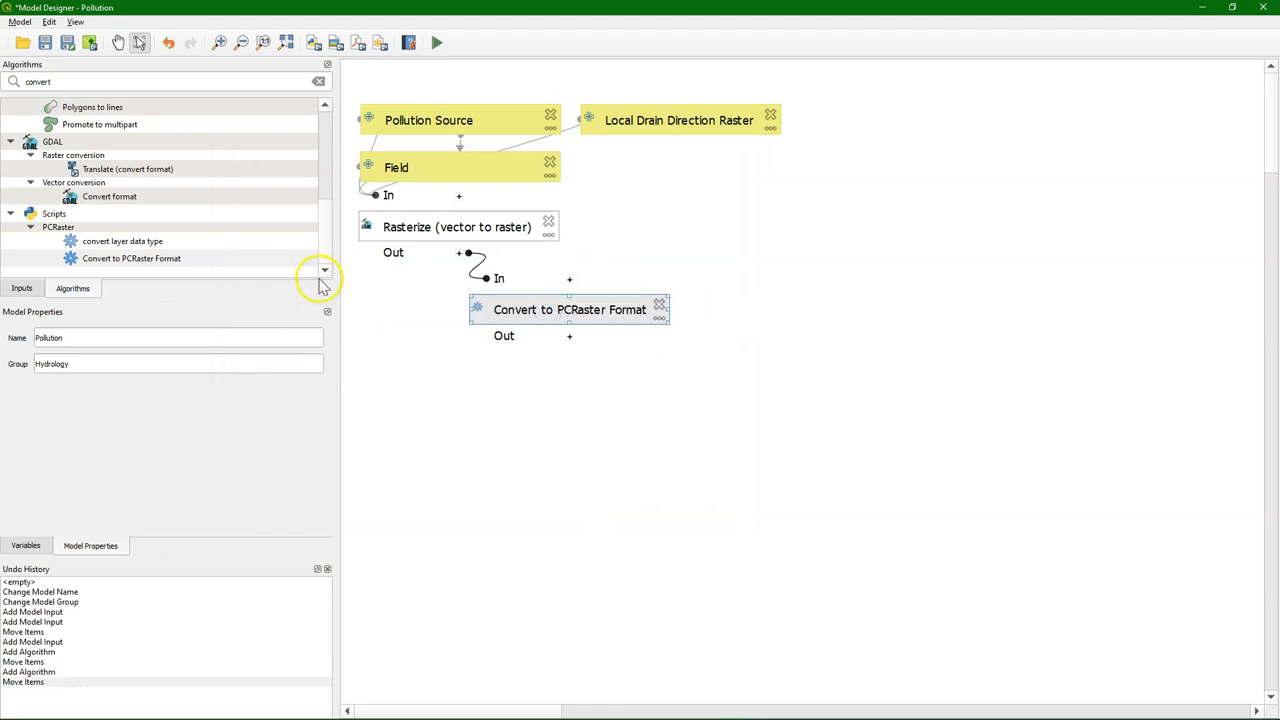
mouse_move(252, 336)
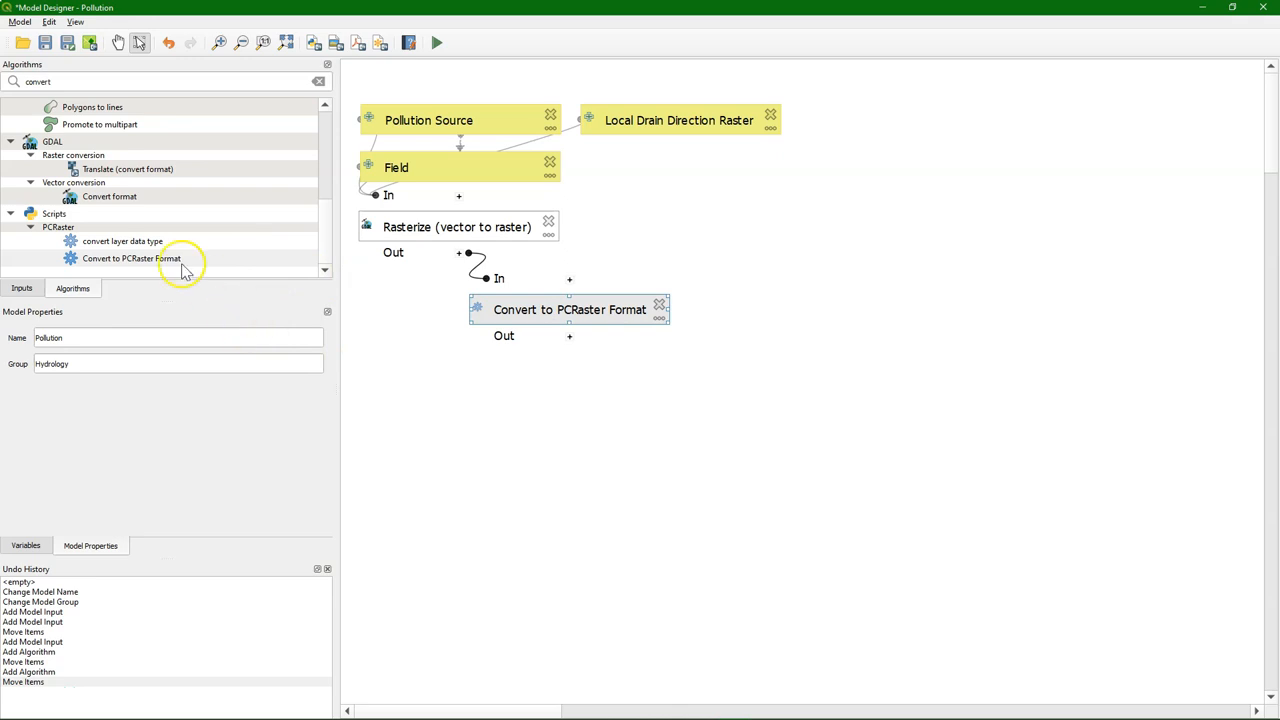
text(resam)
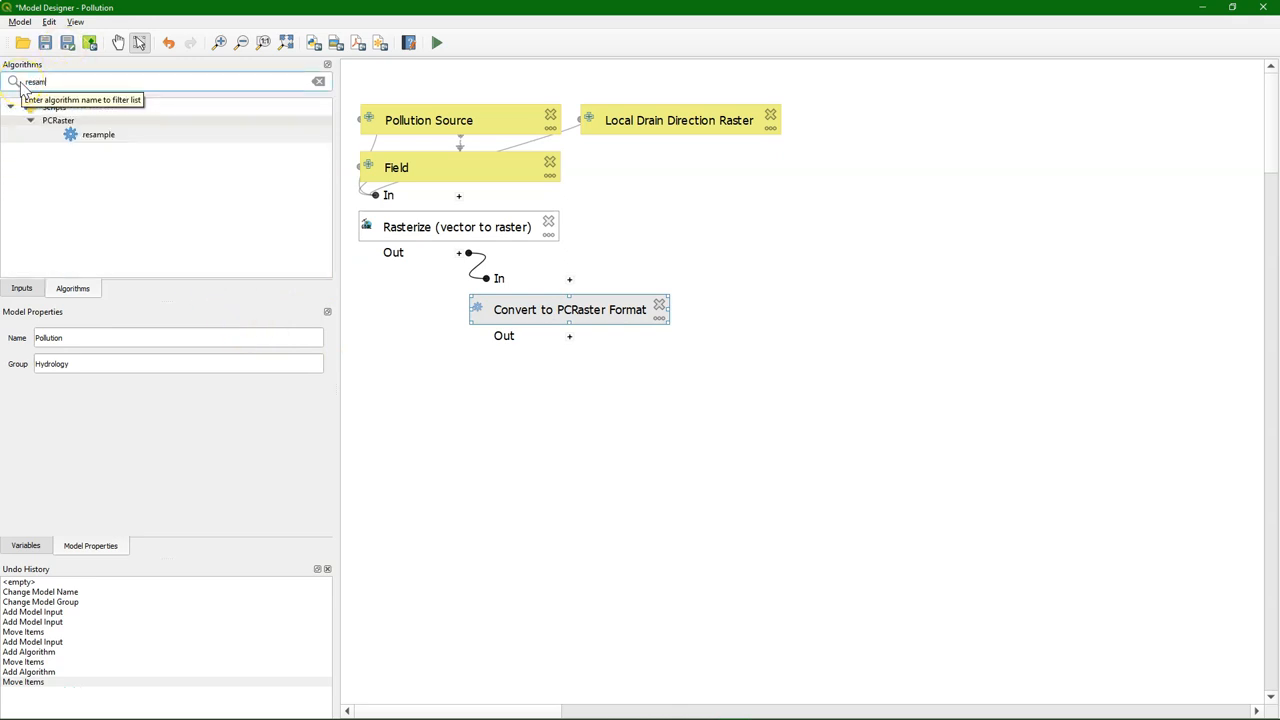
Add a resample step on the PCRaster output, masked by Local Drain Direction Raster, with output Resampled.
double_click(98, 134)
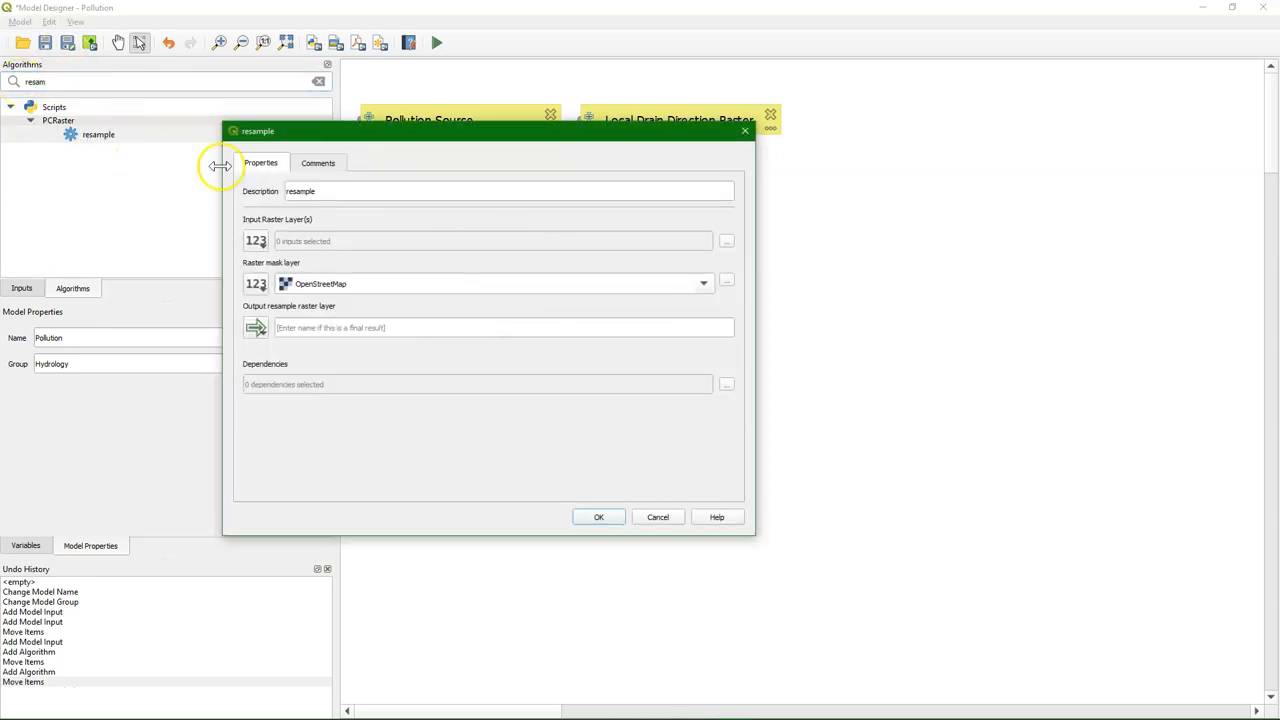
click(256, 240)
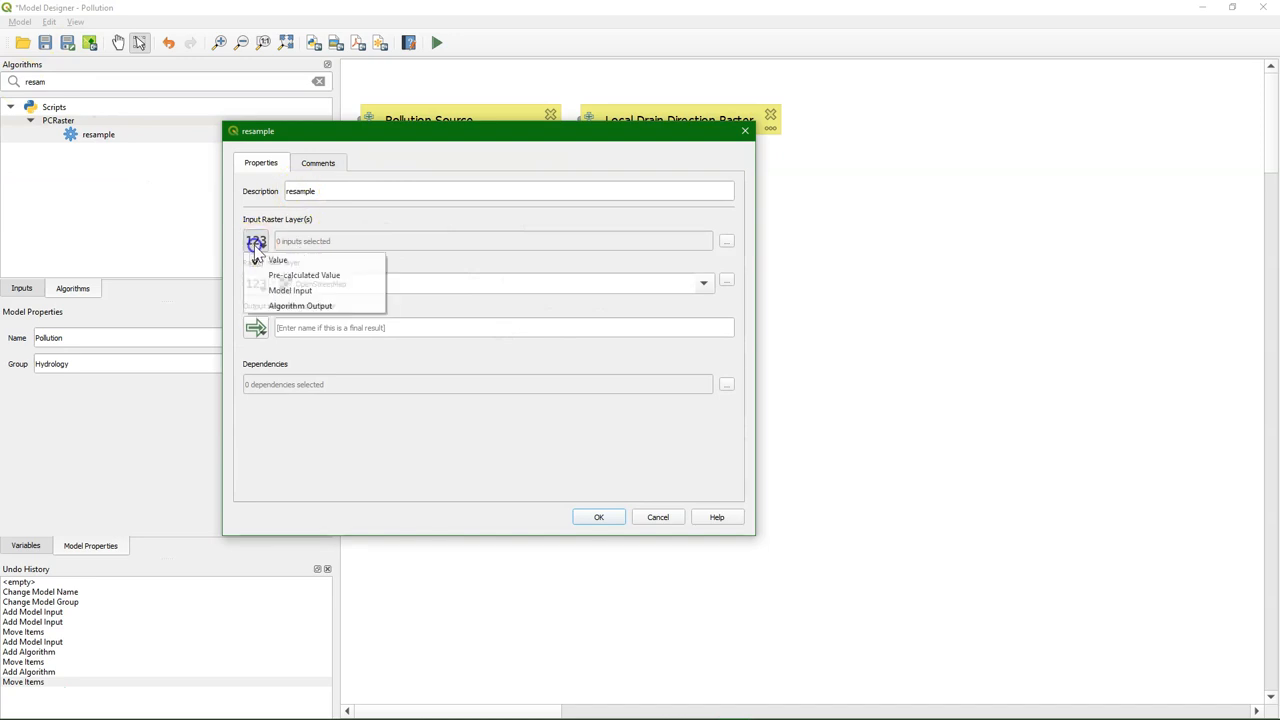
click(300, 304)
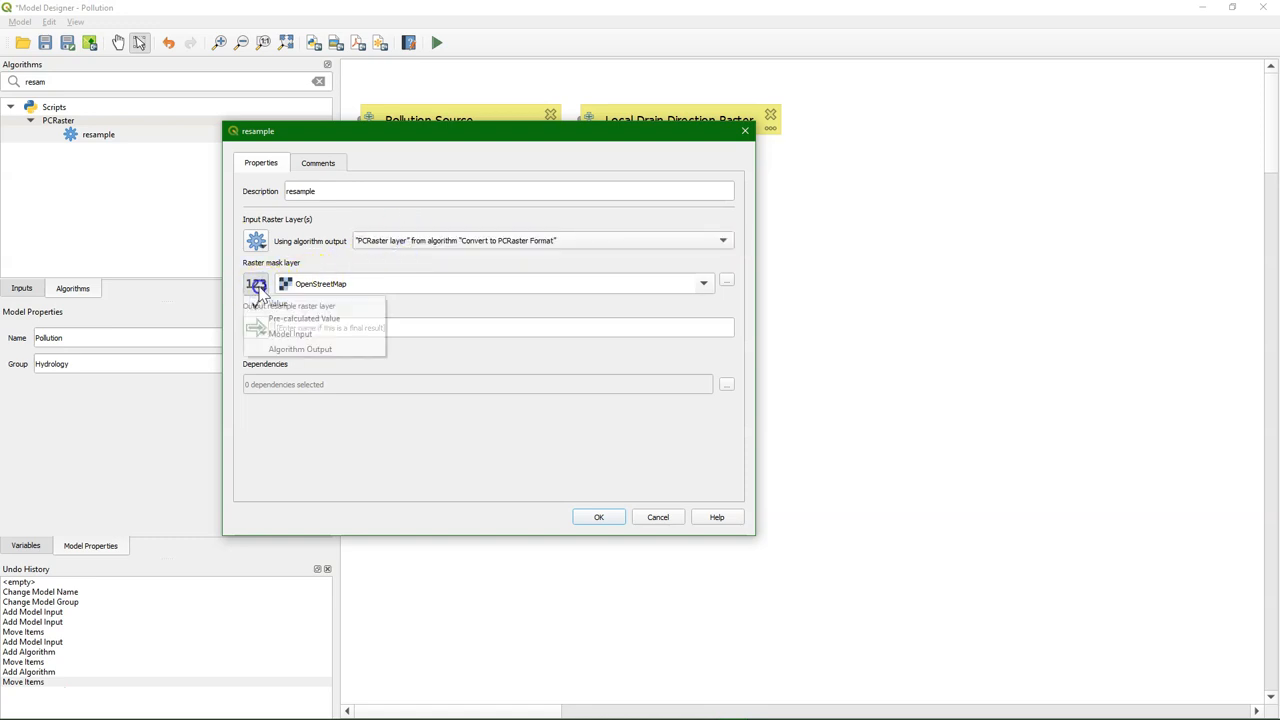
click(288, 332)
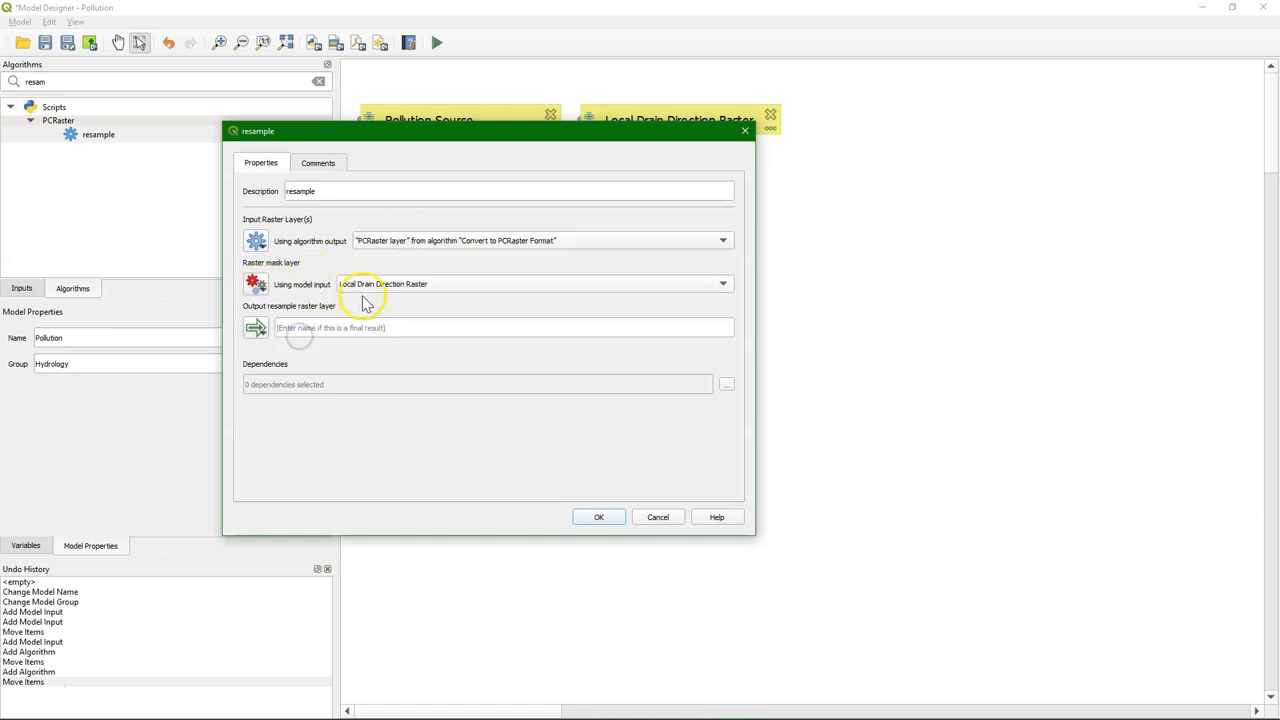
click(500, 328)
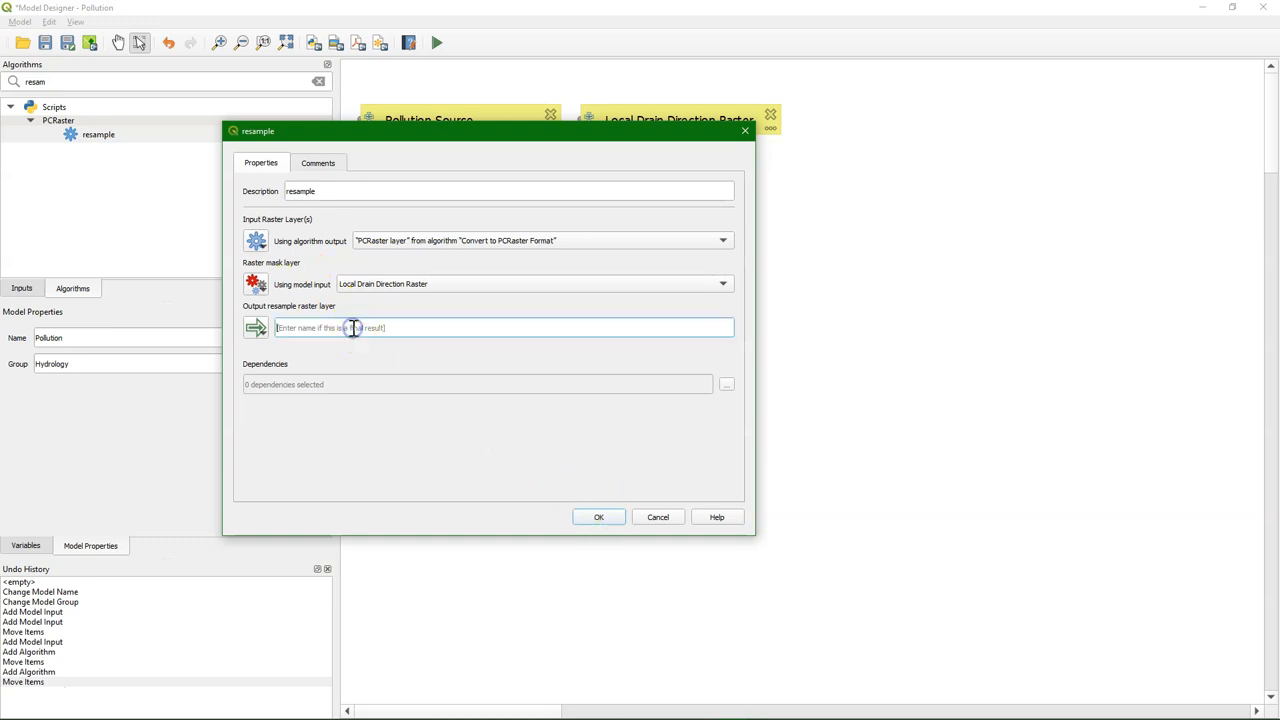
text(Resample)
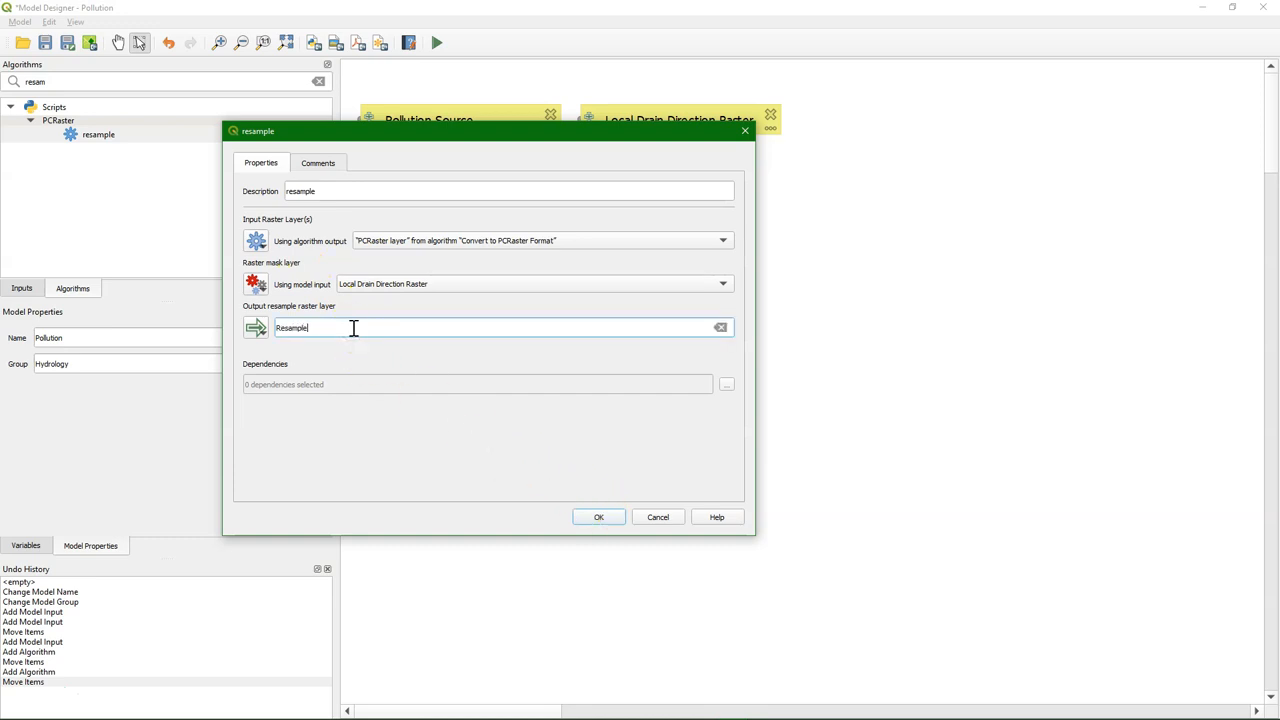
click(600, 516)
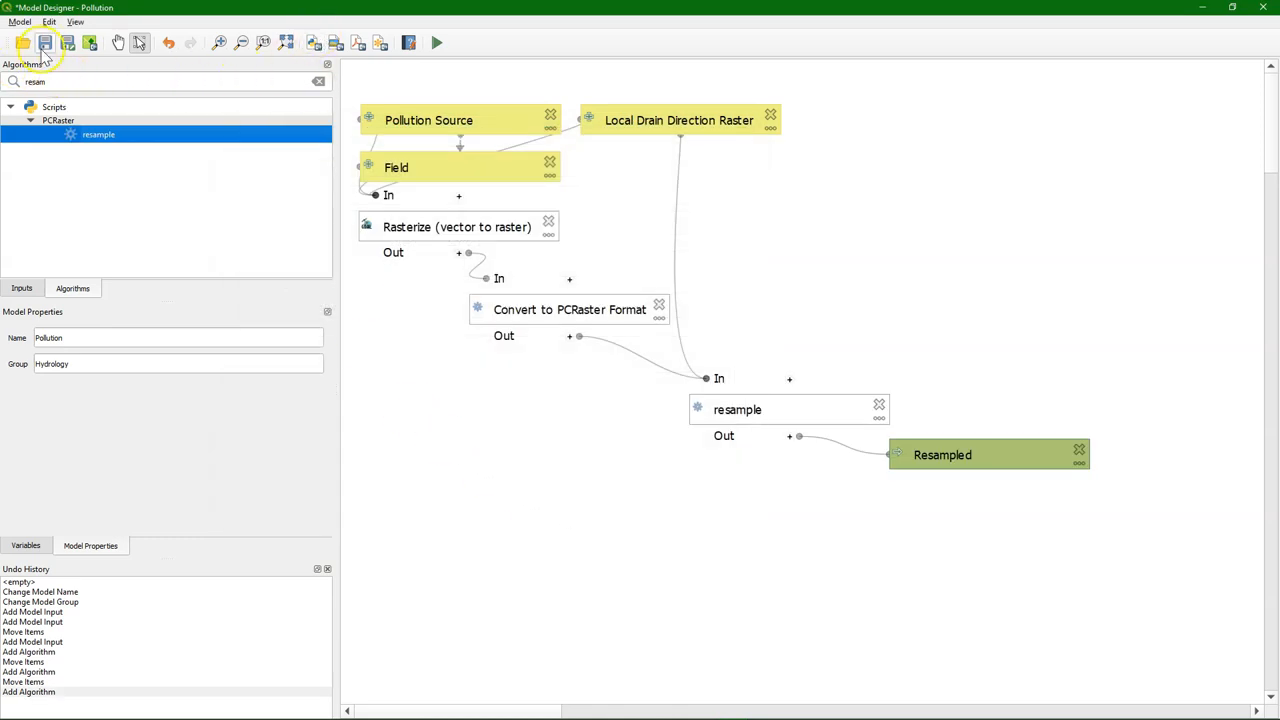
click(48, 44)
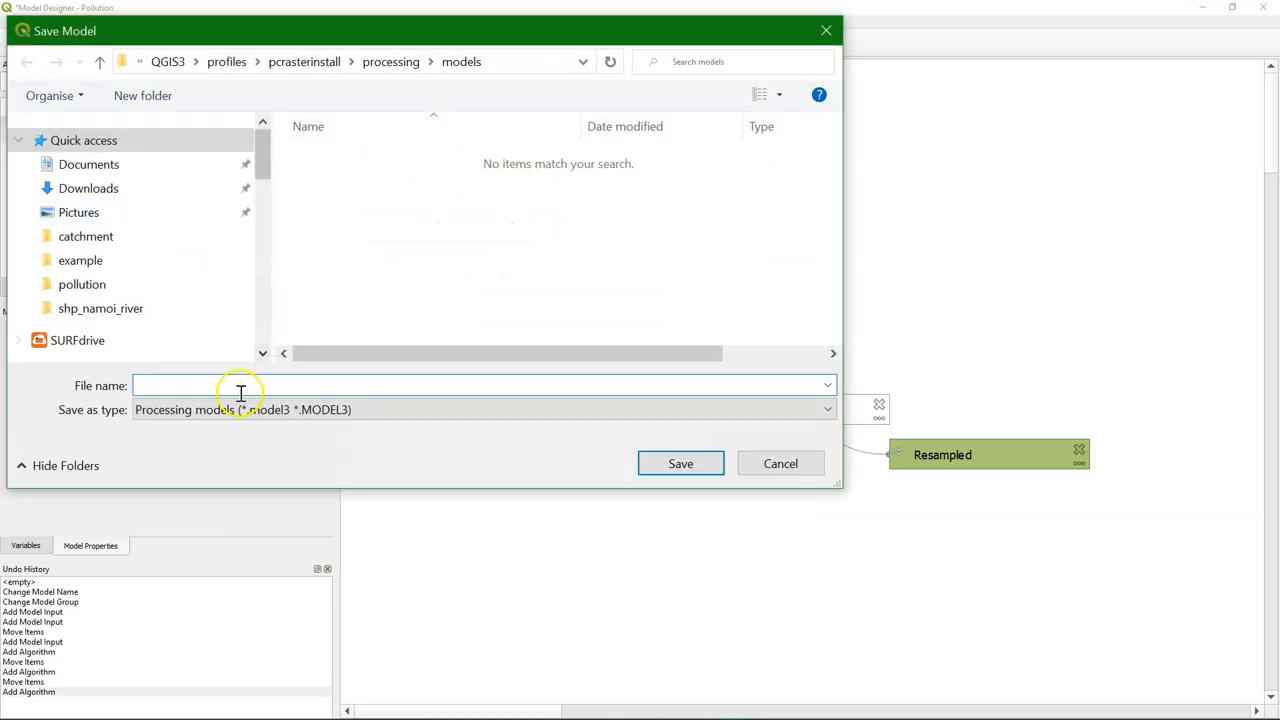
Save the model to a file named pollu(tion).
click(230, 384)
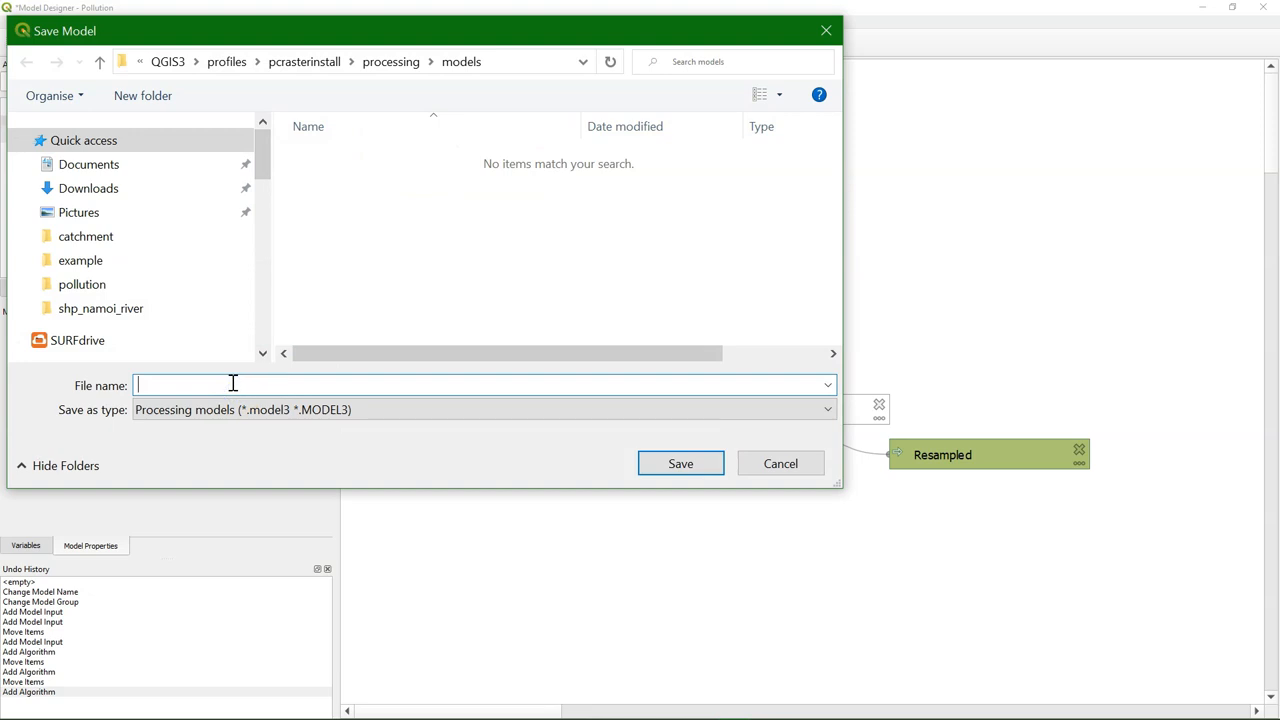
text(pollu)
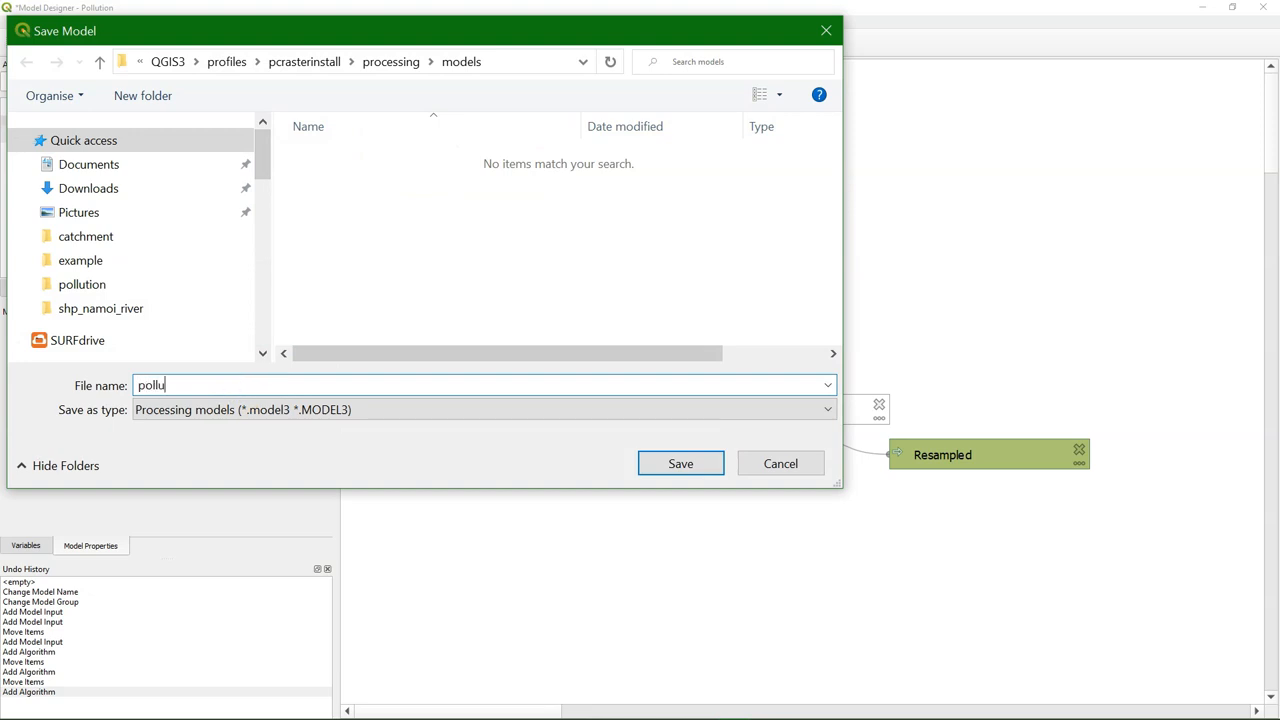
click(680, 464)
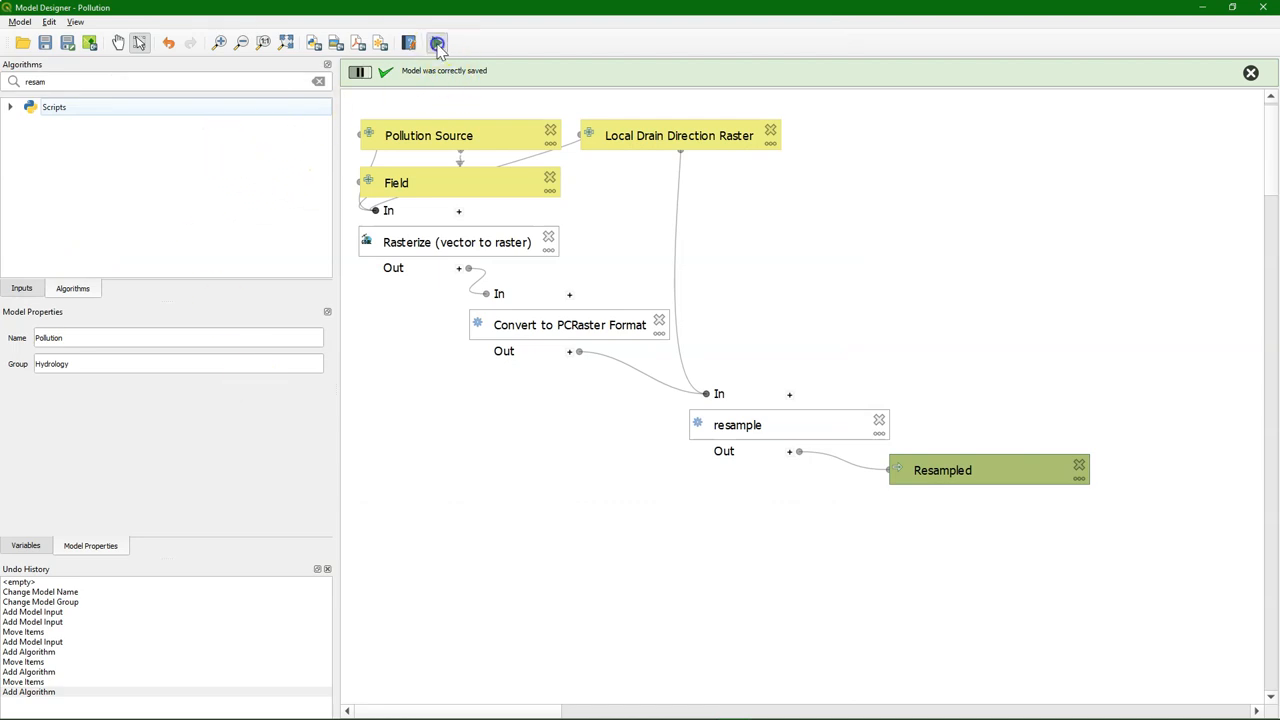
Check the run parameters, reorder the model inputs, then close the Model Designer saving changes.
click(432, 44)
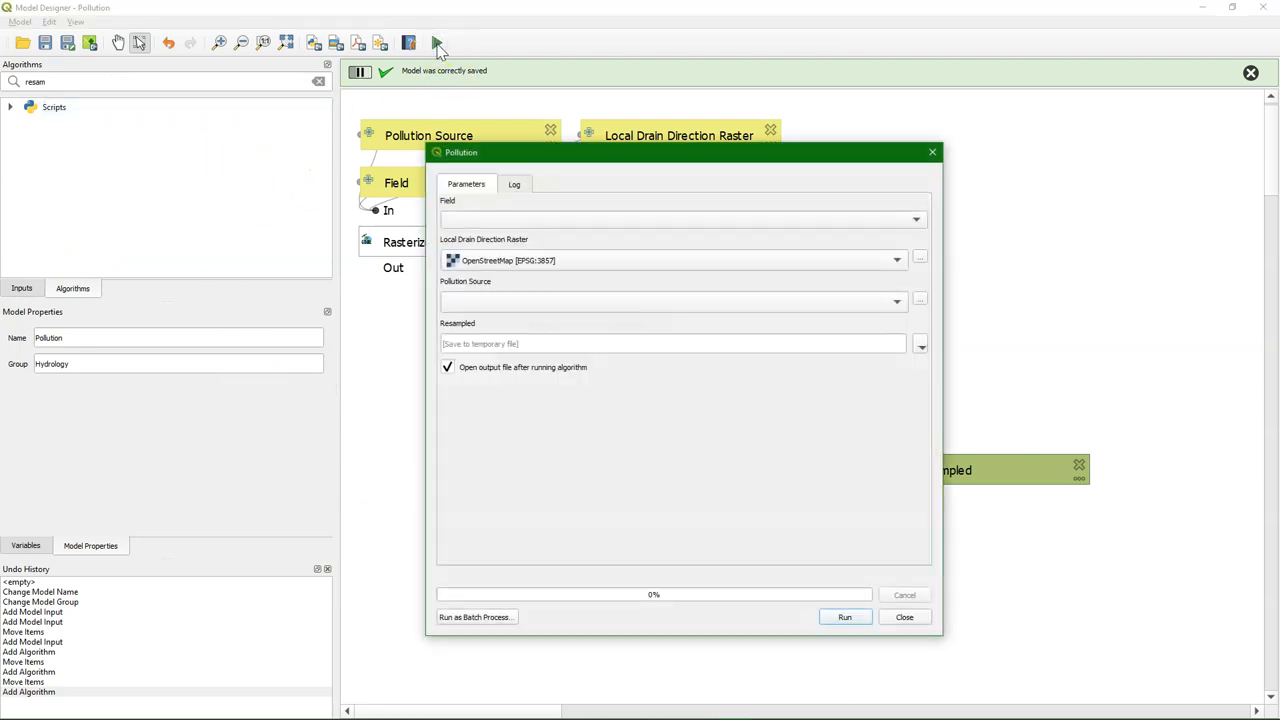
click(904, 616)
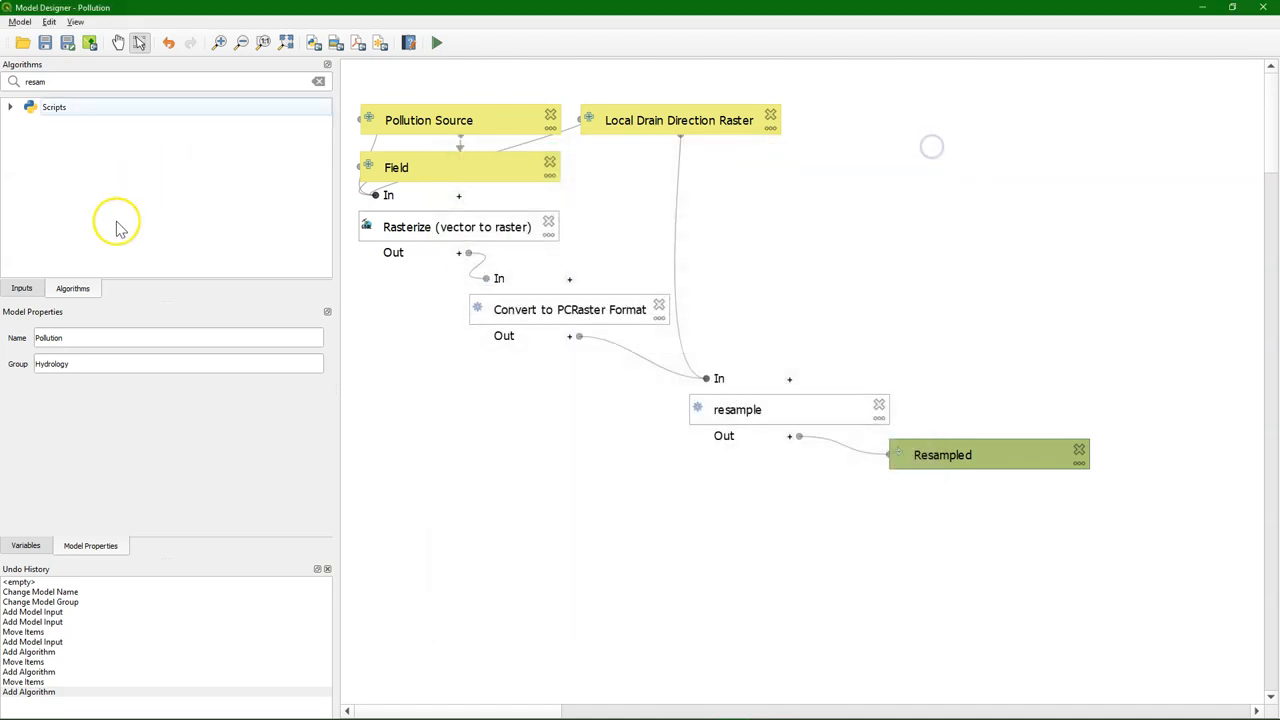
click(22, 288)
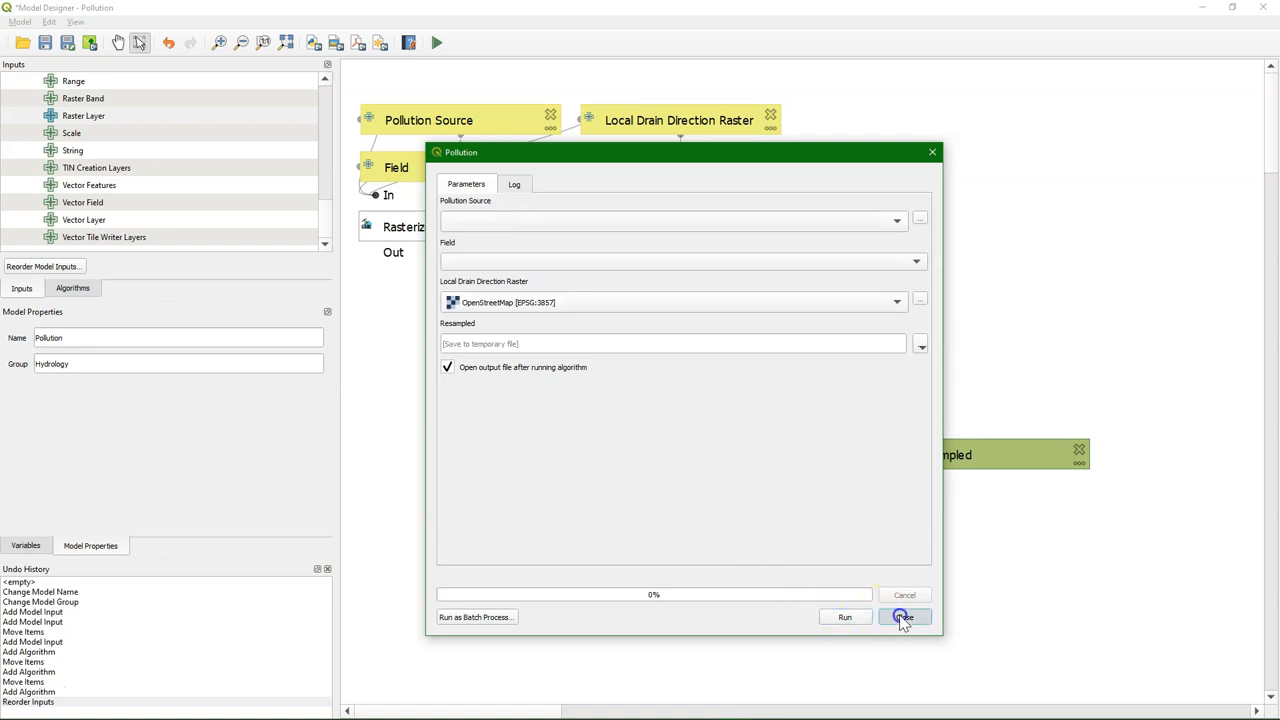
click(904, 618)
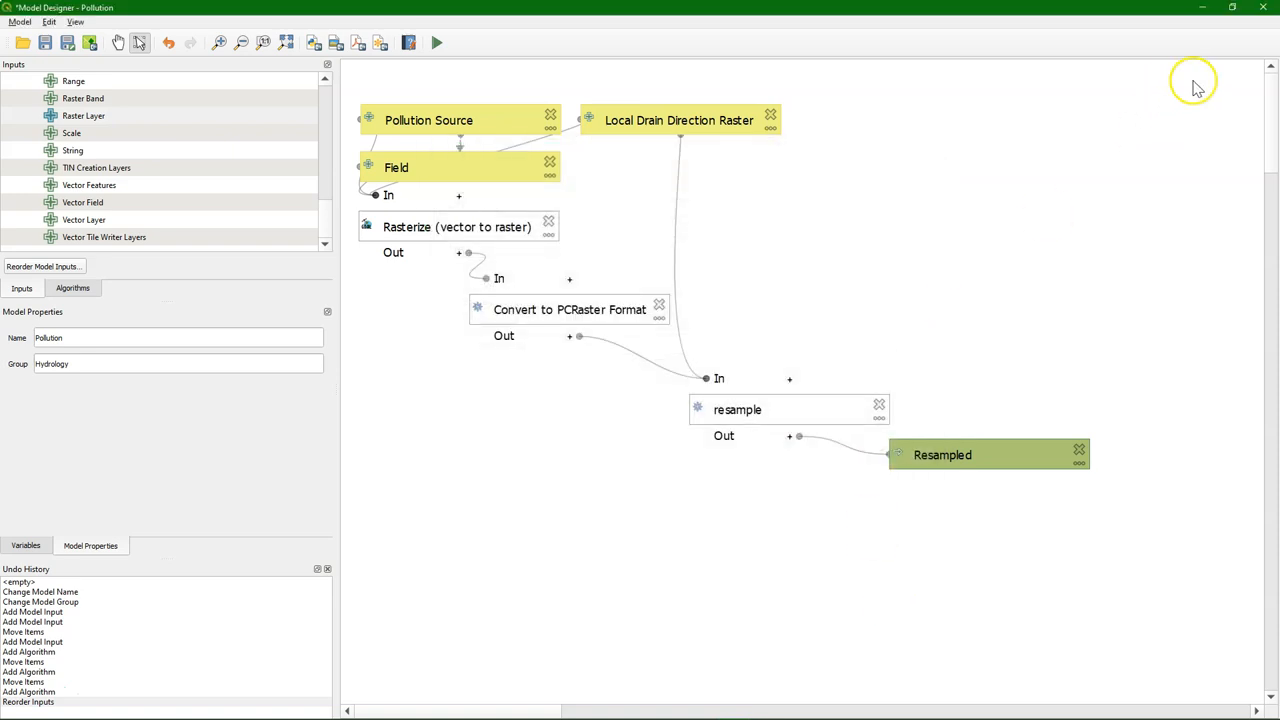
click(1264, 8)
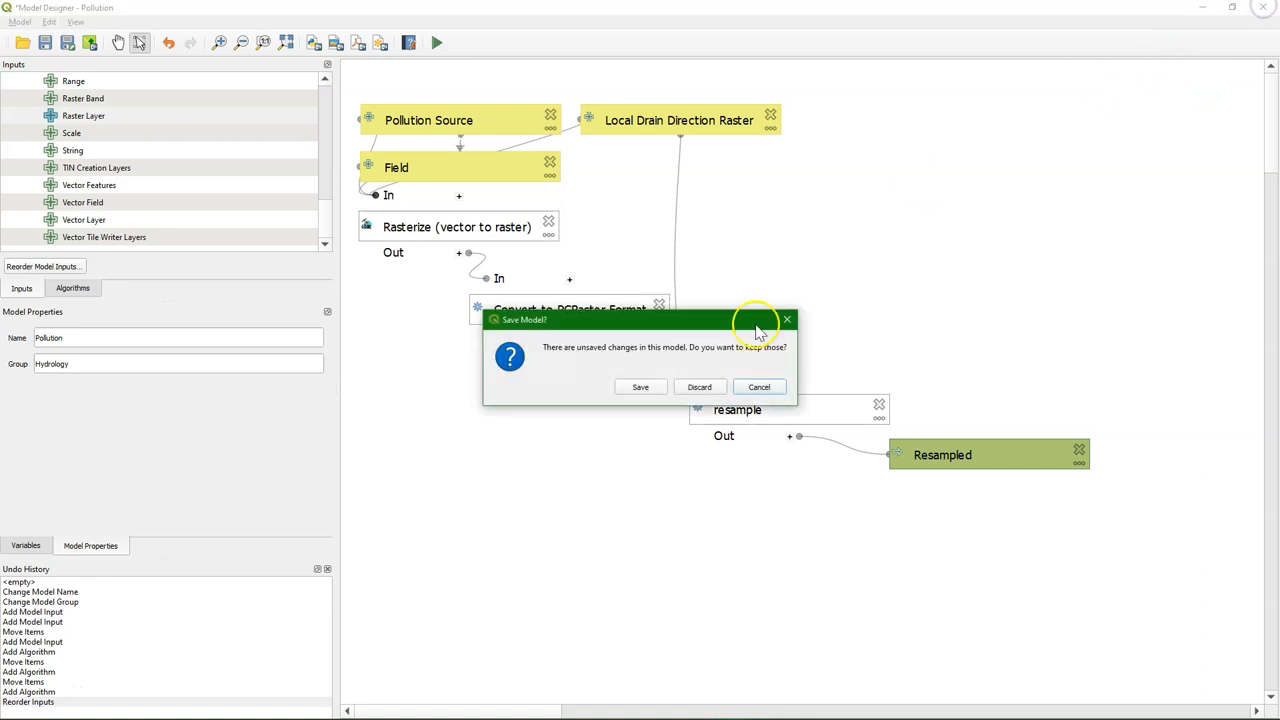
click(700, 386)
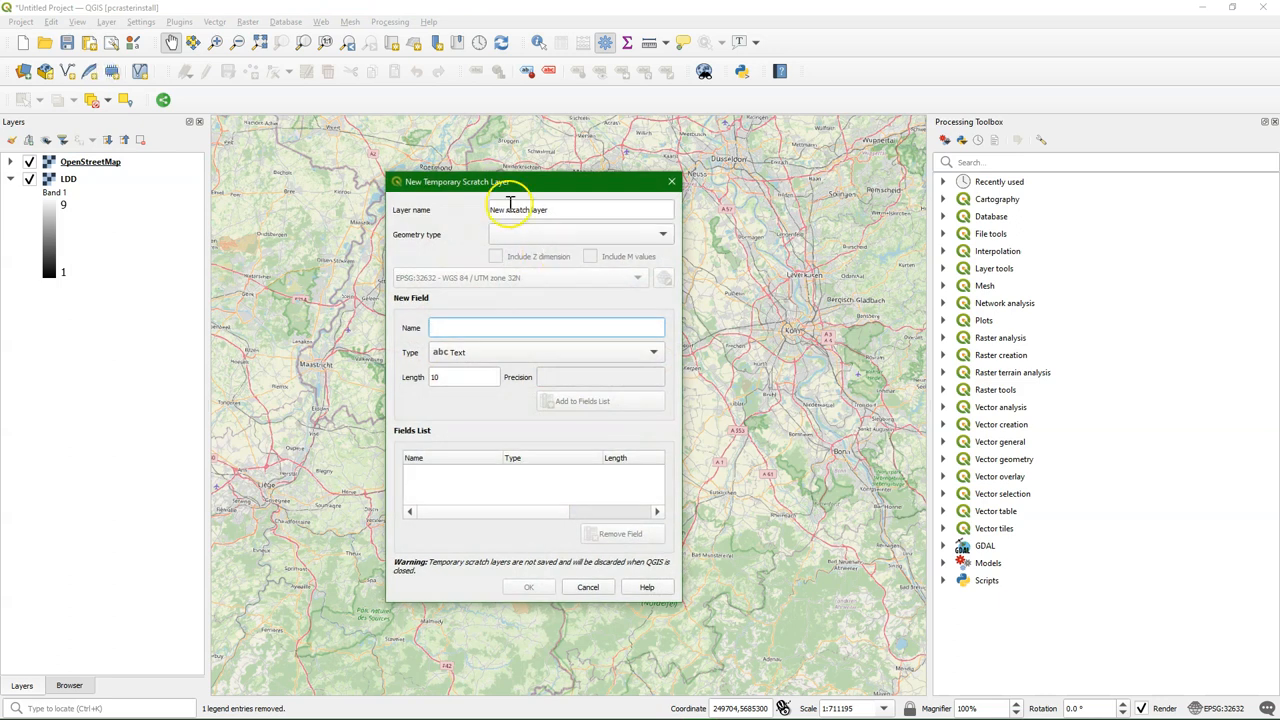
Create a temporary point layer Pollution with integer field ID and digitize a first point with ID 1.
text(Pollution)
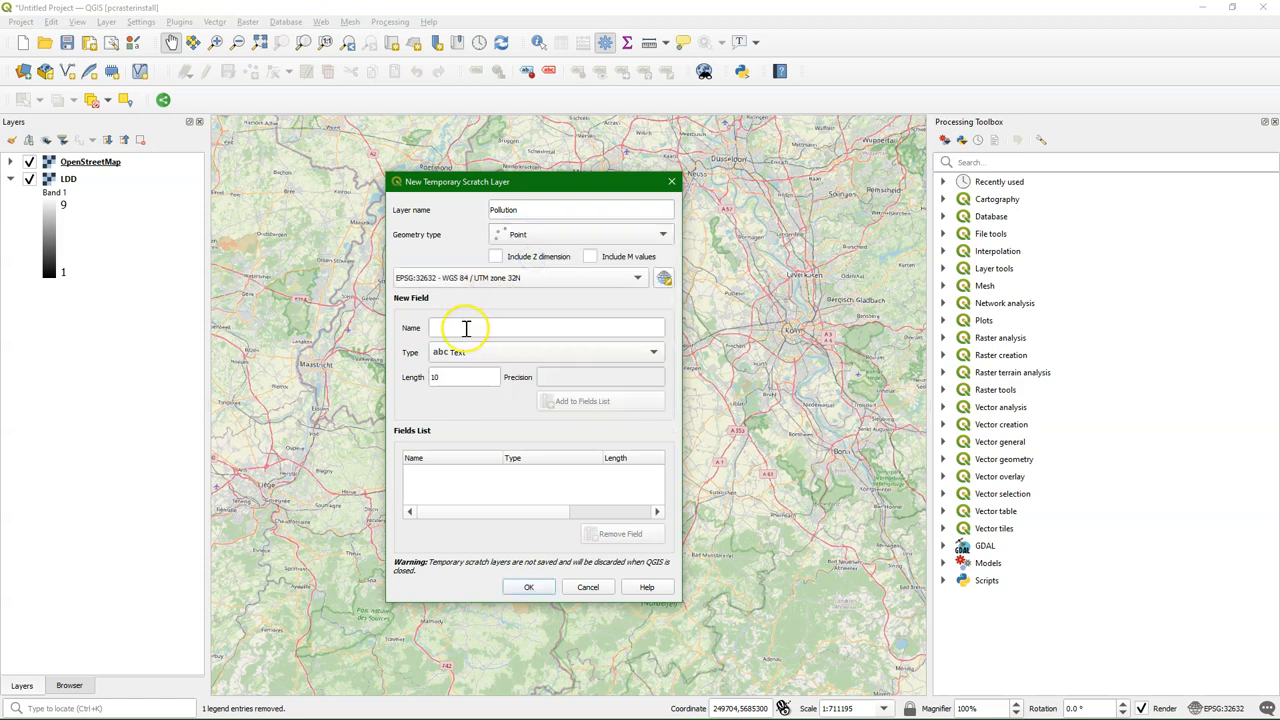
text(ID)
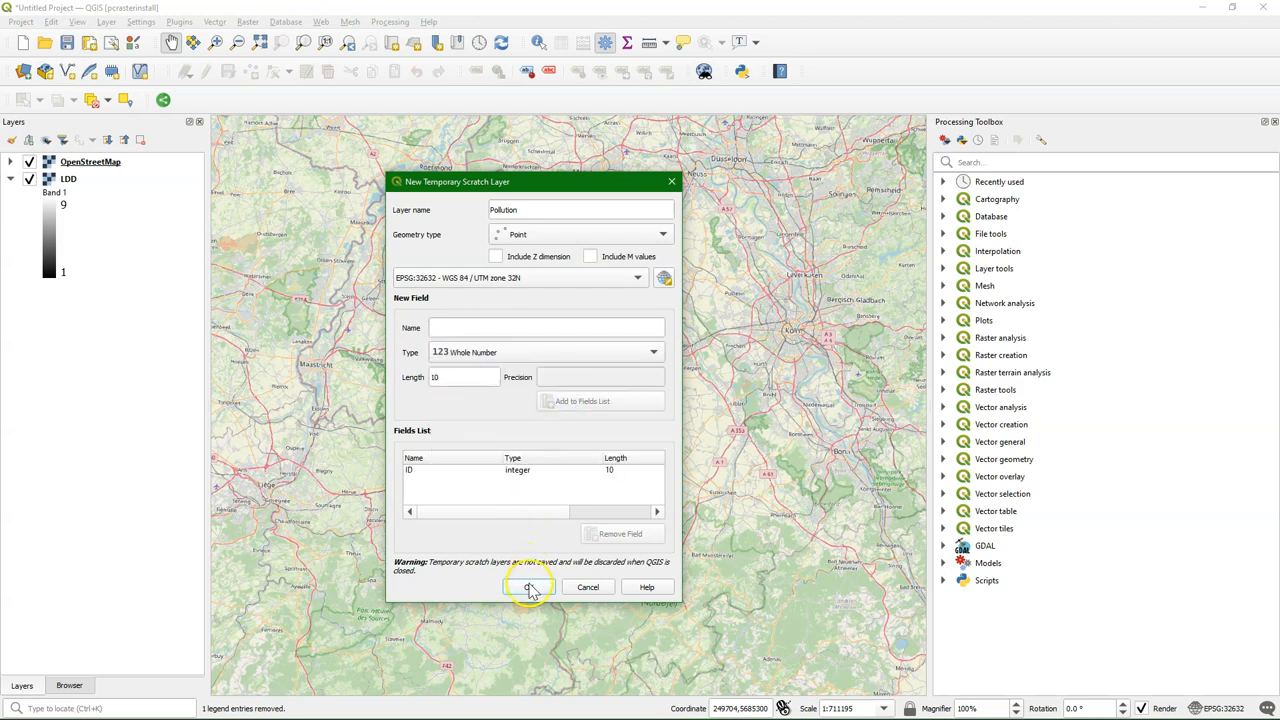
click(528, 586)
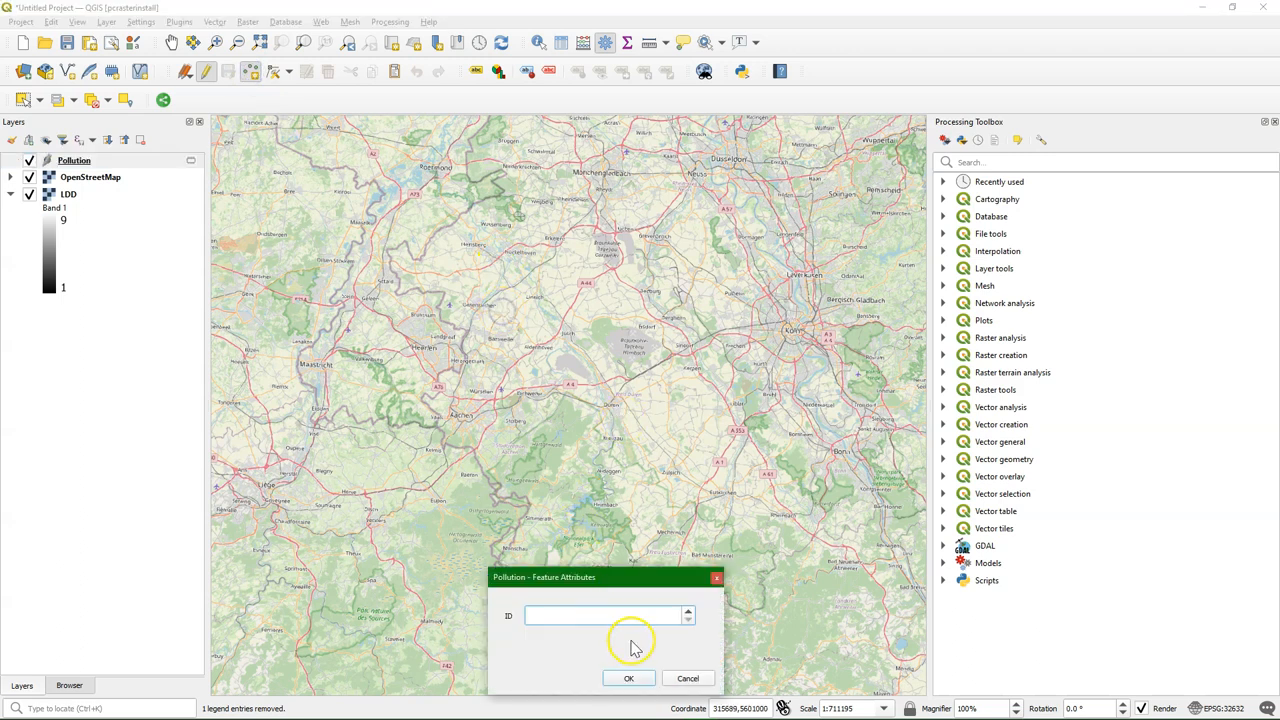
click(628, 678)
text(2)
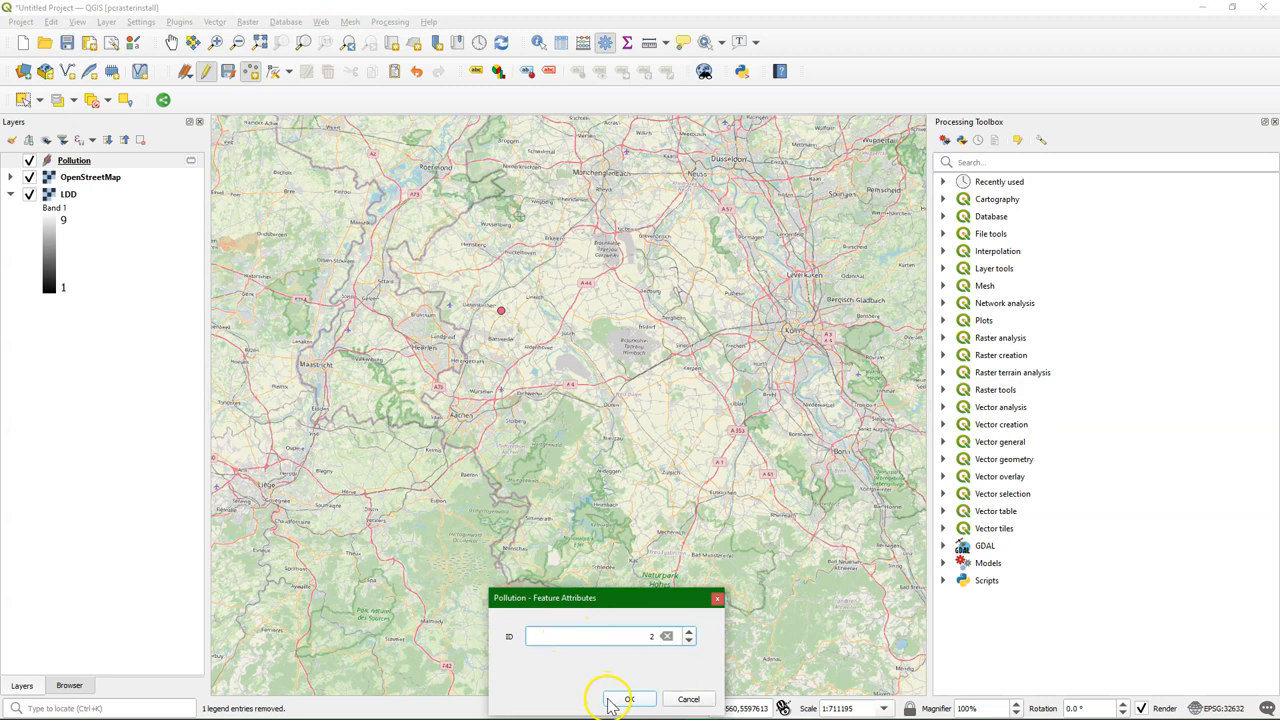
click(636, 698)
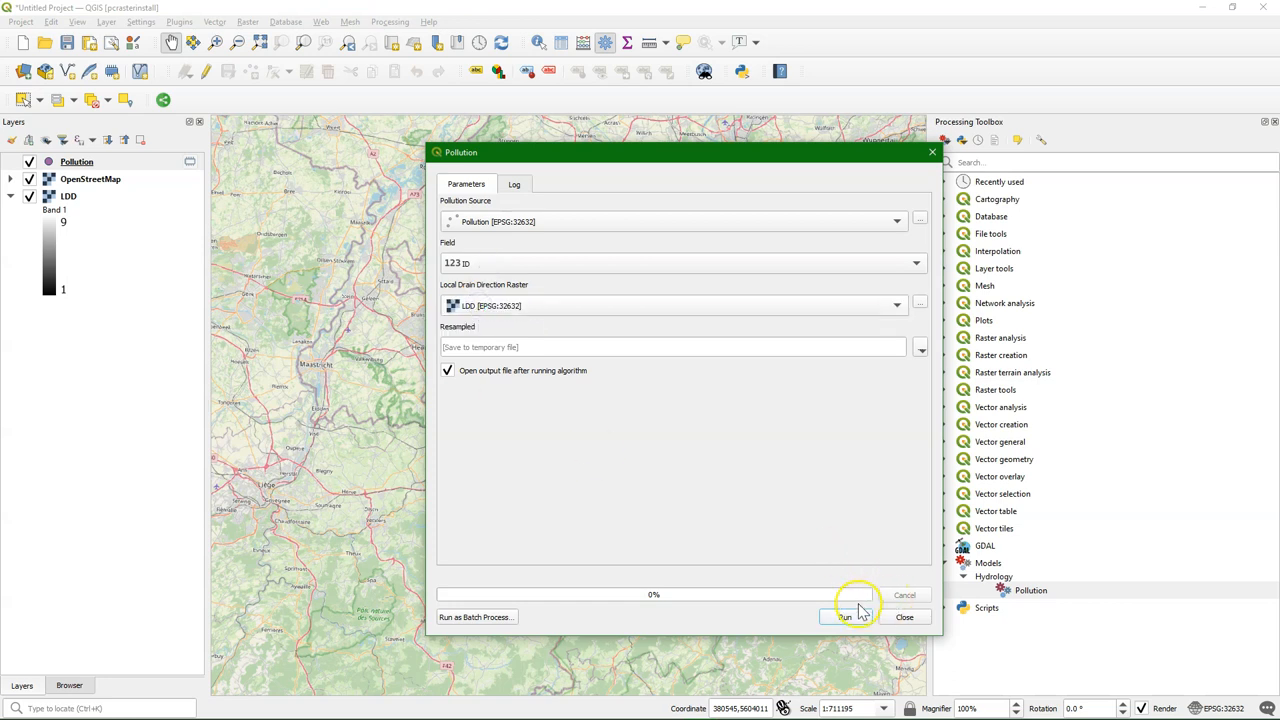
Run the Pollution model on the new points and dismiss the run window.
click(838, 616)
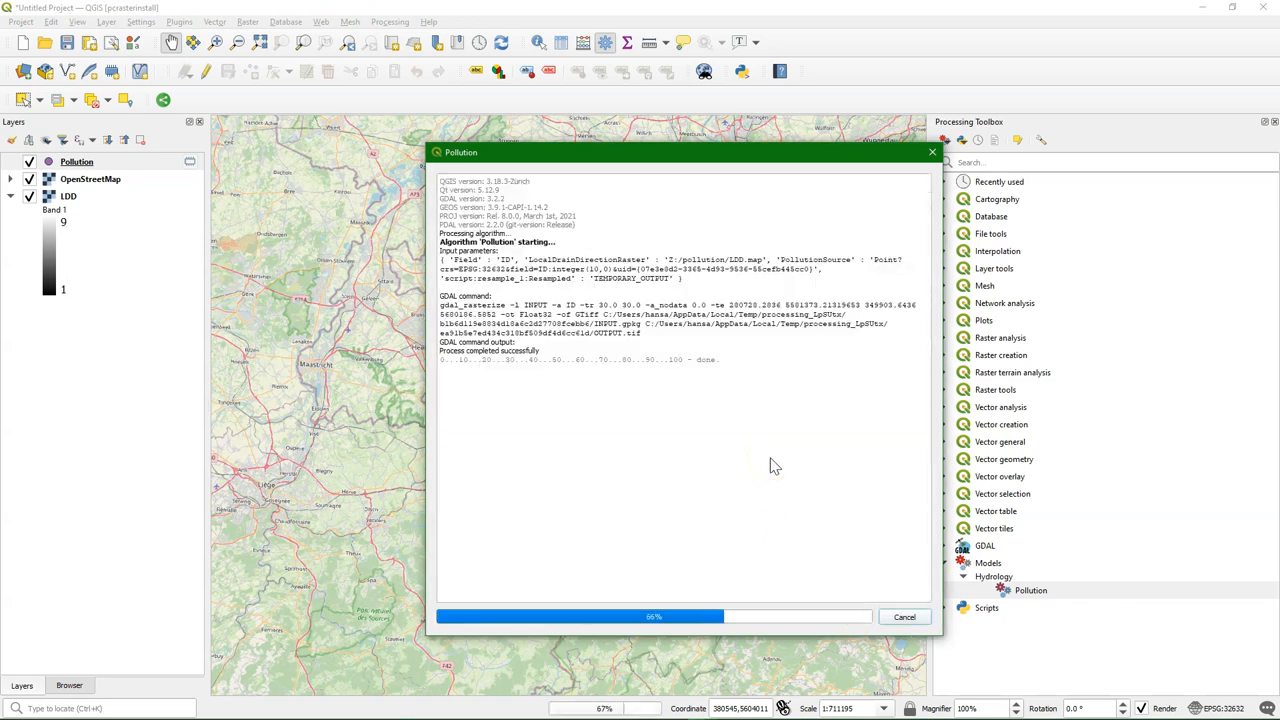
click(904, 616)
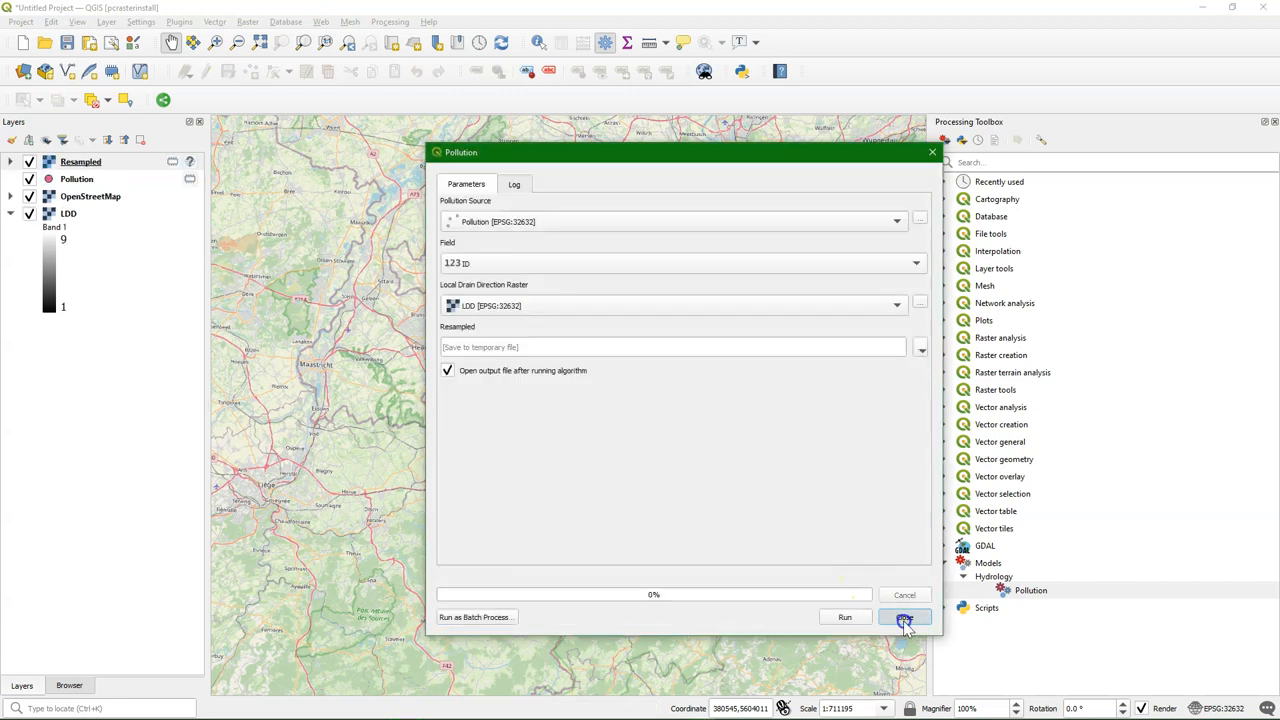
click(908, 616)
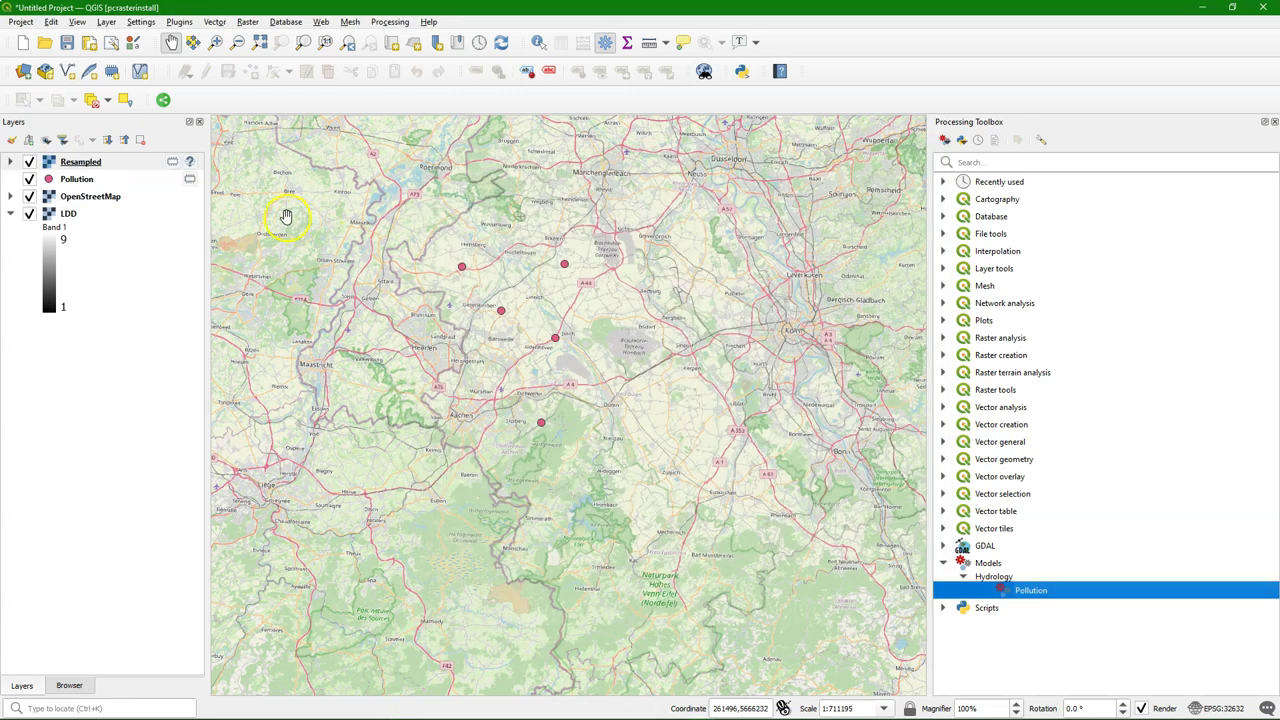
Reopen the Pollution model in the Model Designer and move the resample step near the chain.
right_click(1032, 590)
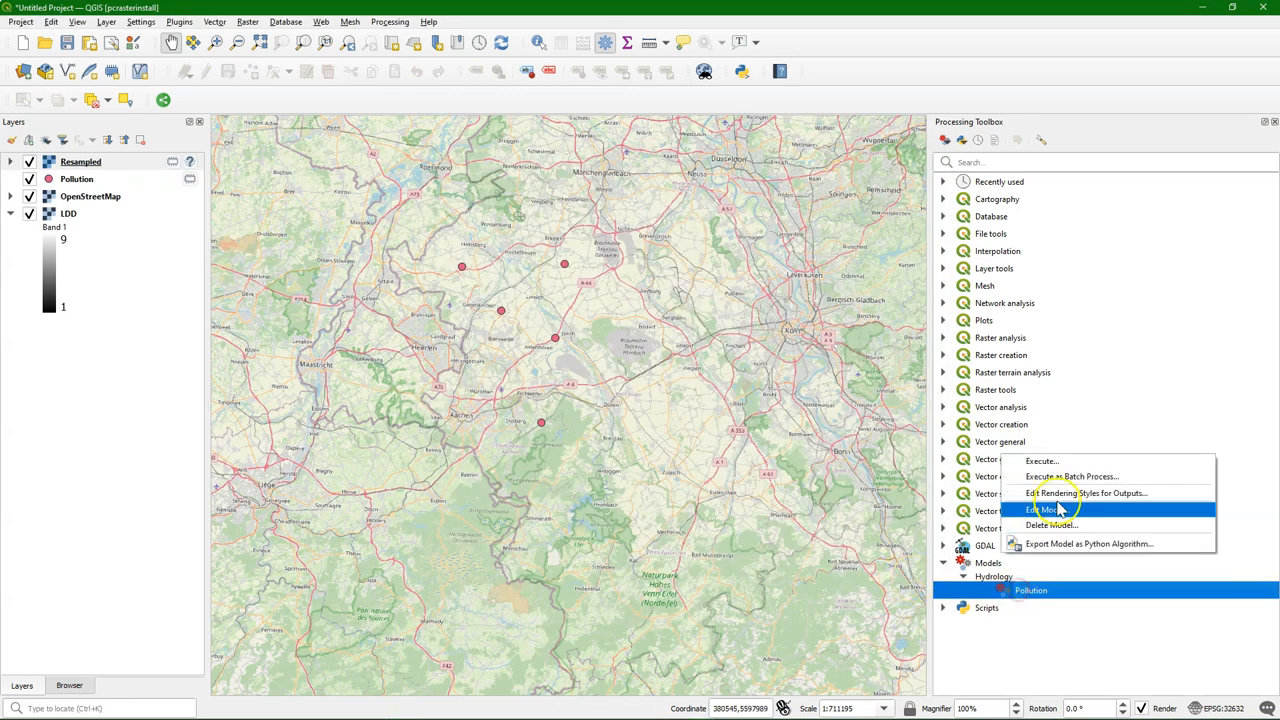
click(1040, 510)
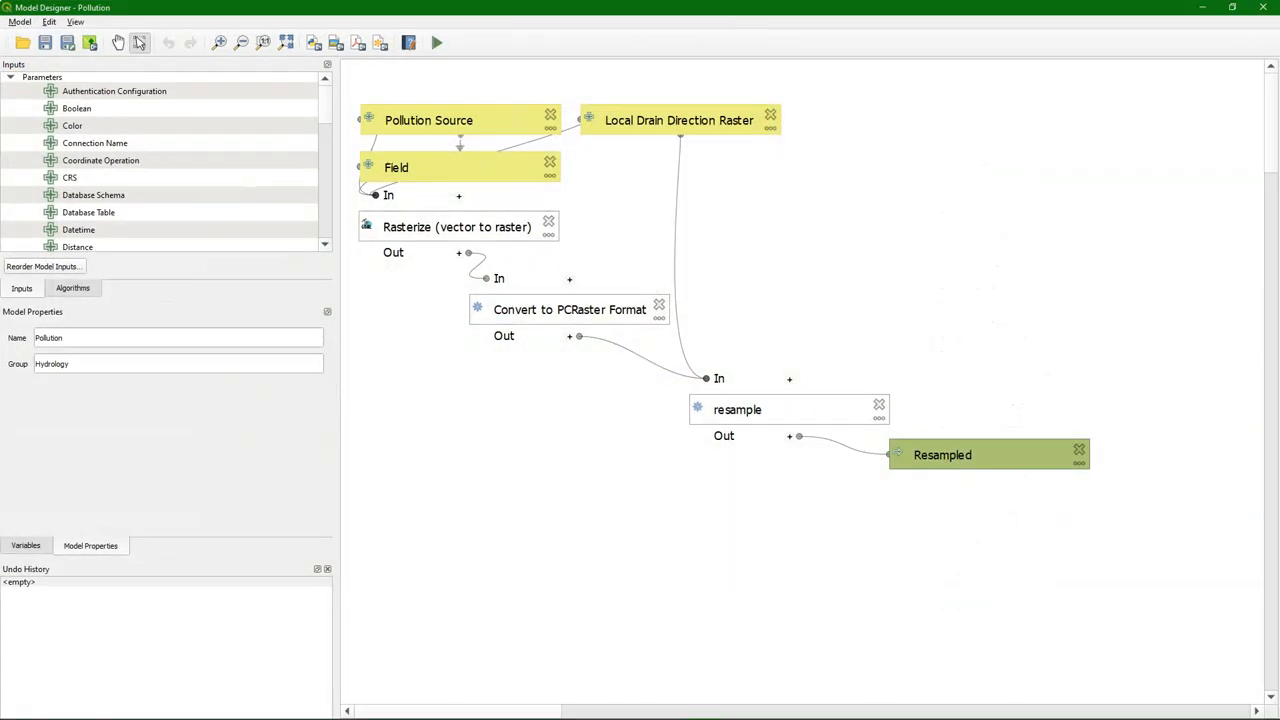
drag(736, 408, 564, 400)
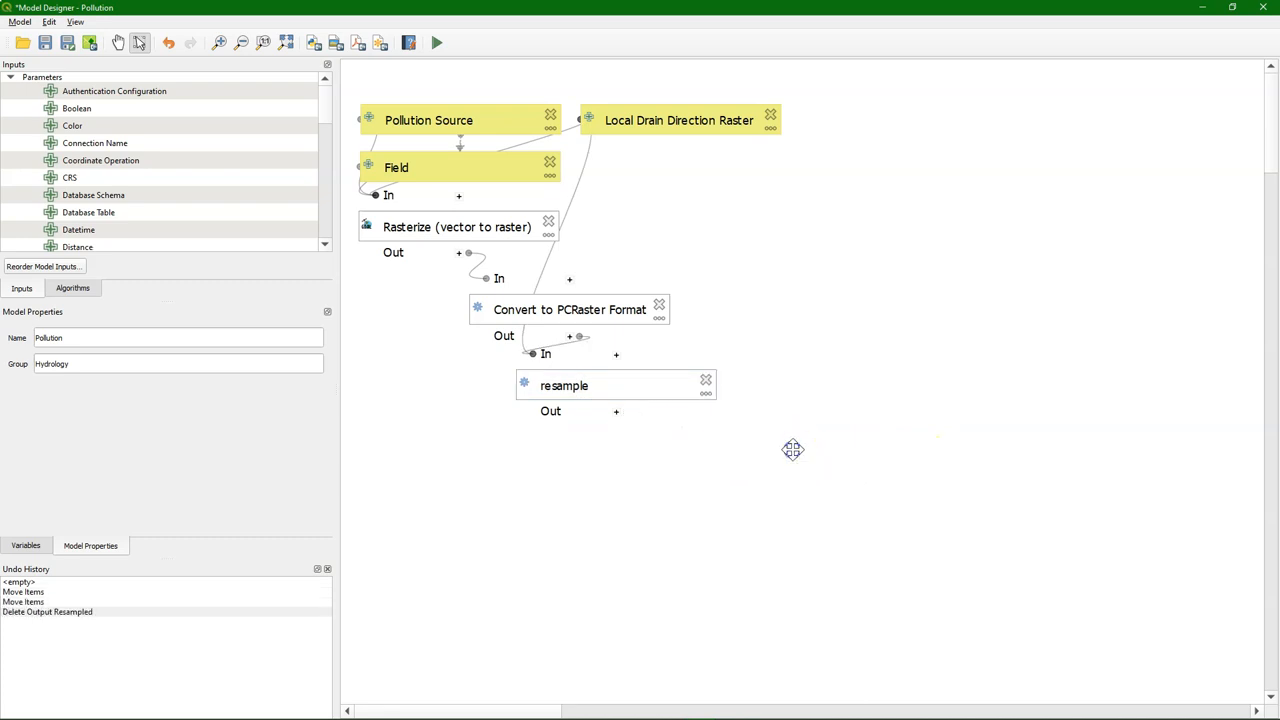
mouse_move(88, 212)
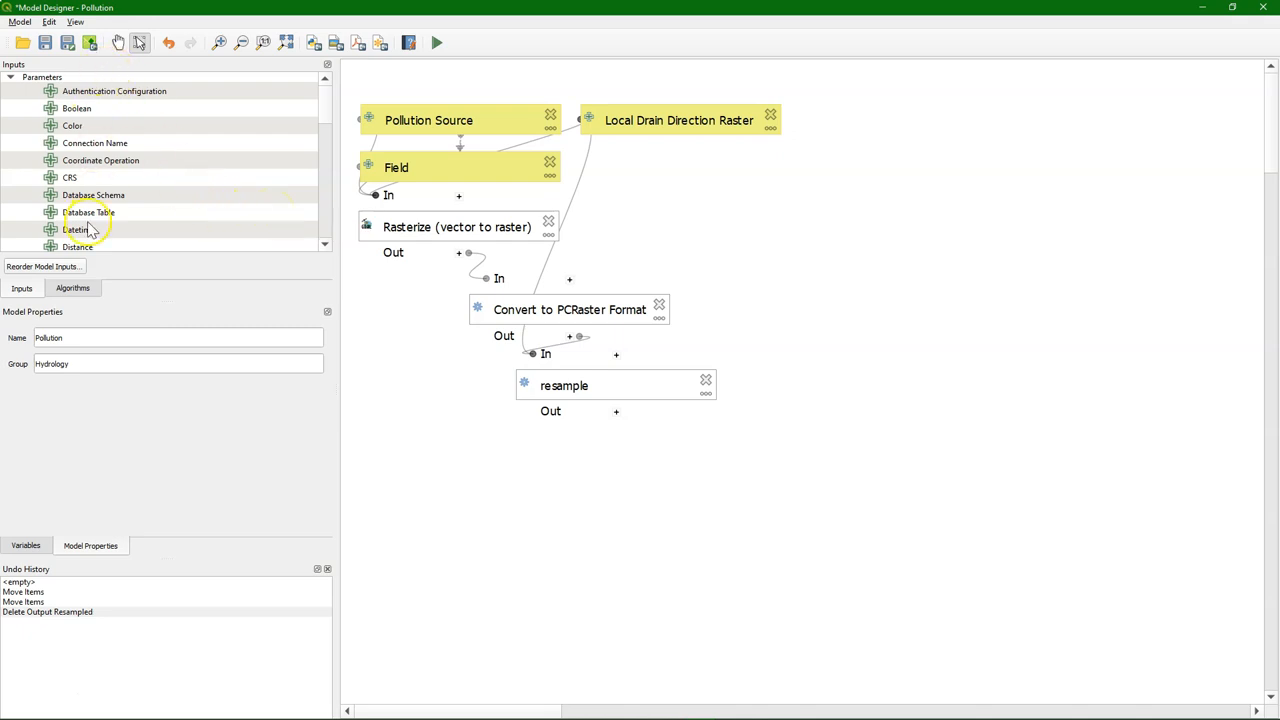
click(72, 288)
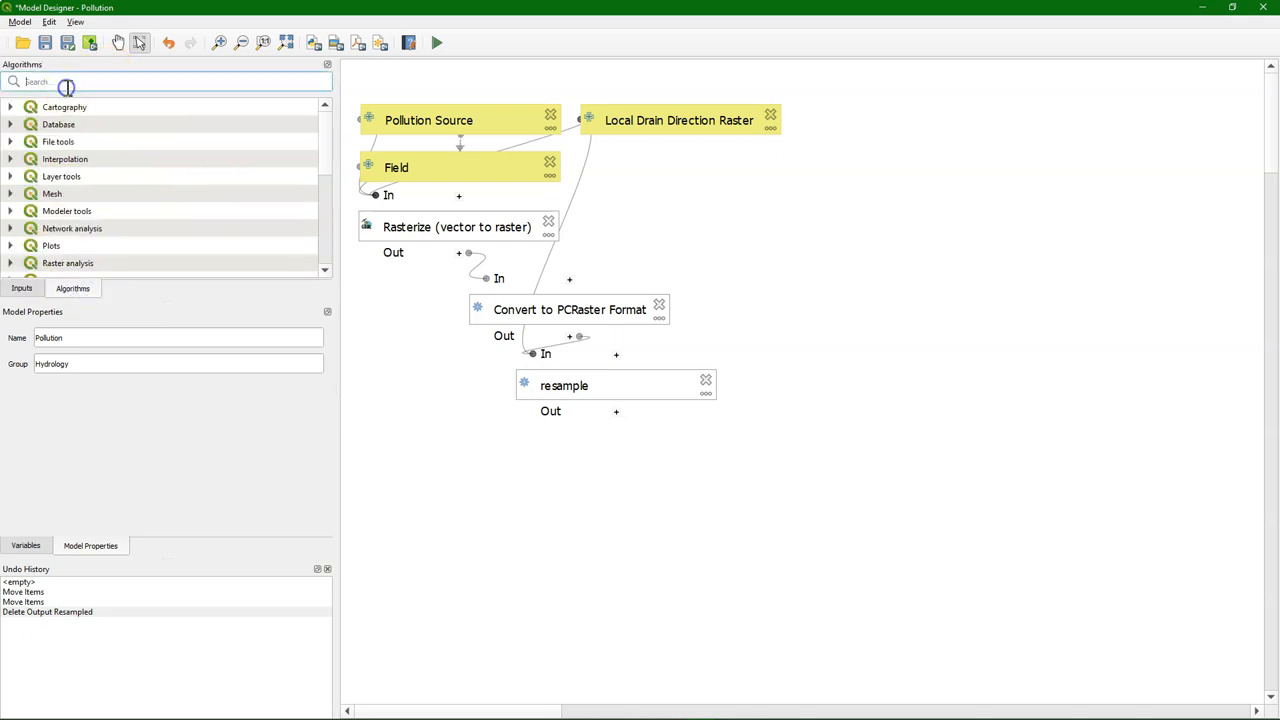
Add a PCRaster spatial step described as Nominal 0 with Nominal output data type.
text(spatial)
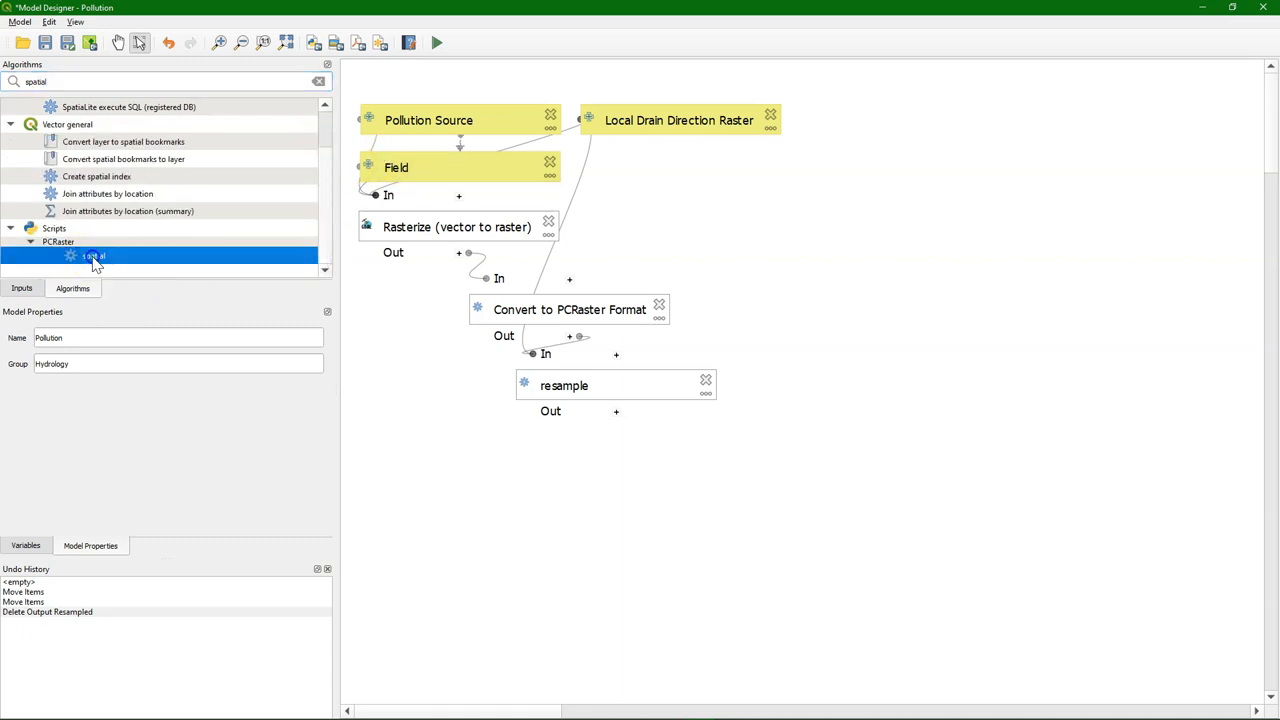
double_click(92, 256)
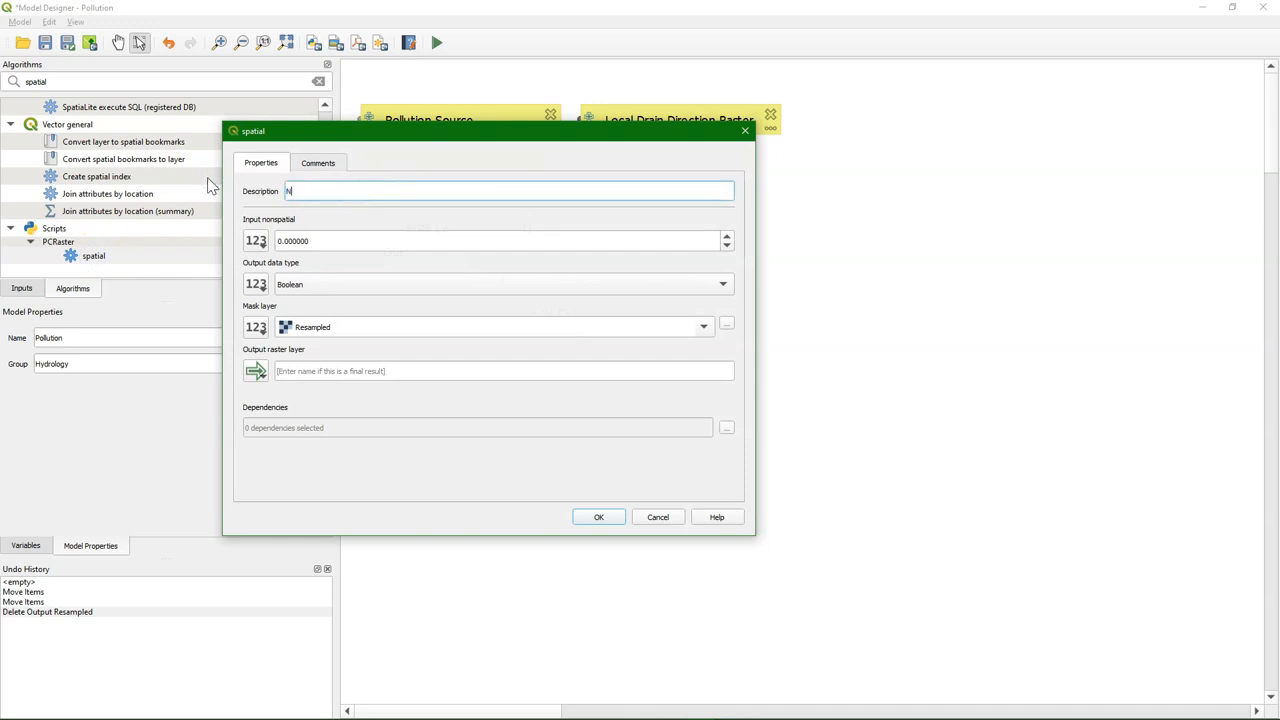
text(ominal 0)
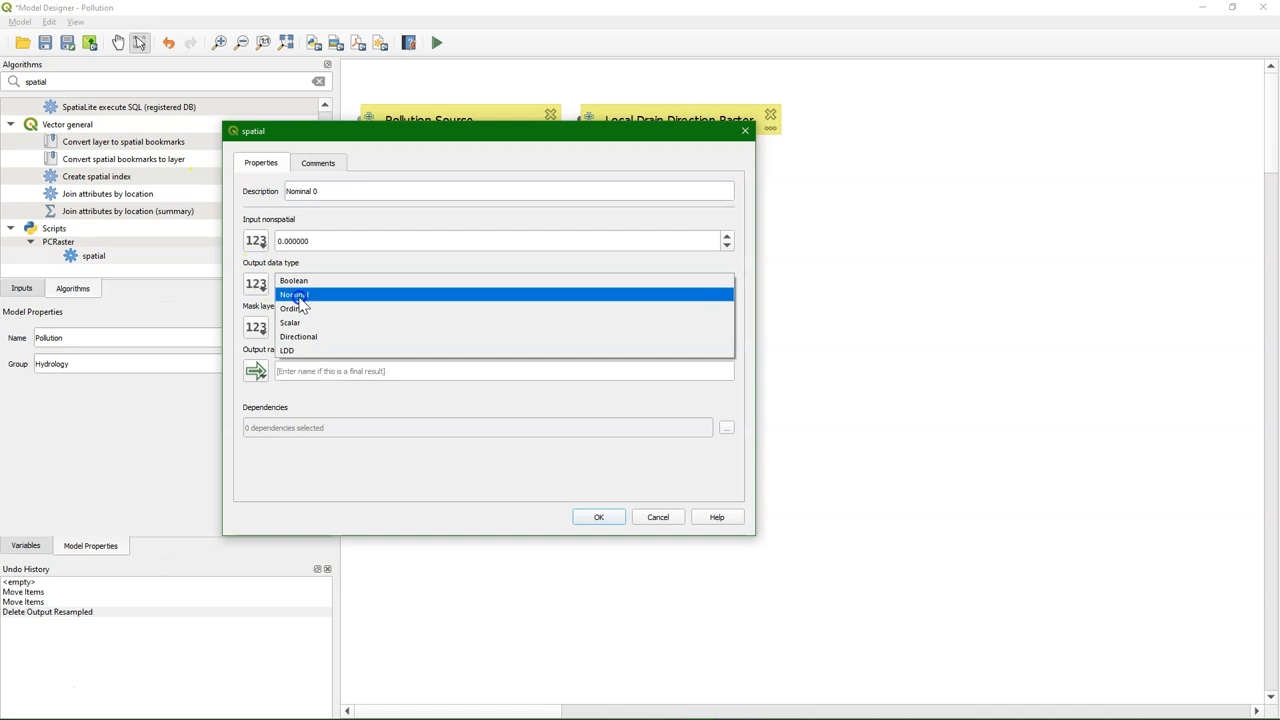
click(294, 294)
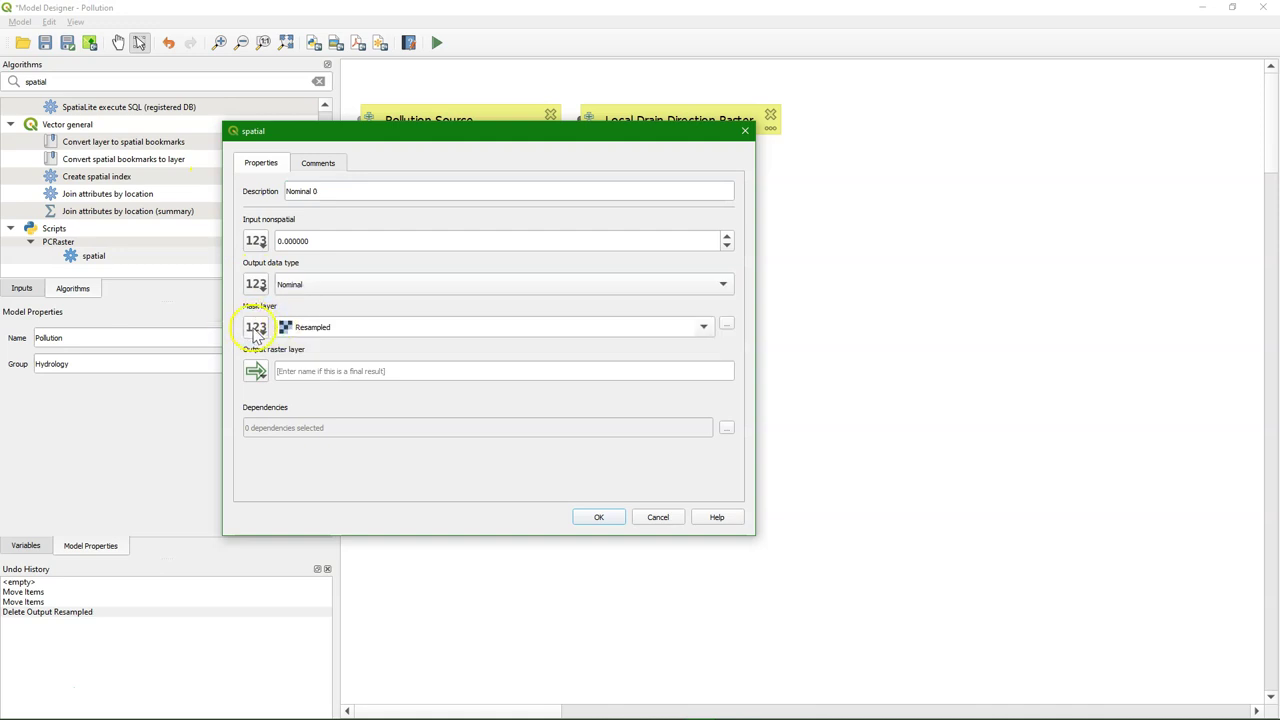
Mask Nominal 0 with the Local Drain Direction Raster model input and confirm the step.
click(256, 328)
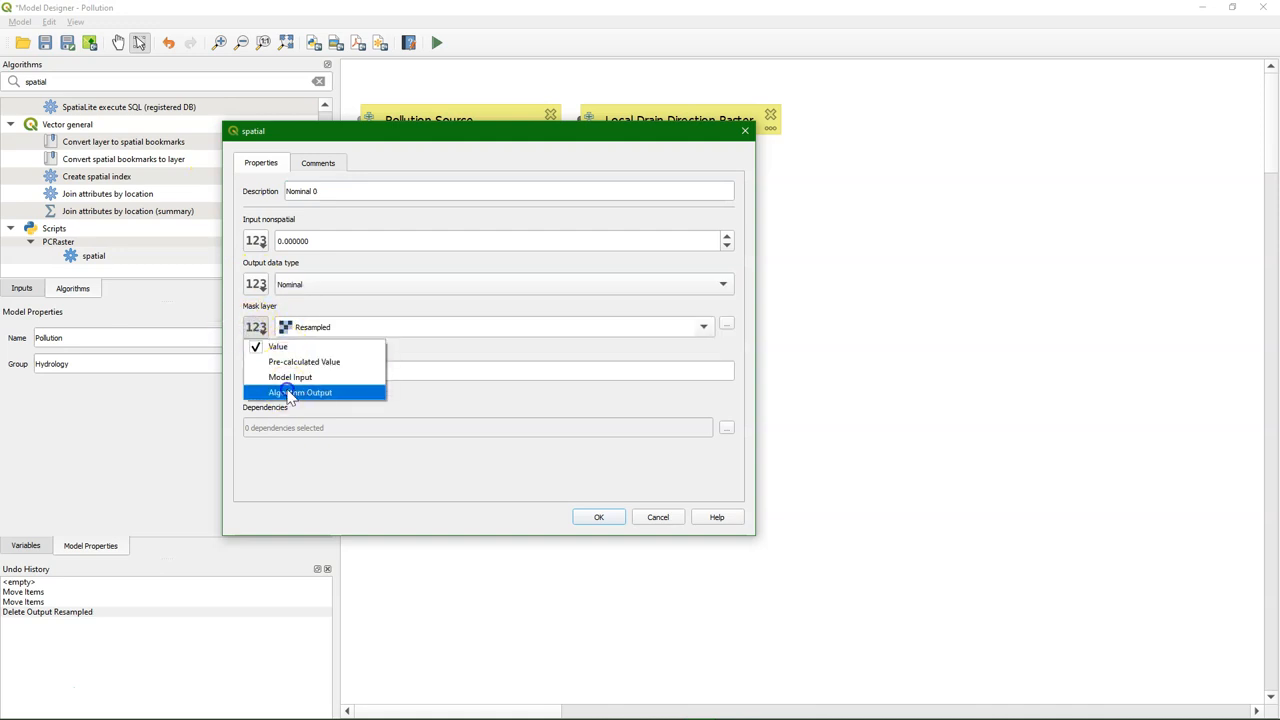
click(300, 392)
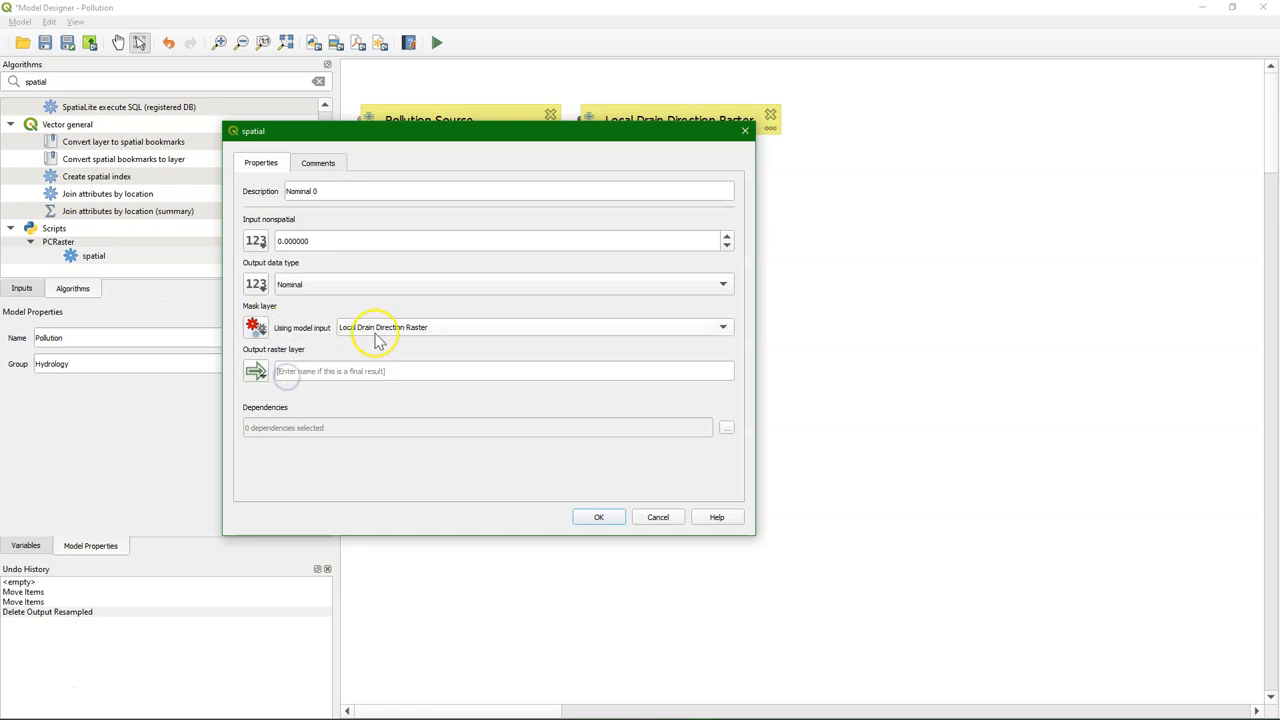
click(600, 516)
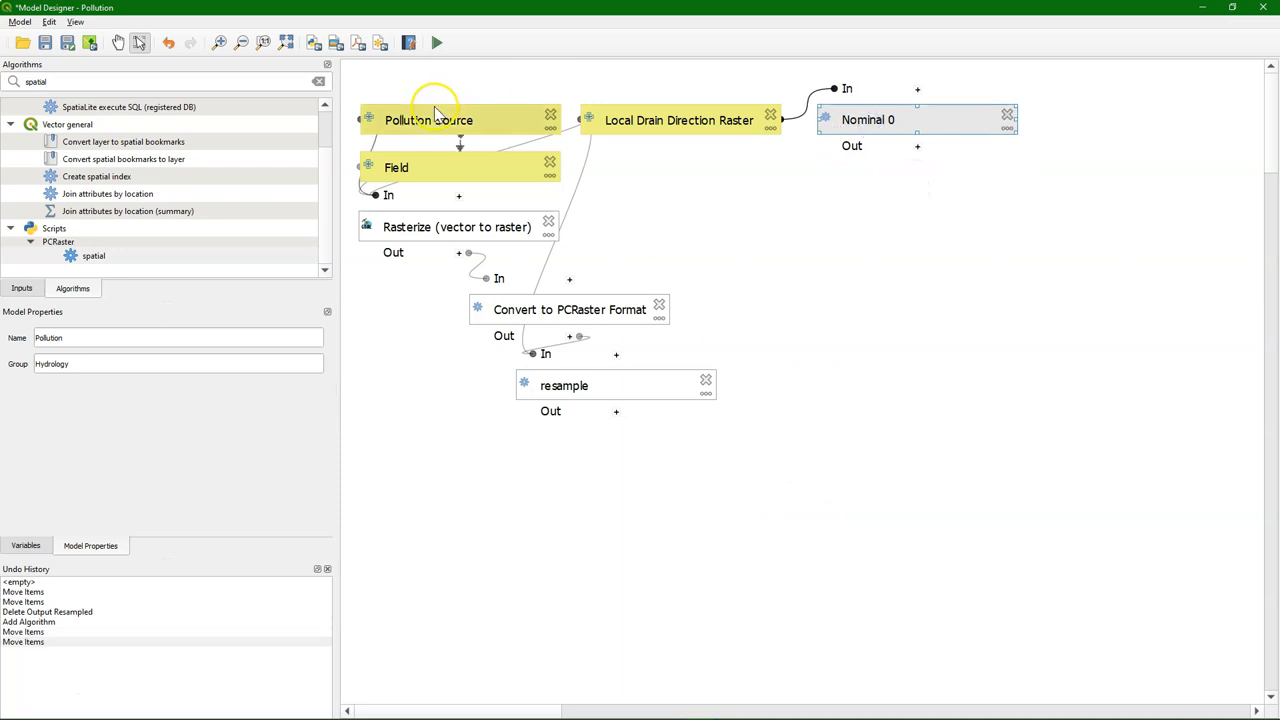
text(cover)
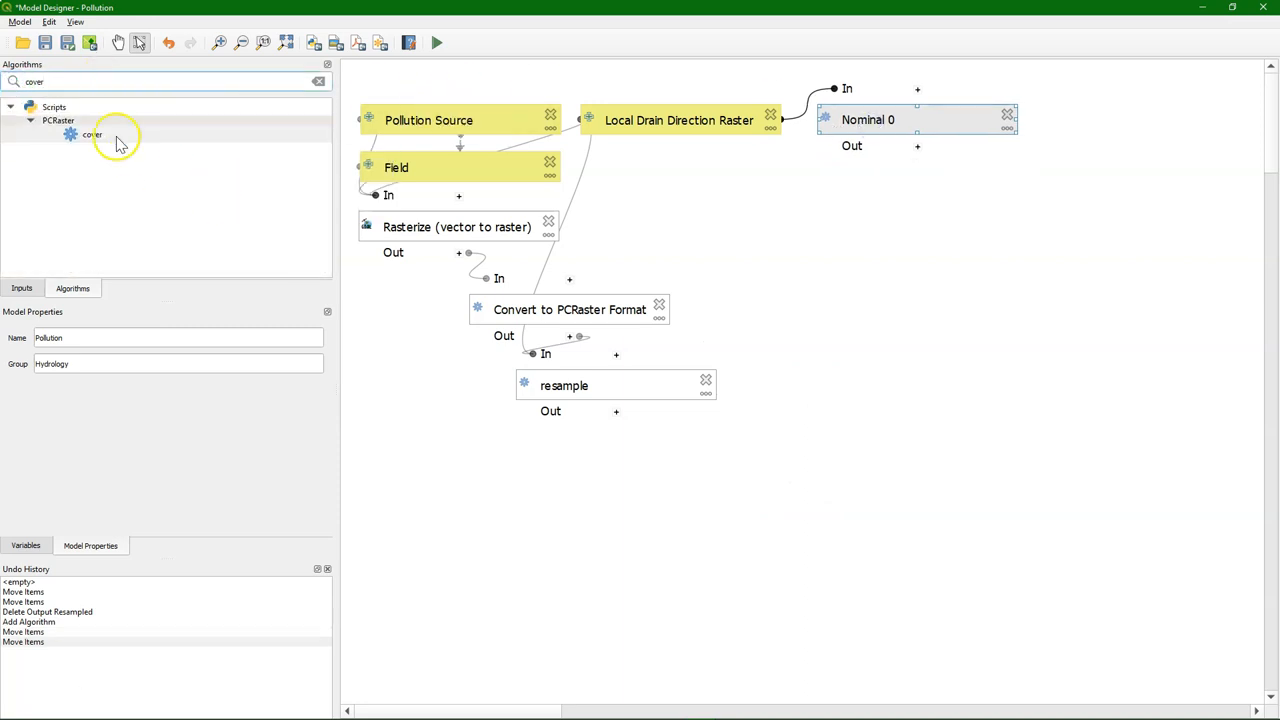
Add a cover step taking the resample output as input raster and Nominal 0 as cover layer.
double_click(92, 136)
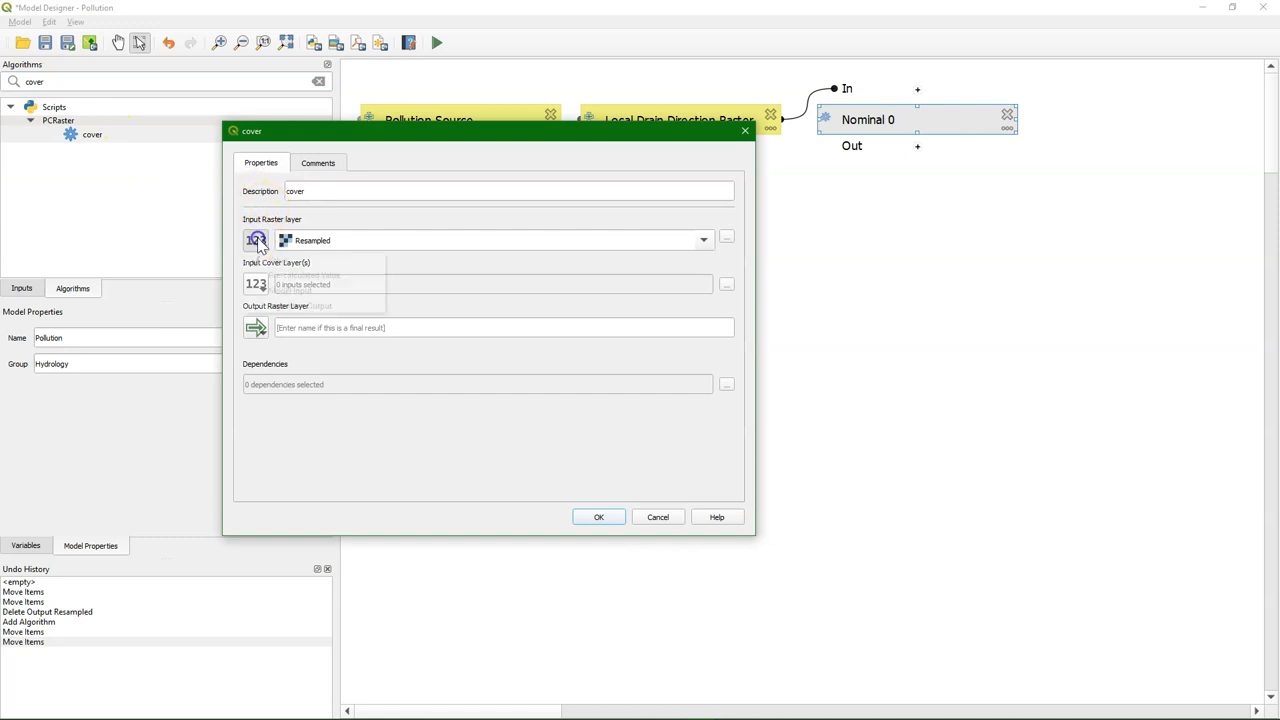
click(256, 240)
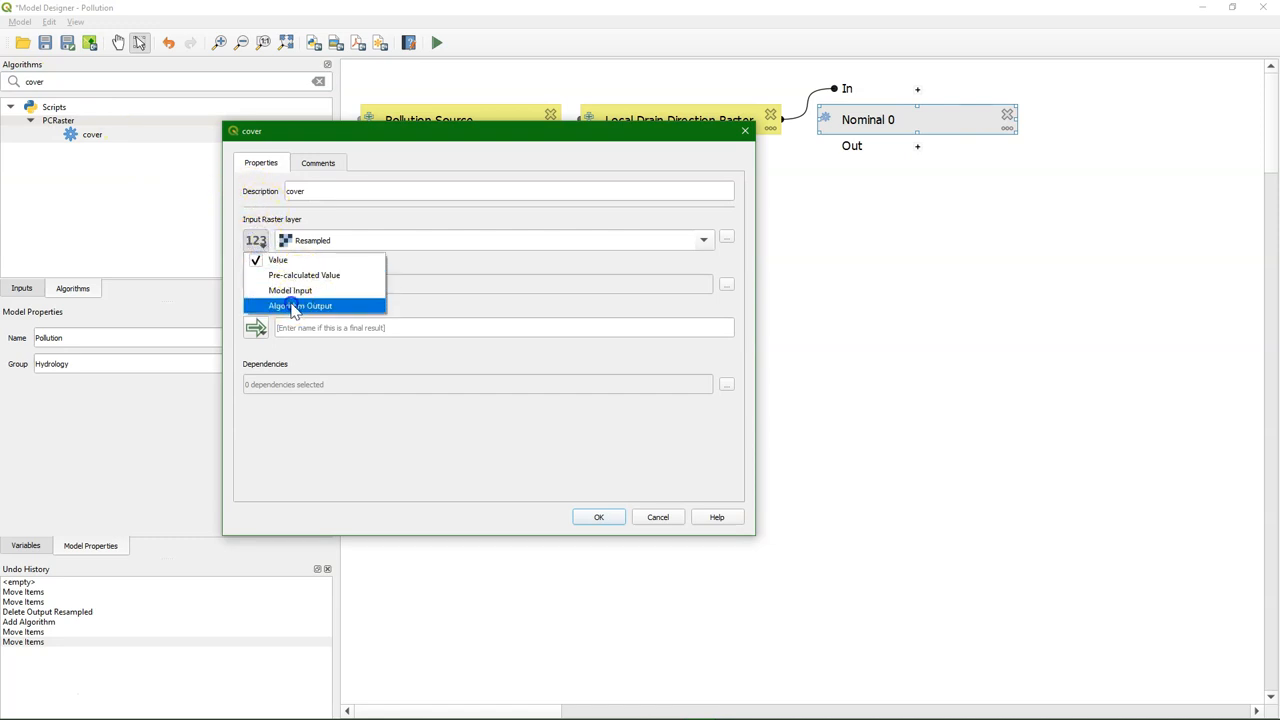
click(300, 306)
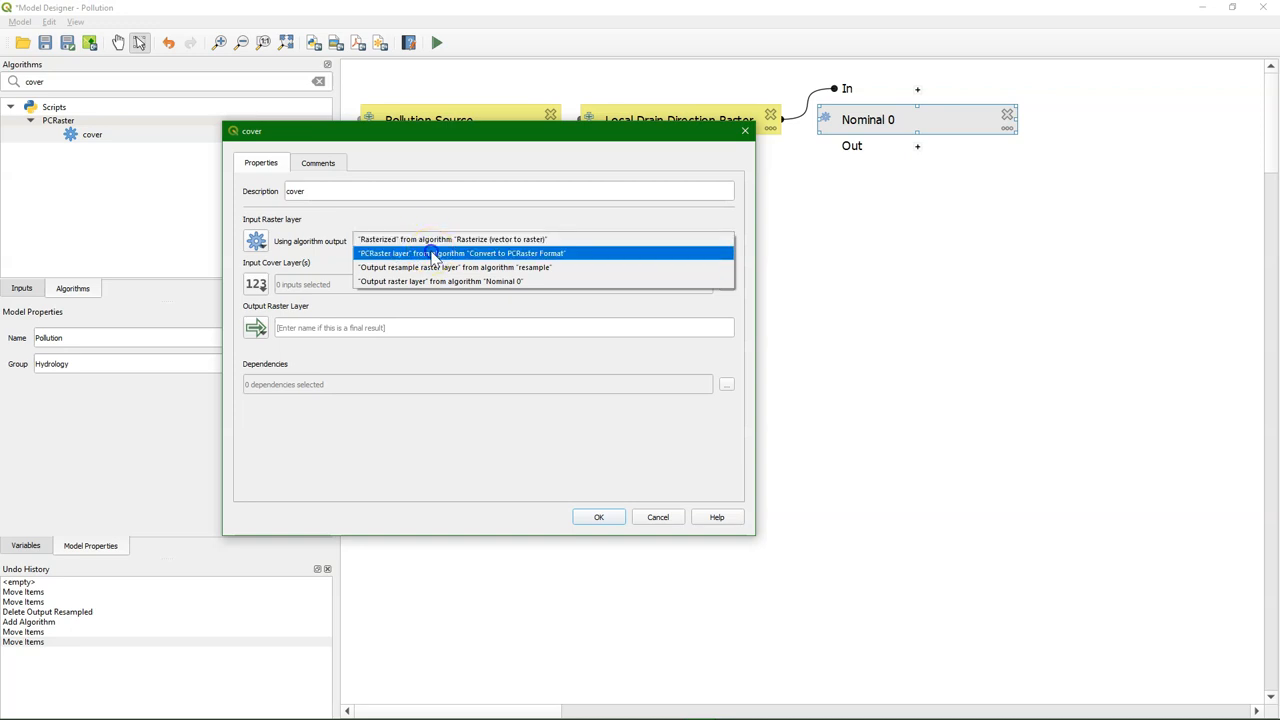
click(452, 252)
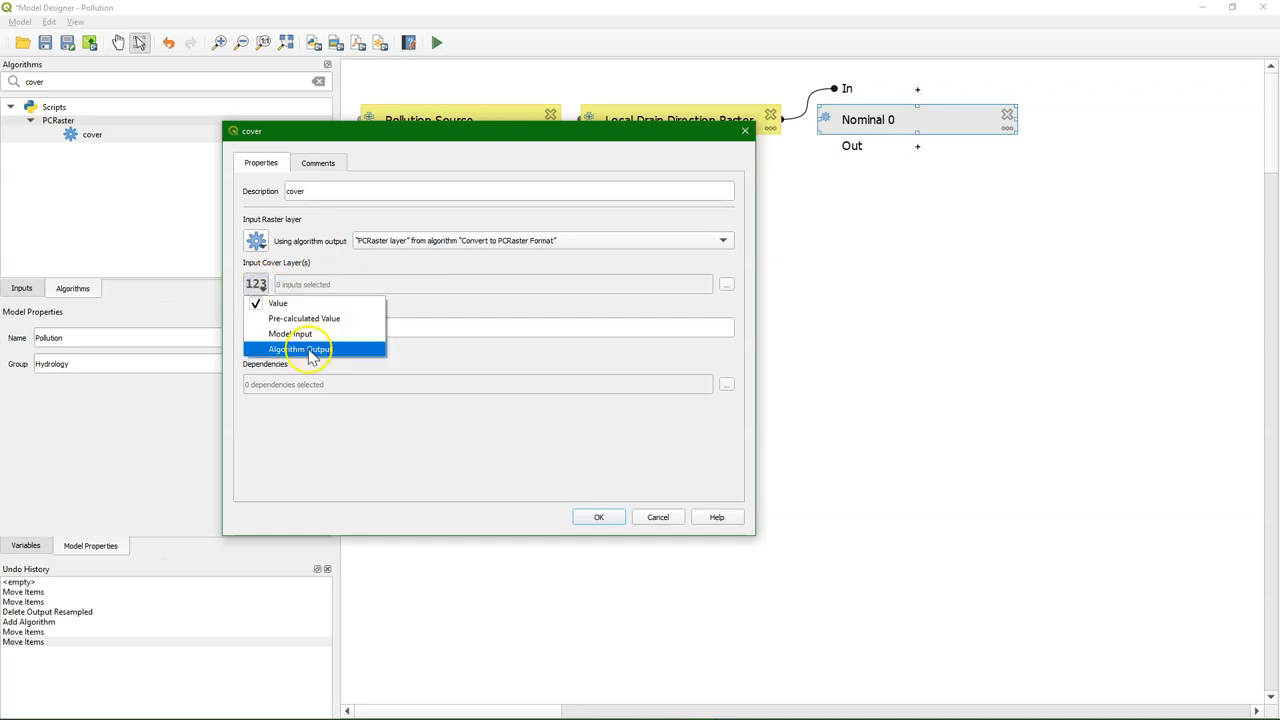
click(300, 348)
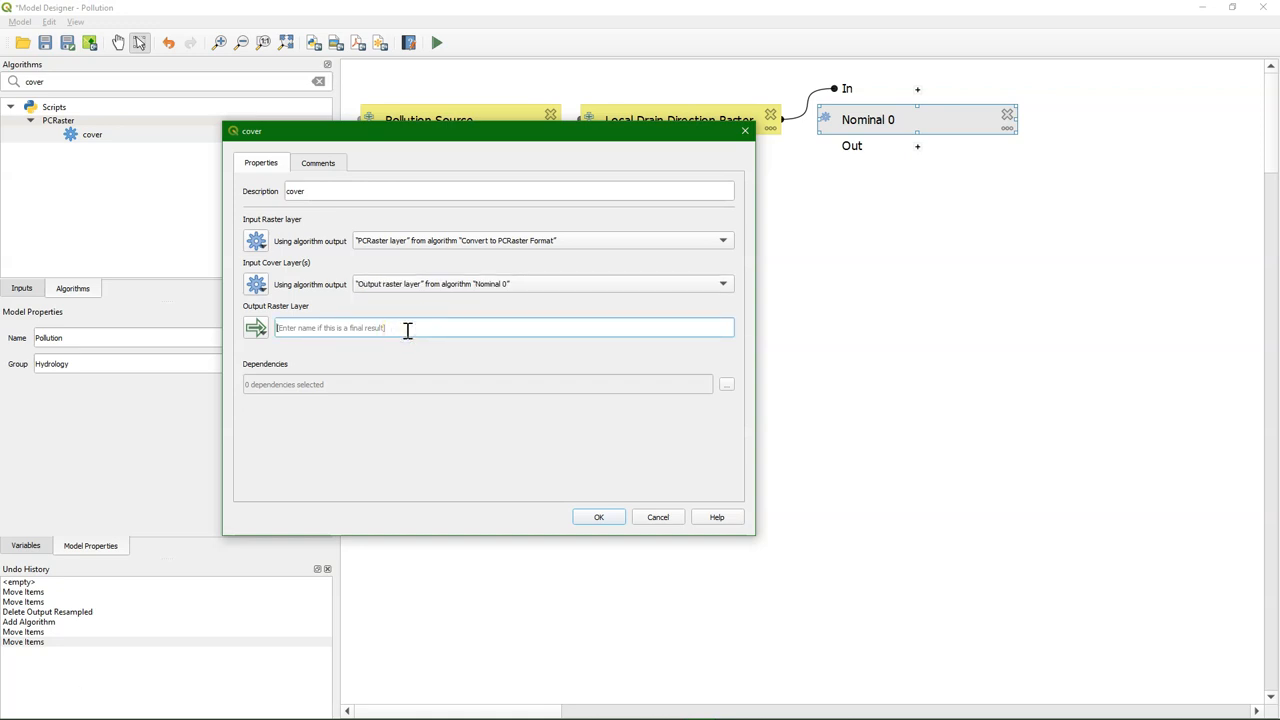
Name the cover result 'Cover' as a model output and place its box below the cover step.
text(Cover)
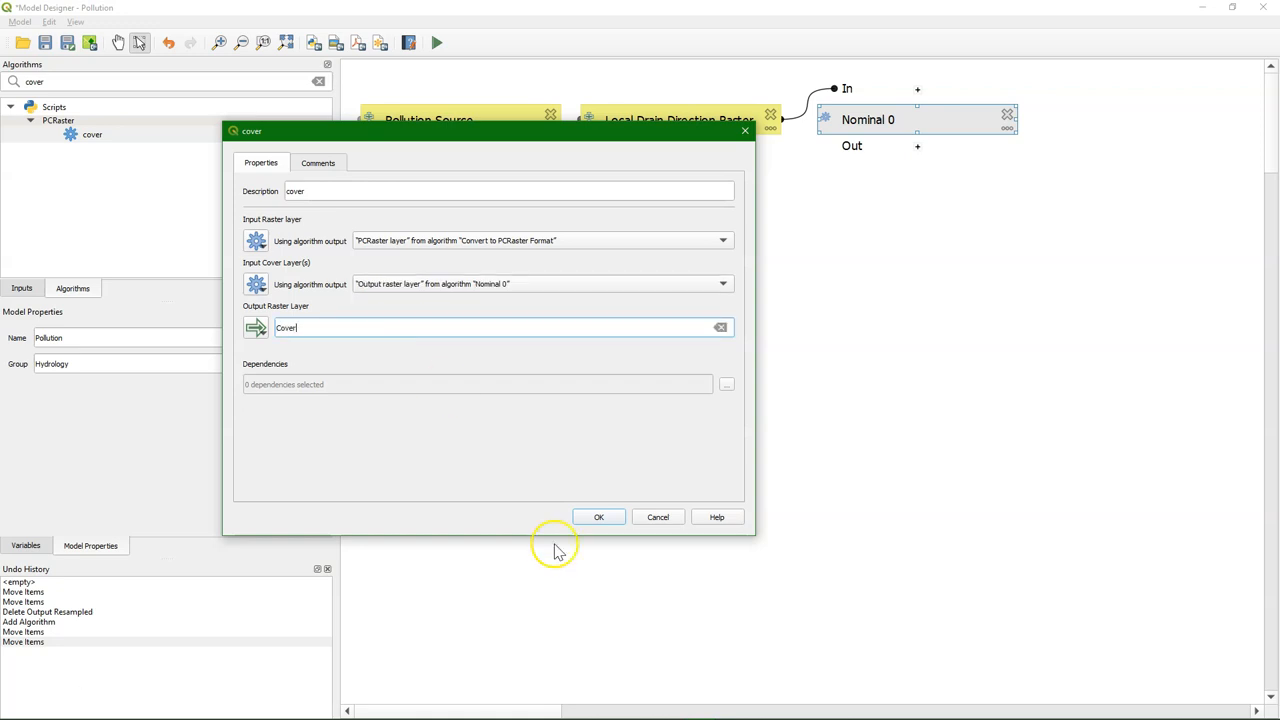
click(600, 516)
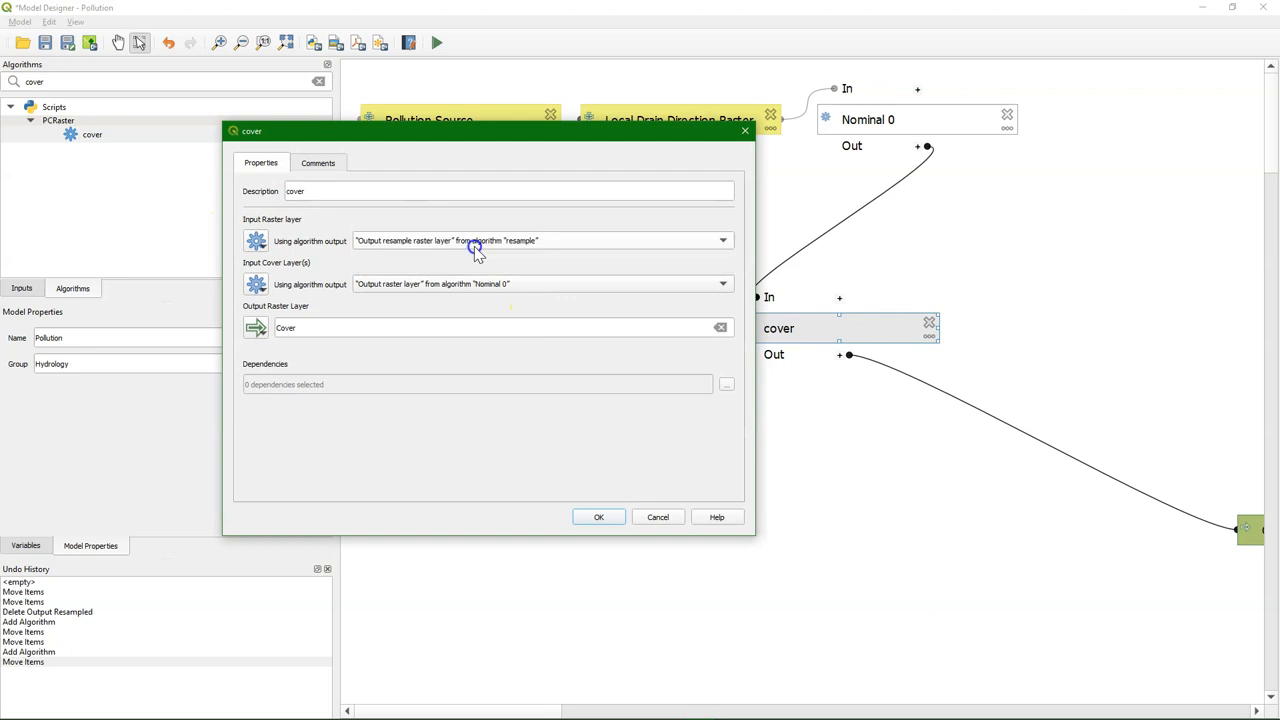
click(600, 516)
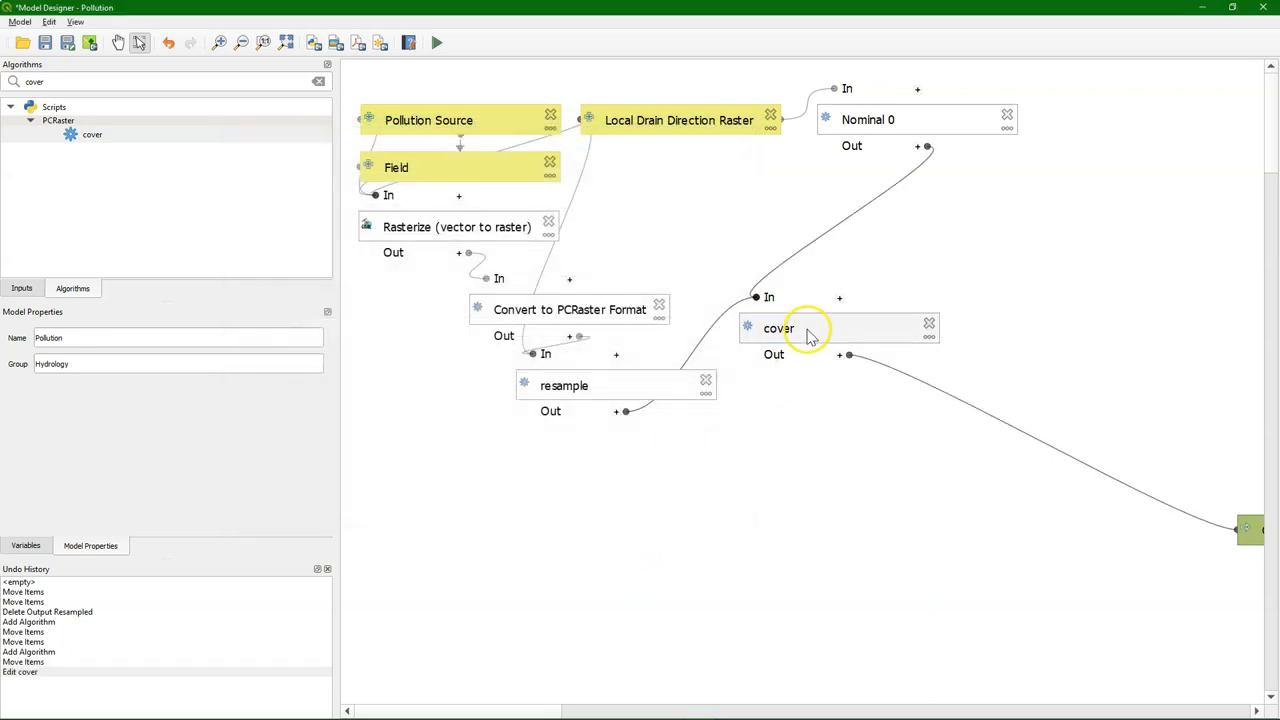
drag(778, 328, 752, 458)
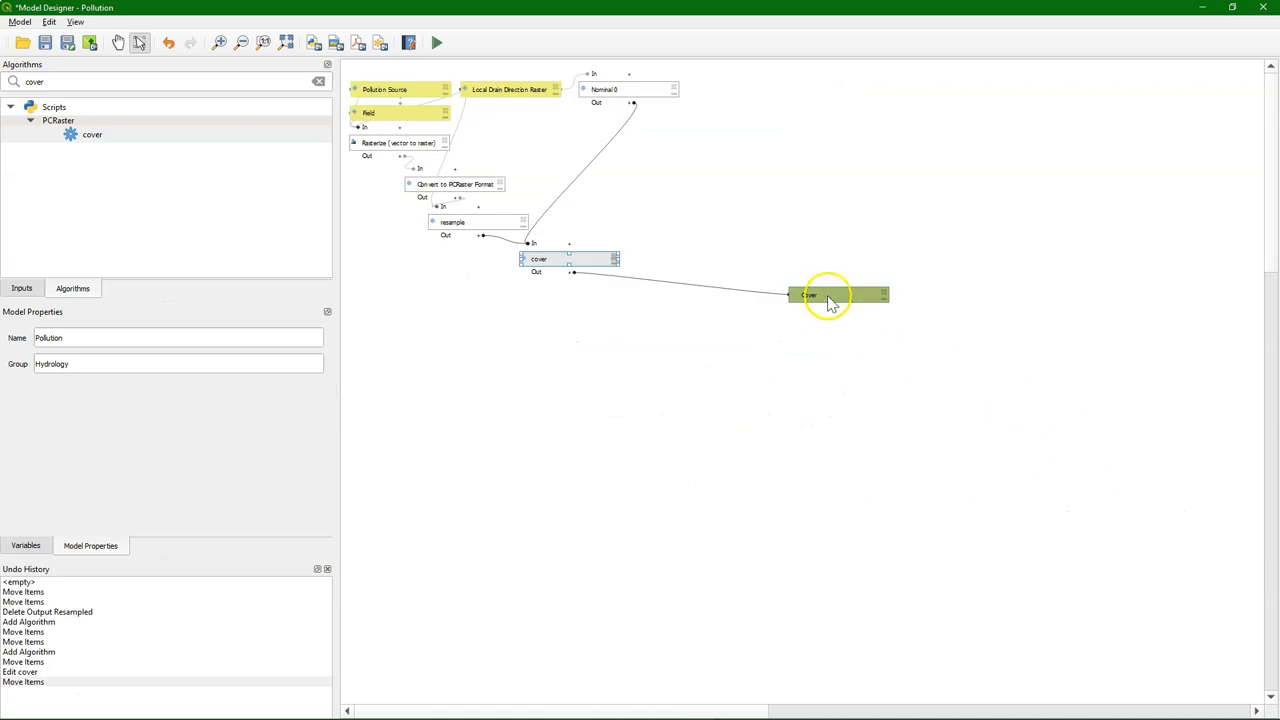
drag(830, 294, 618, 292)
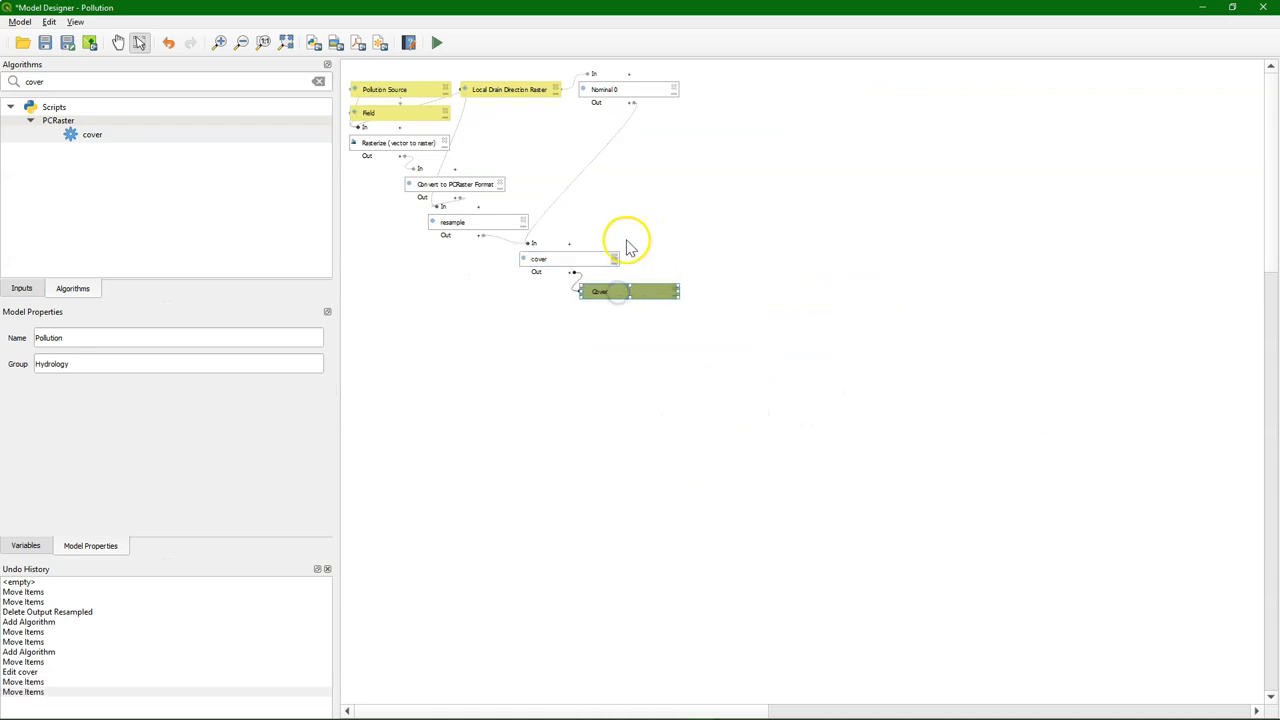
mouse_move(298, 42)
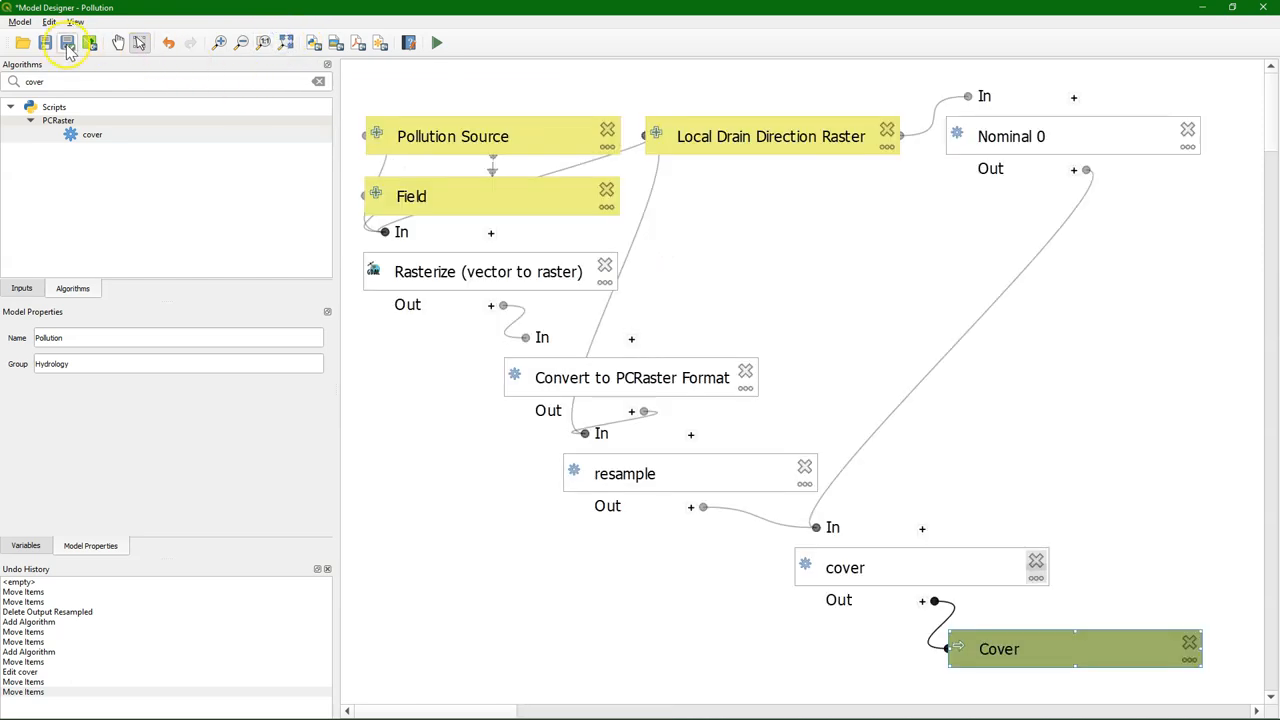
Save the Pollution model and start a run to inspect its Pollution Source parameter.
click(68, 44)
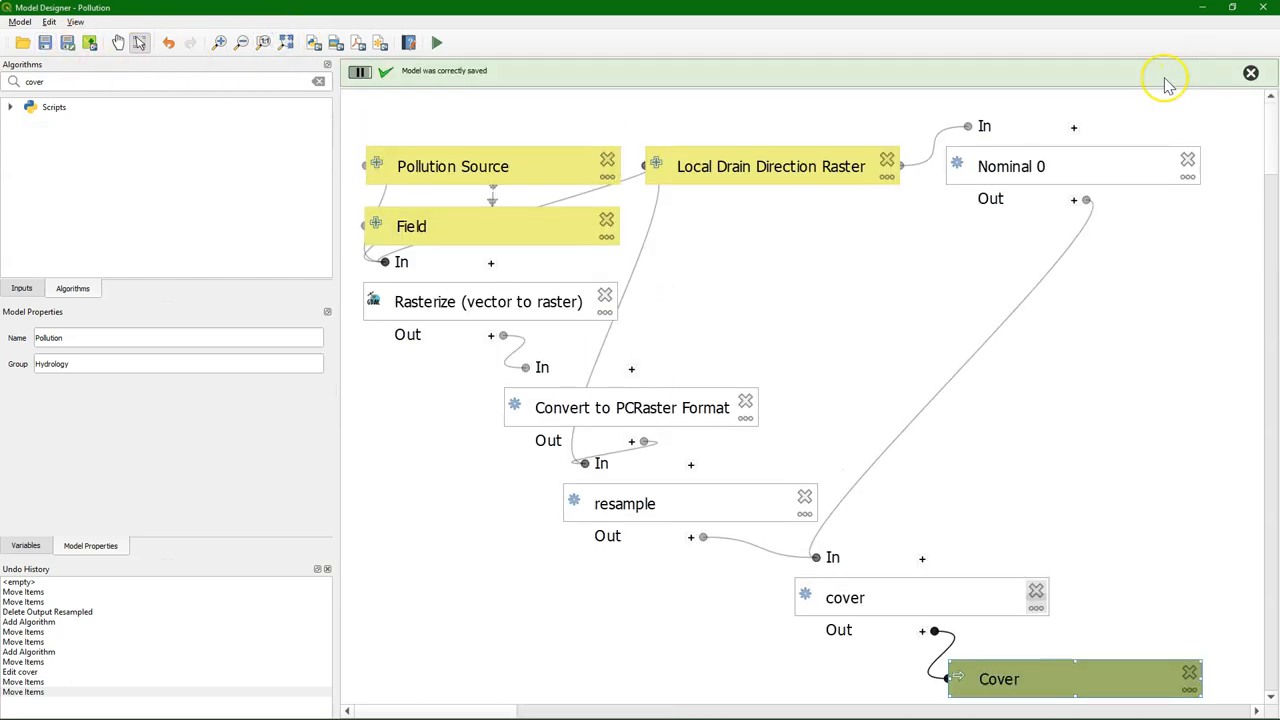
mouse_move(460, 42)
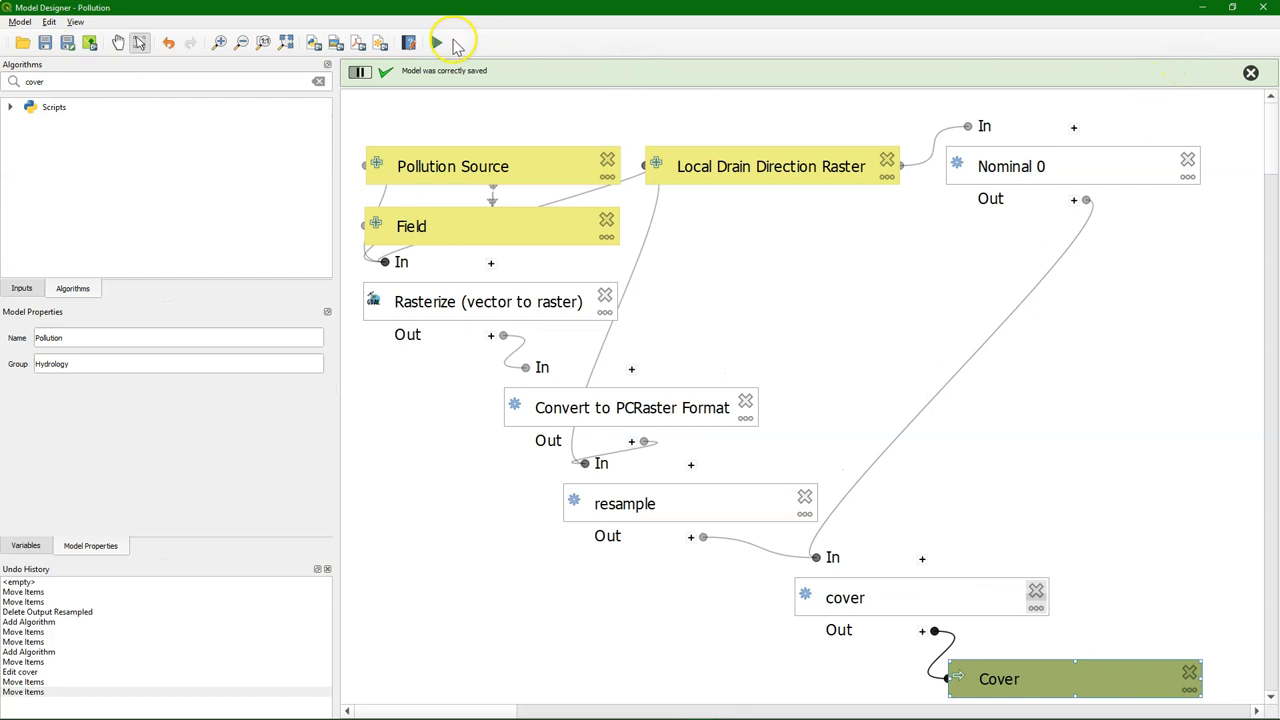
click(434, 40)
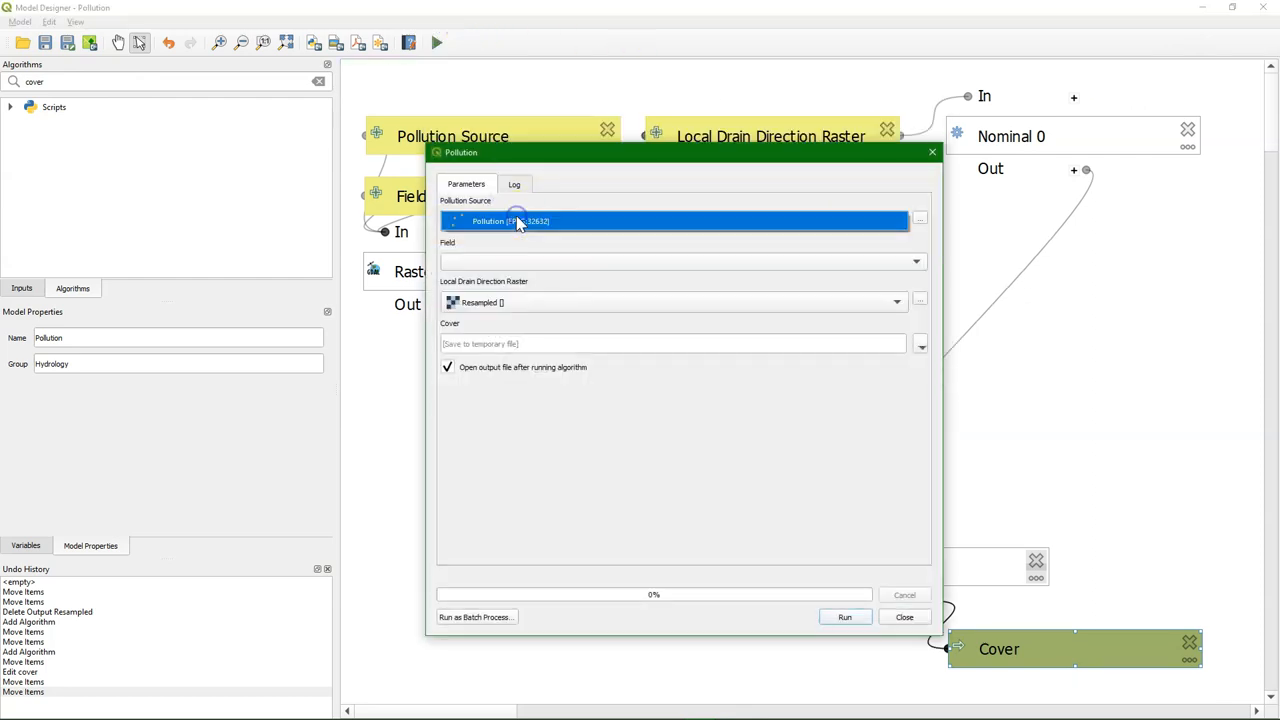
click(844, 616)
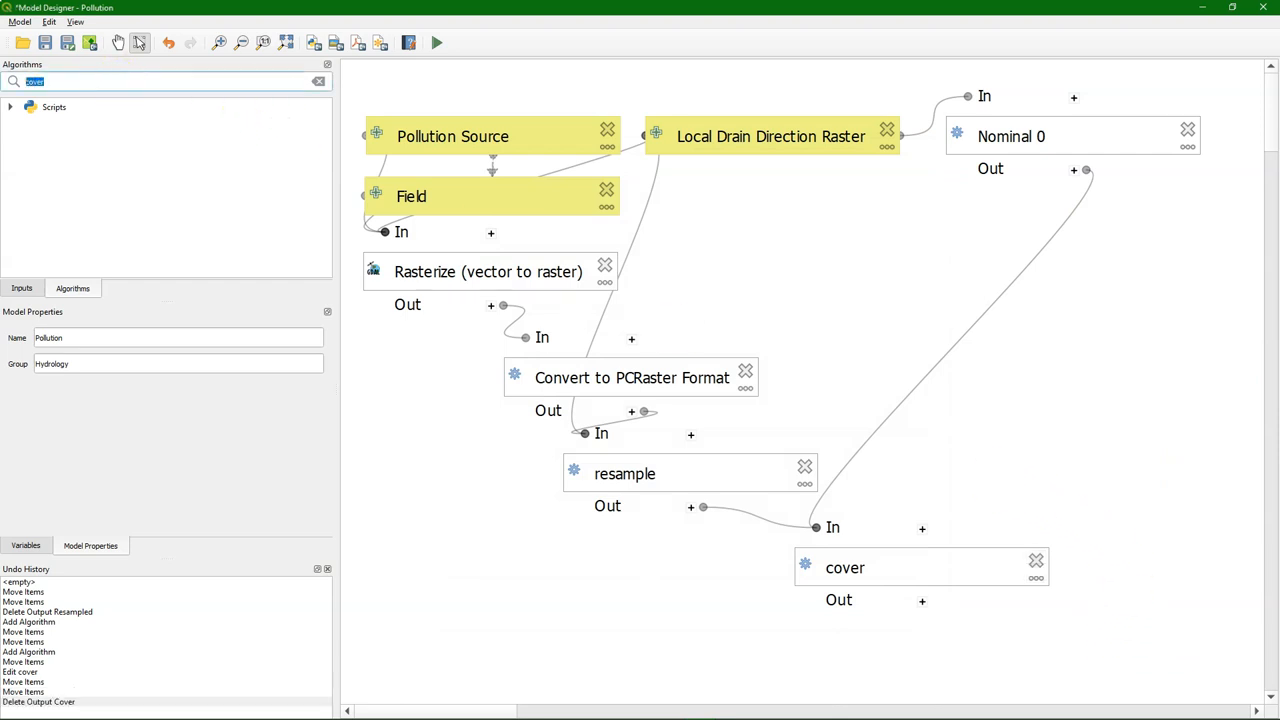
Add another spatial step and rename its description to Scalar 0.
text(spatial)
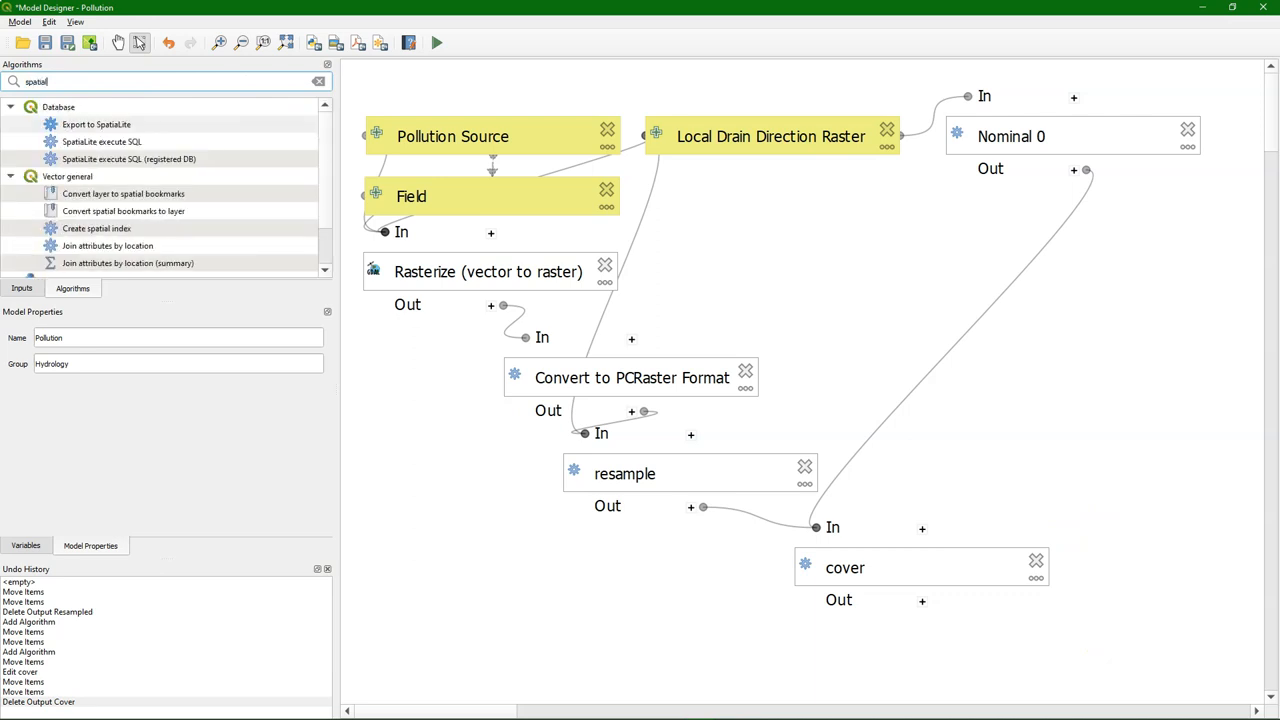
mouse_move(332, 196)
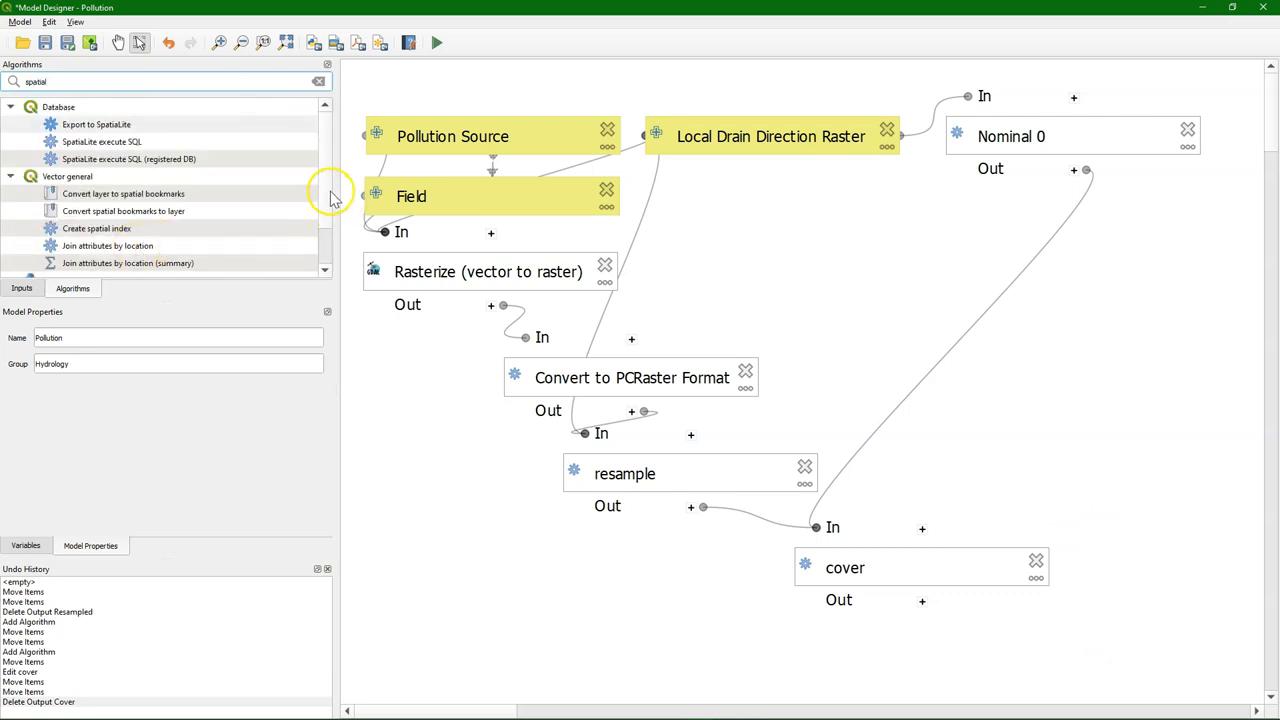
scroll(down, 3)
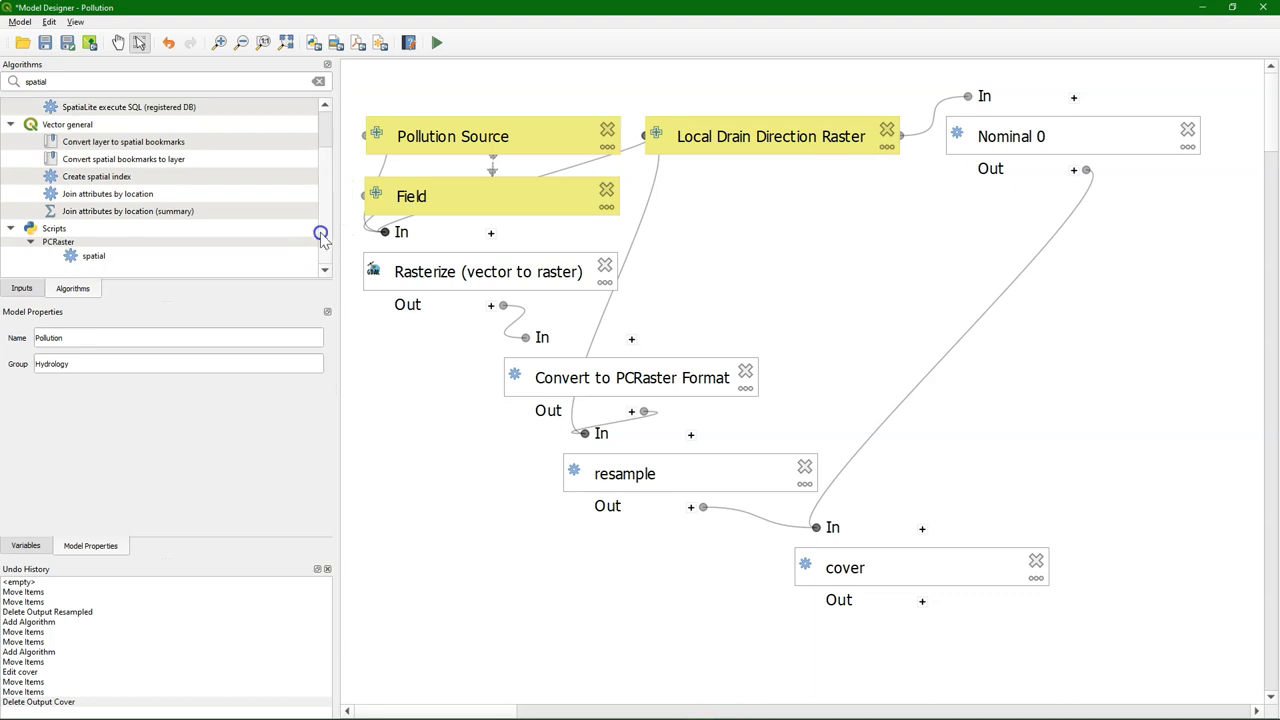
double_click(92, 256)
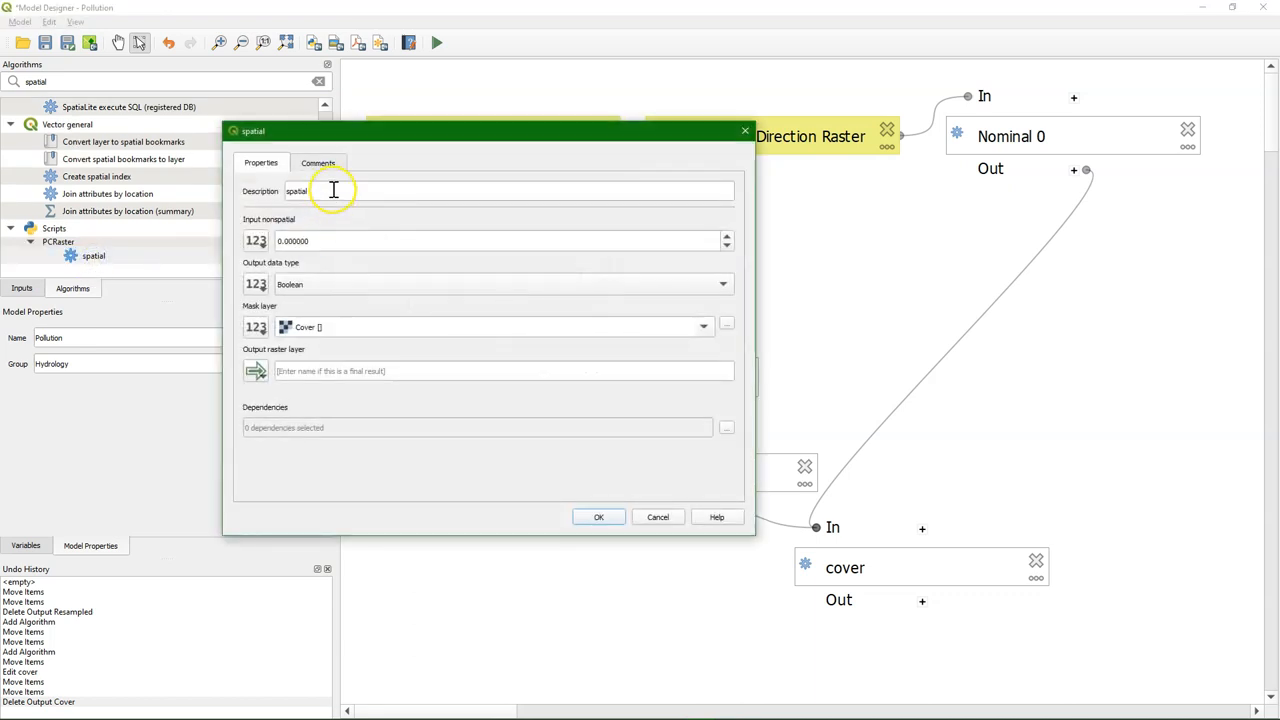
double_click(296, 192)
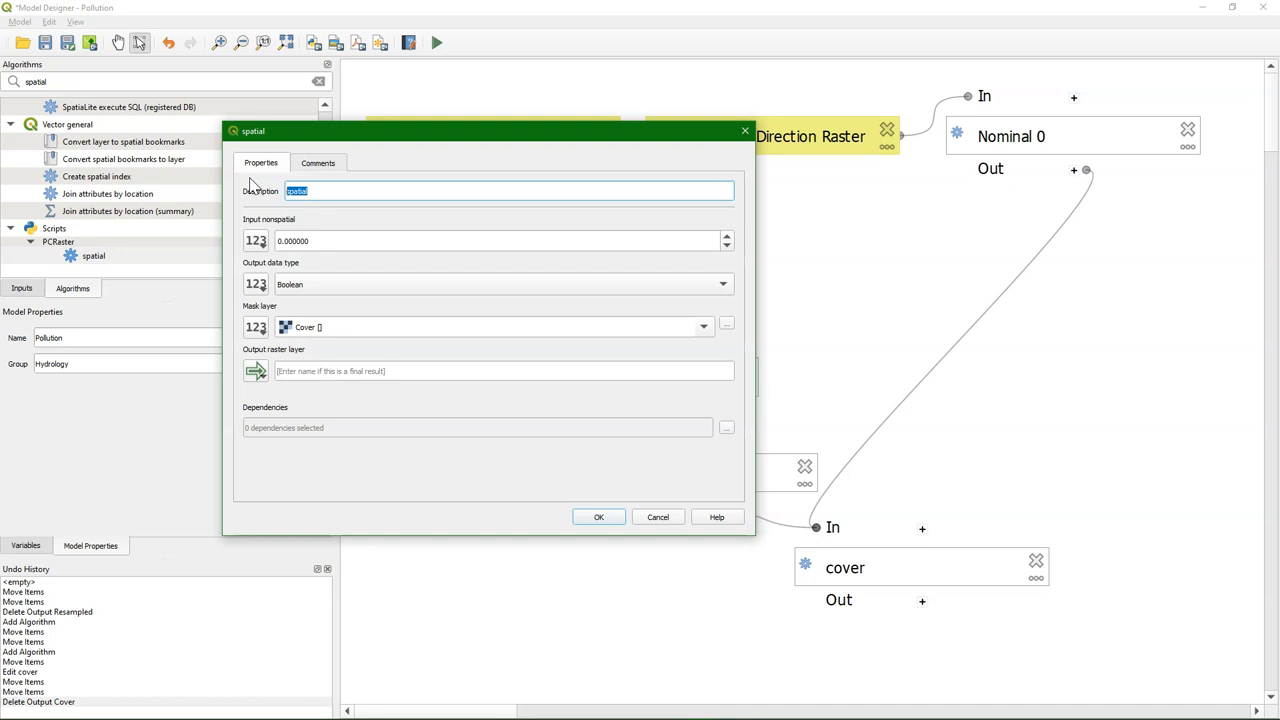
text(Scalar 0)
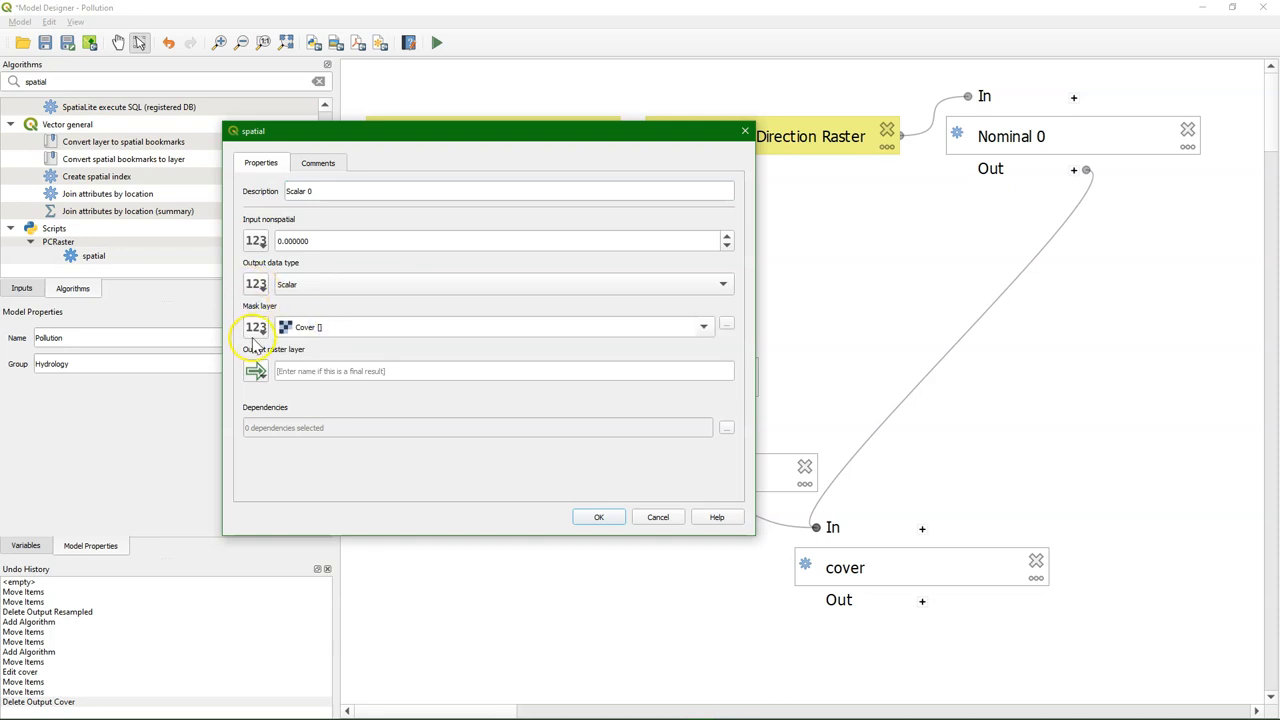
Supply the Scalar 0 mask layer from the Local Drain Direction Raster model input.
click(256, 328)
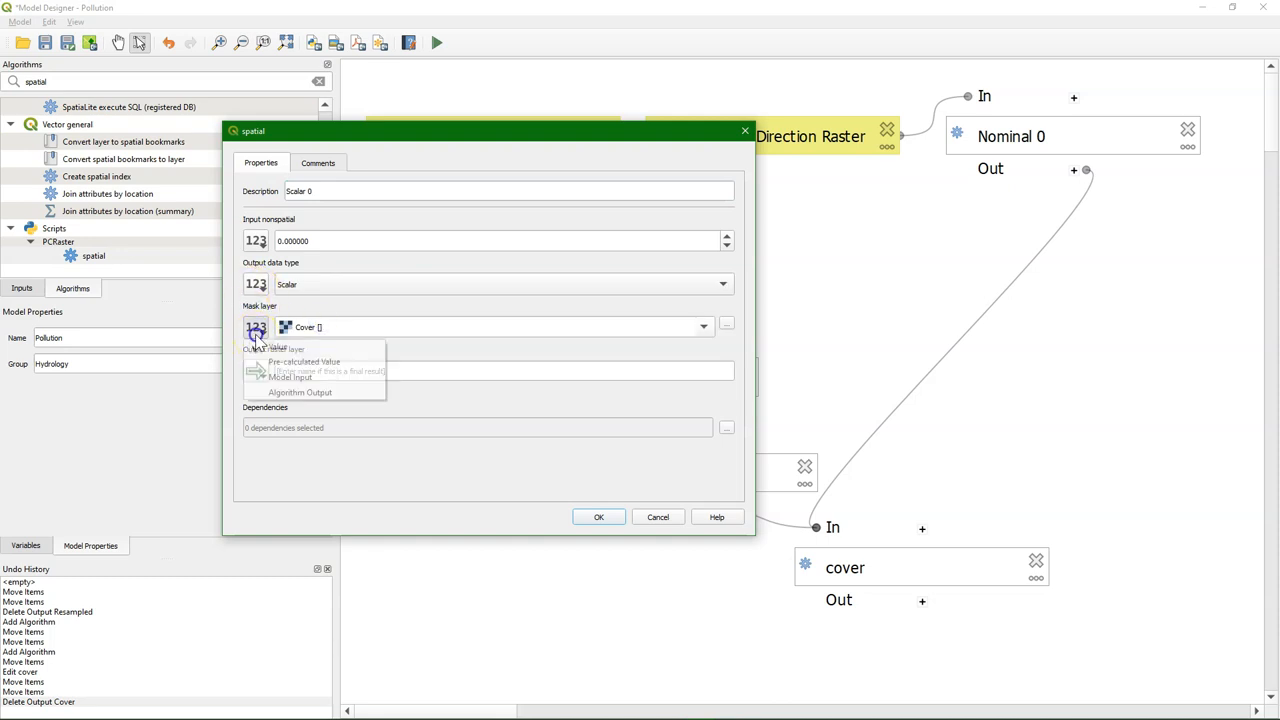
click(298, 376)
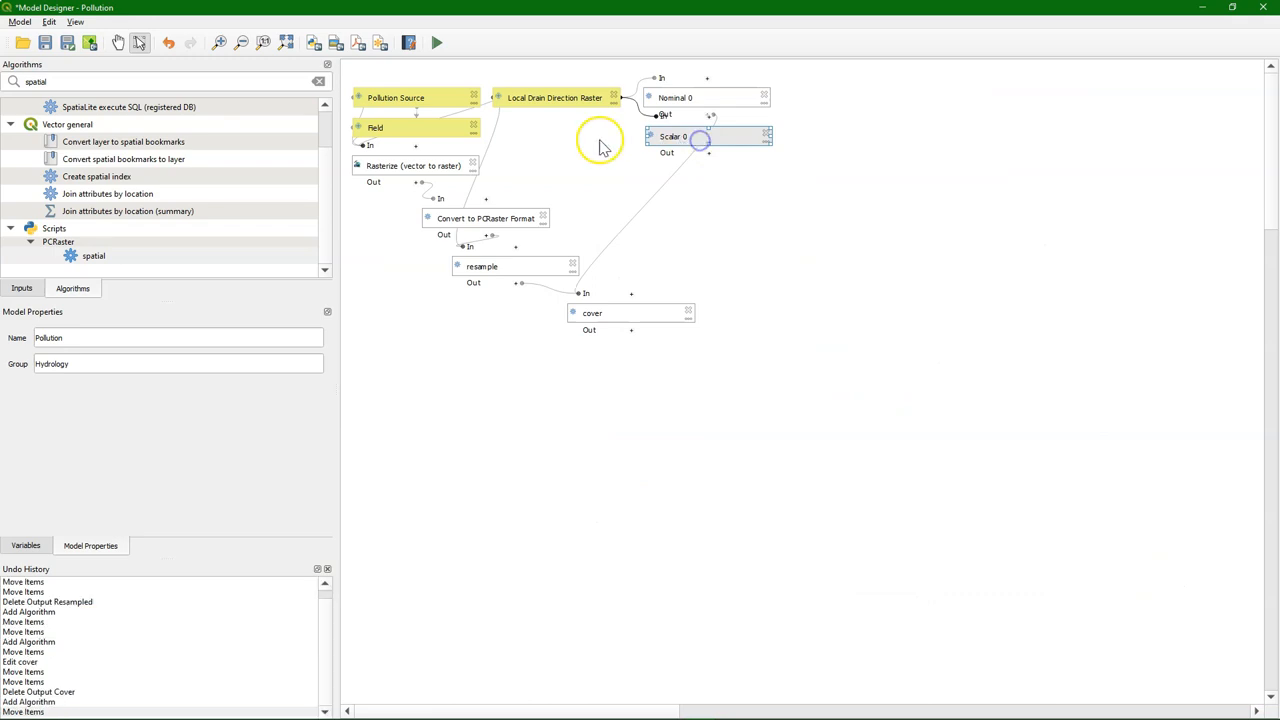
Add a Scalar 1 spatial step masked by the Local Drain Direction Raster input and confirm it.
double_click(676, 136)
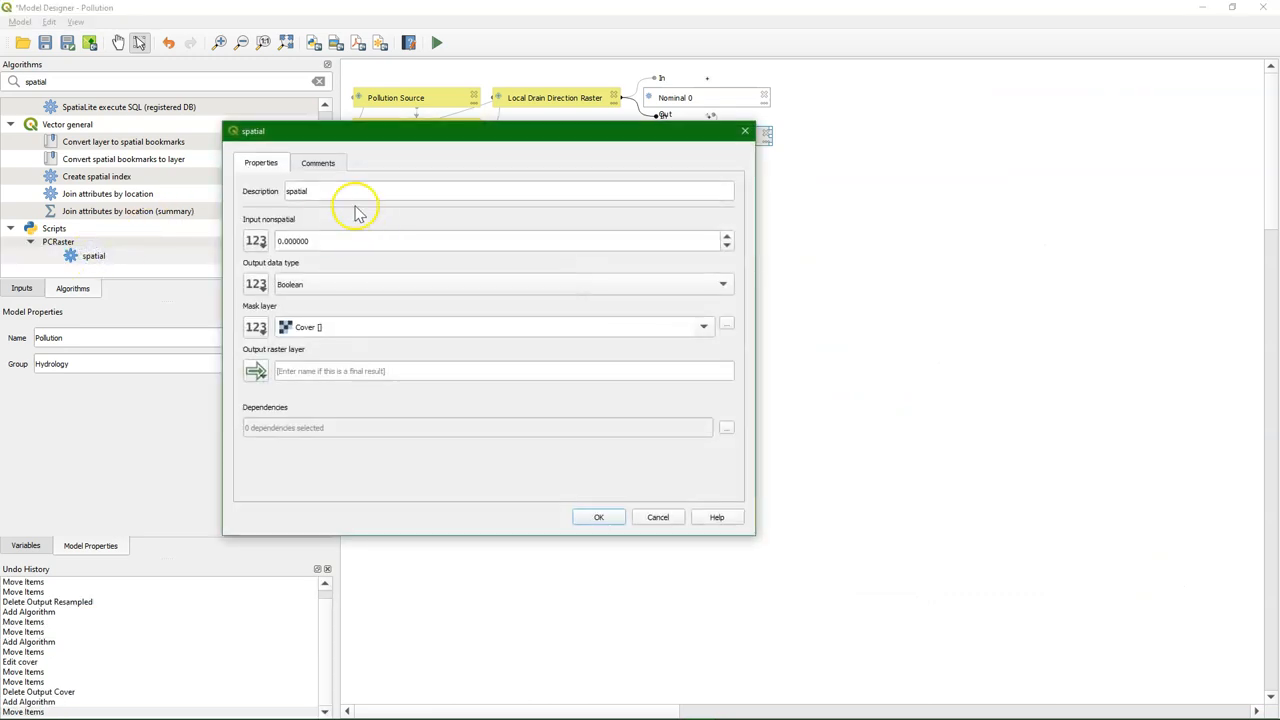
double_click(296, 192)
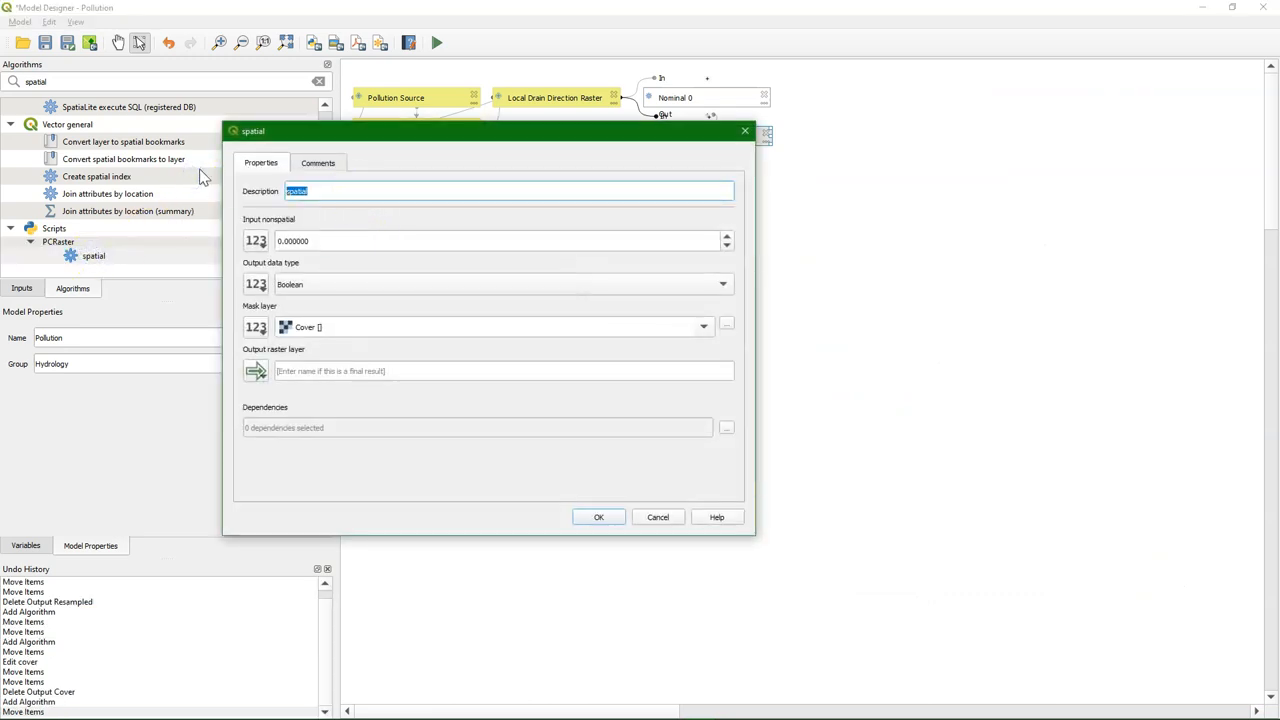
text(Scalar 1)
click(496, 240)
text(1.000000)
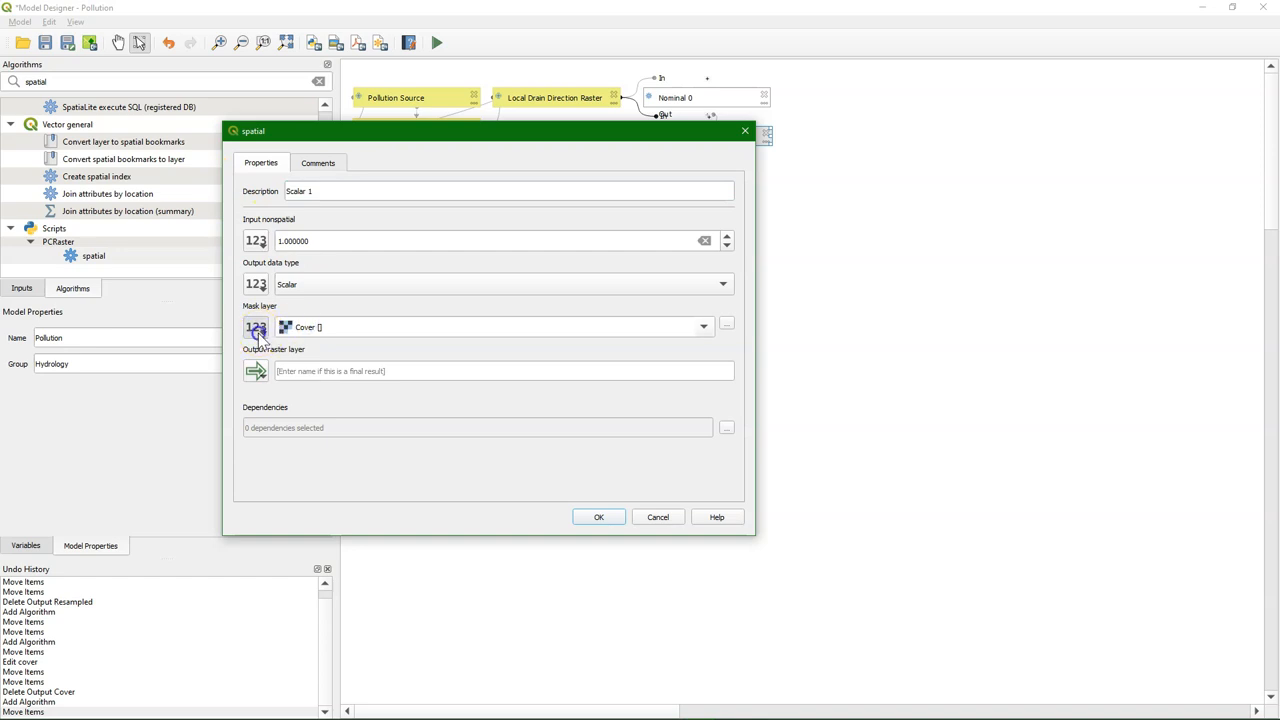
click(256, 328)
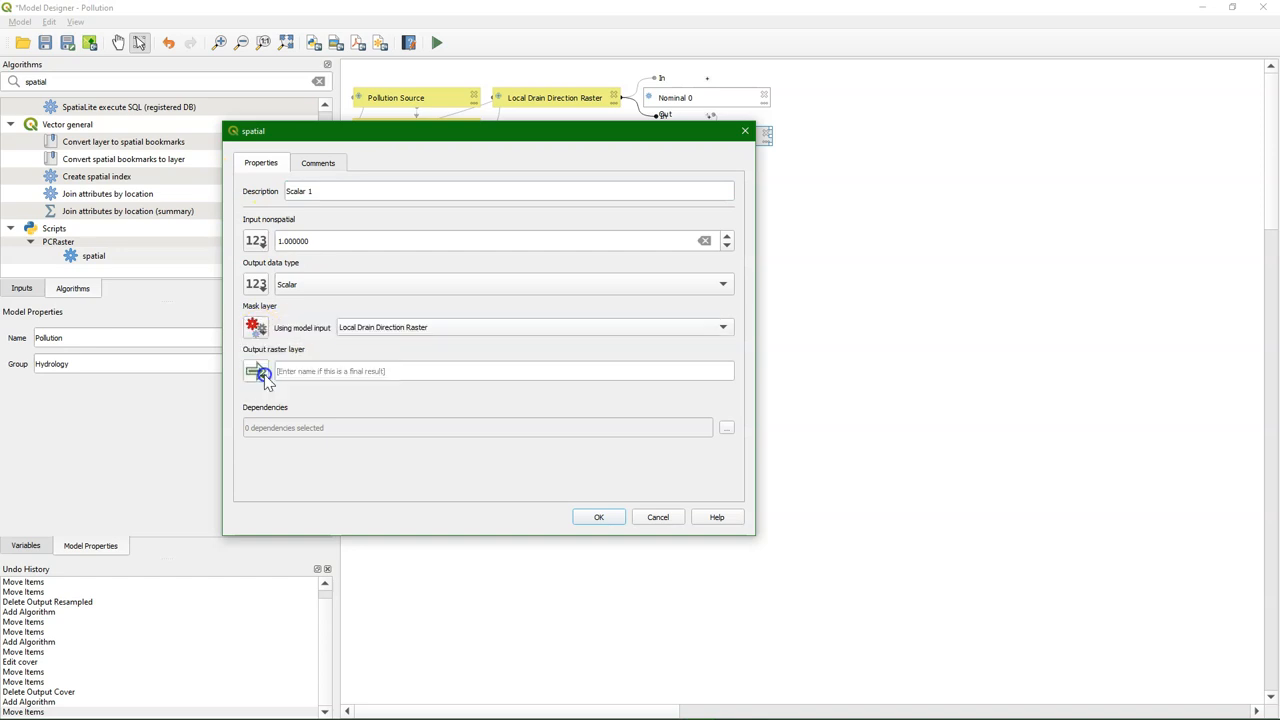
click(600, 516)
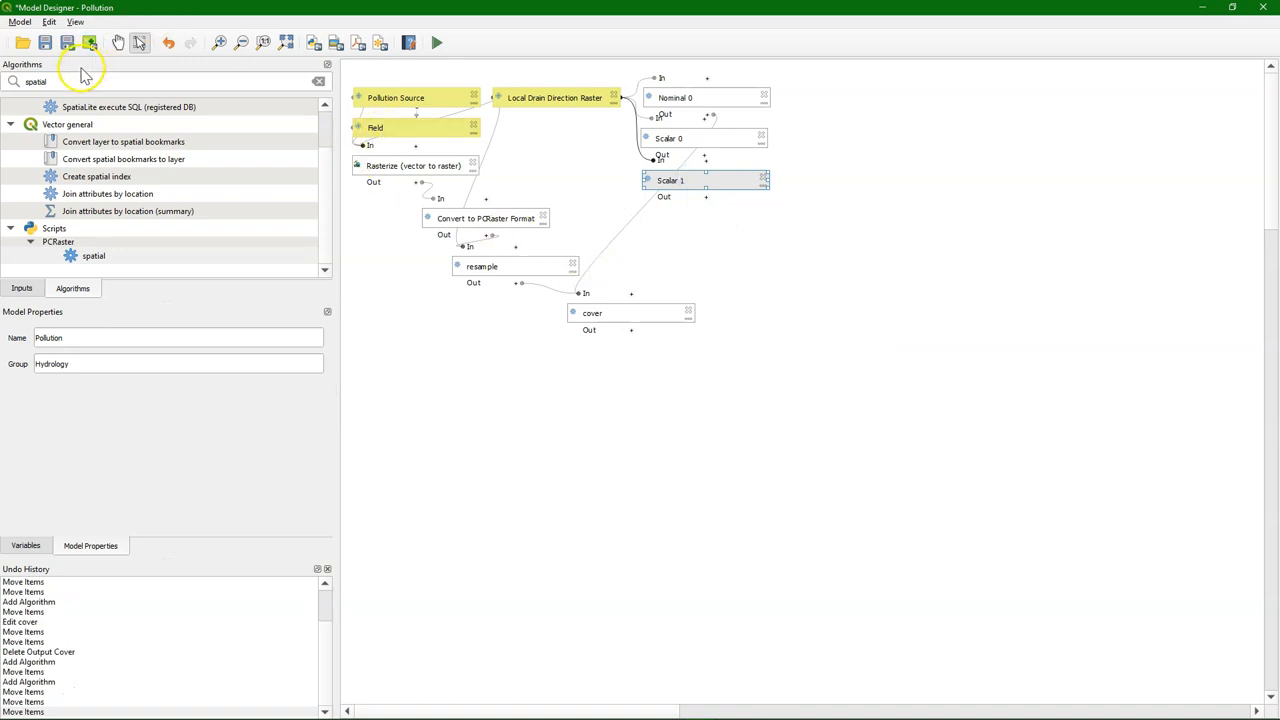
Add a spreadldd step with the cover output as its points raster.
text(spreadldd)
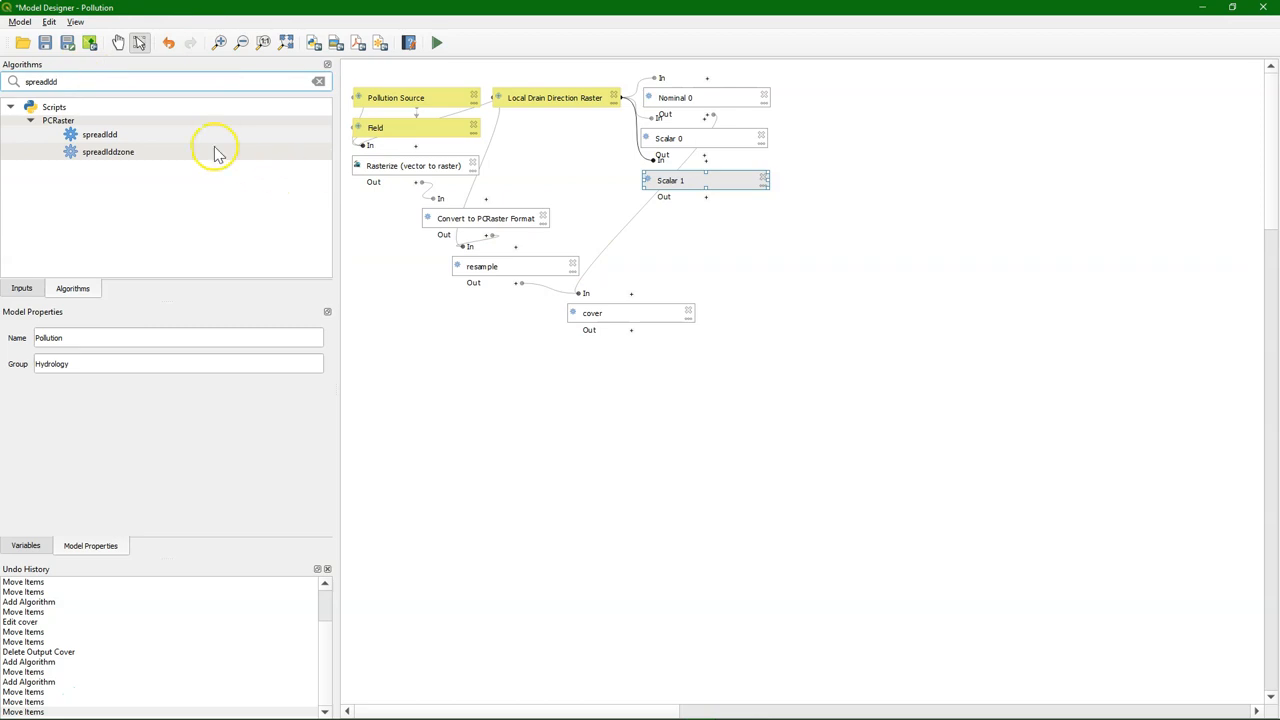
double_click(100, 134)
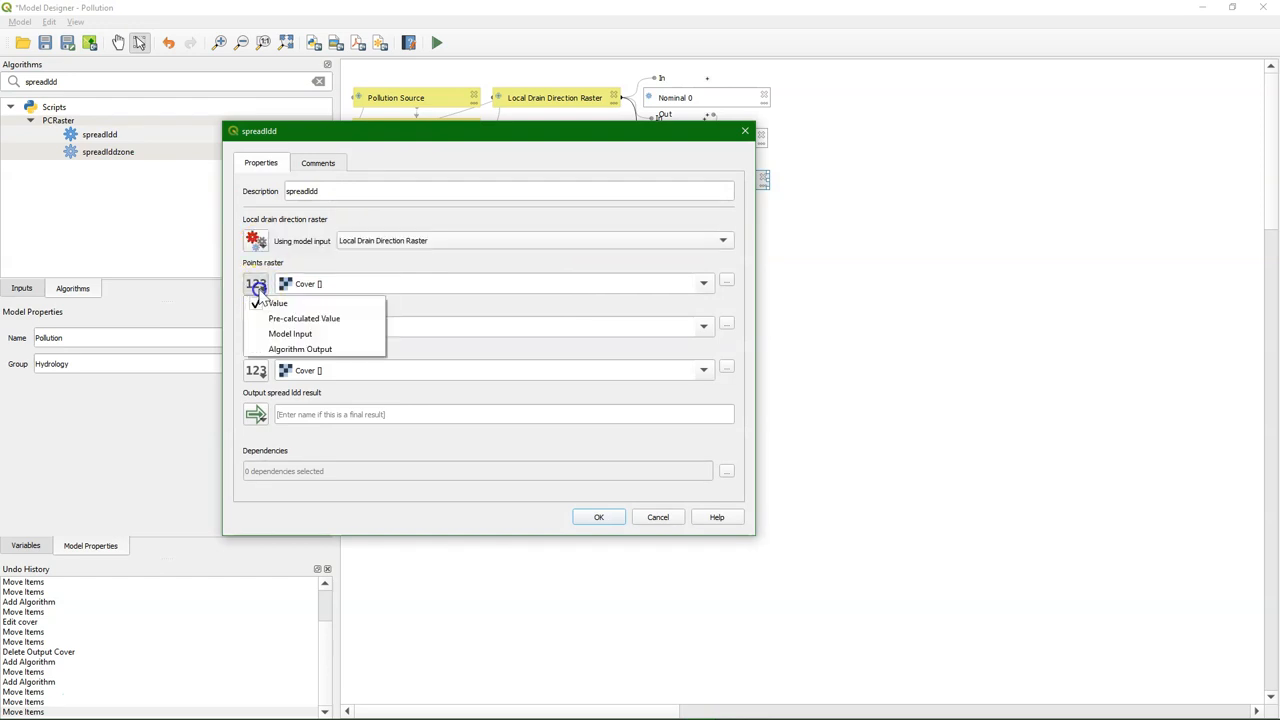
click(300, 348)
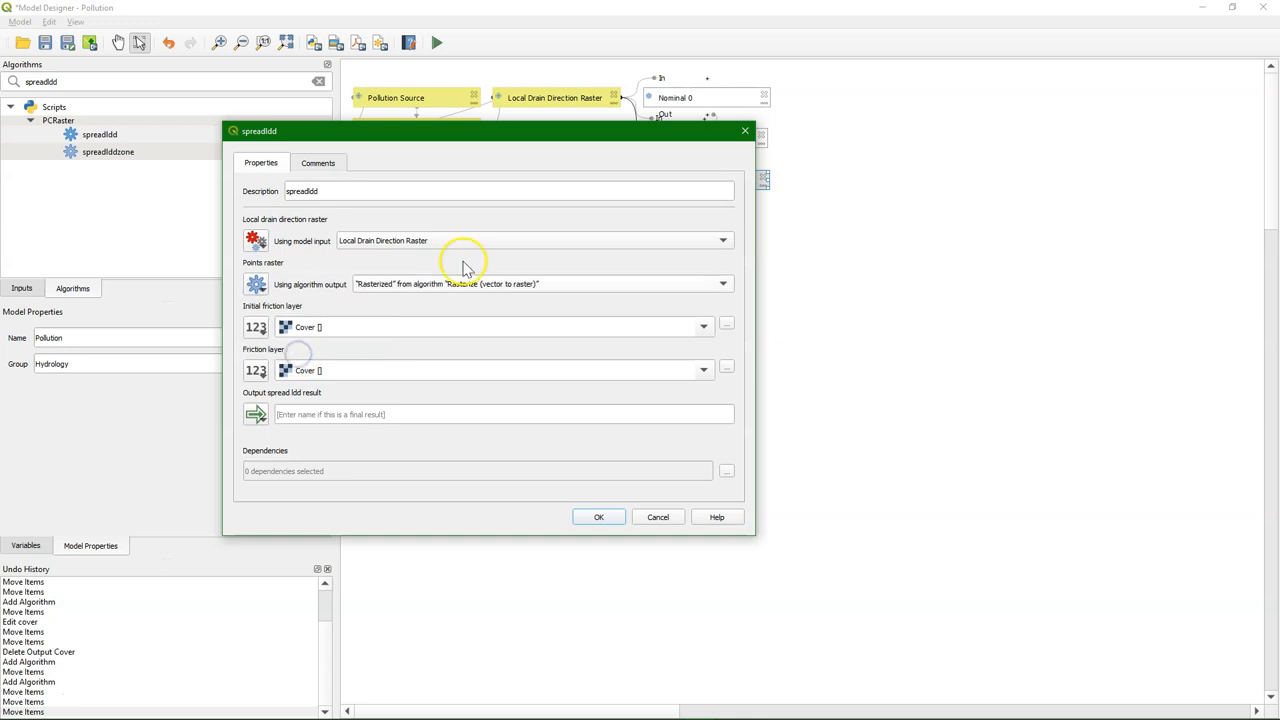
click(720, 284)
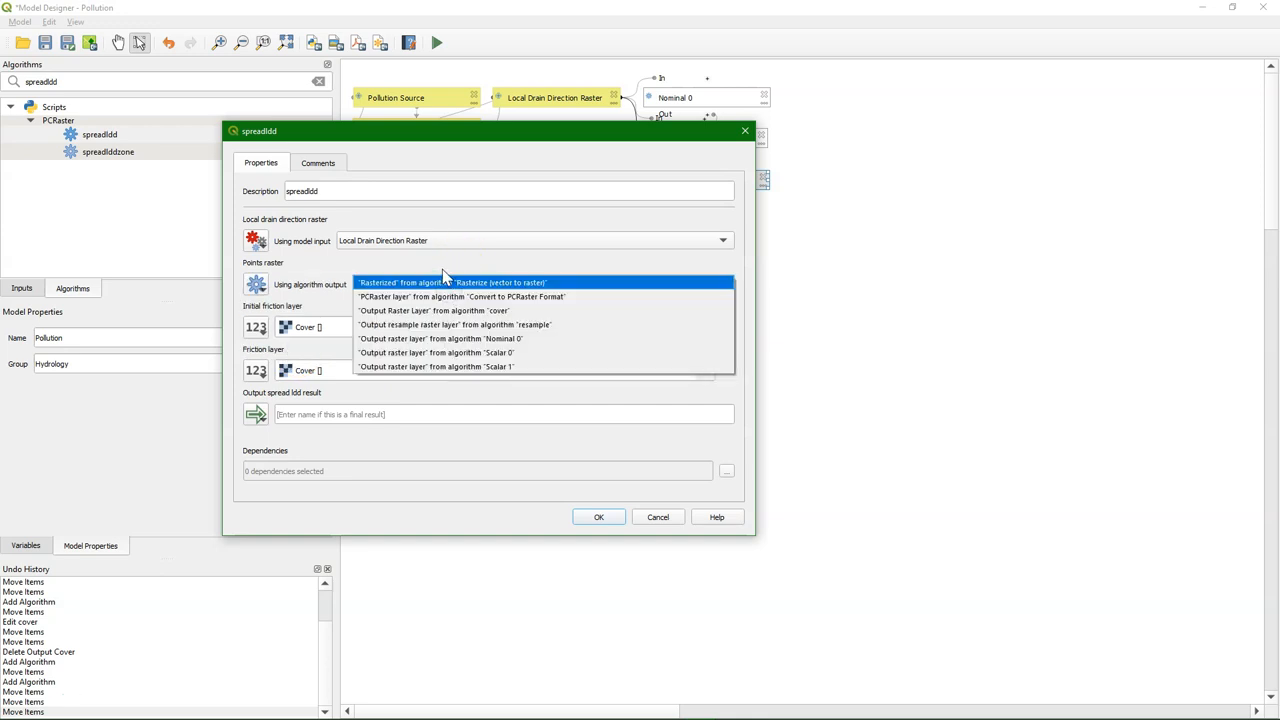
click(448, 310)
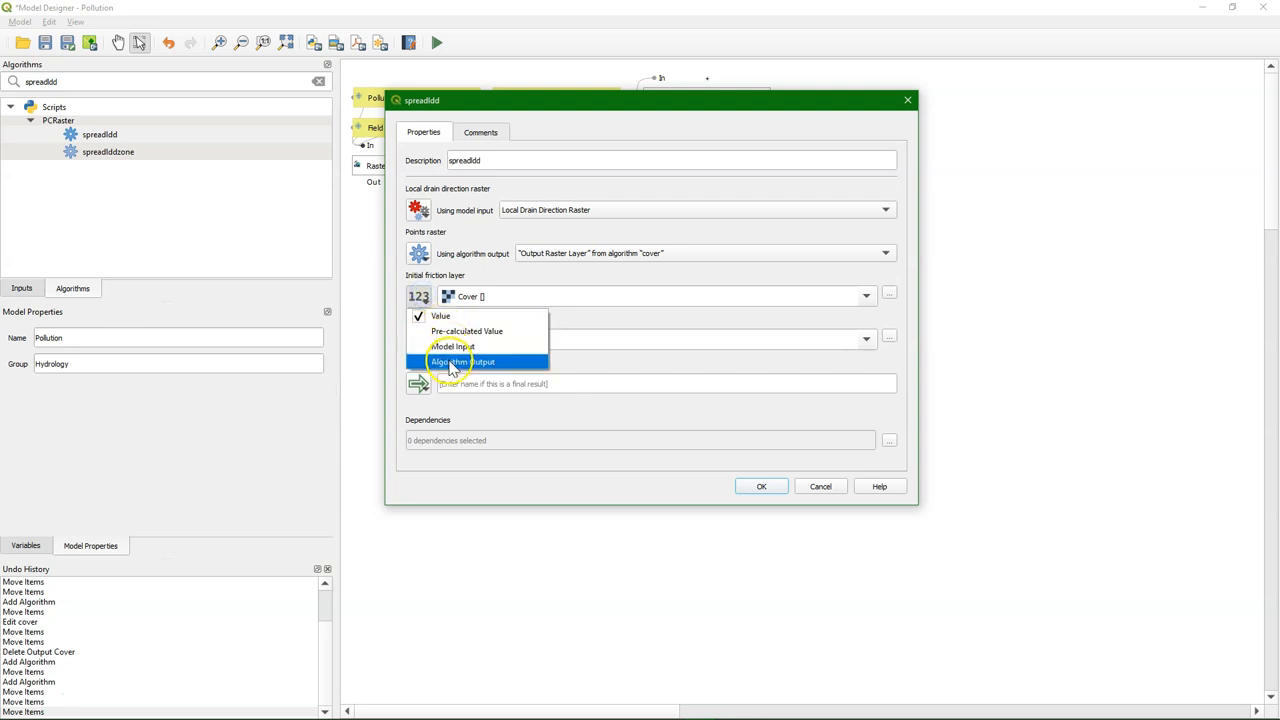
Feed Scalar 0 as initial friction and Scalar 1 as friction into spreadldd.
click(456, 362)
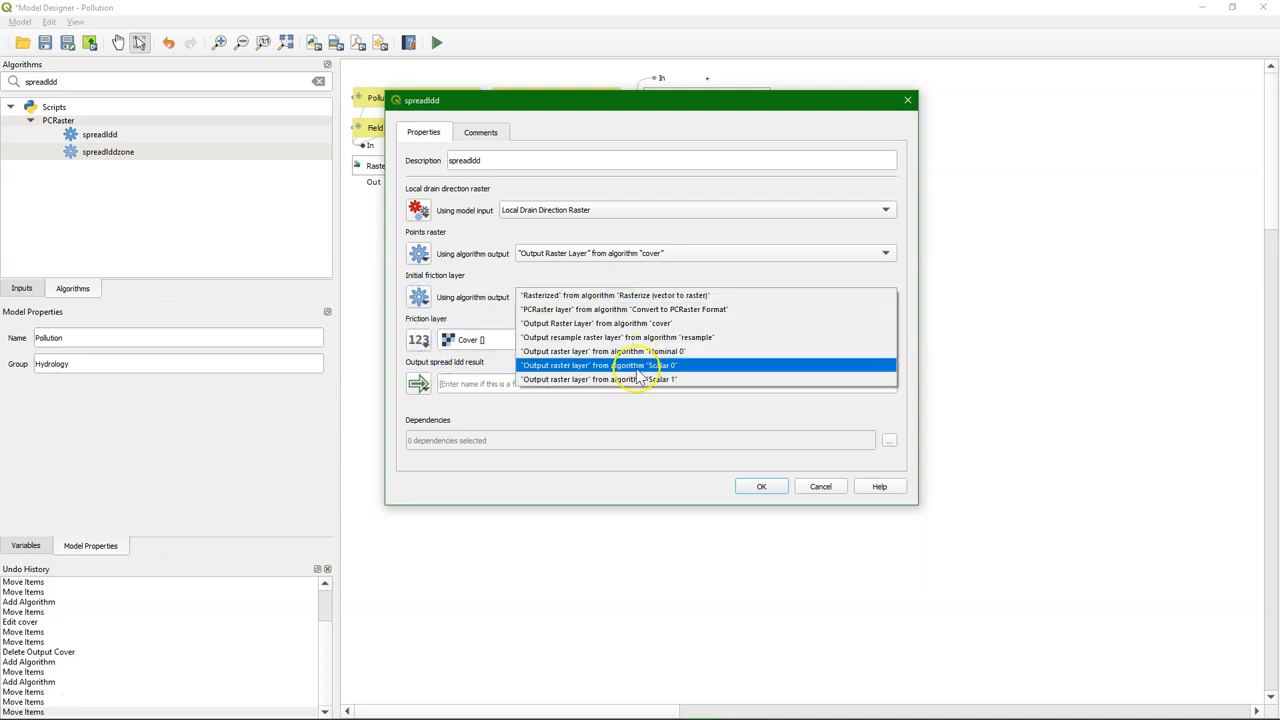
click(596, 364)
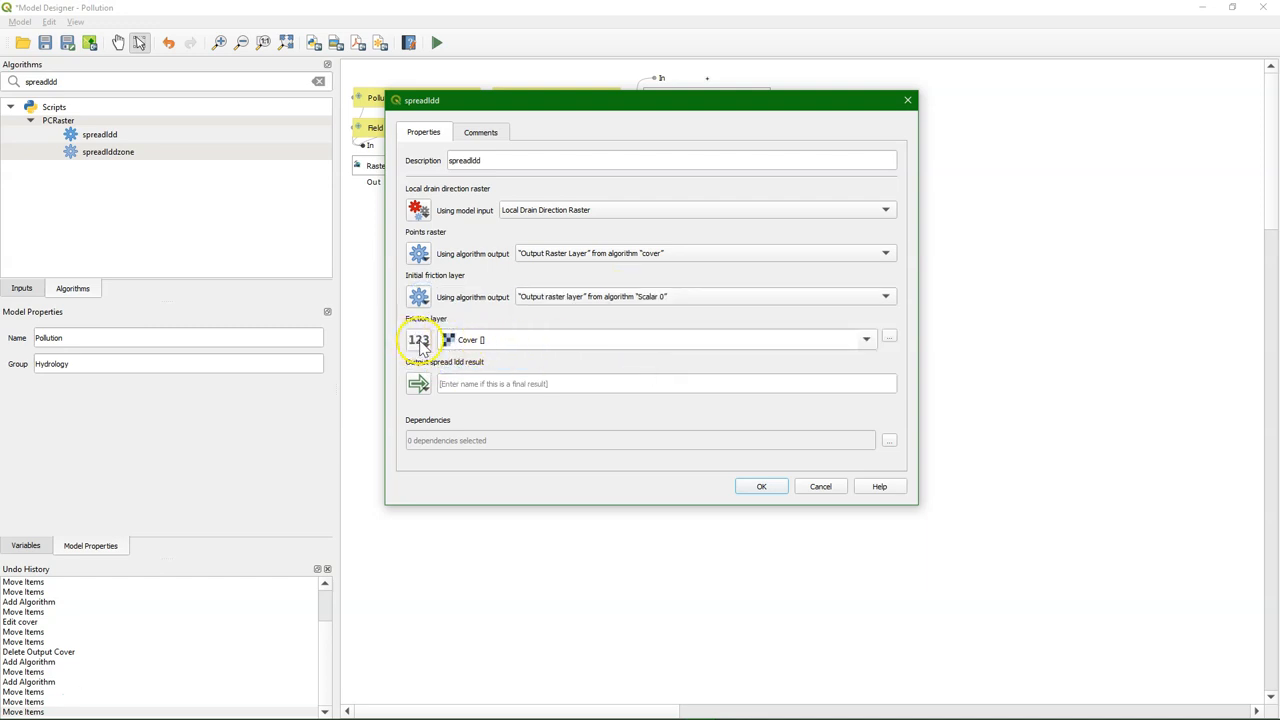
click(416, 340)
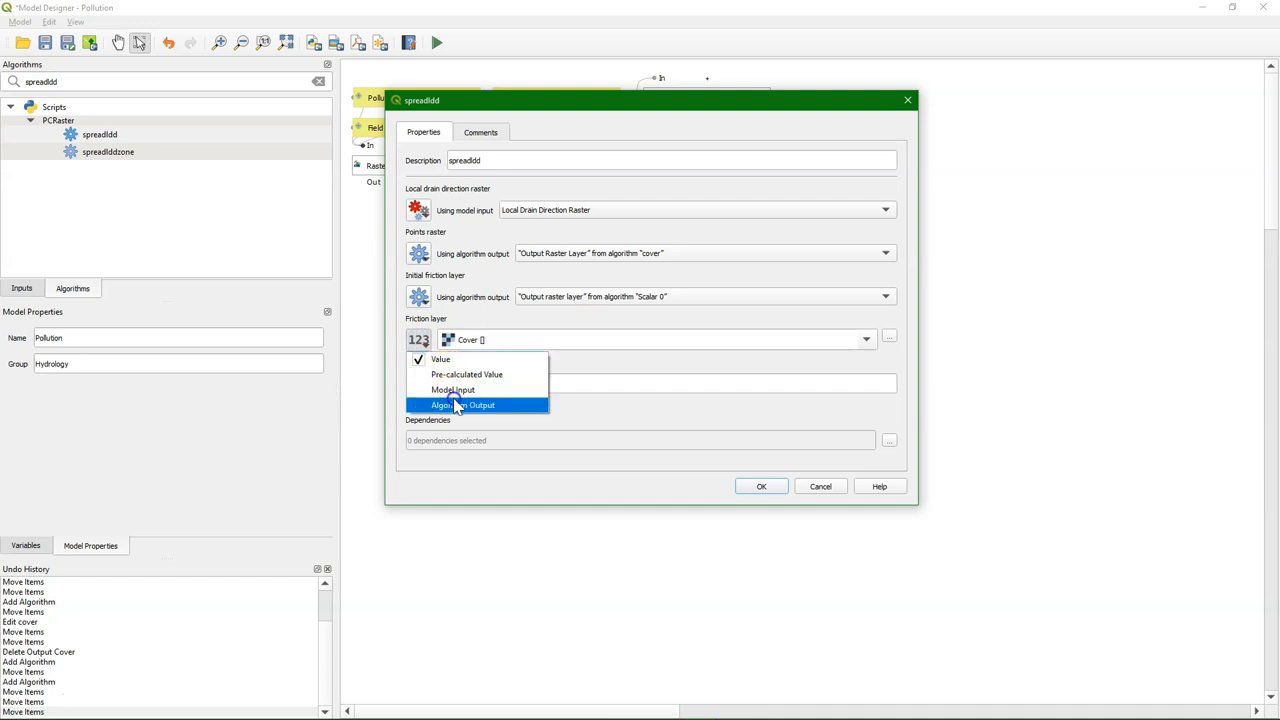
click(470, 404)
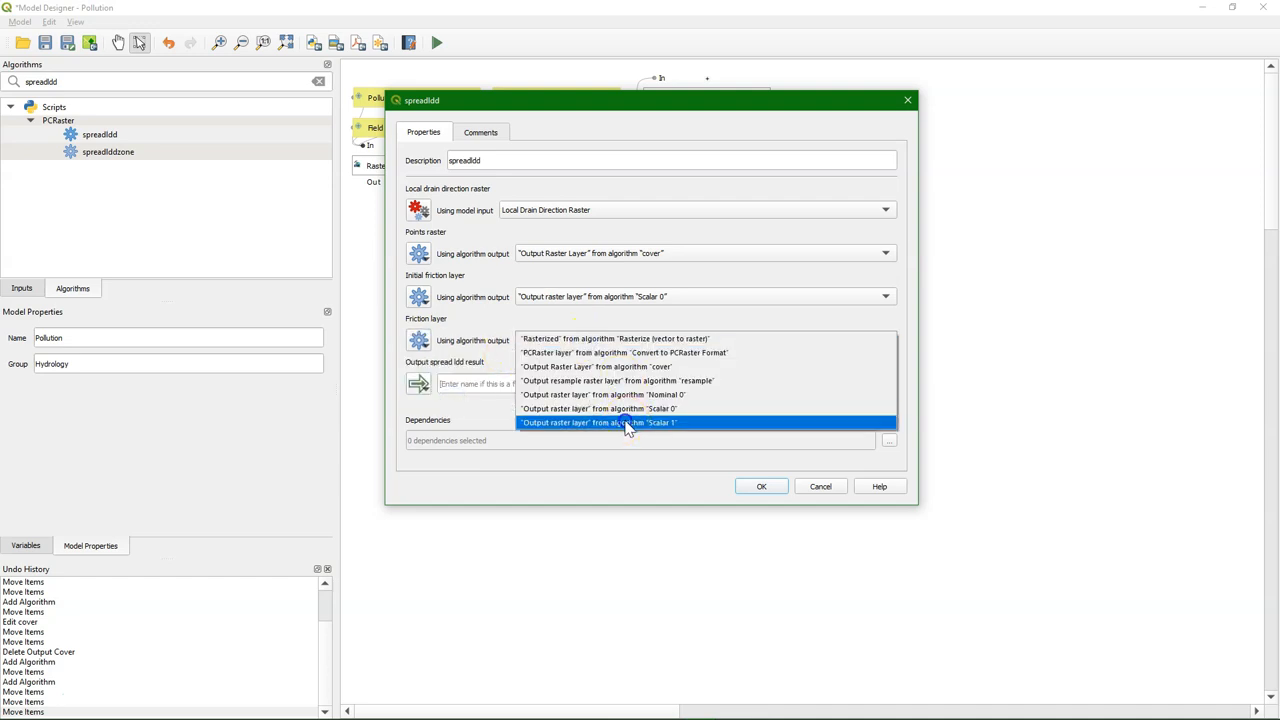
click(608, 420)
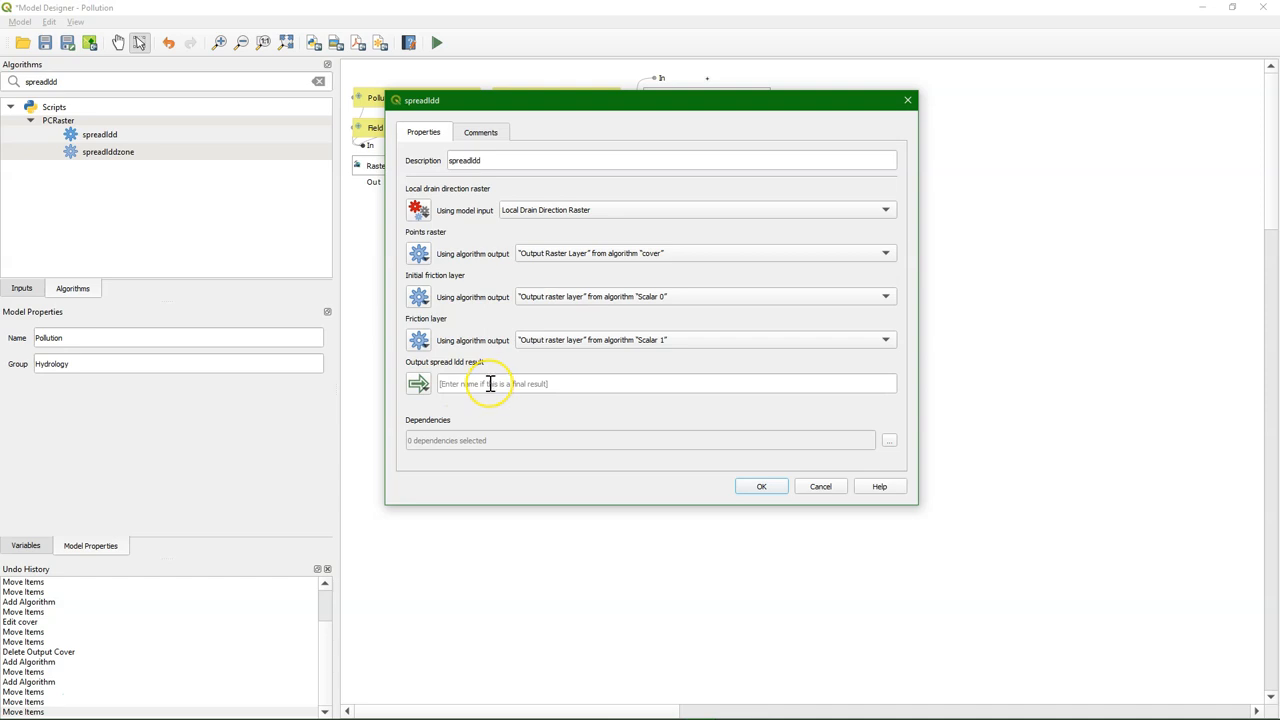
Name the spreadldd output 'Spread LDD Result' and confirm the step.
text(s)
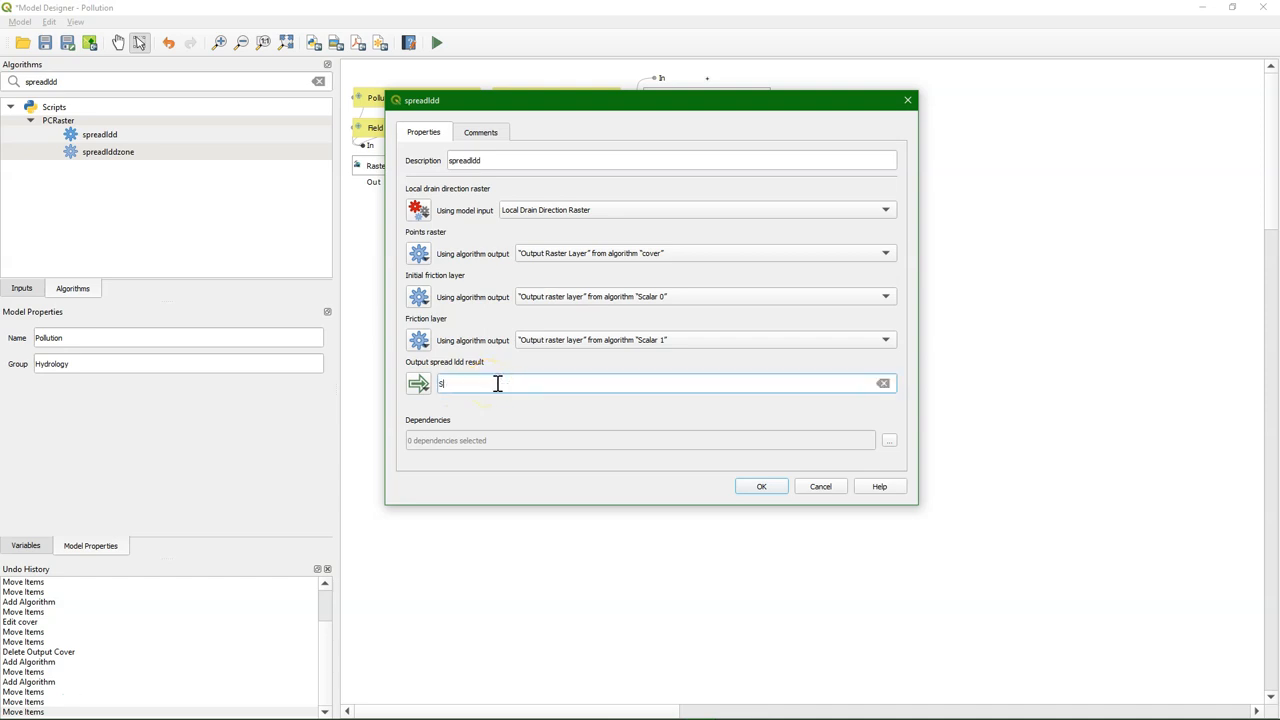
text(pread LDD Result)
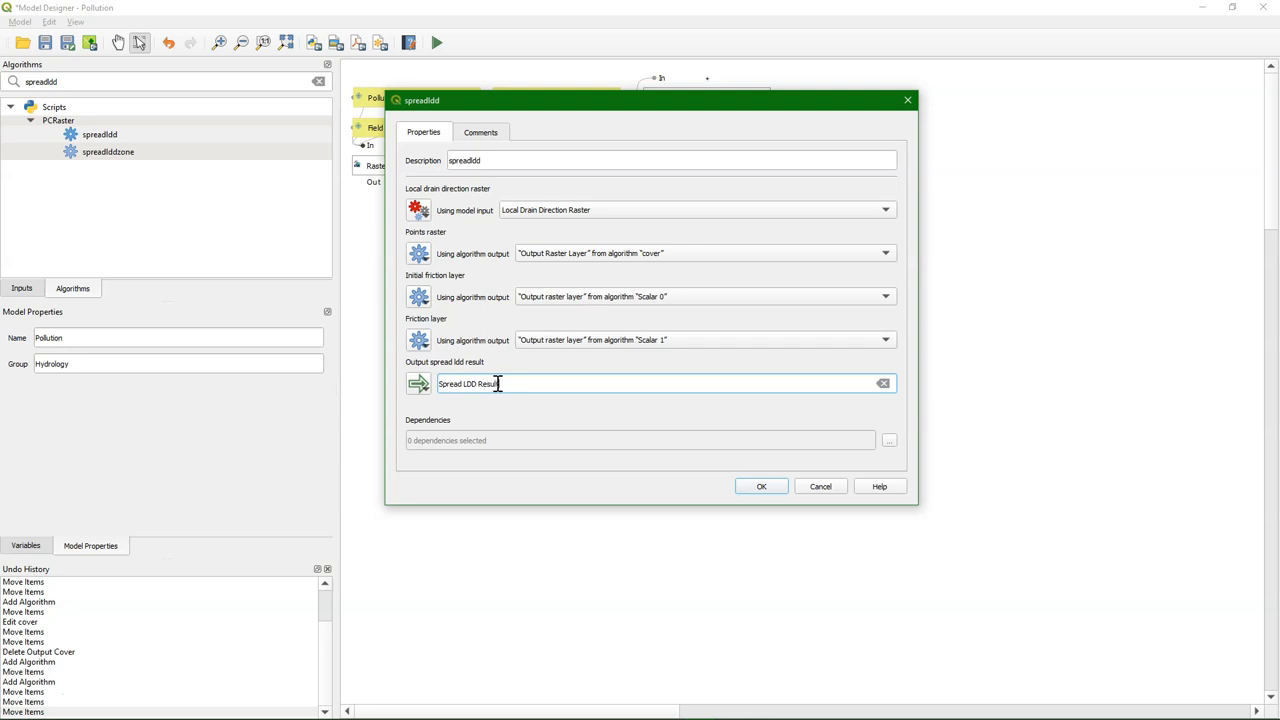
click(760, 486)
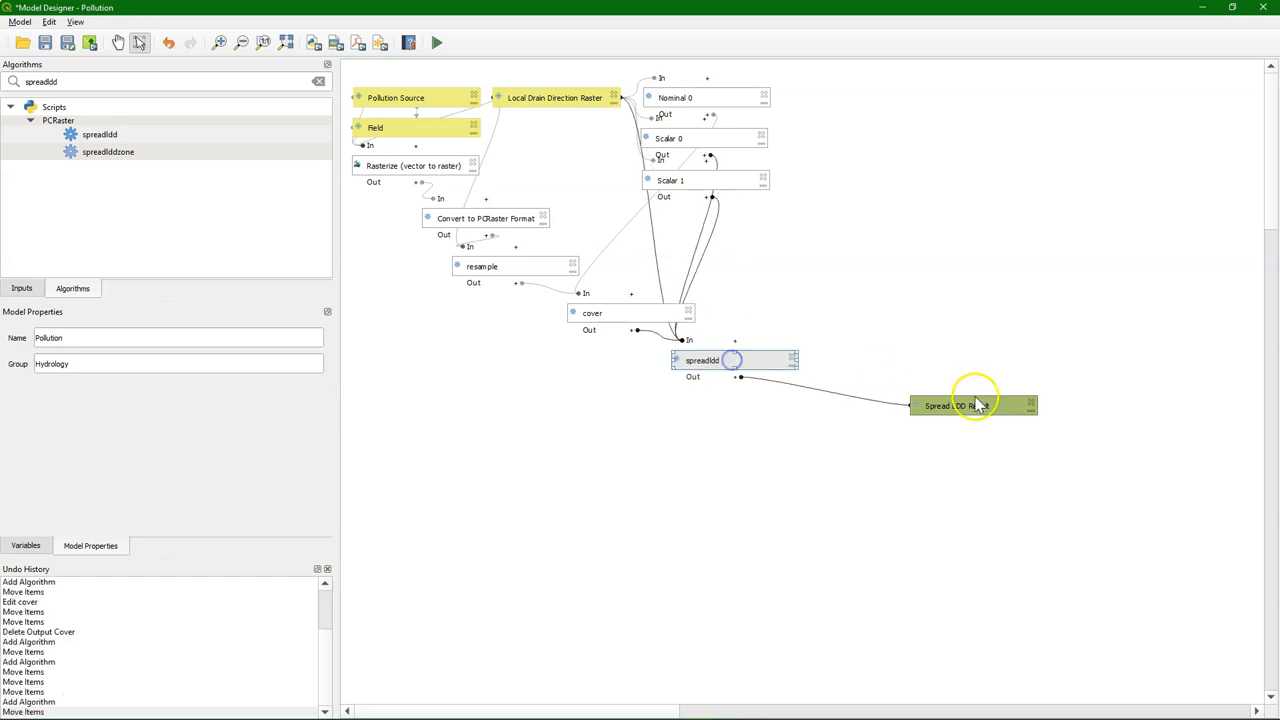
Add a spreadlddzone step fed by the drain direction input and an algorithm-output points raster.
drag(972, 404, 784, 404)
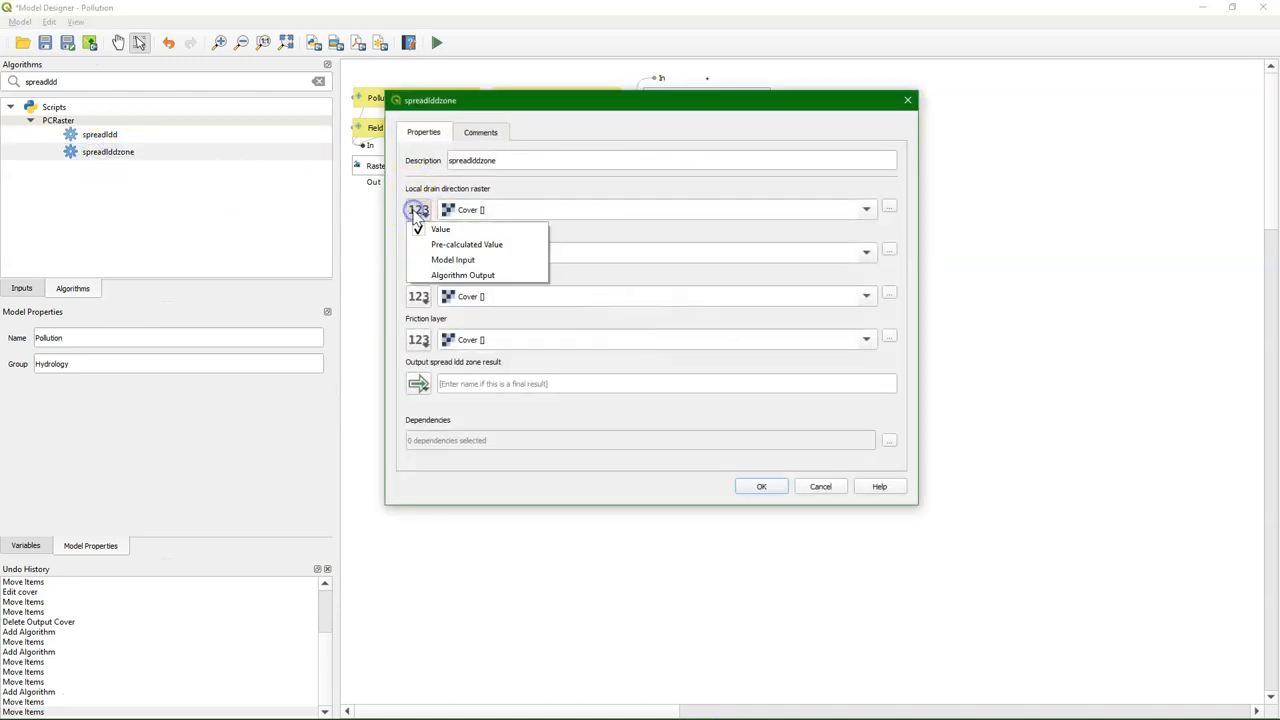
click(454, 260)
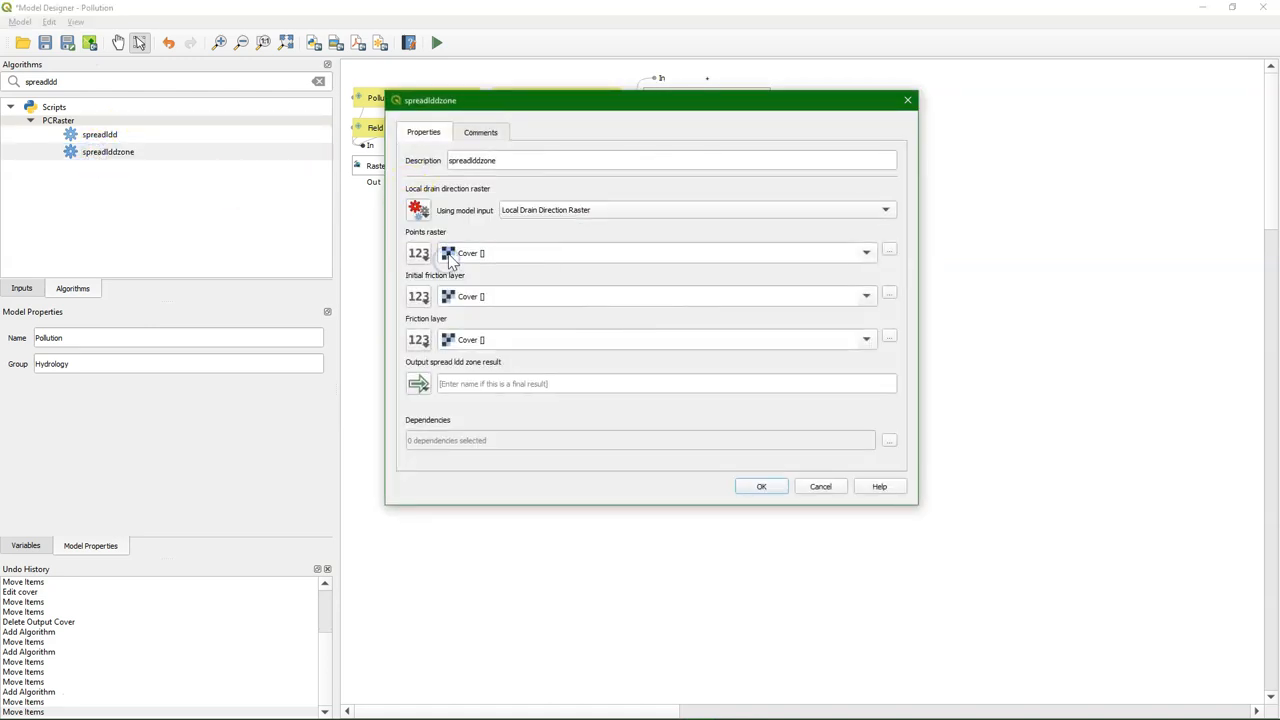
click(416, 252)
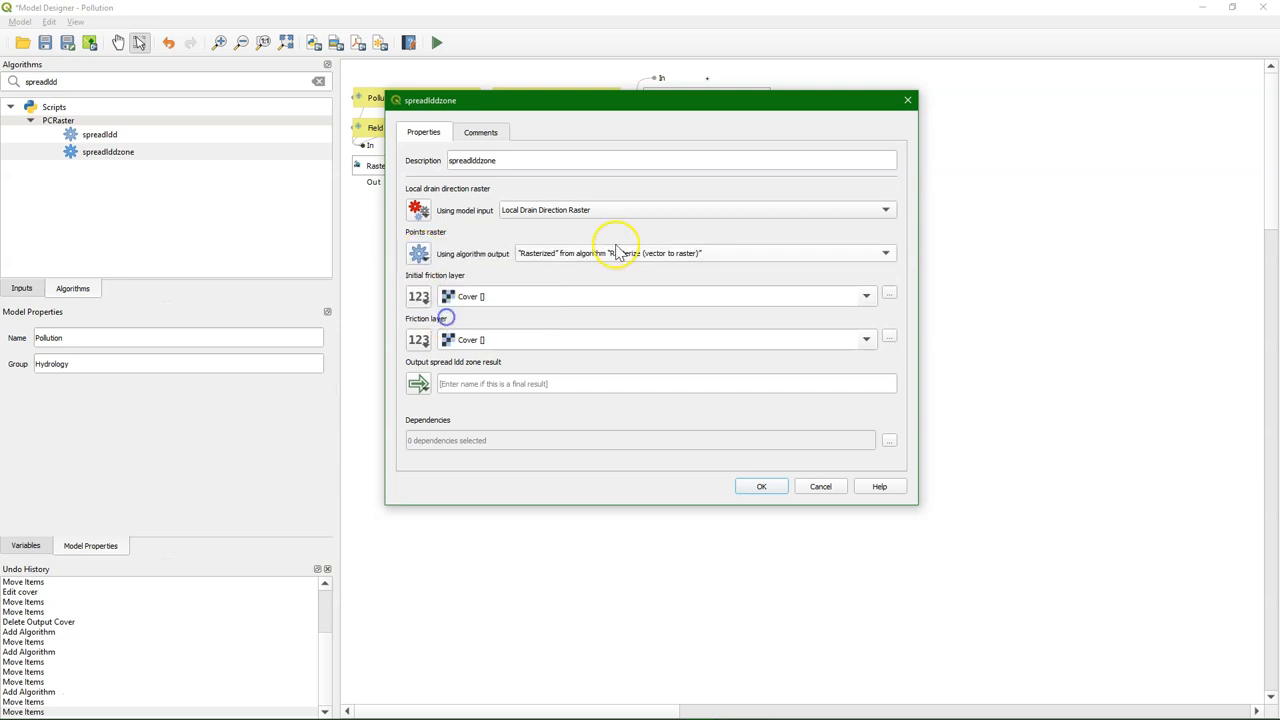
click(884, 252)
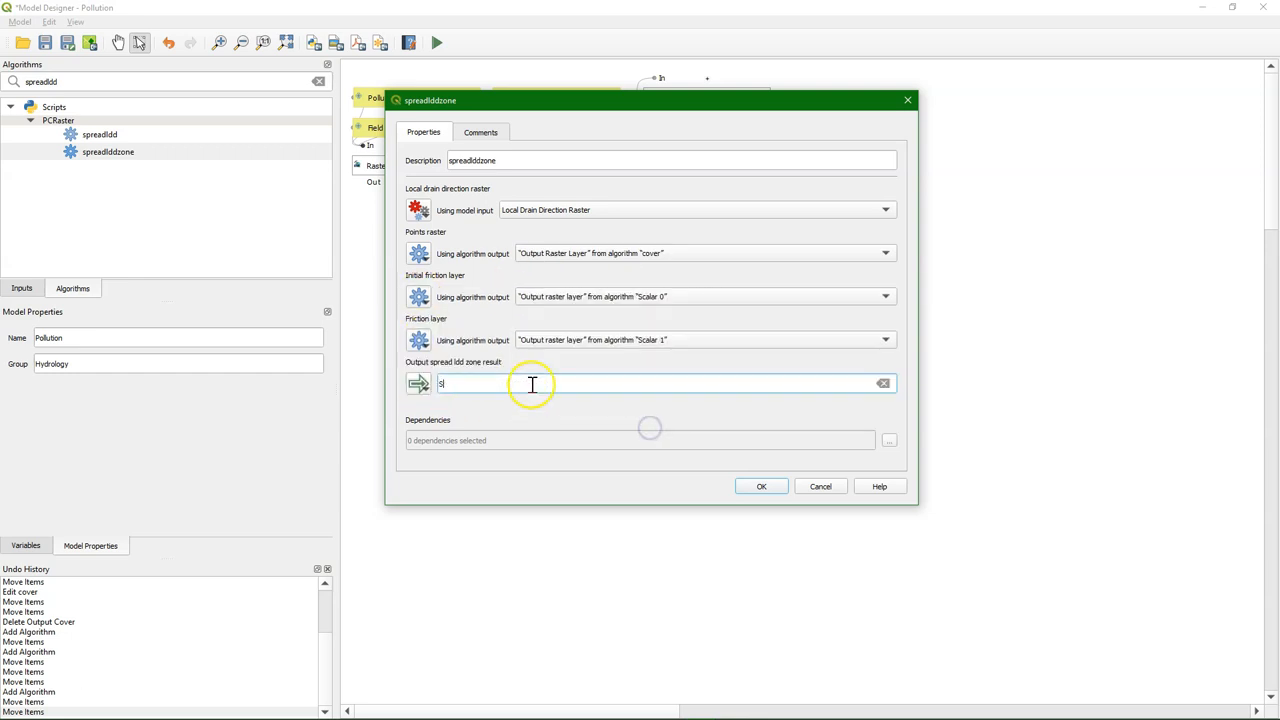
Name the spreadlddzone output 'Spread LDD Zone Result' and confirm the step.
text(Spread LDD)
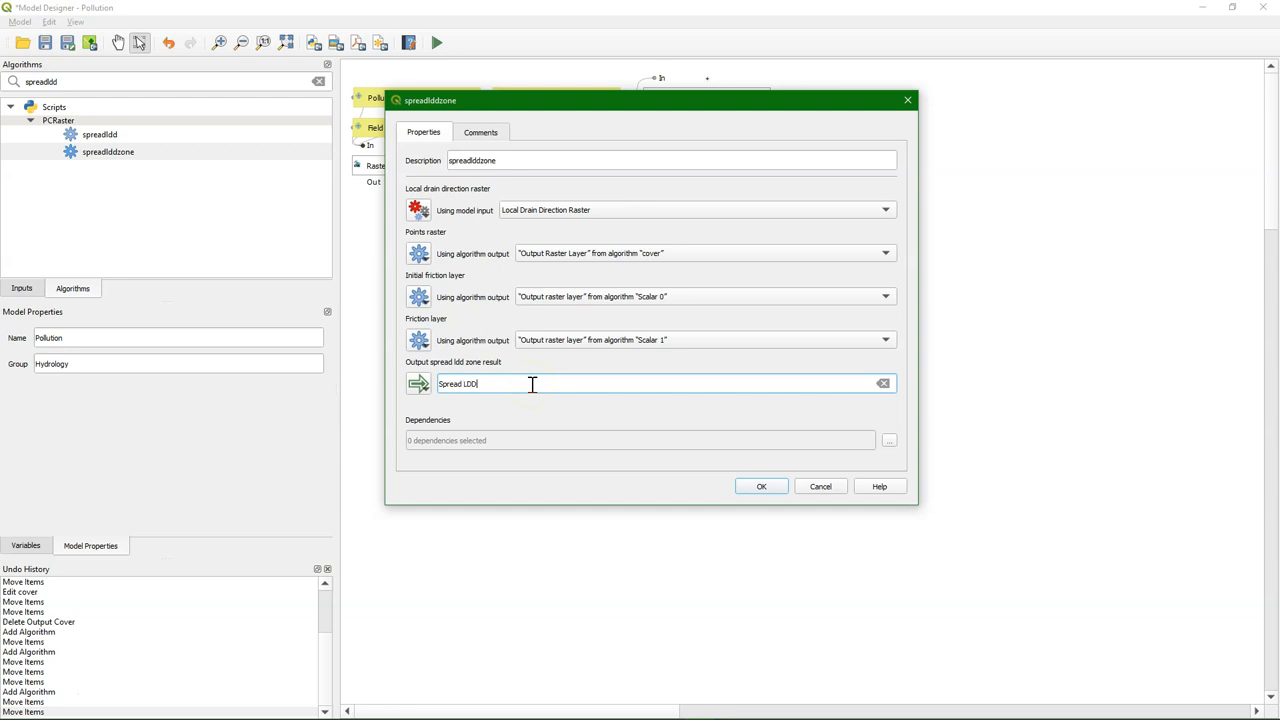
text(Zone Res)
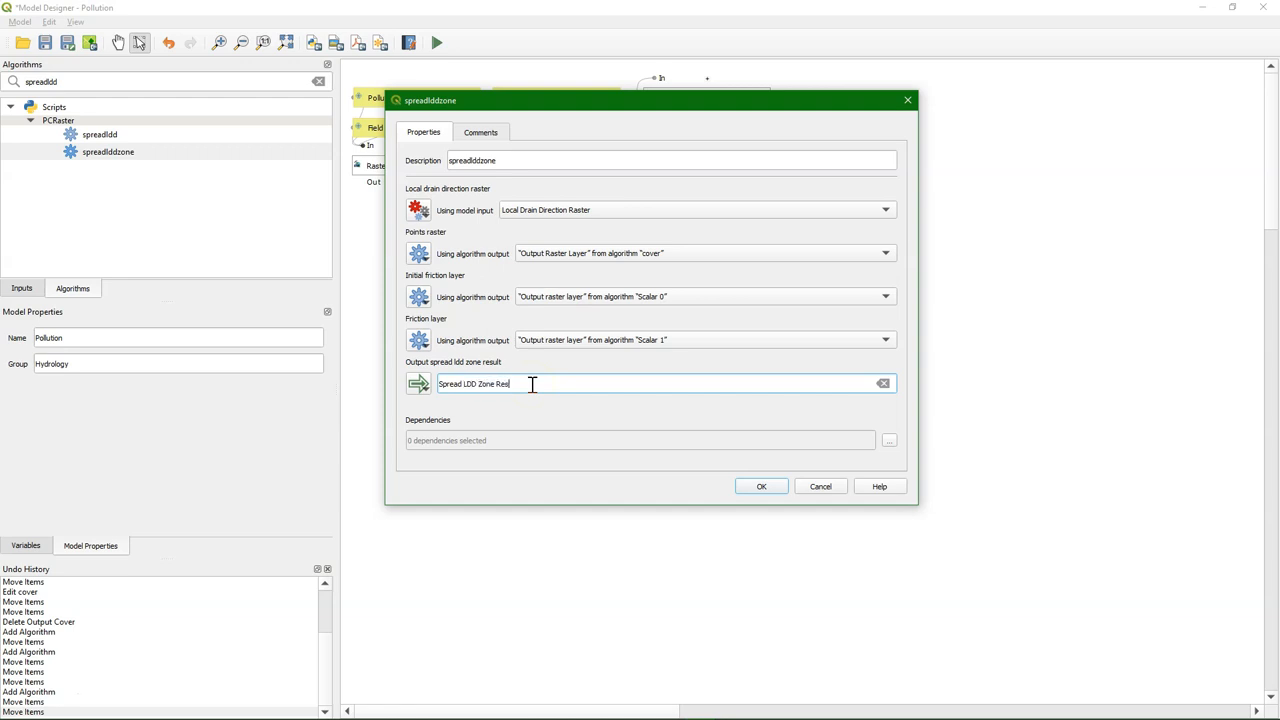
click(760, 486)
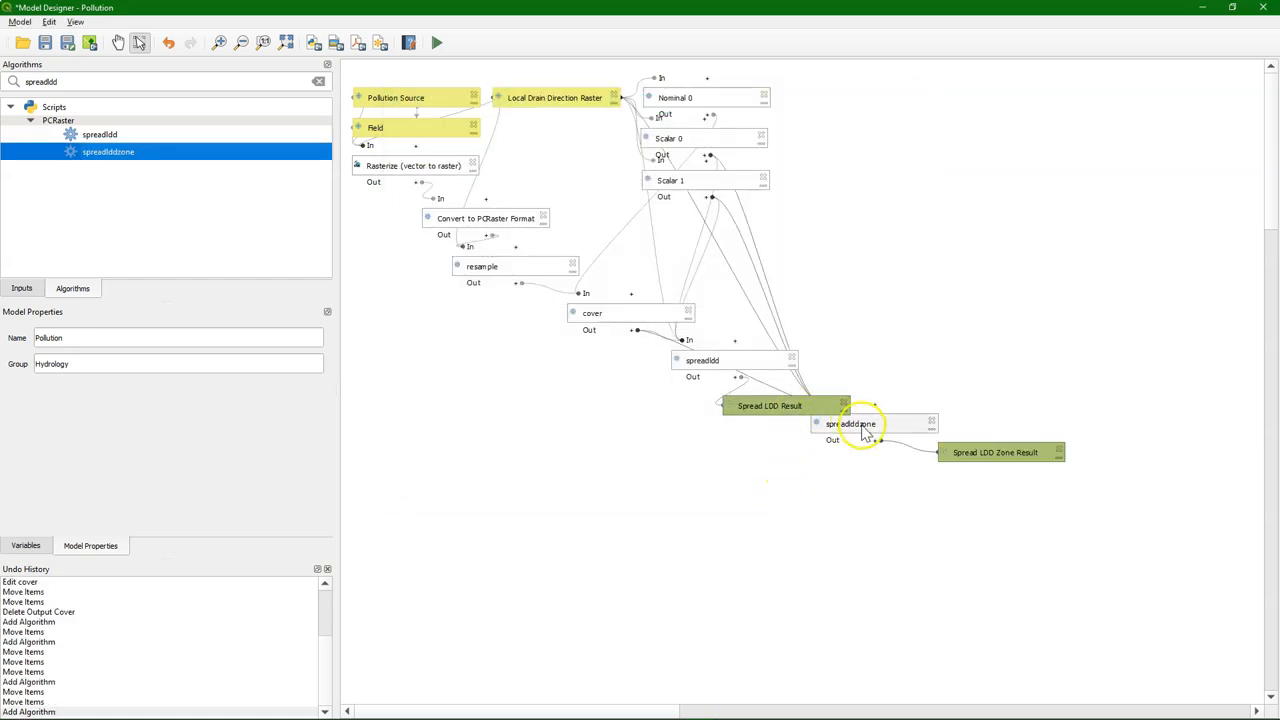
Place spreadlddzone under the cover step and save the Pollution model.
drag(850, 424, 570, 356)
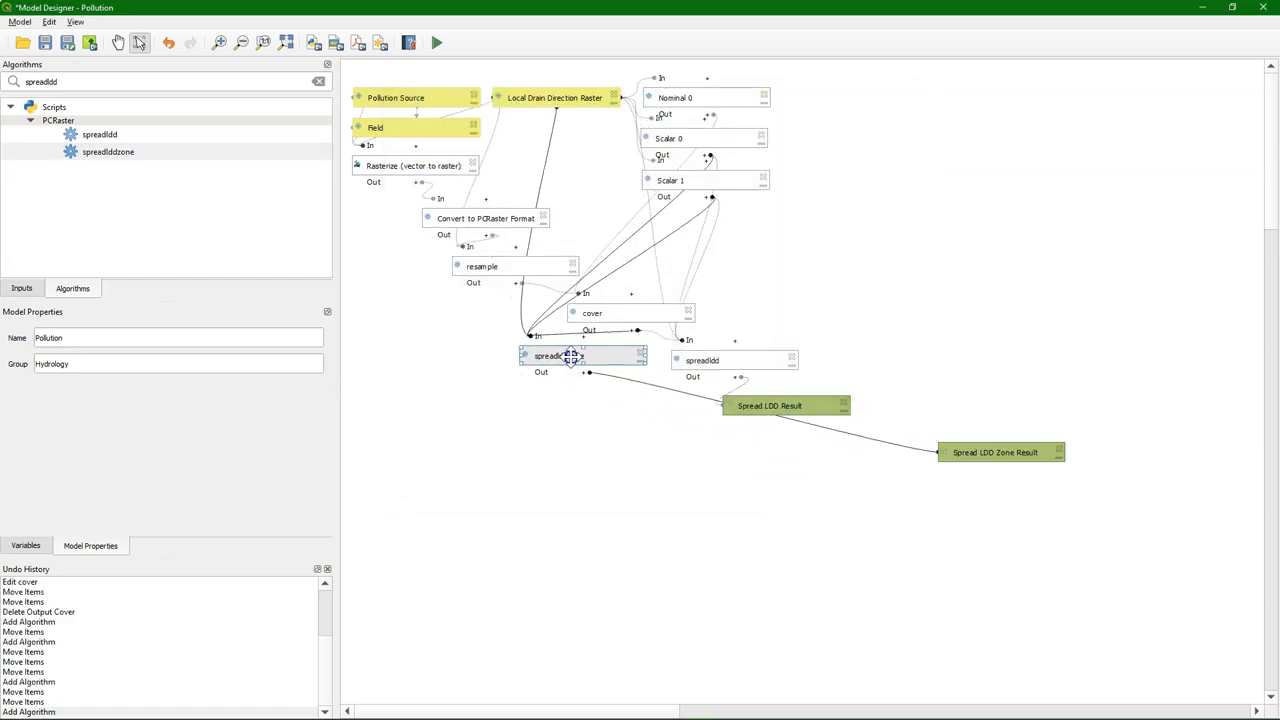
click(44, 44)
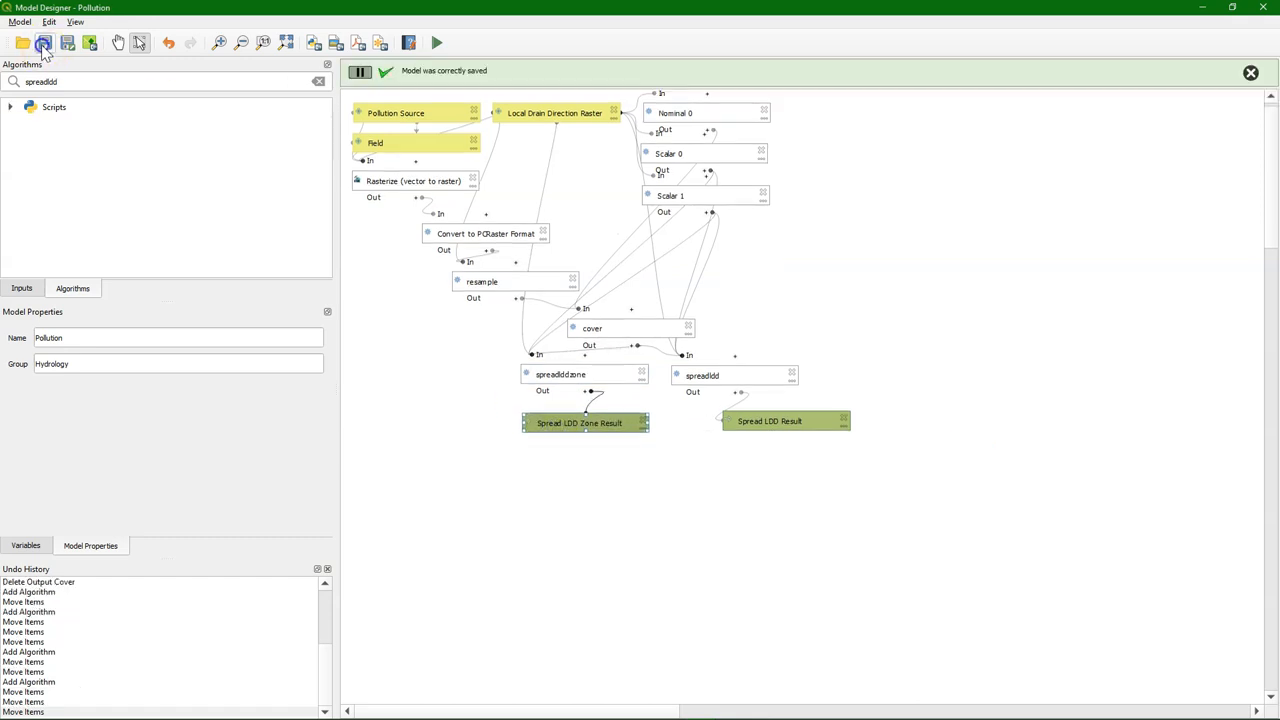
click(436, 40)
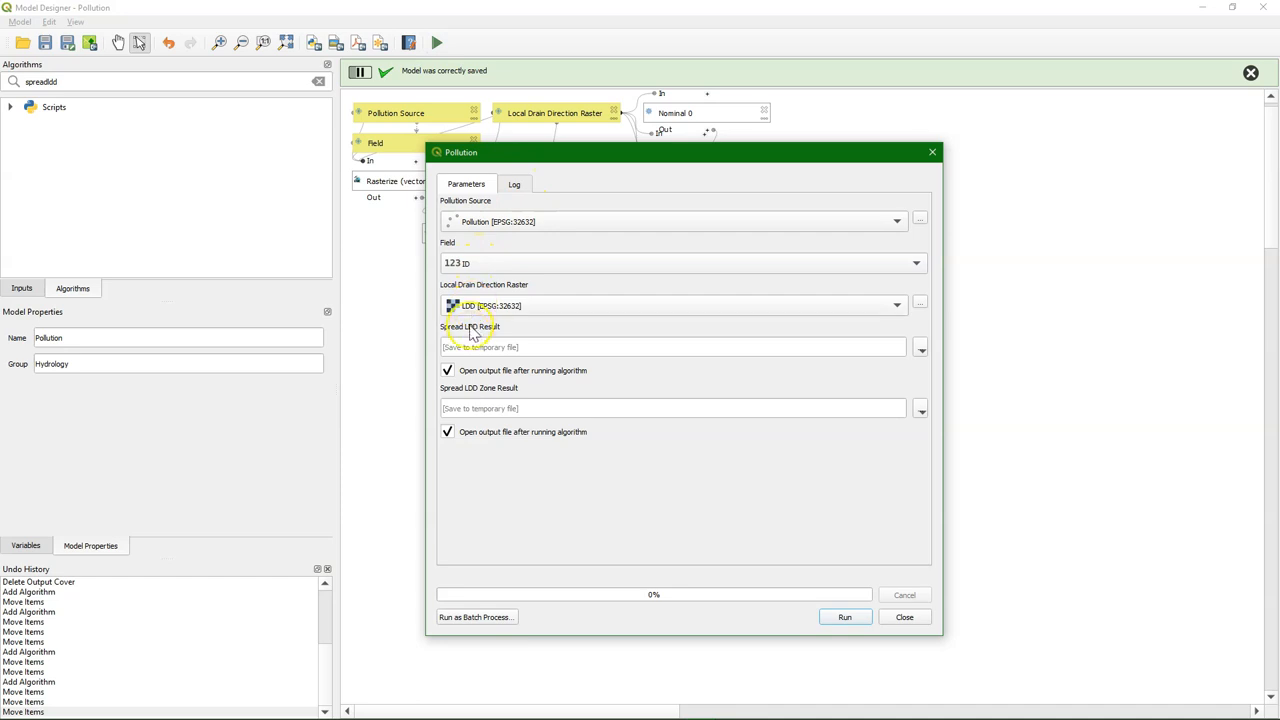
Check the model's run parameters, close them and return to the main map window.
click(852, 616)
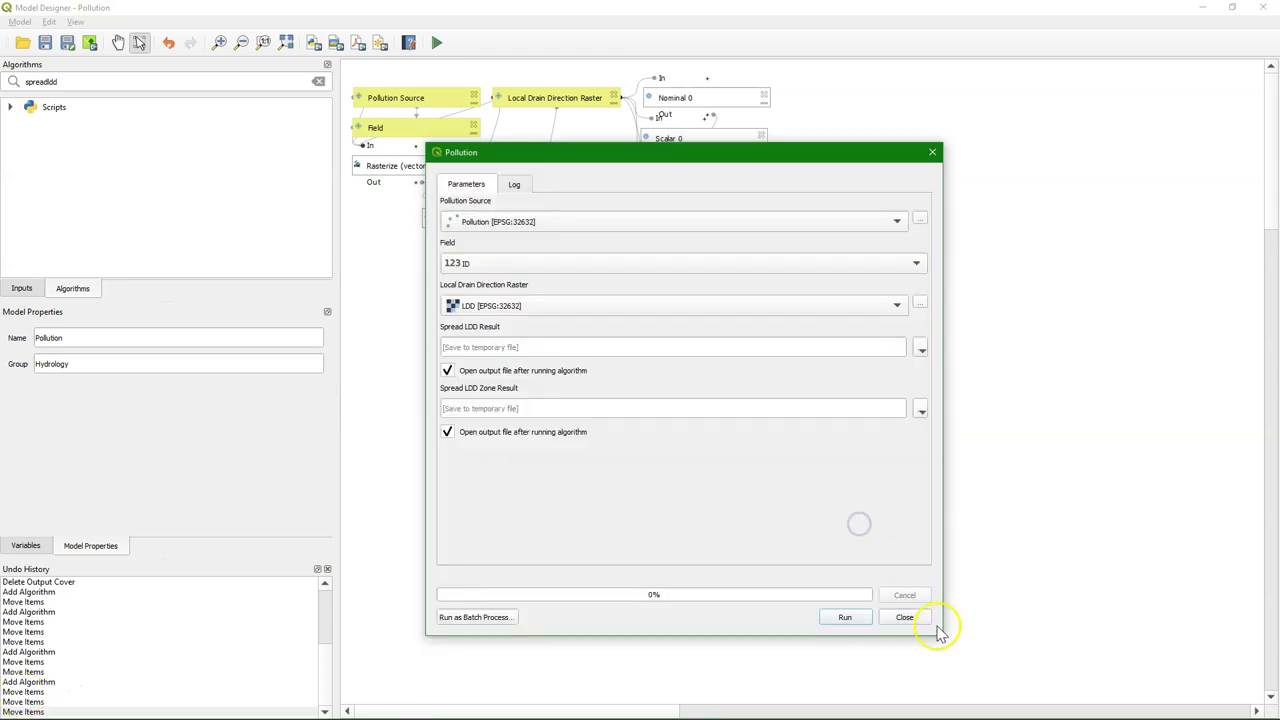
click(912, 616)
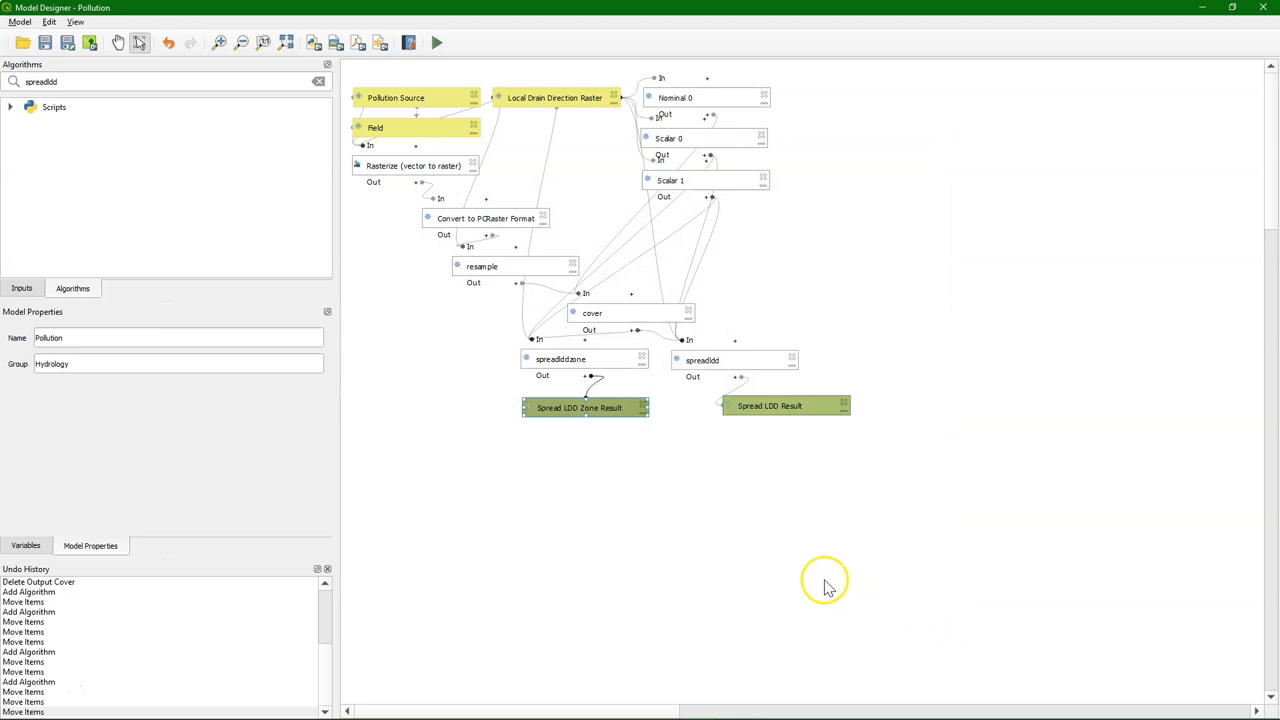
mouse_move(1266, 8)
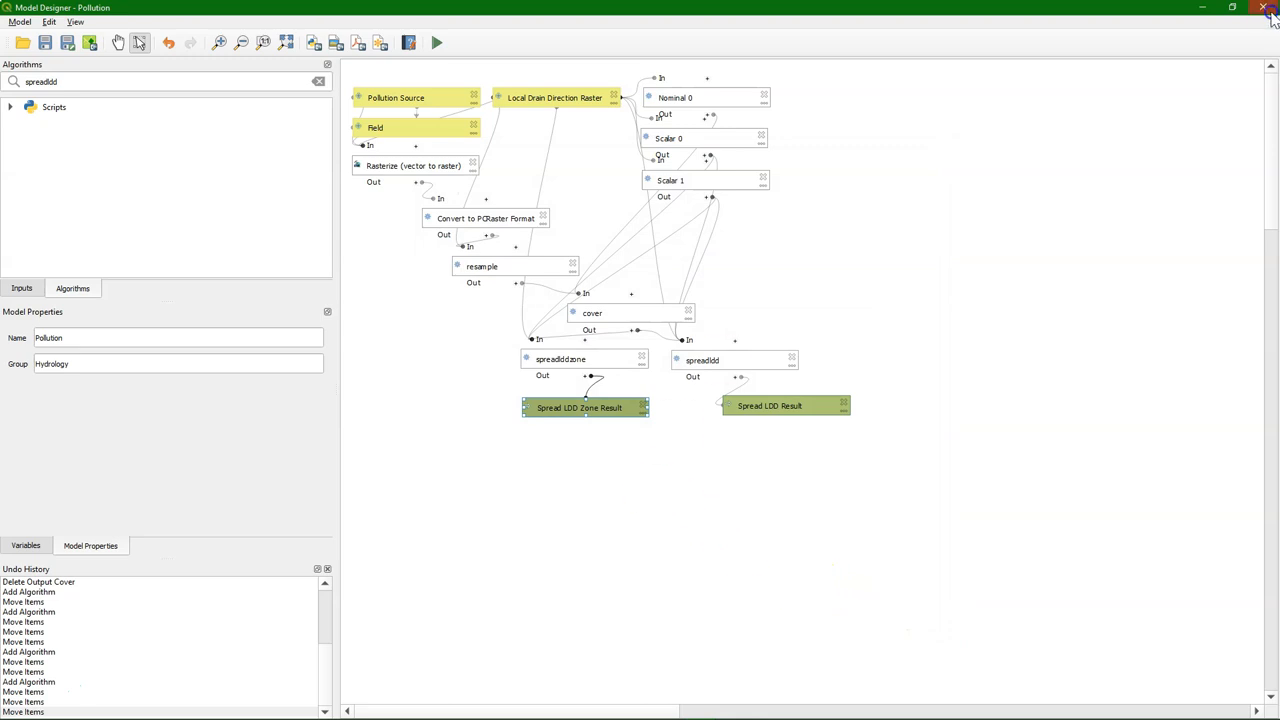
click(1268, 12)
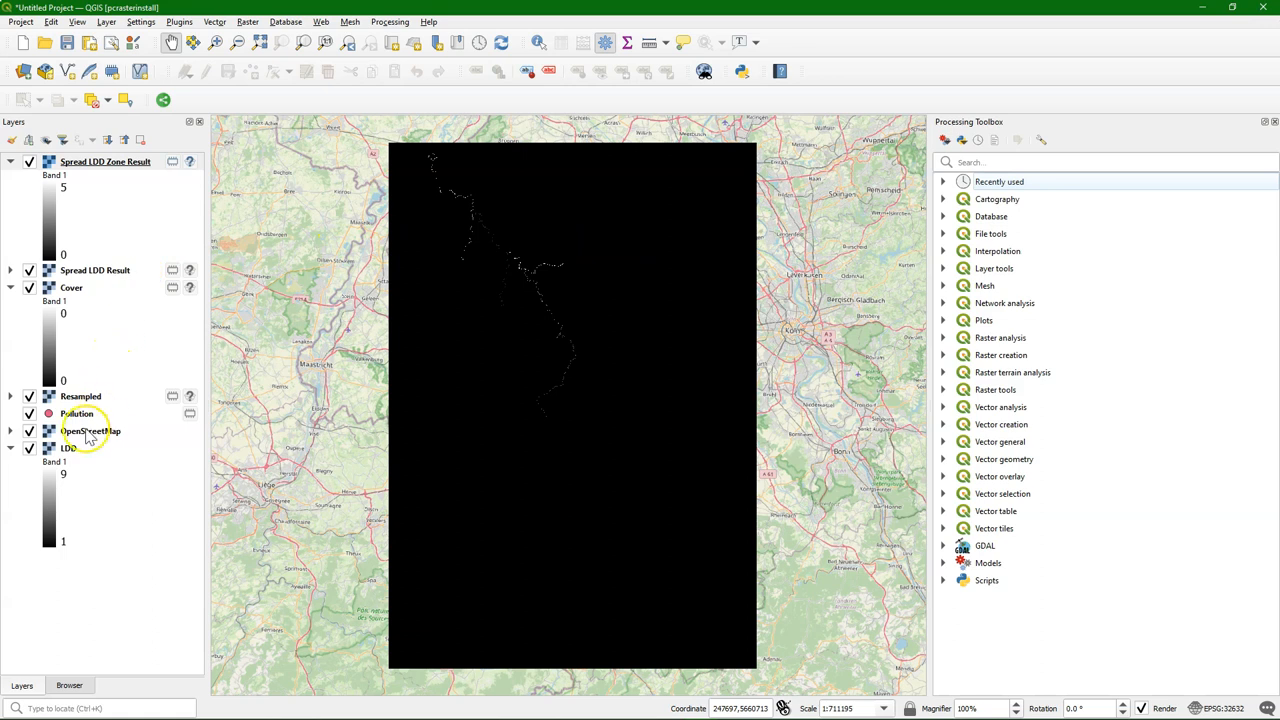
Remove the five old result and Pollution layers, leaving only OpenStreetMap and LDD.
right_click(68, 412)
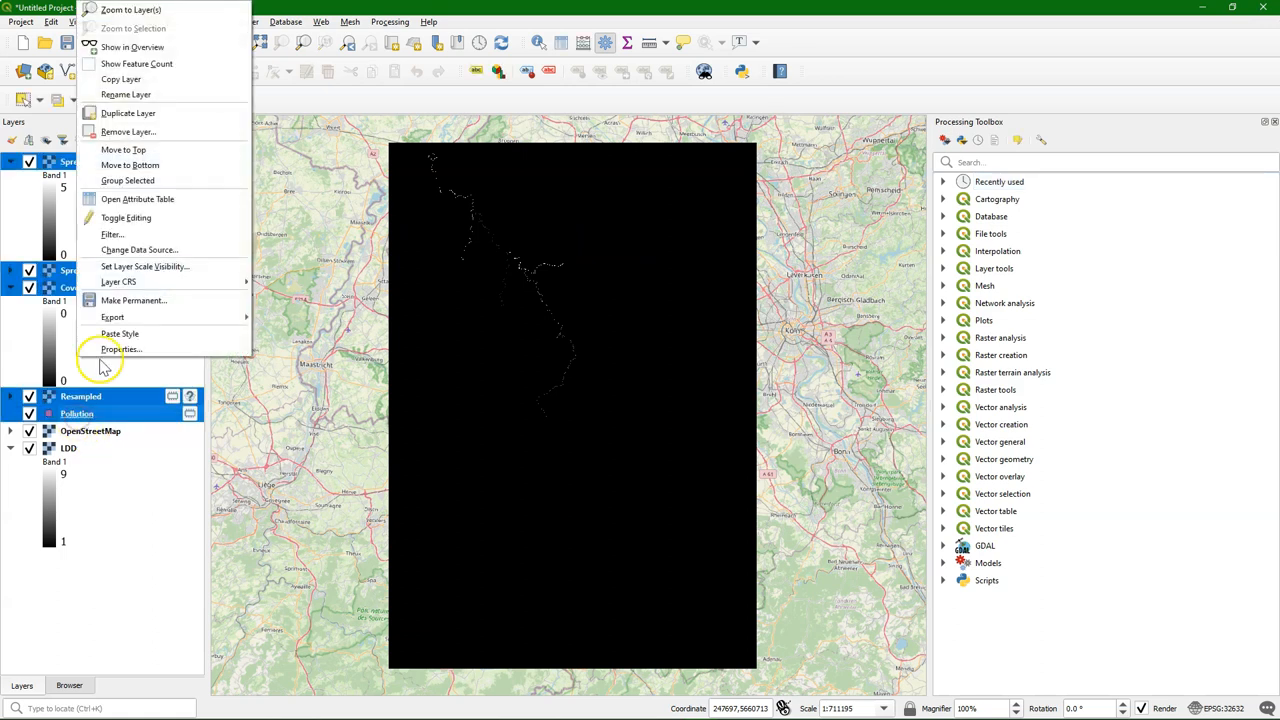
click(128, 132)
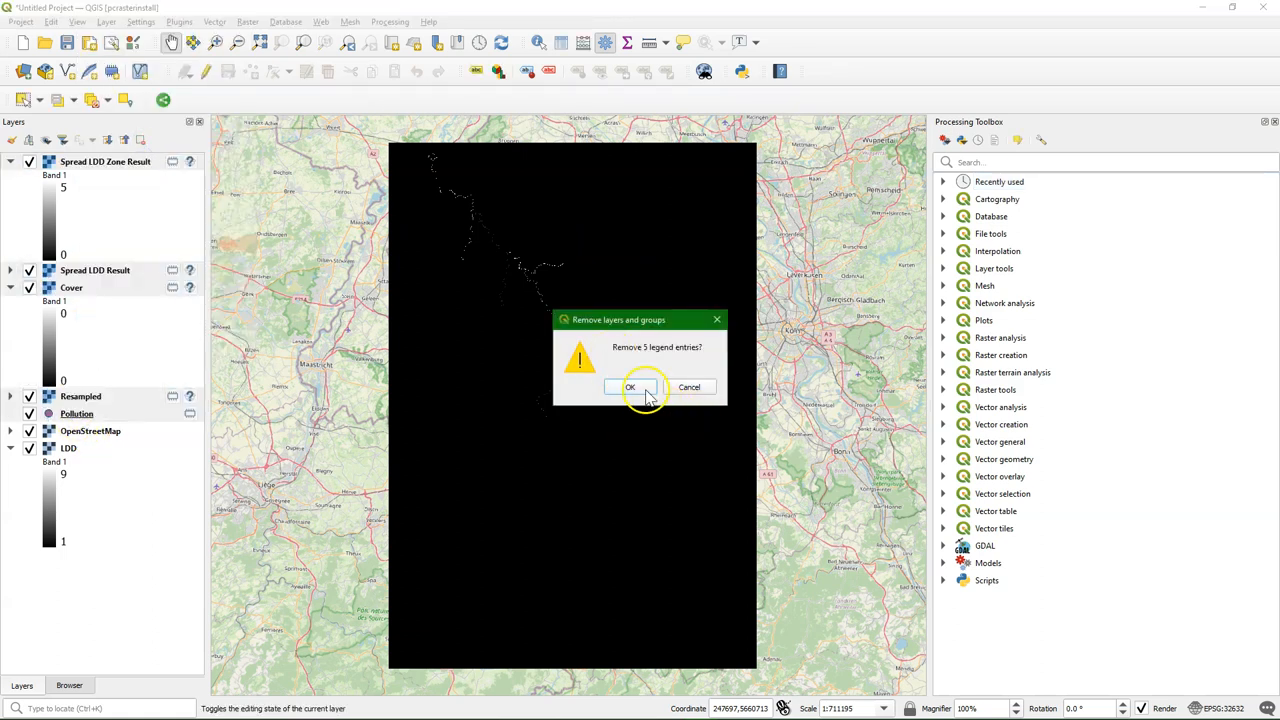
click(630, 388)
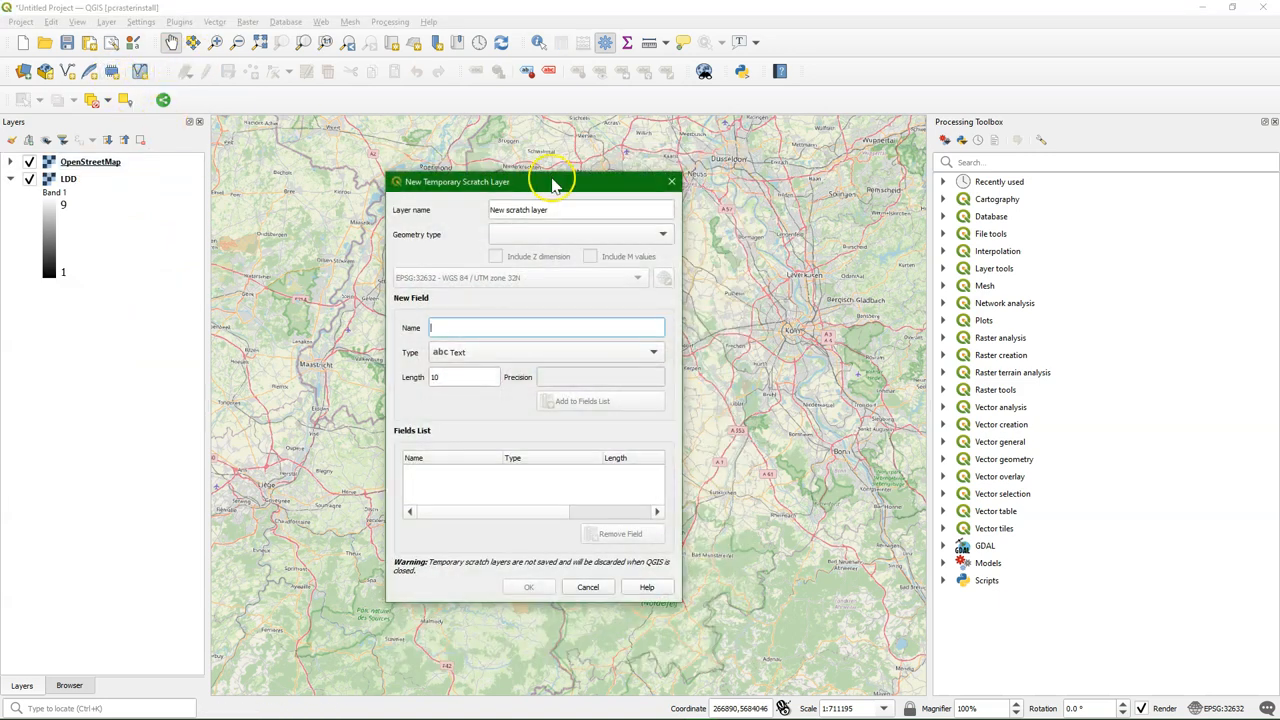
Create the temporary point layer 'Pollution' with a whole-number ID field and save the digitized points.
text(Pollution)
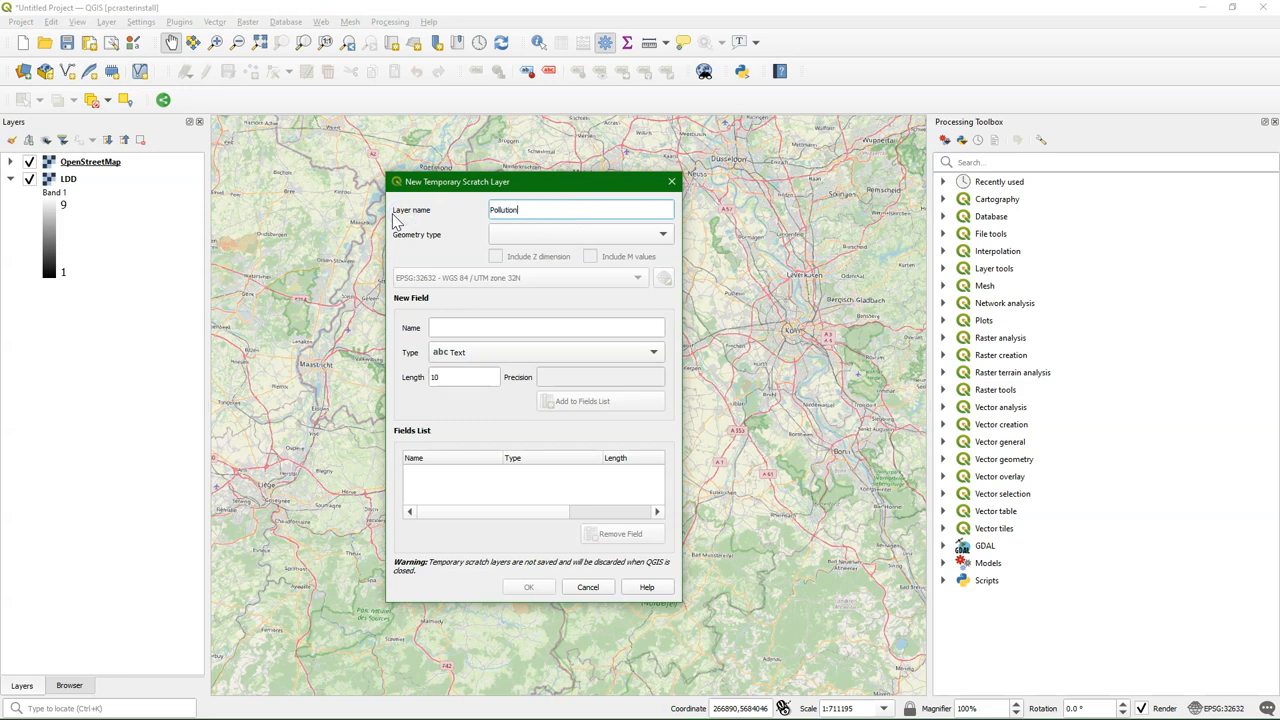
click(578, 234)
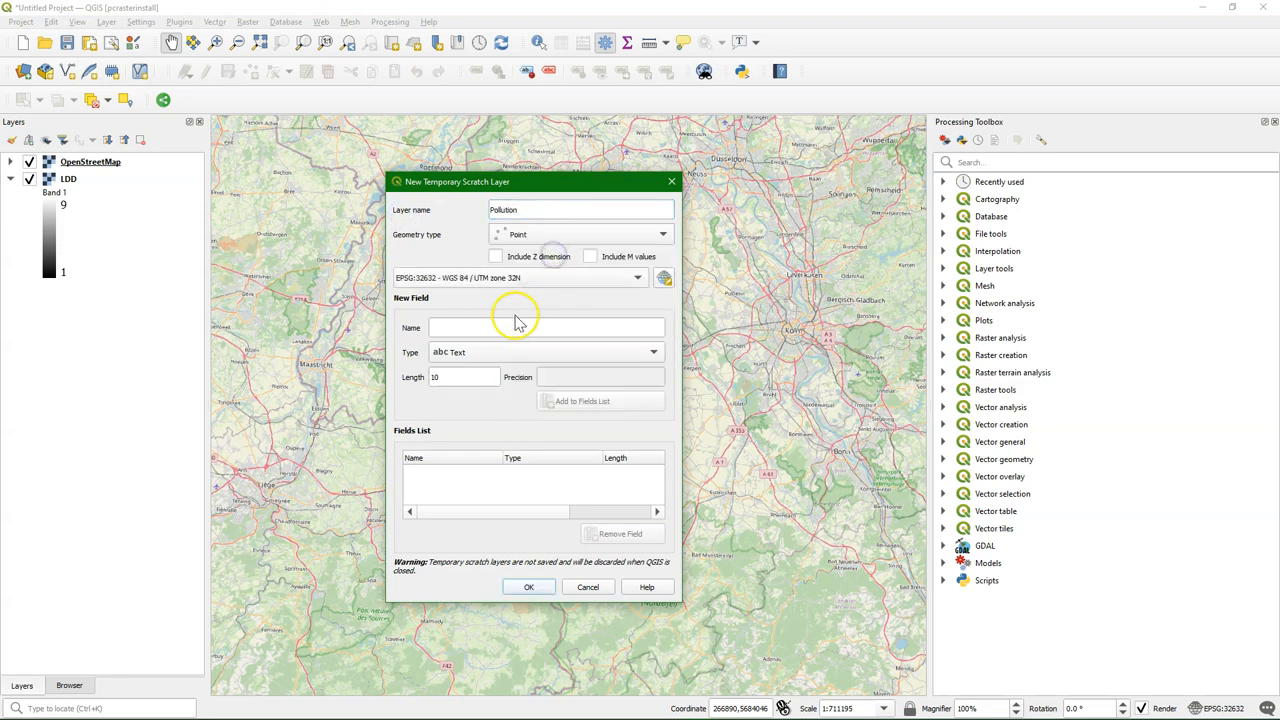
text(ID)
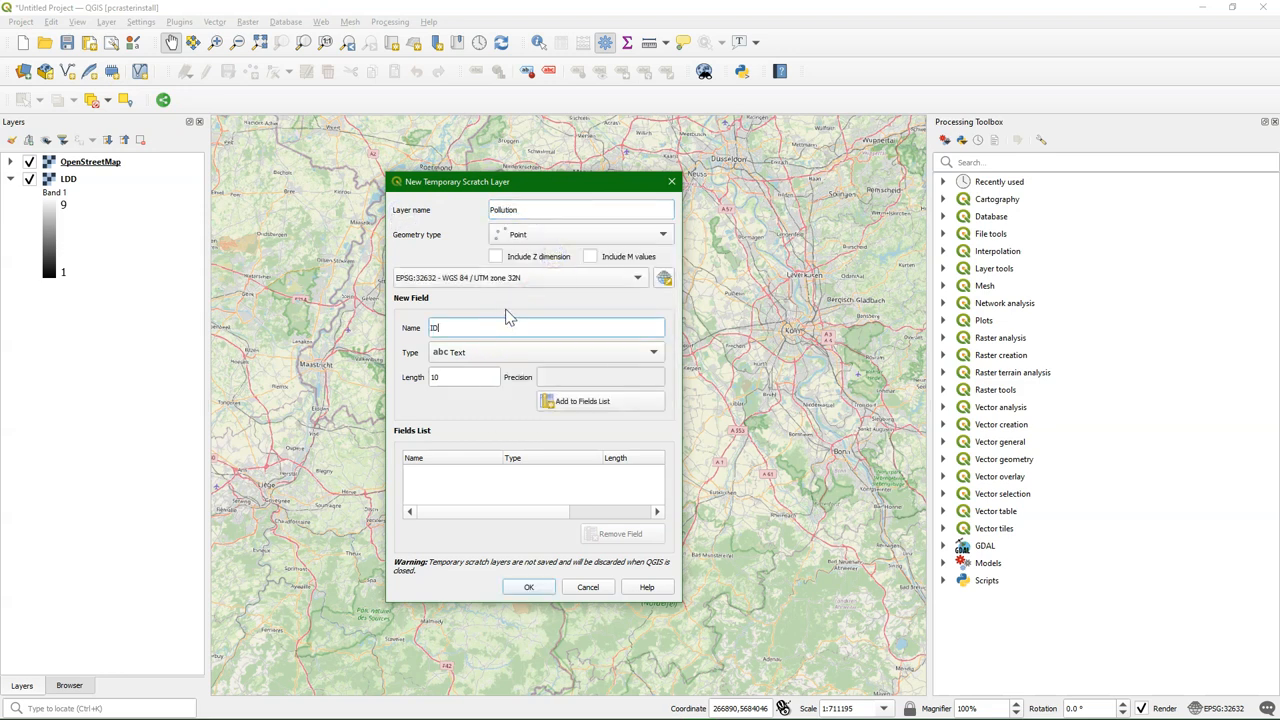
click(544, 352)
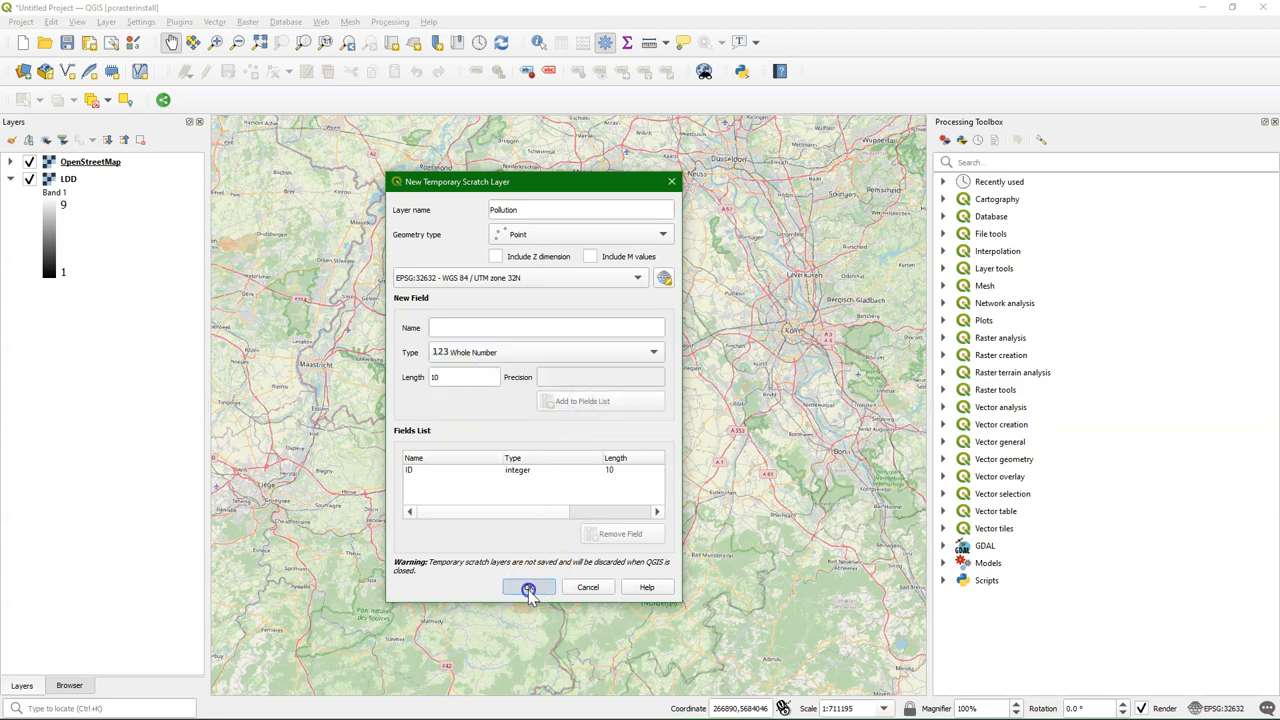
click(528, 588)
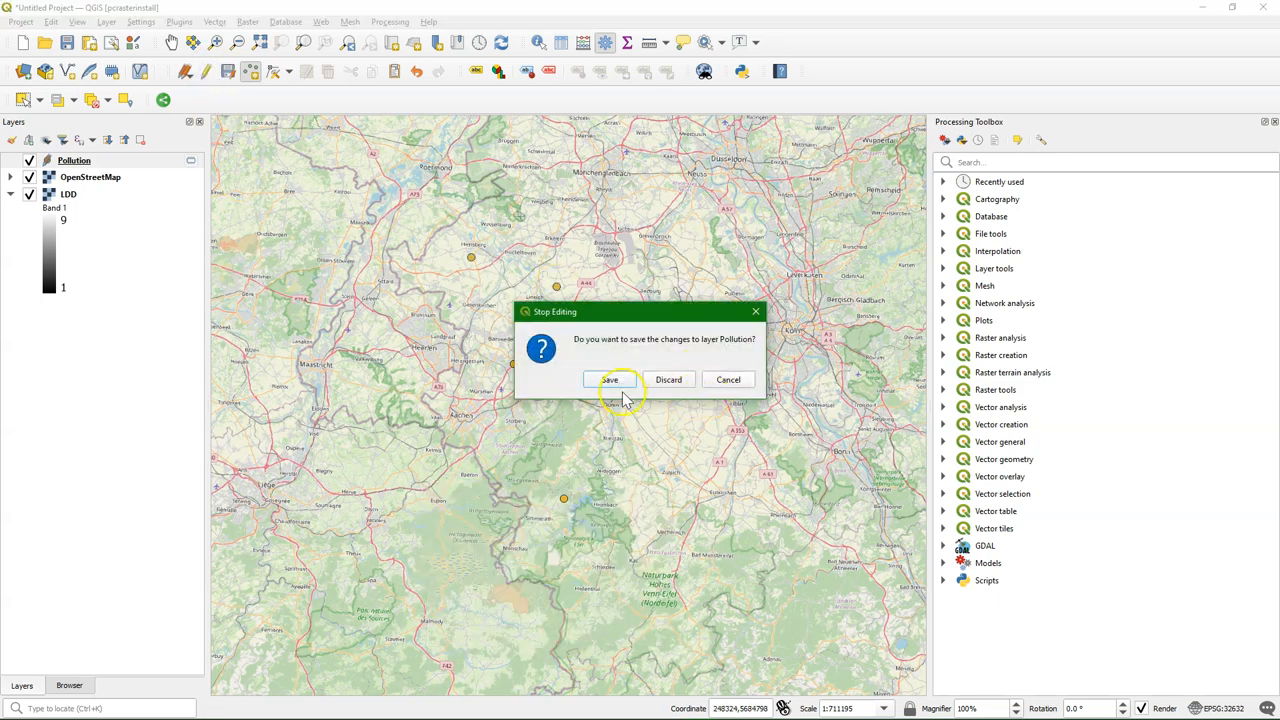
click(610, 380)
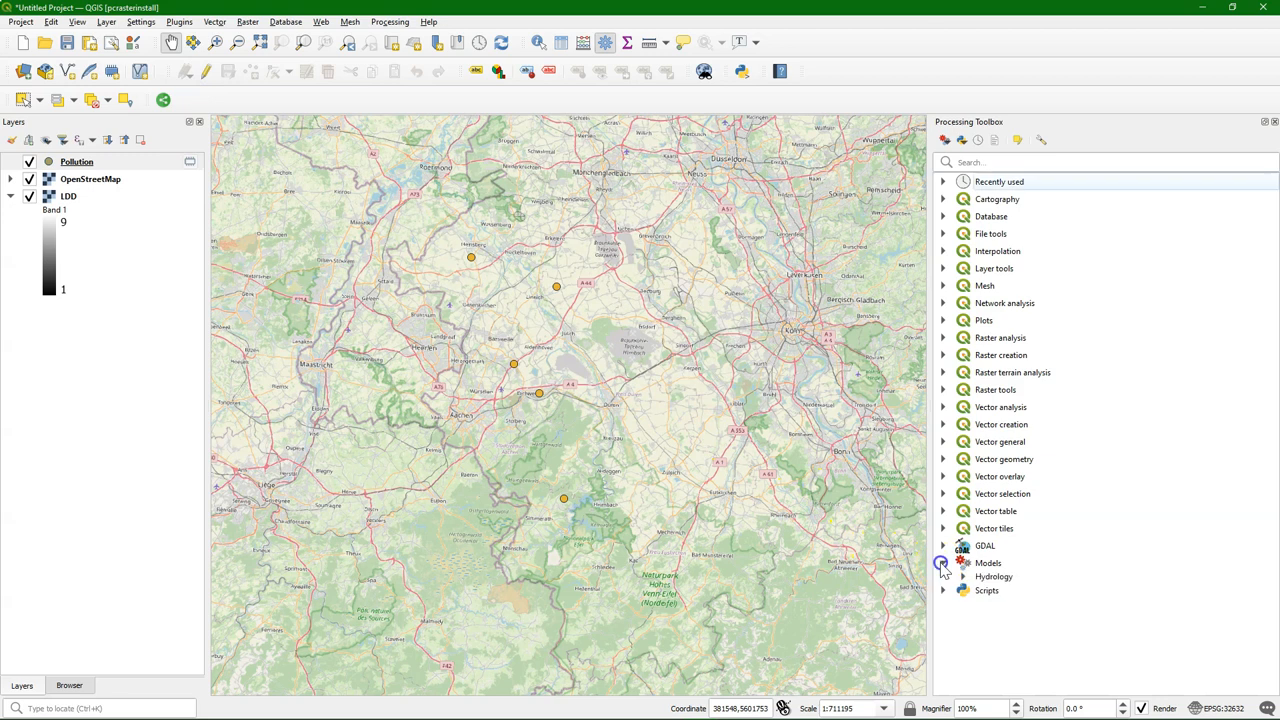
Run the Hydrology > Pollution model with the new points and the LDD drain direction raster.
click(944, 564)
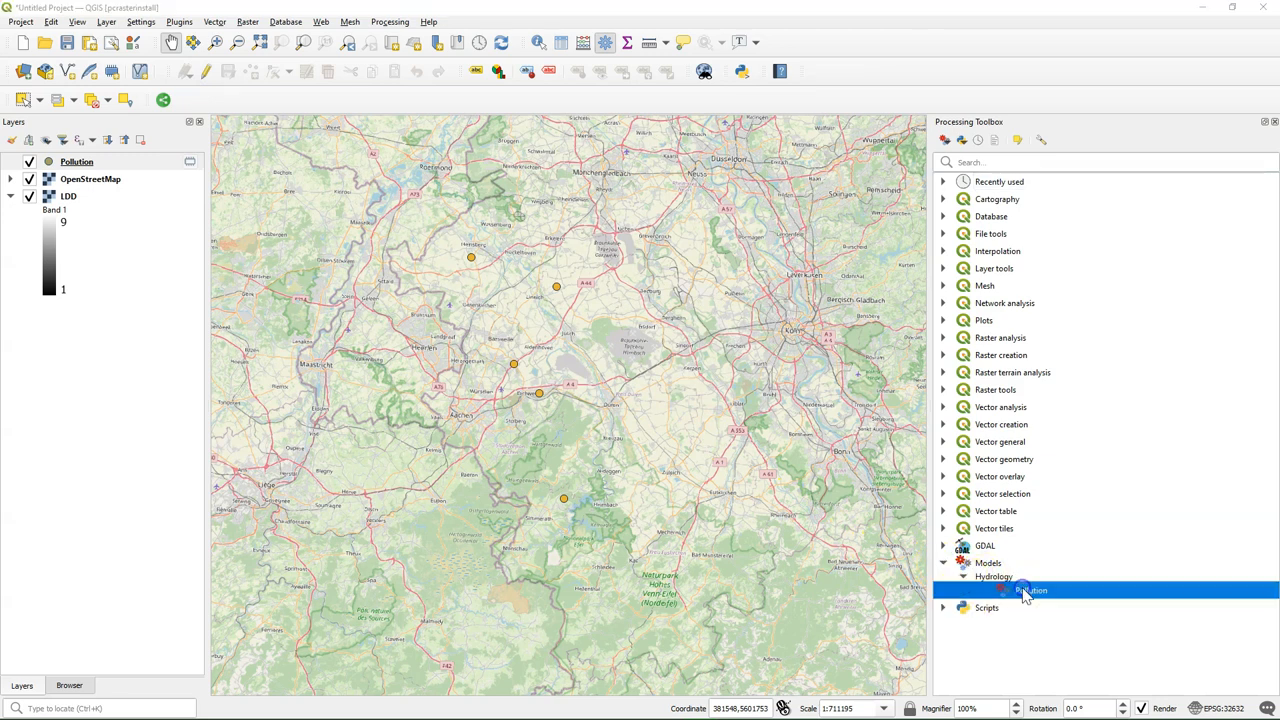
double_click(1030, 590)
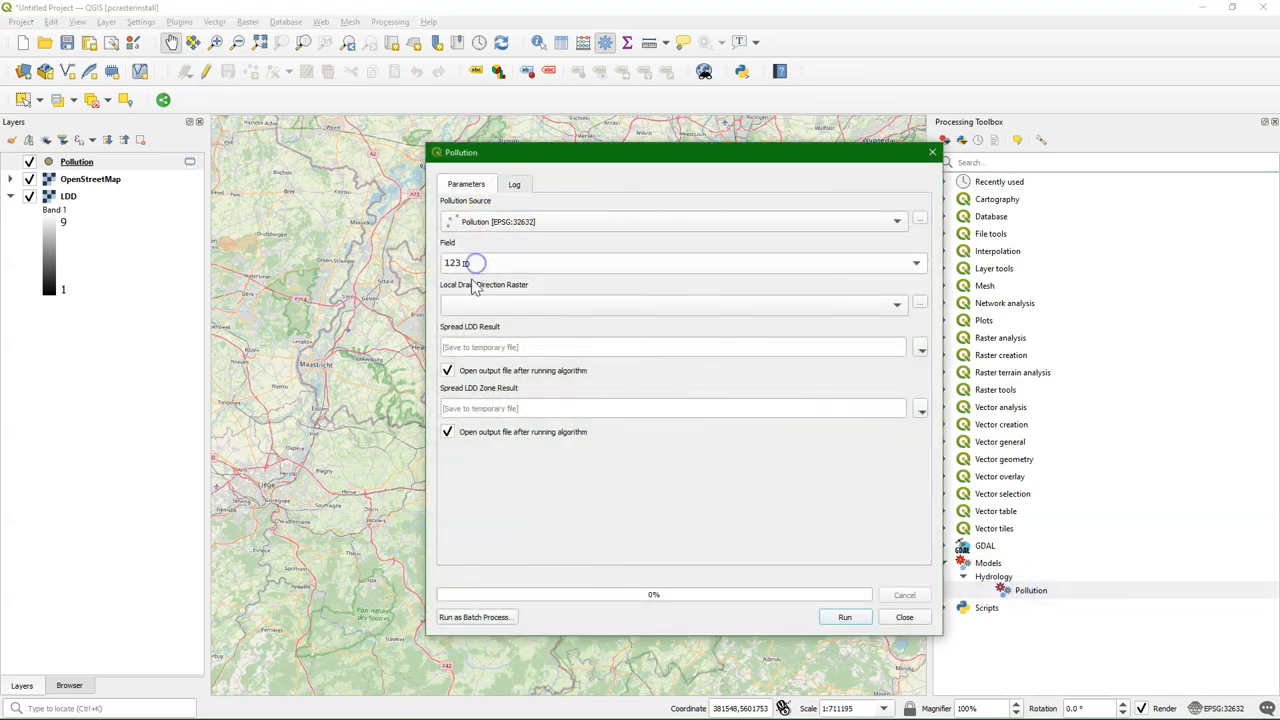
click(680, 304)
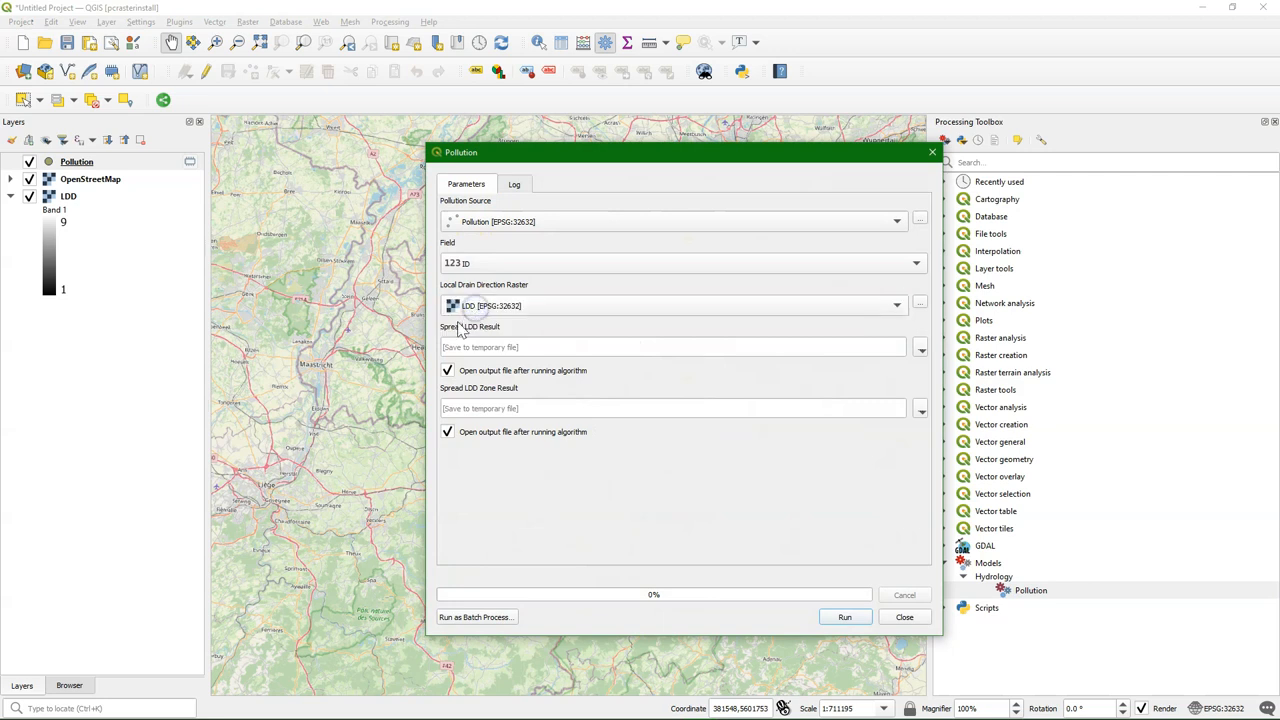
click(844, 616)
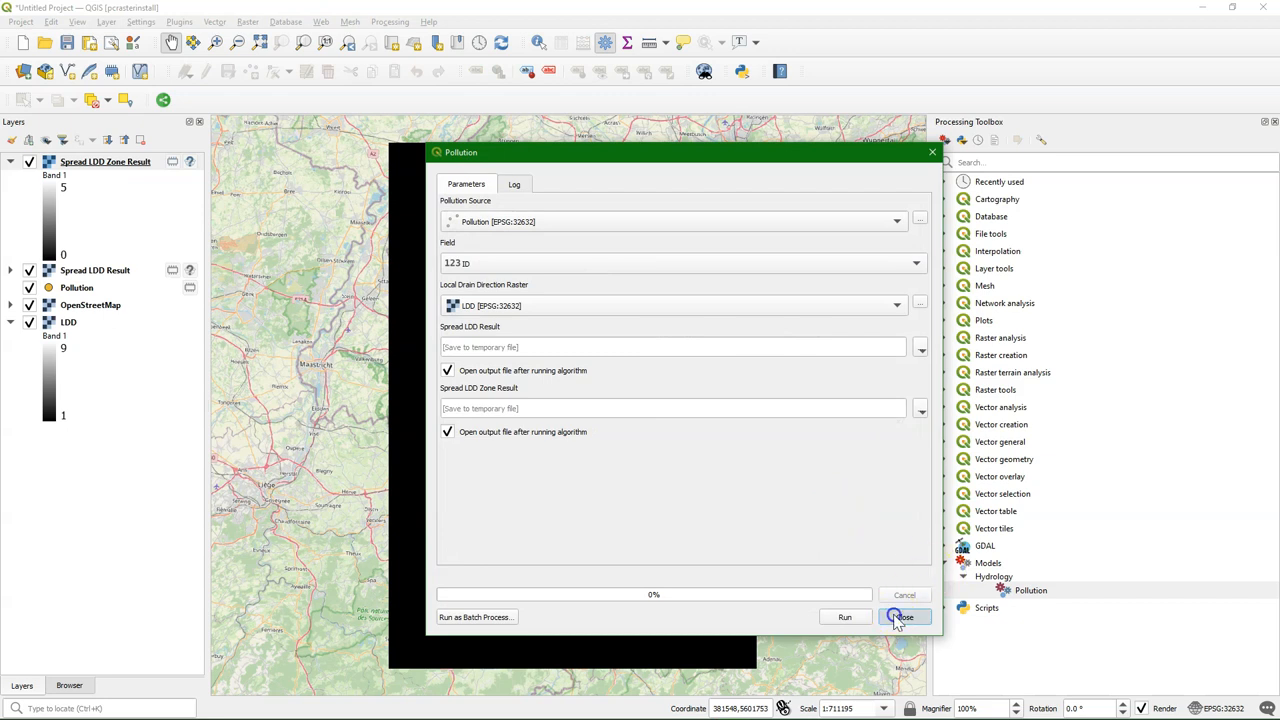
click(904, 616)
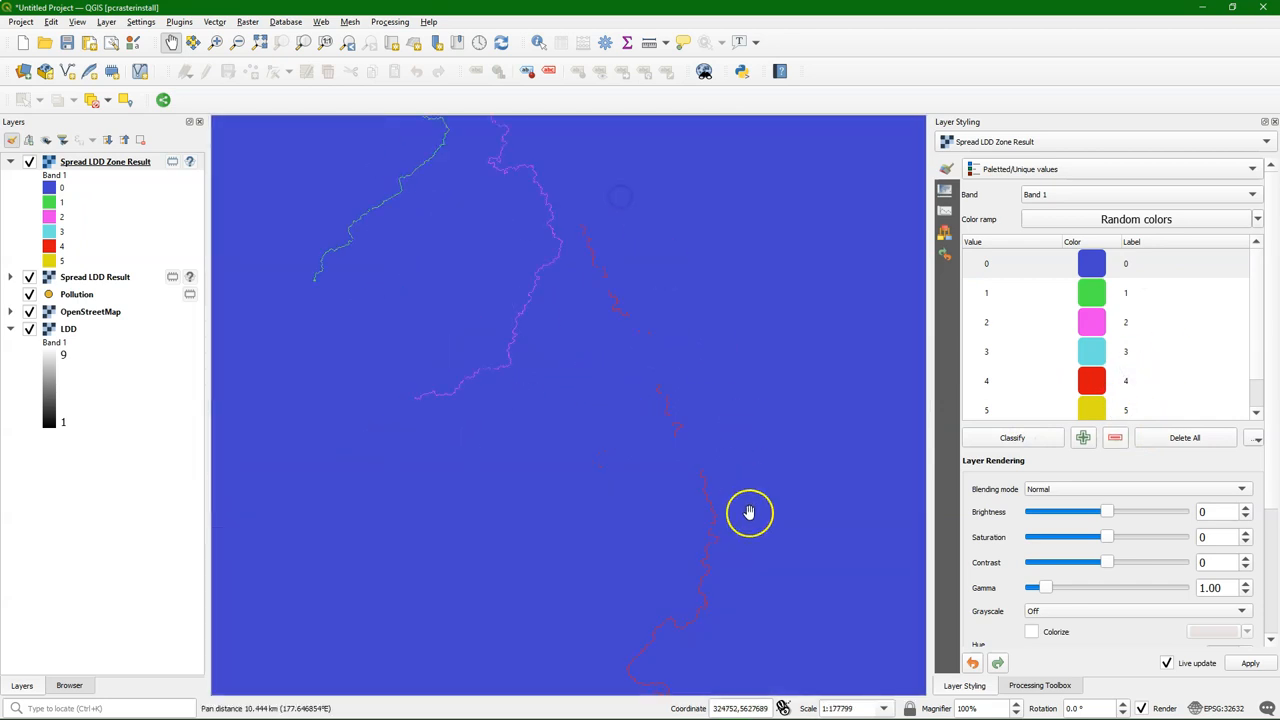
Move the Pollution points above the results and hide the Spread LDD Zone Result layer.
drag(748, 512, 624, 428)
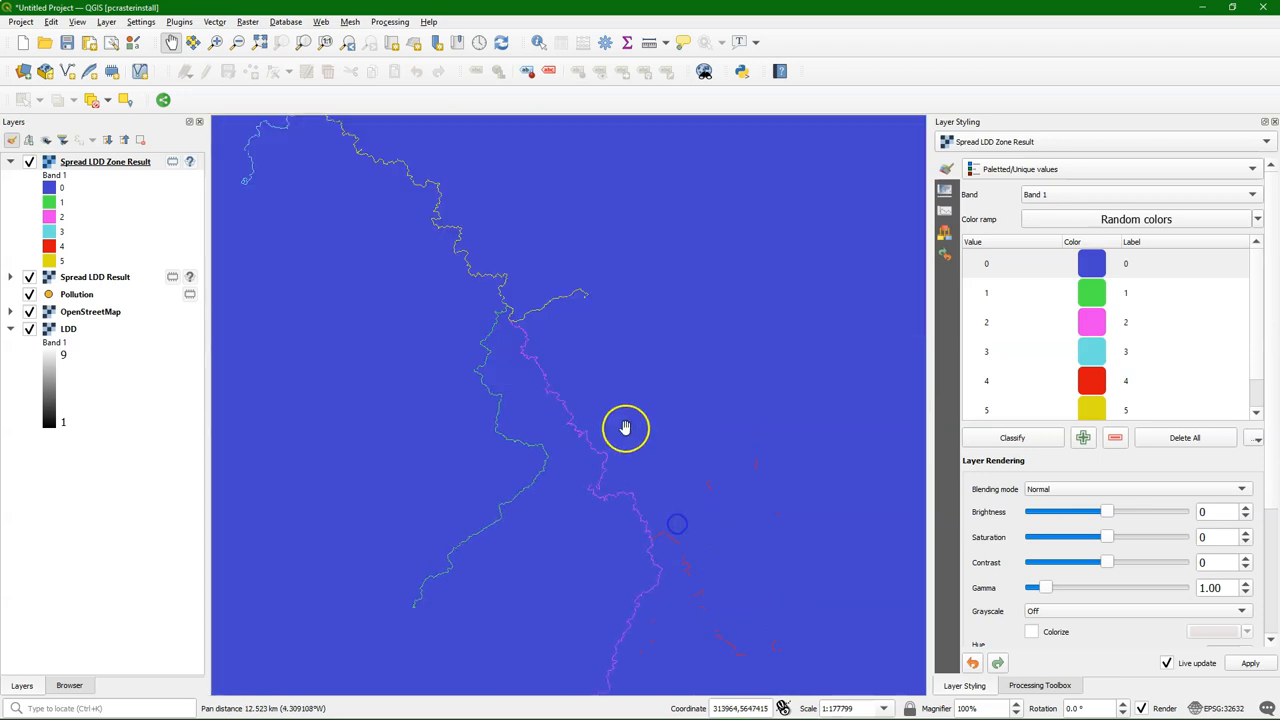
click(76, 294)
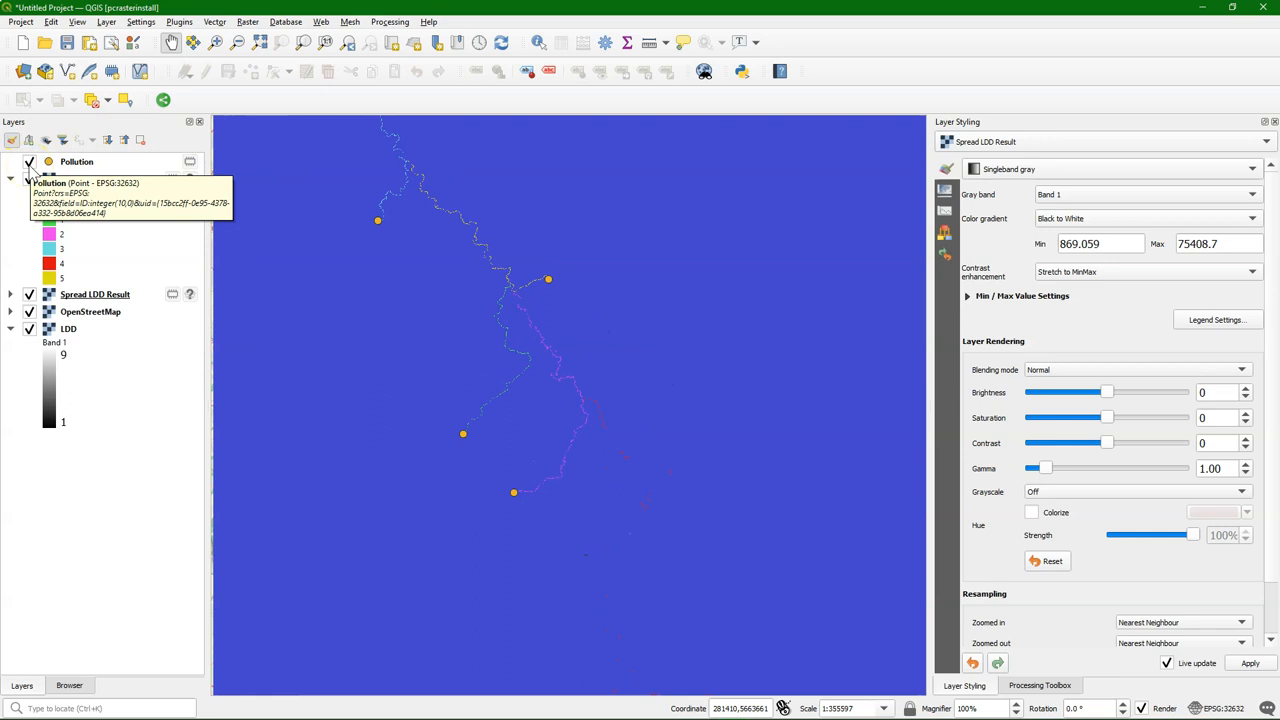
click(104, 180)
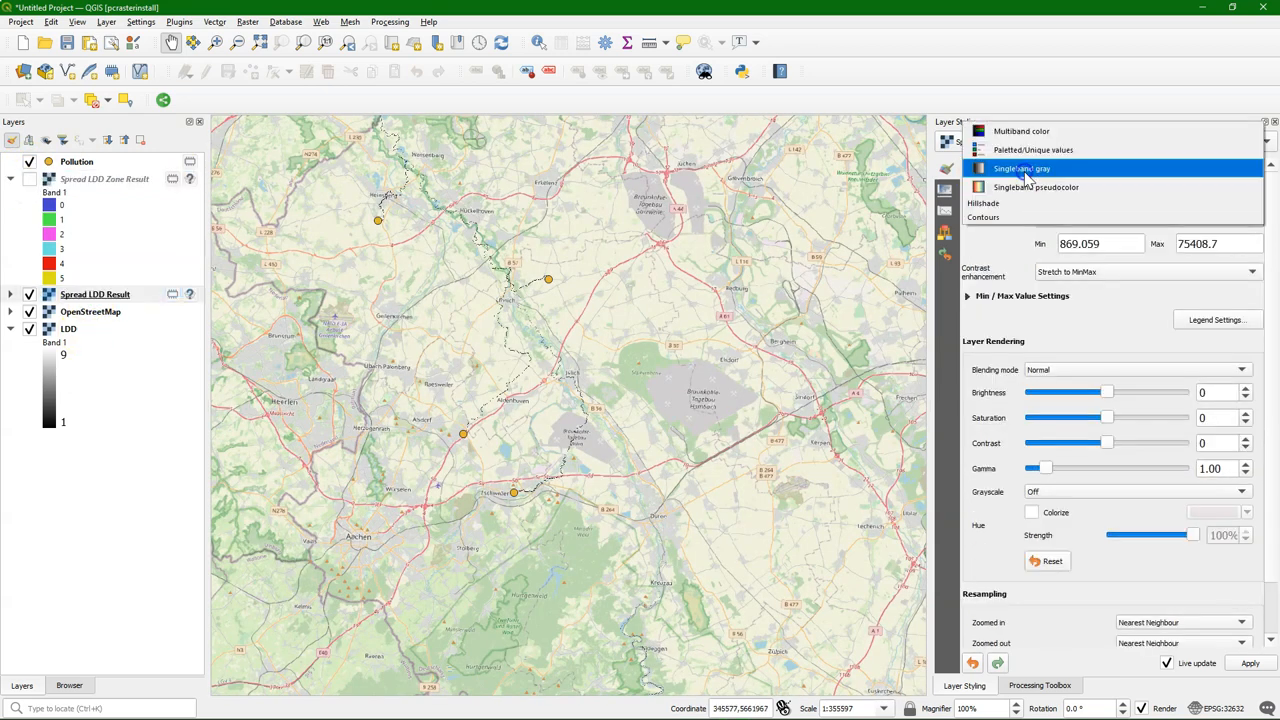
Render Spread LDD Result as singleband pseudocolor and hide the OpenStreetMap and LDD layers.
click(1036, 204)
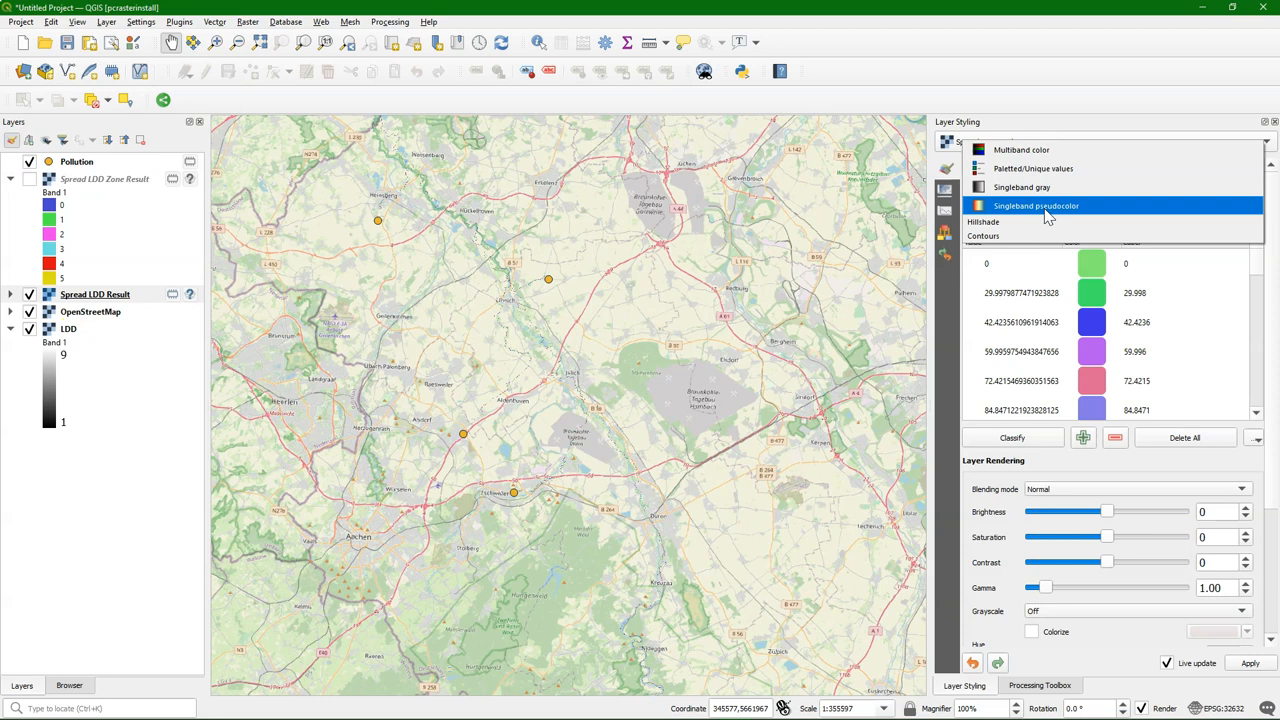
click(1036, 204)
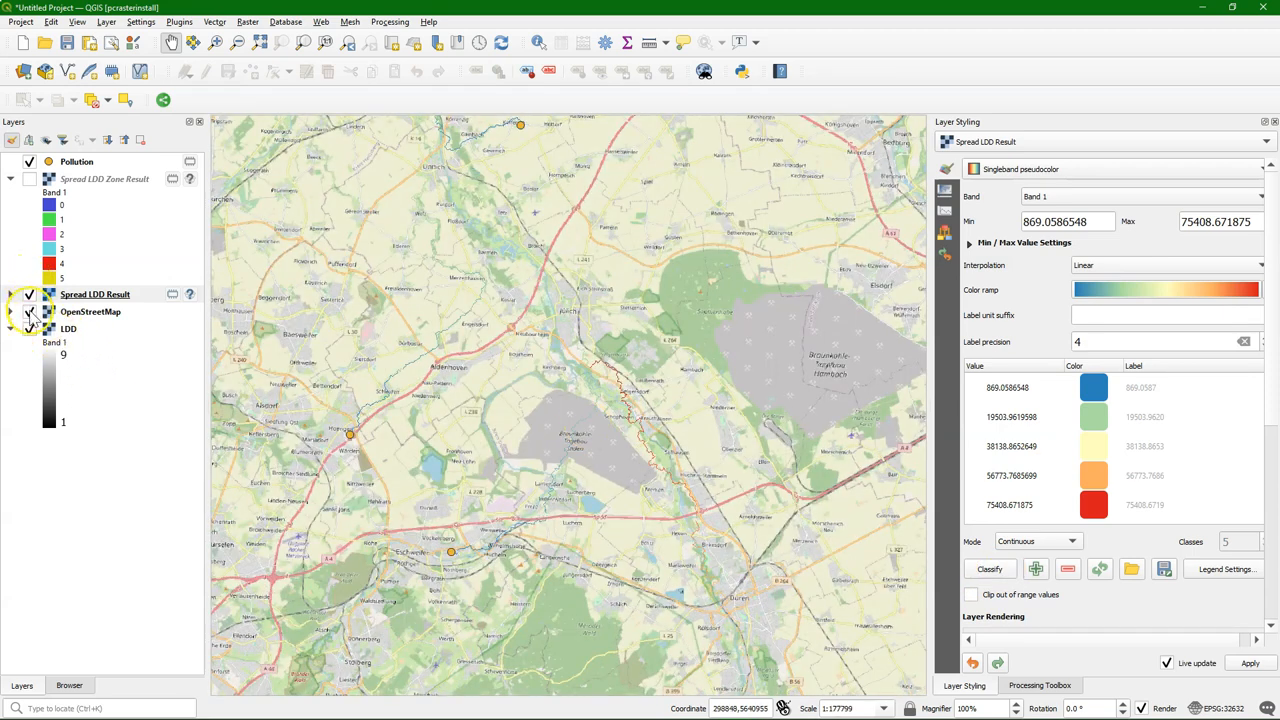
click(28, 312)
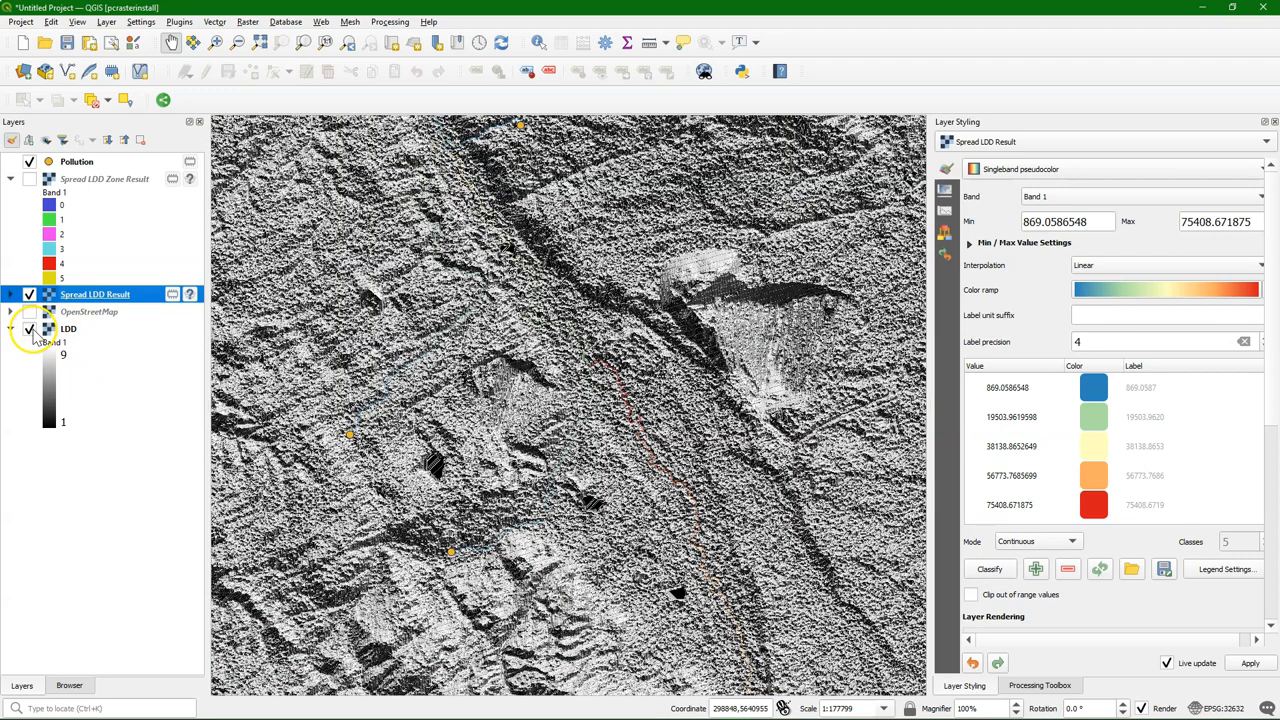
click(28, 328)
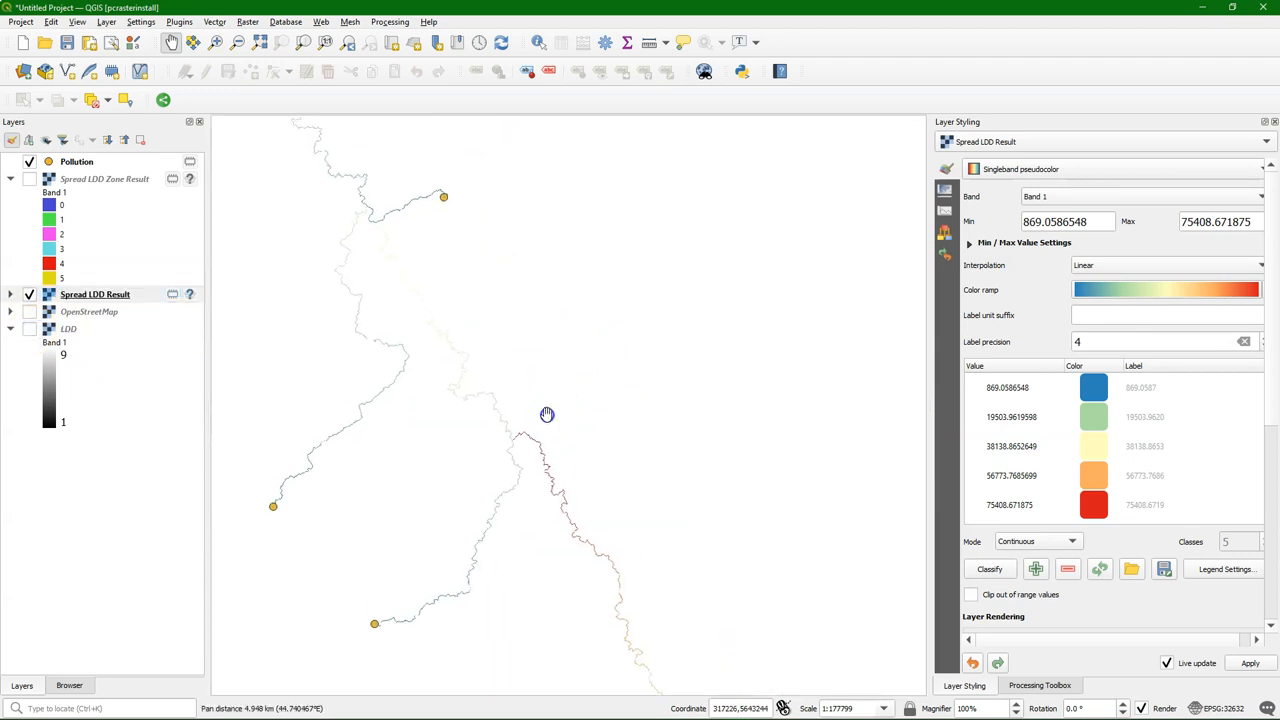
drag(548, 414, 568, 320)
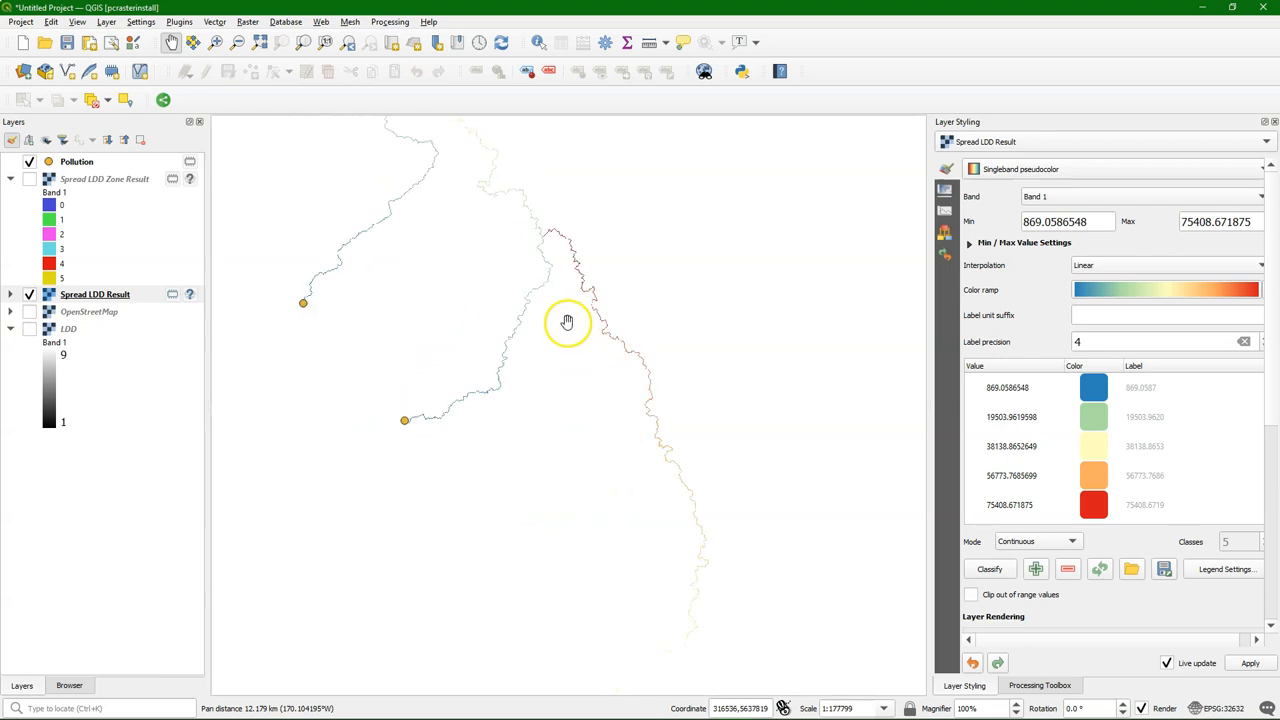